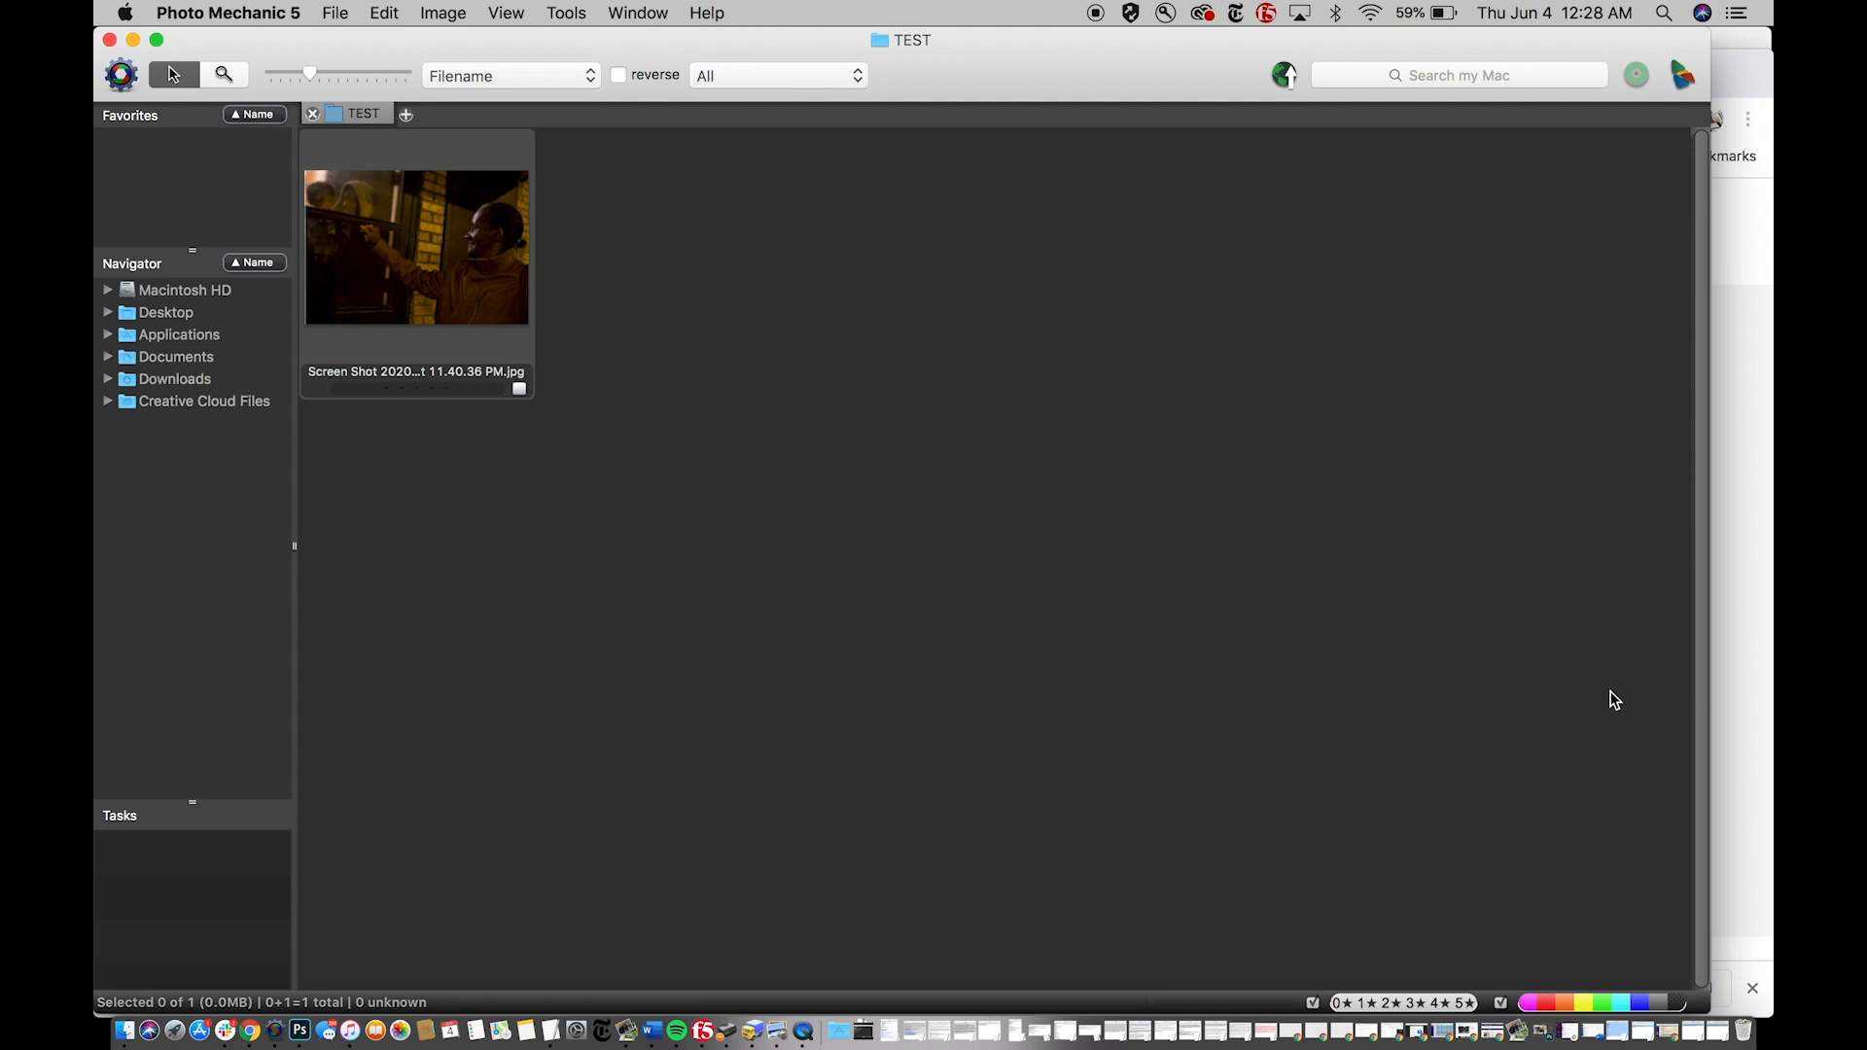
{"action": "mouse_move", "coordinate": [1712, 521]}
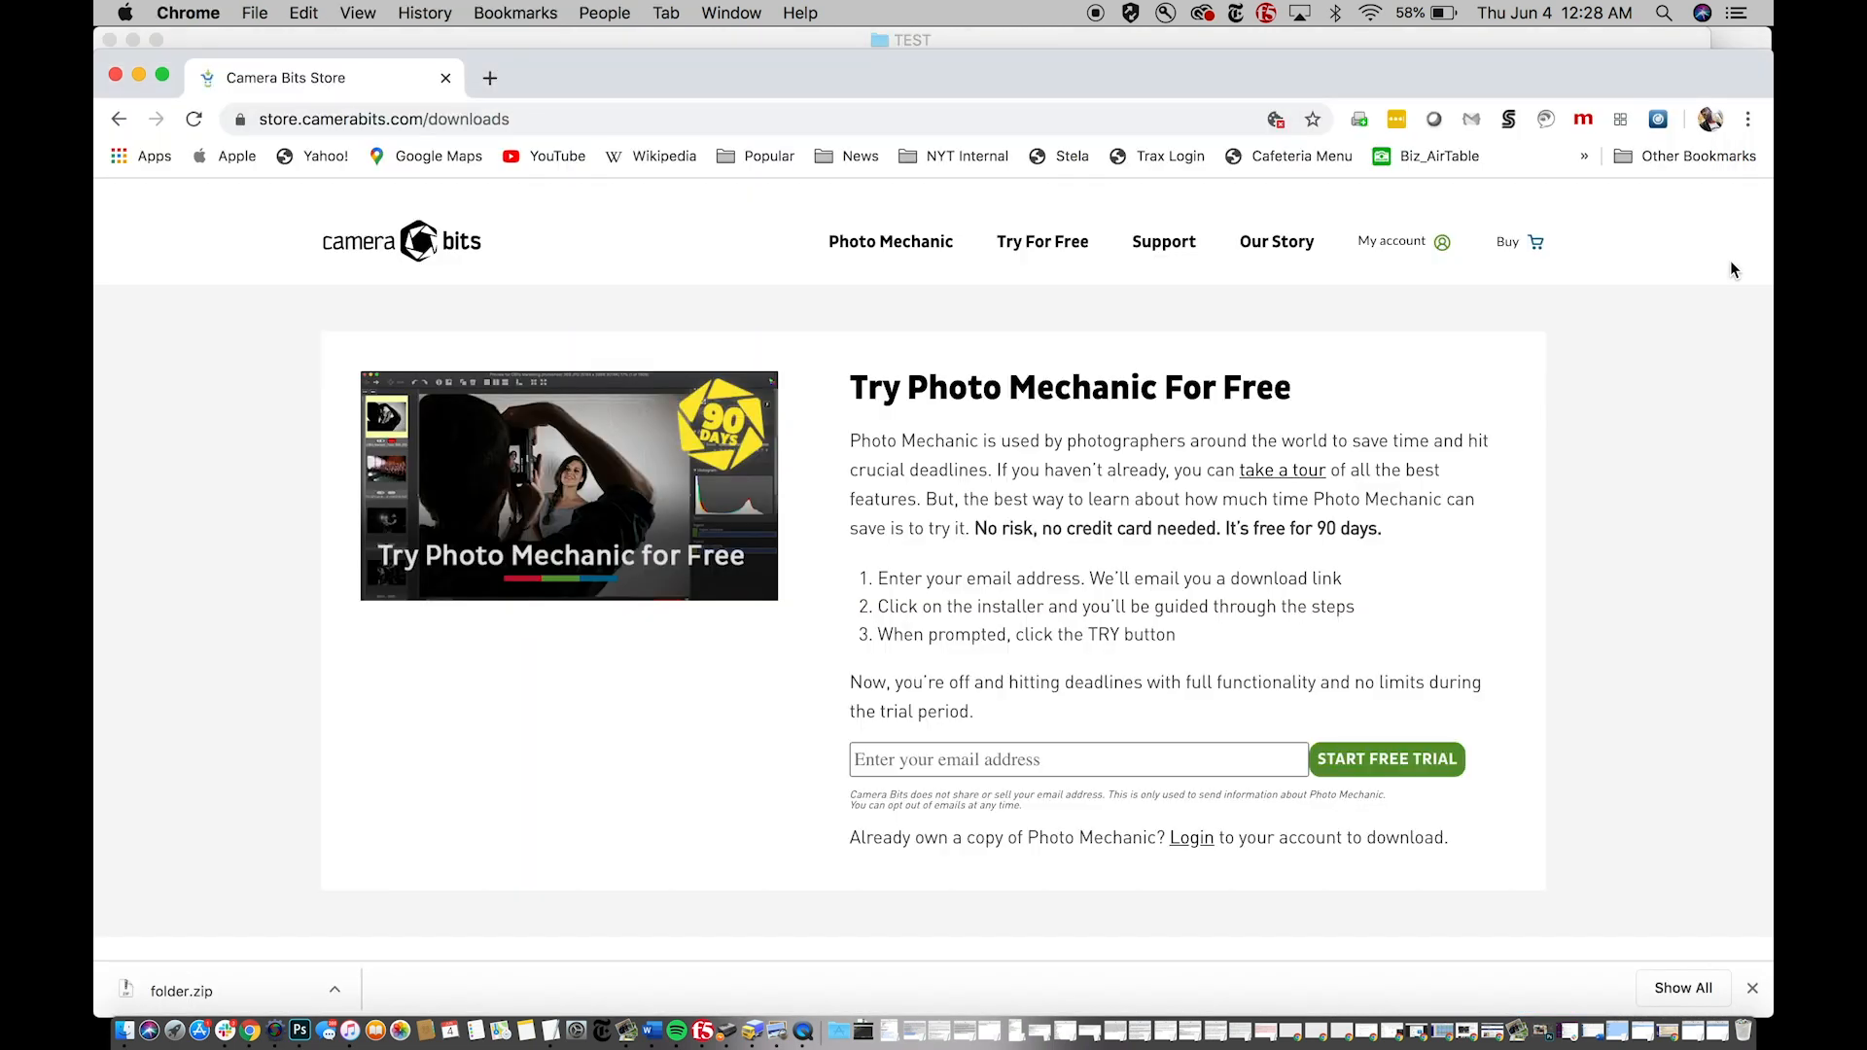
{"action": "left_click", "coordinate": [403, 241]}
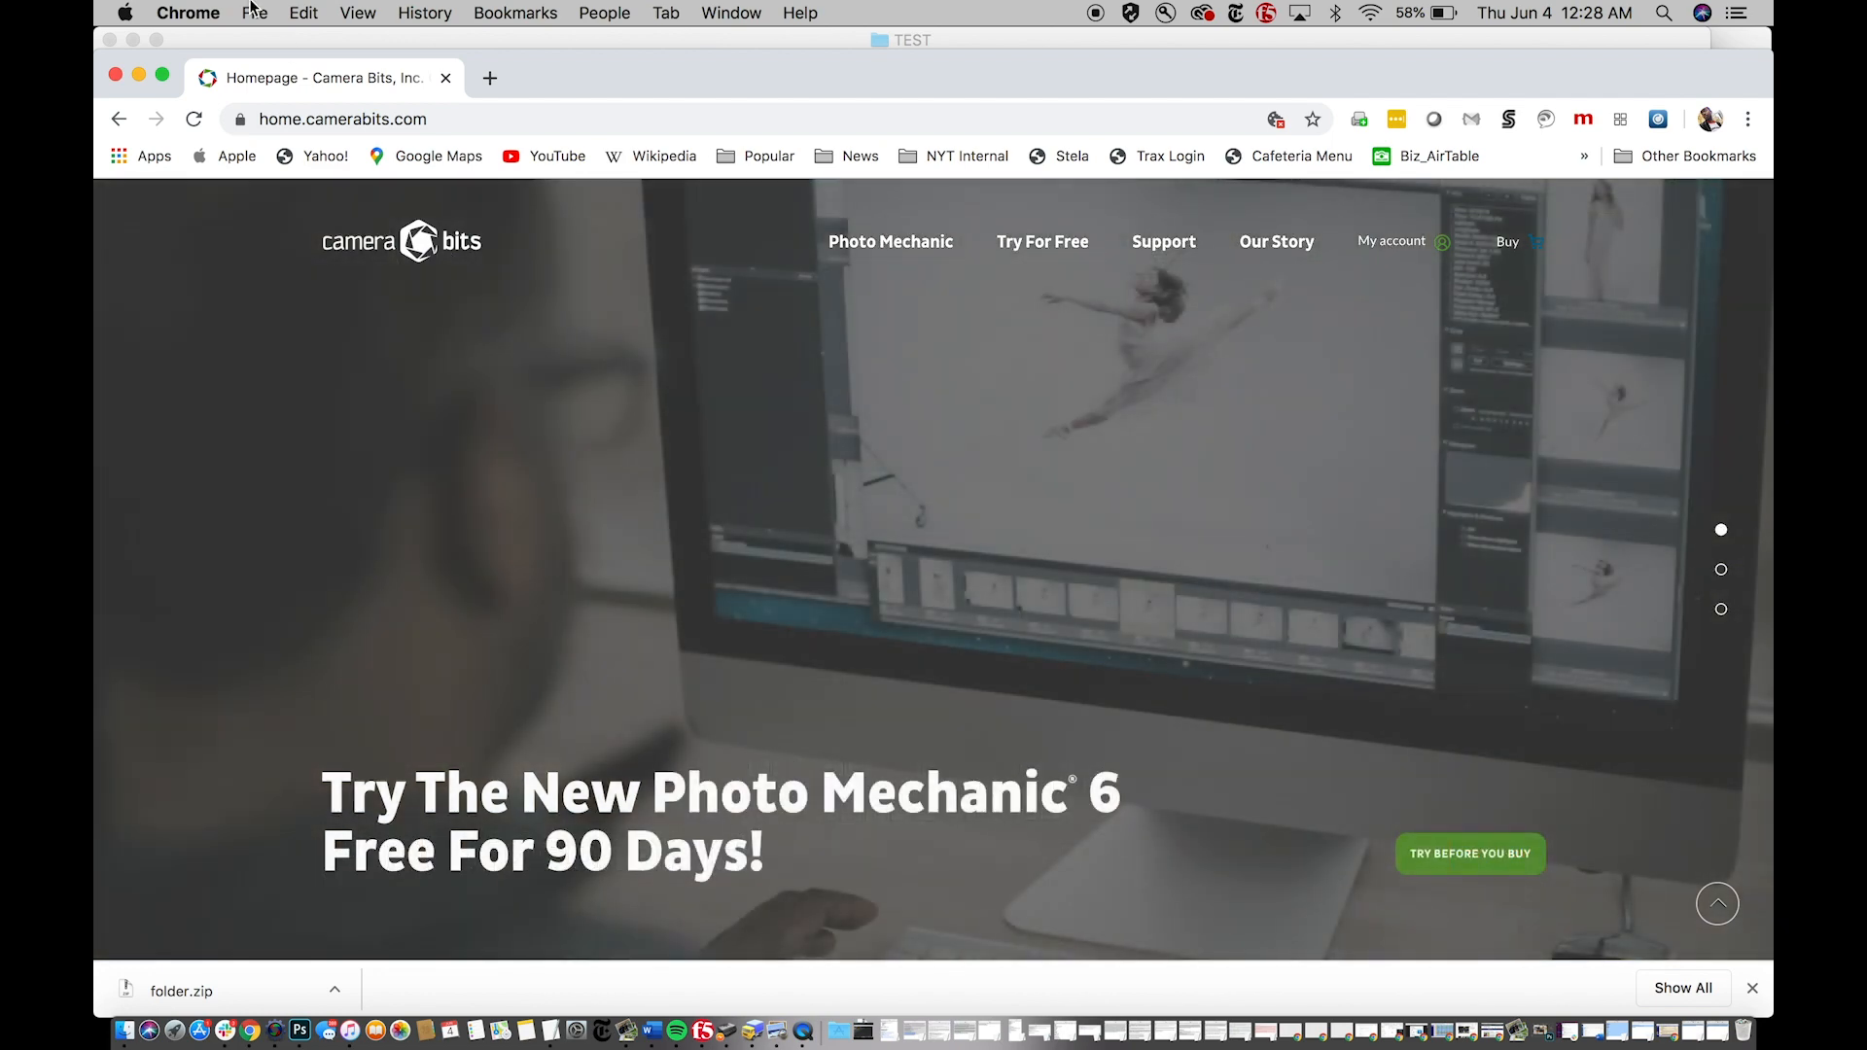
{"action": "mouse_move", "coordinate": [1043, 242]}
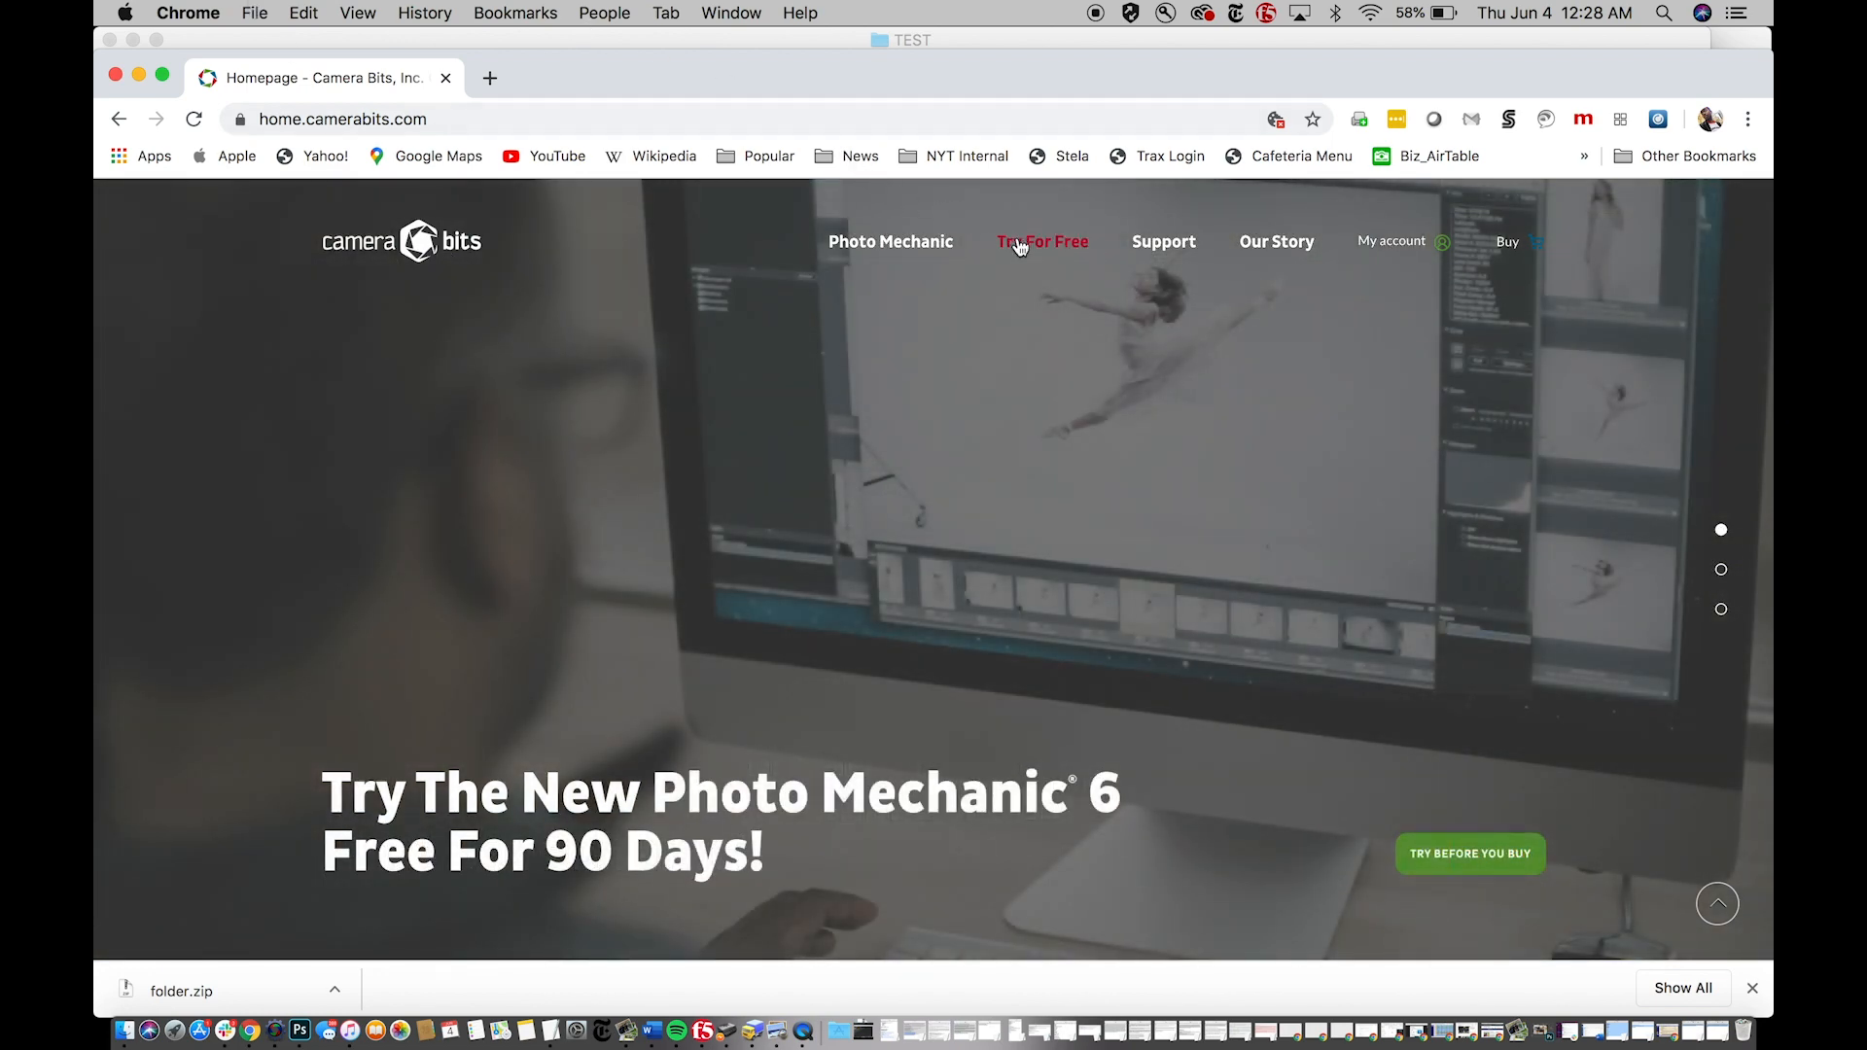
{"action": "left_click", "coordinate": [1042, 241]}
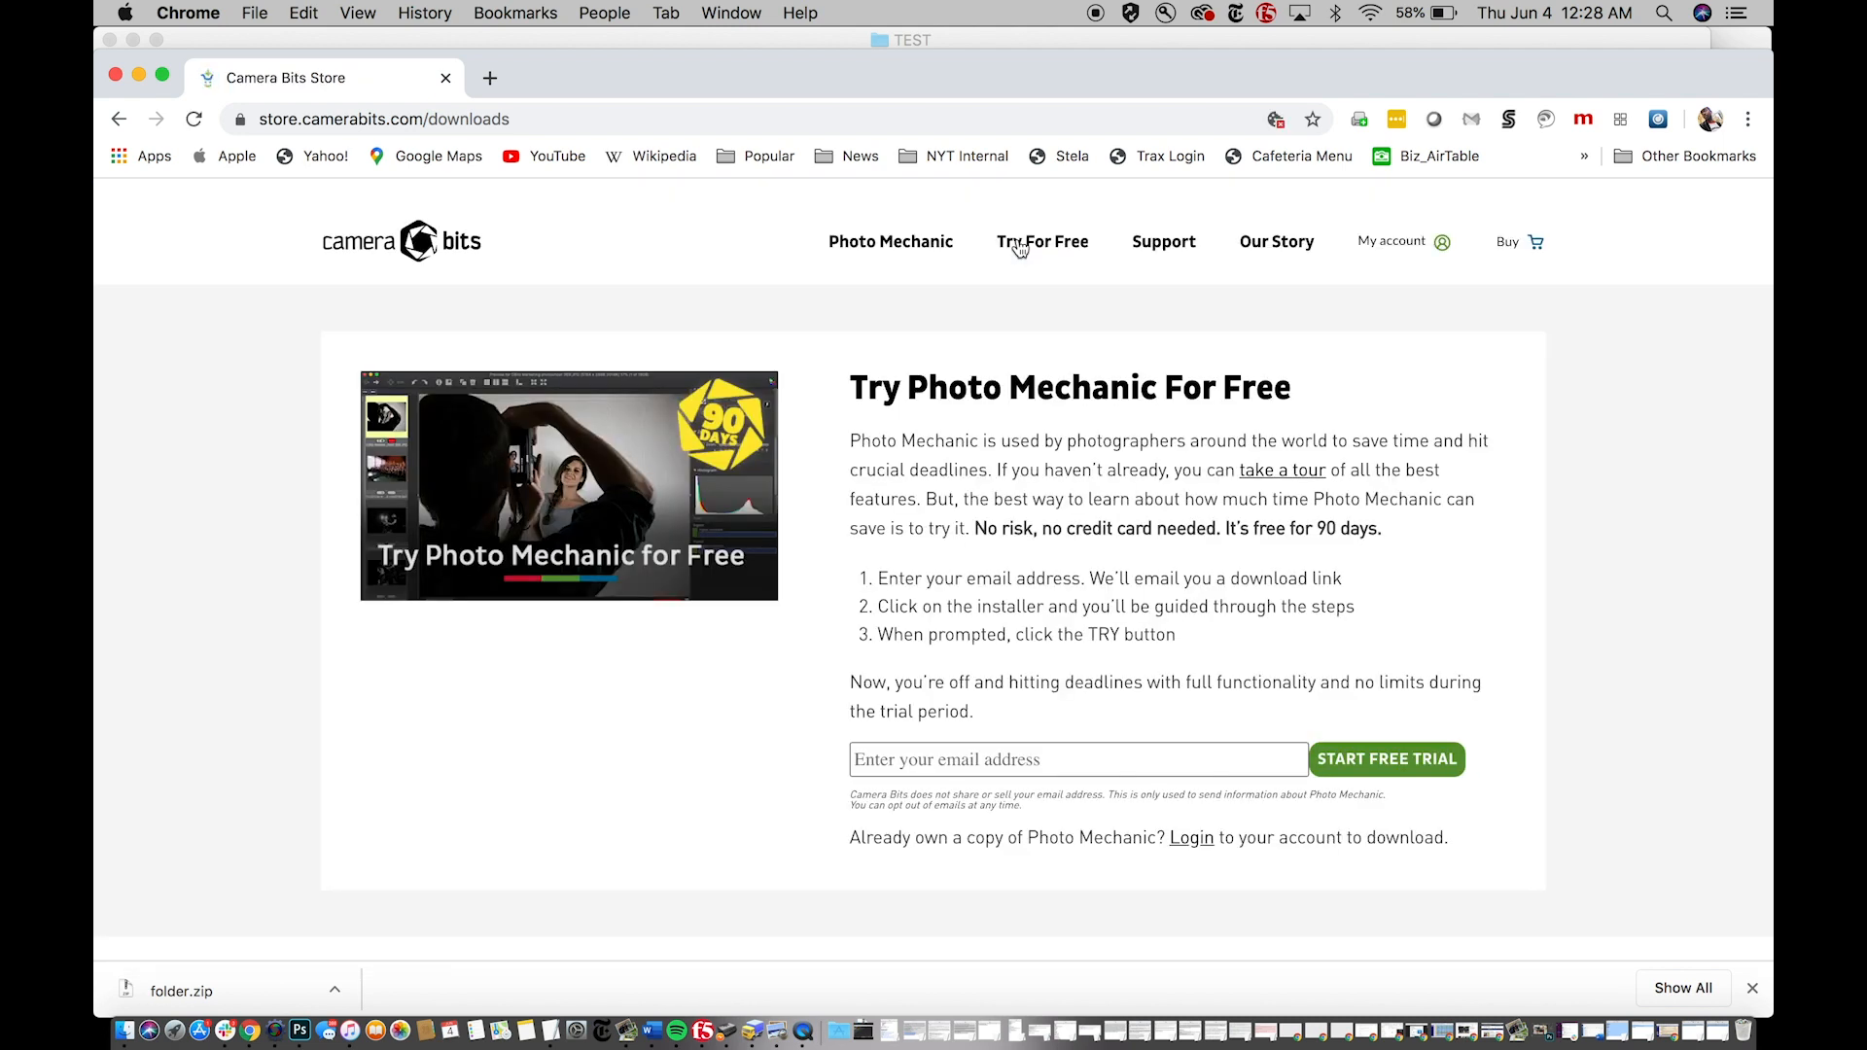
{"action": "mouse_move", "coordinate": [1042, 72]}
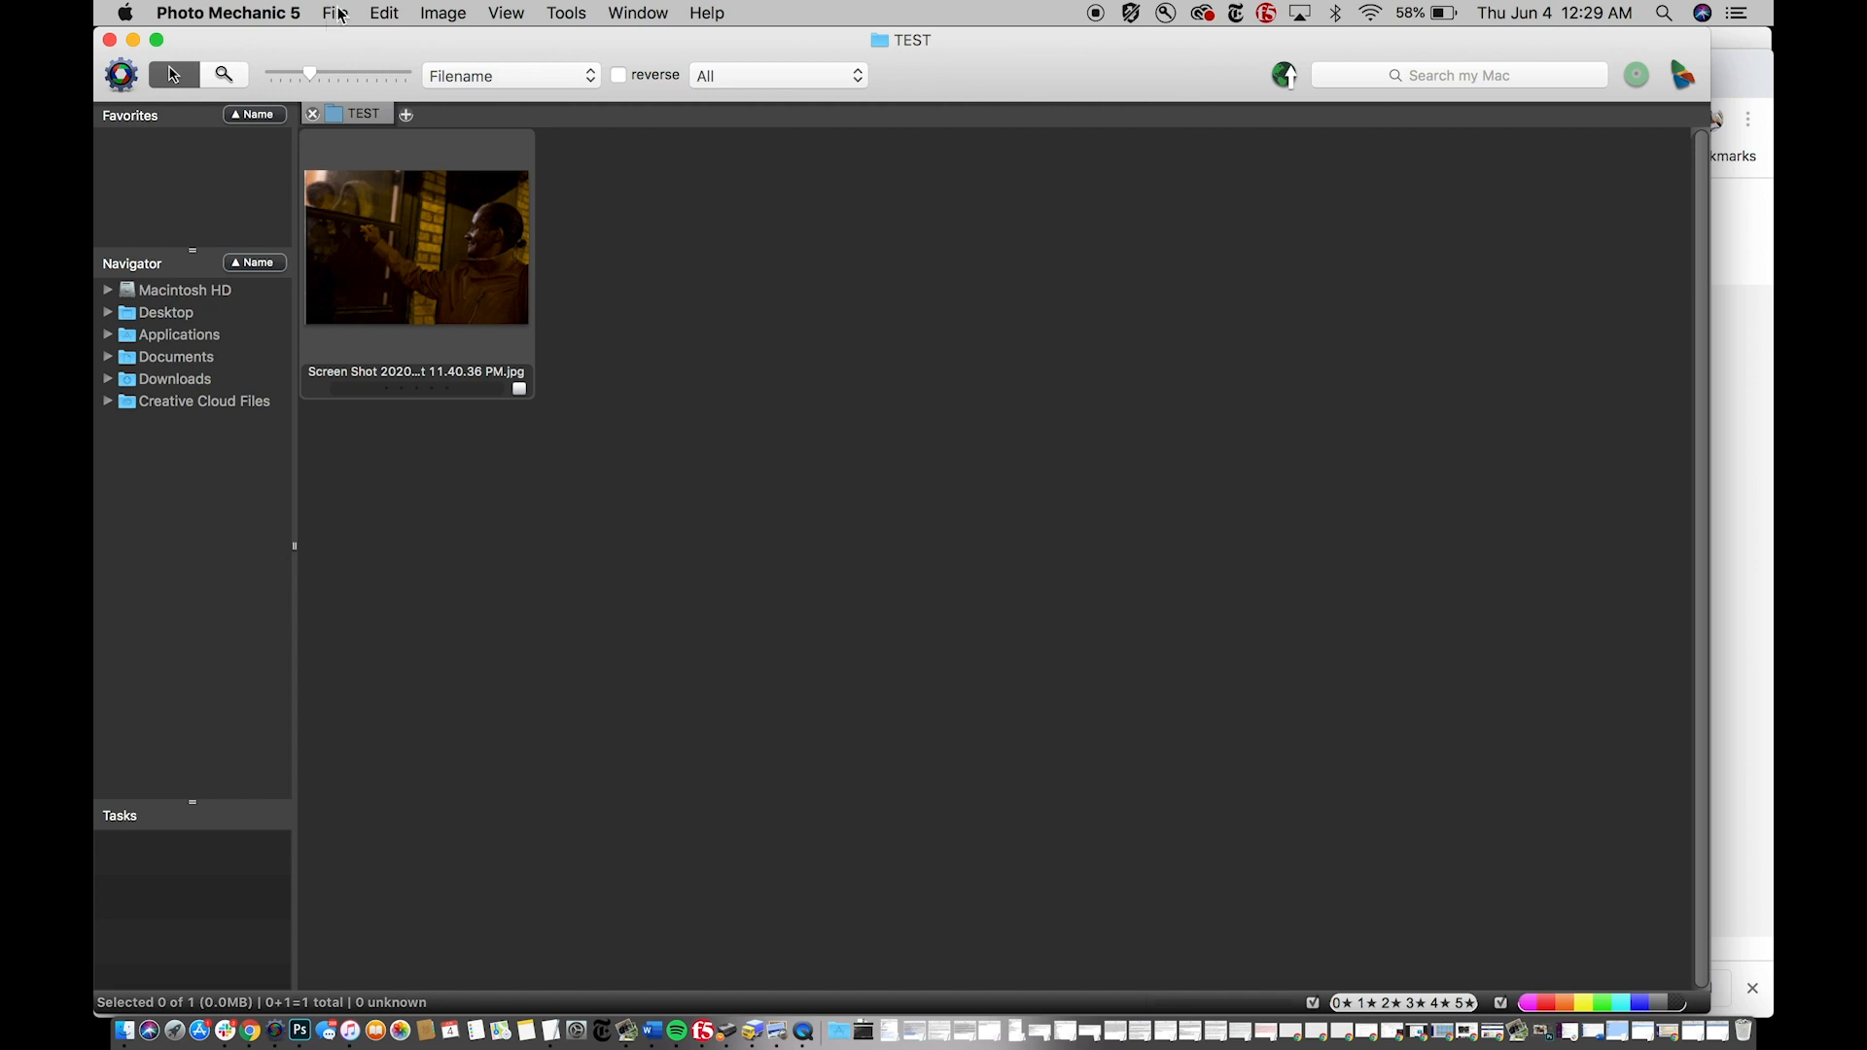
{"action": "left_click", "coordinate": [335, 13]}
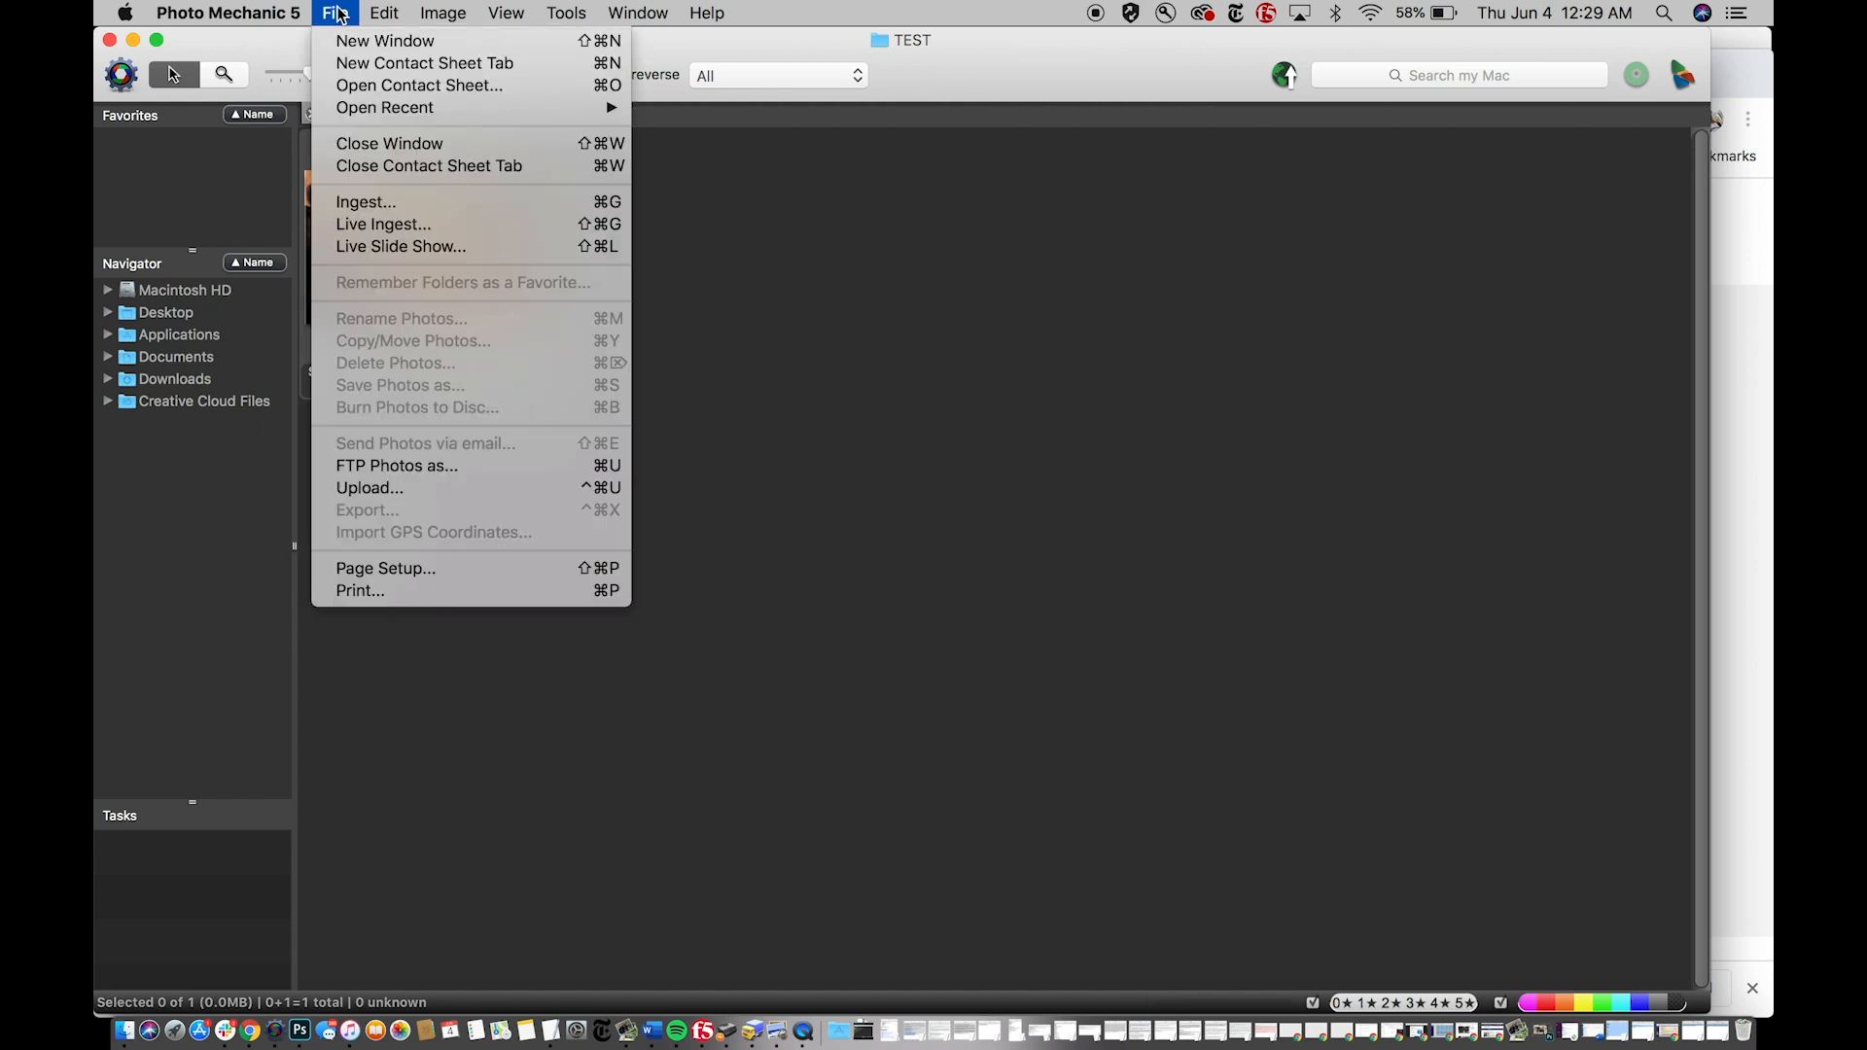
{"action": "mouse_move", "coordinate": [385, 107]}
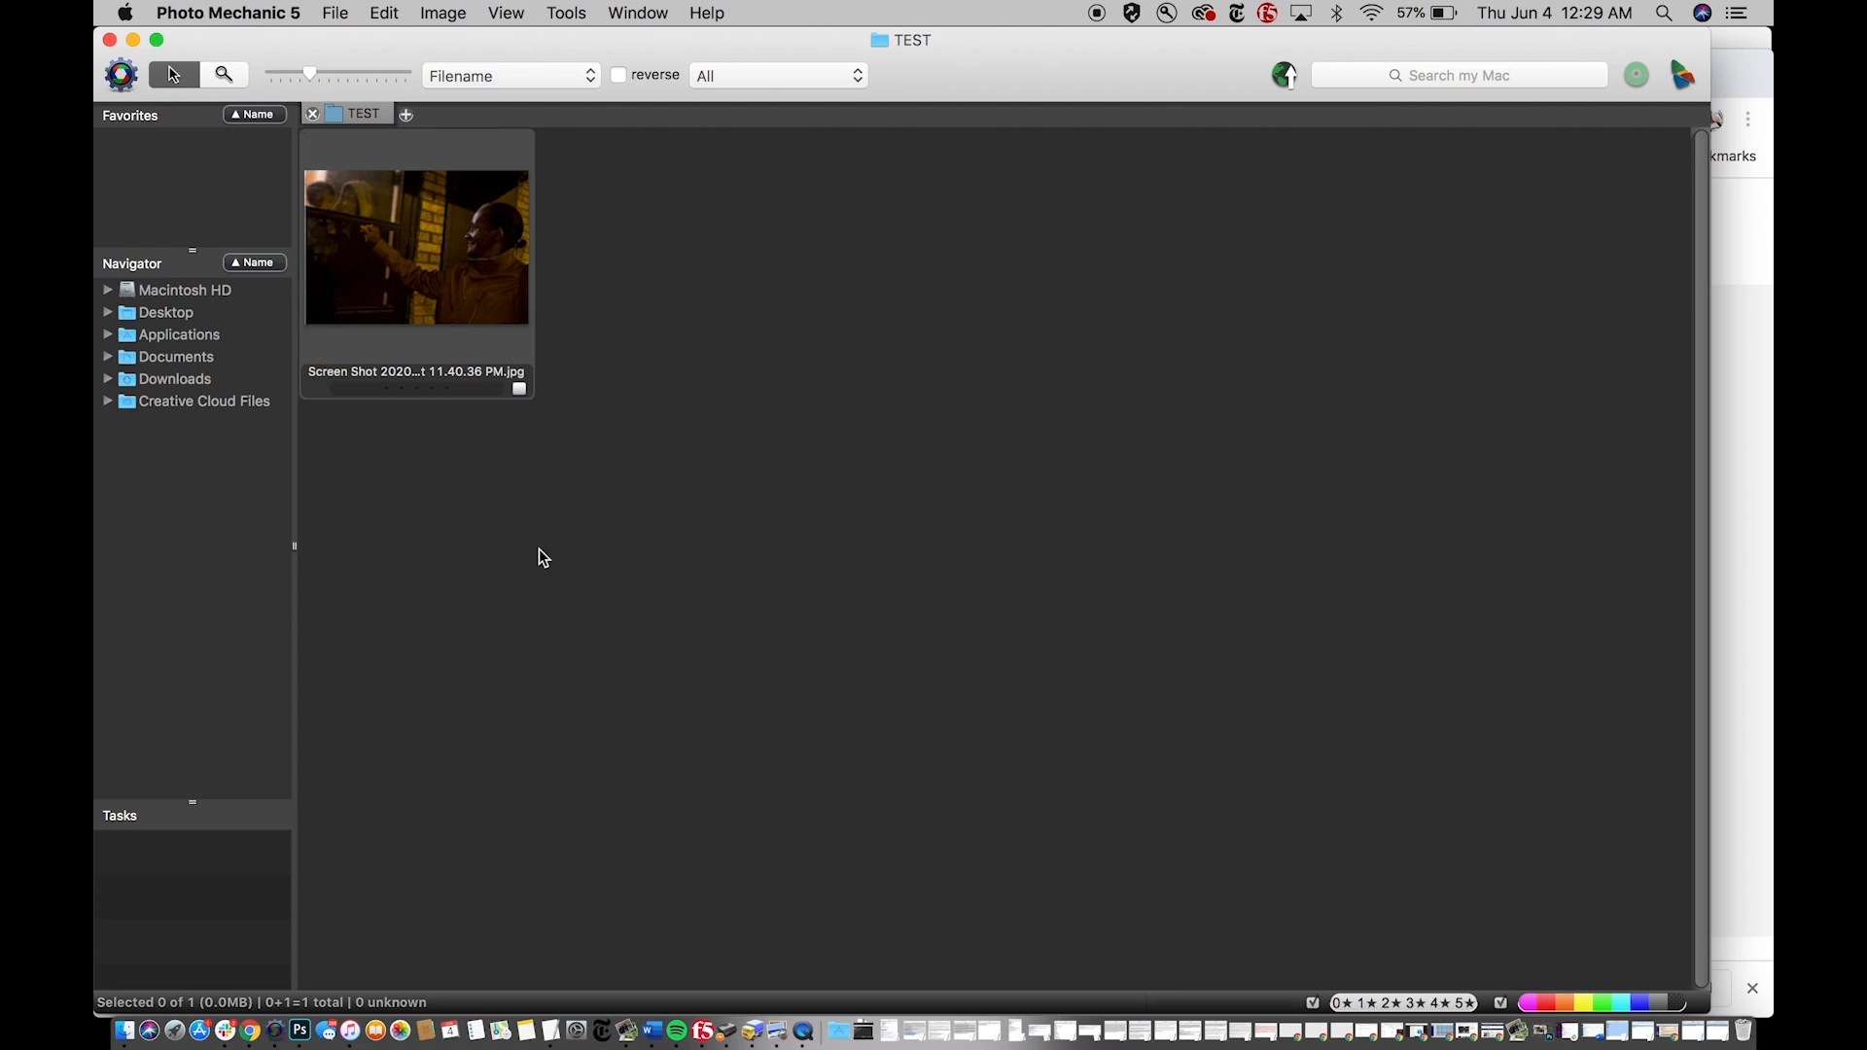
{"action": "mouse_move", "coordinate": [601, 490]}
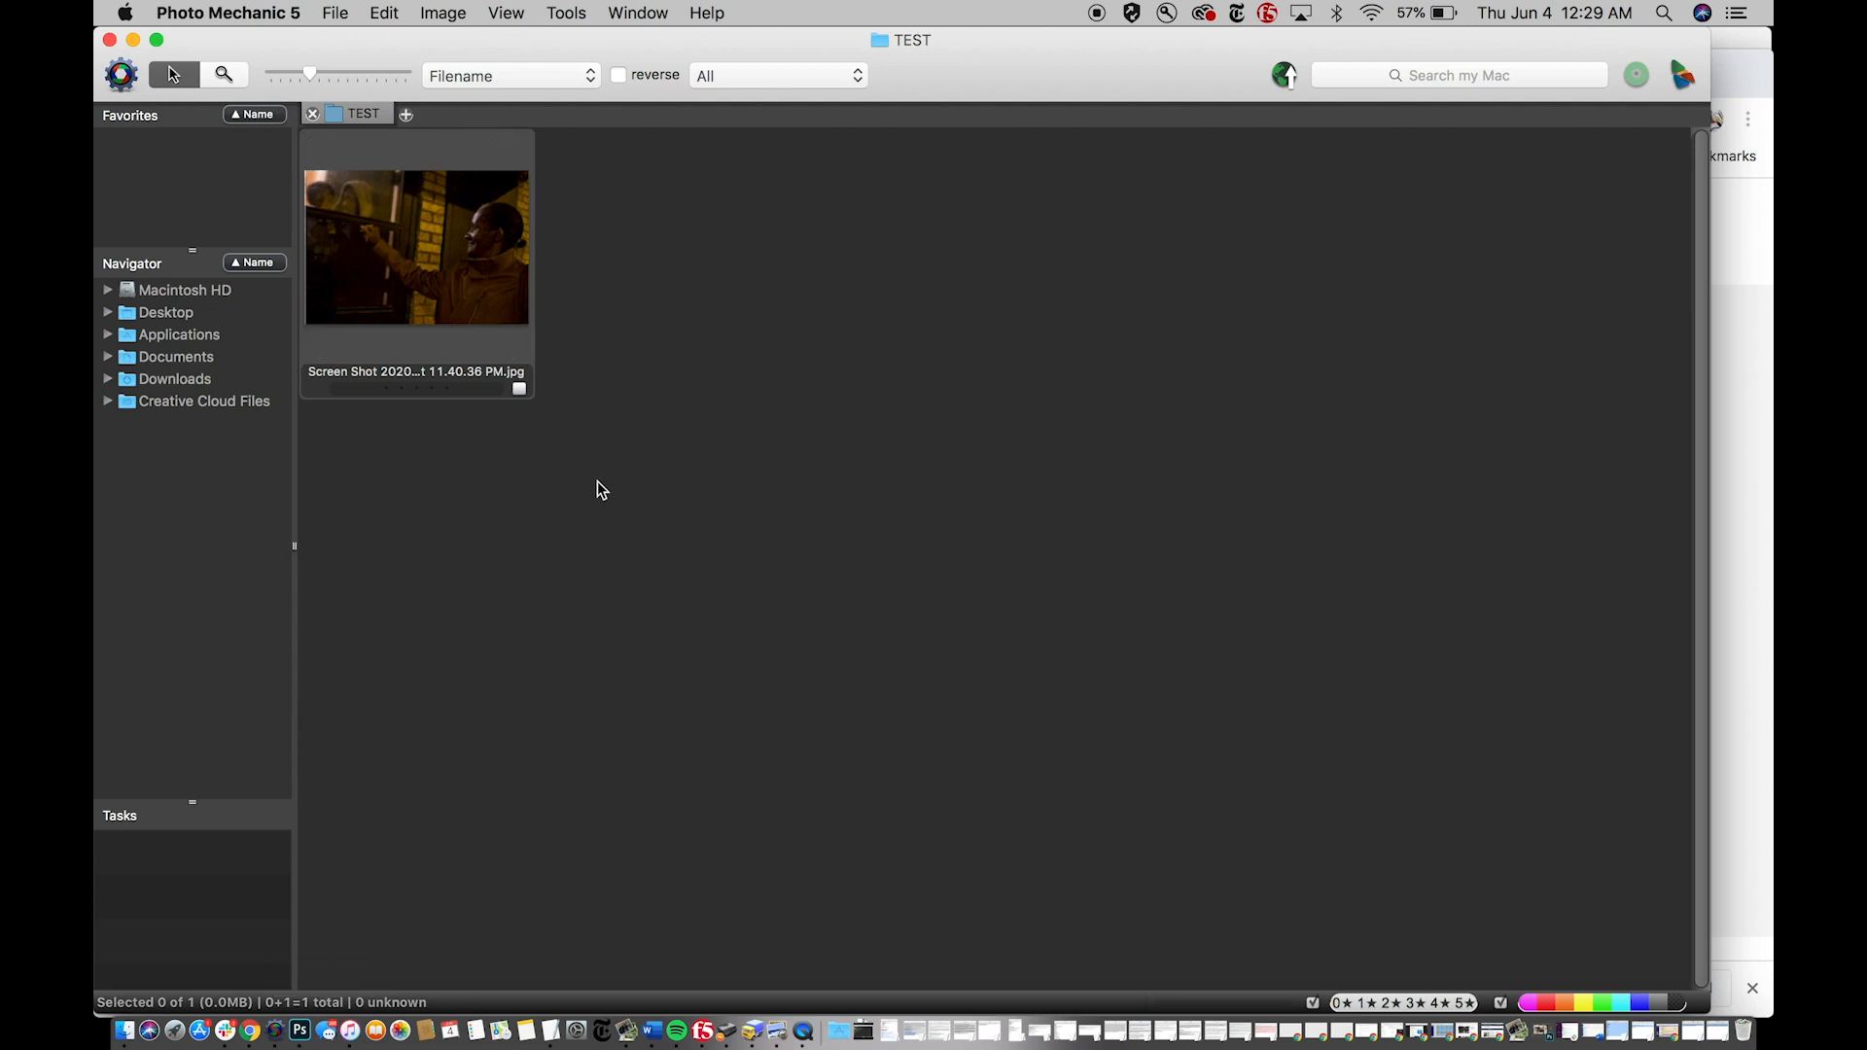
{"action": "mouse_move", "coordinate": [203, 319]}
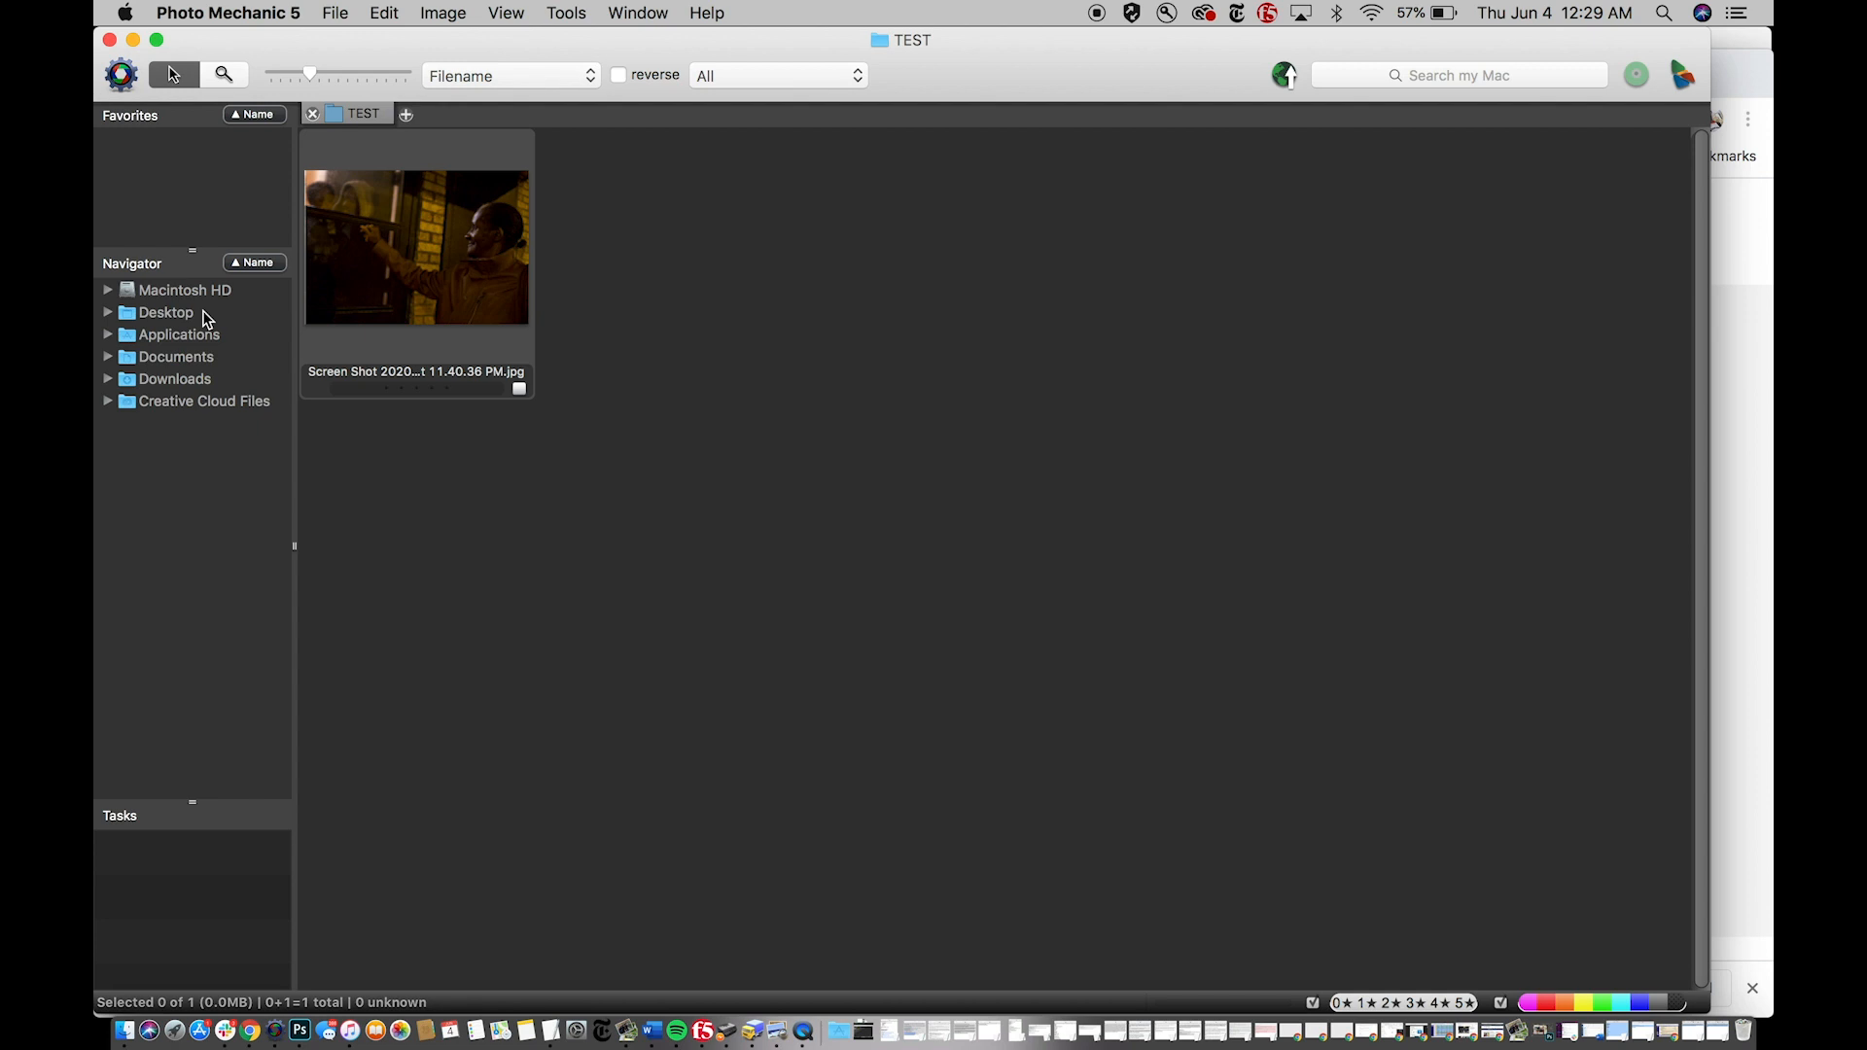
{"action": "mouse_move", "coordinate": [342, 190]}
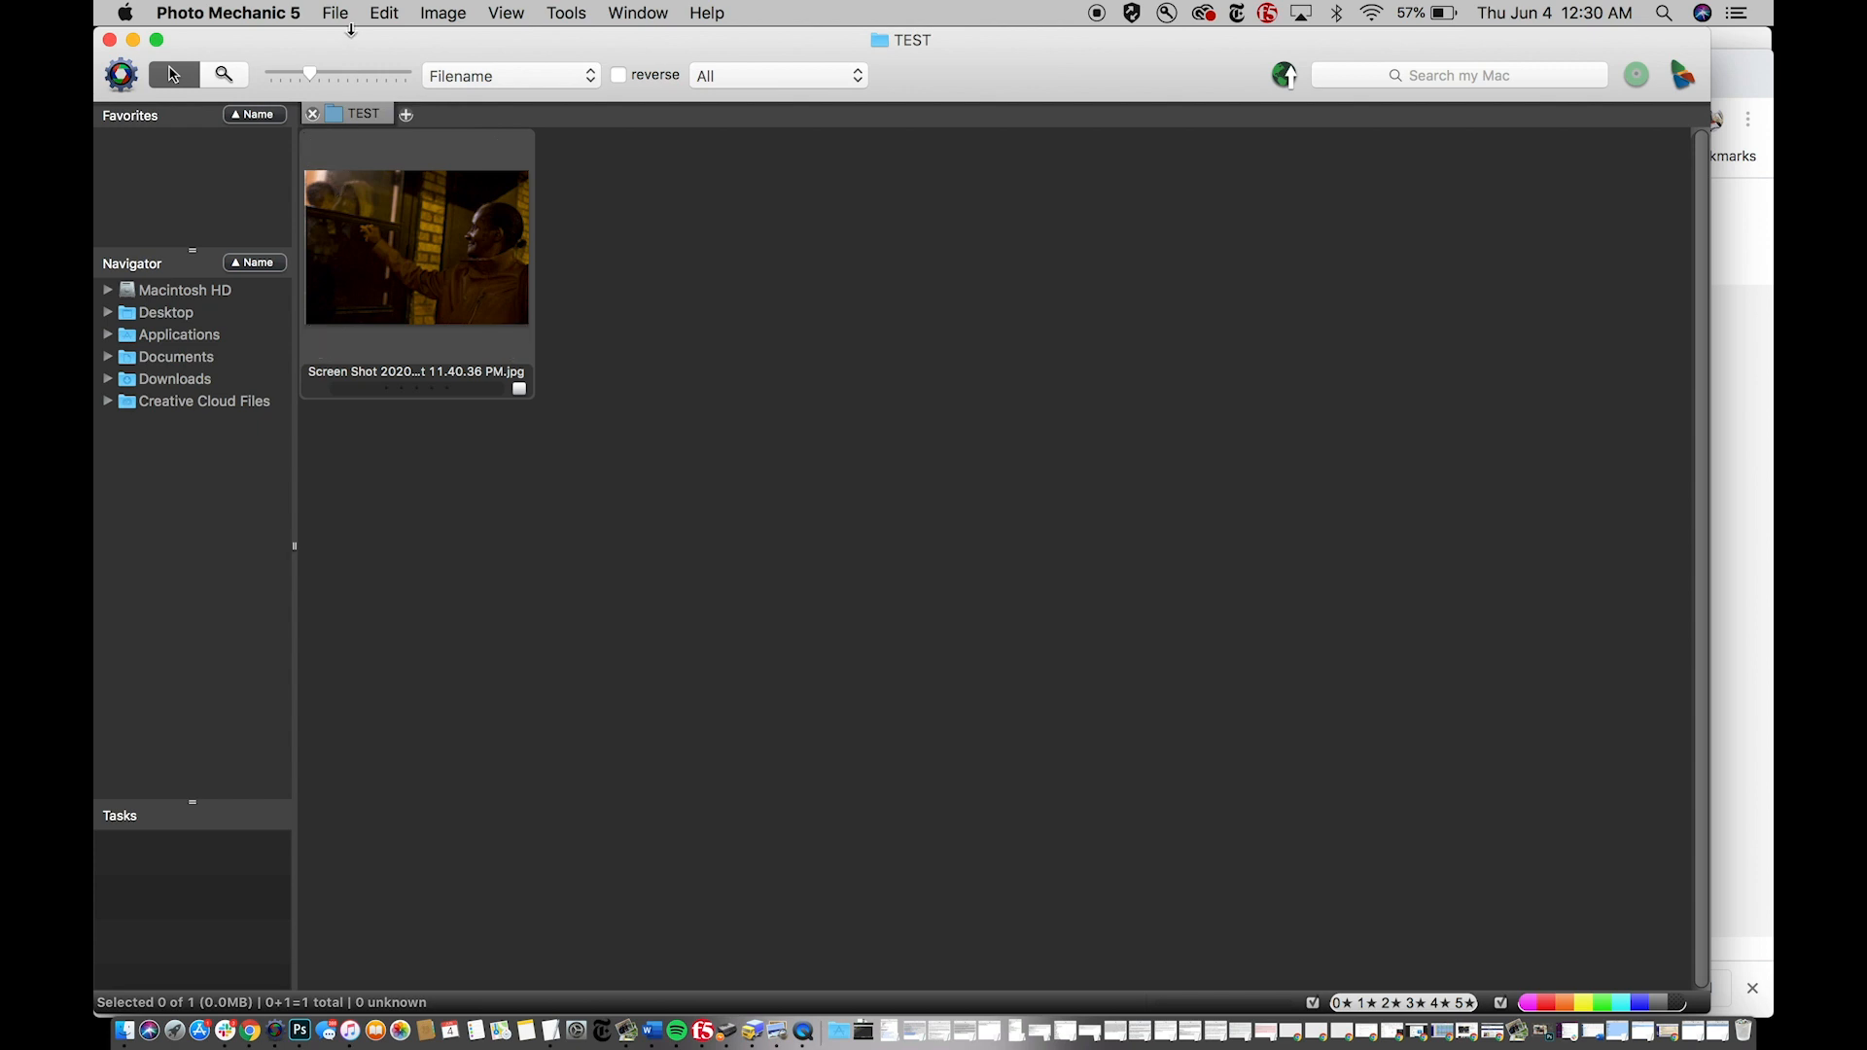
{"action": "mouse_move", "coordinate": [346, 29]}
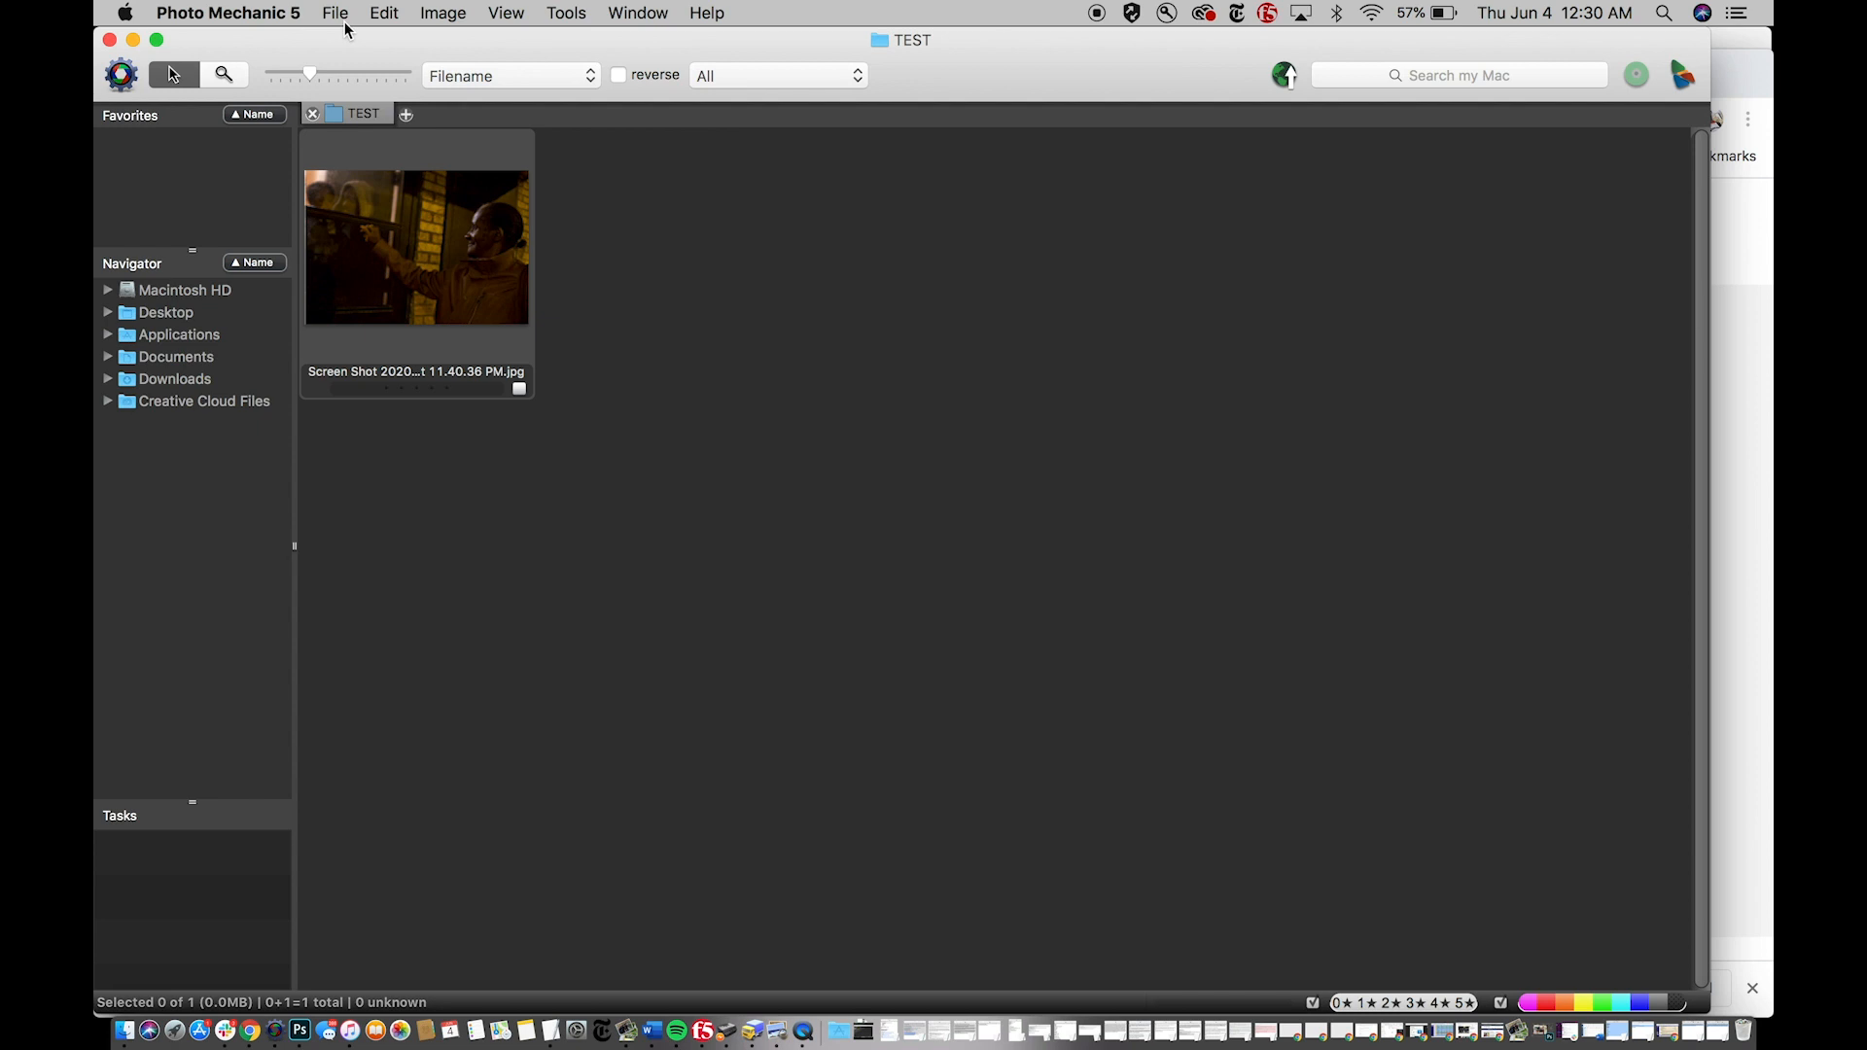
{"action": "mouse_move", "coordinate": [338, 25]}
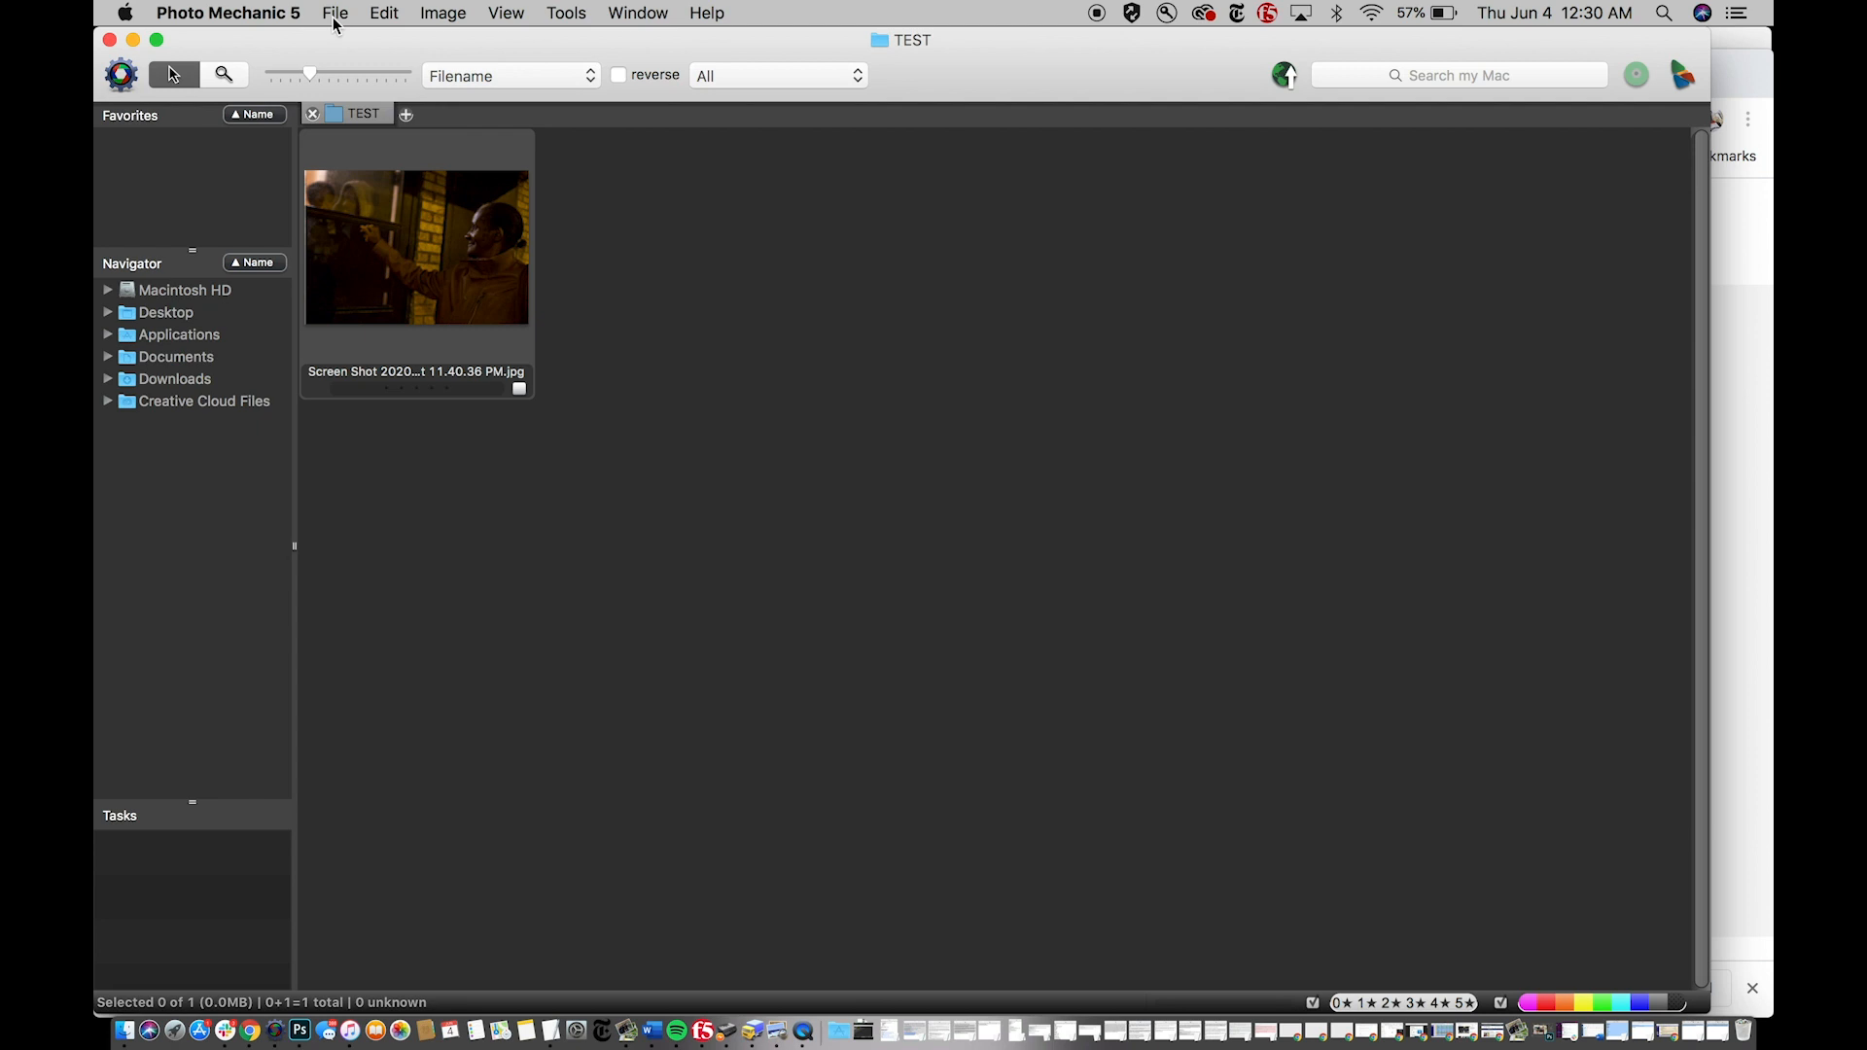
- Bring up the Ingest dialog from the File menu and switch its source to ingesting from disks
{"action": "left_click", "coordinate": [334, 13]}
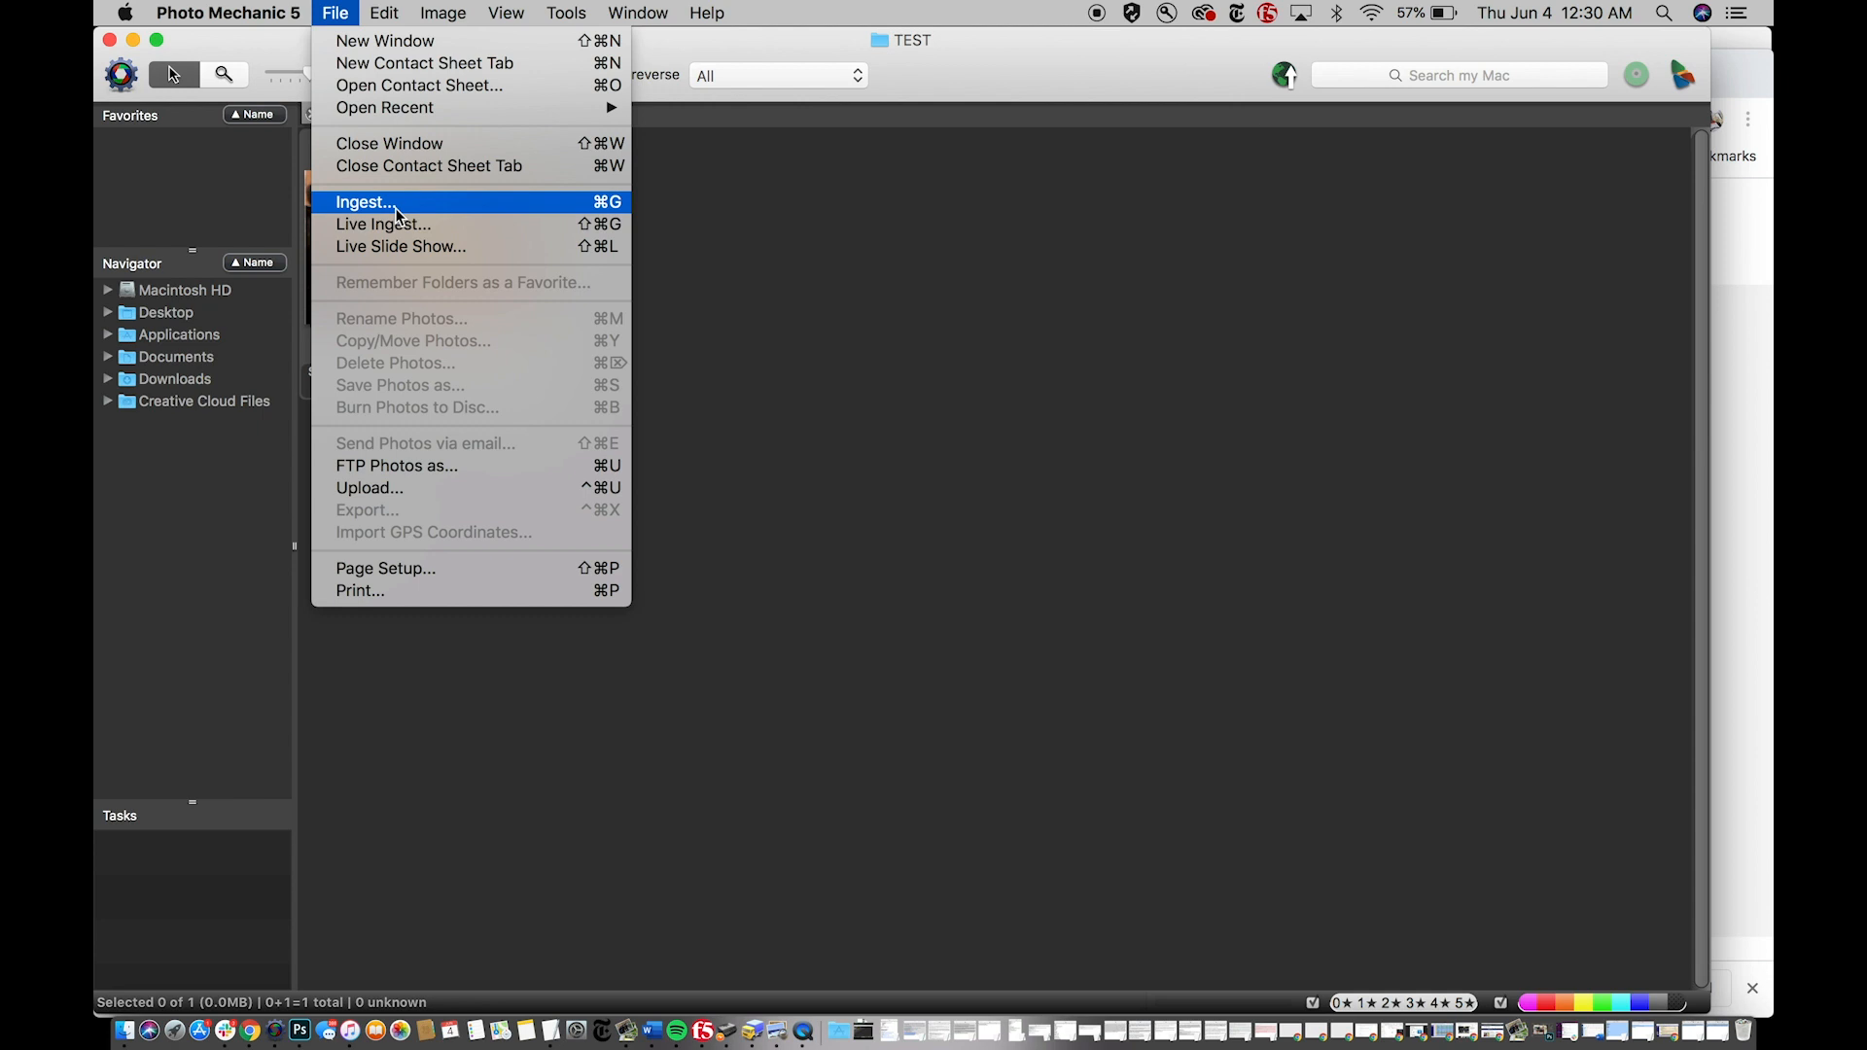
{"action": "left_click", "coordinate": [365, 201]}
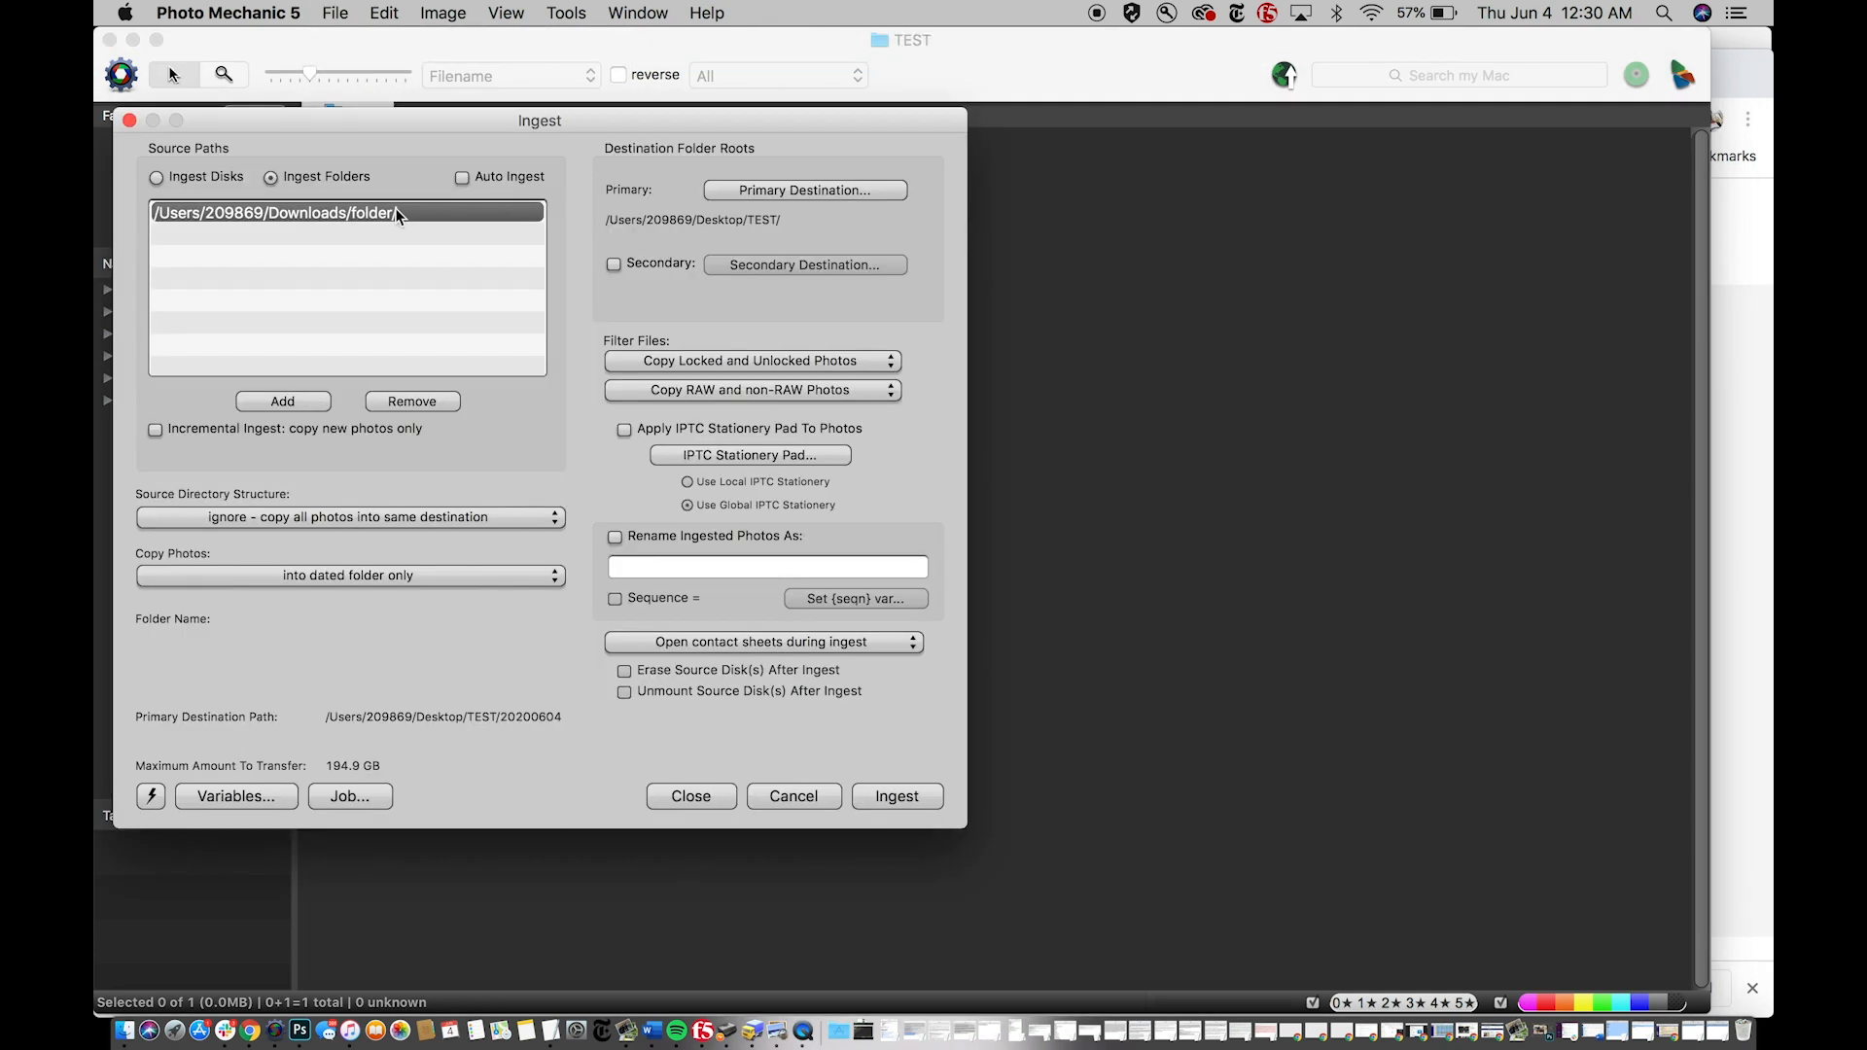
{"action": "left_click", "coordinate": [155, 177]}
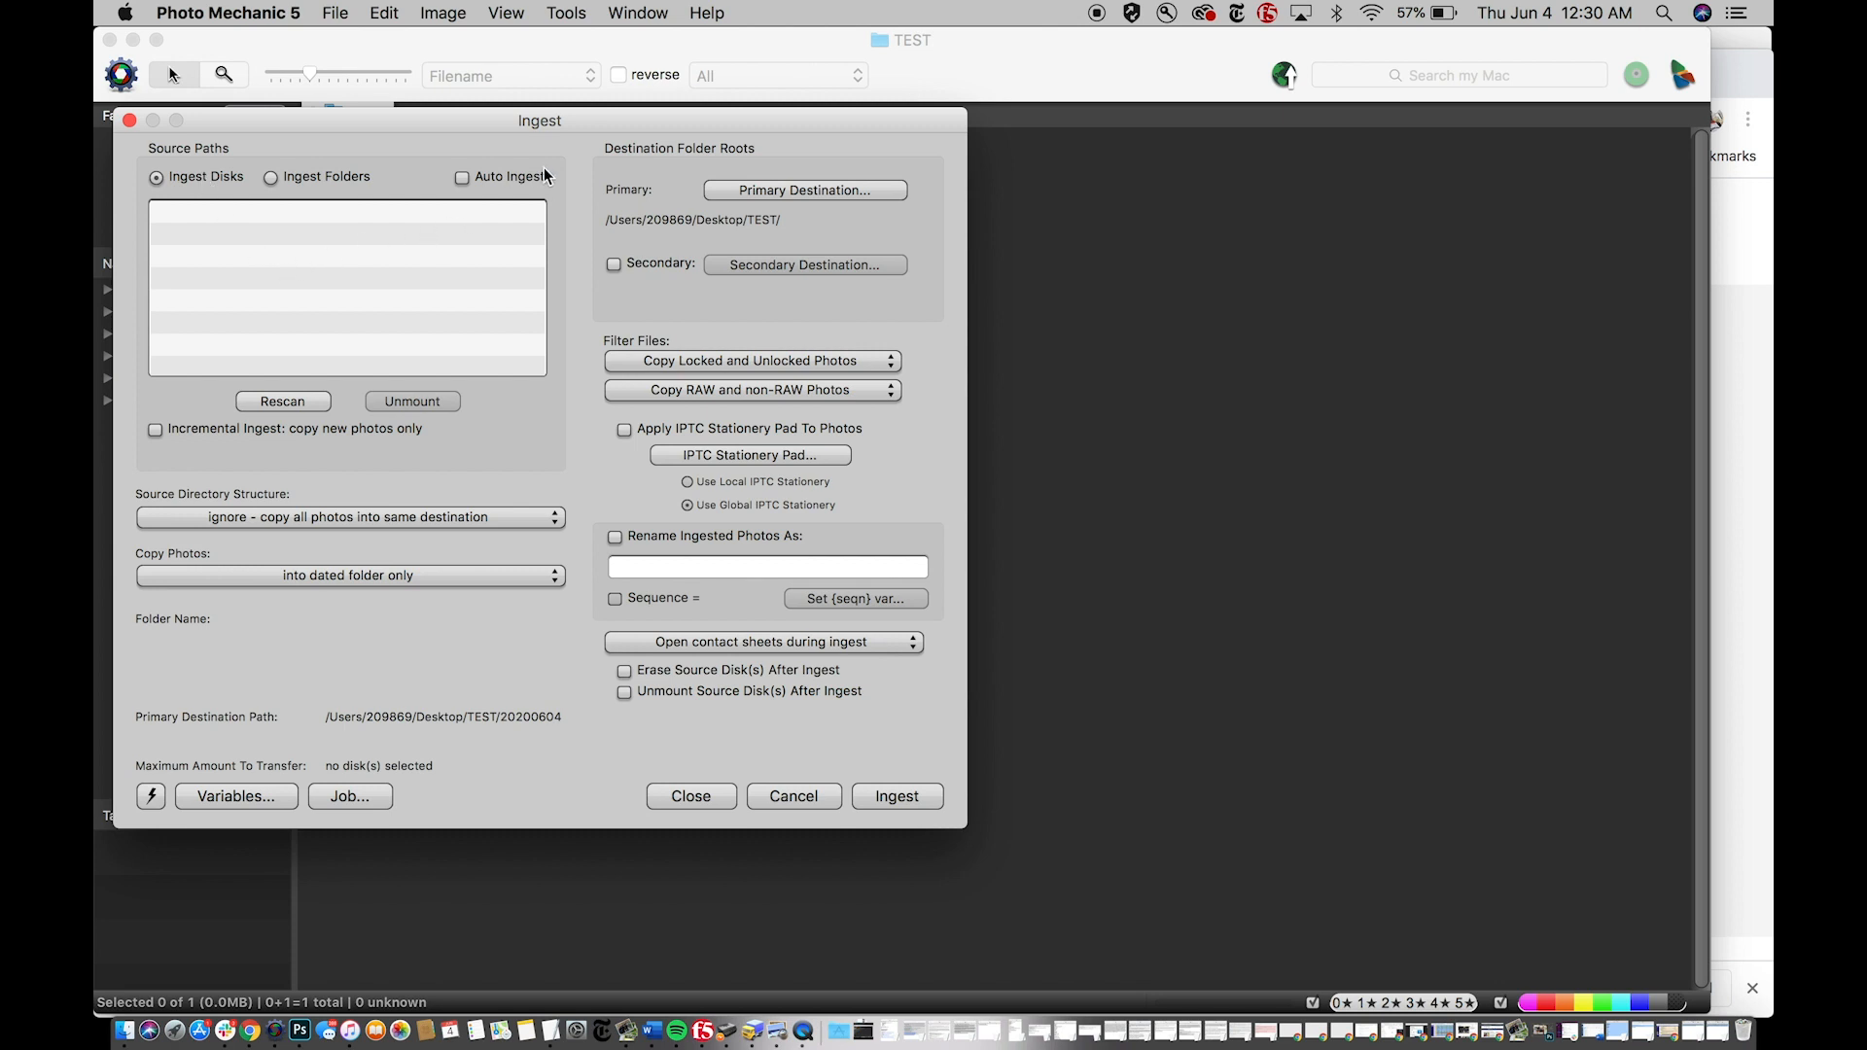
{"action": "mouse_move", "coordinate": [646, 167]}
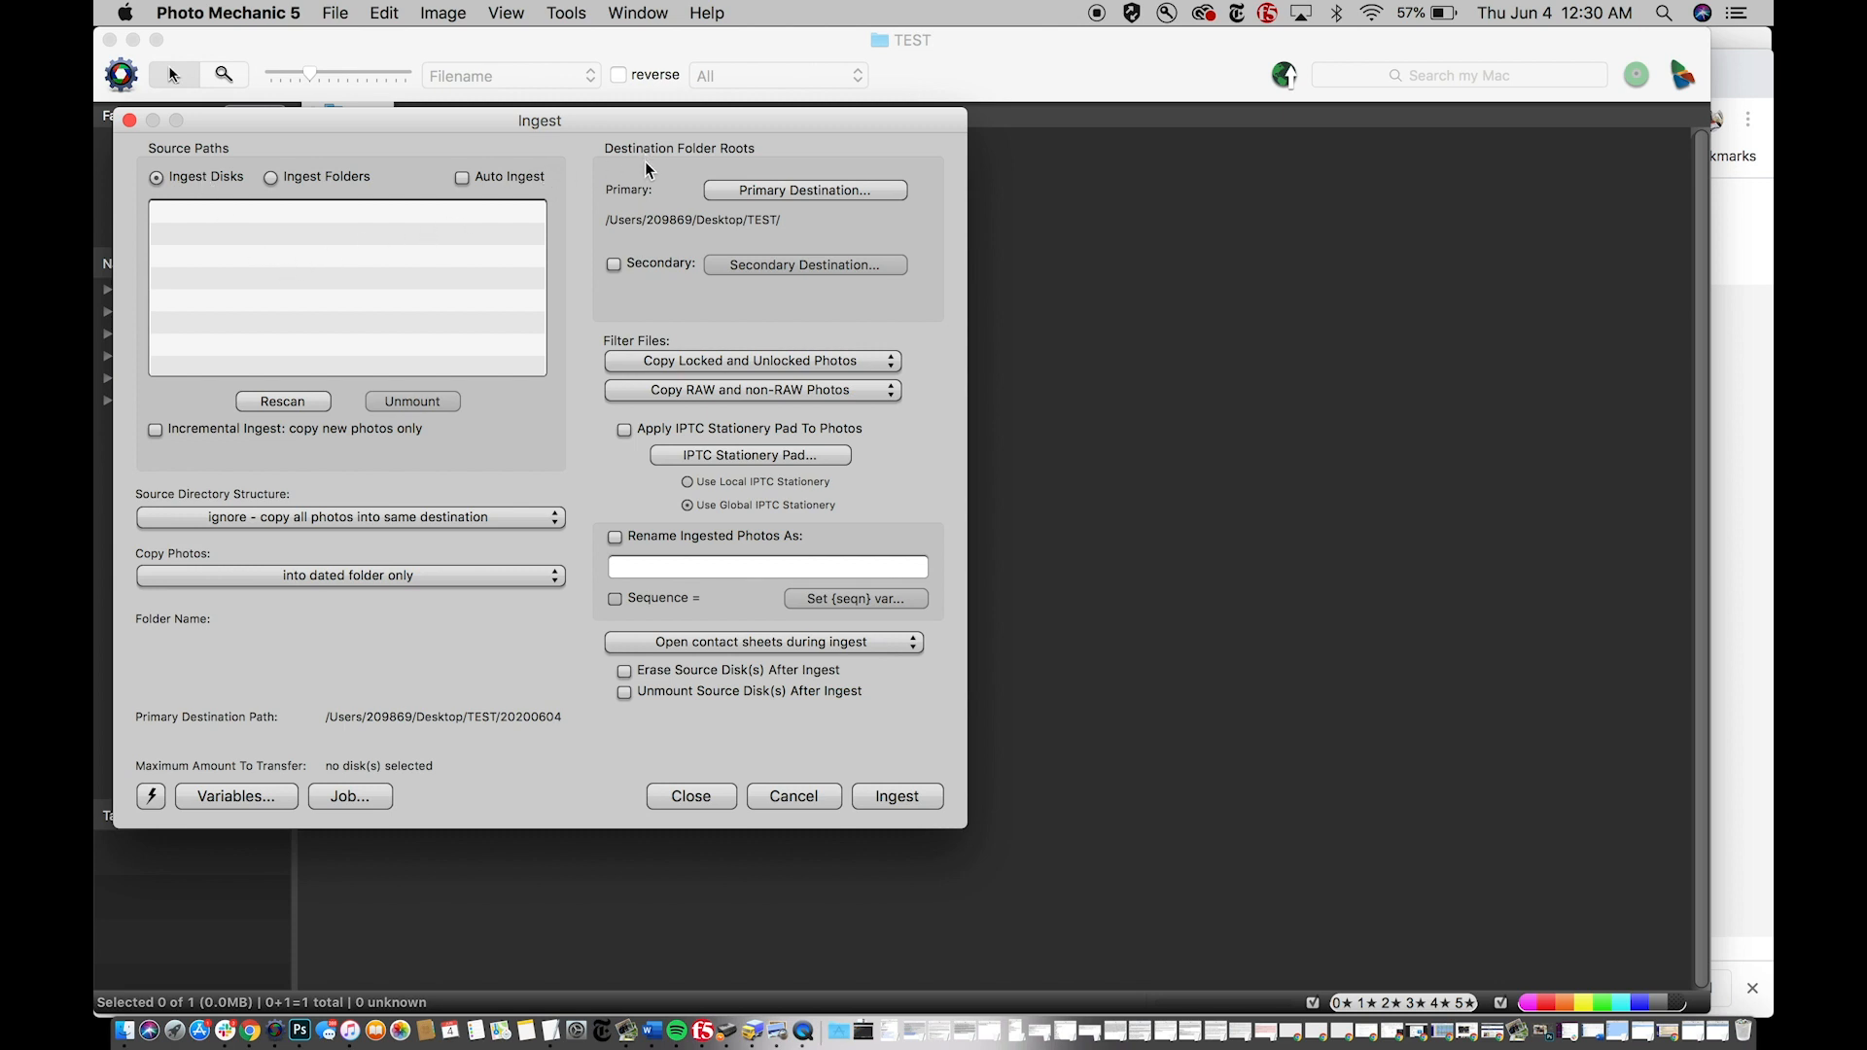
{"action": "mouse_move", "coordinate": [724, 463]}
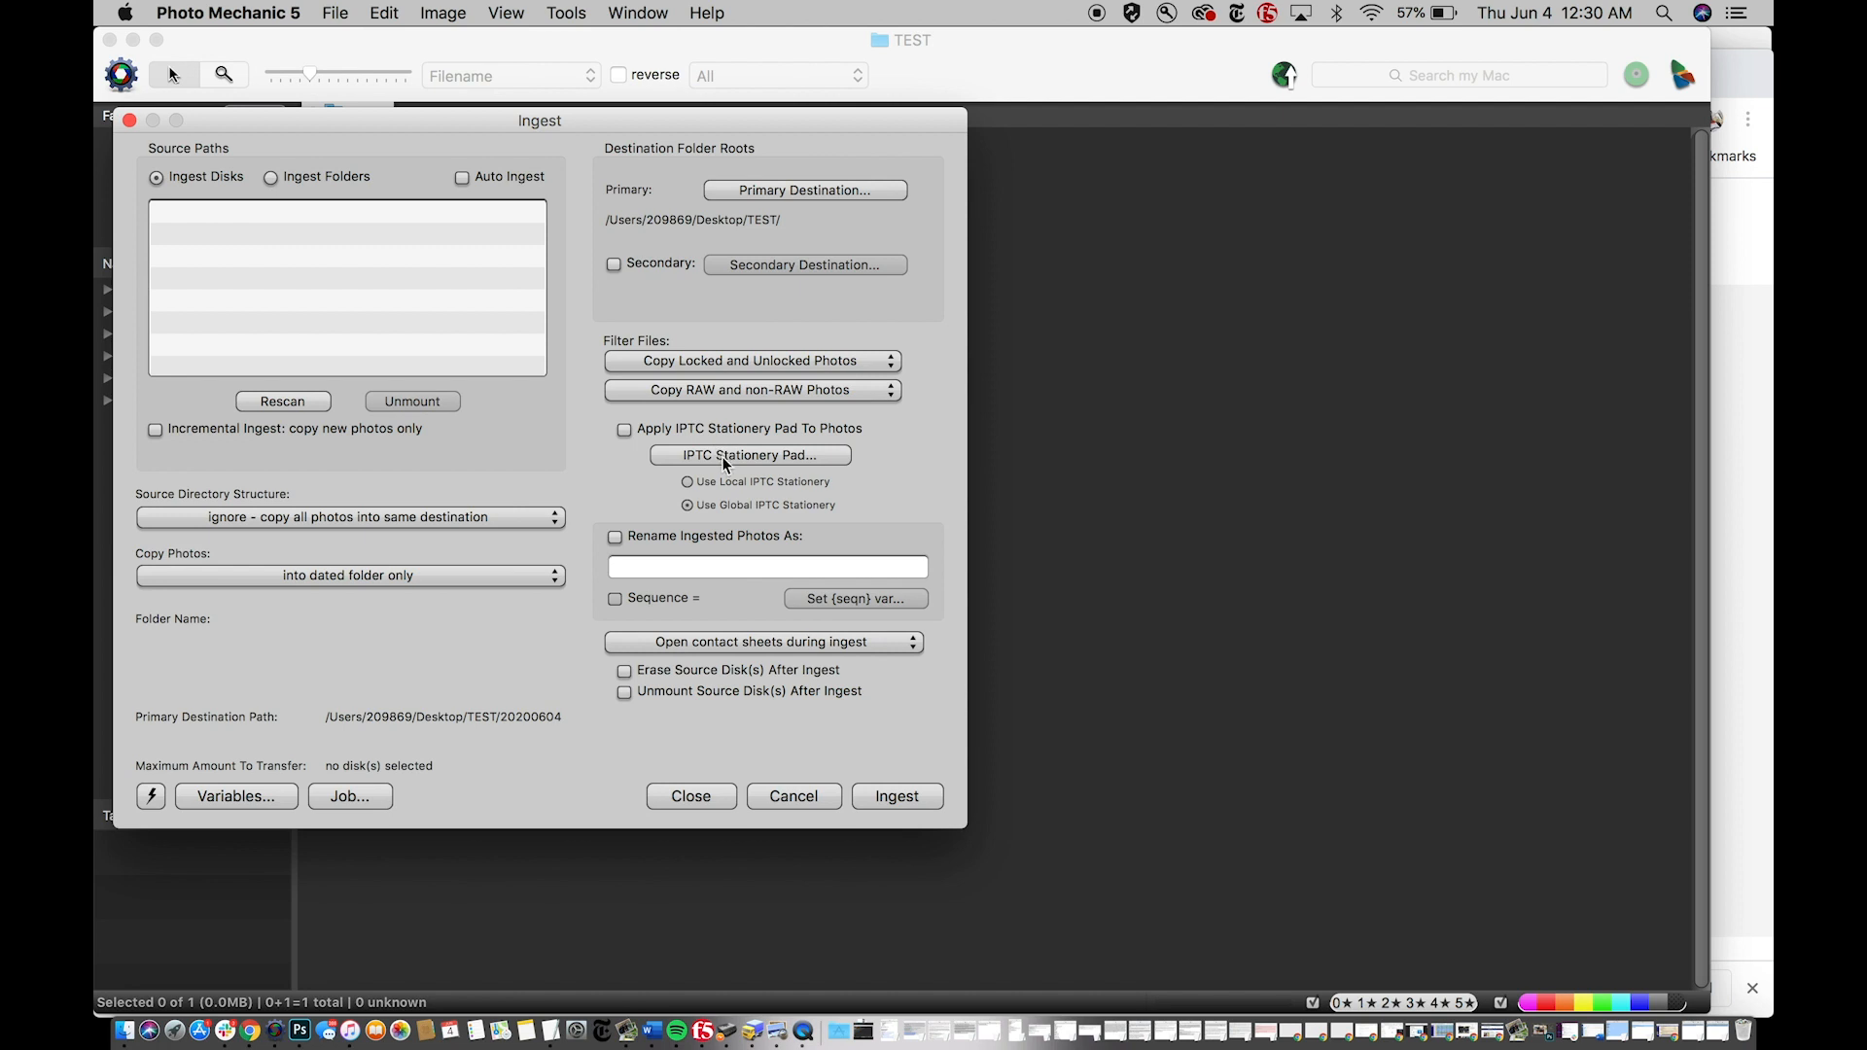
{"action": "mouse_move", "coordinate": [724, 474]}
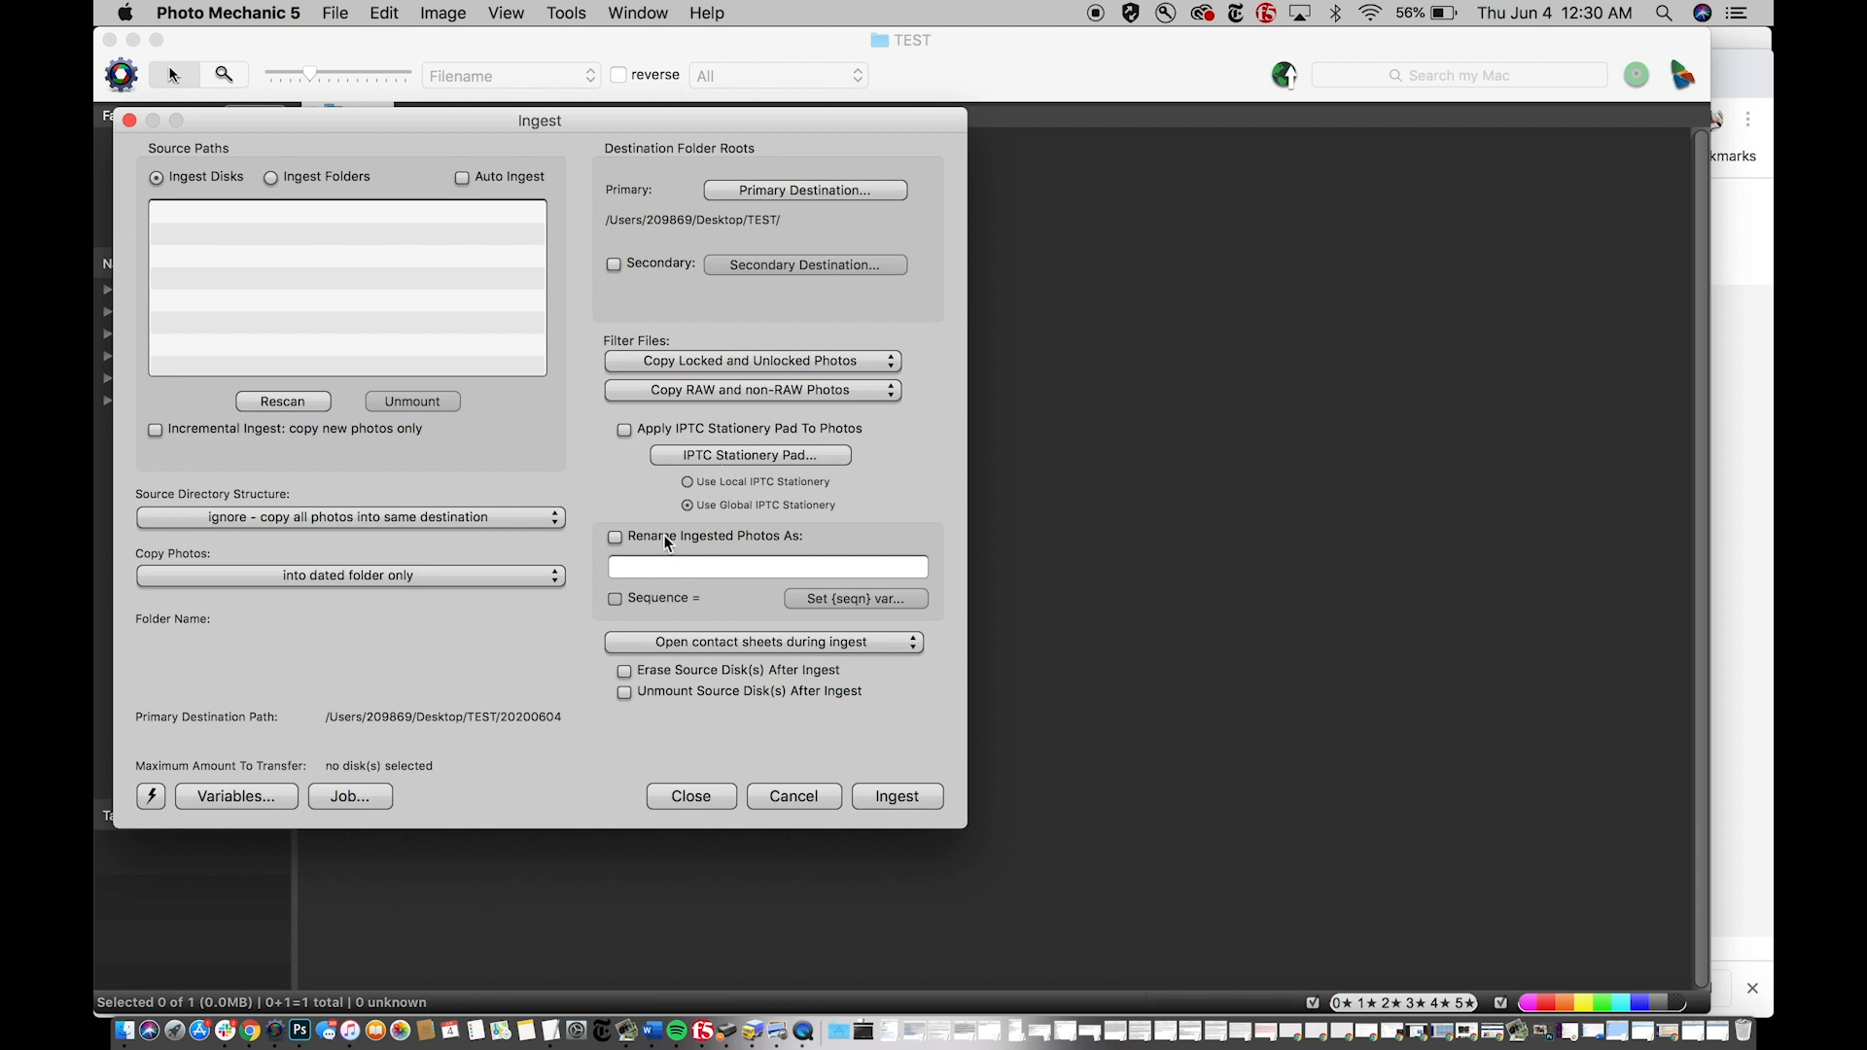
{"action": "mouse_move", "coordinate": [582, 354]}
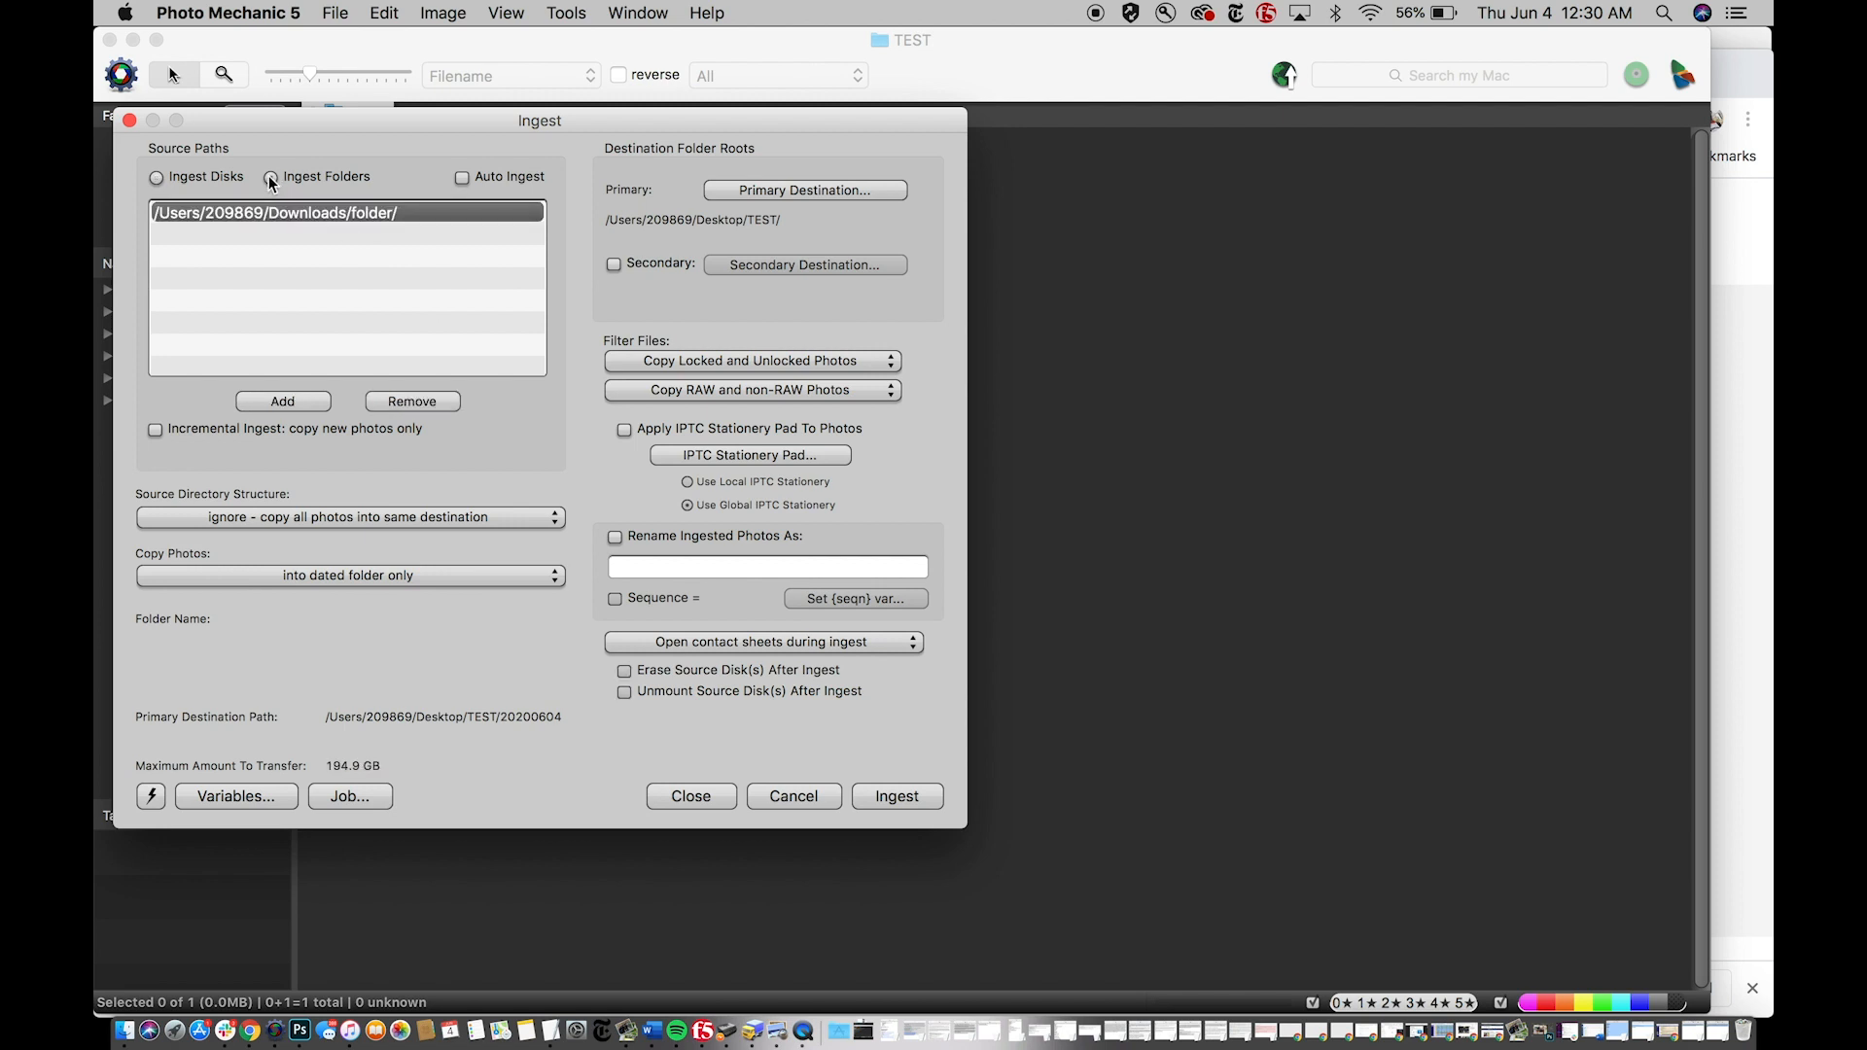
{"action": "left_click", "coordinate": [270, 177]}
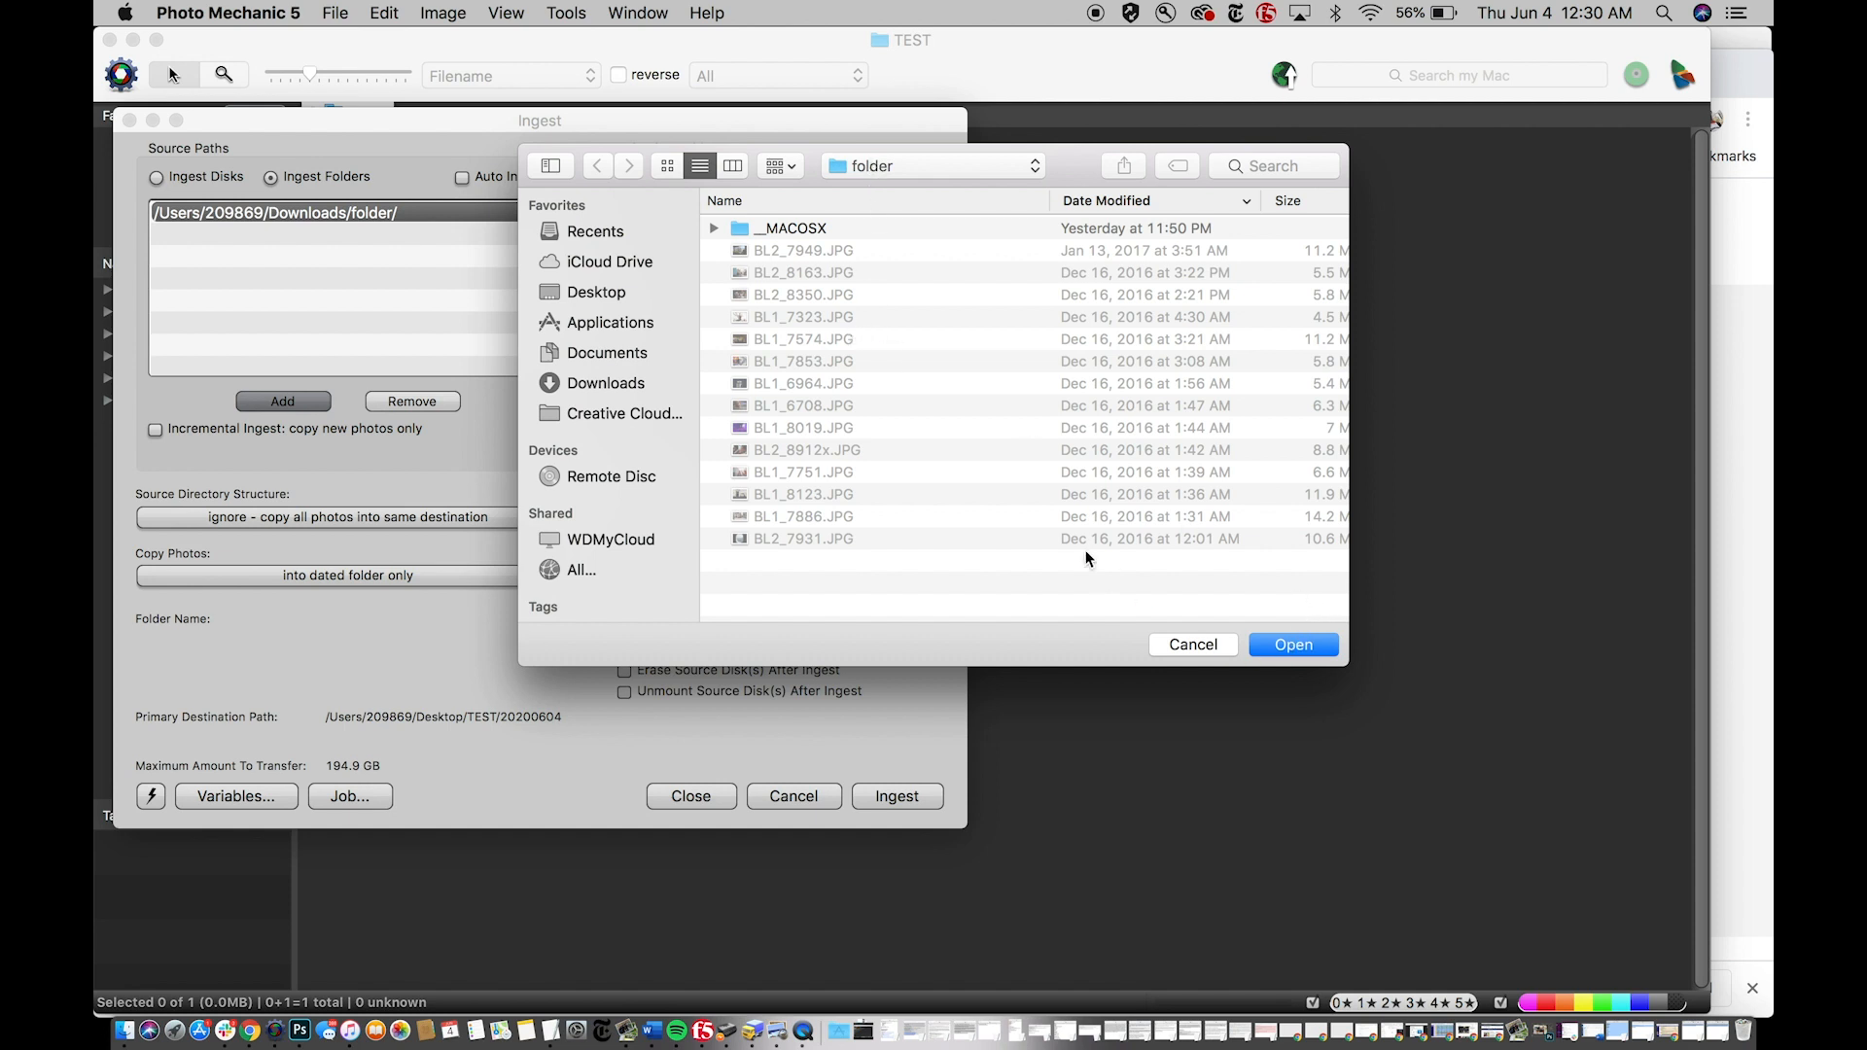
{"action": "mouse_move", "coordinate": [828, 432]}
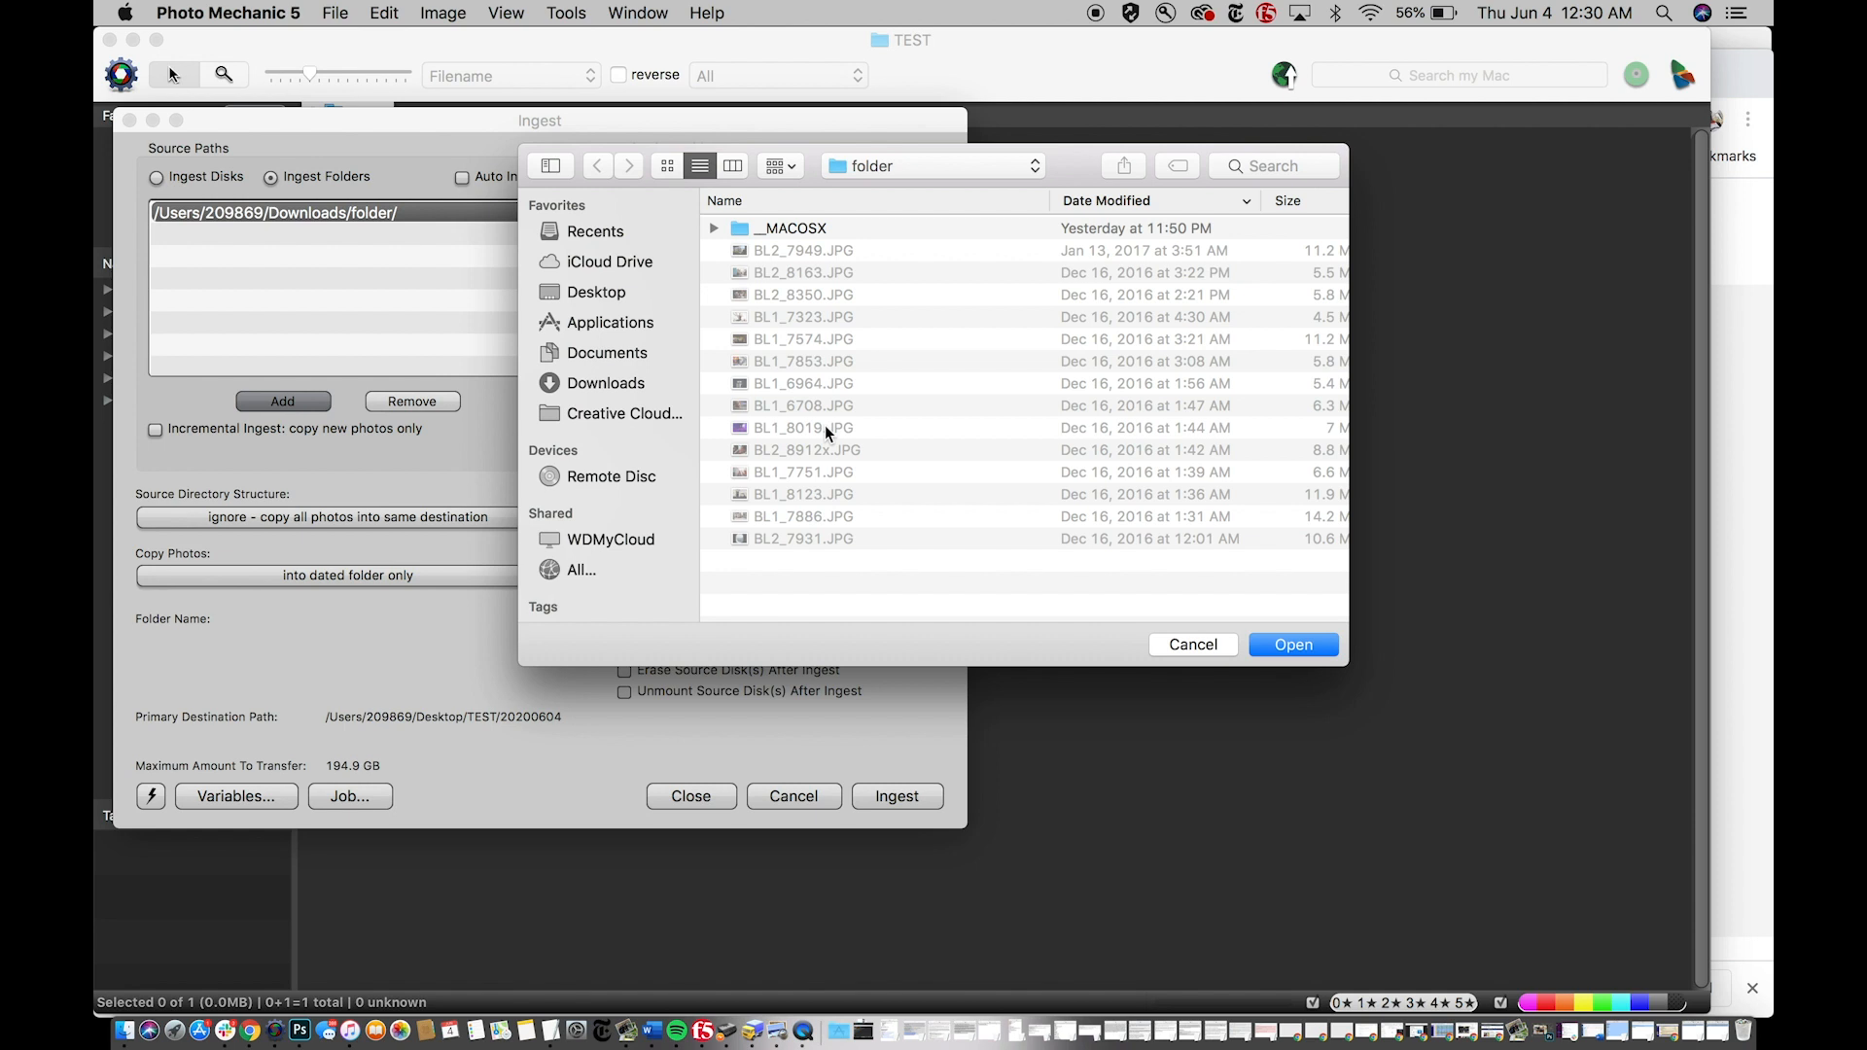
{"action": "mouse_move", "coordinate": [1187, 558]}
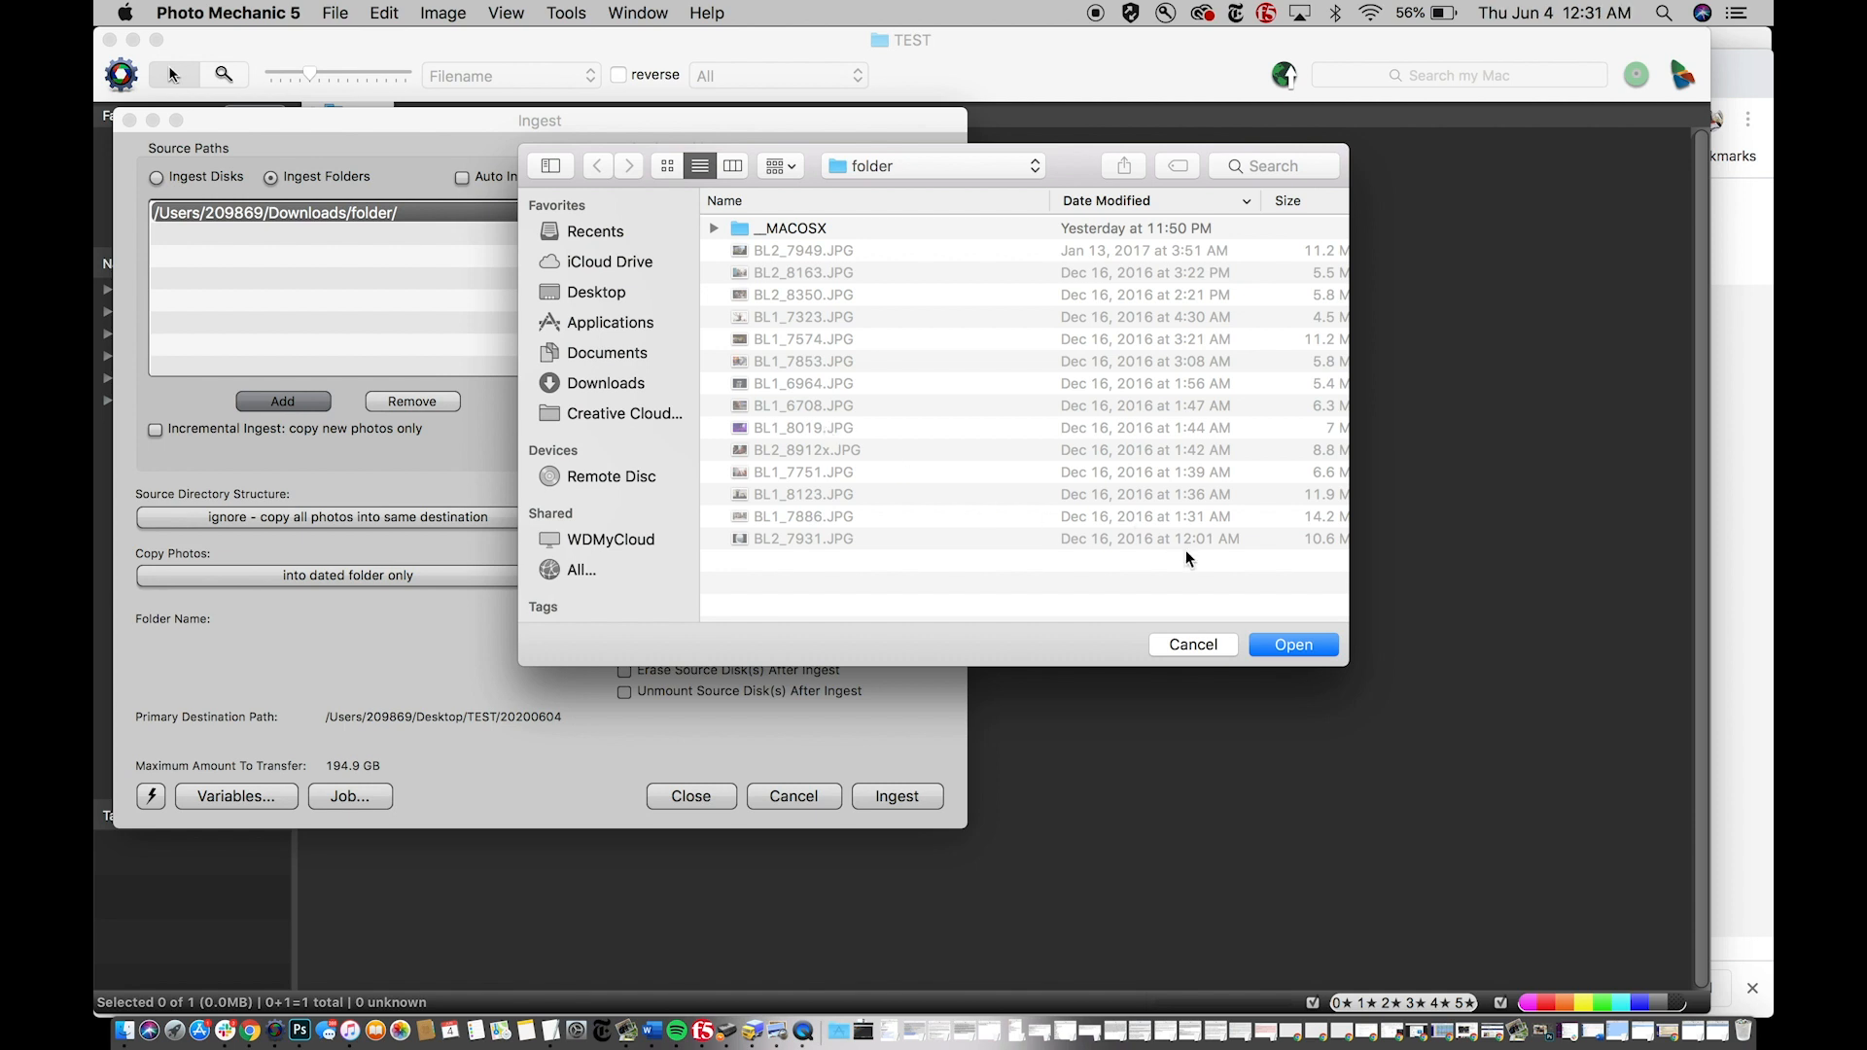
{"action": "left_click", "coordinate": [1291, 643]}
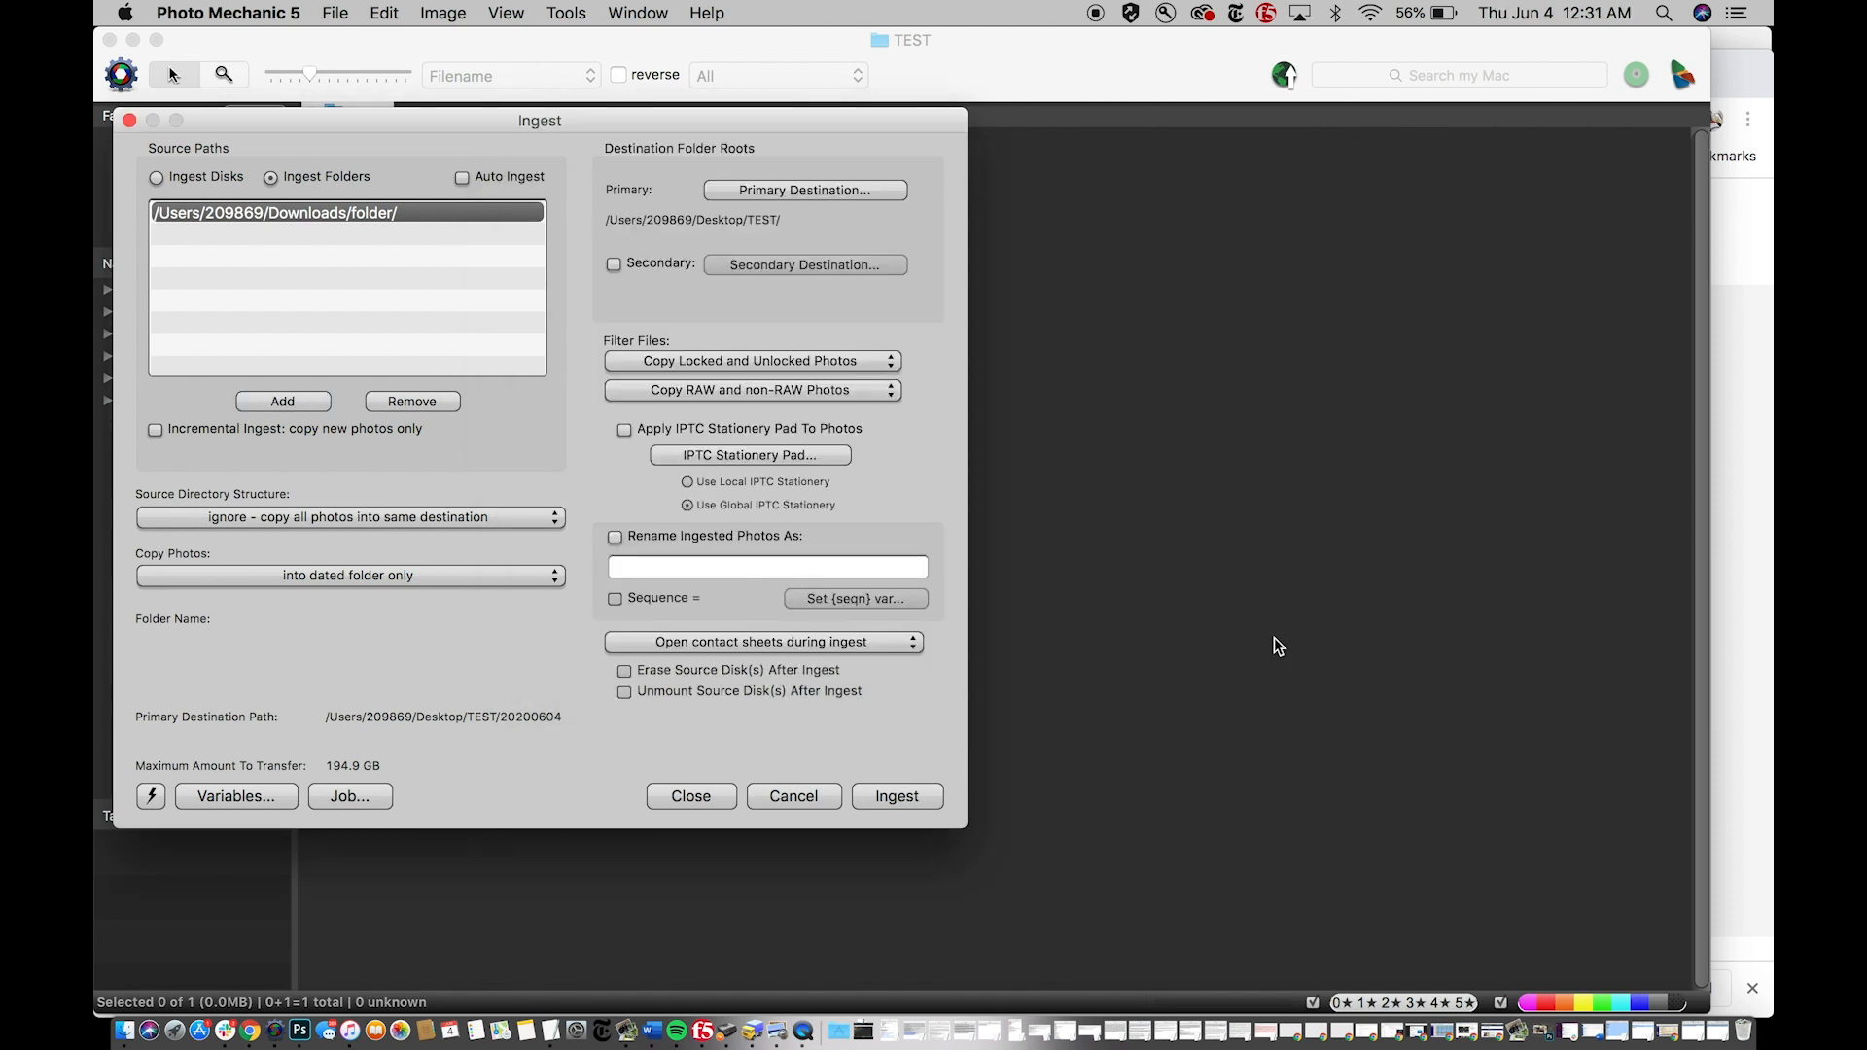
{"action": "mouse_move", "coordinate": [1029, 384]}
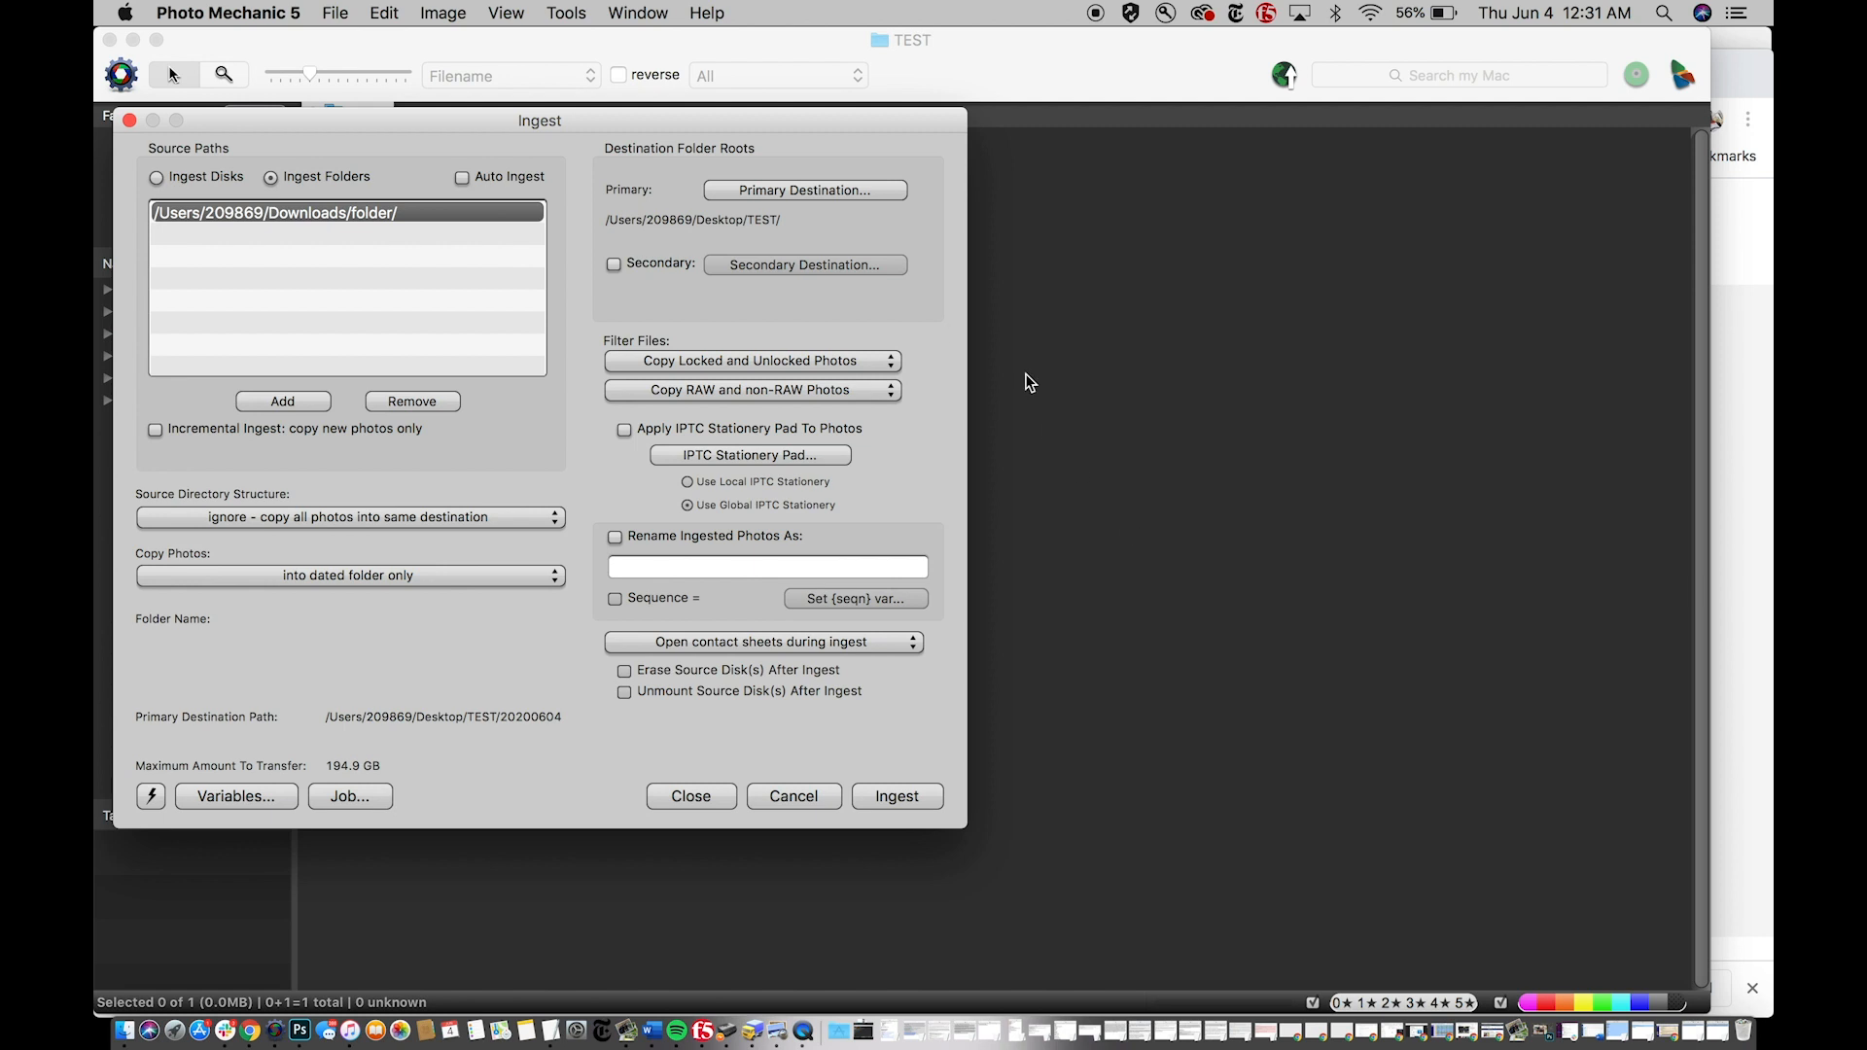
{"action": "mouse_move", "coordinate": [774, 198]}
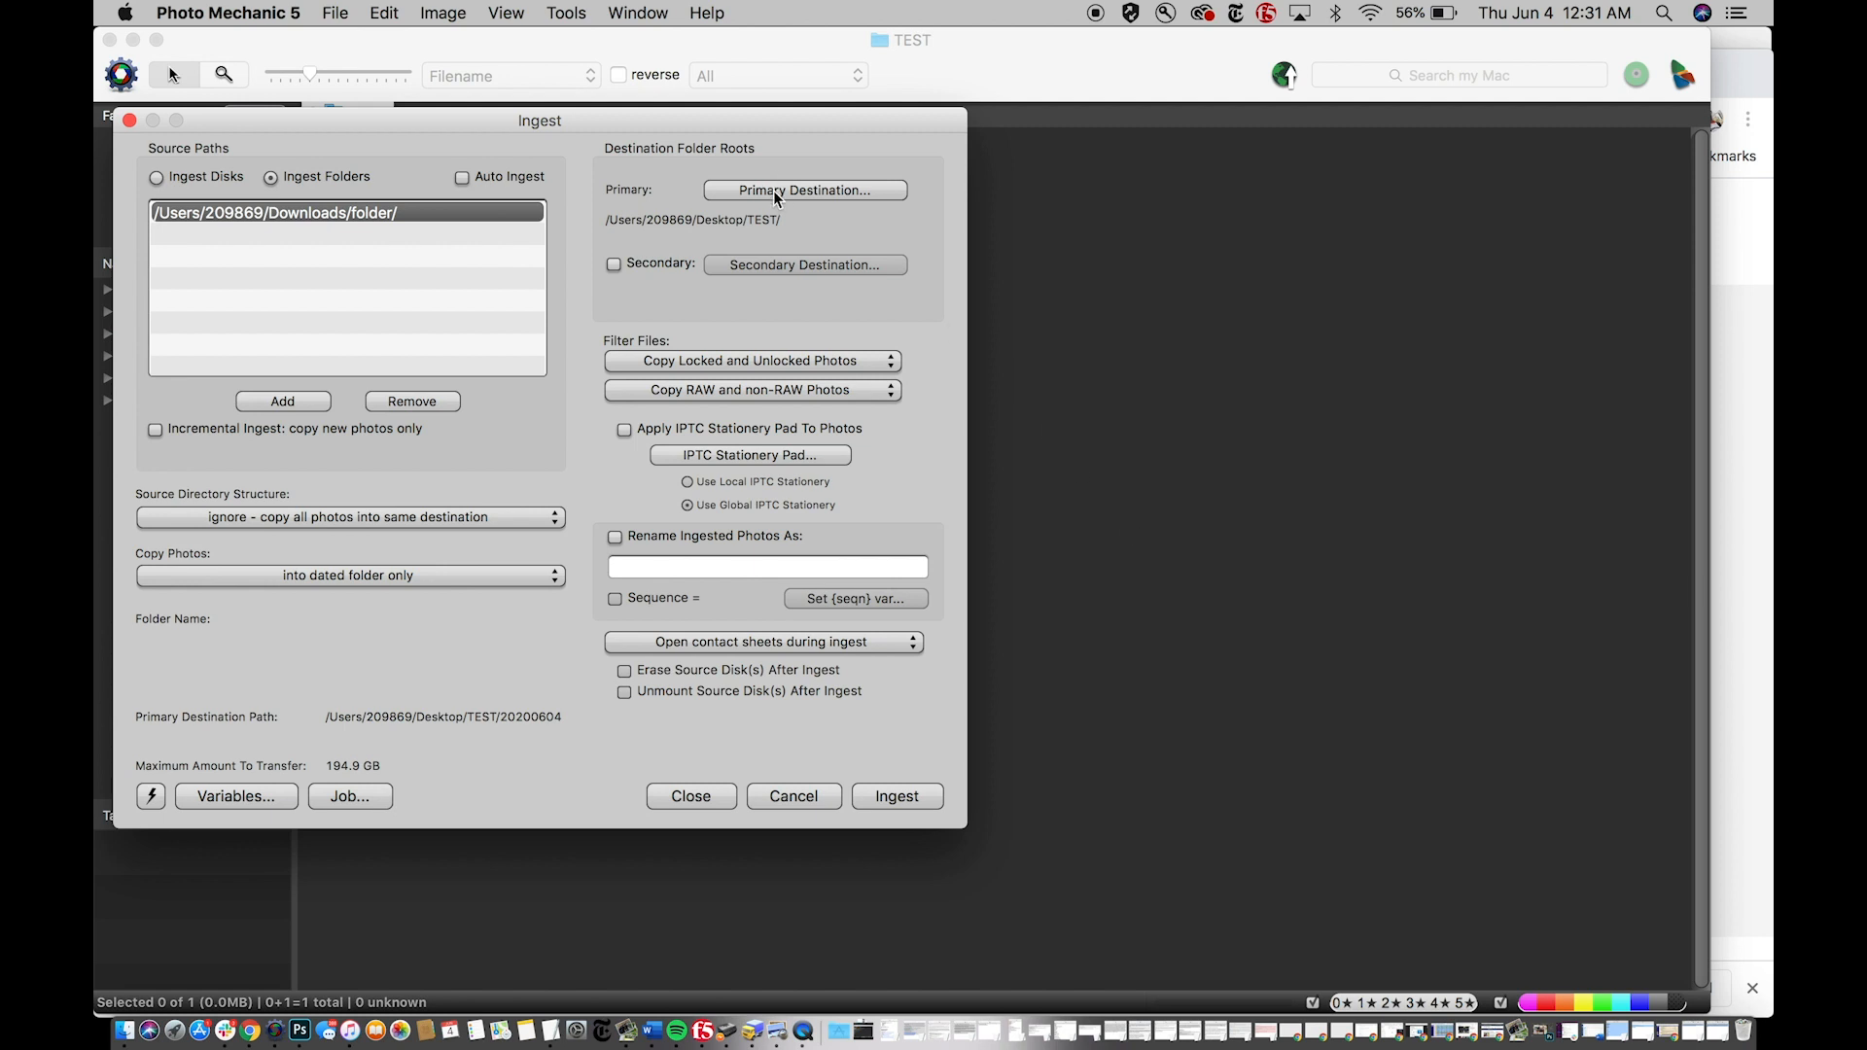
- Re-choose Desktop/TEST in the destination chooser and confirm it as the primary ingest destination
{"action": "left_click", "coordinate": [806, 191]}
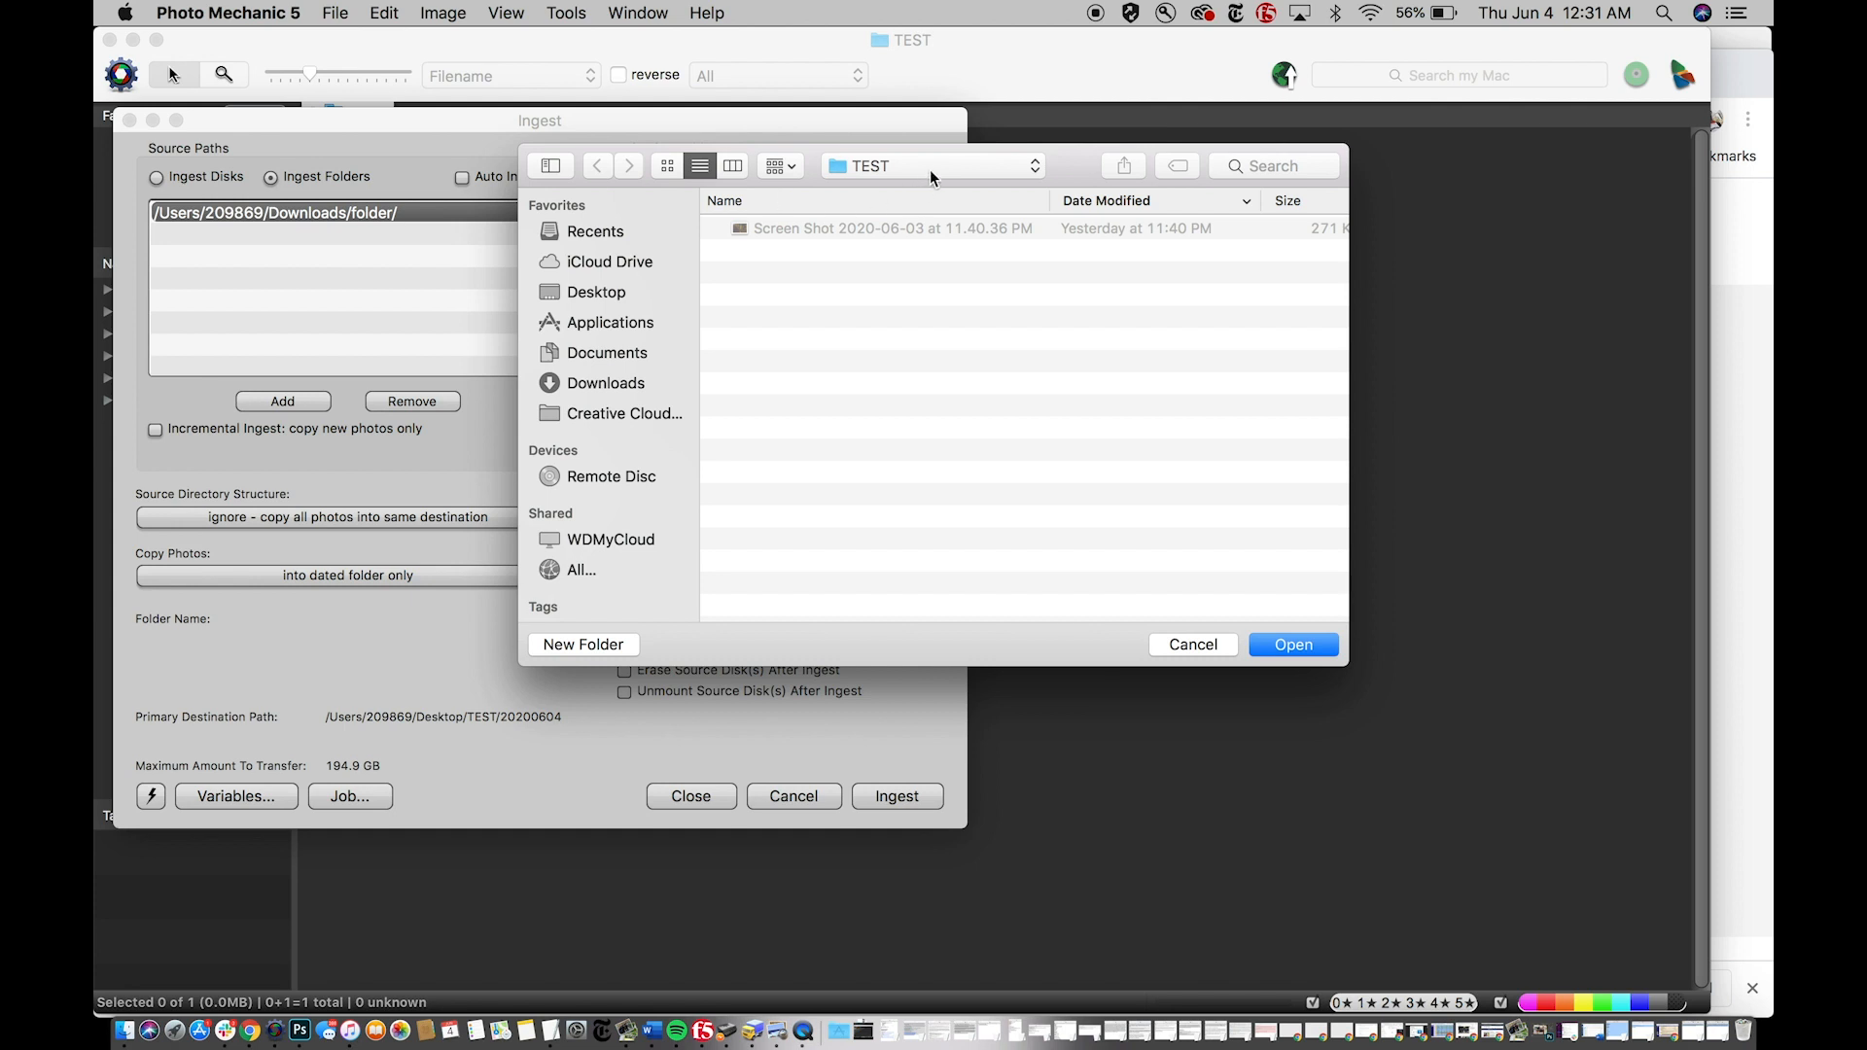
{"action": "mouse_move", "coordinate": [994, 206]}
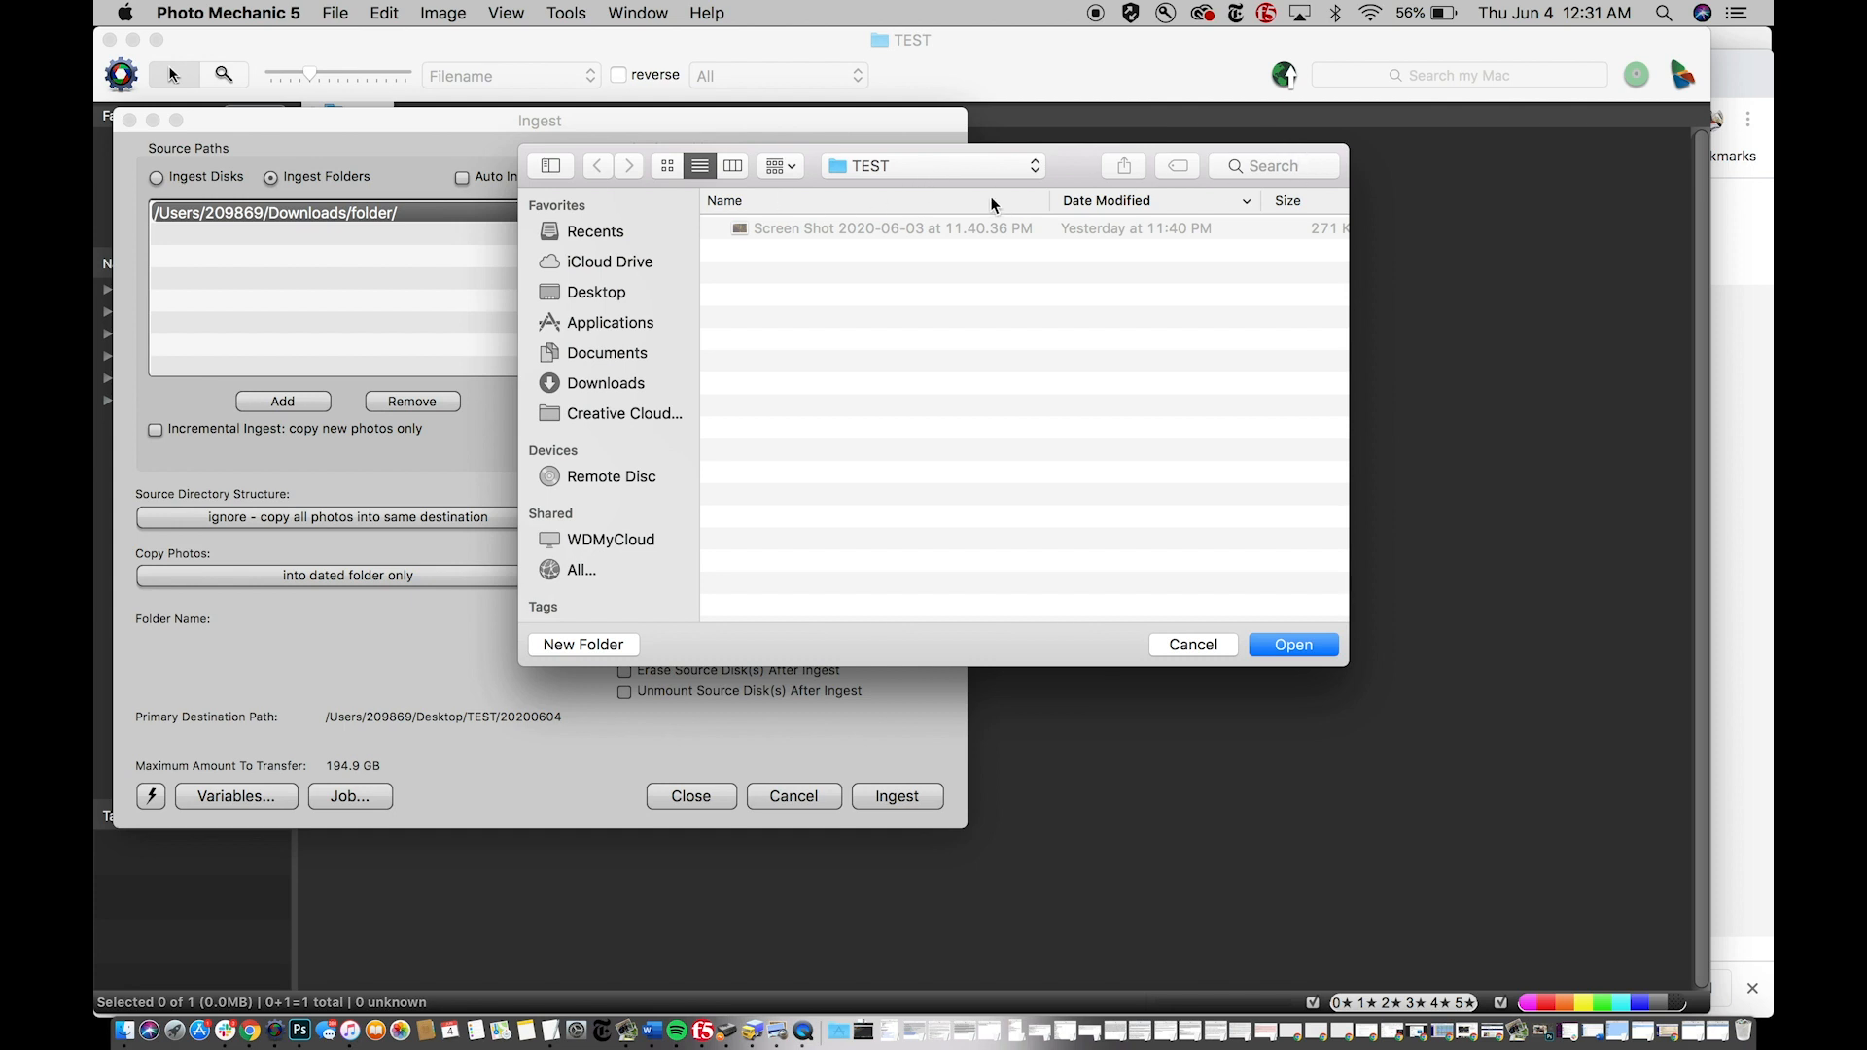
{"action": "left_click", "coordinate": [931, 166]}
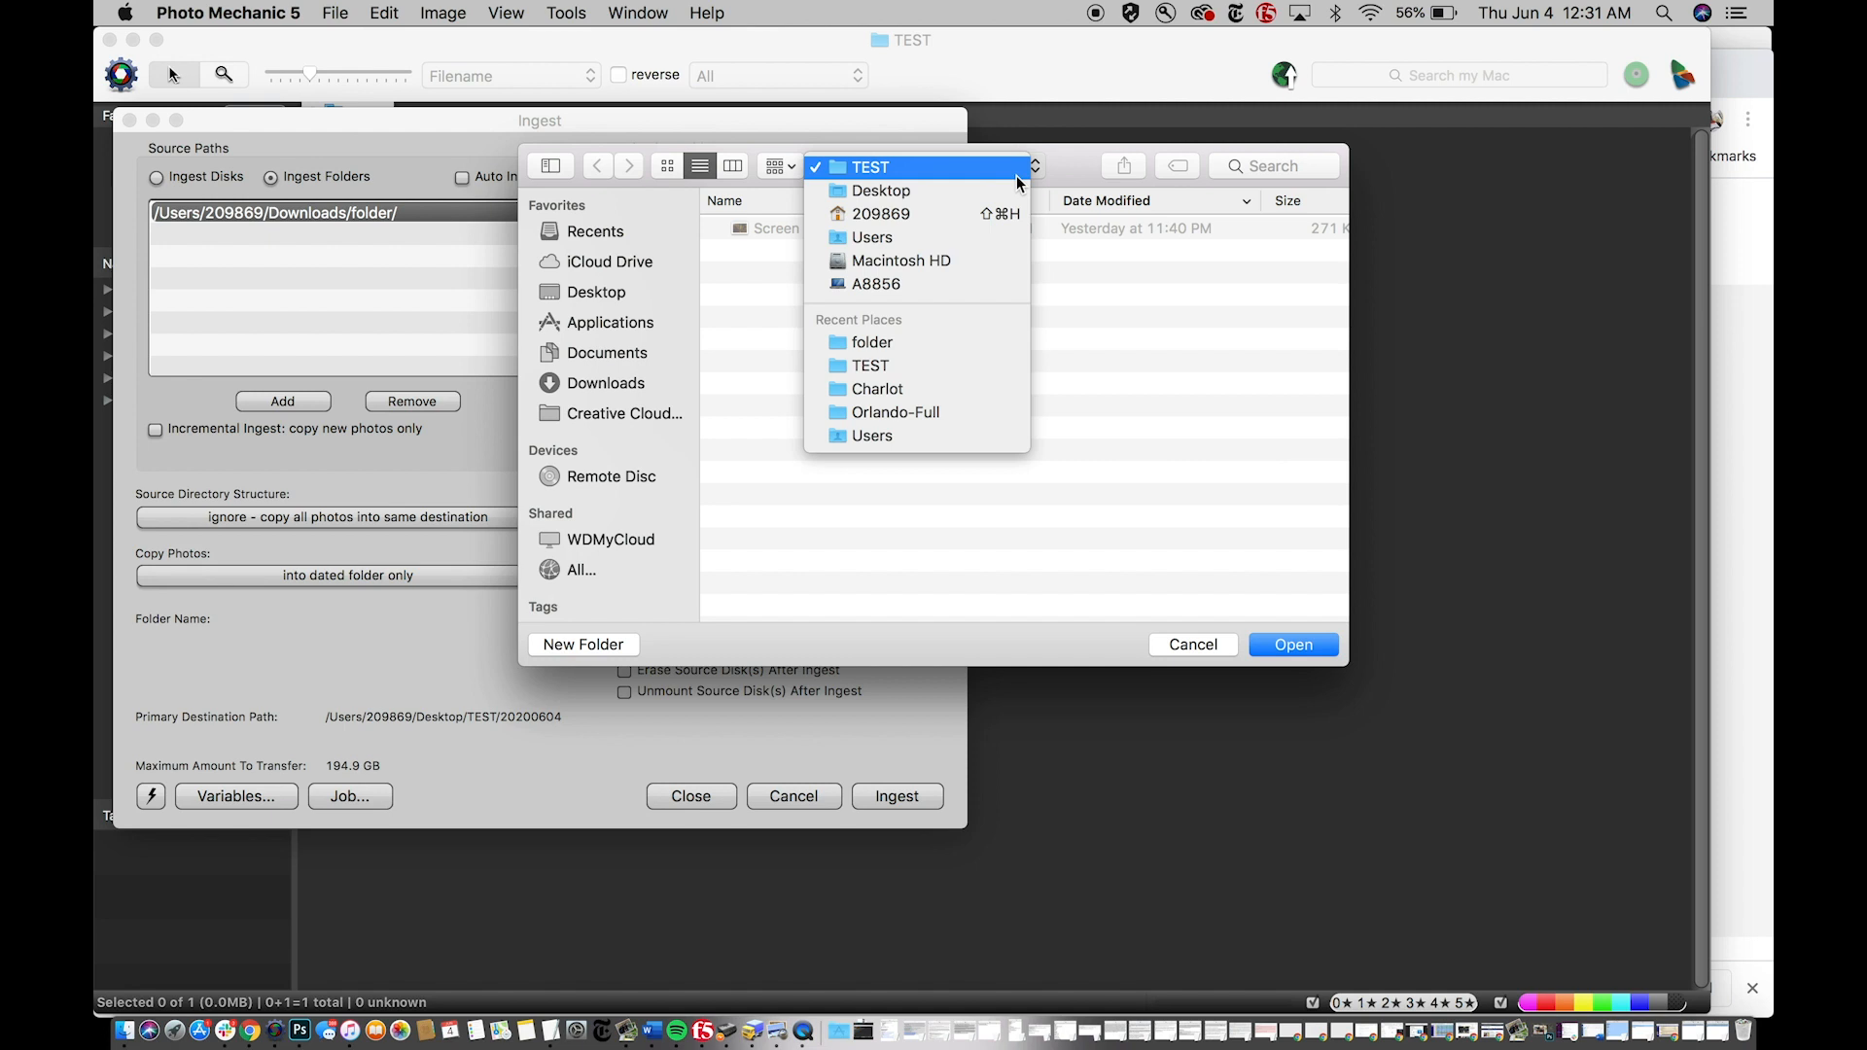
{"action": "left_click", "coordinate": [870, 167]}
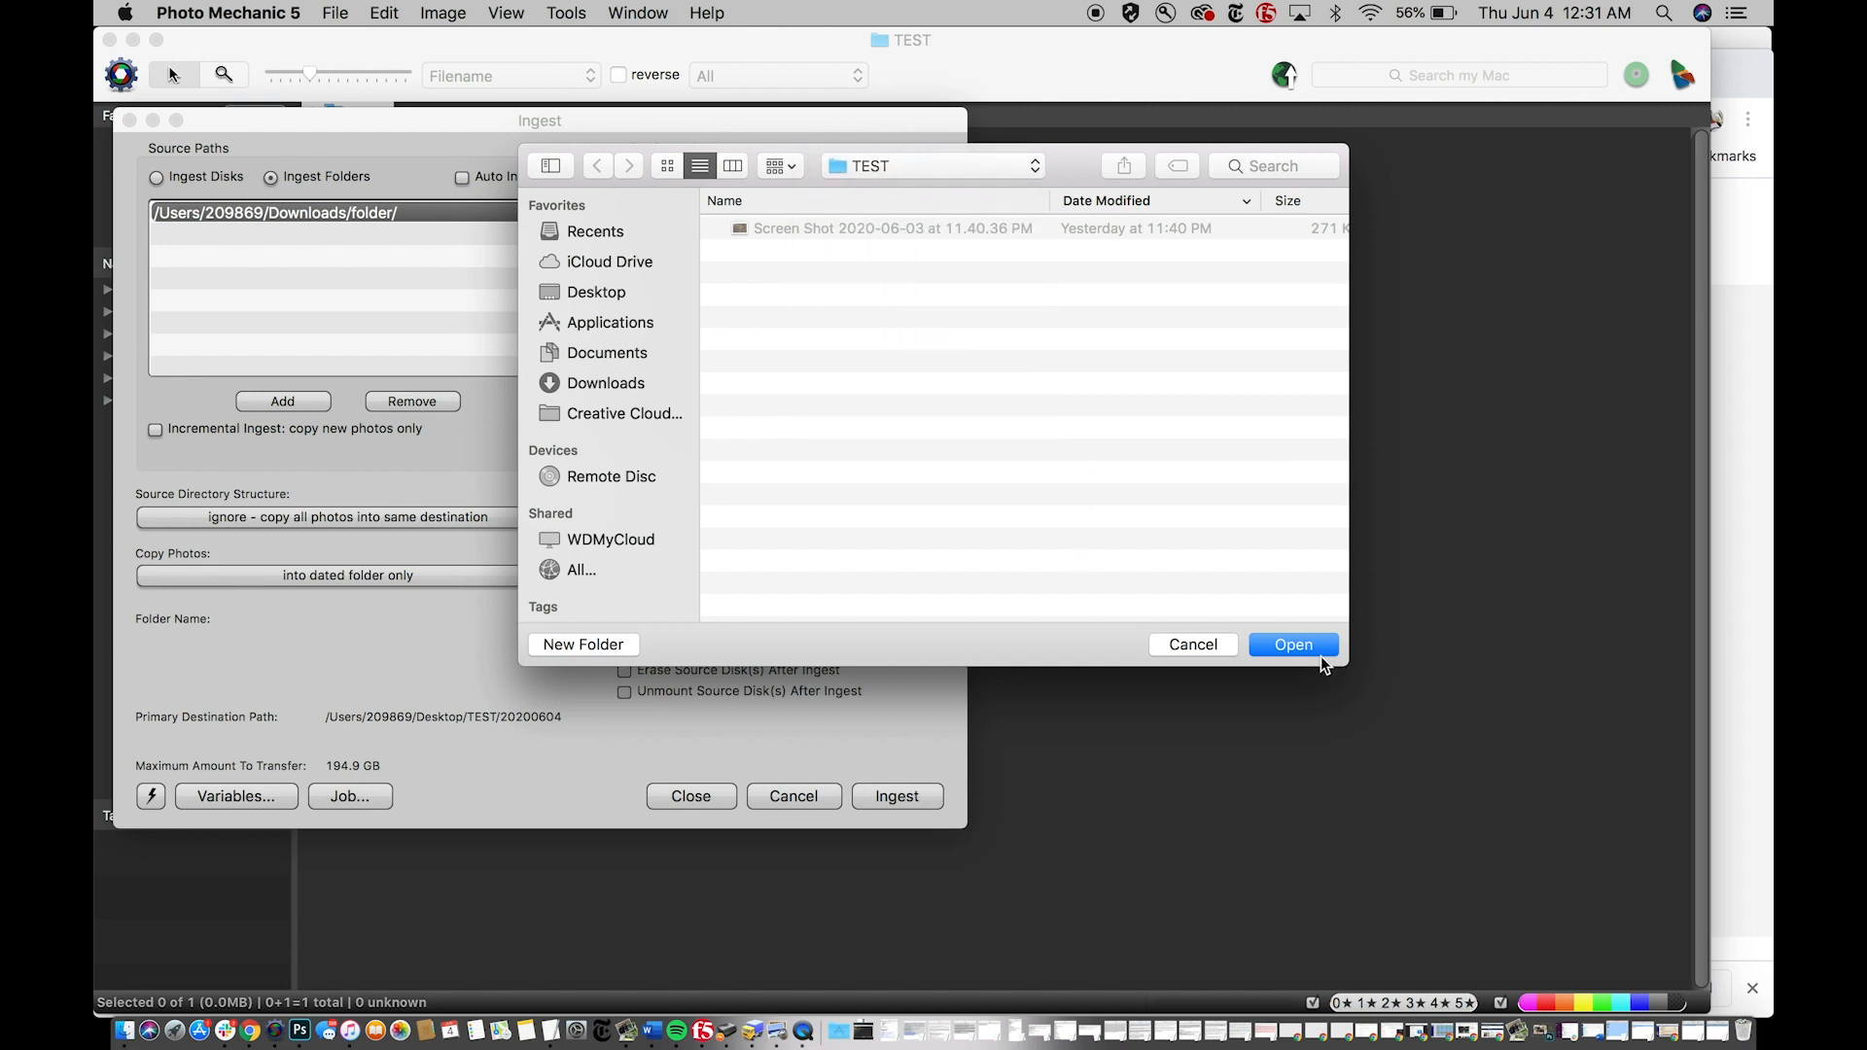
{"action": "left_click", "coordinate": [1291, 644]}
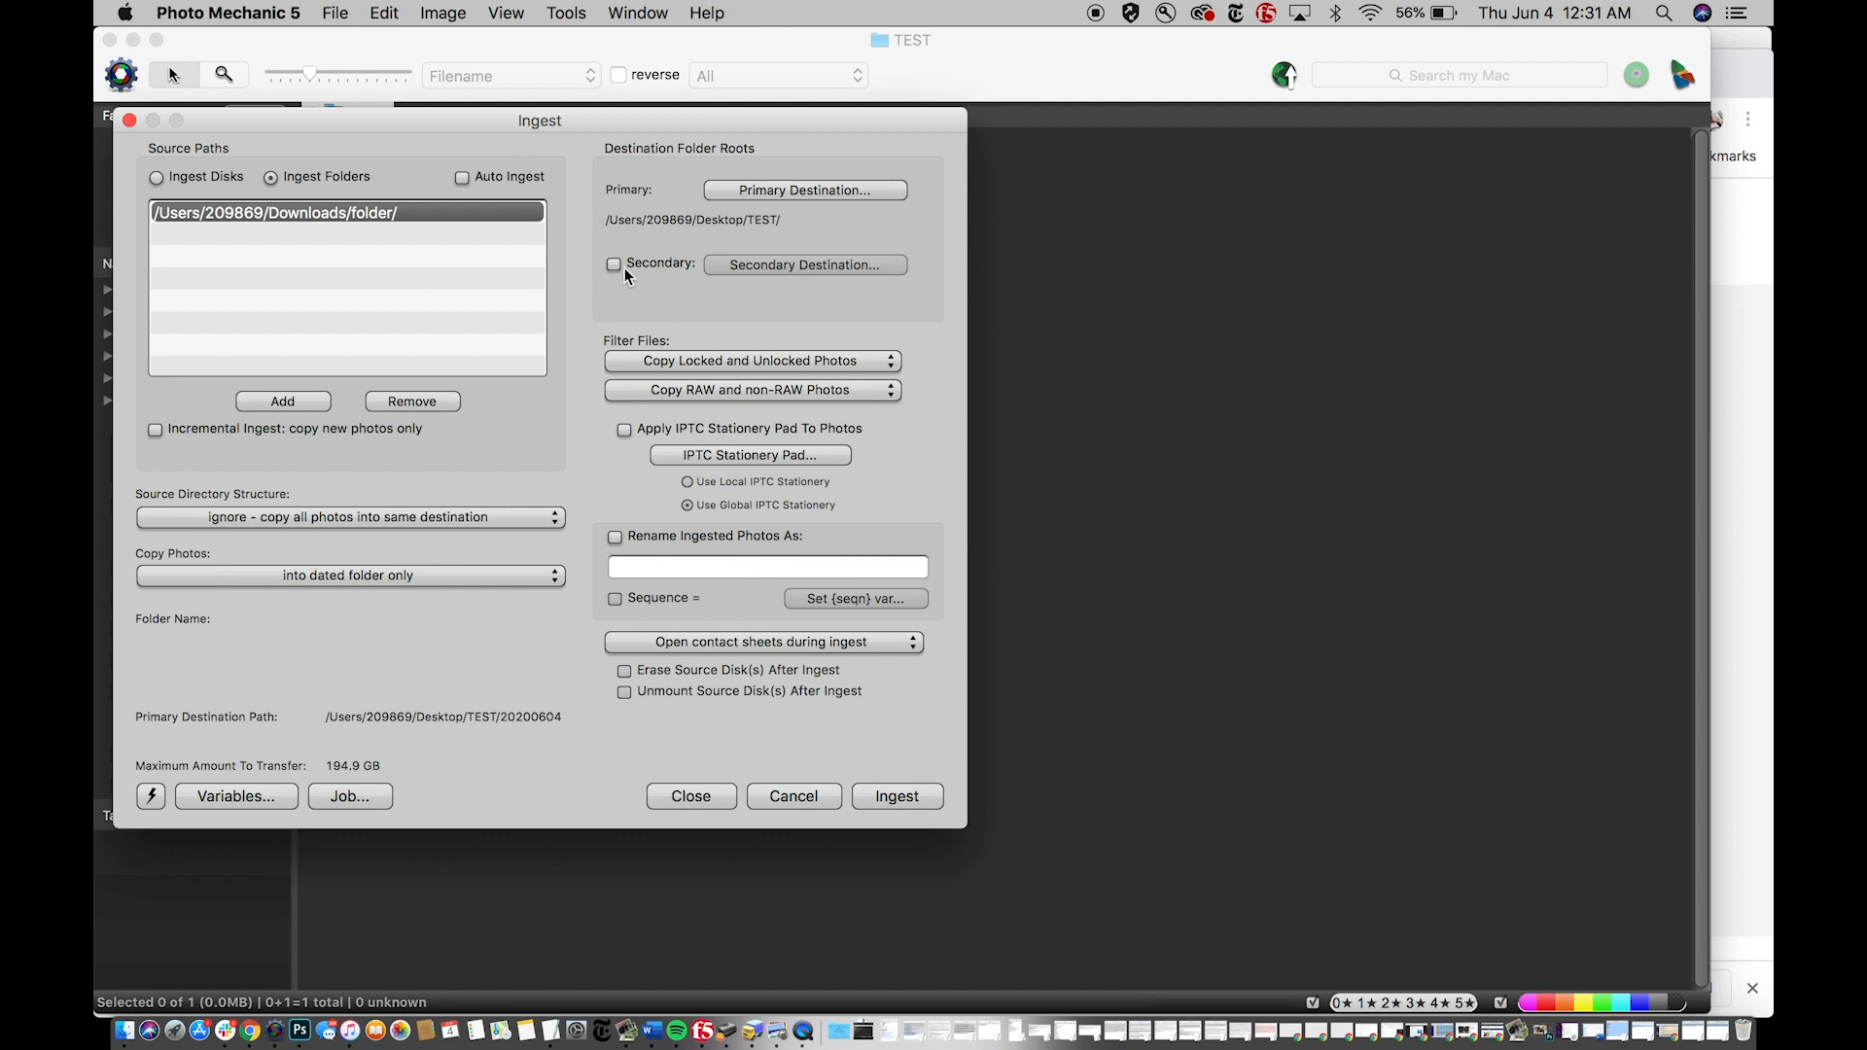
{"action": "mouse_move", "coordinate": [612, 286]}
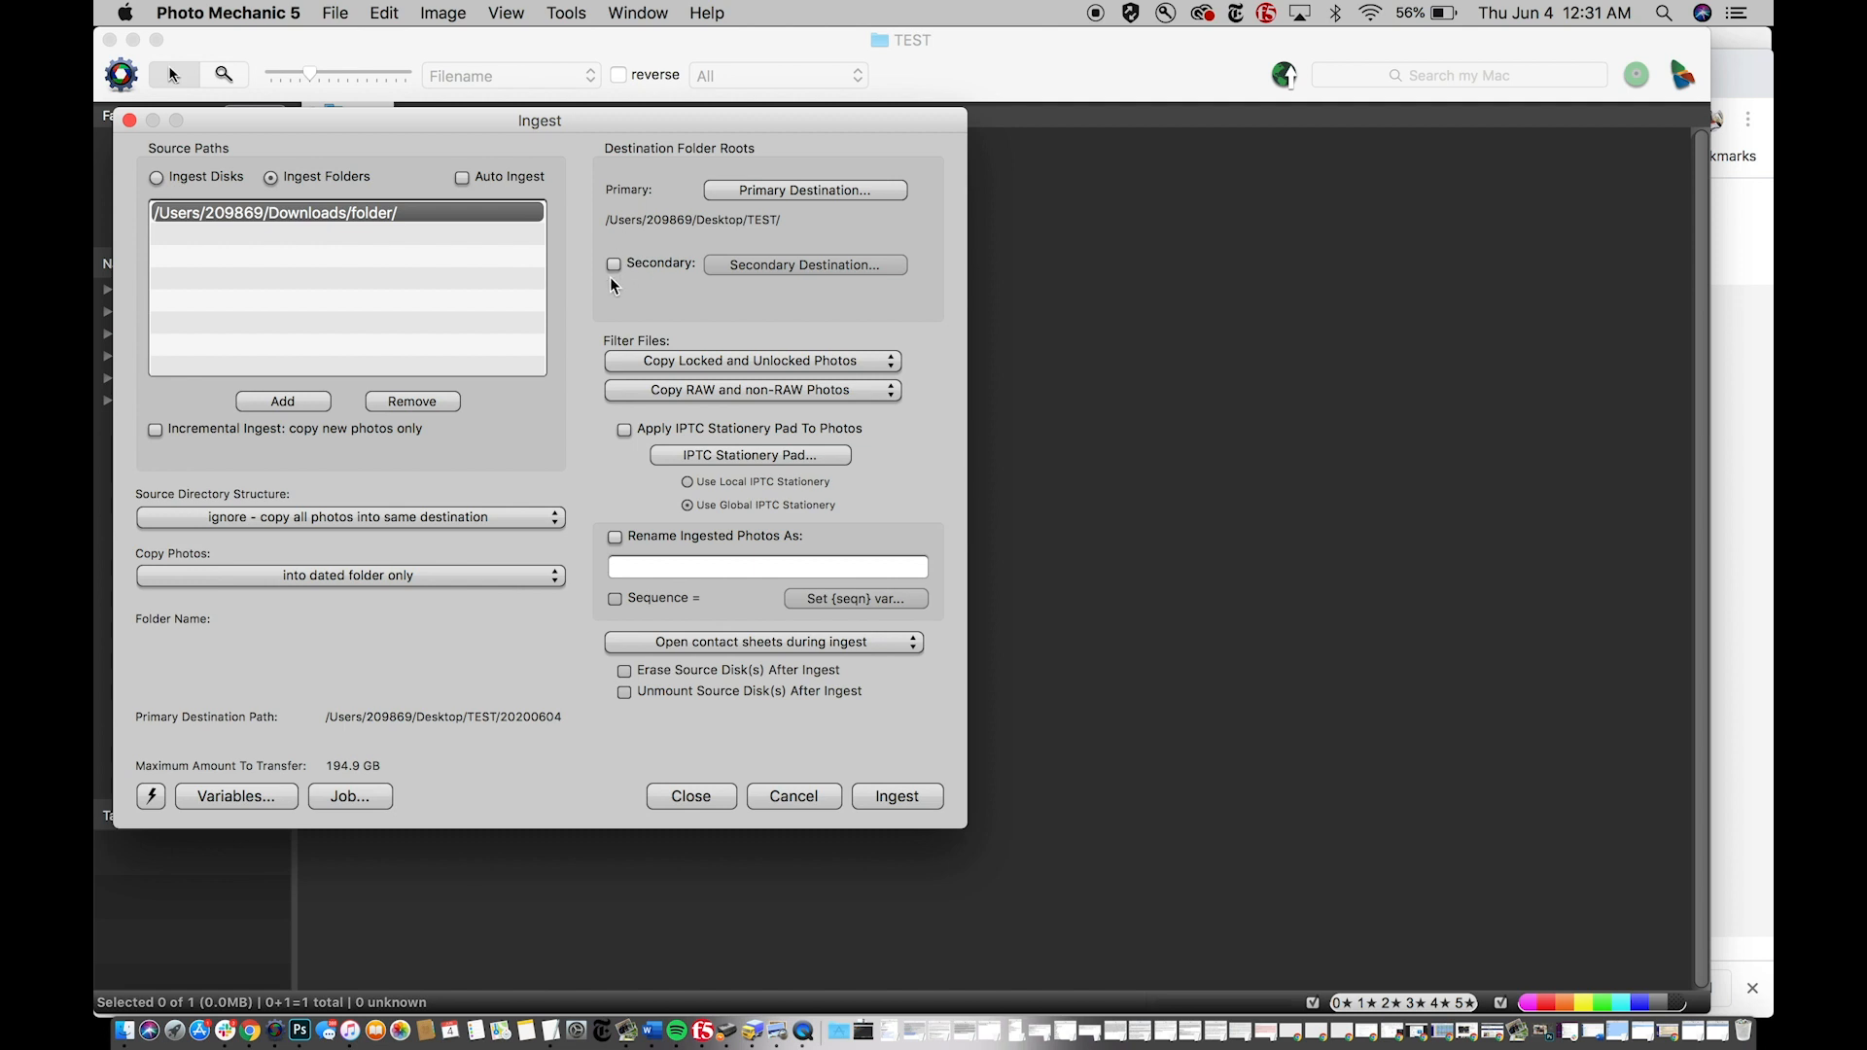
{"action": "mouse_move", "coordinate": [762, 413]}
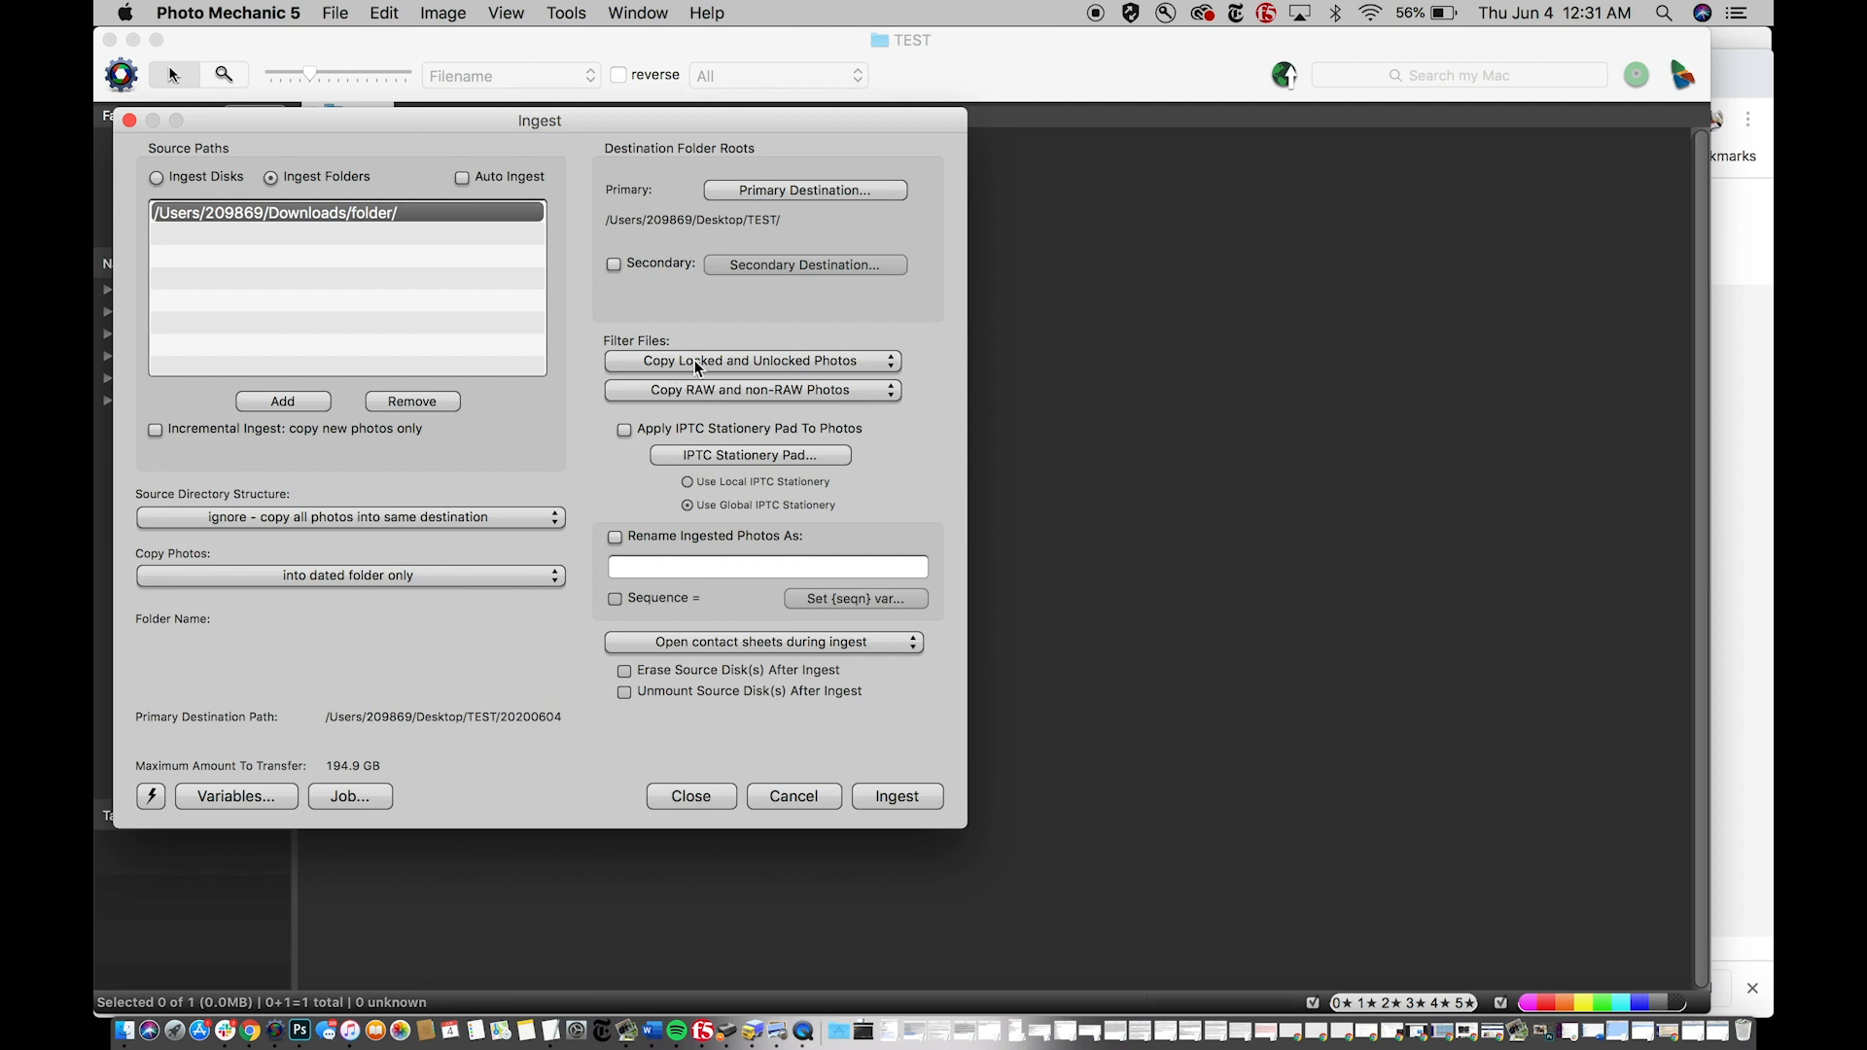
{"action": "mouse_move", "coordinate": [831, 364]}
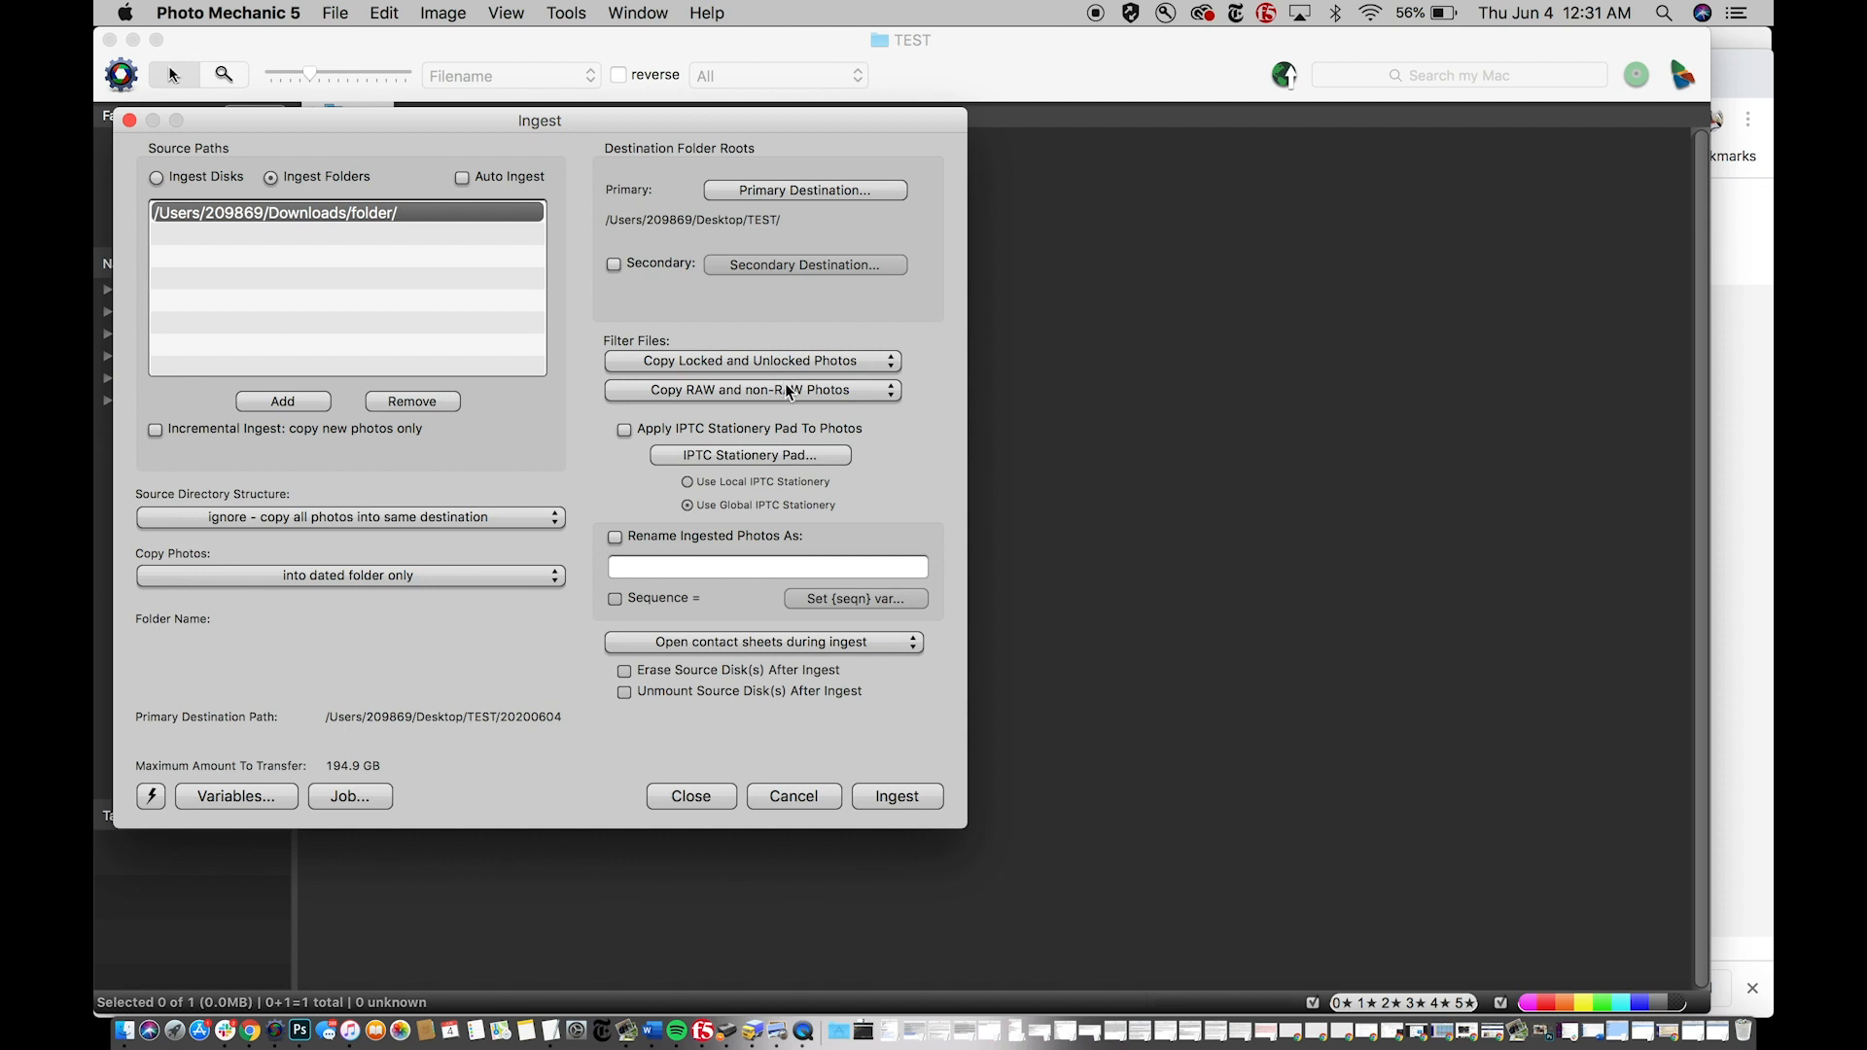
{"action": "mouse_move", "coordinate": [702, 454]}
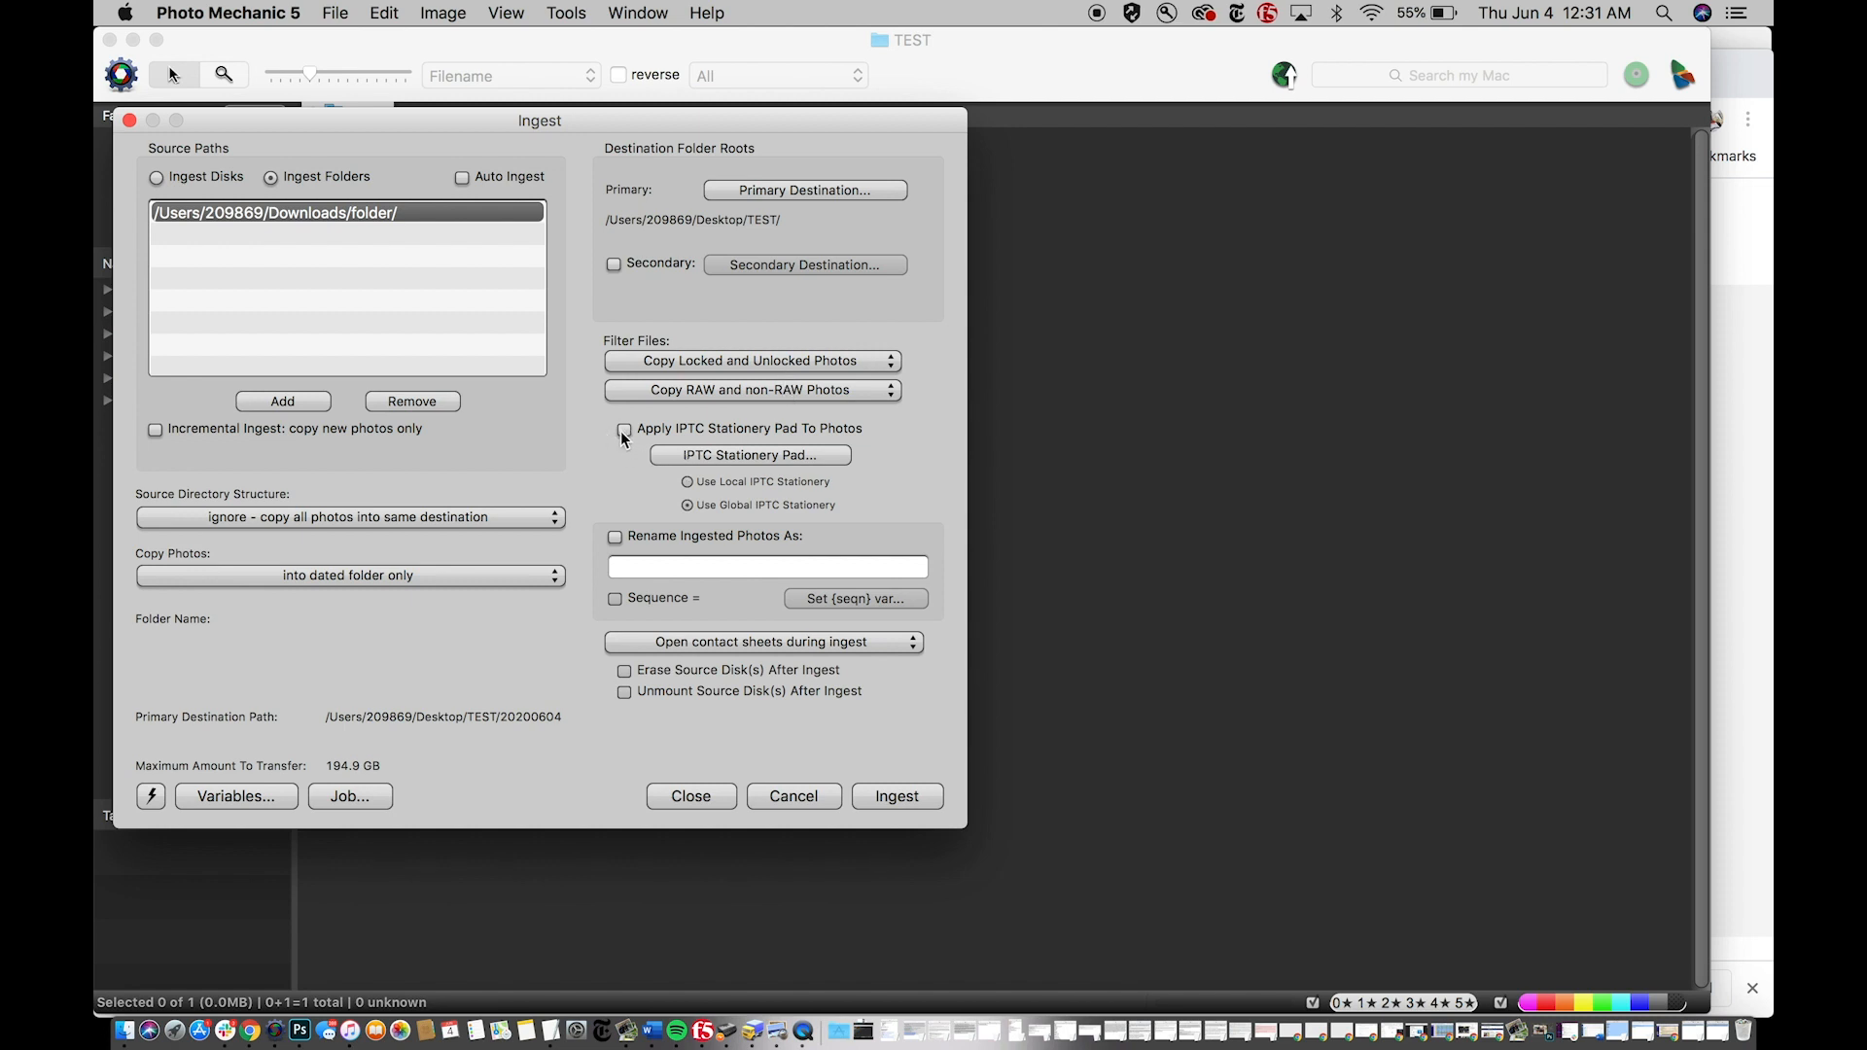
- Enable applying the local IPTC Stationery Pad to ingested photos and bring up the pad for editing
{"action": "left_click", "coordinate": [622, 430]}
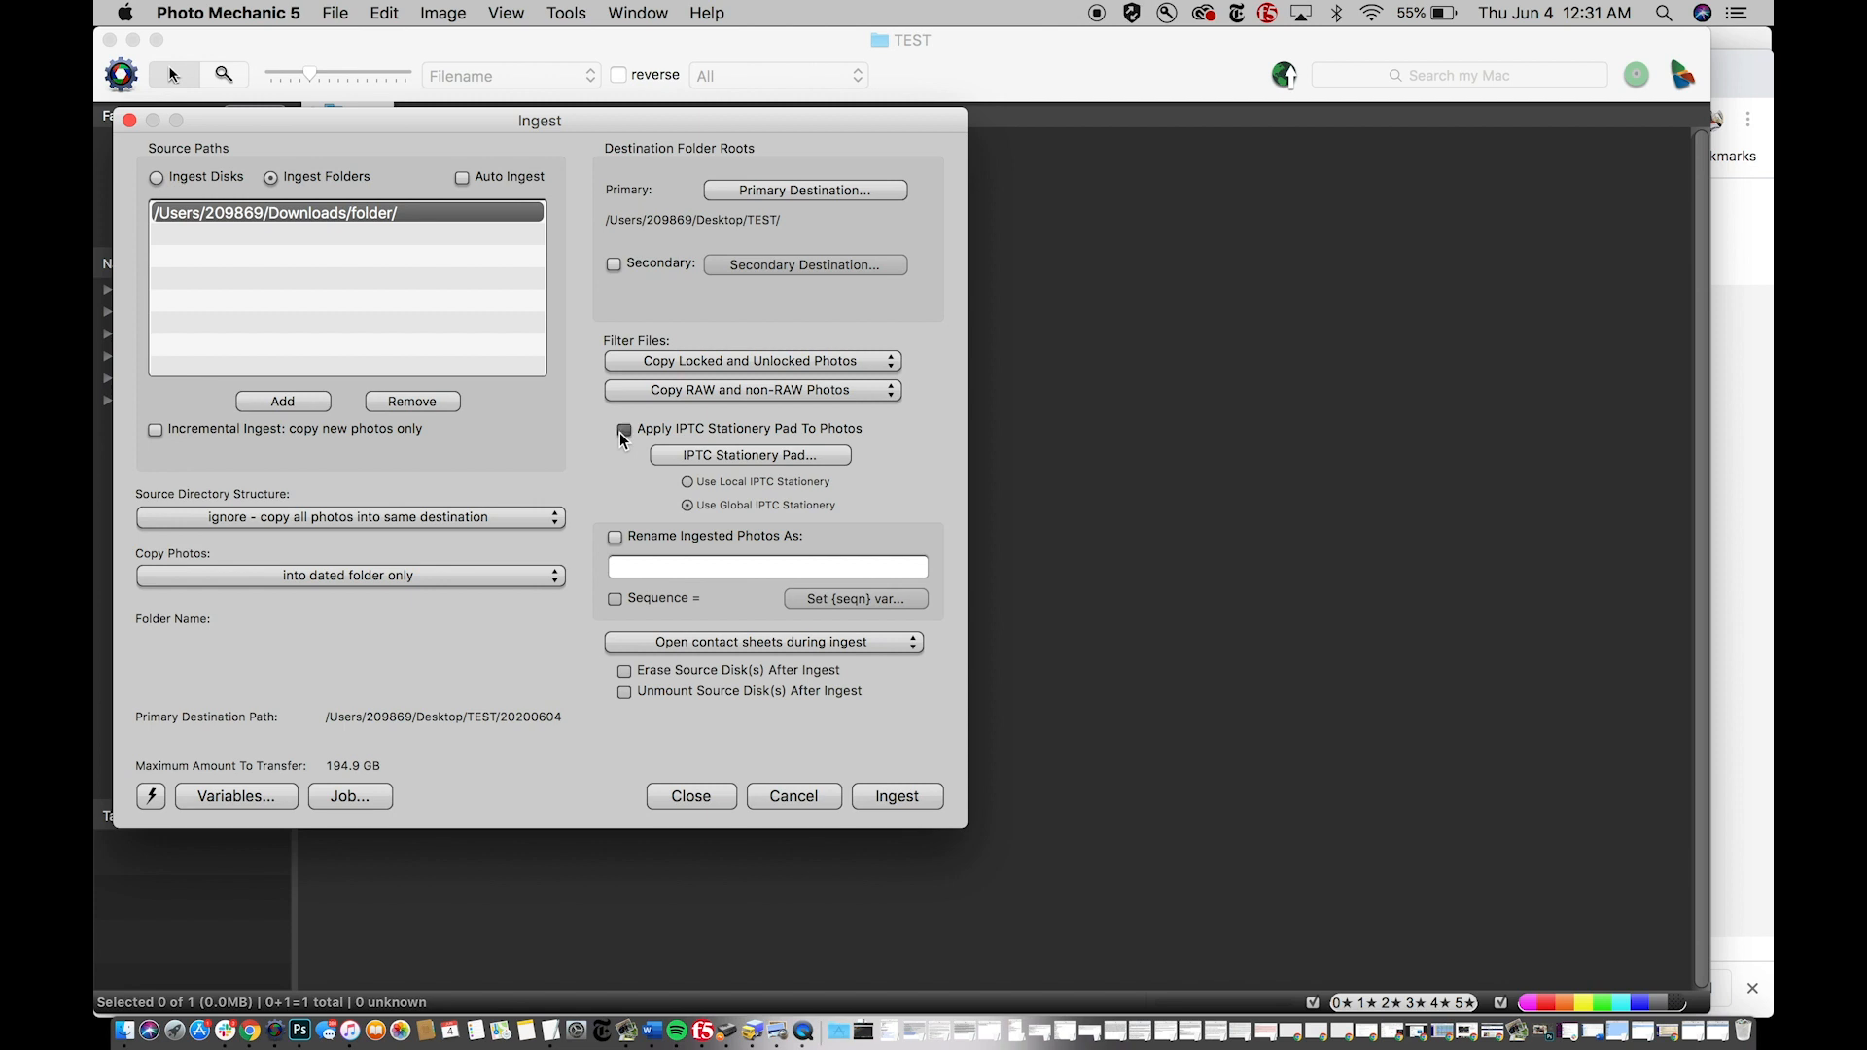
{"action": "left_click", "coordinate": [622, 428]}
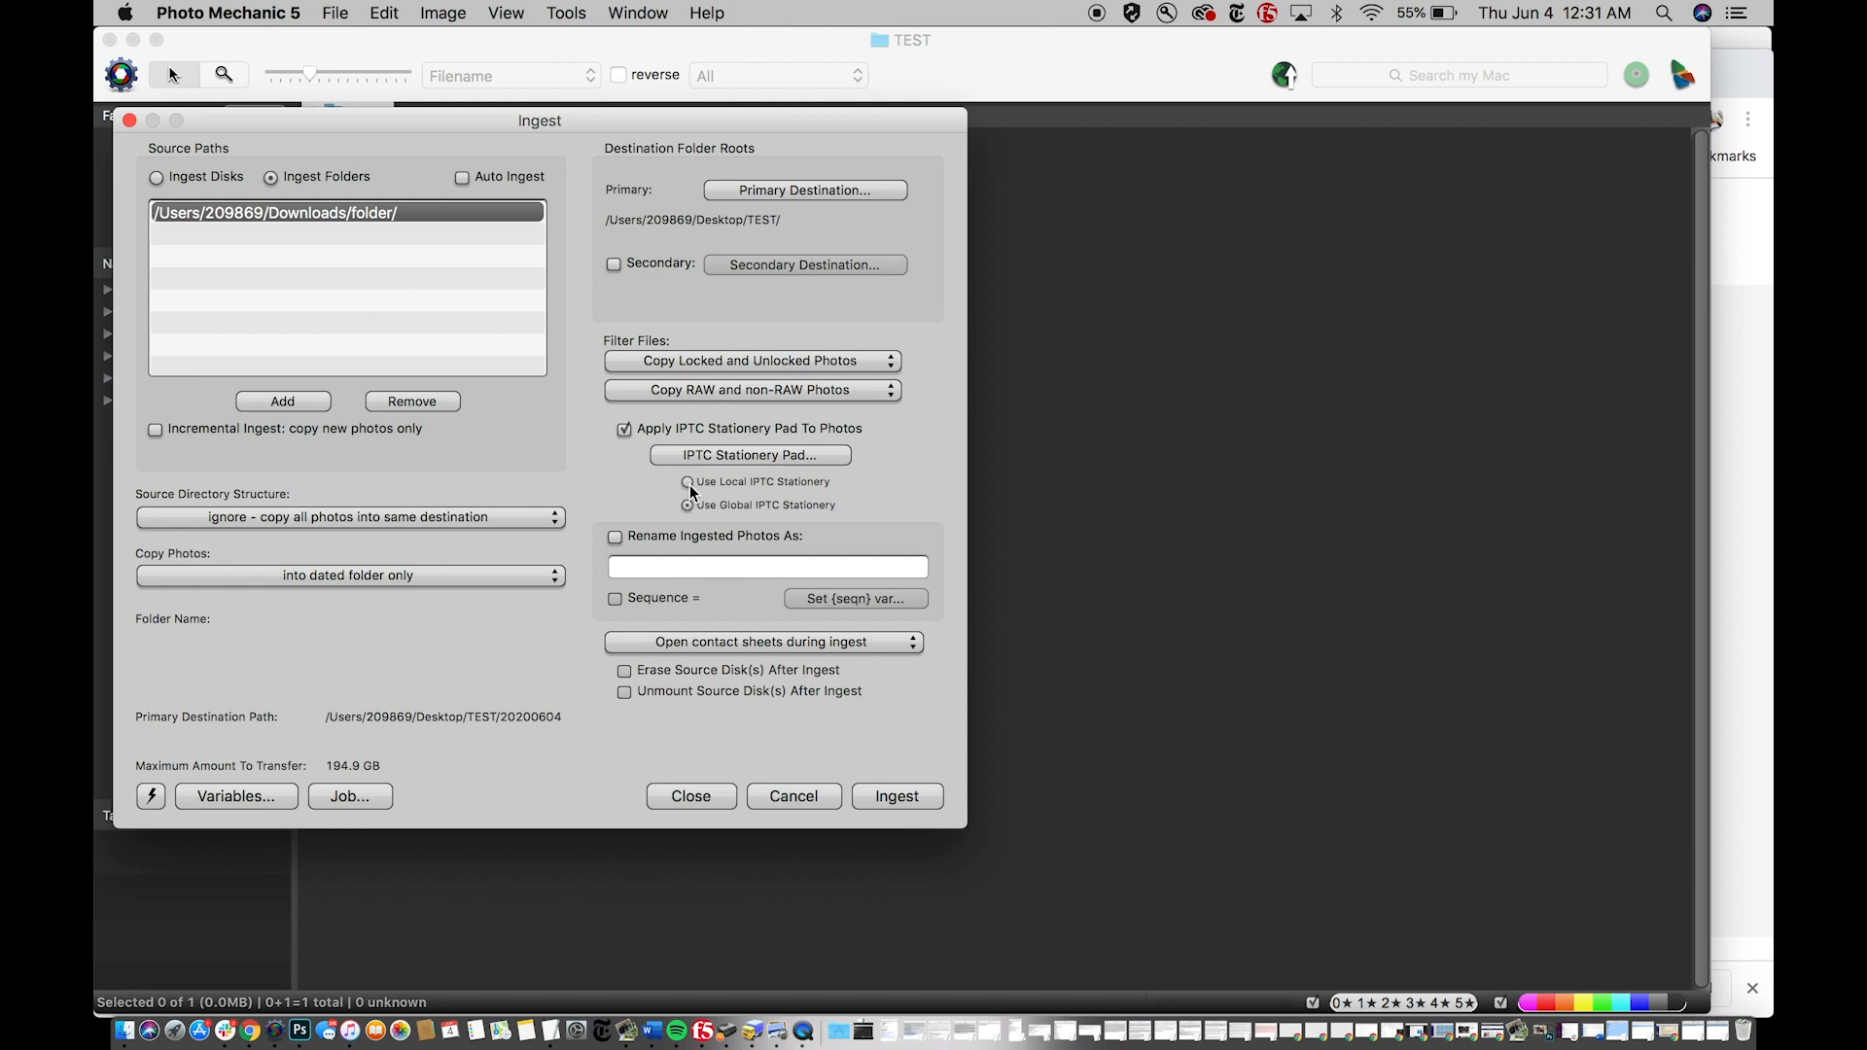
{"action": "left_click", "coordinate": [686, 481]}
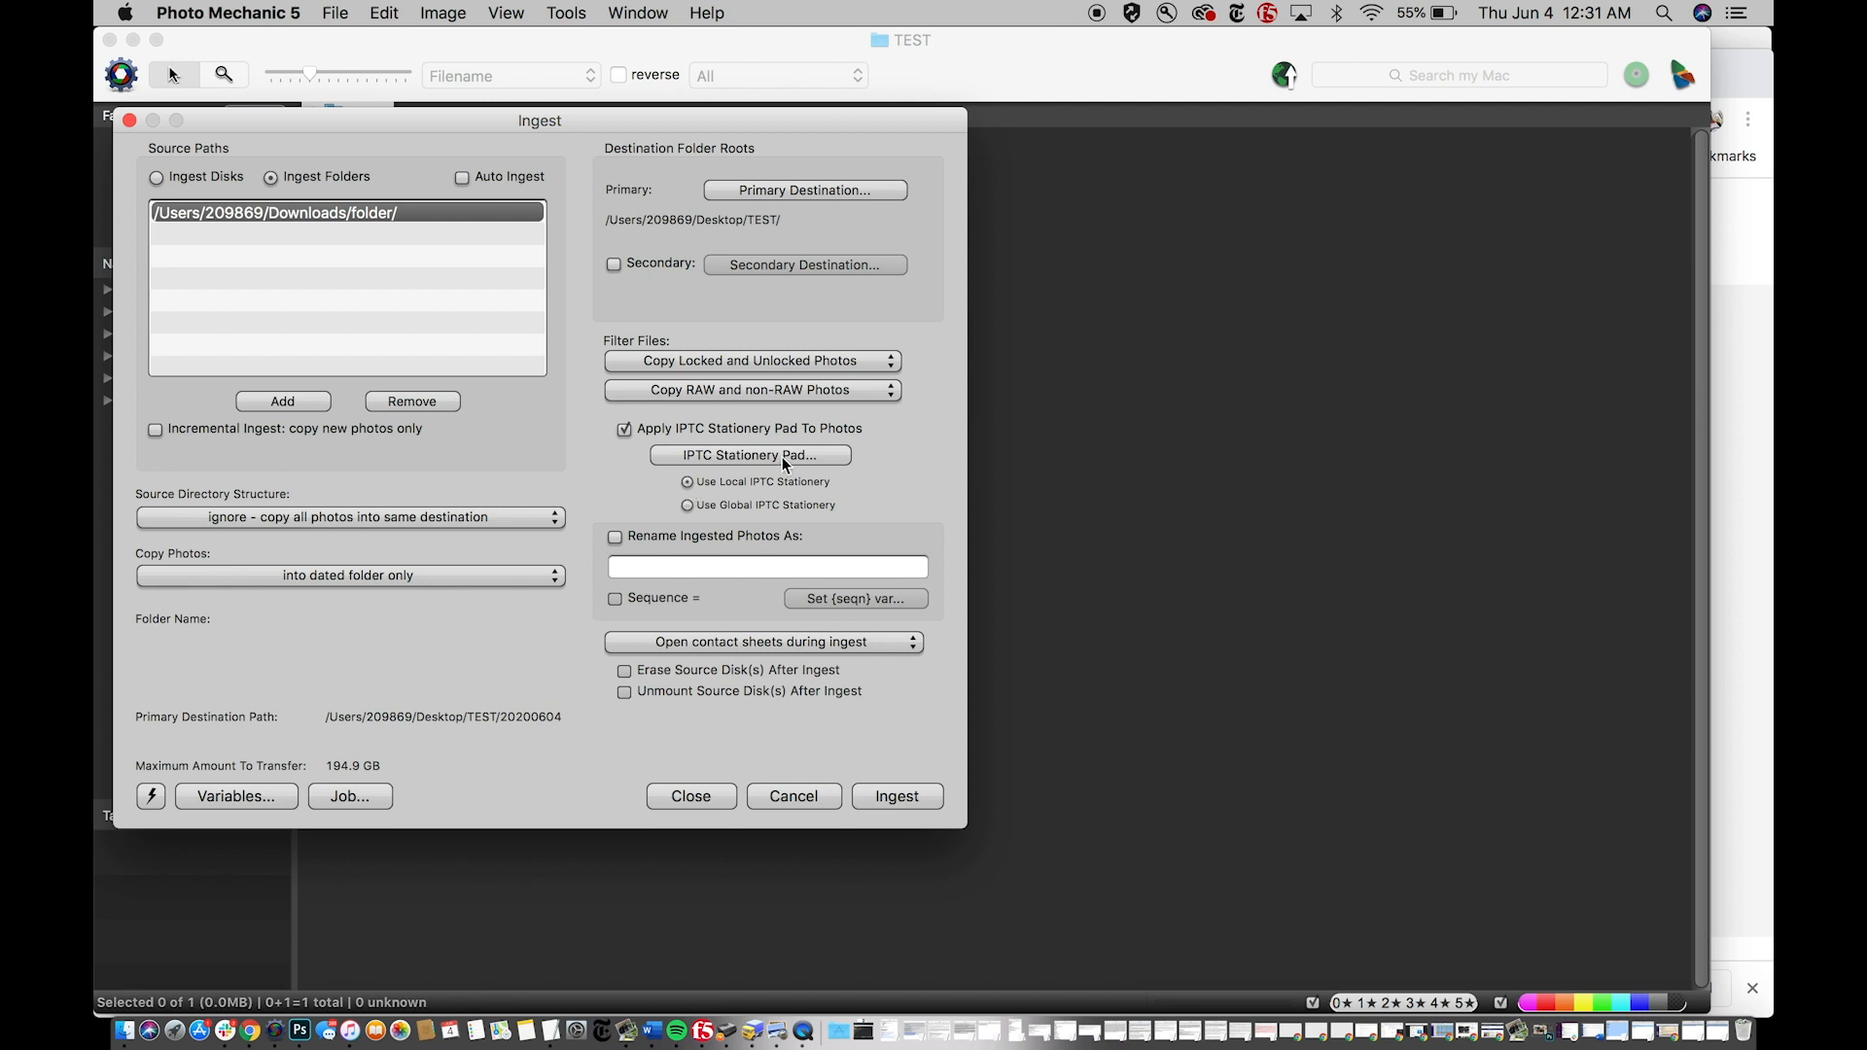
{"action": "left_click", "coordinate": [749, 455]}
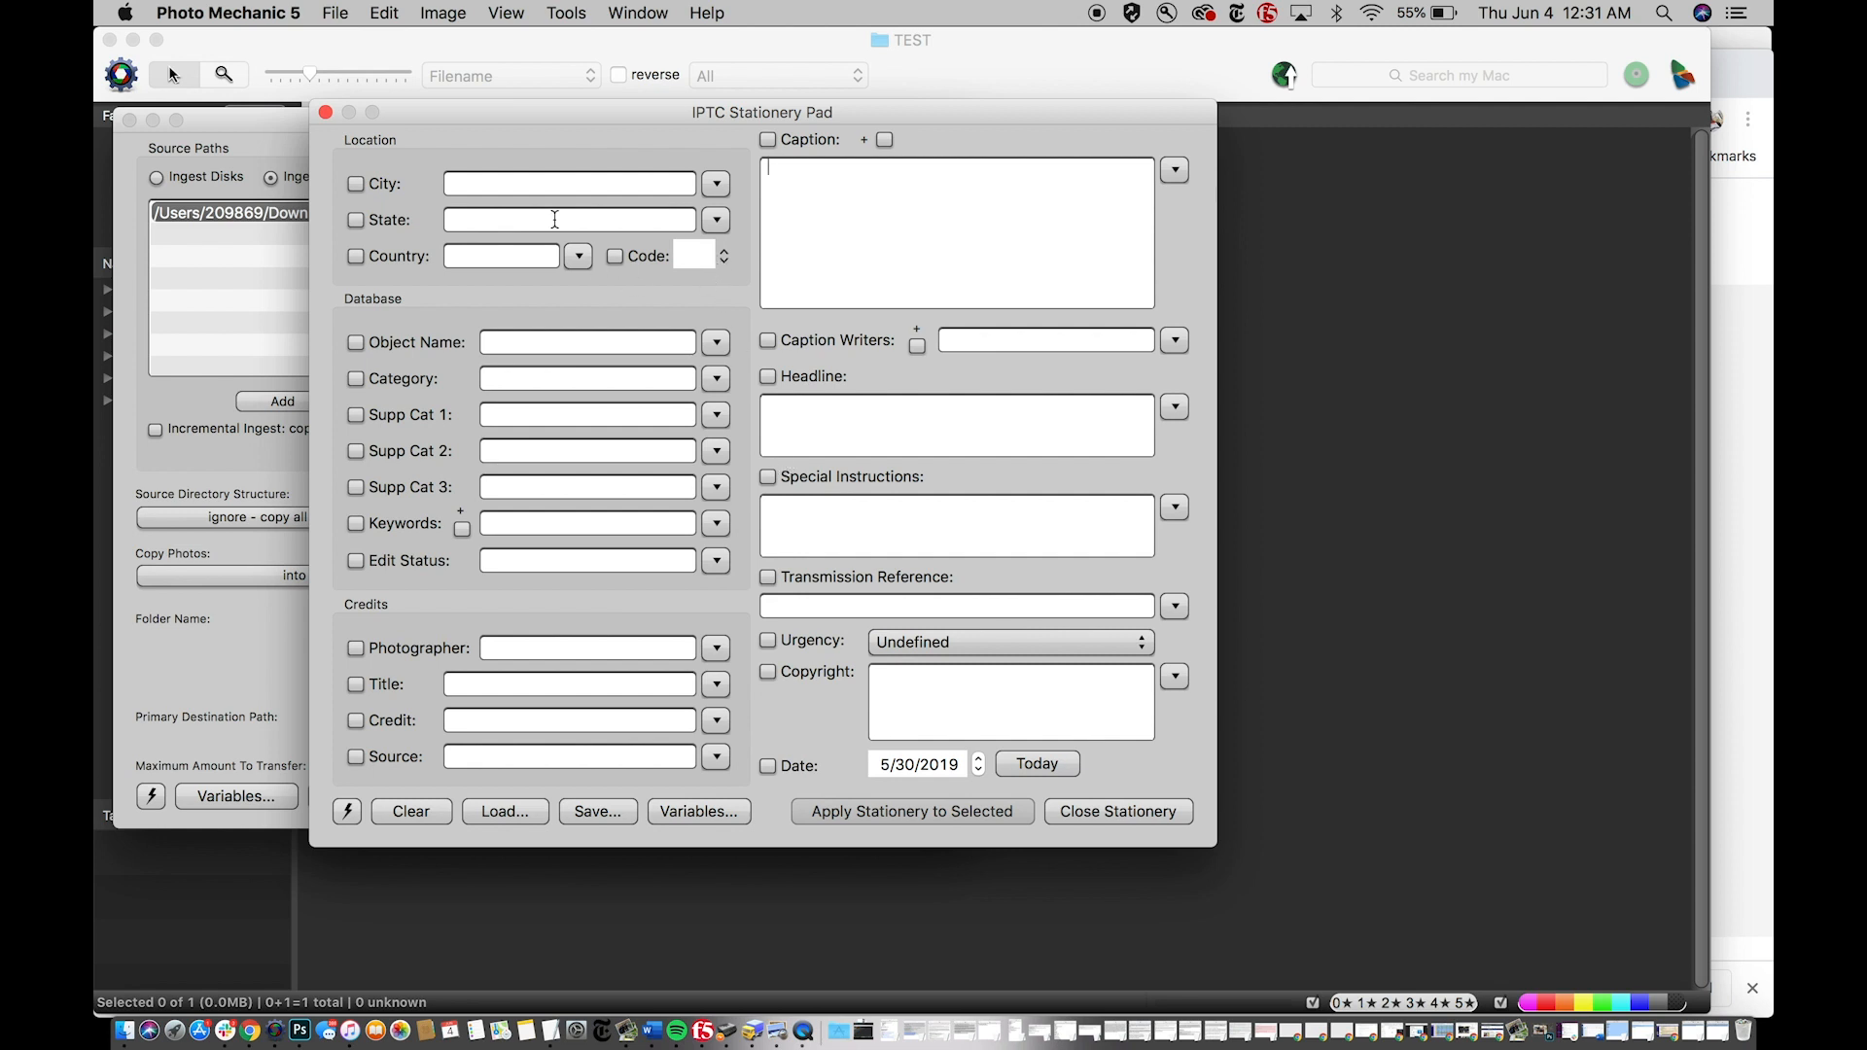
{"action": "mouse_move", "coordinate": [587, 187]}
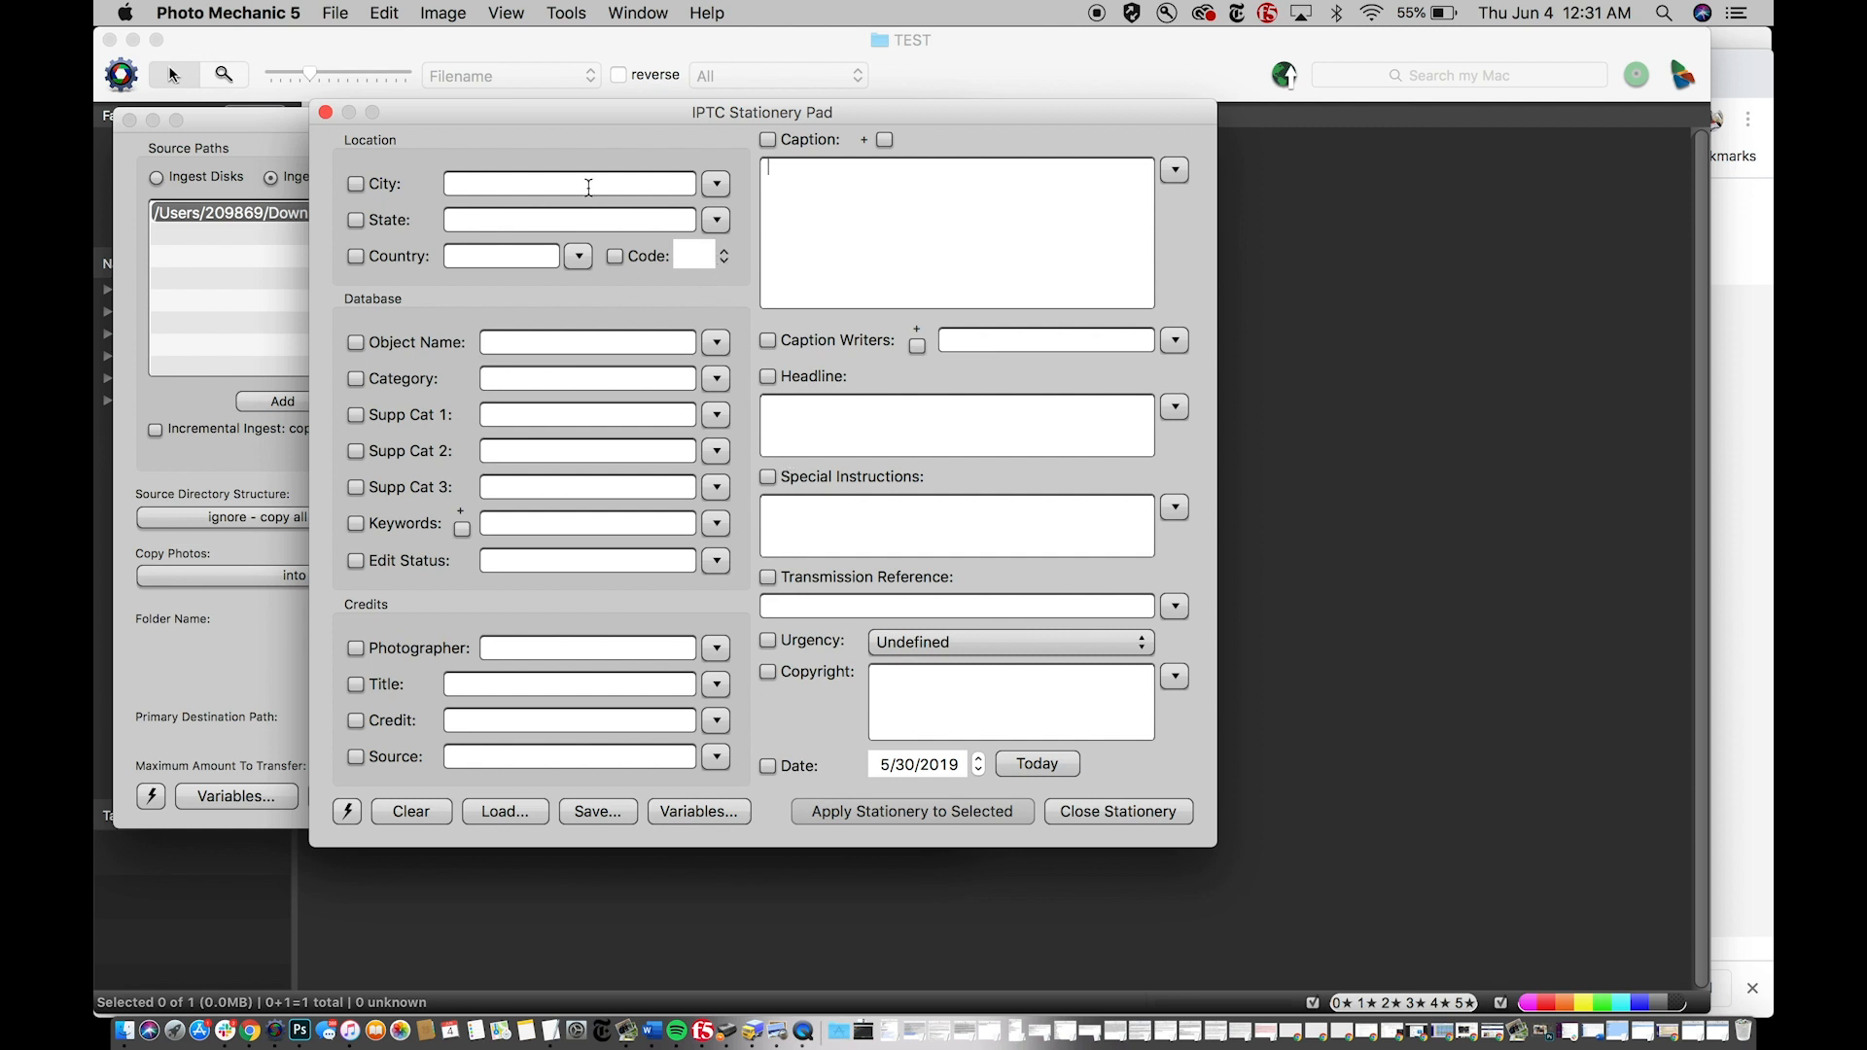
{"action": "mouse_move", "coordinate": [815, 294]}
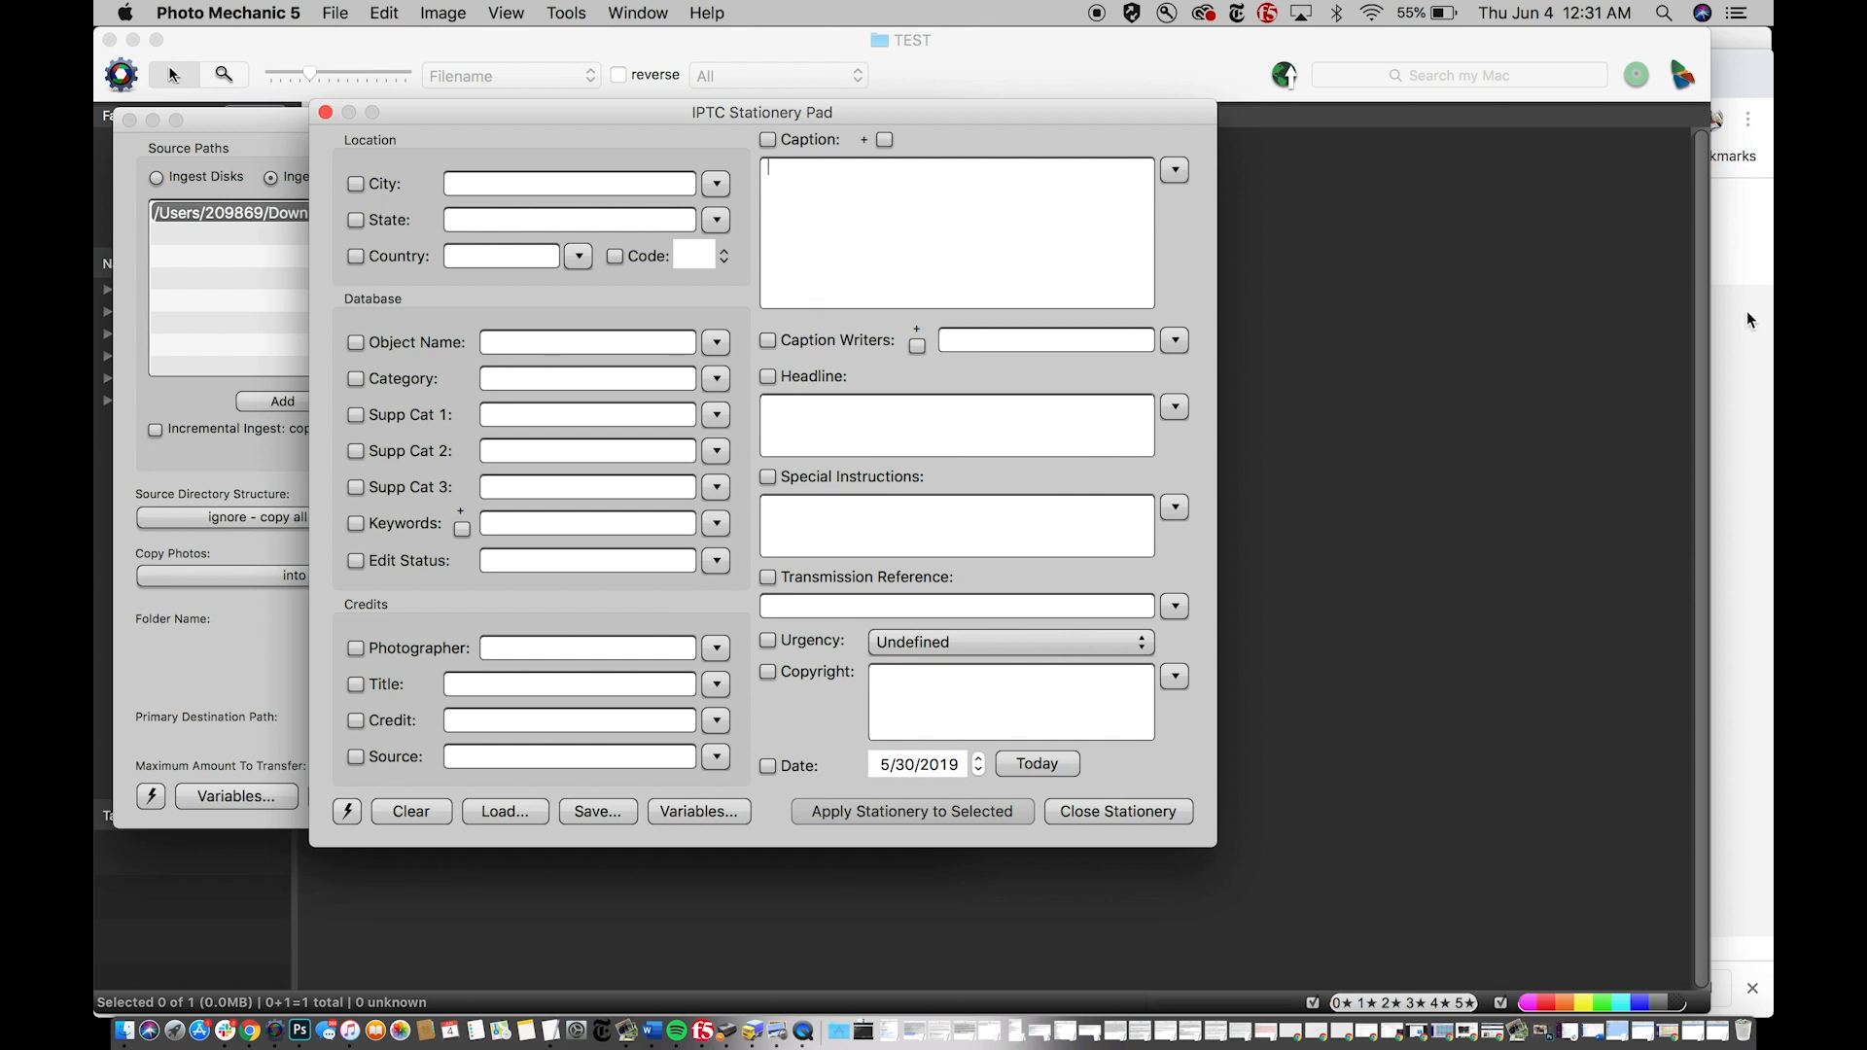
{"action": "mouse_move", "coordinate": [1727, 49]}
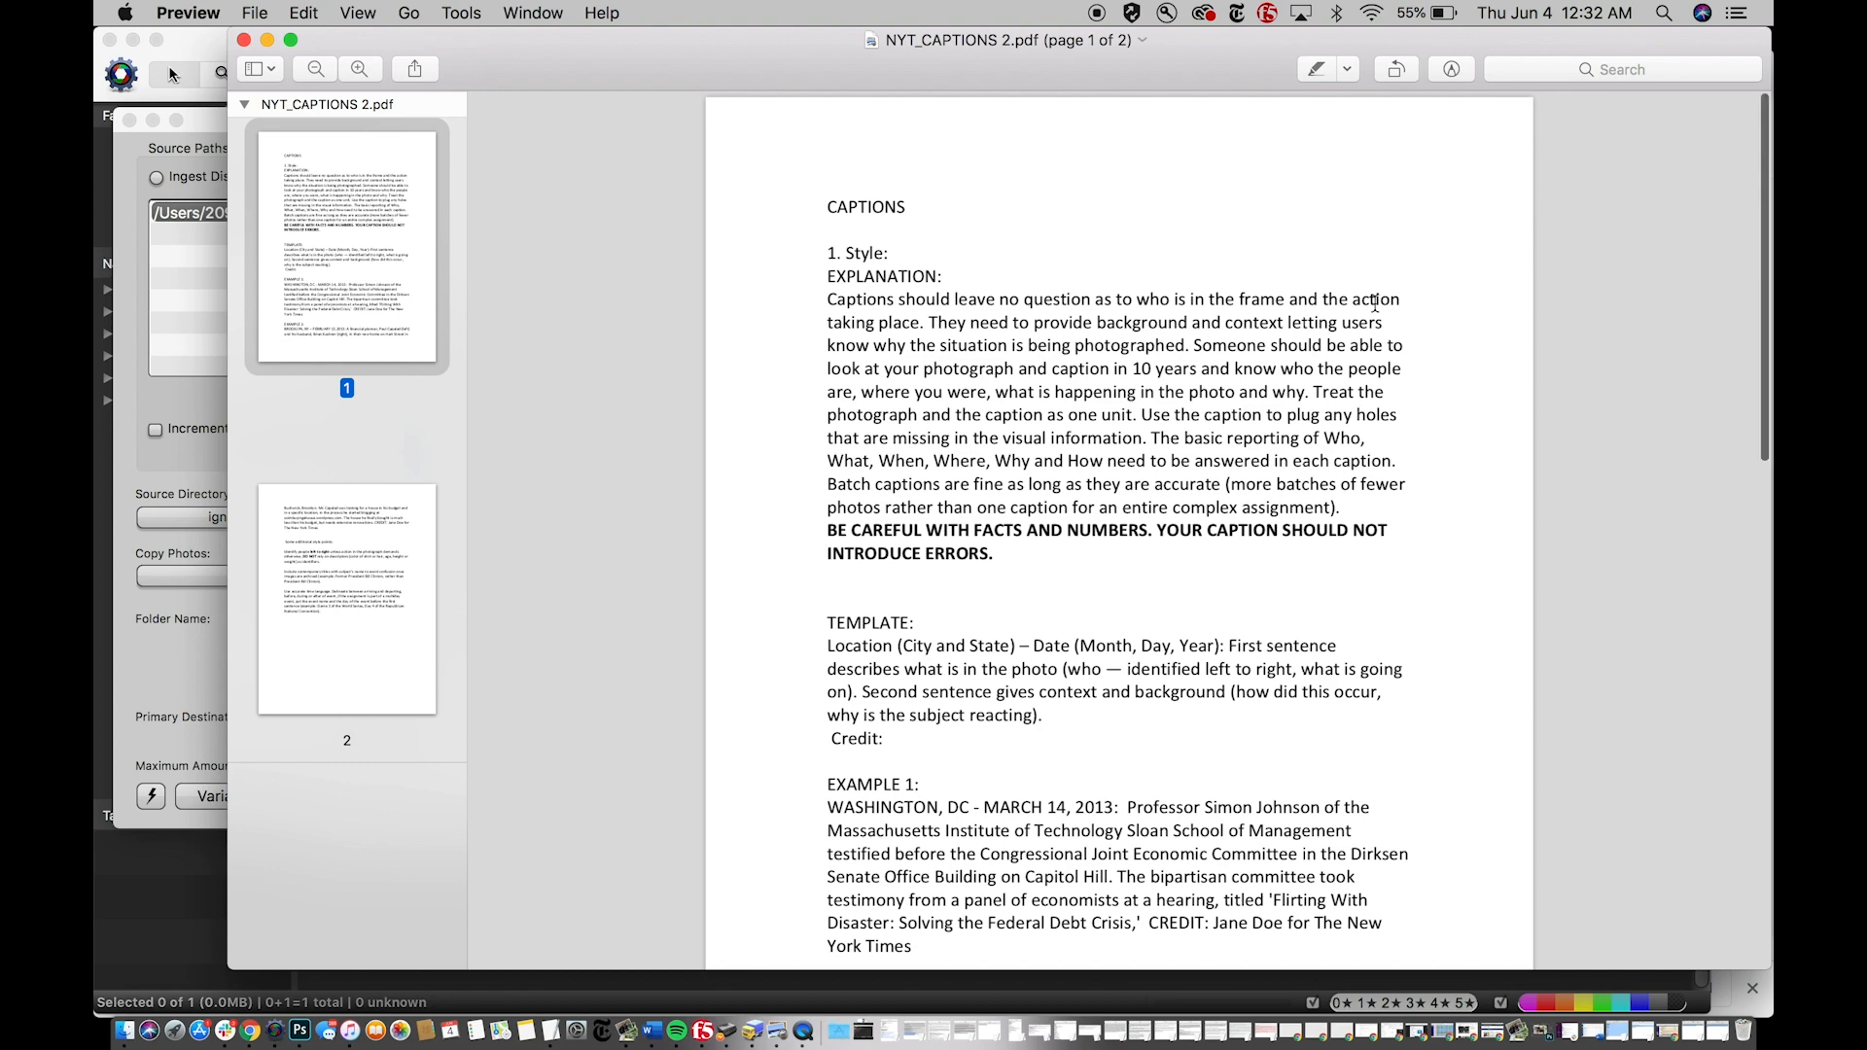
{"action": "mouse_move", "coordinate": [1200, 315]}
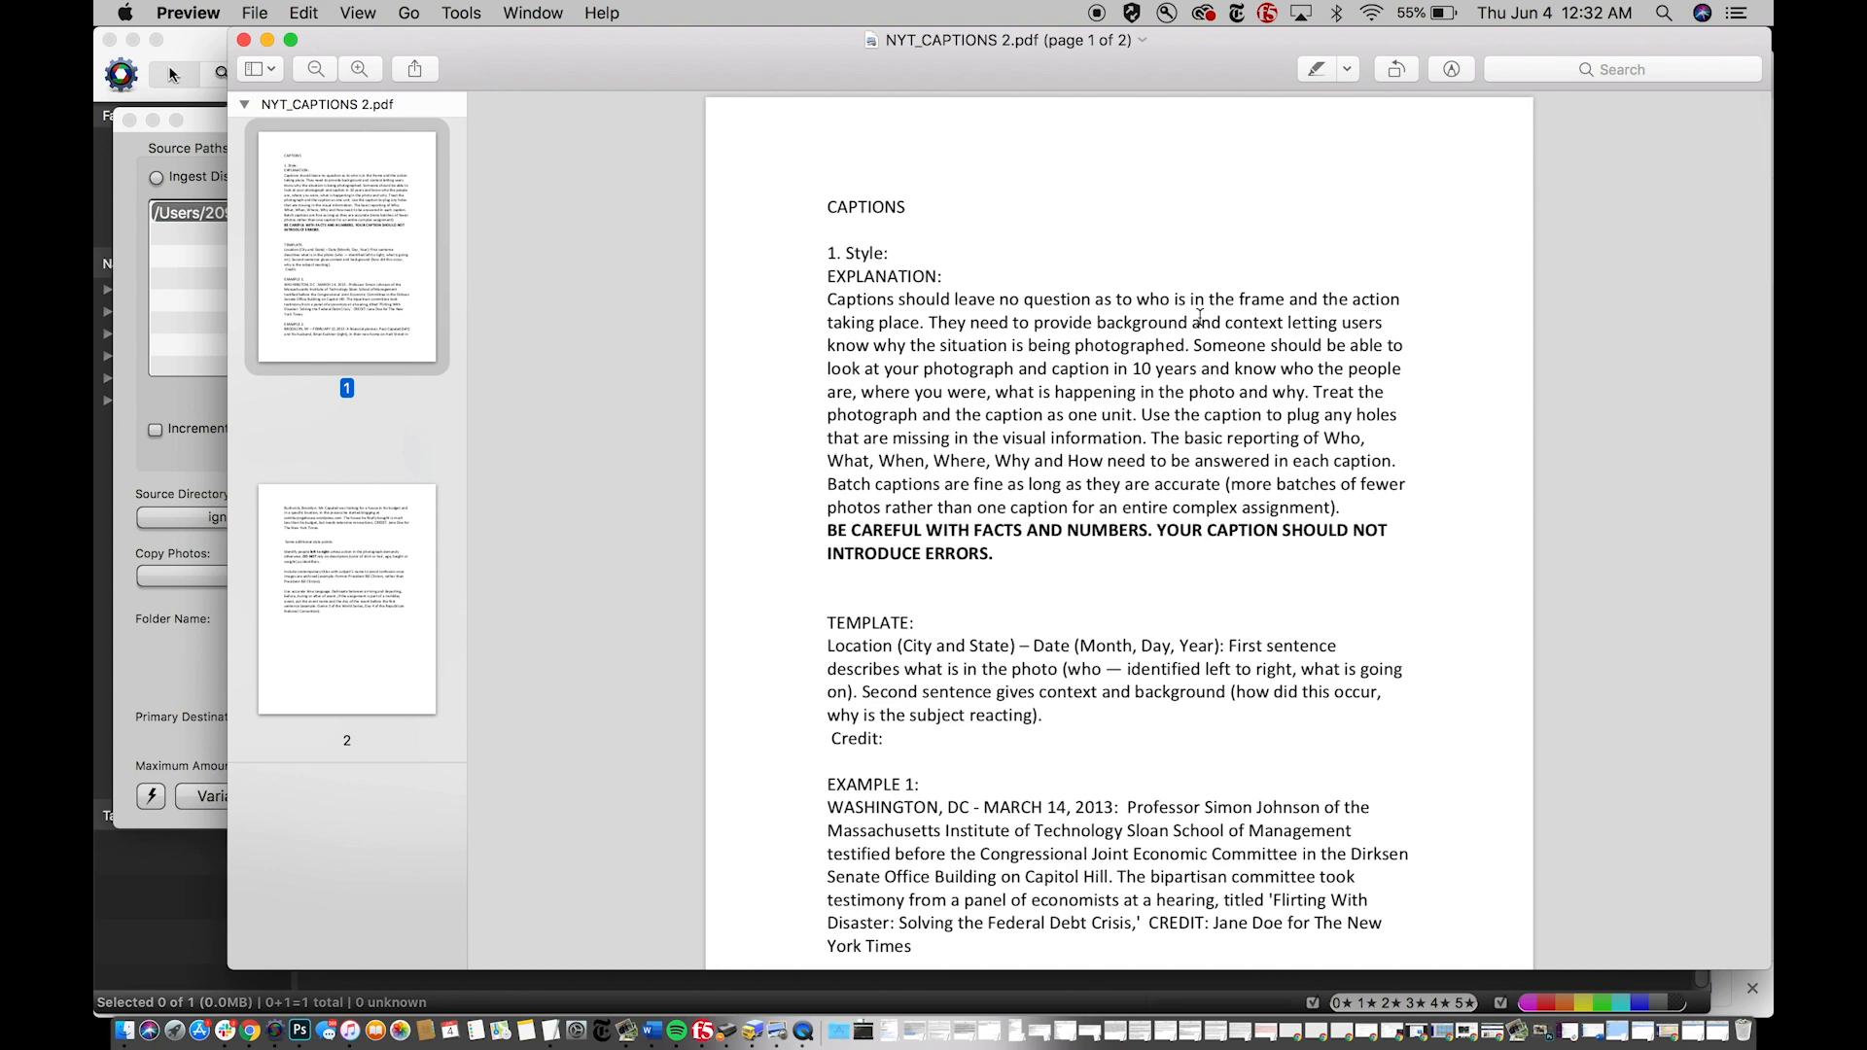
- Scroll the NYT captions PDF in Preview and select the Washington Example 1 caption text
{"action": "scroll", "scroll_direction": "down", "scroll_amount": 3}
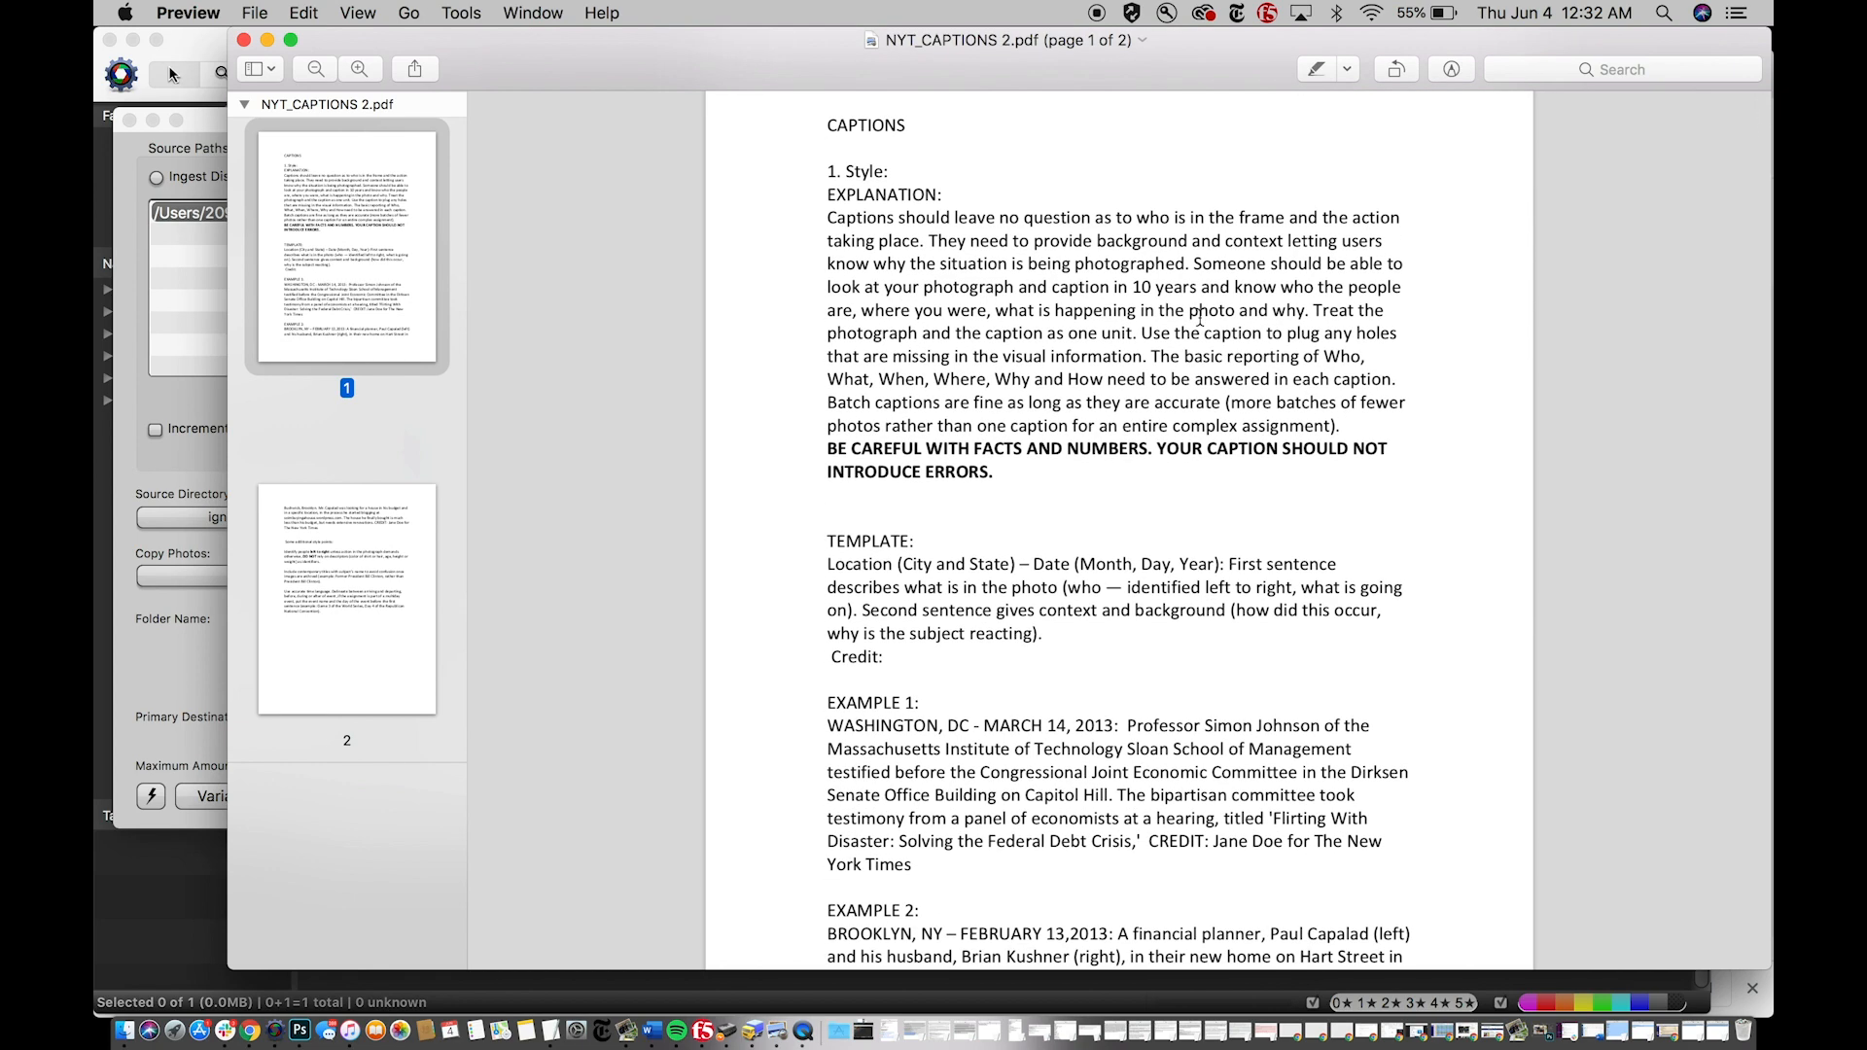
{"action": "scroll", "scroll_direction": "down", "scroll_amount": 3}
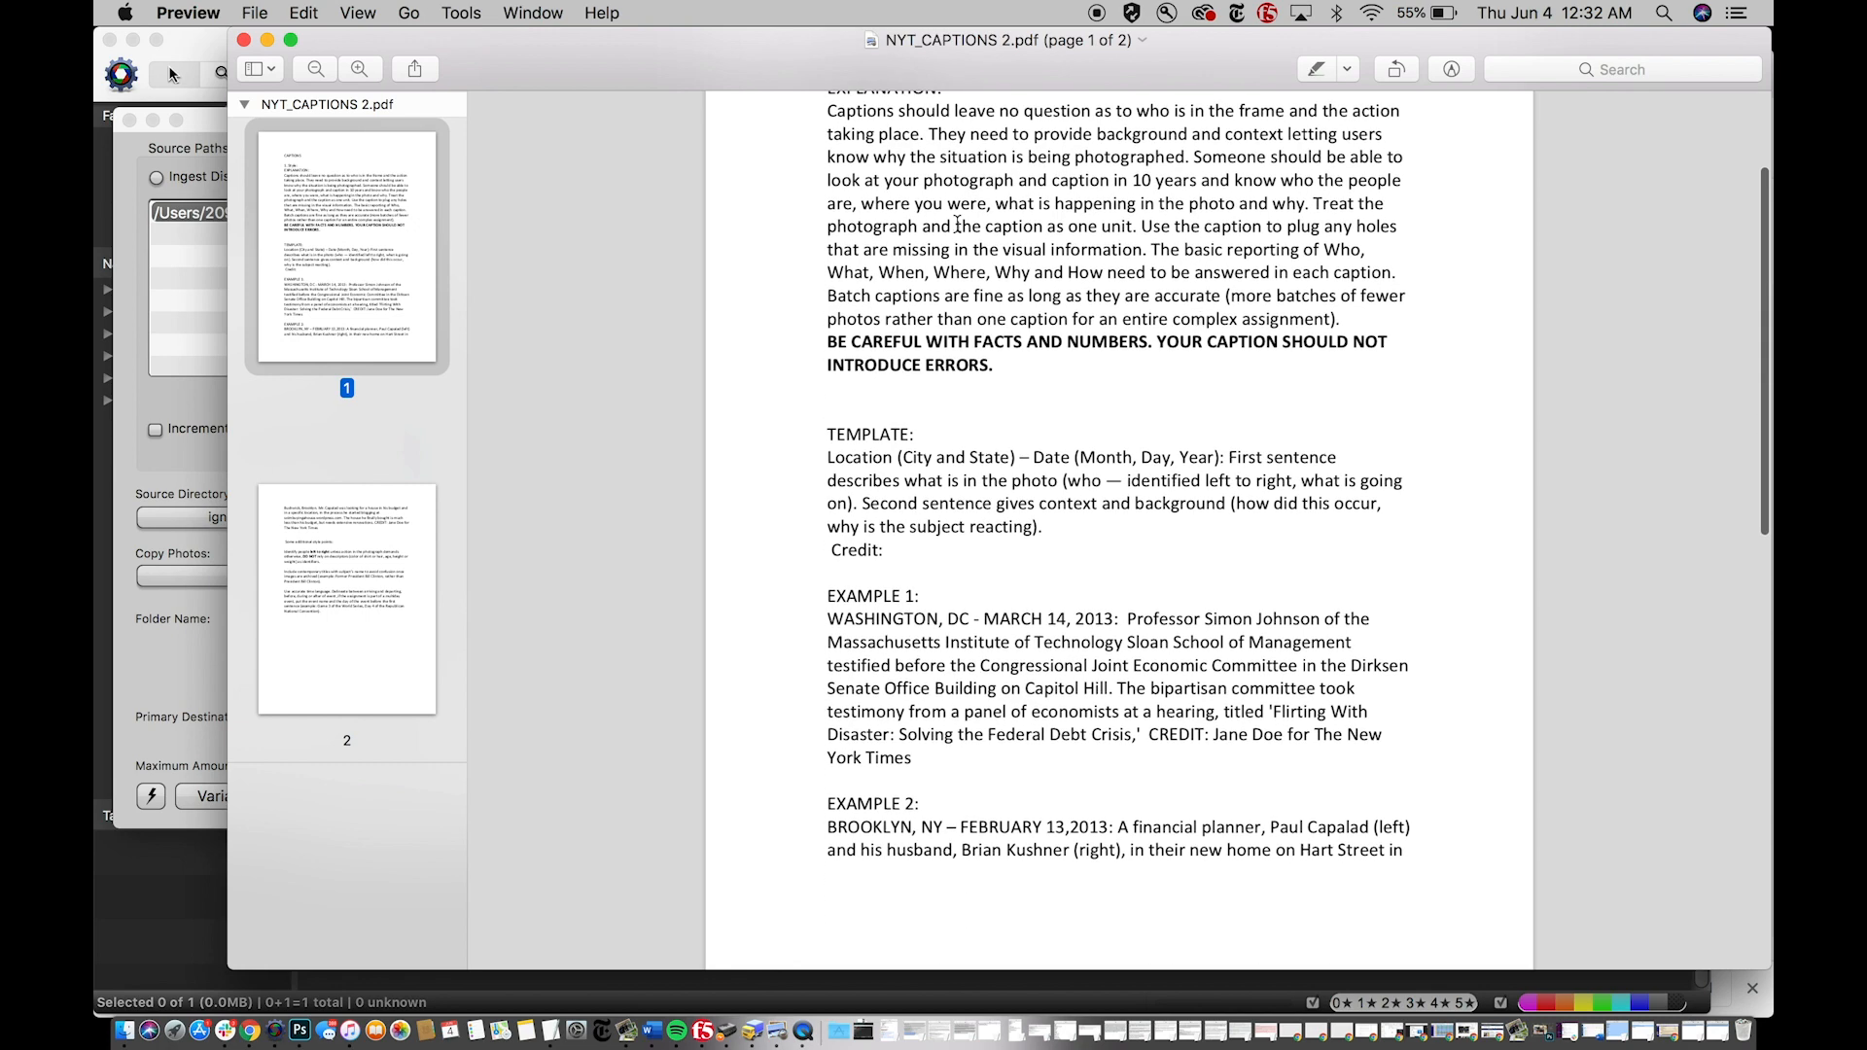
{"action": "mouse_move", "coordinate": [831, 464]}
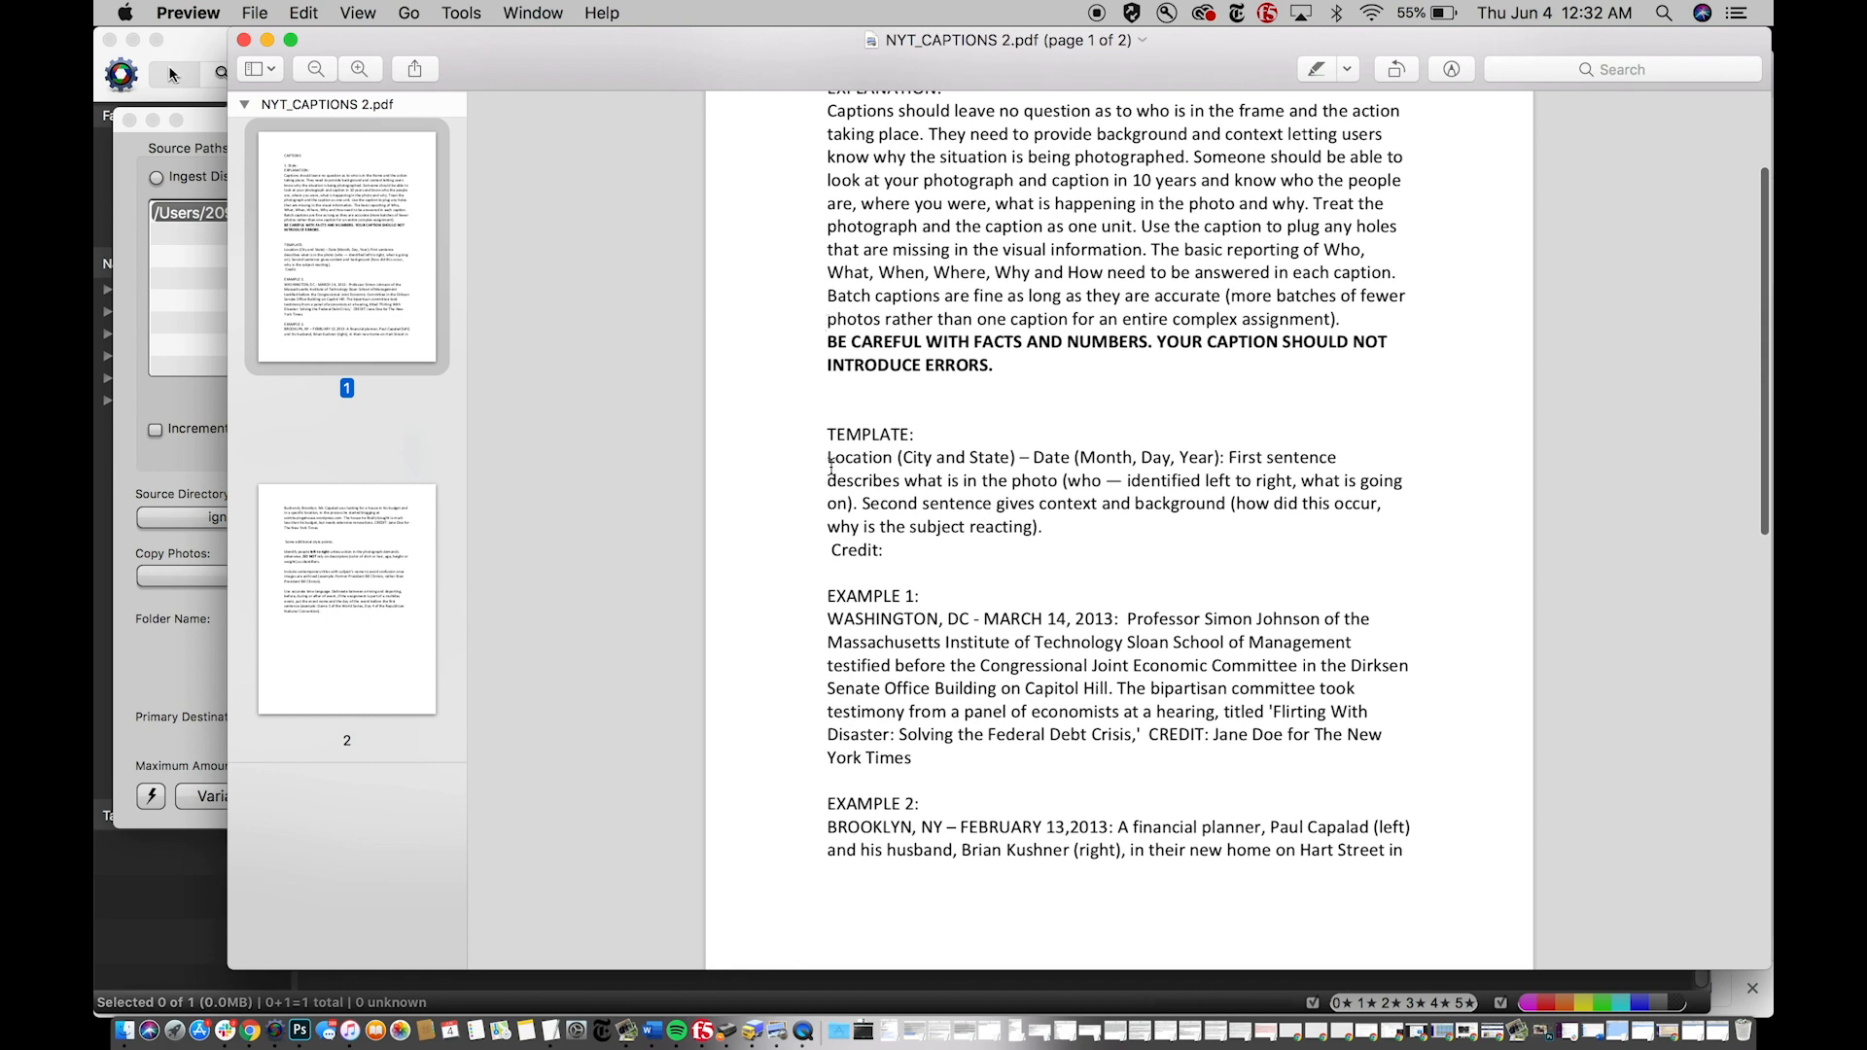
{"action": "left_click_drag", "start_coordinate": [828, 455], "coordinate": [926, 502]}
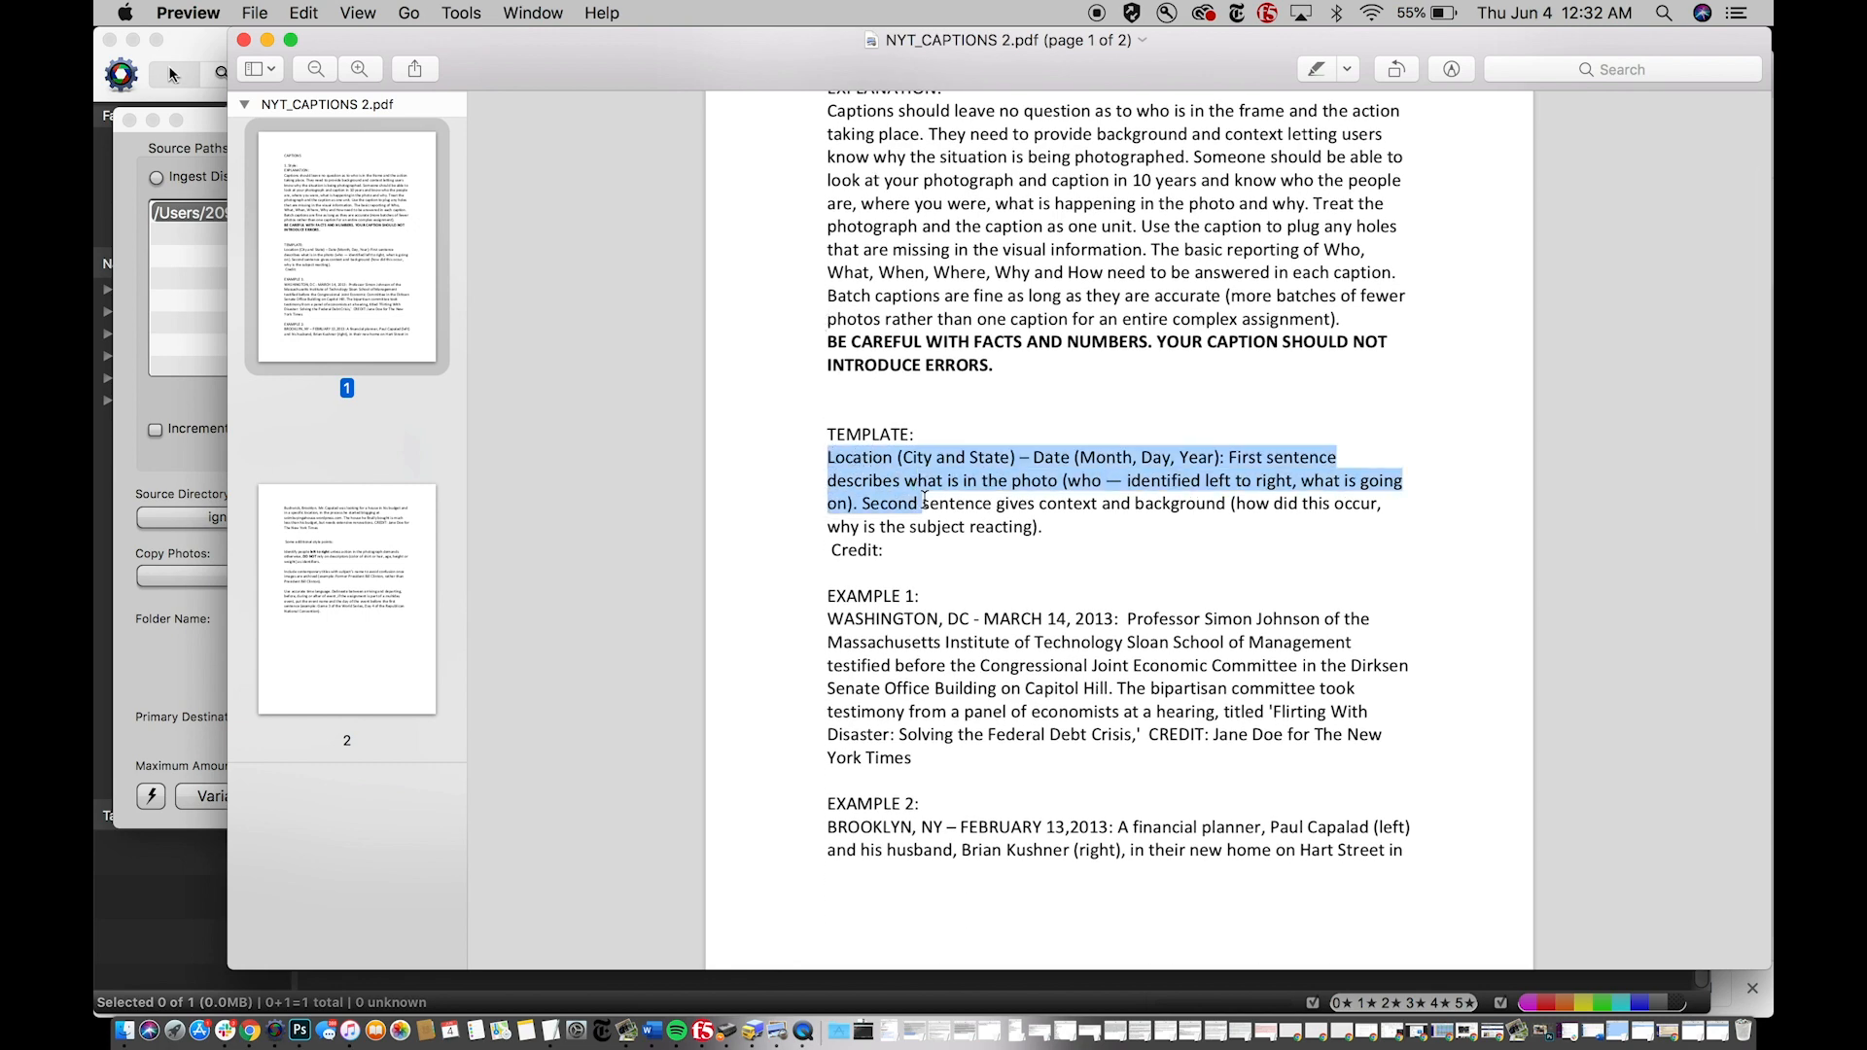
{"action": "left_click_drag", "start_coordinate": [920, 502], "coordinate": [887, 551]}
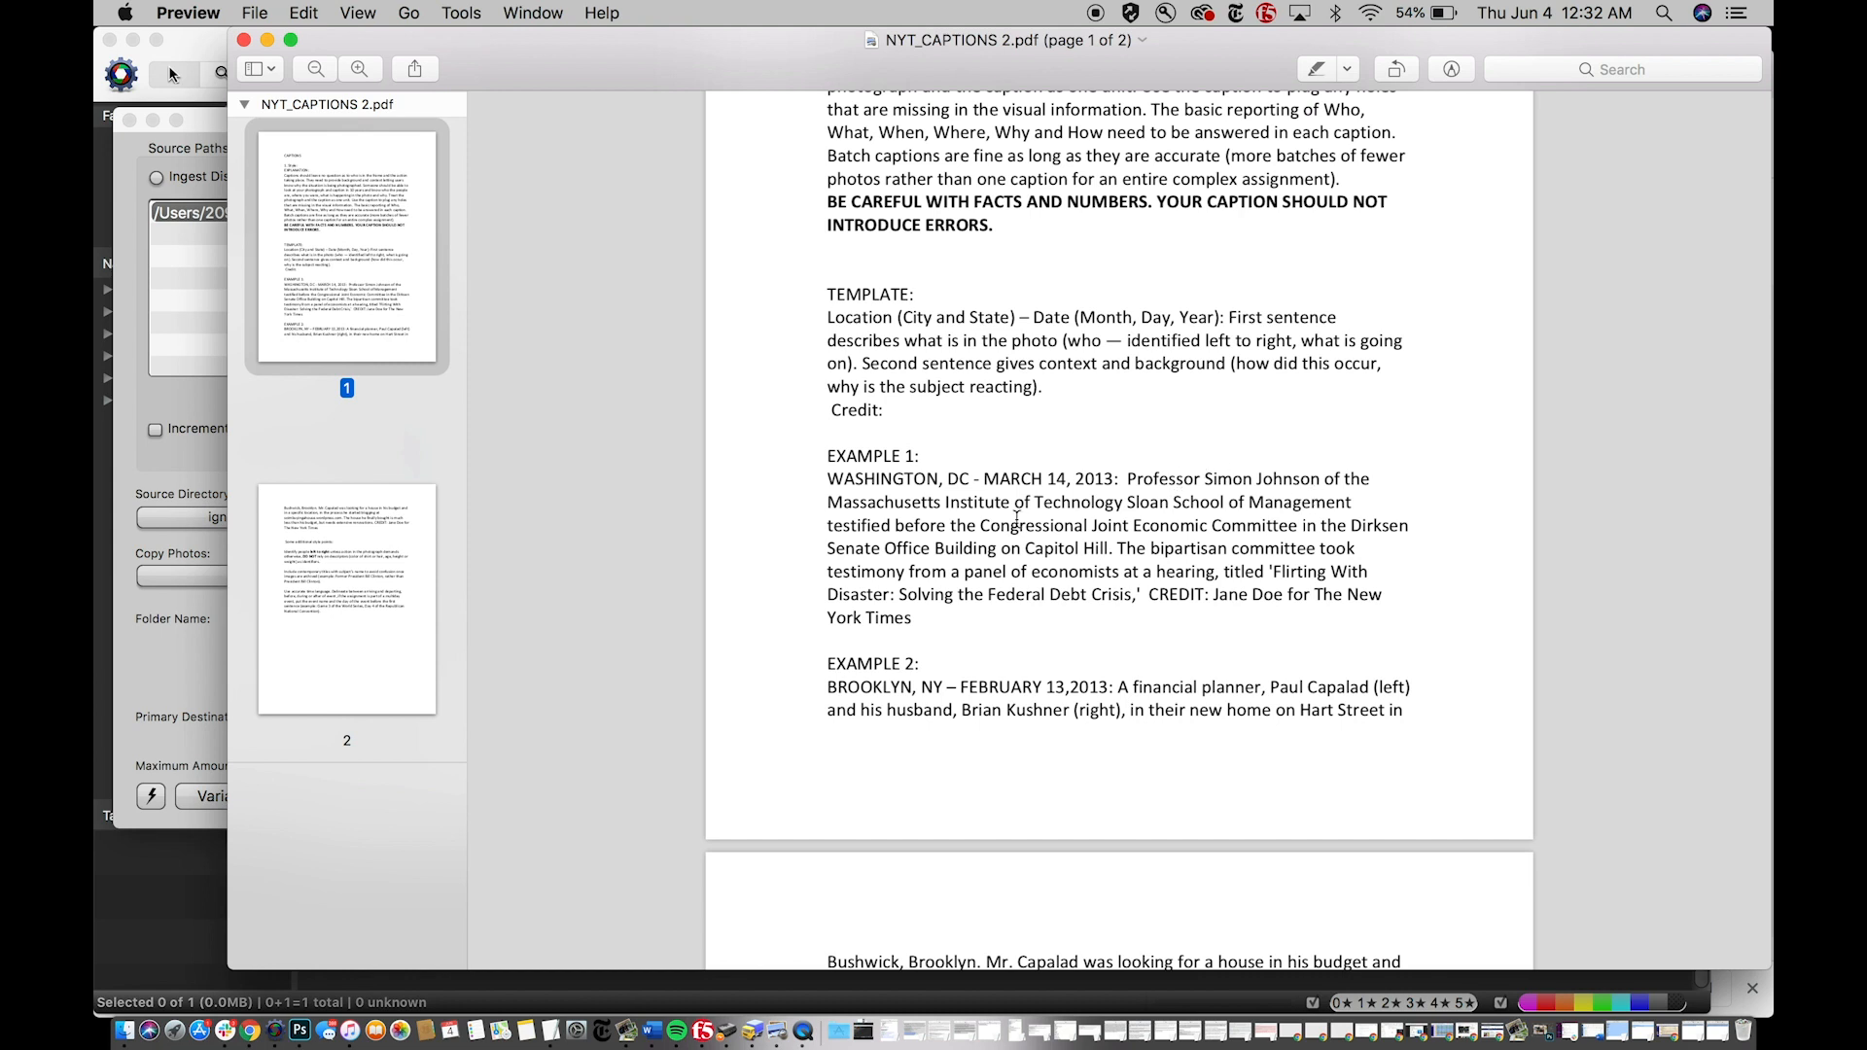
{"action": "mouse_move", "coordinate": [1050, 517]}
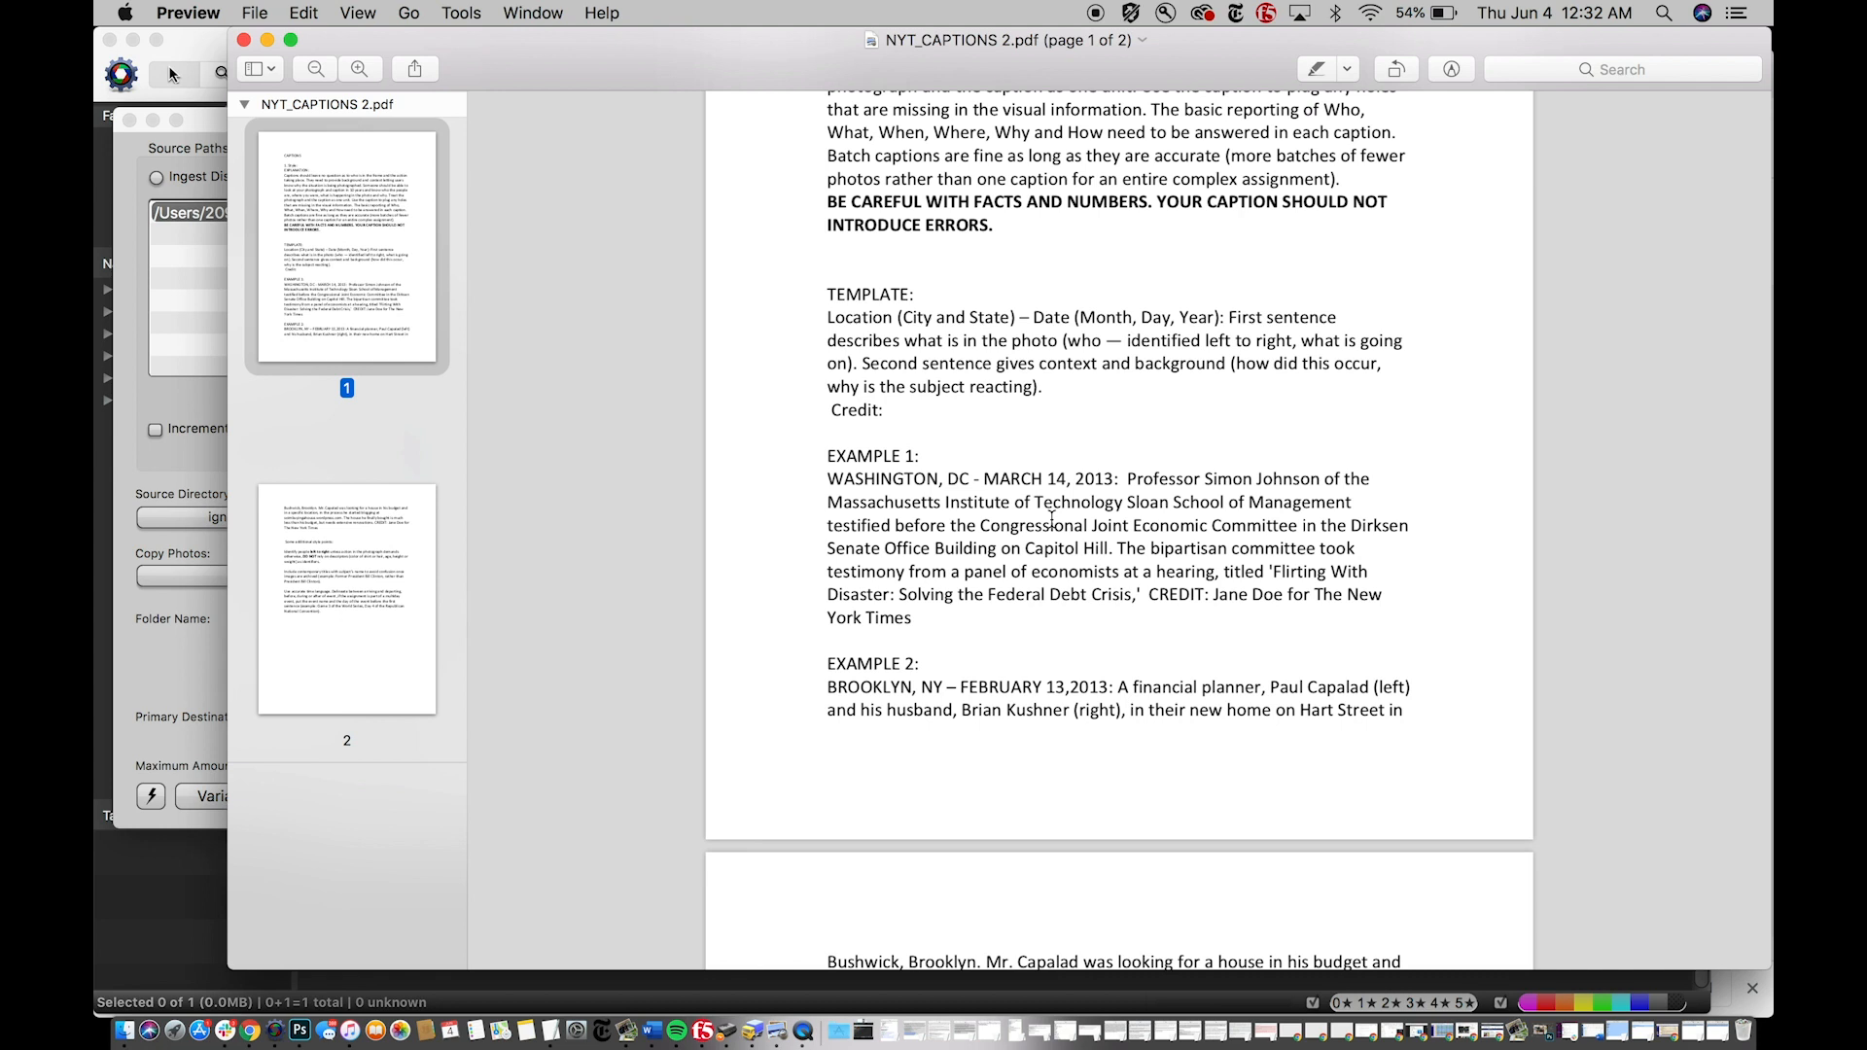
{"action": "mouse_move", "coordinate": [1184, 628]}
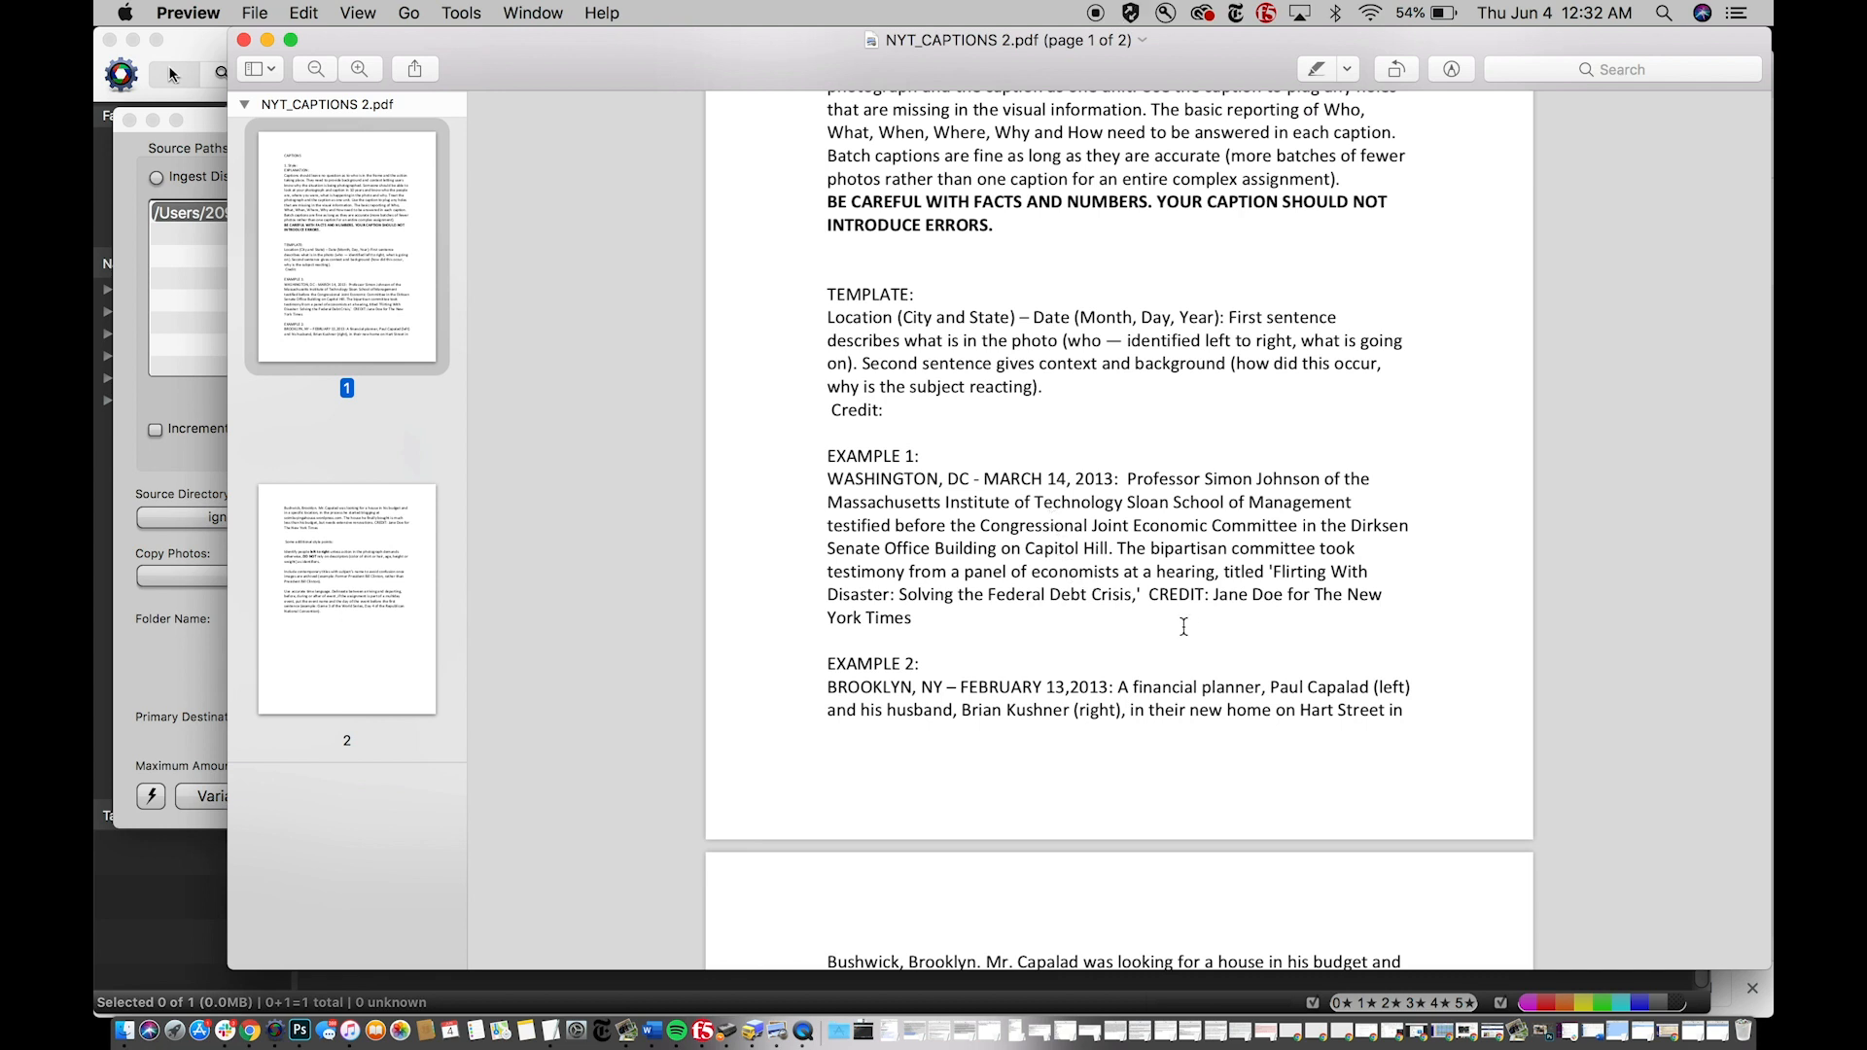
{"action": "mouse_move", "coordinate": [927, 620]}
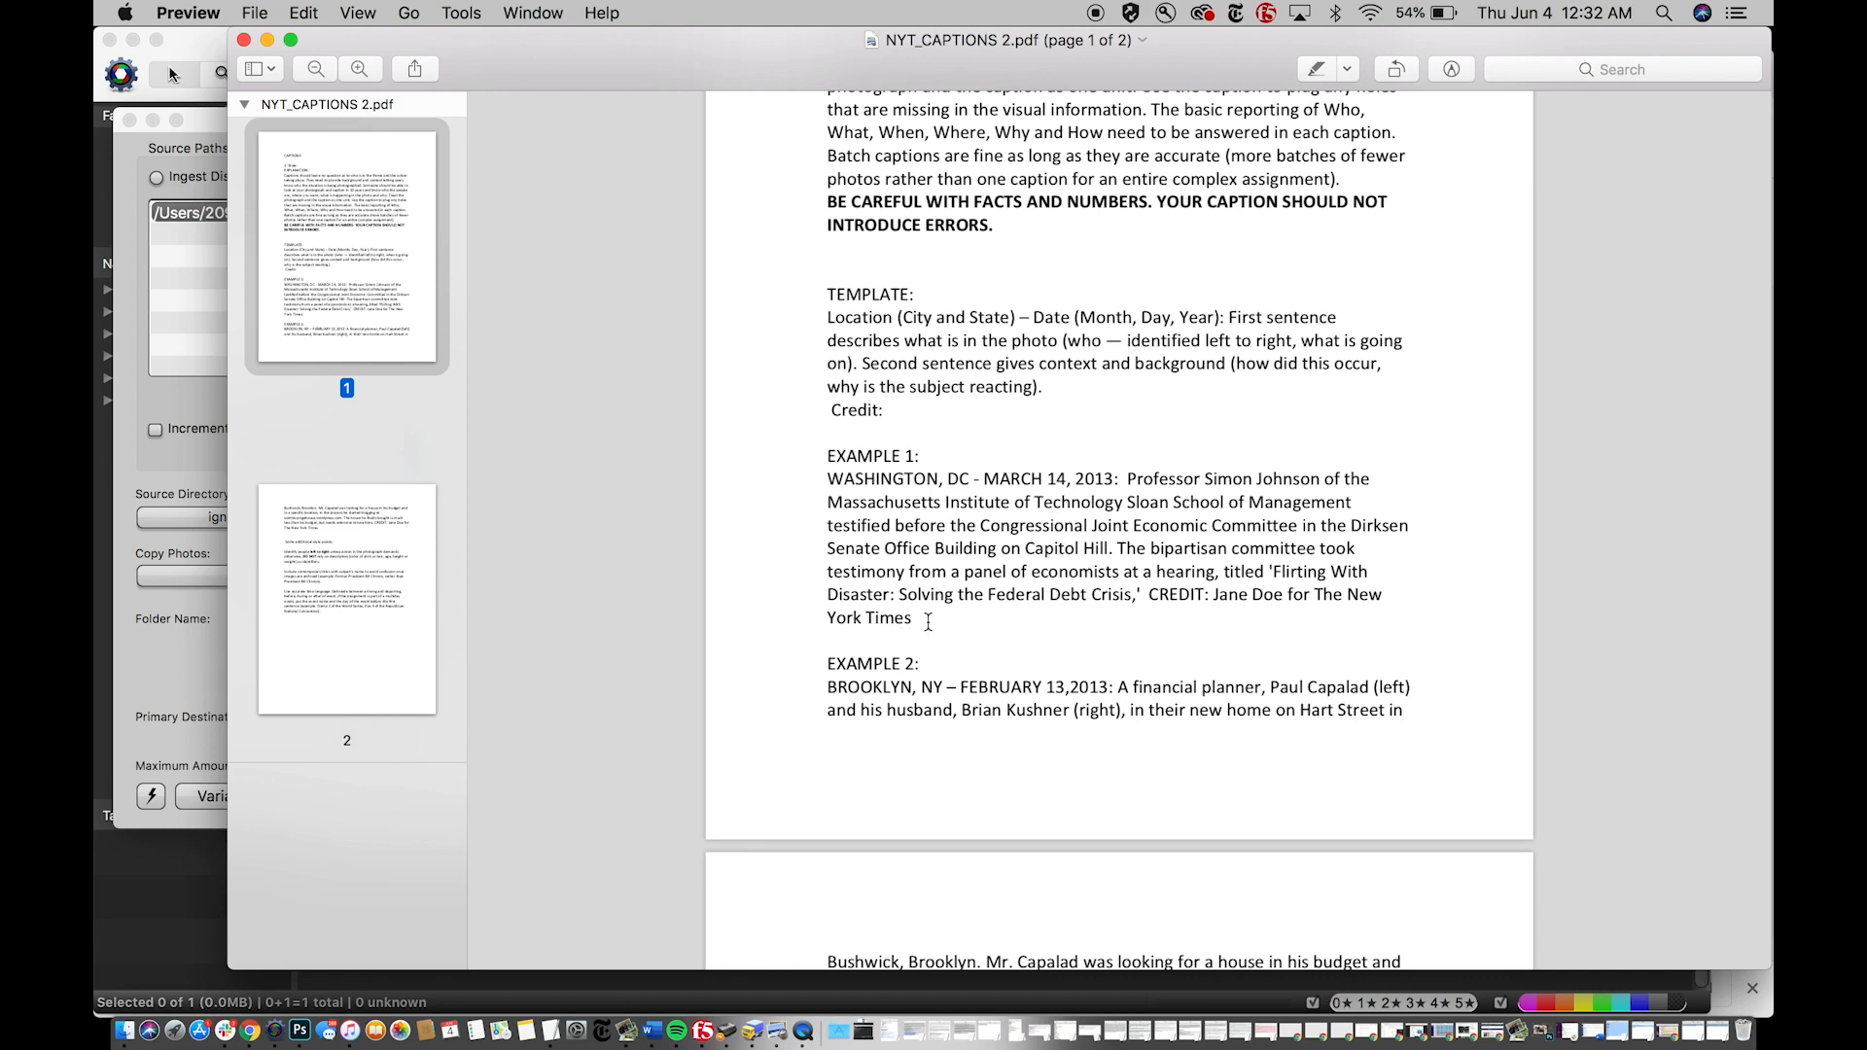
{"action": "left_click_drag", "start_coordinate": [828, 479], "coordinate": [910, 616]}
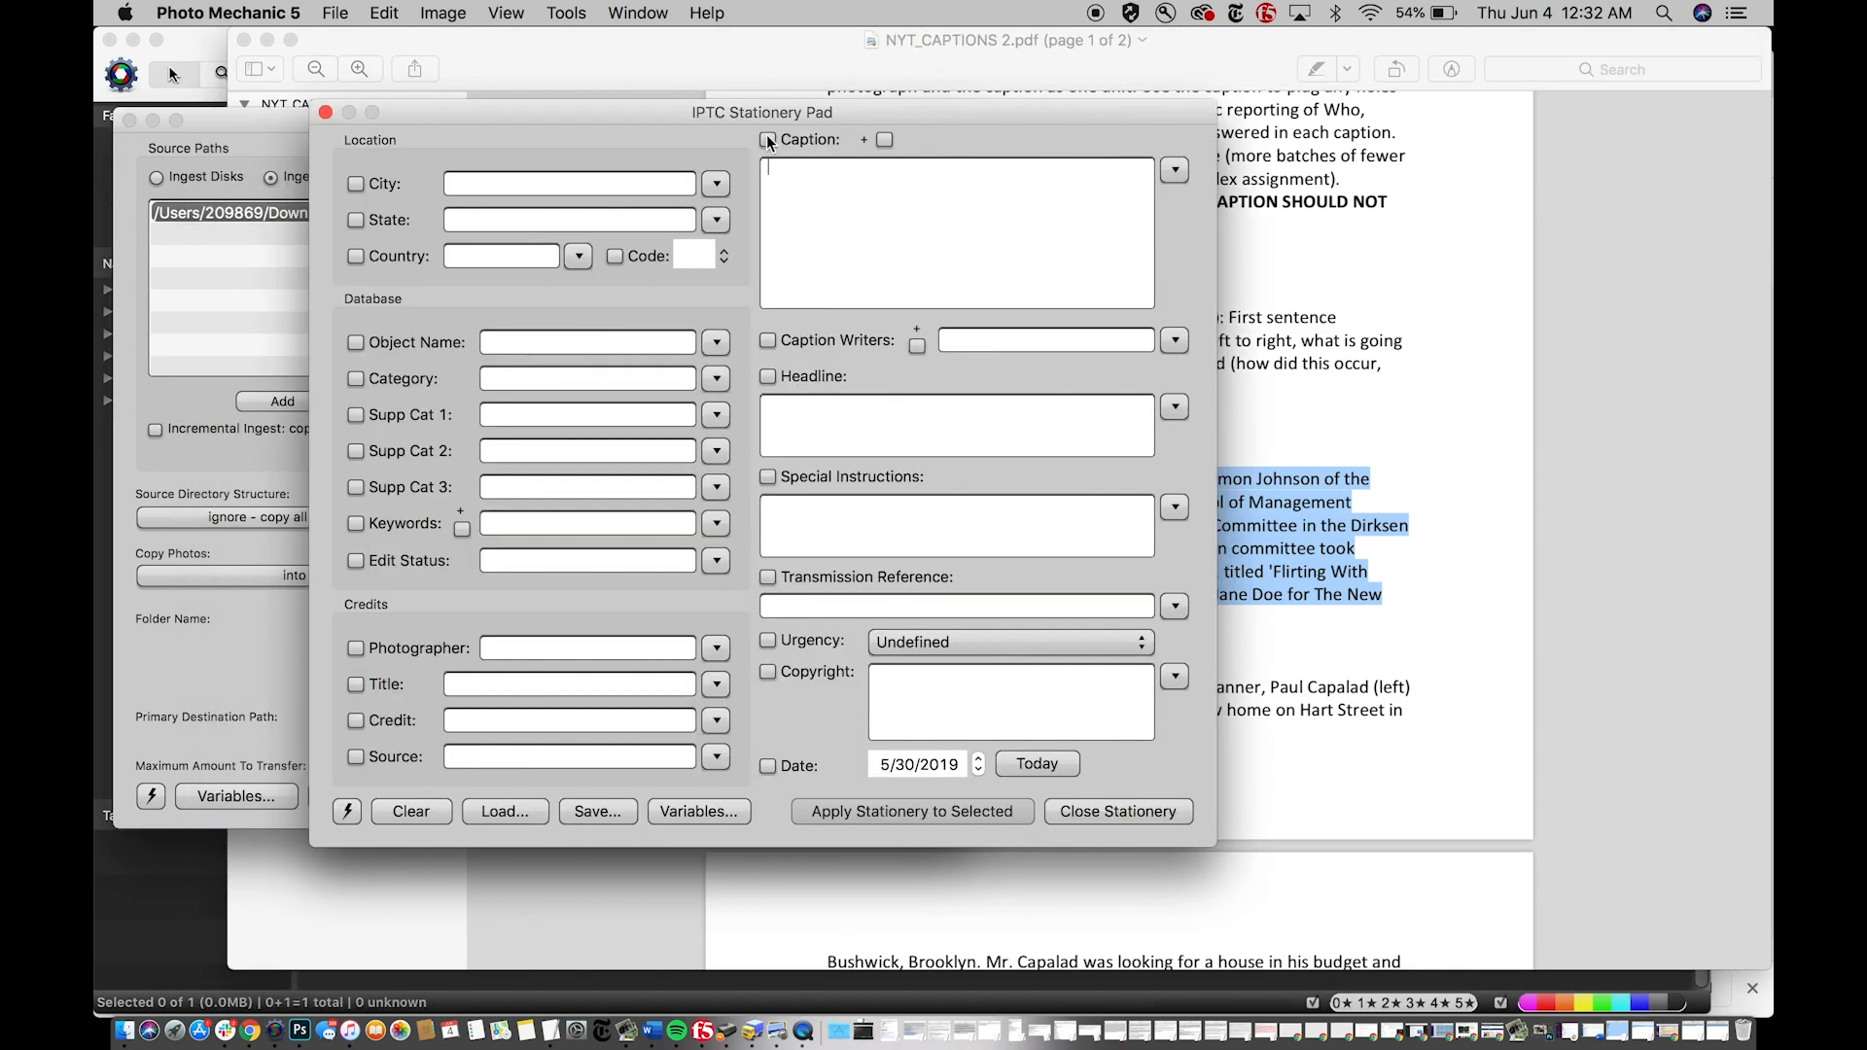
- Enter the NYT example caption, retype its dateline as CHICAGO, IL - JUNE 4, 2020, and select the old body text
{"action": "left_click", "coordinate": [768, 140]}
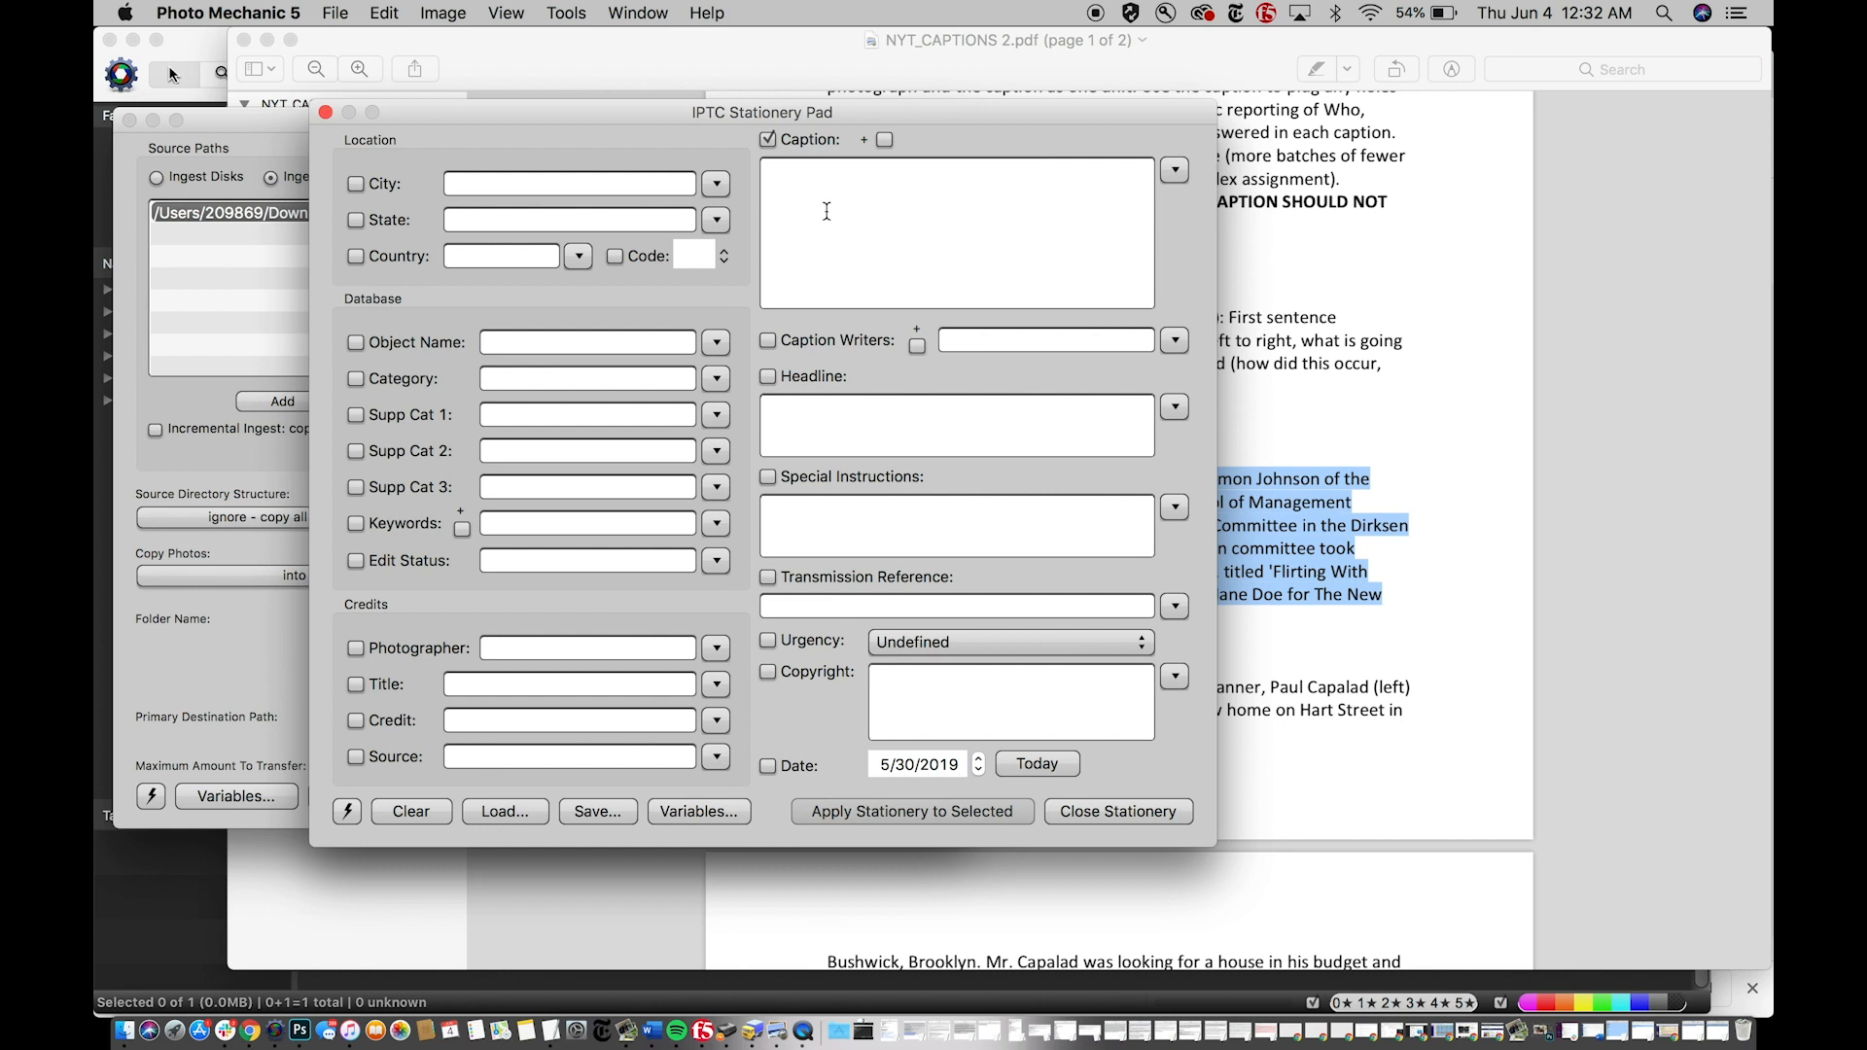
{"action": "type", "text": "WASHINGTON, DC - MARCH 14, 2013: Professor Simon Johnson of the Massachusetts Institute of Technology Sloan School of Management testified before the Congressional Joint Economic Committee in the Dirksen Senate Office Building on Capitol Hill. The bipartisan committee"}
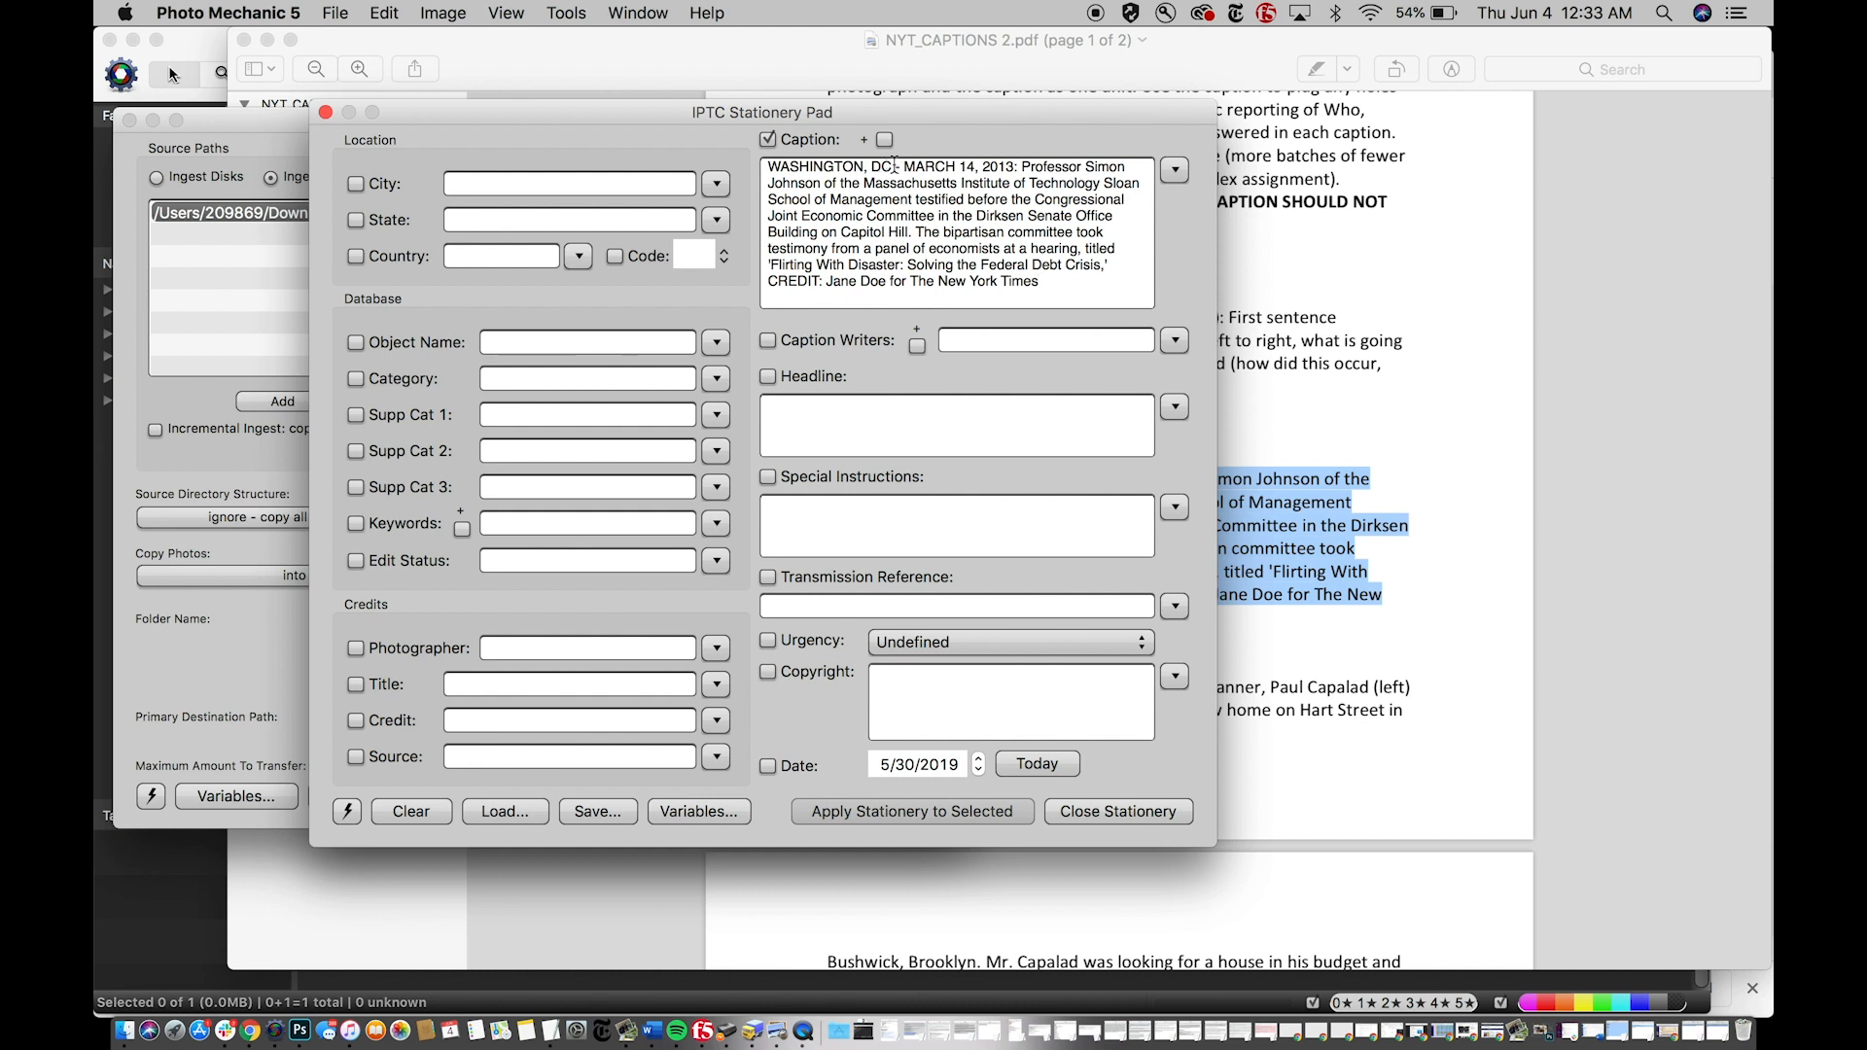
{"action": "double_click", "coordinate": [828, 165]}
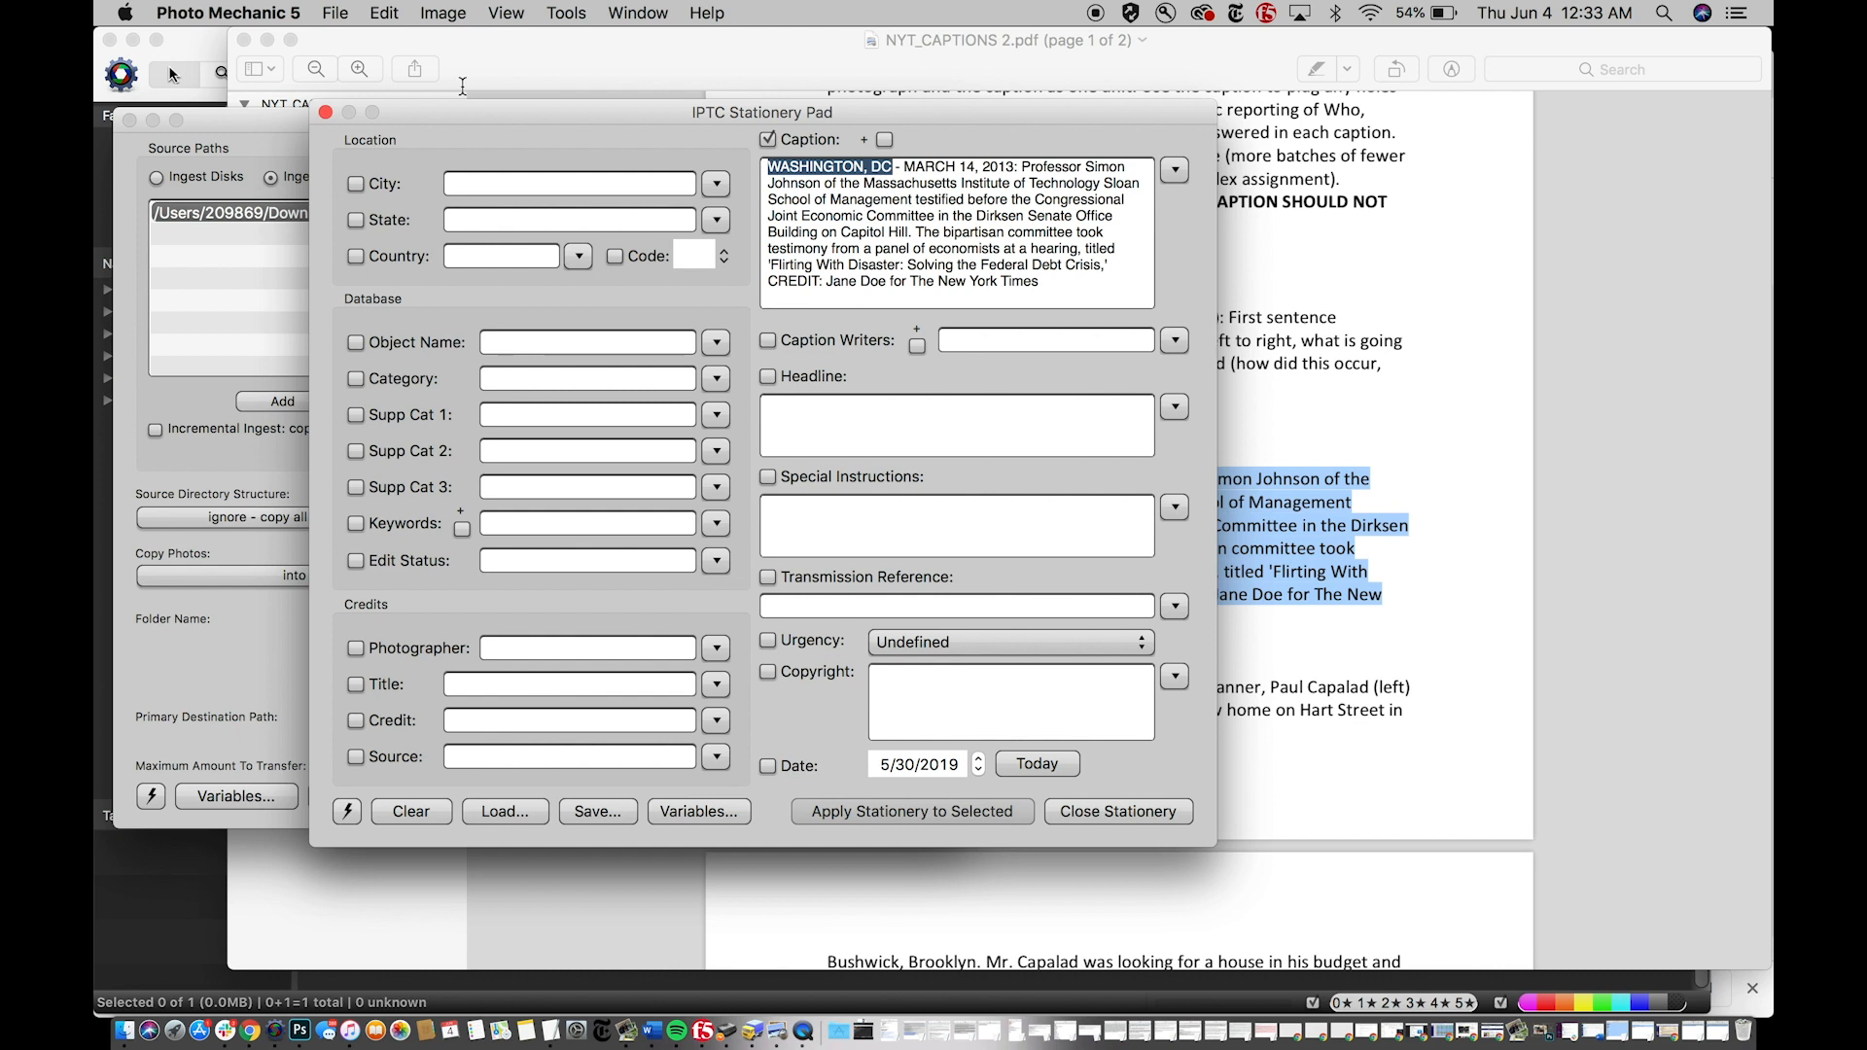
{"action": "type", "text": "CHICA"}
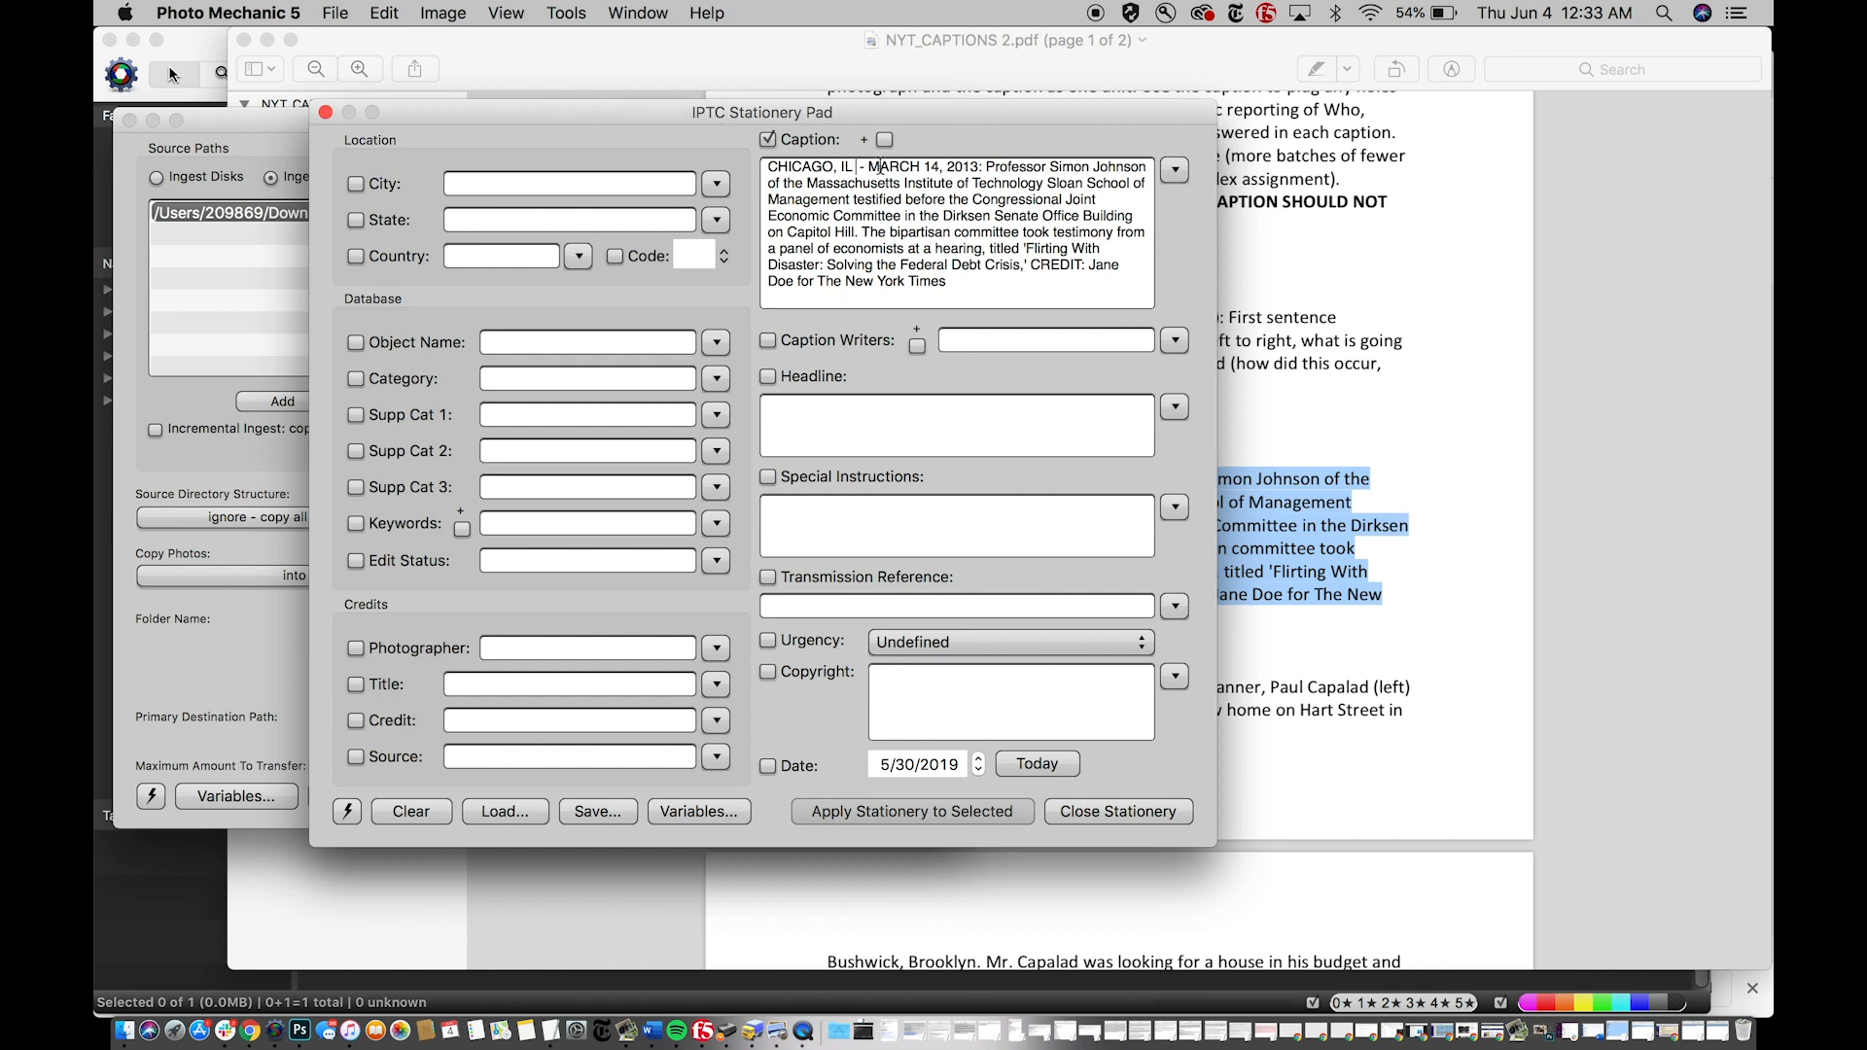
{"action": "double_click", "coordinate": [900, 165]}
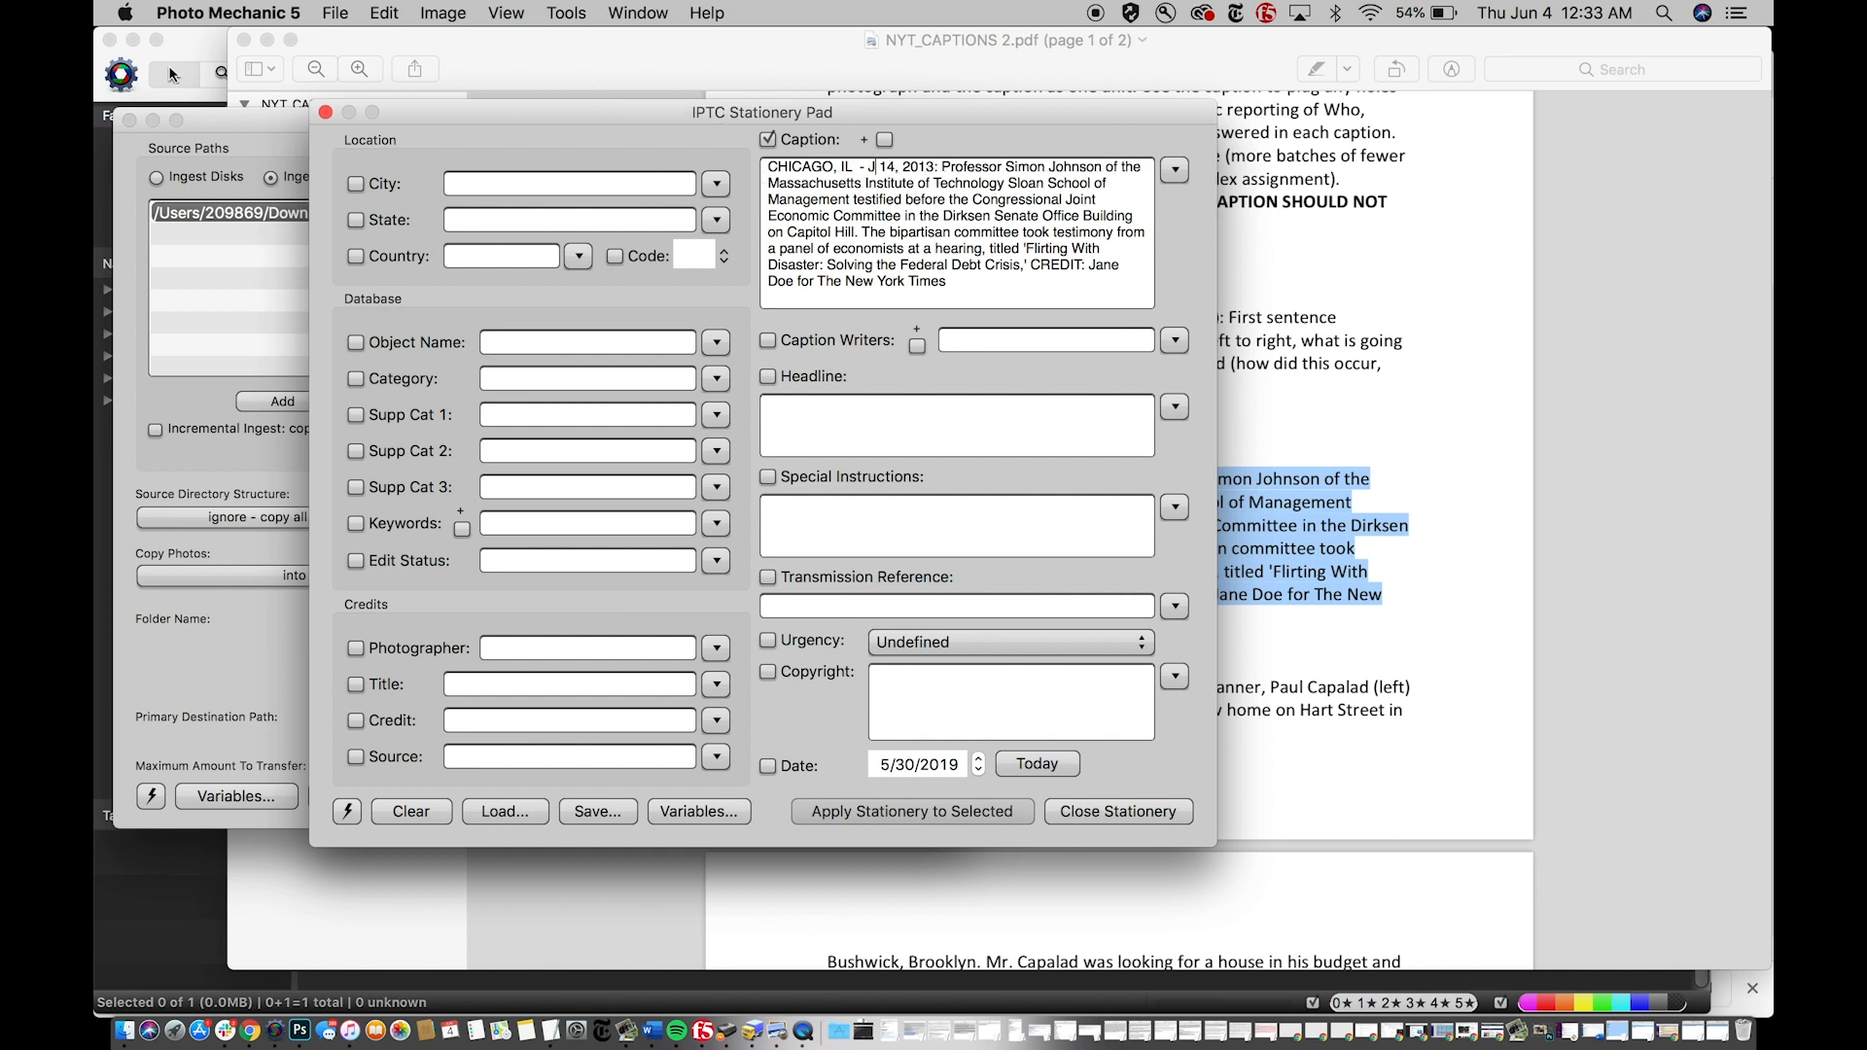
{"action": "type", "text": "UNE"}
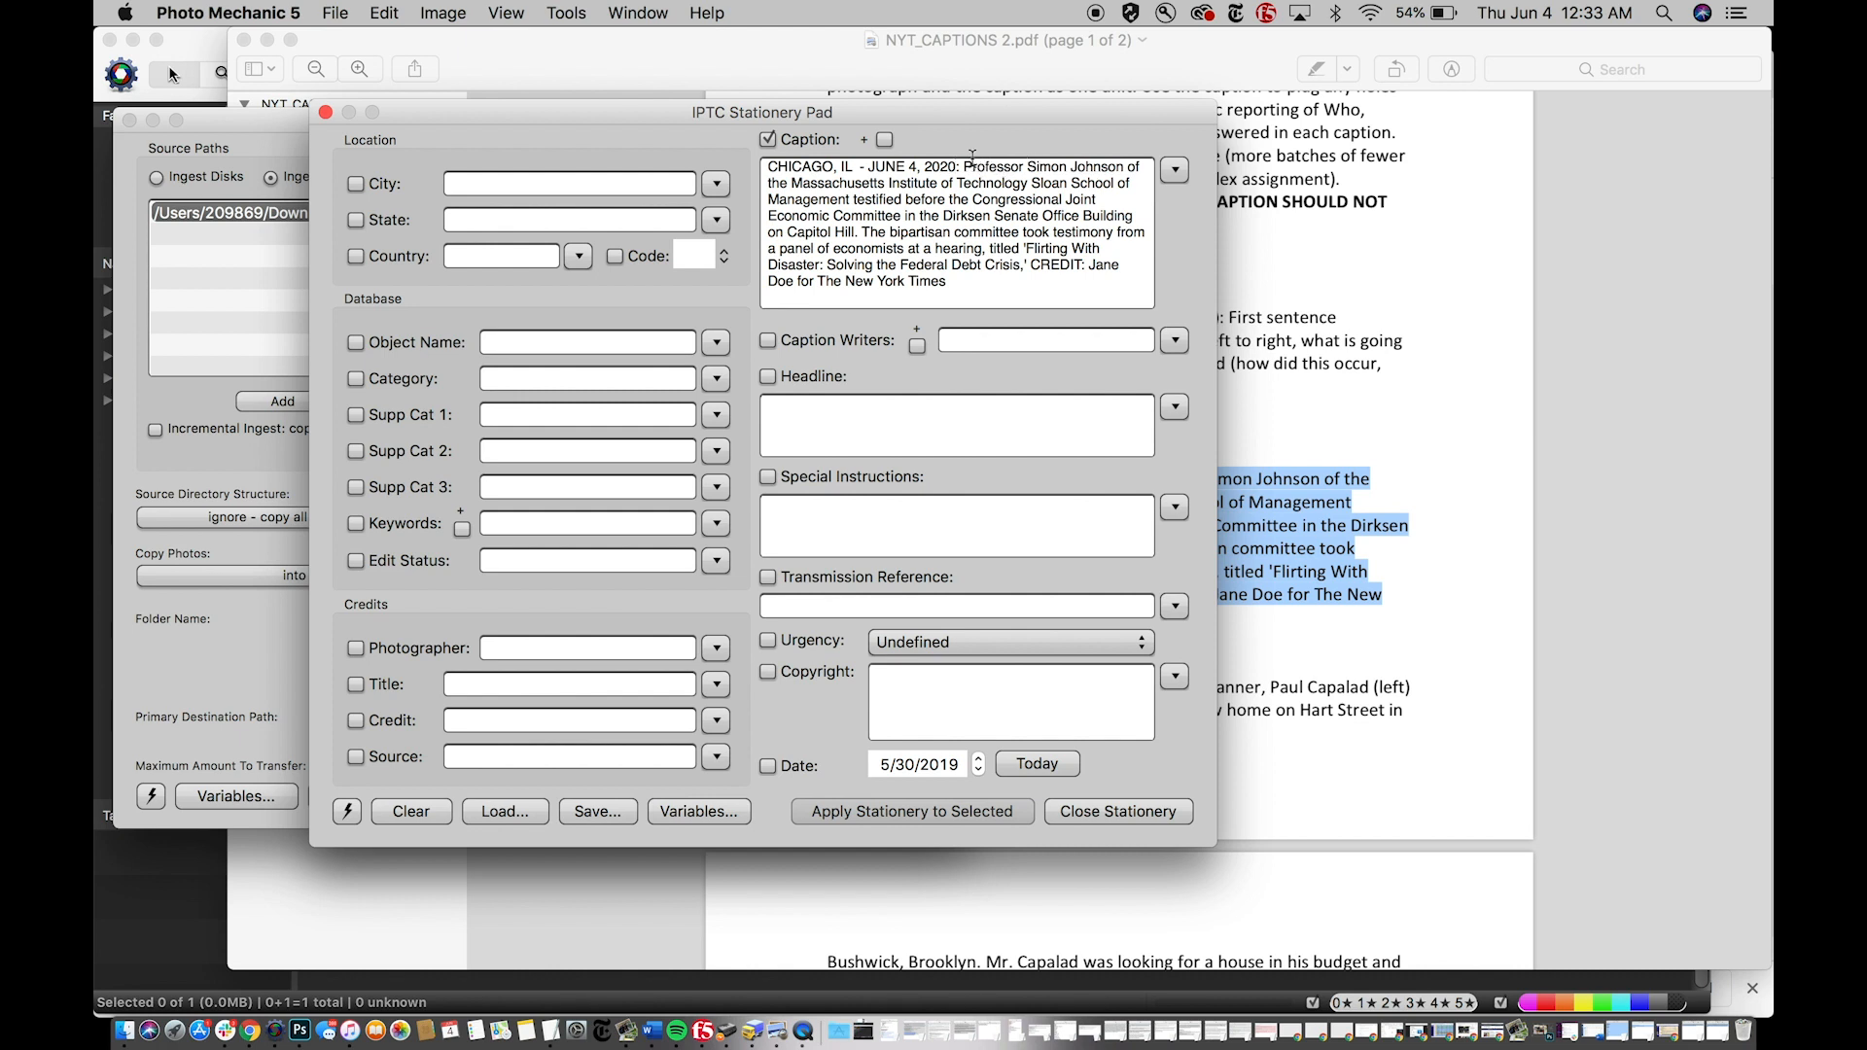
{"action": "left_click_drag", "start_coordinate": [971, 165], "coordinate": [1010, 232]}
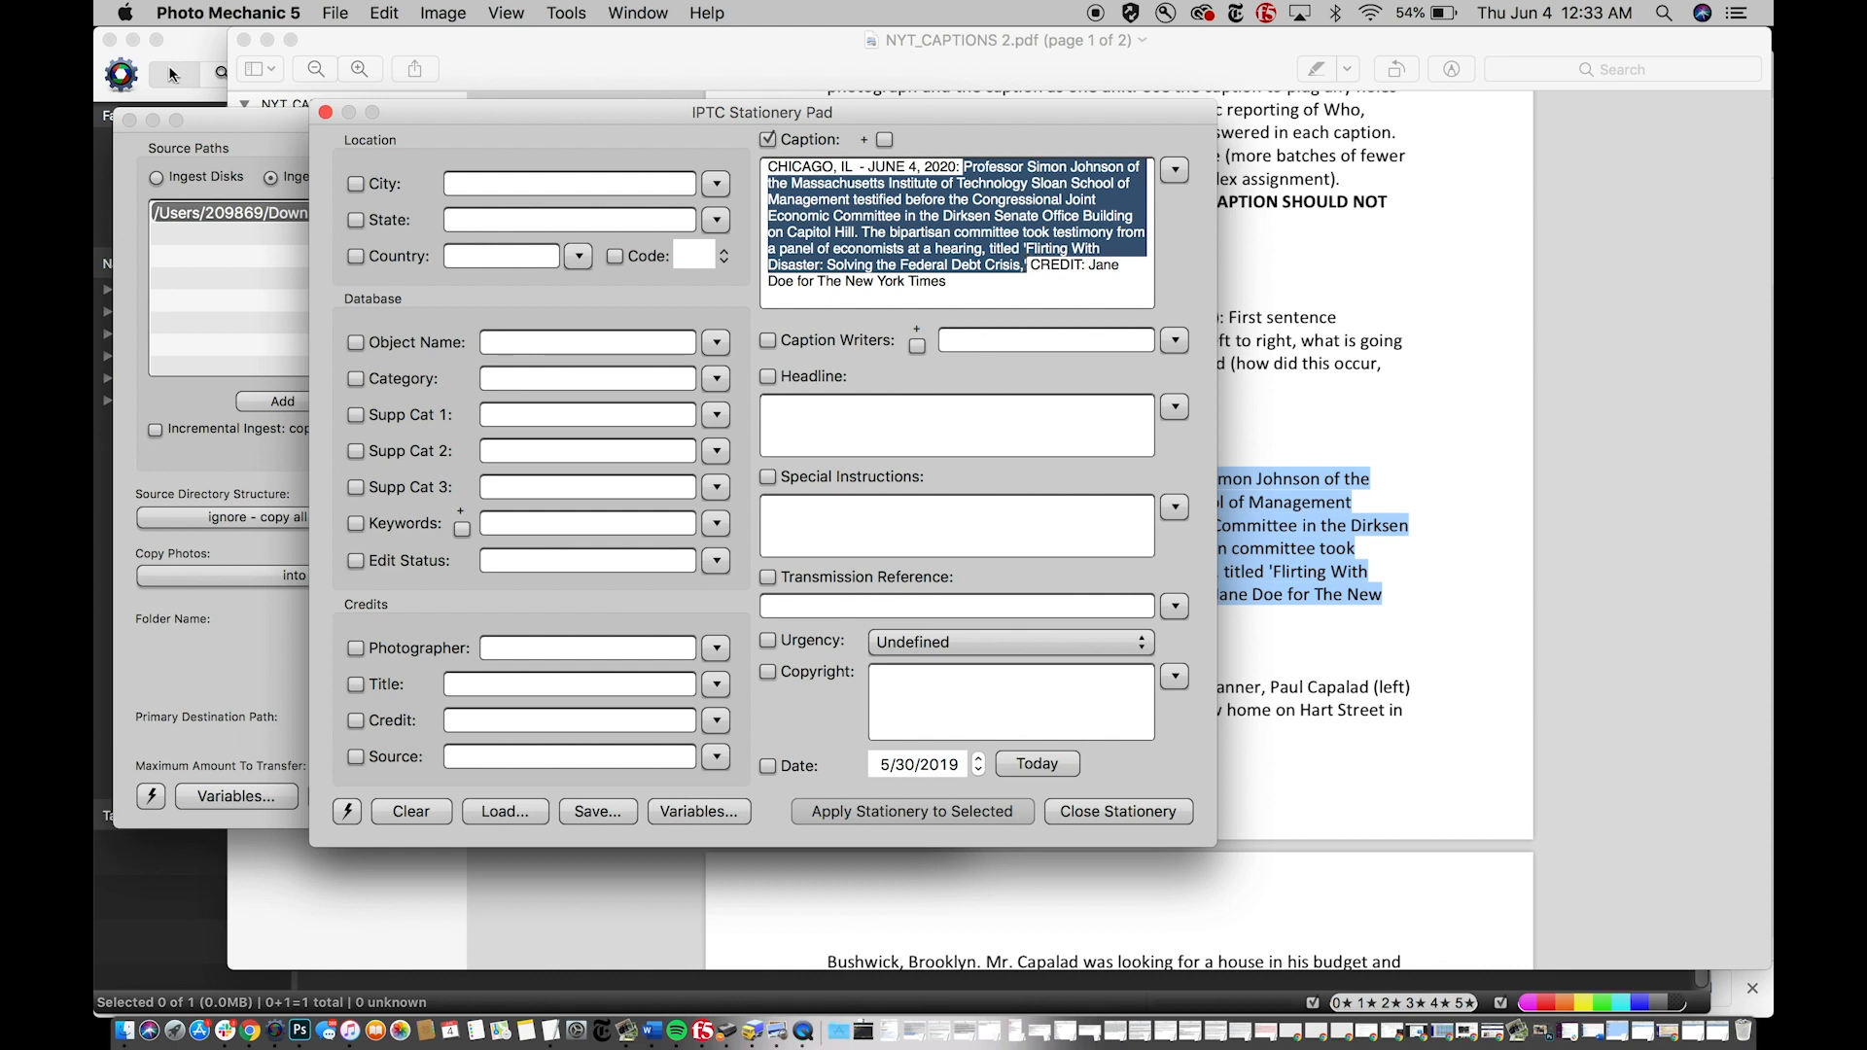
{"action": "key", "text": "Delete"}
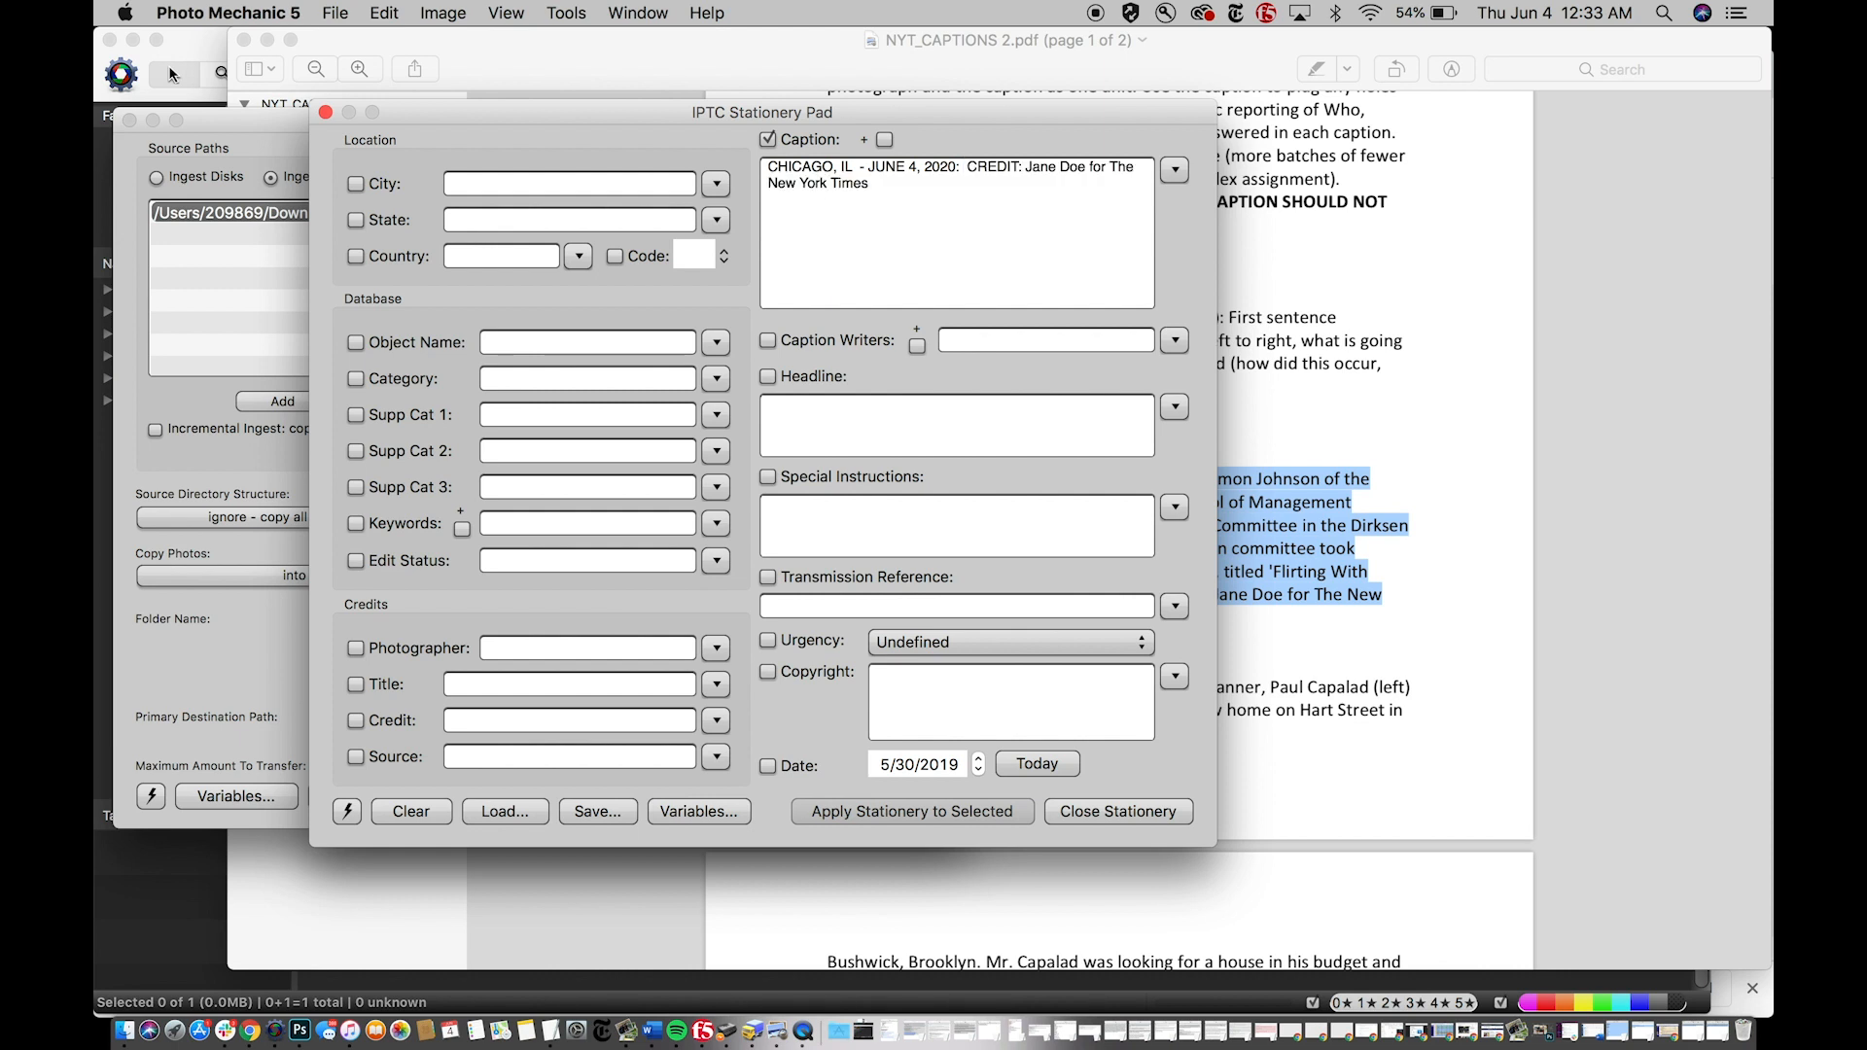
{"action": "type", "text": "Brent Lewi"}
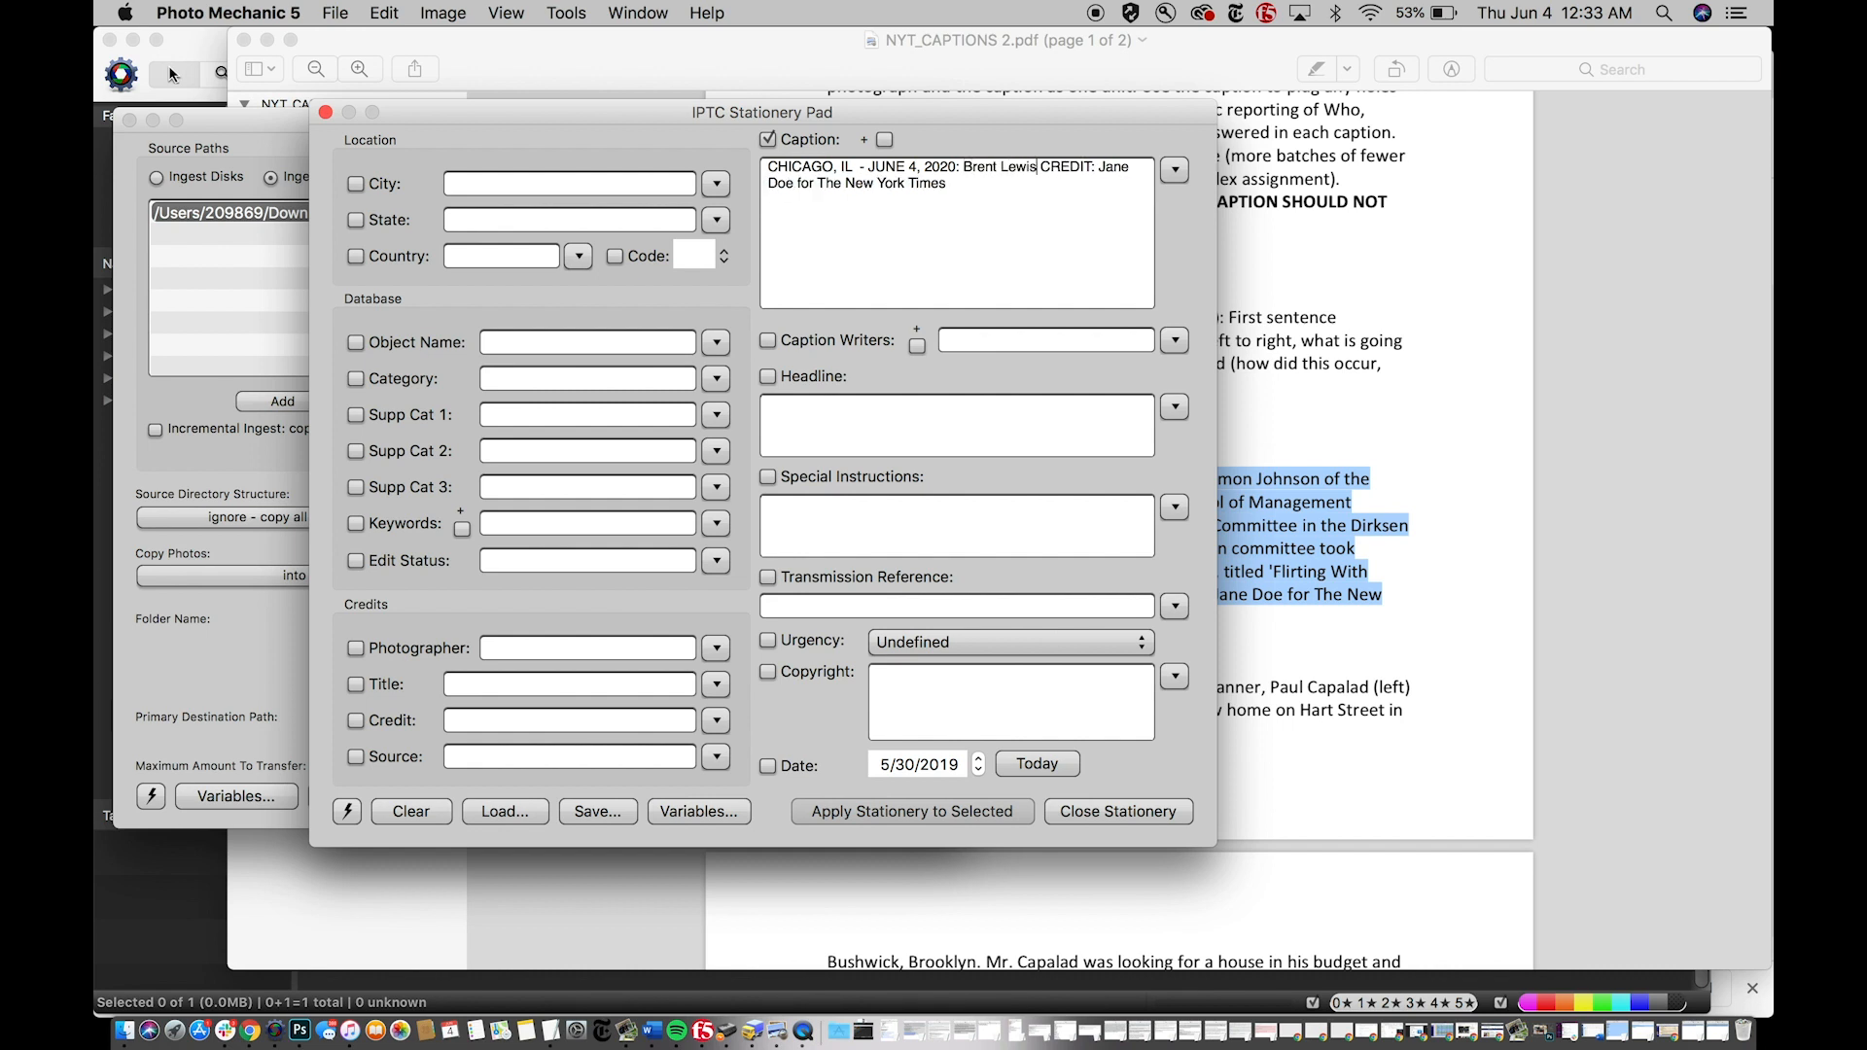
{"action": "type", "text": "si"}
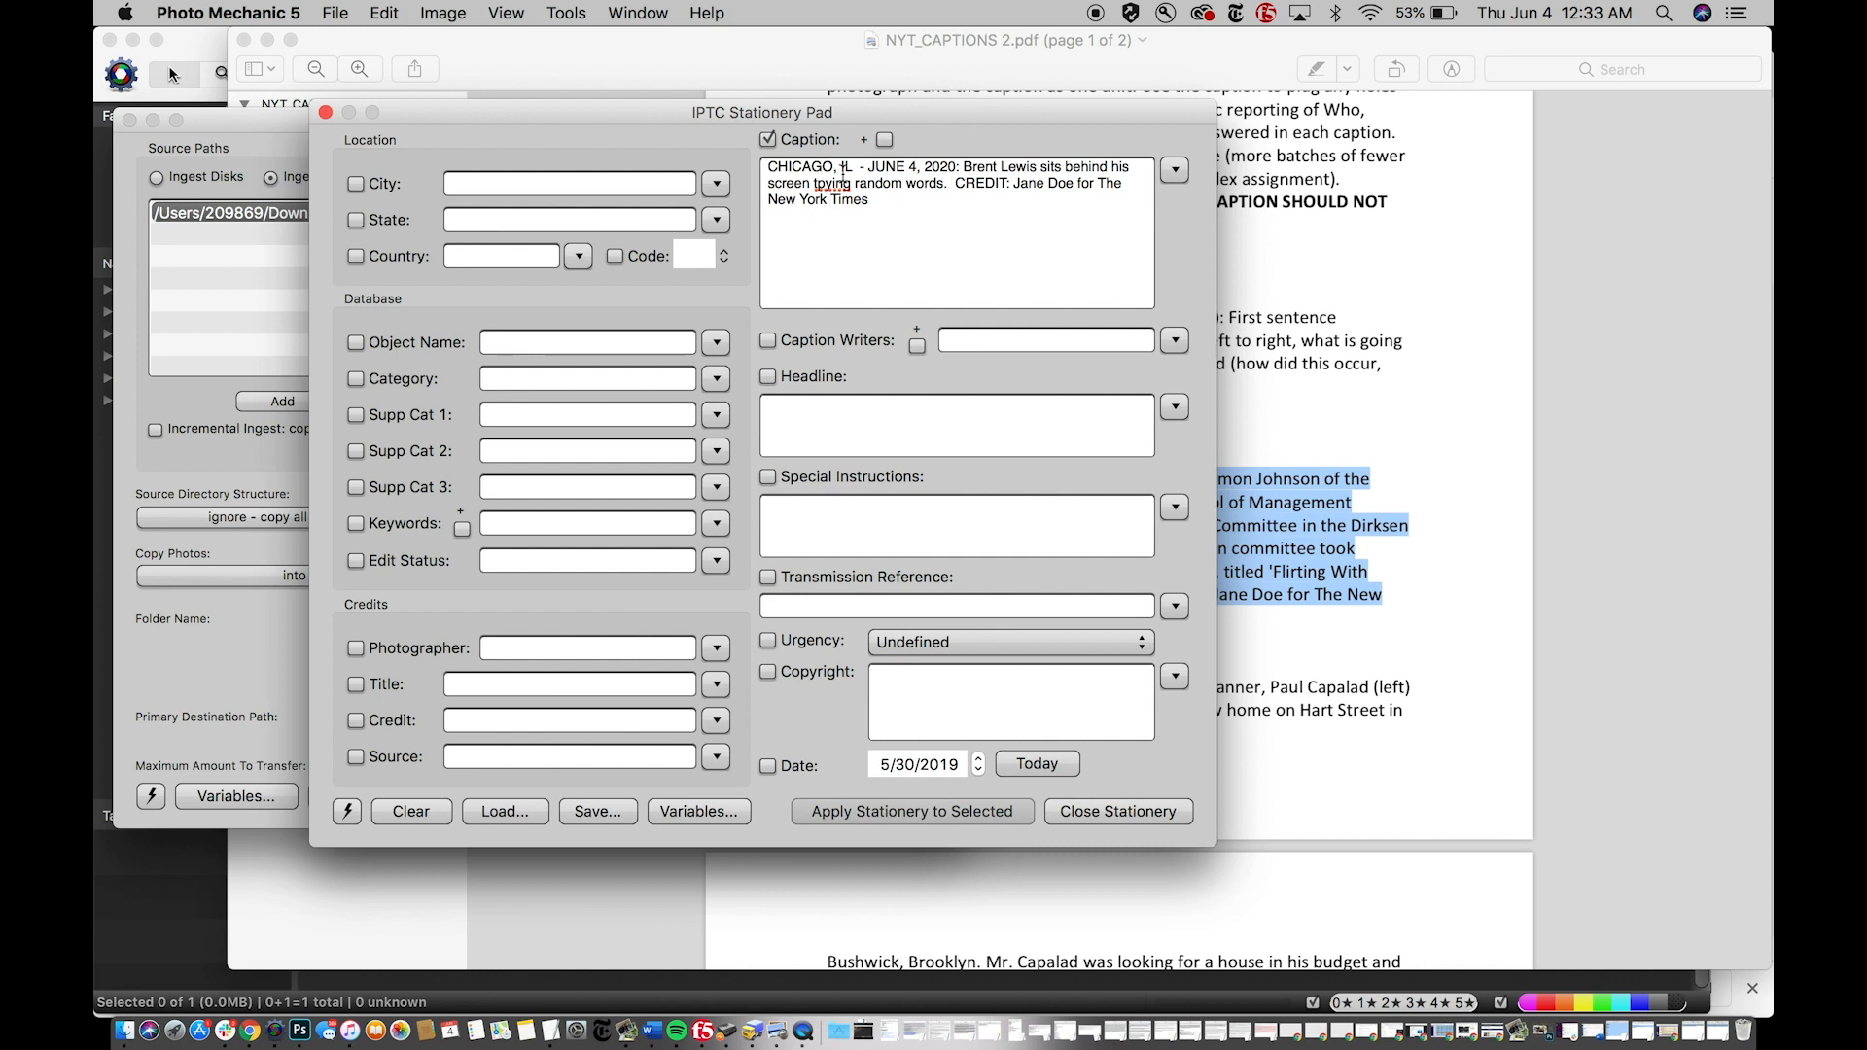
{"action": "right_click", "coordinate": [831, 183]}
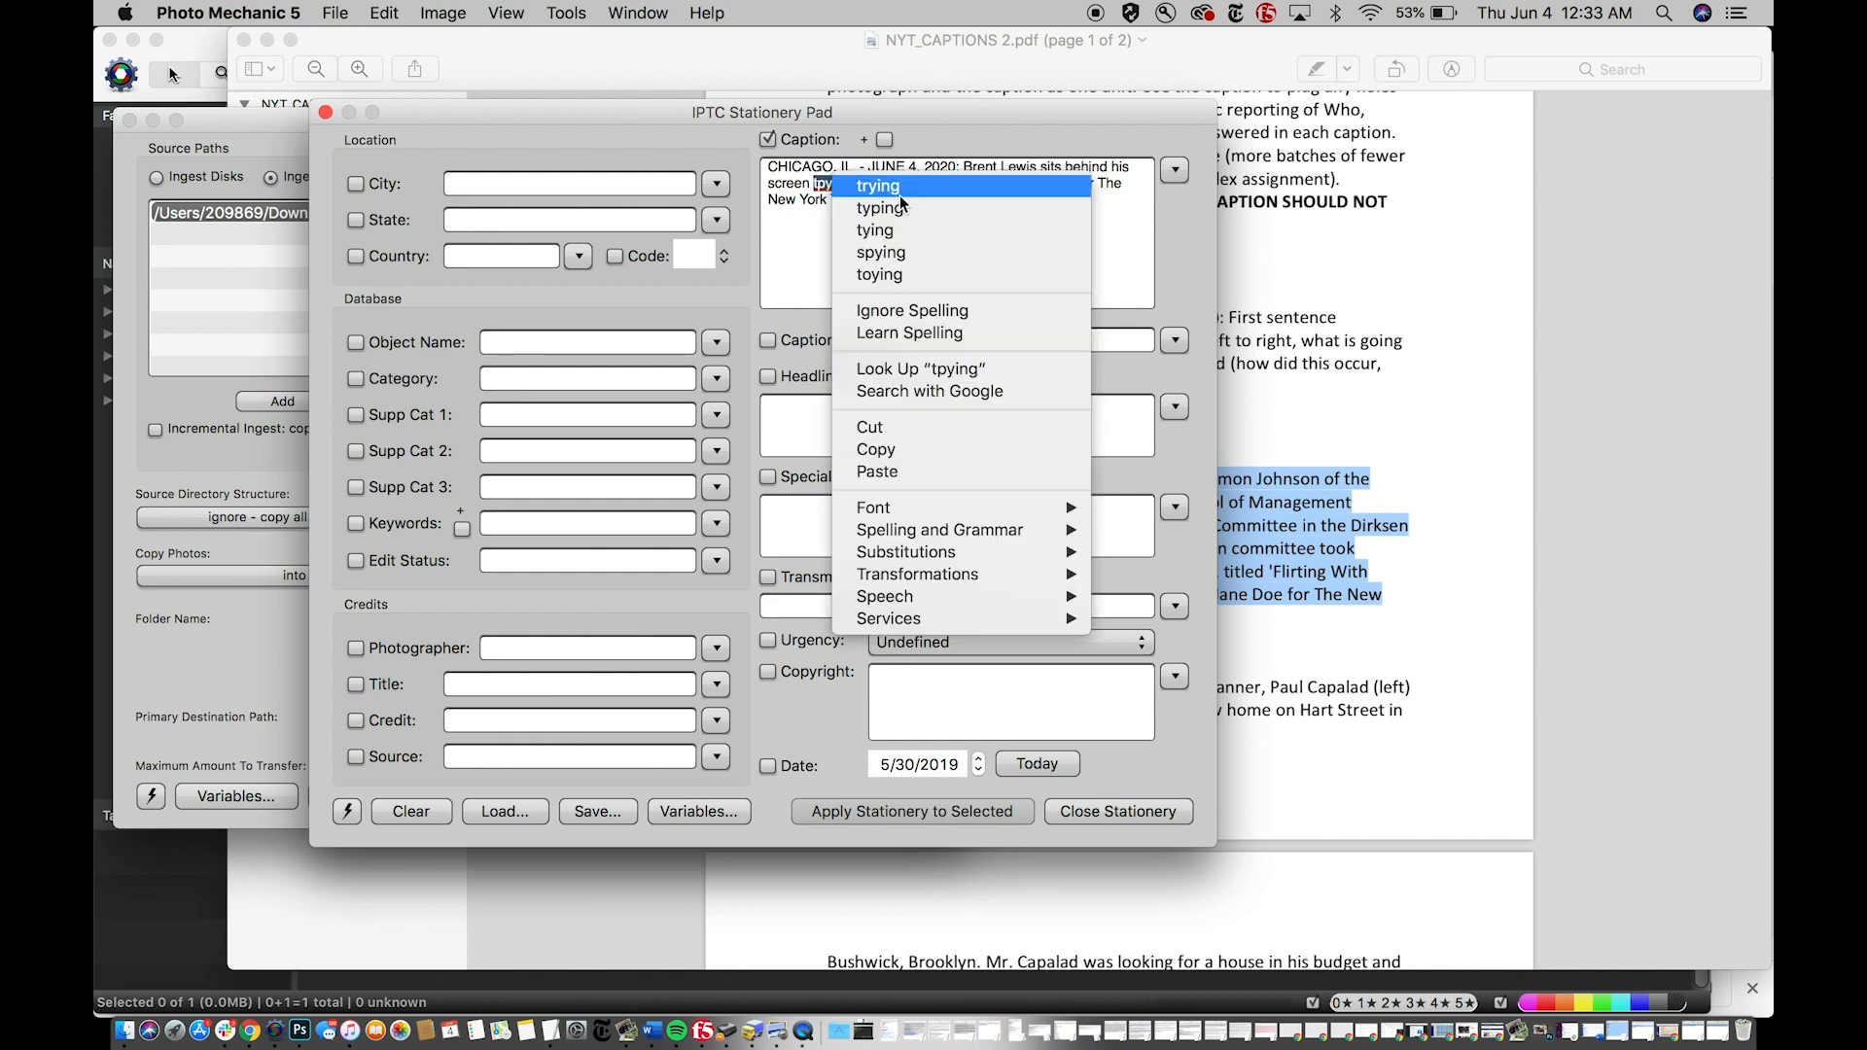
{"action": "left_click", "coordinate": [881, 208]}
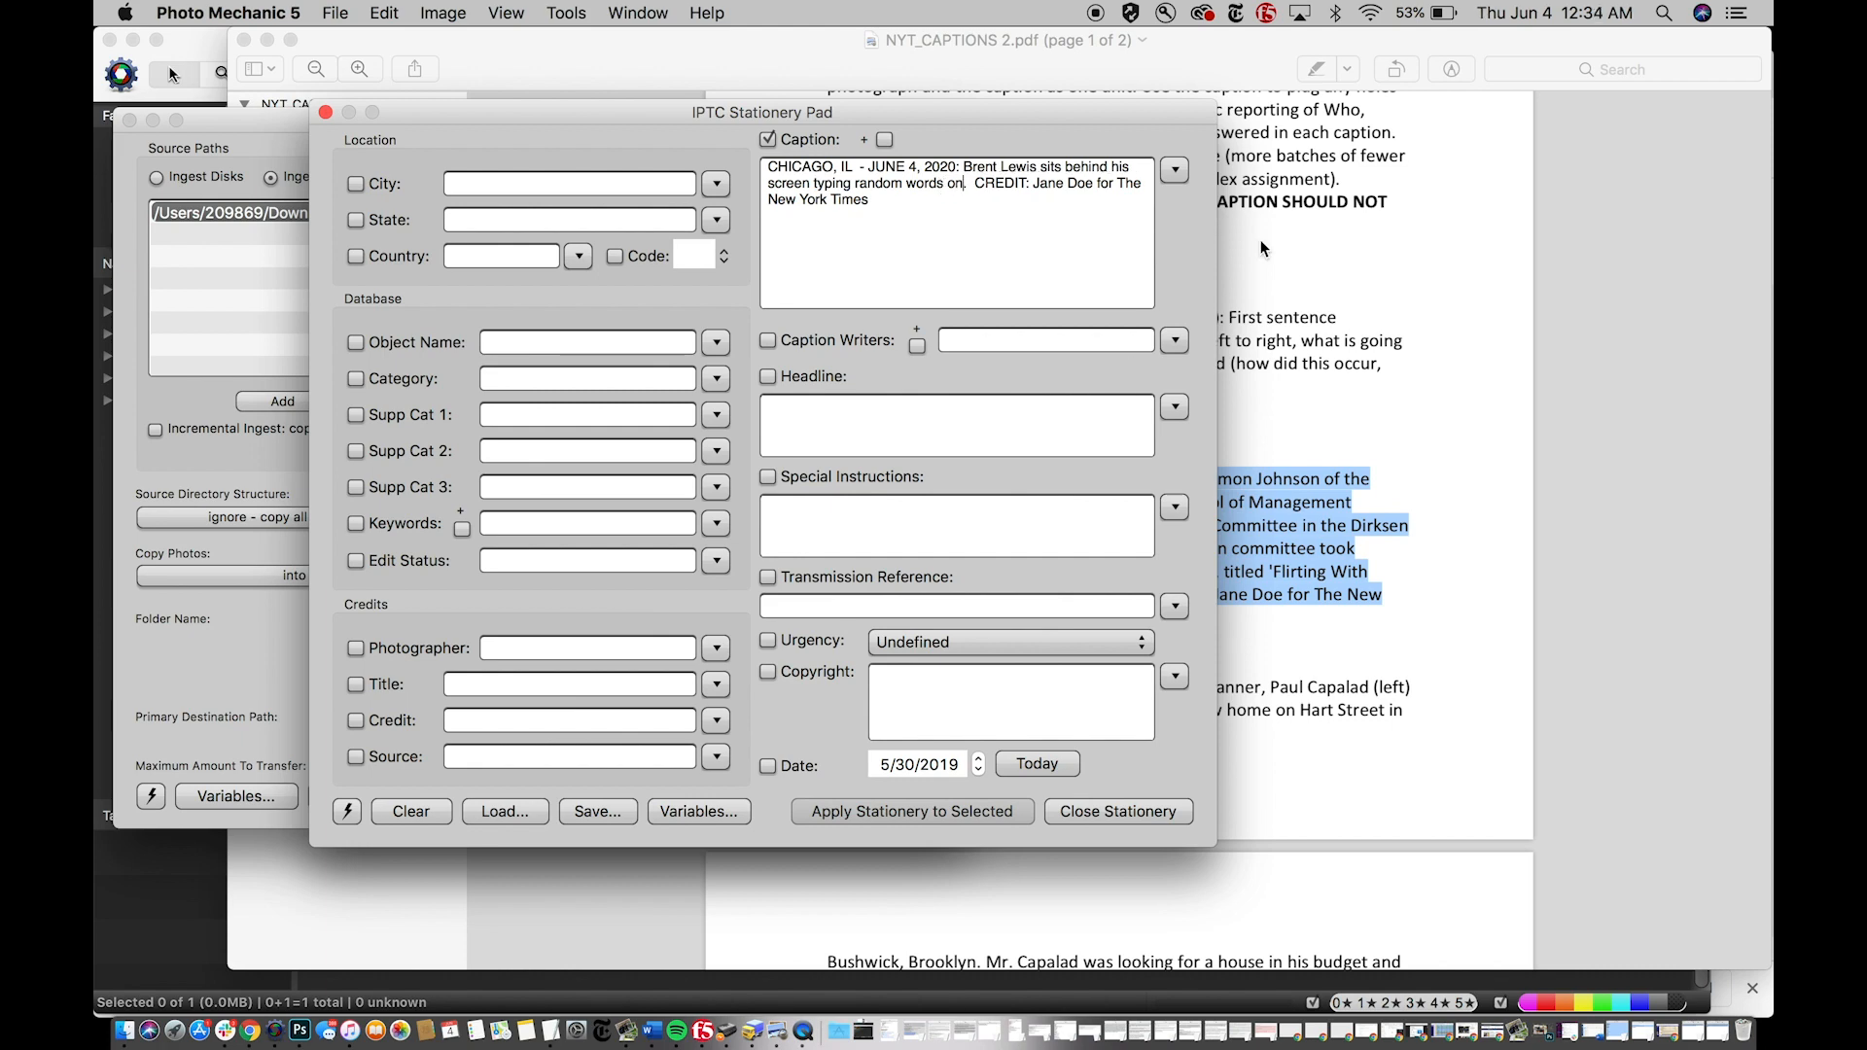
- Move the pad aside and finish the caption with the Chicago date, 12: time and the sentence about recording a captioning video for their photos
{"action": "left_click_drag", "start_coordinate": [762, 111], "coordinate": [500, 111]}
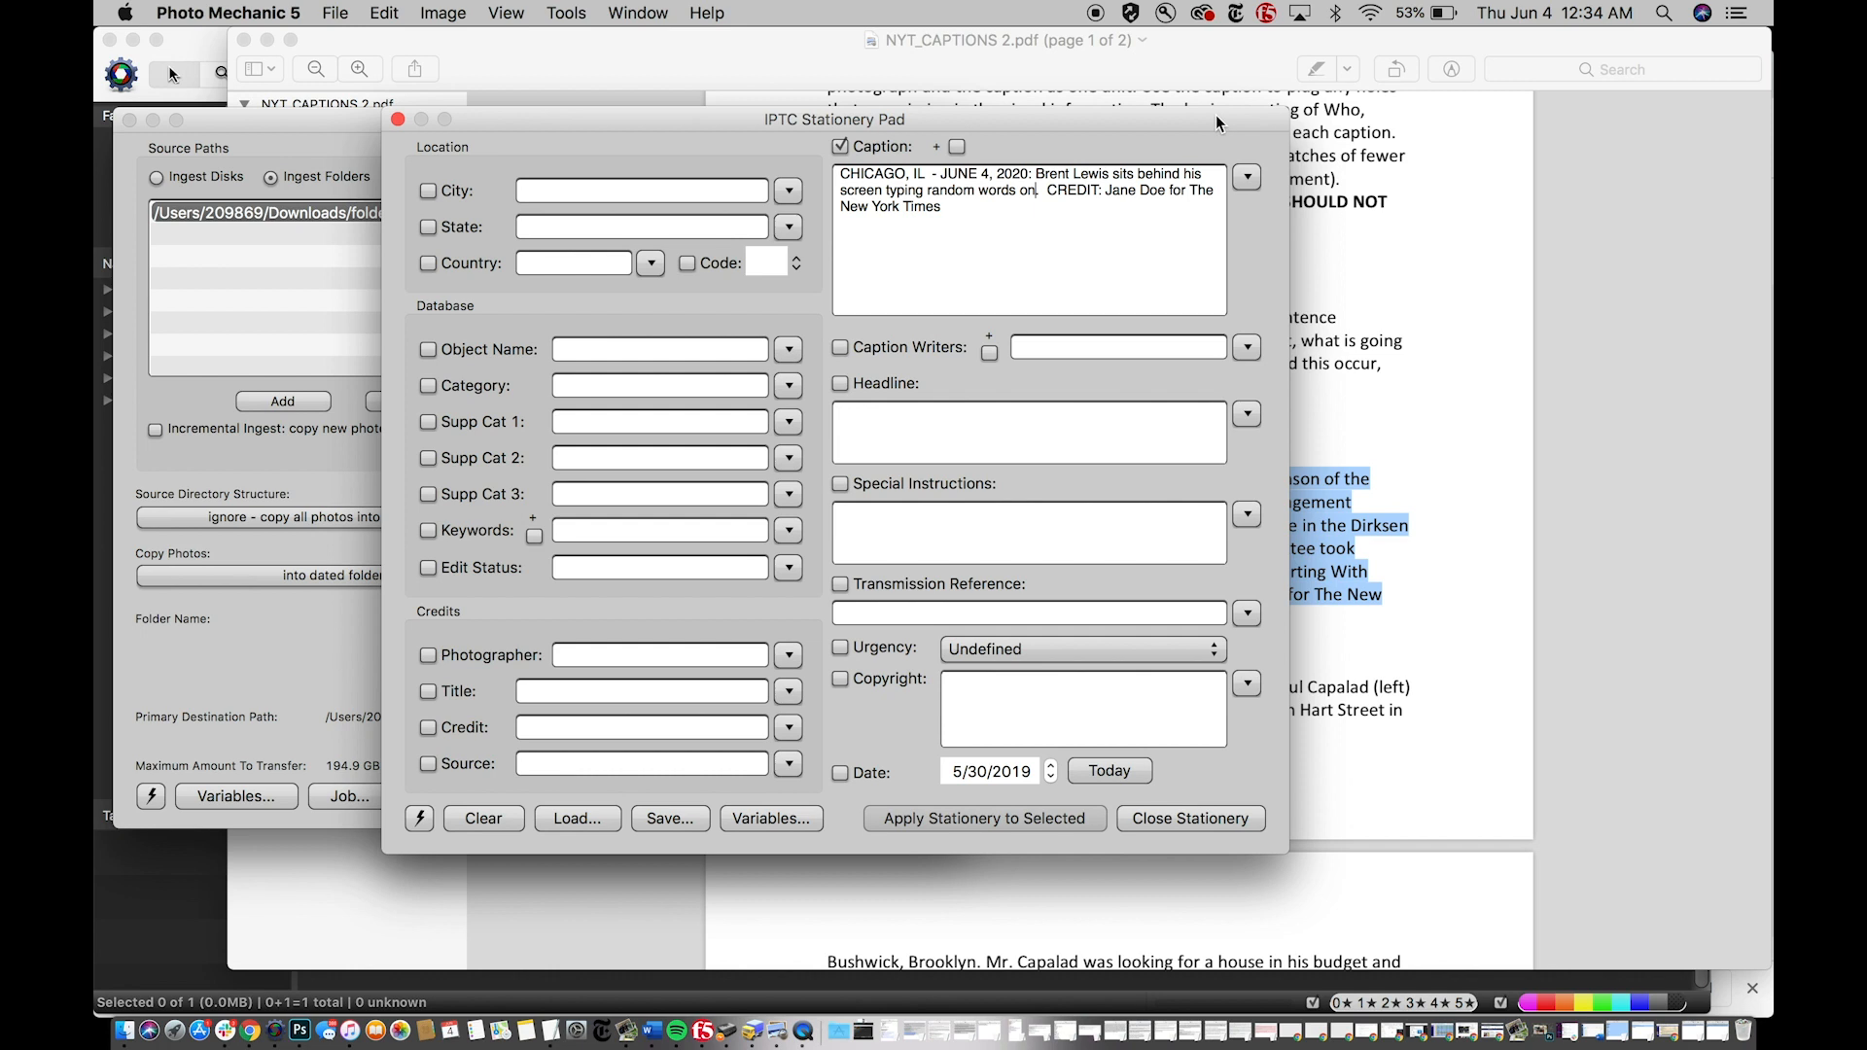
{"action": "type", "text": "in"}
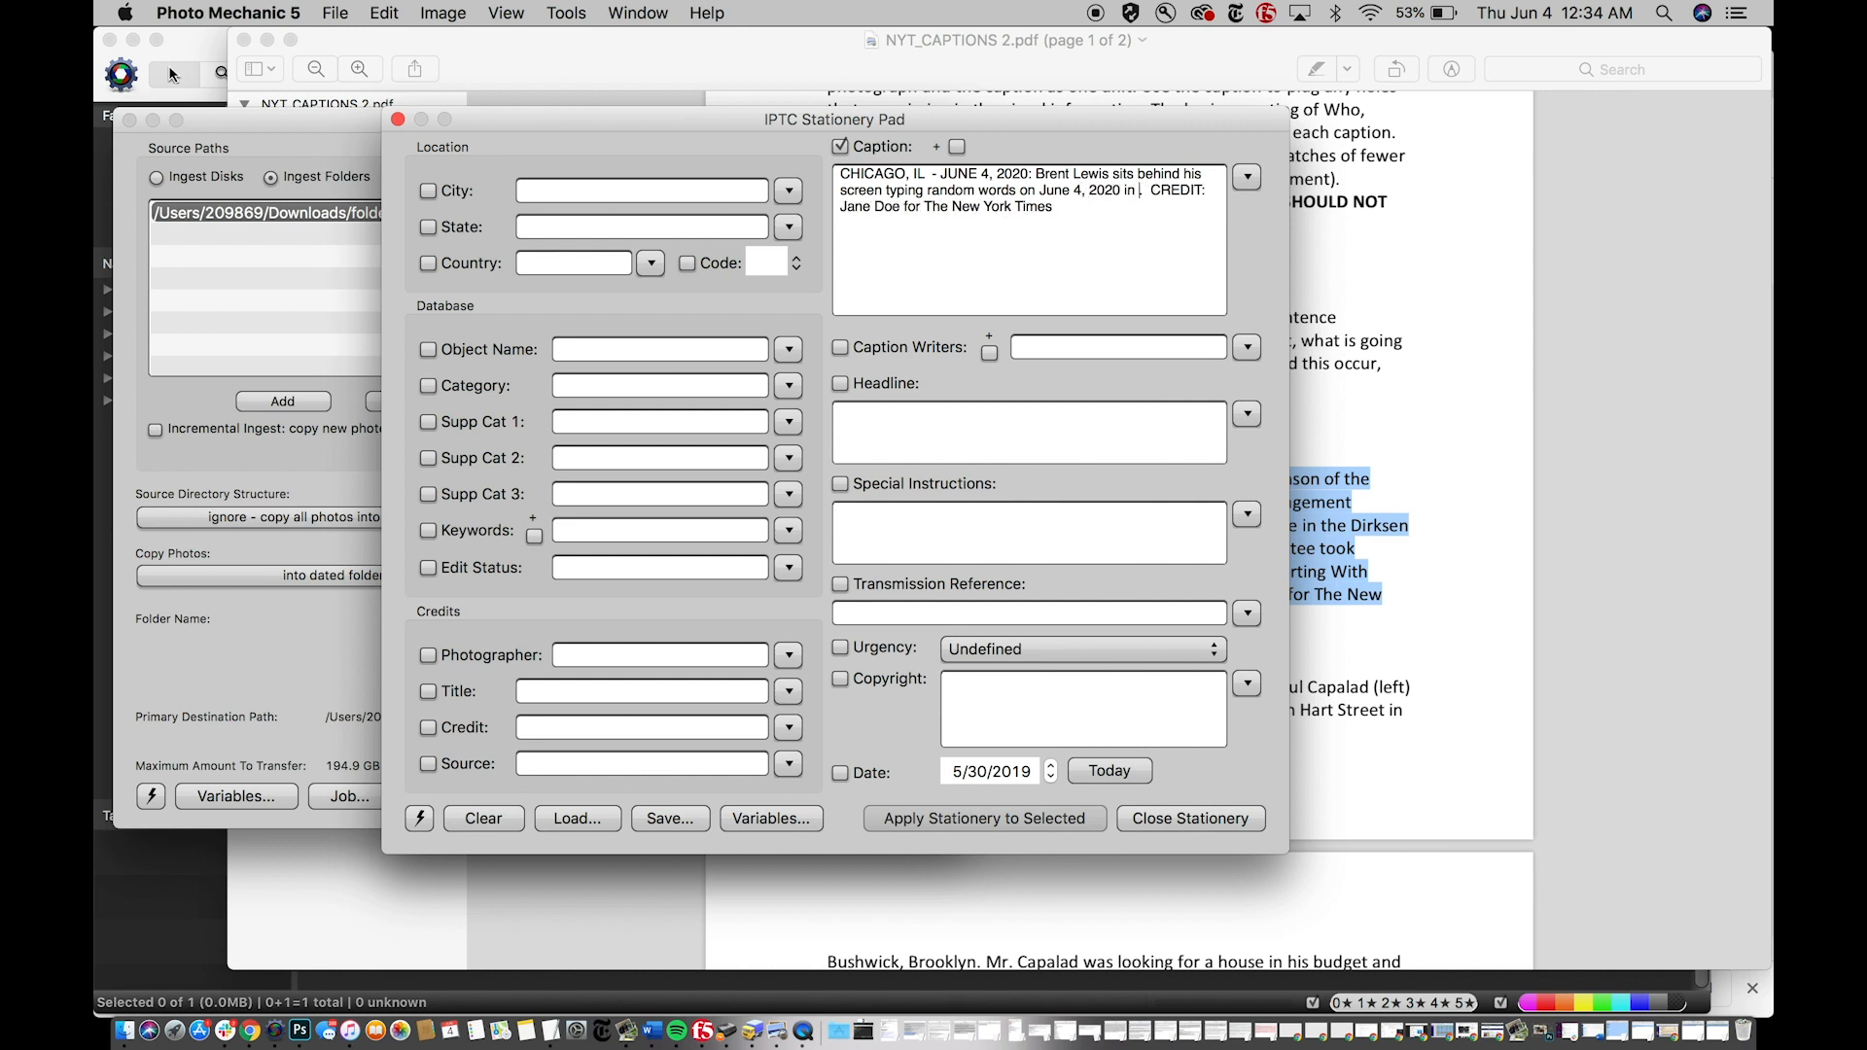
{"action": "type", "text": "Chicago,"}
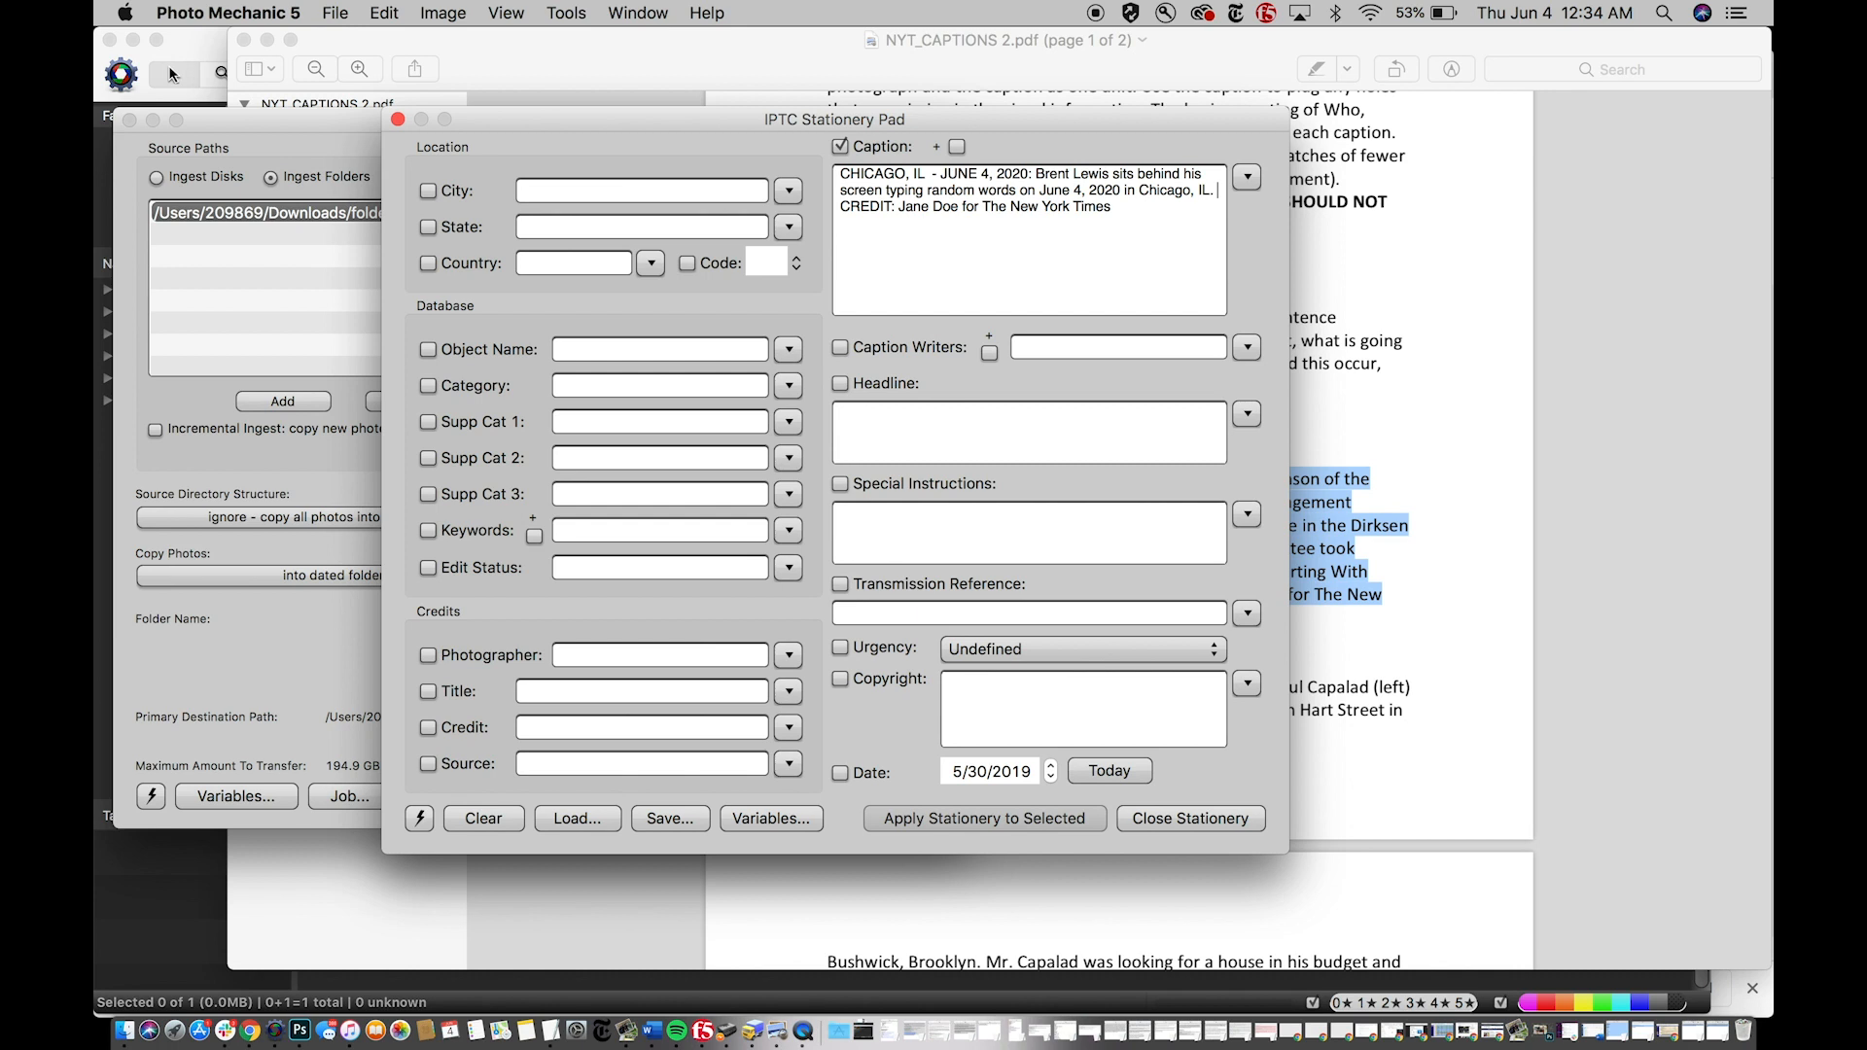
{"action": "type", "text": "Lewis decided wt"}
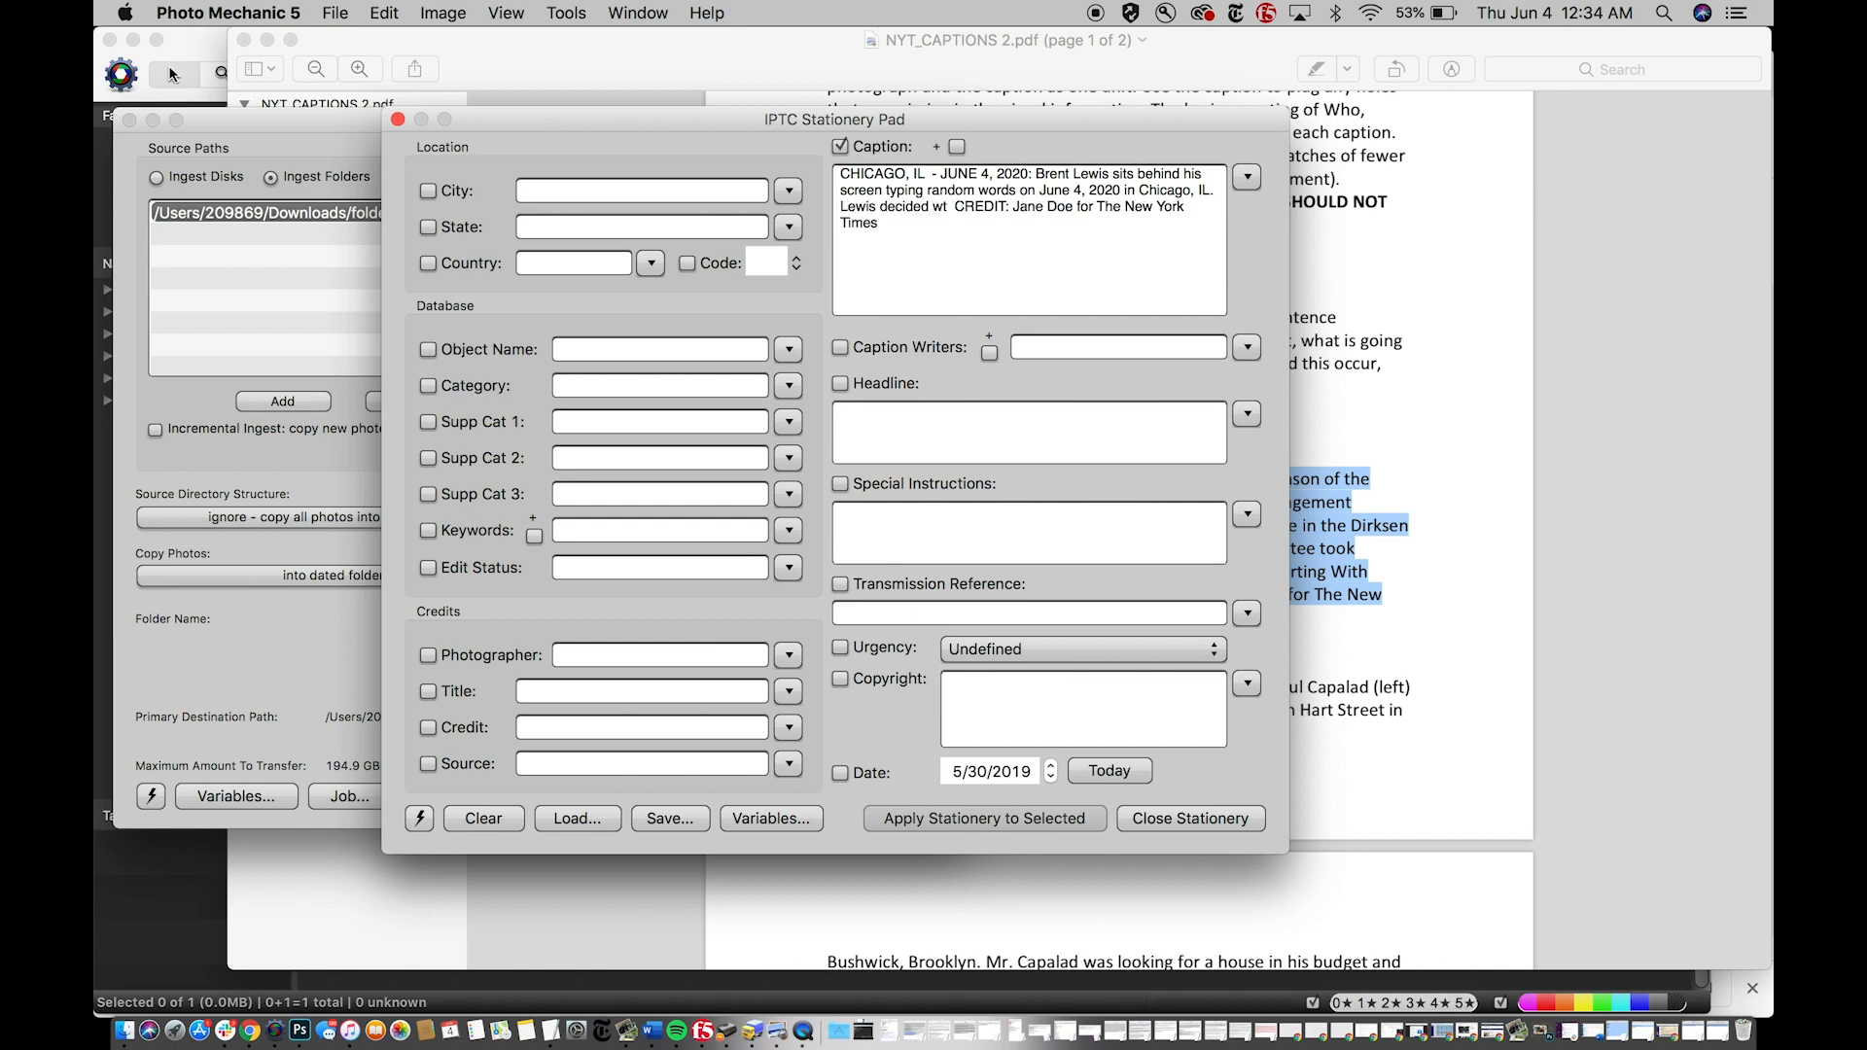
{"action": "type", "text": "at"}
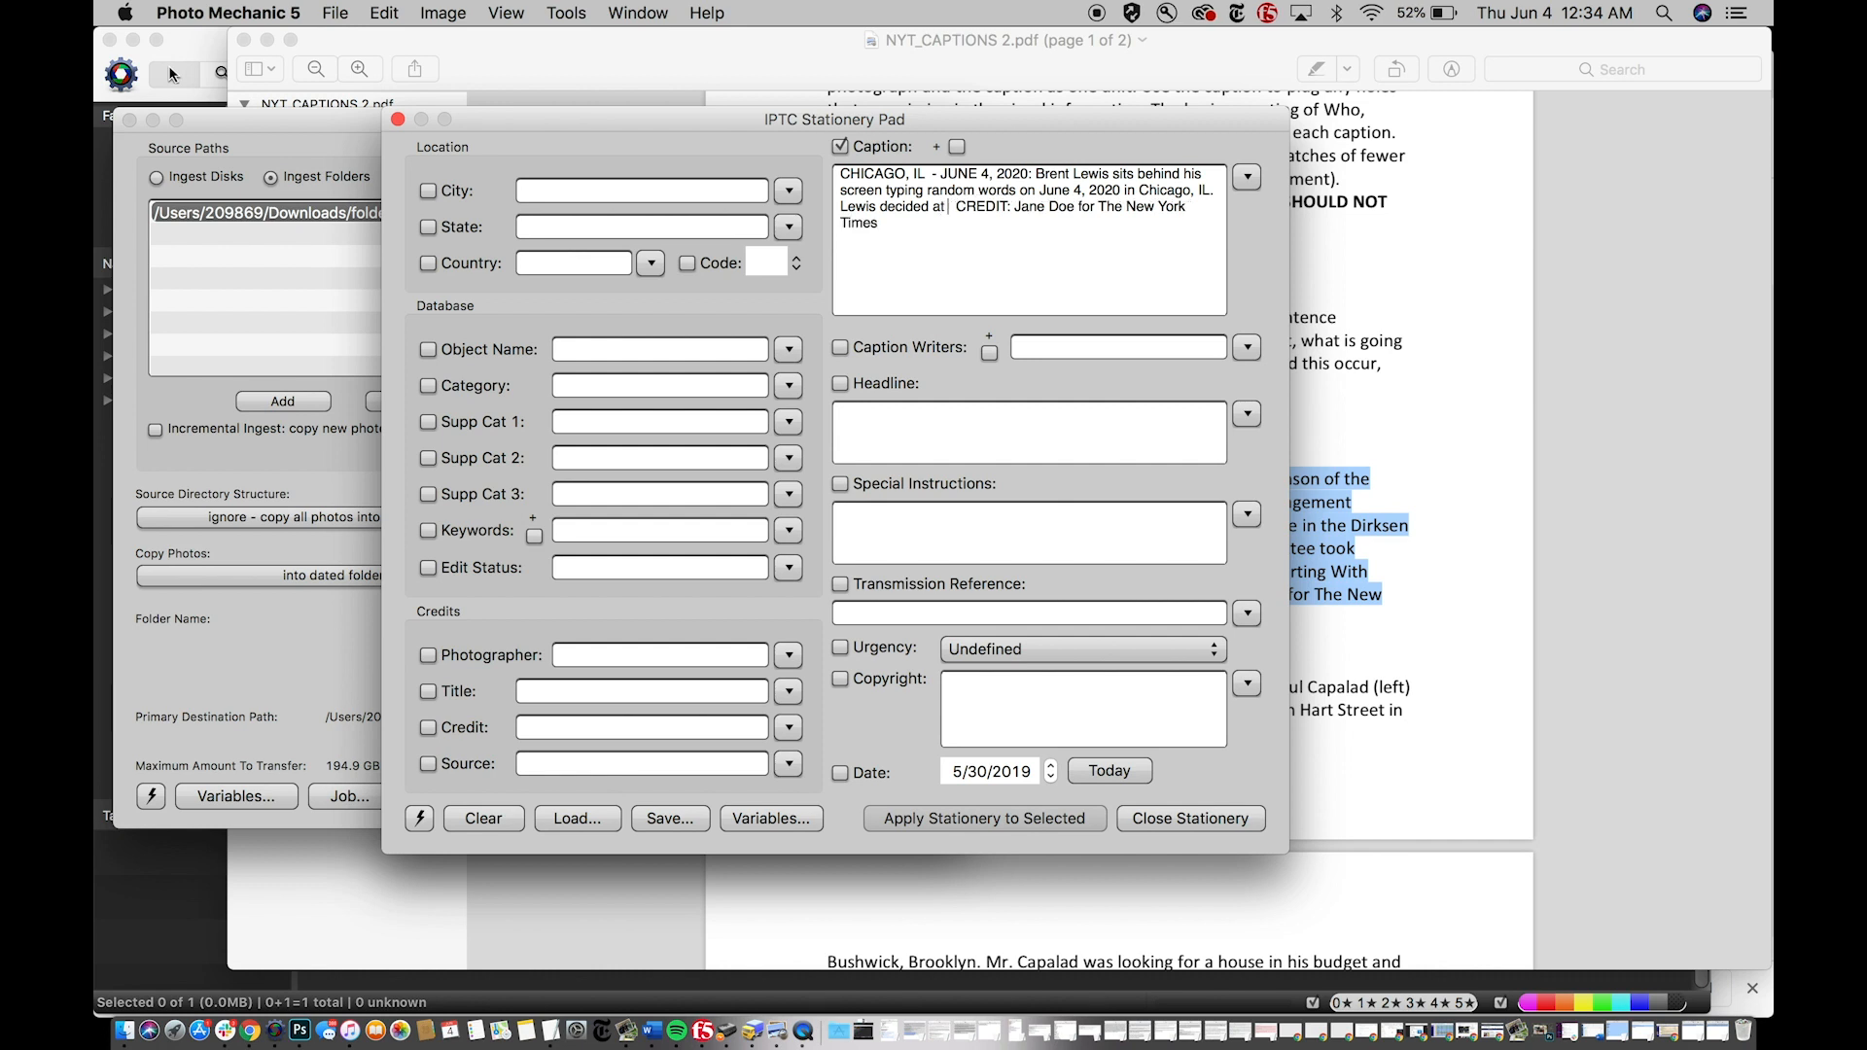
{"action": "type", "text": "12:30am"}
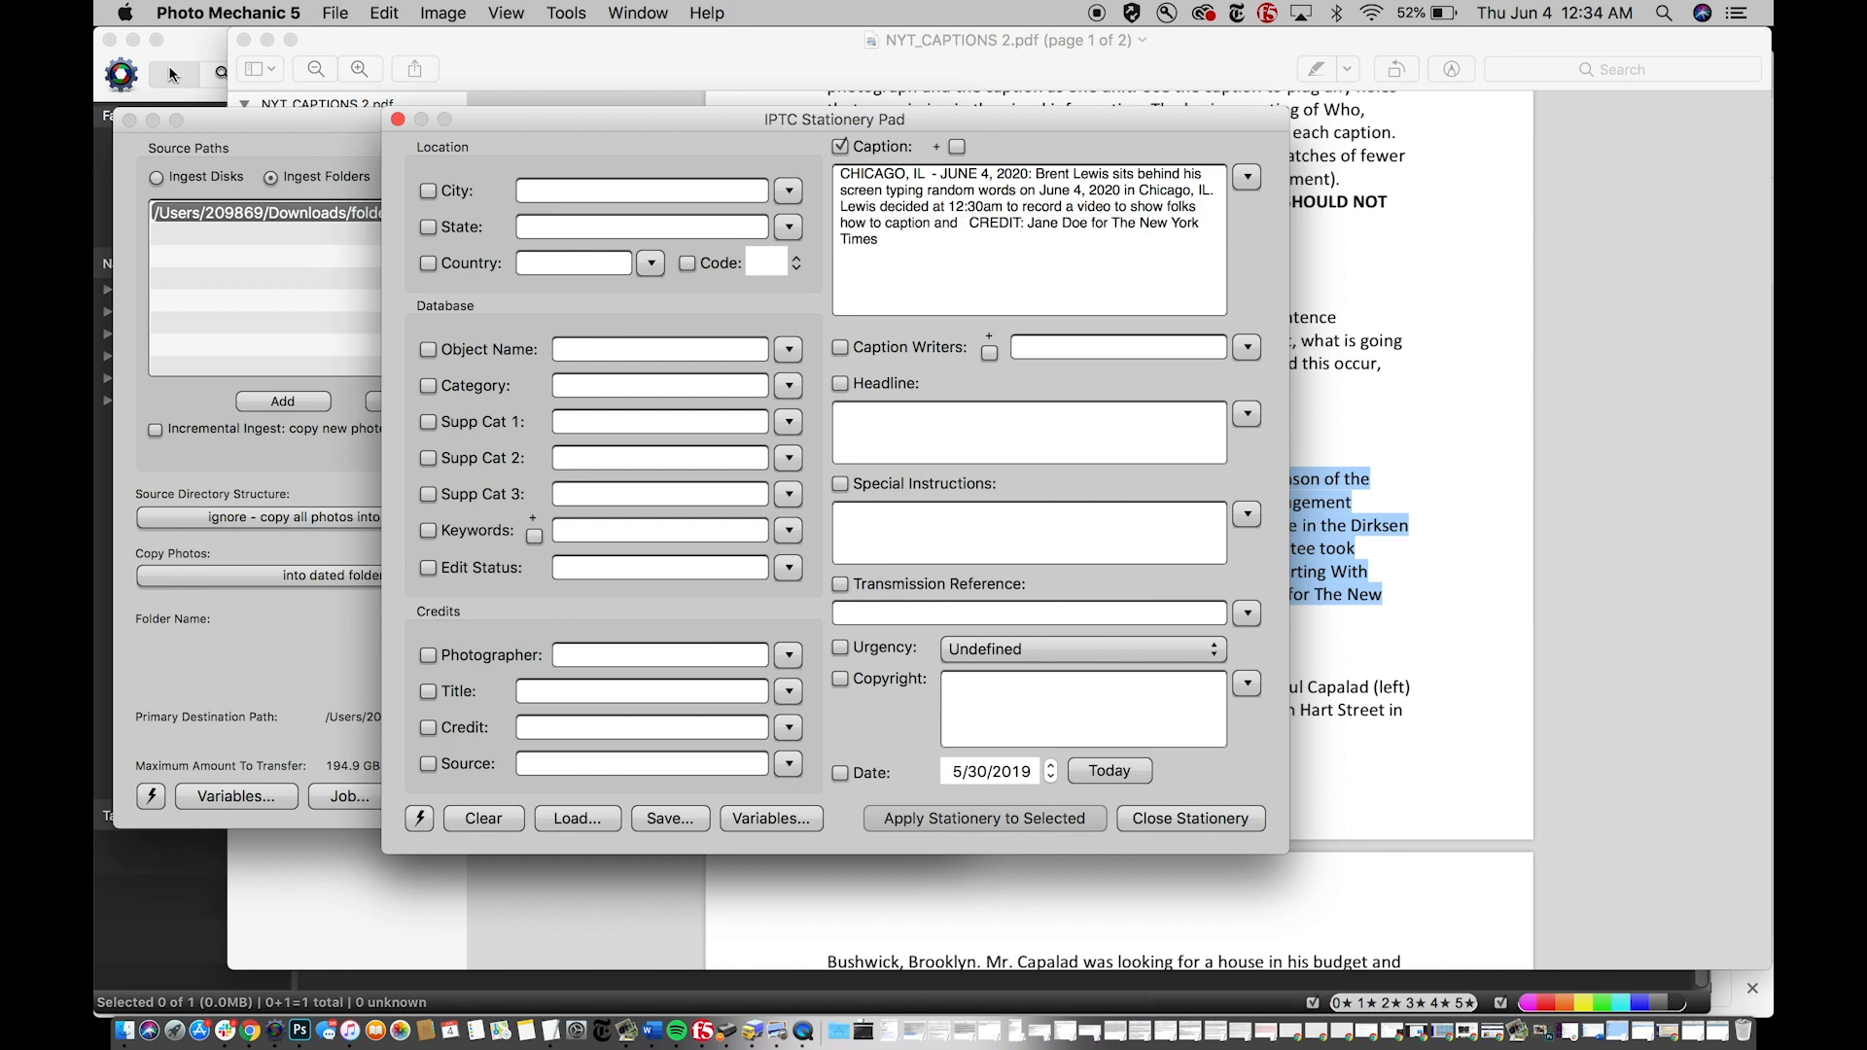
{"action": "type", "text": "insert metadata in t"}
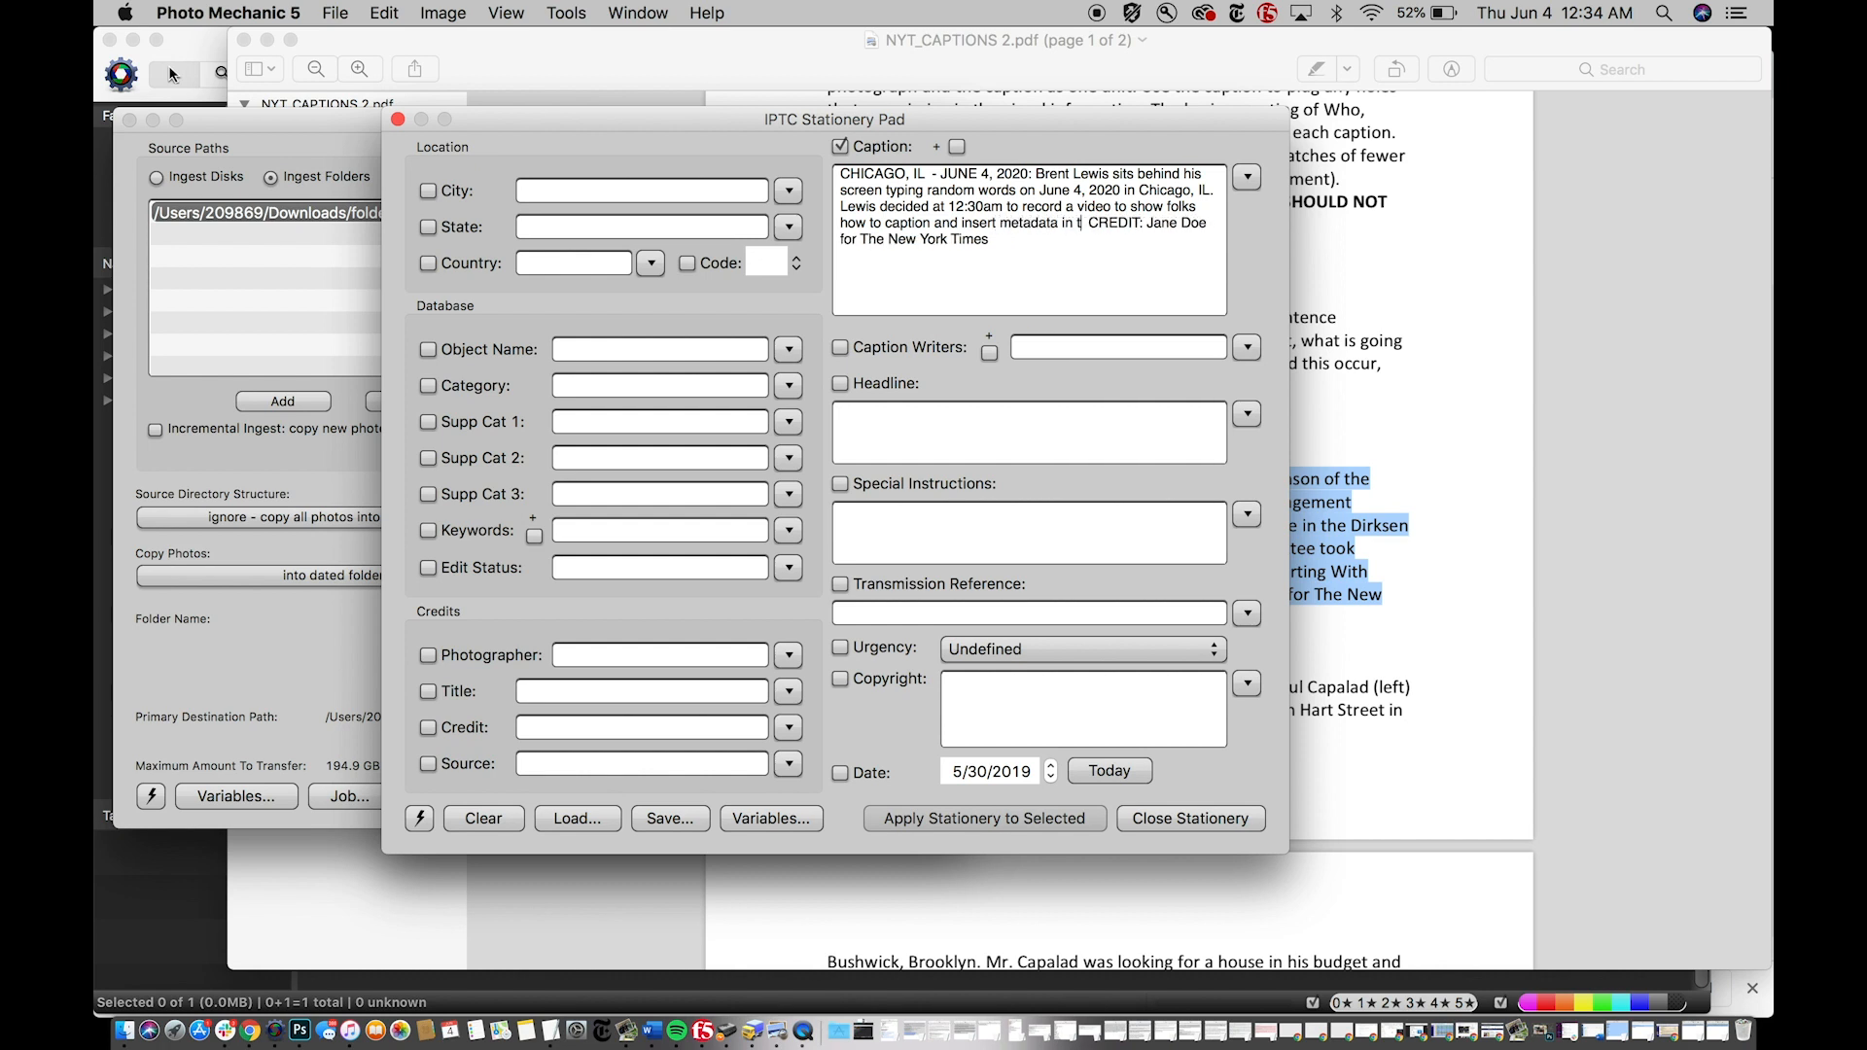
{"action": "type", "text": "heir photos."}
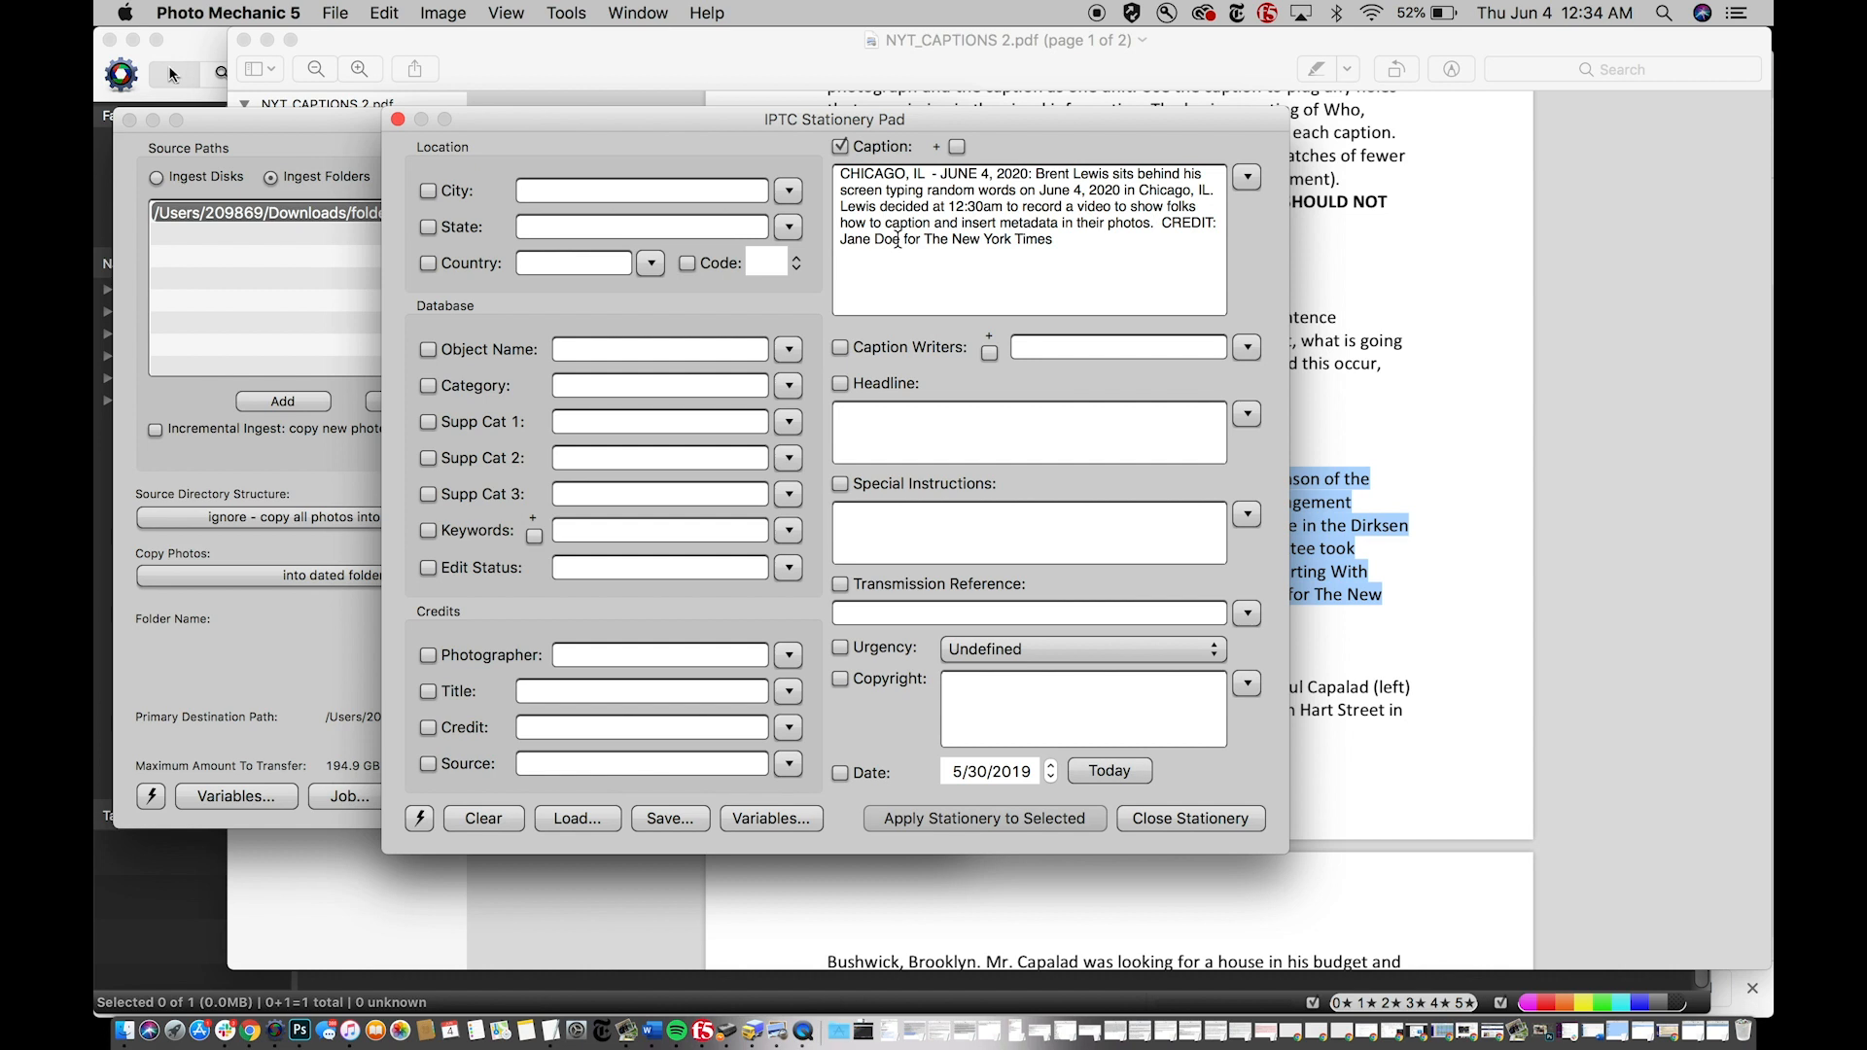
{"action": "double_click", "coordinate": [883, 237]}
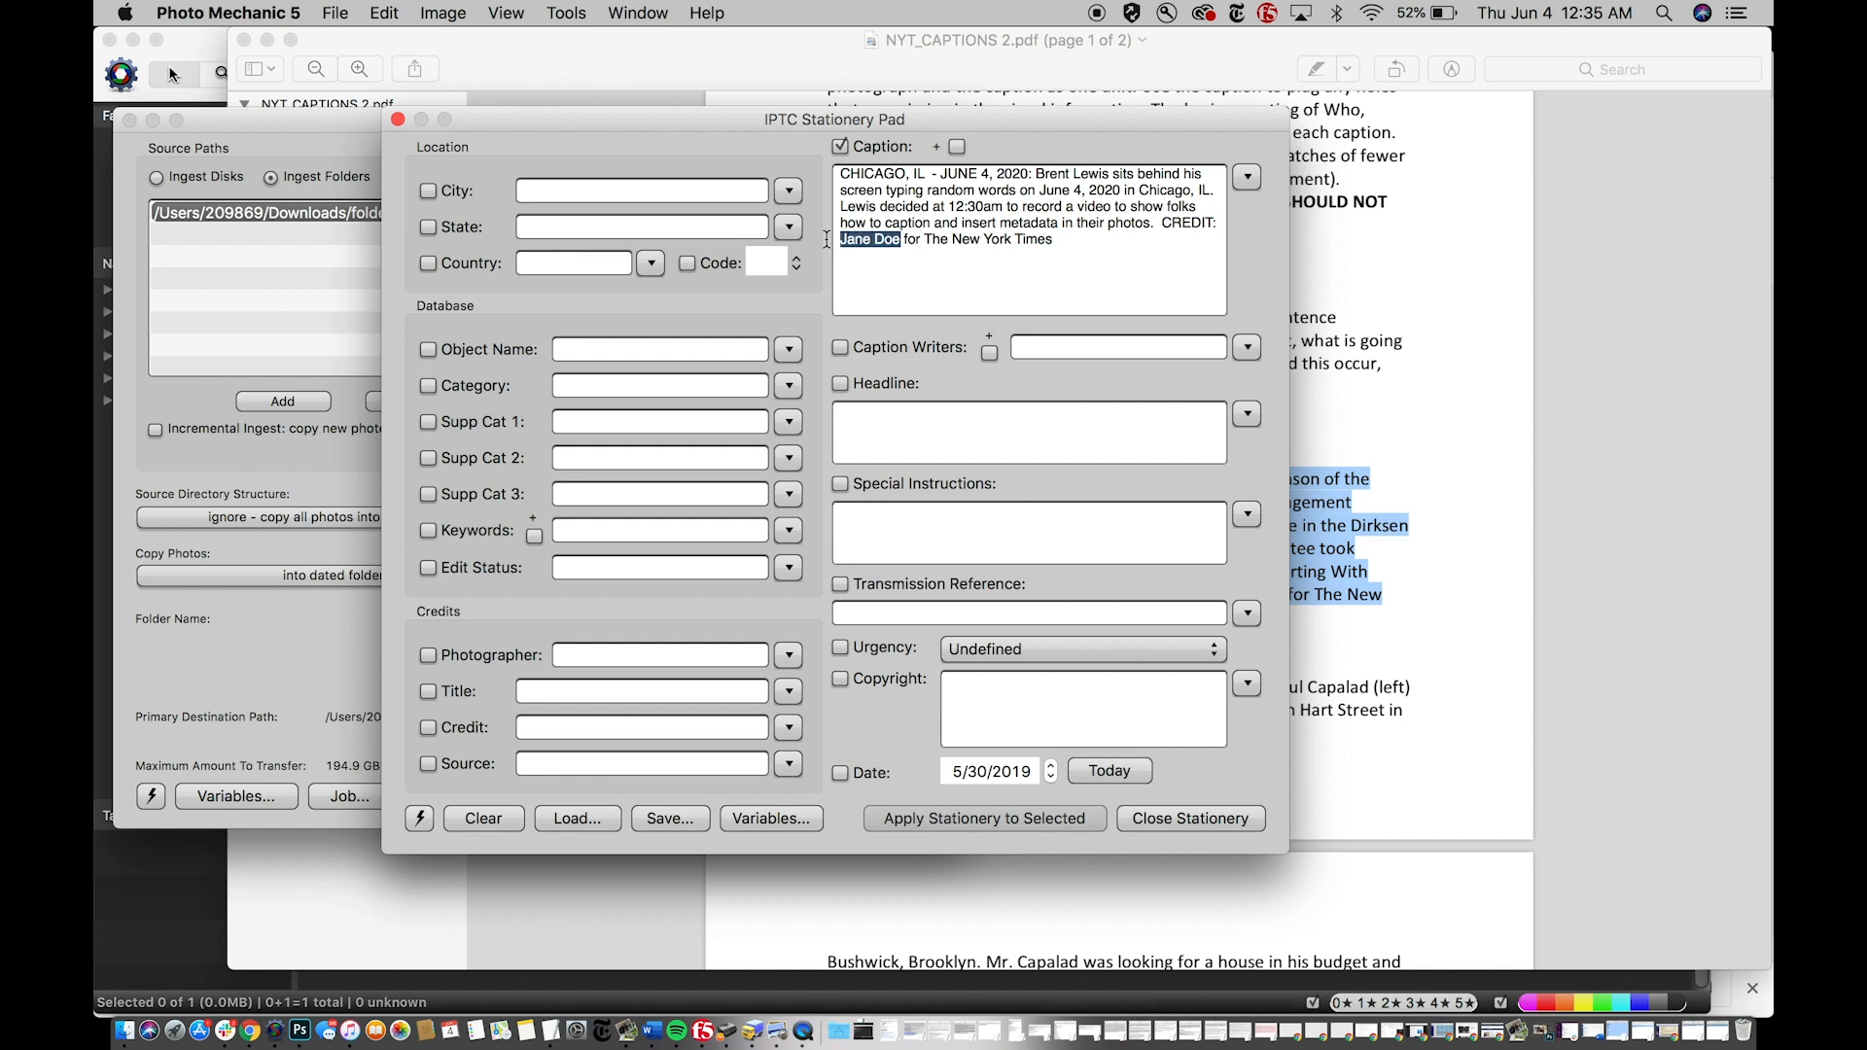
{"action": "type", "text": "Brent Lewis"}
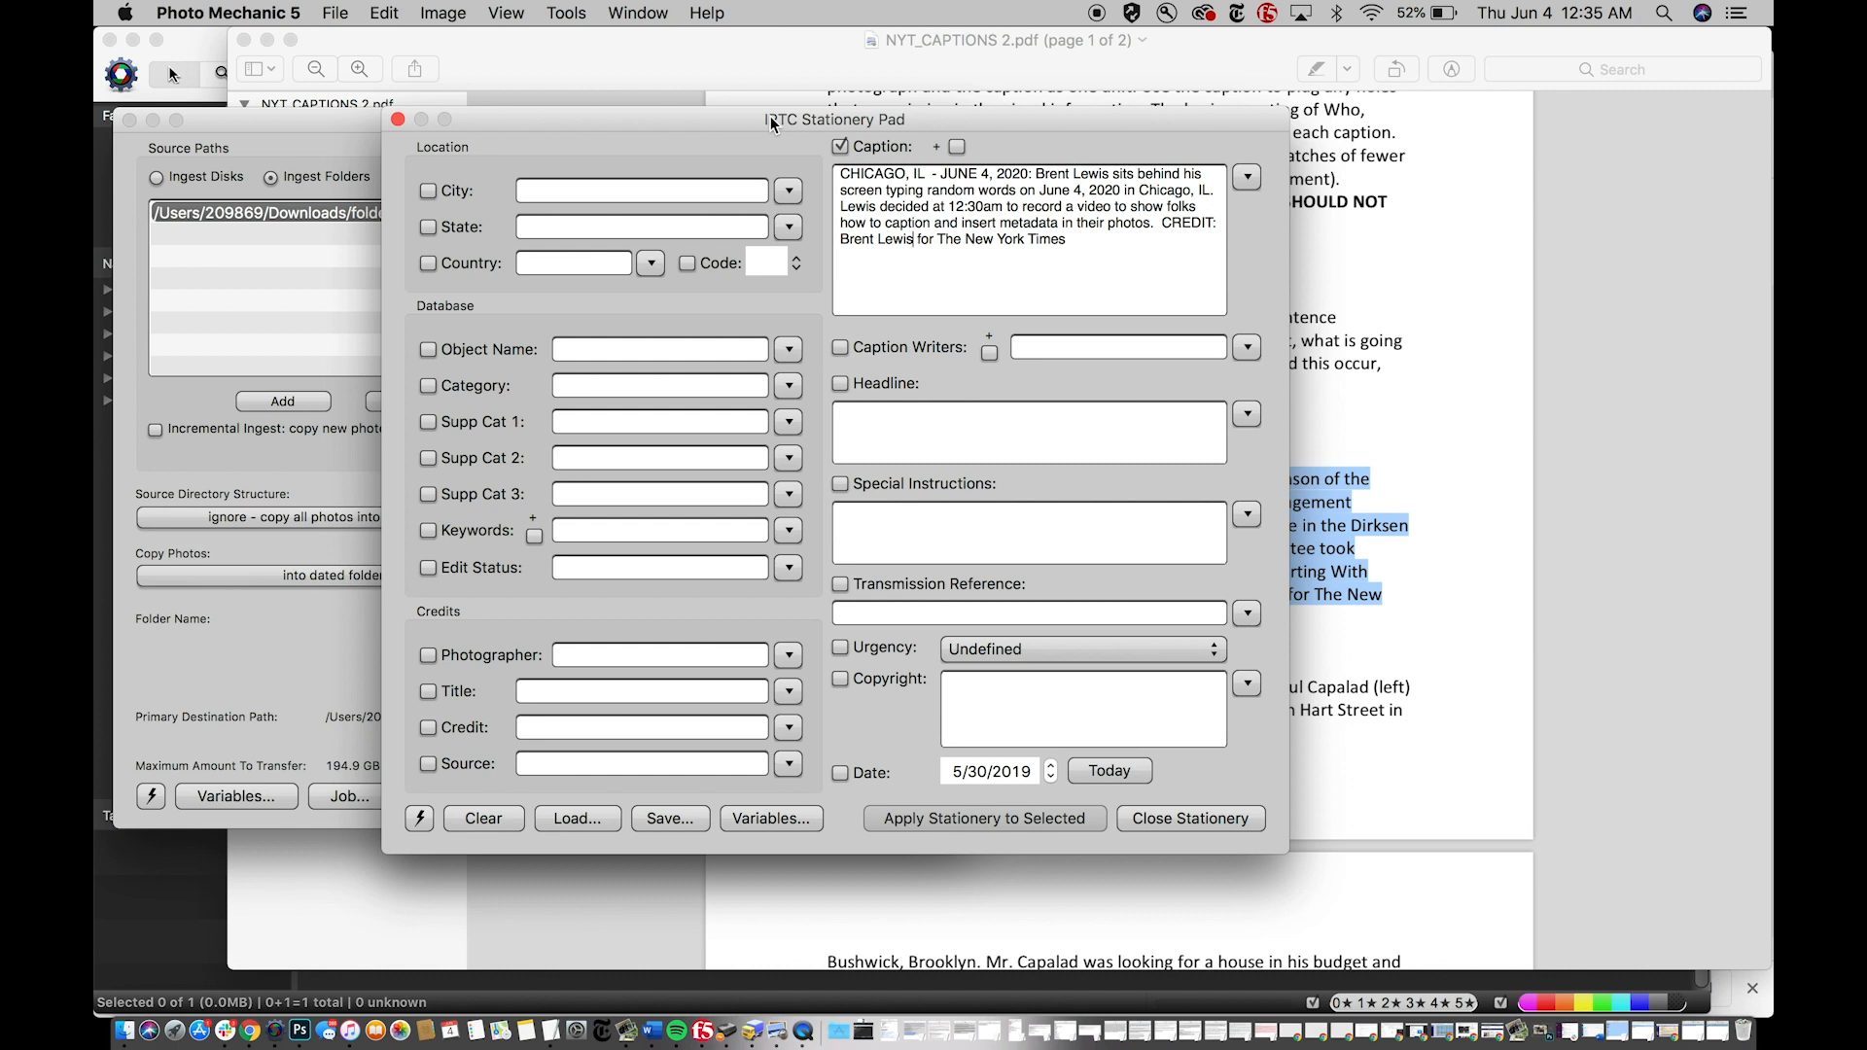
{"action": "mouse_move", "coordinate": [539, 183]}
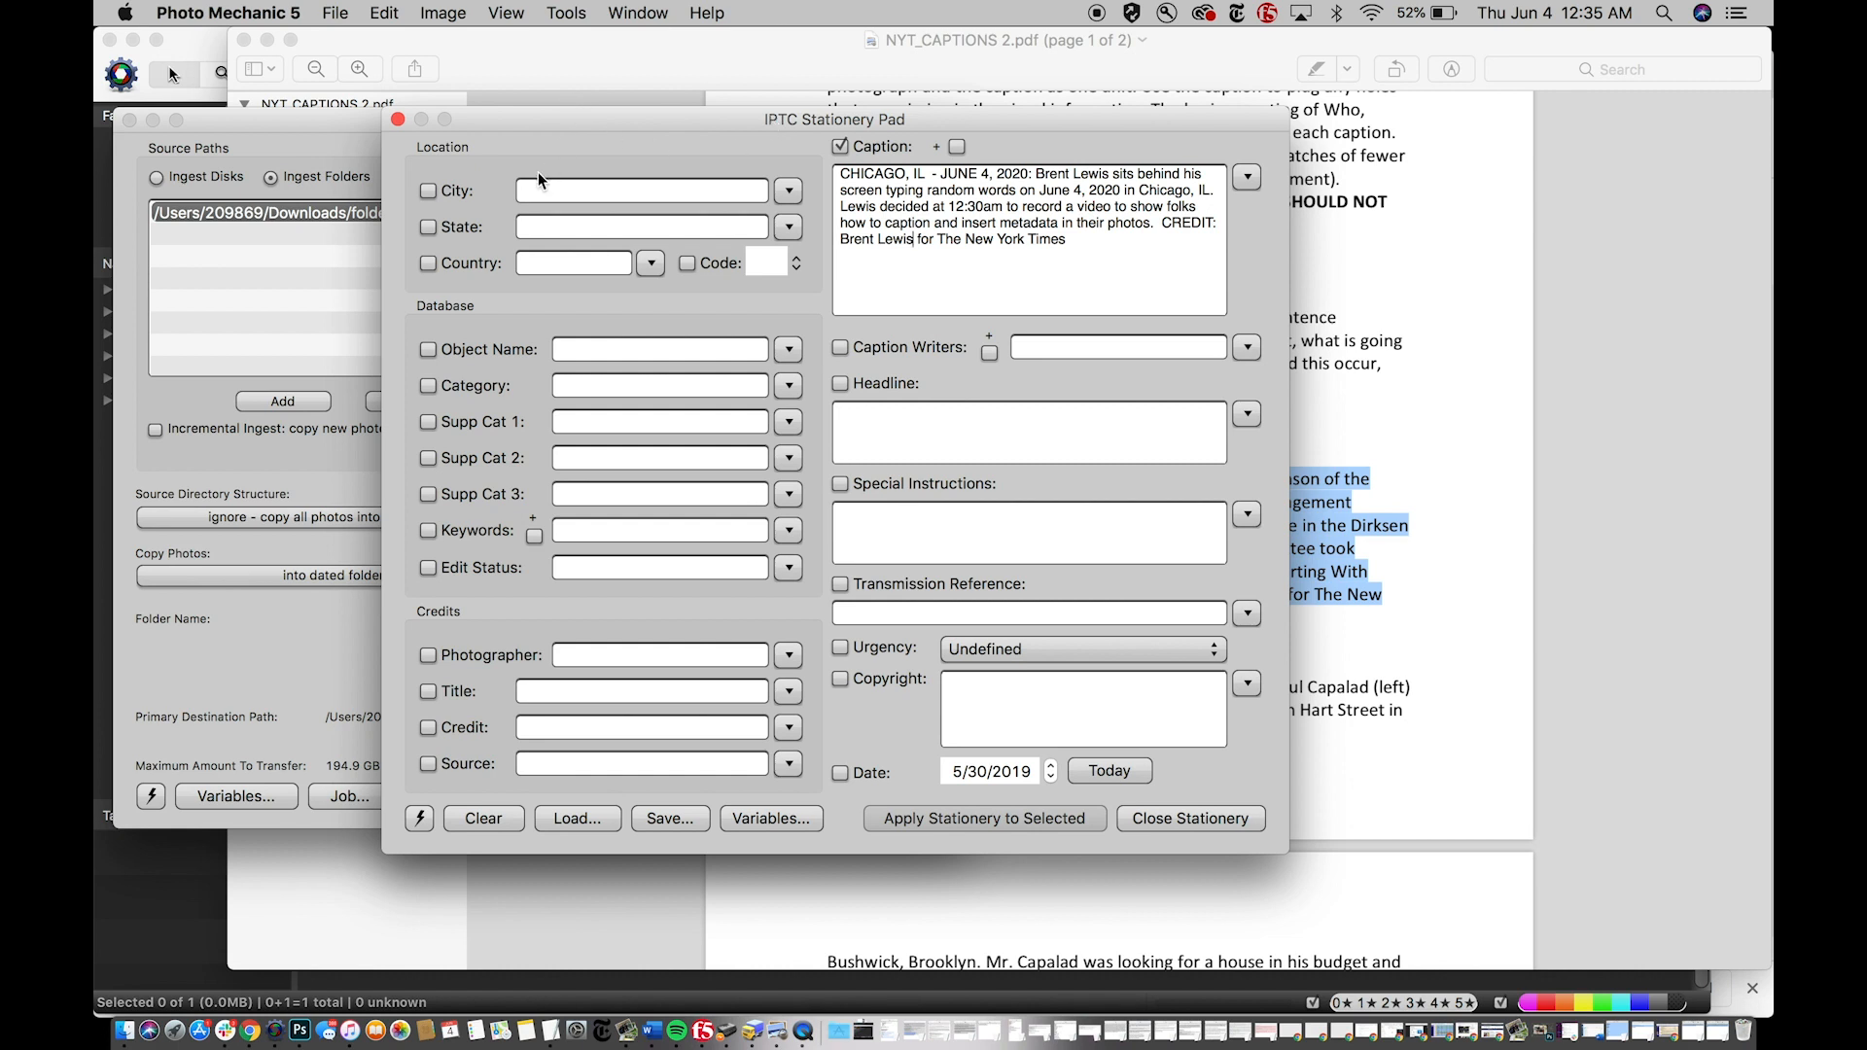
- Fill the stationery location fields with City Chicago, State Illinois and Country USA
{"action": "left_click", "coordinate": [428, 191]}
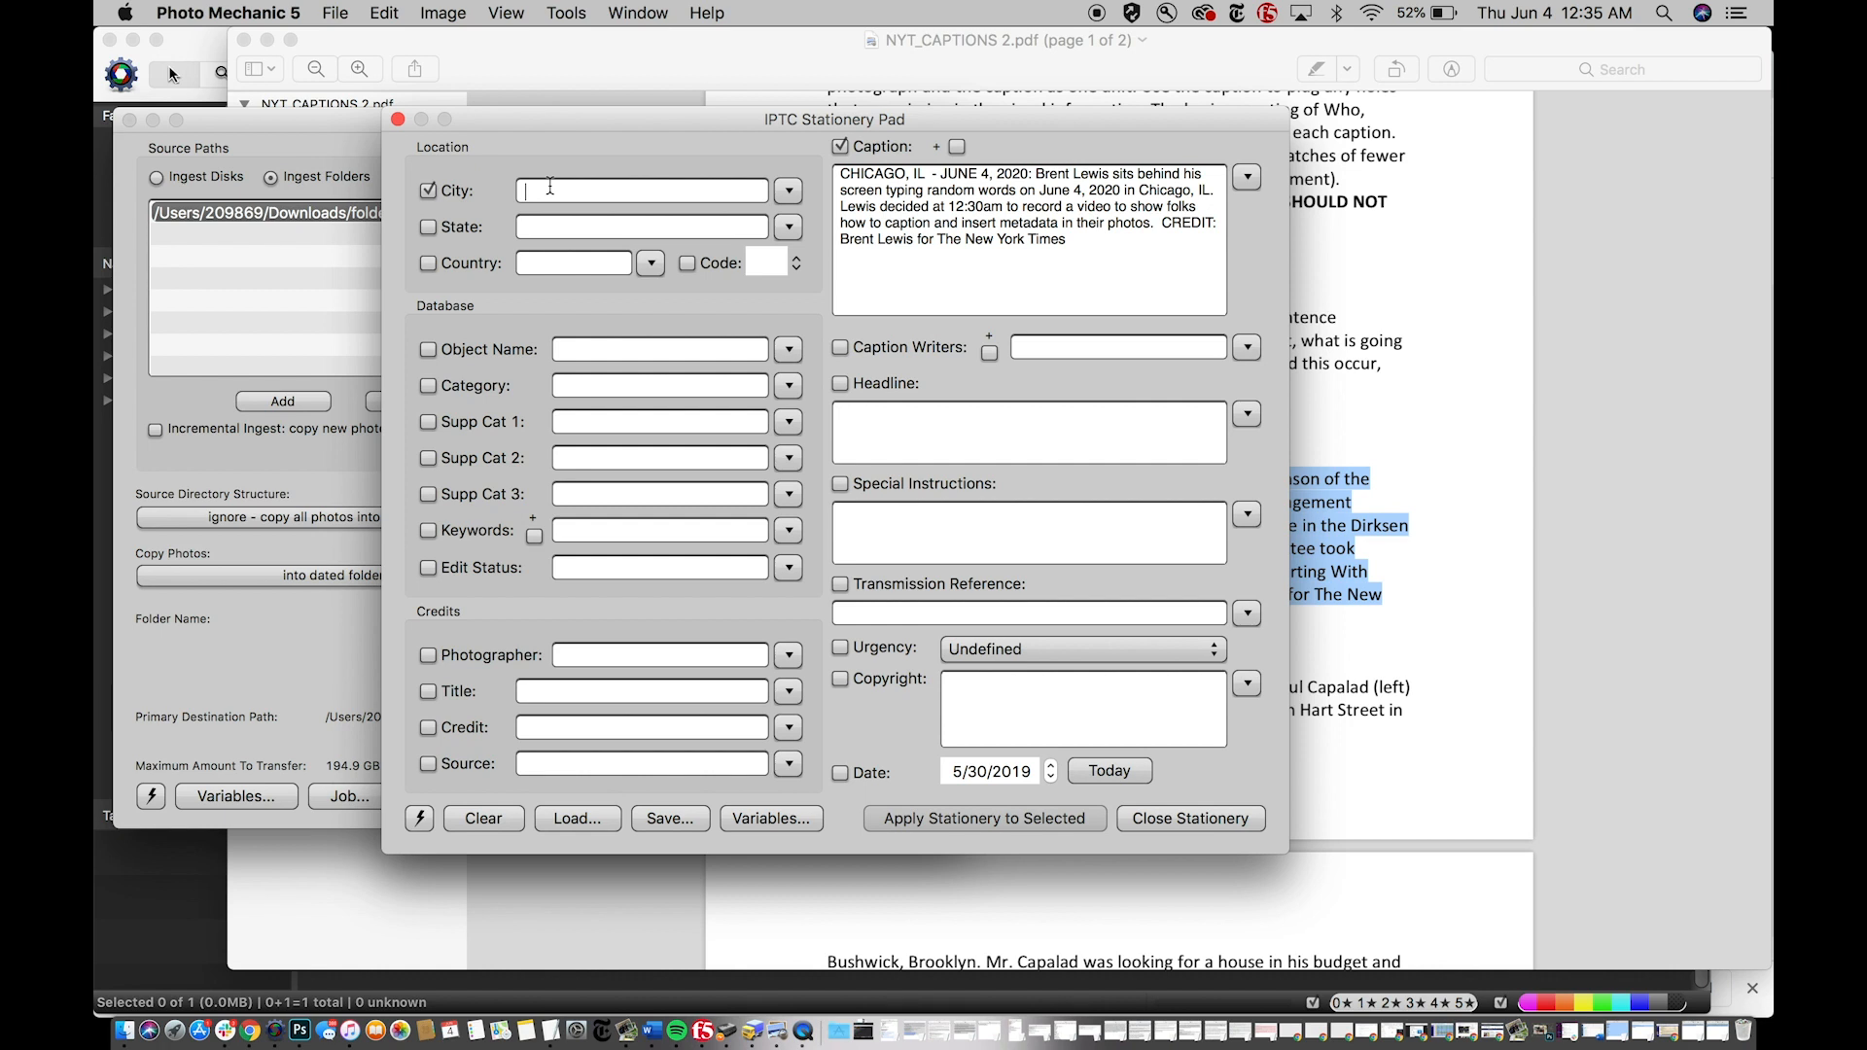
{"action": "type", "text": "Chicago"}
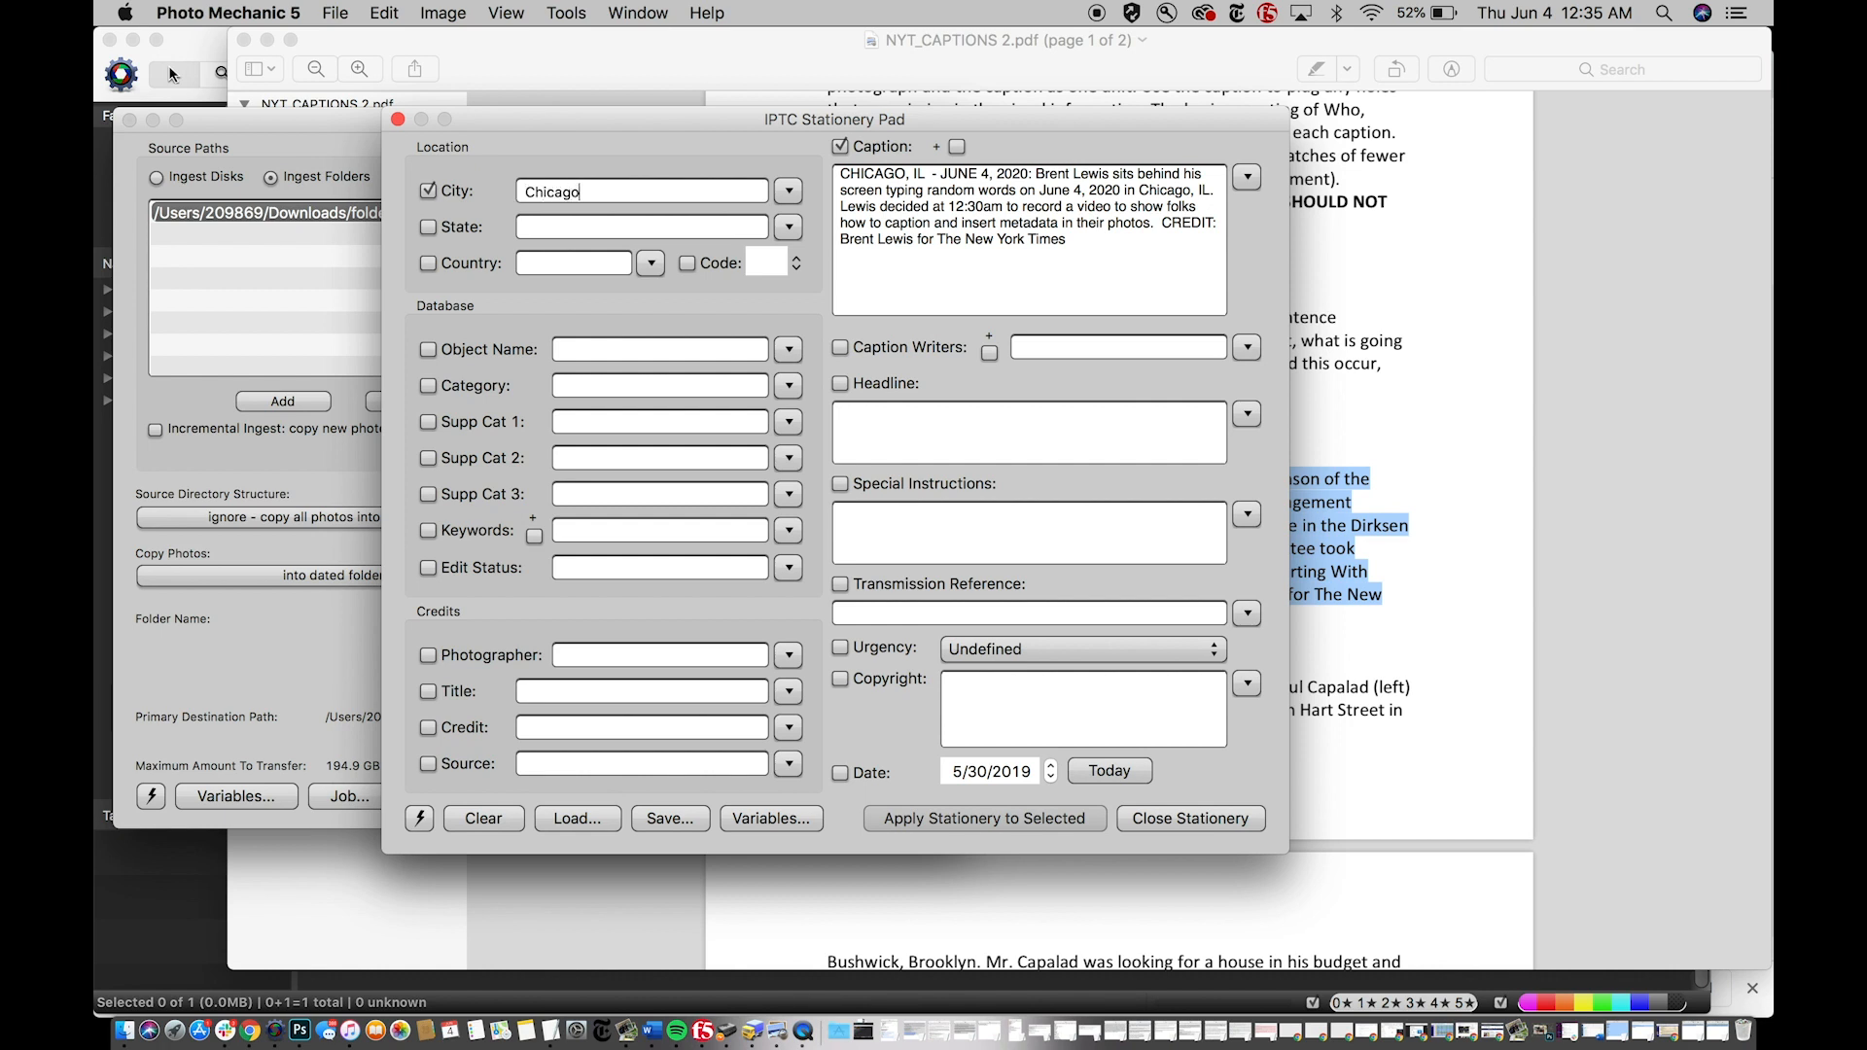
{"action": "type", "text": "Illinois"}
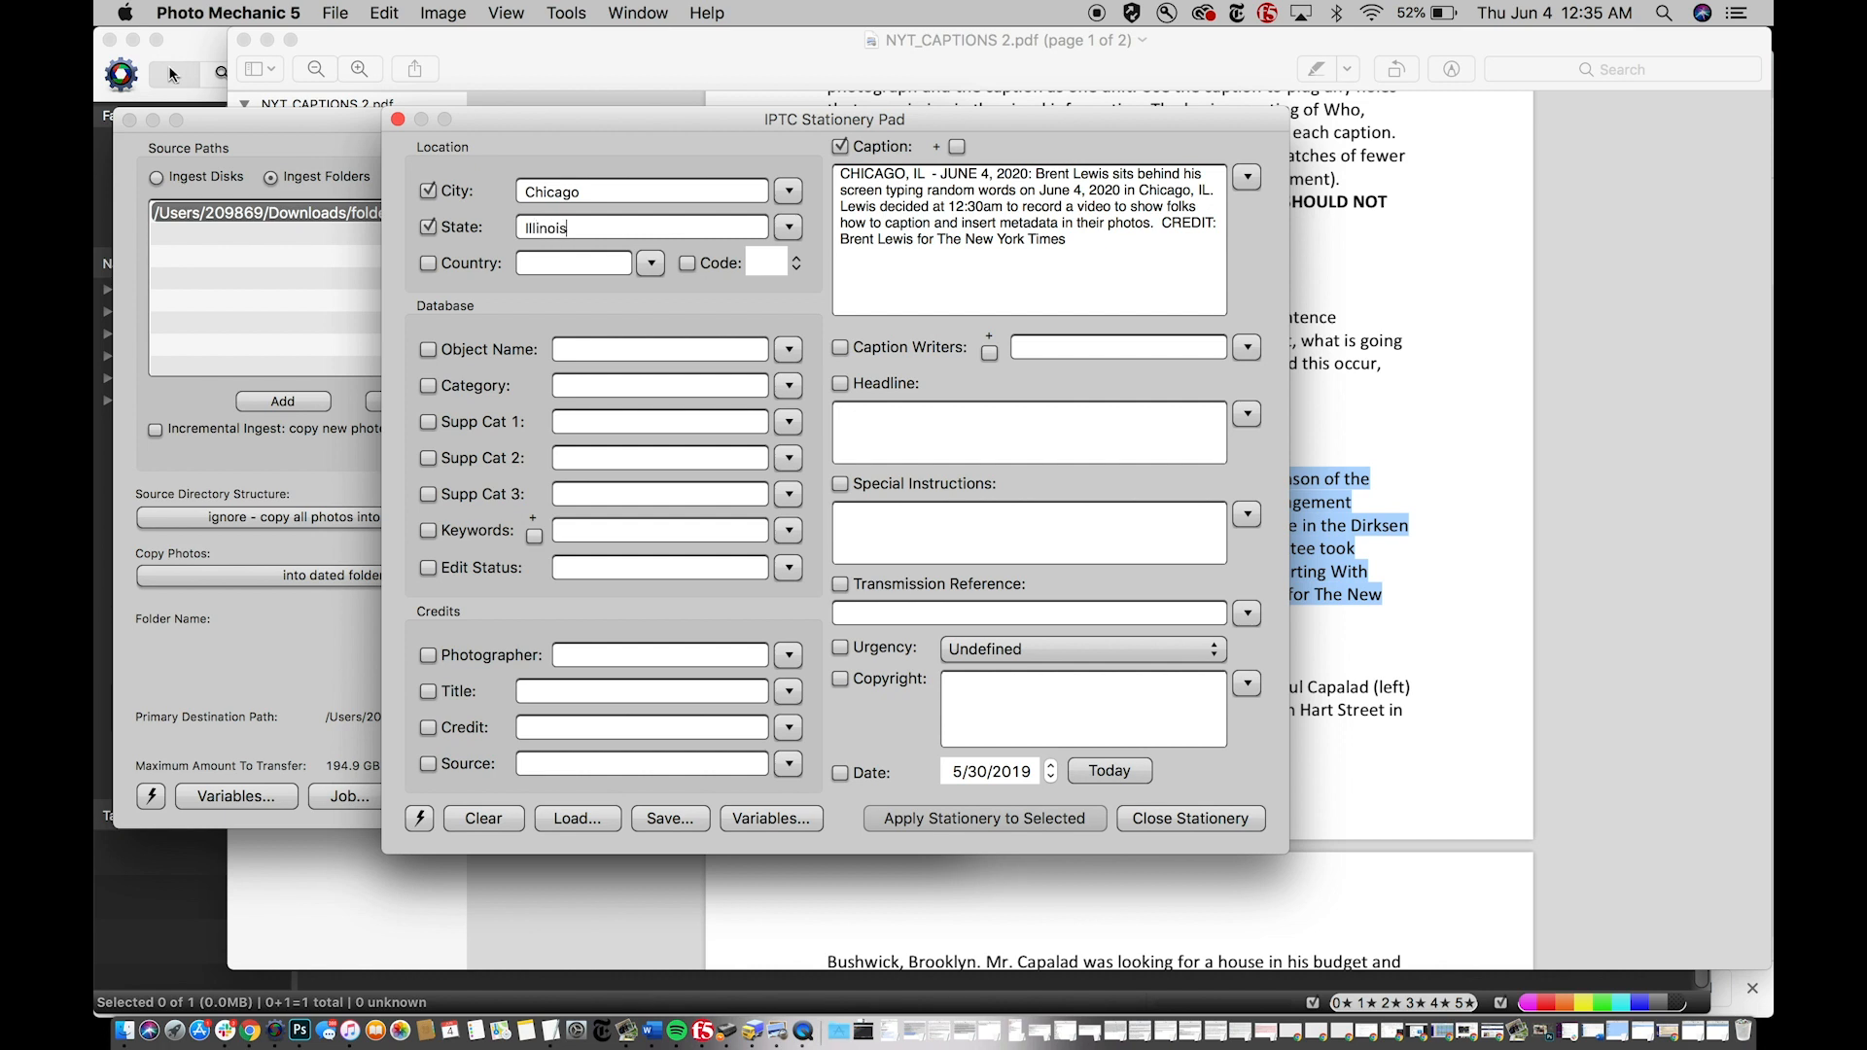
{"action": "left_click", "coordinate": [427, 262]}
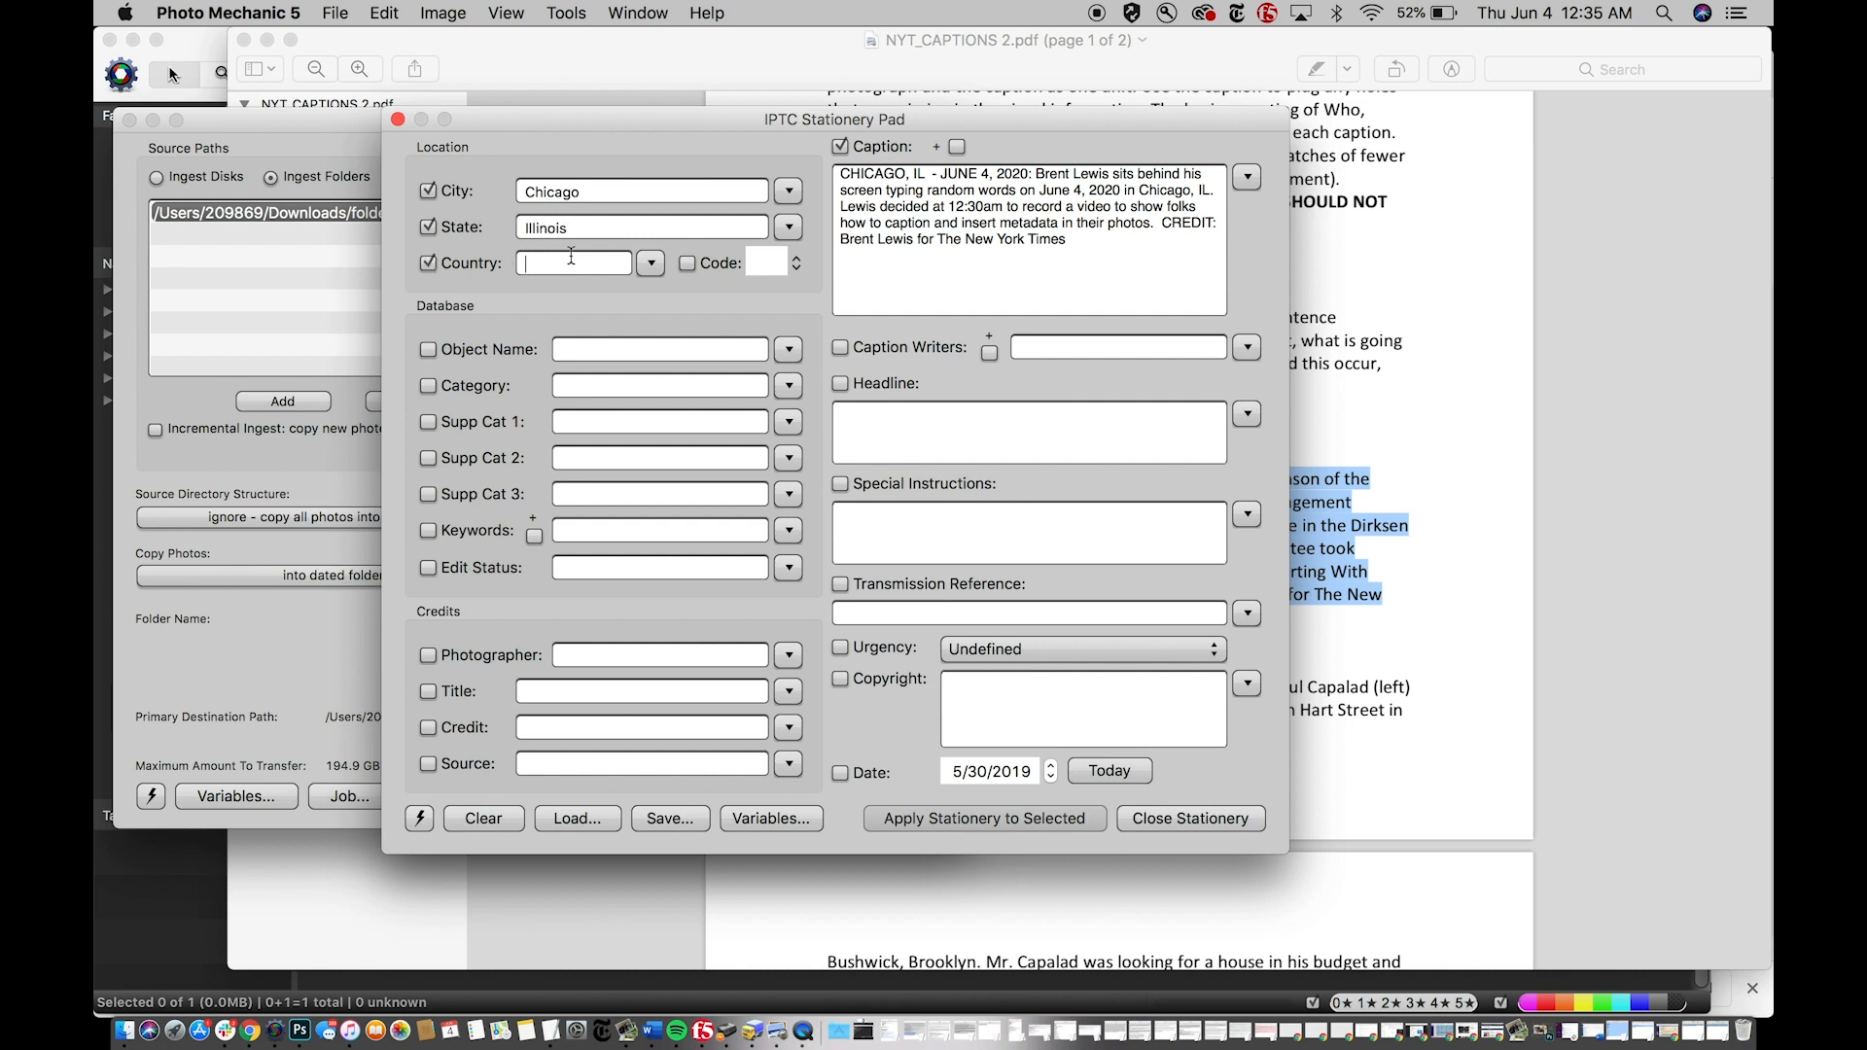
{"action": "type", "text": "USA"}
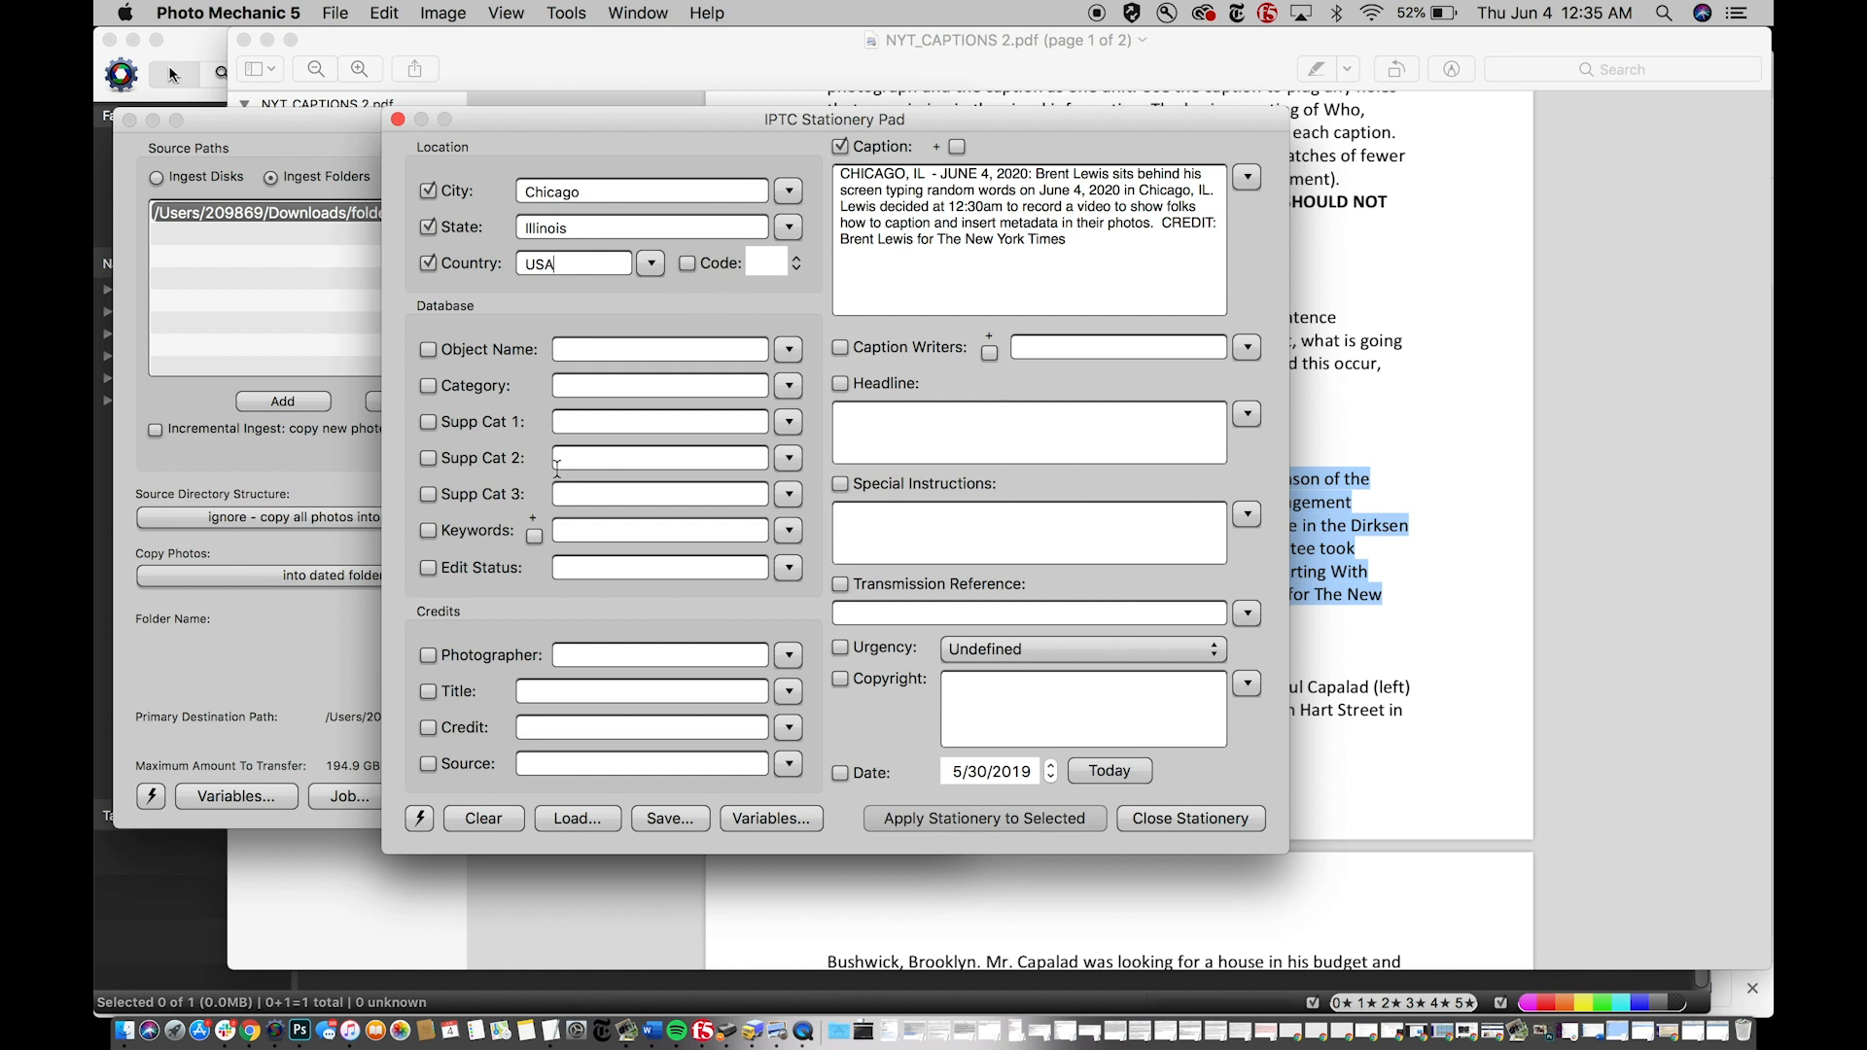
{"action": "mouse_move", "coordinate": [465, 393]}
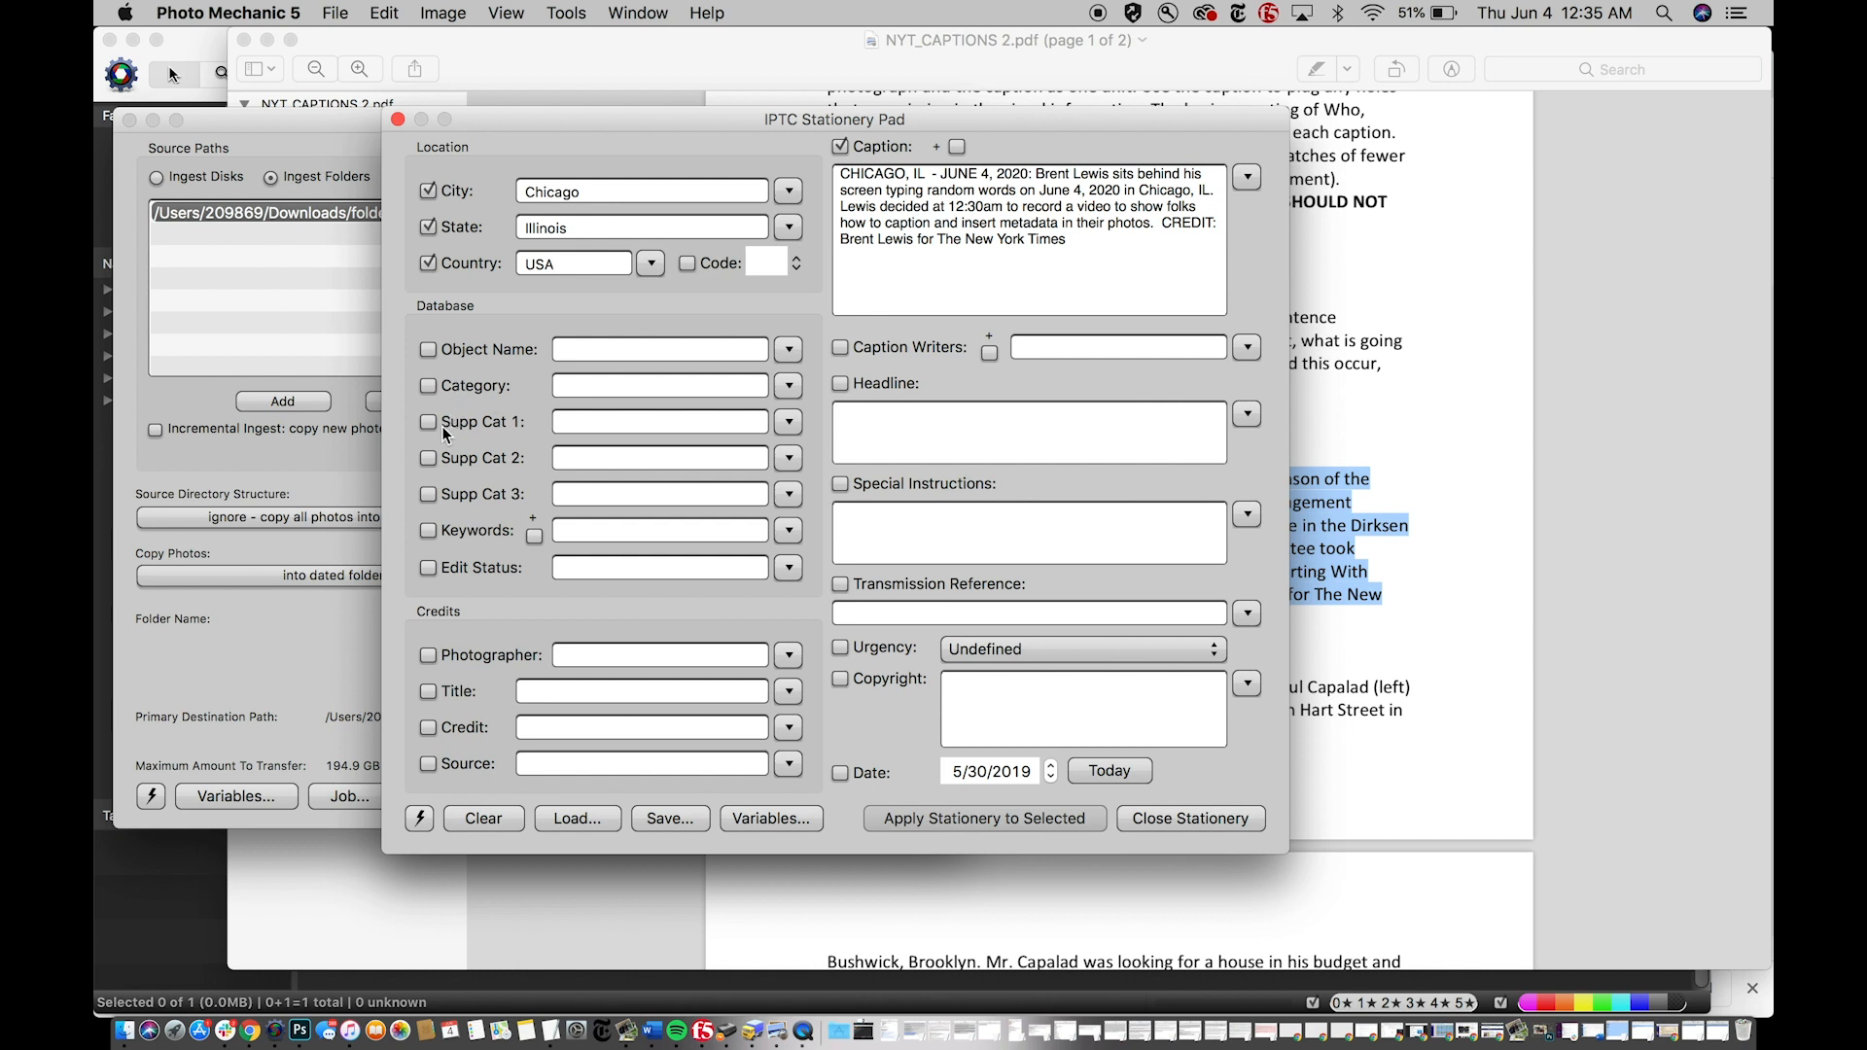
{"action": "mouse_move", "coordinate": [577, 527]}
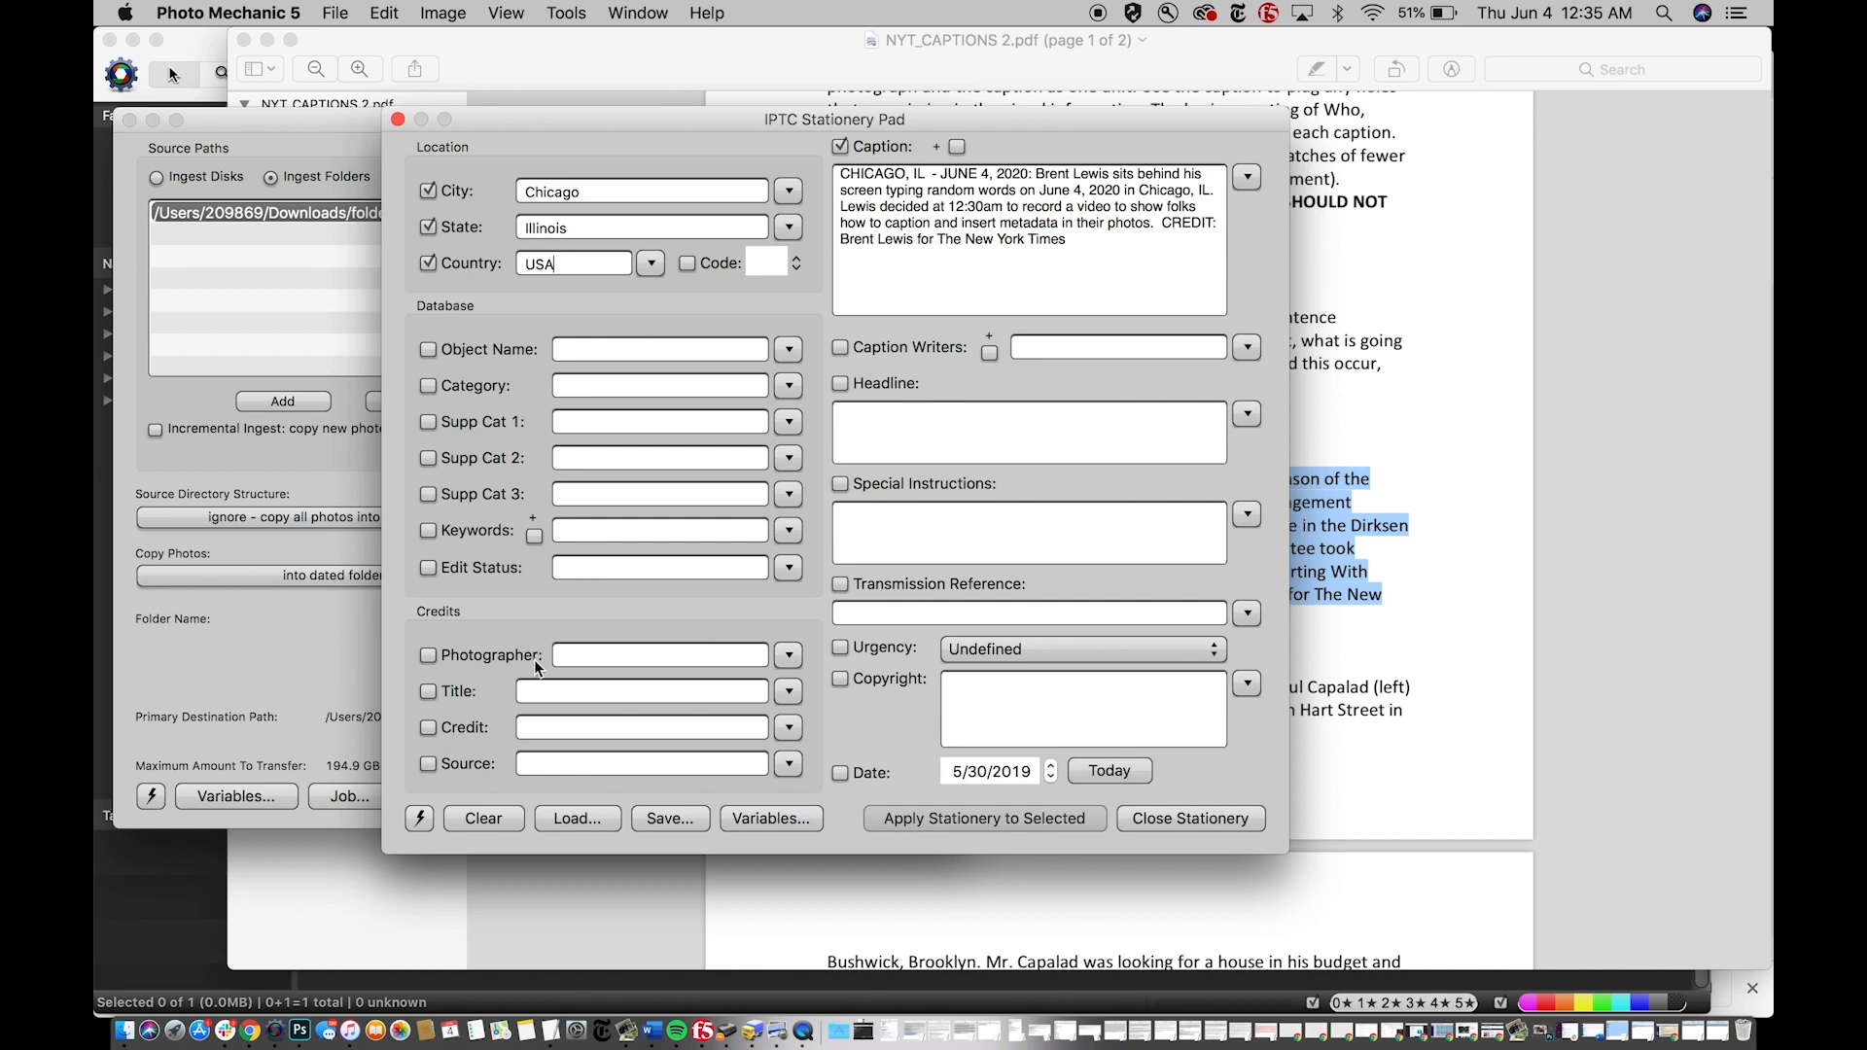
- Set Photographer to Brent Lewis and Credit to 'Brent Lewis for The New York Times'
{"action": "left_click", "coordinate": [428, 656]}
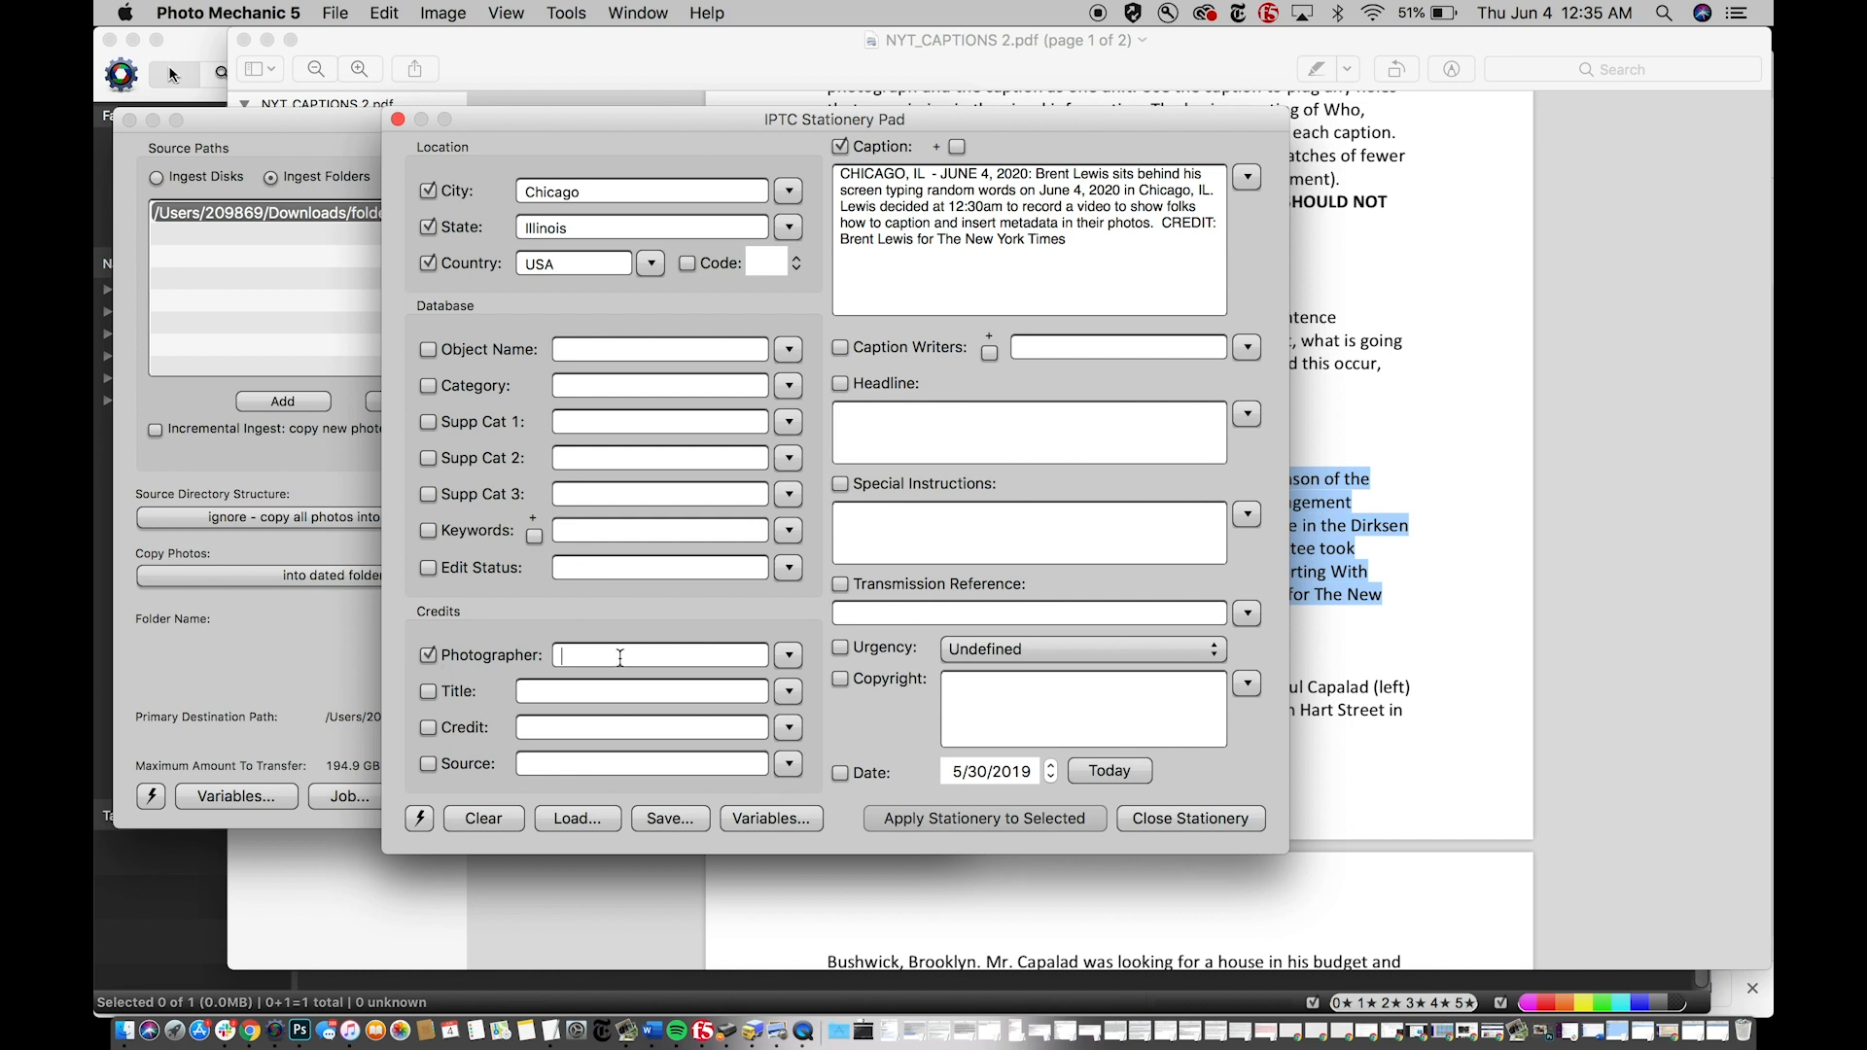
{"action": "type", "text": "Brent Lewis"}
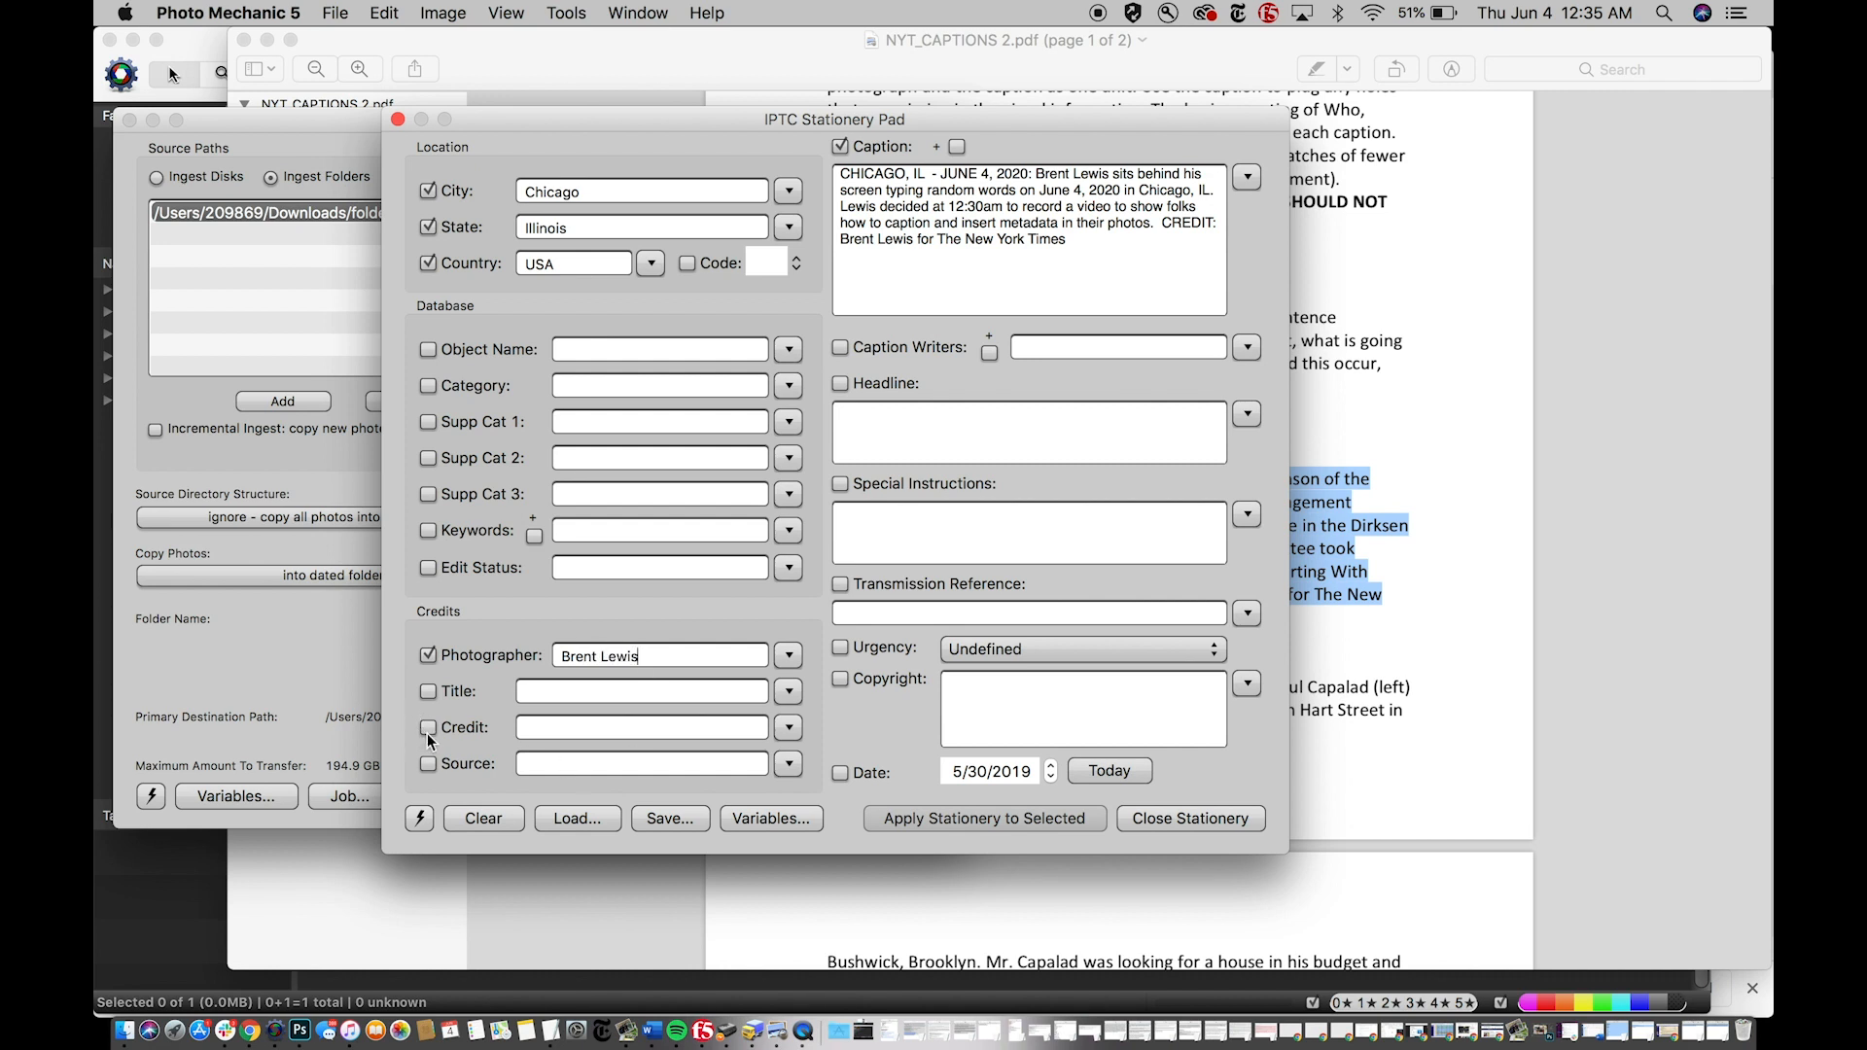
{"action": "left_click", "coordinate": [427, 727]}
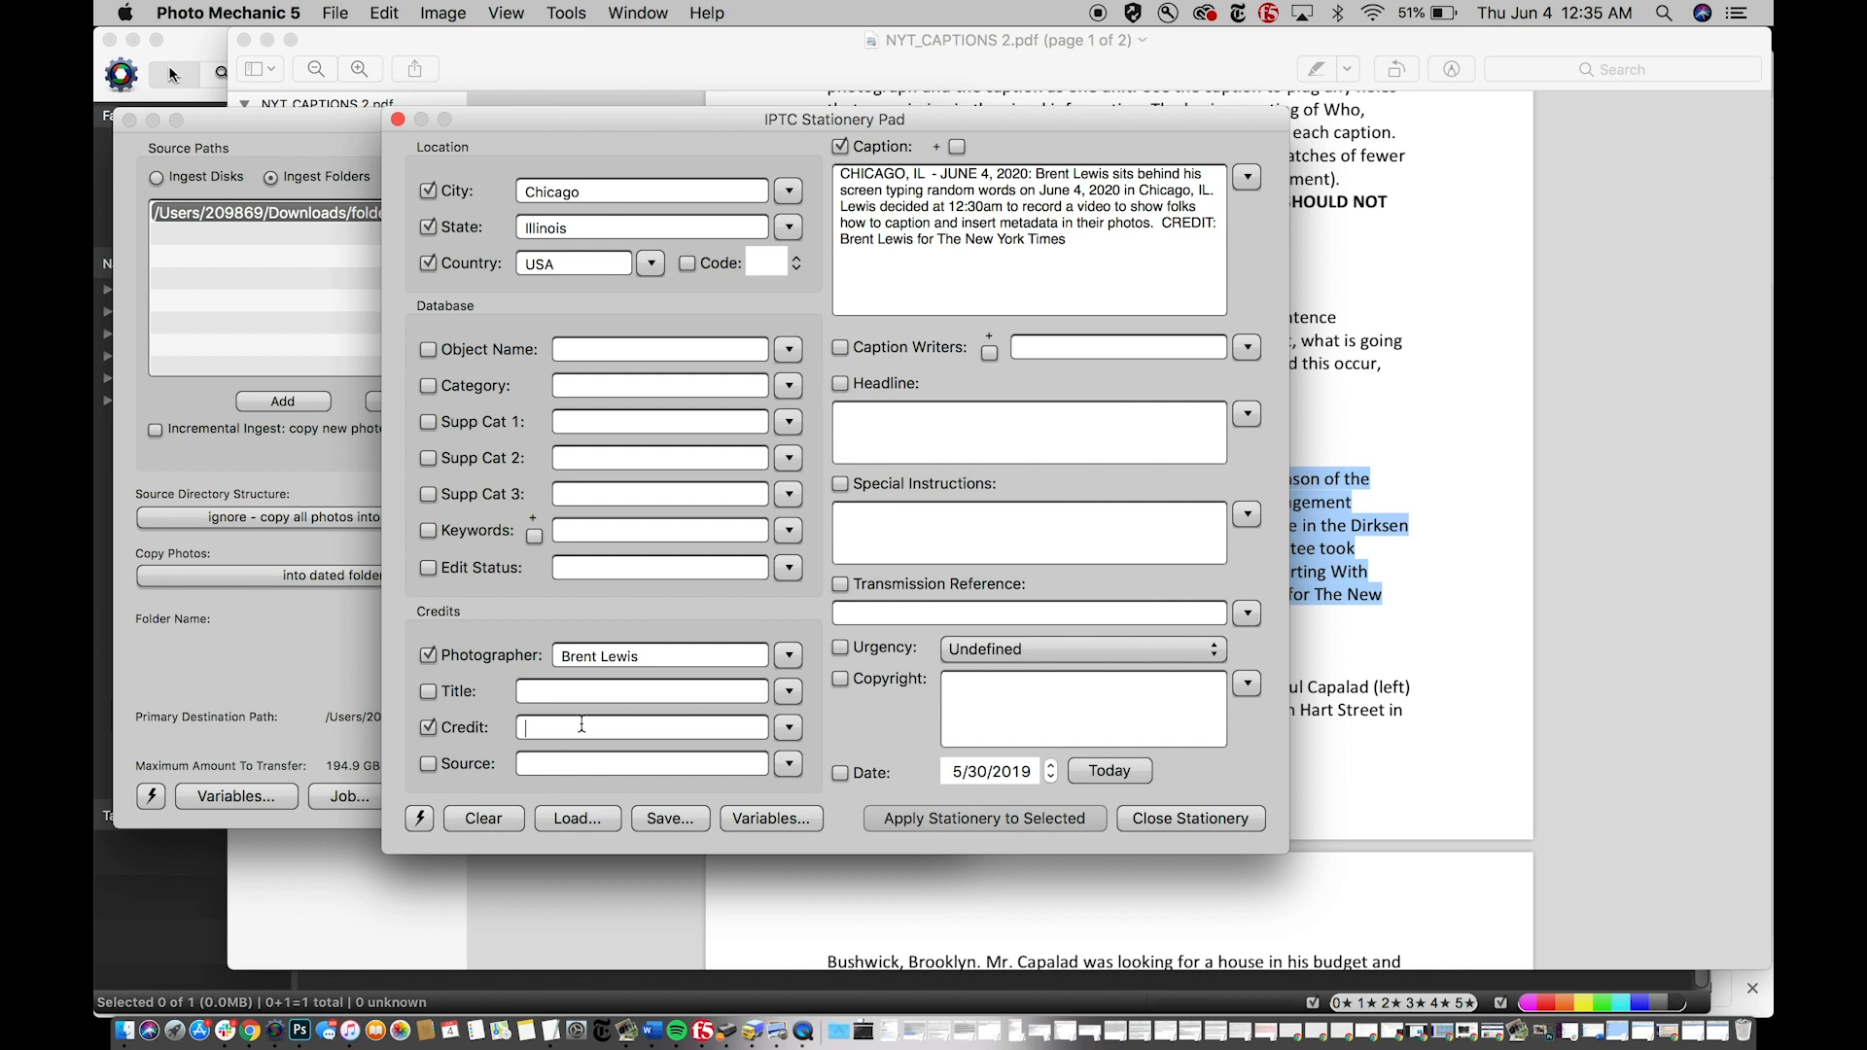
{"action": "type", "text": "BRent"}
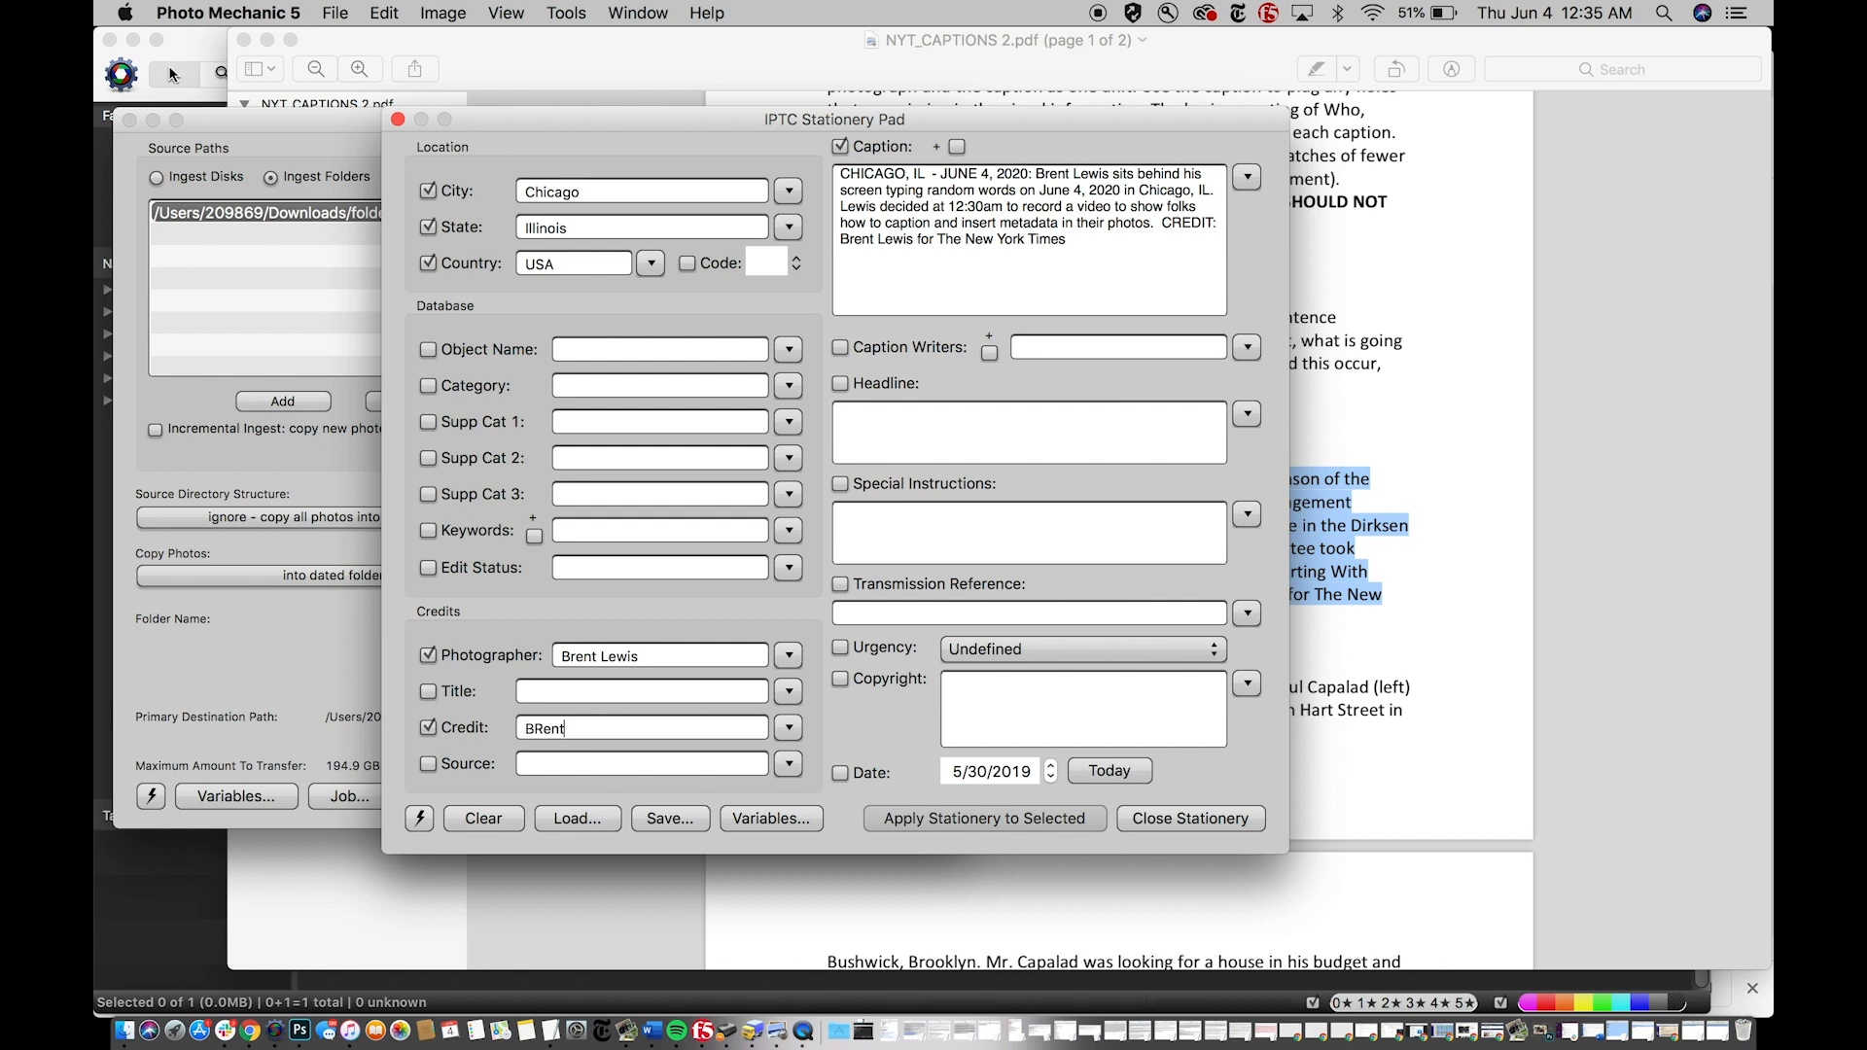
{"action": "type", "text": "Brent Lewi"}
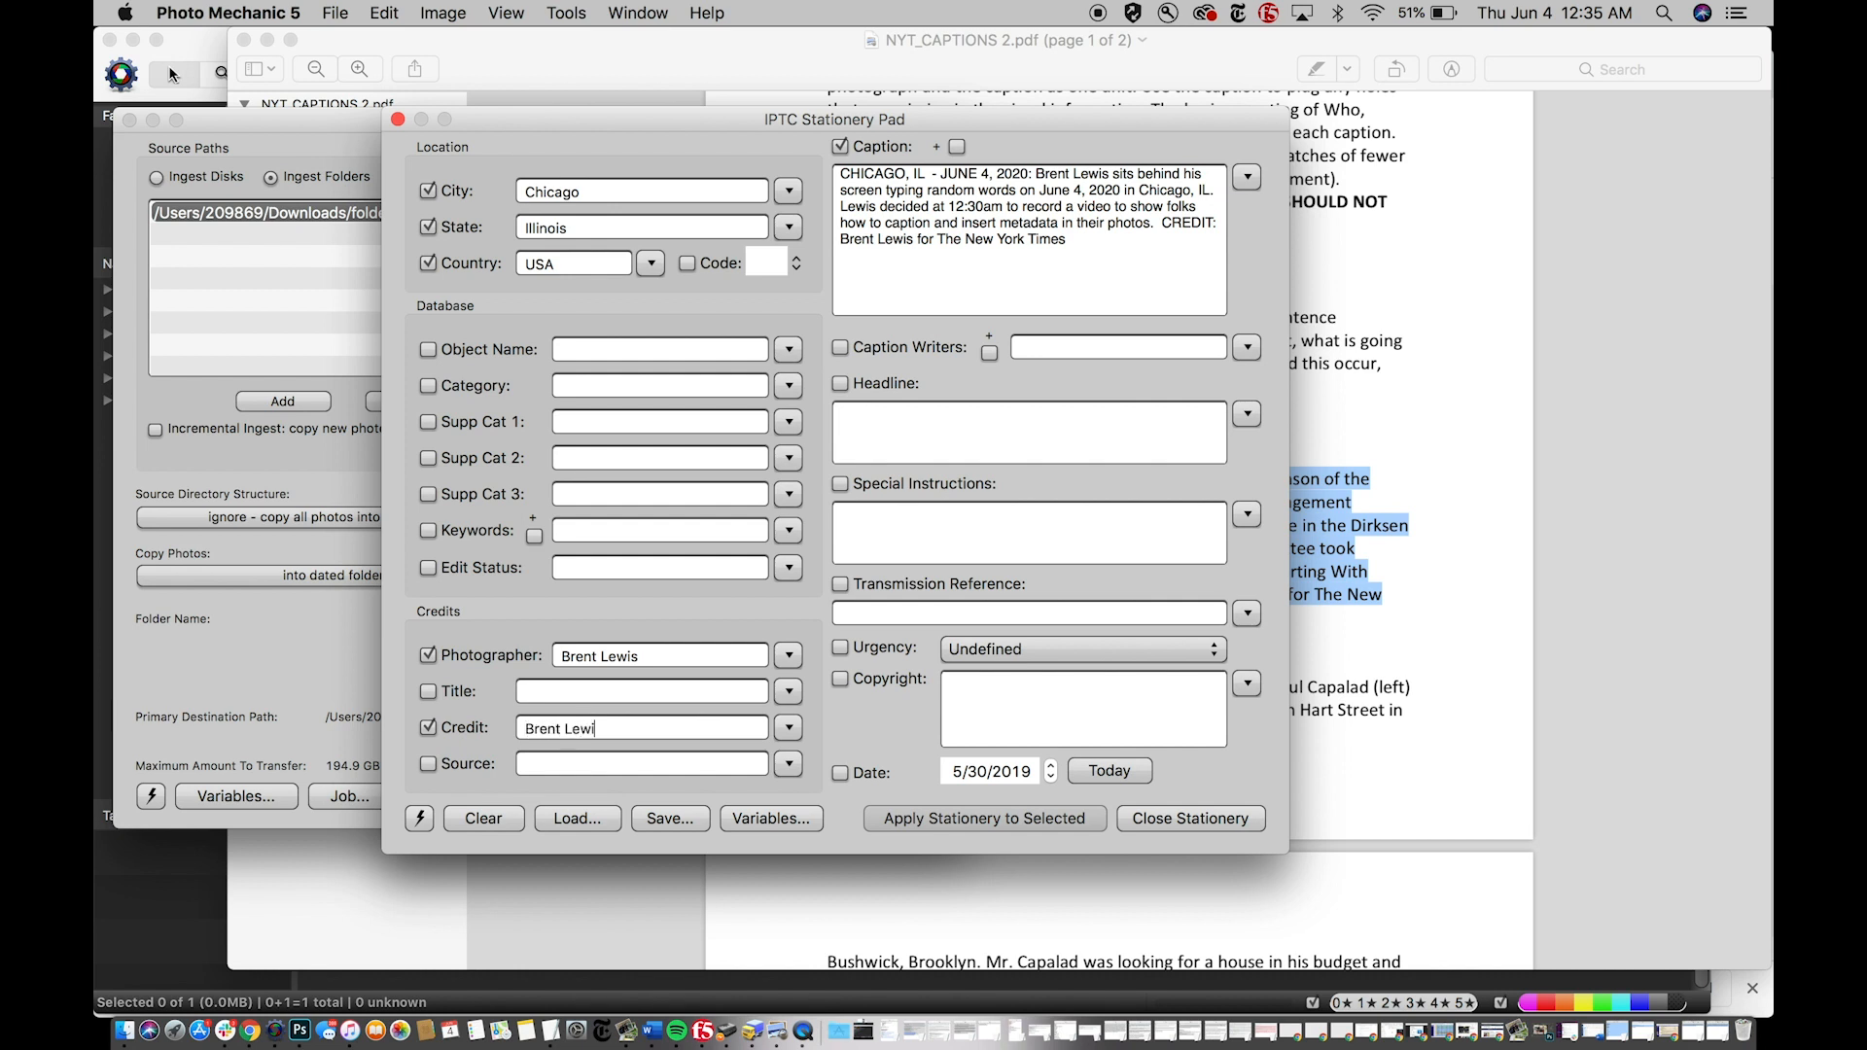
{"action": "type", "text": "s"}
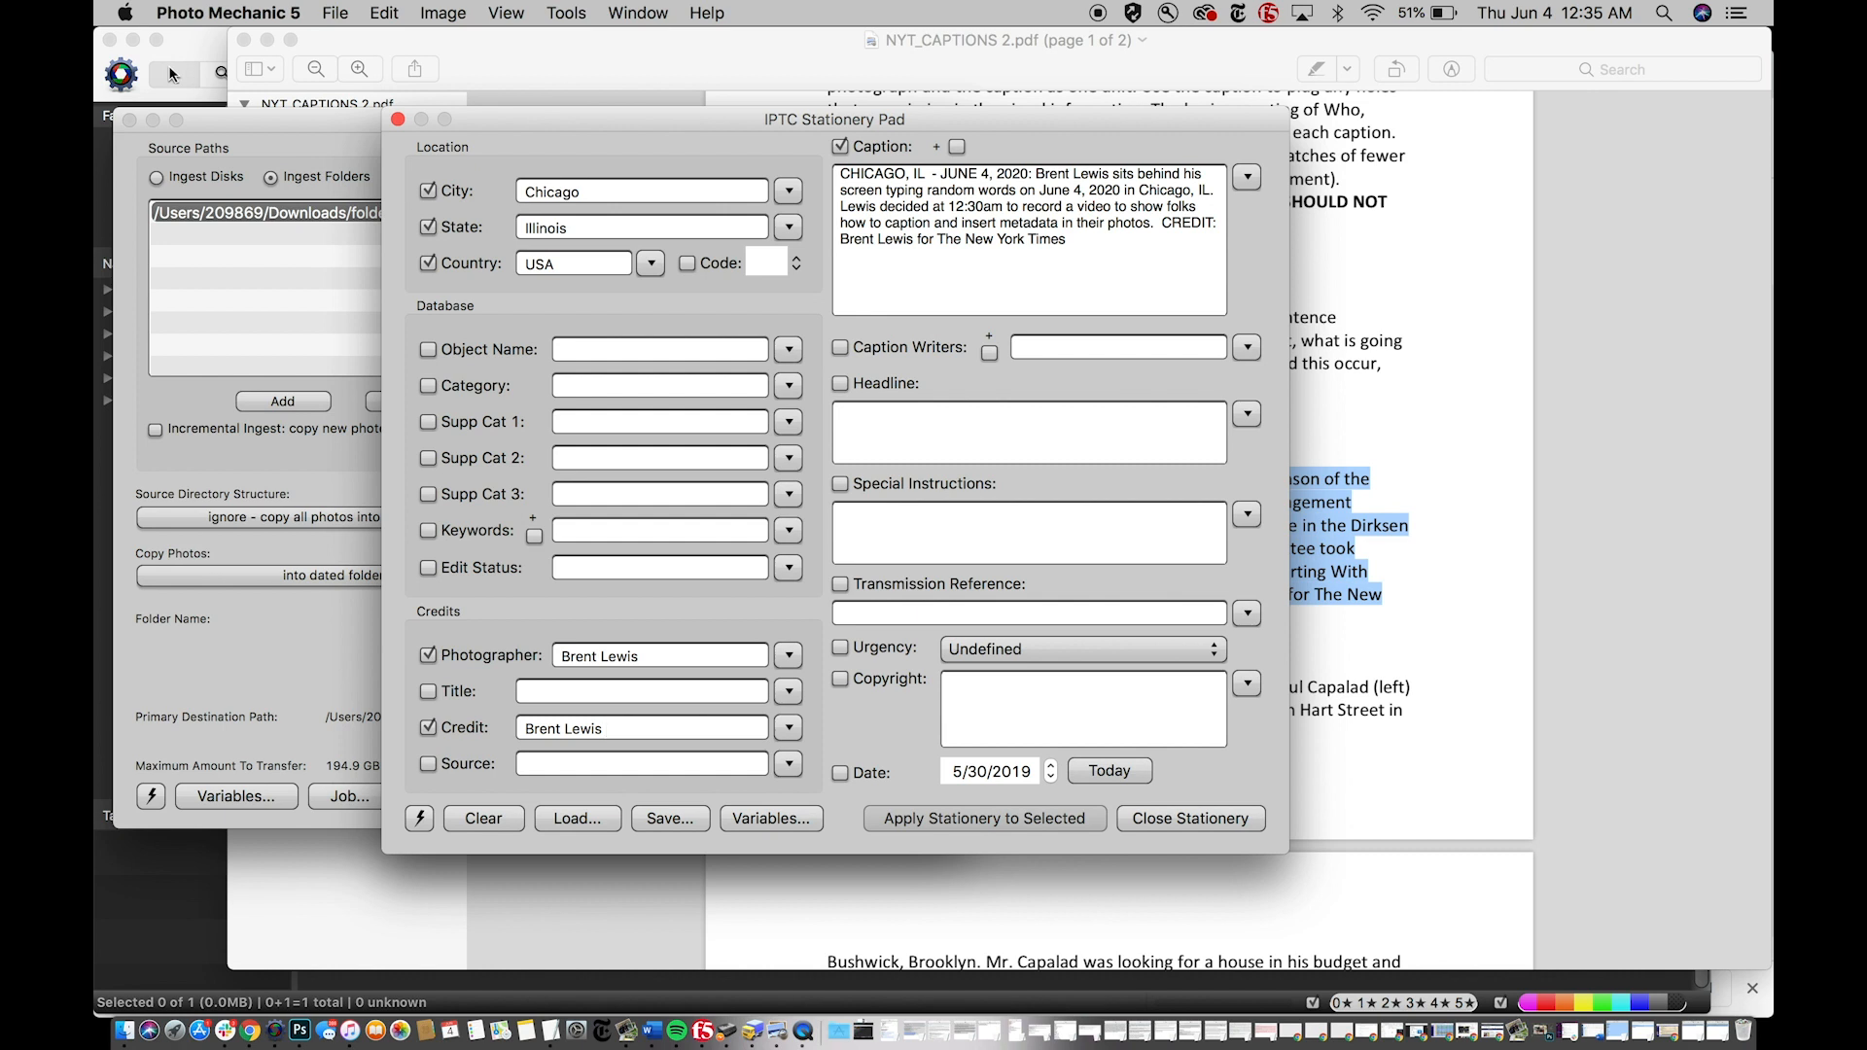
{"action": "type", "text": "for"}
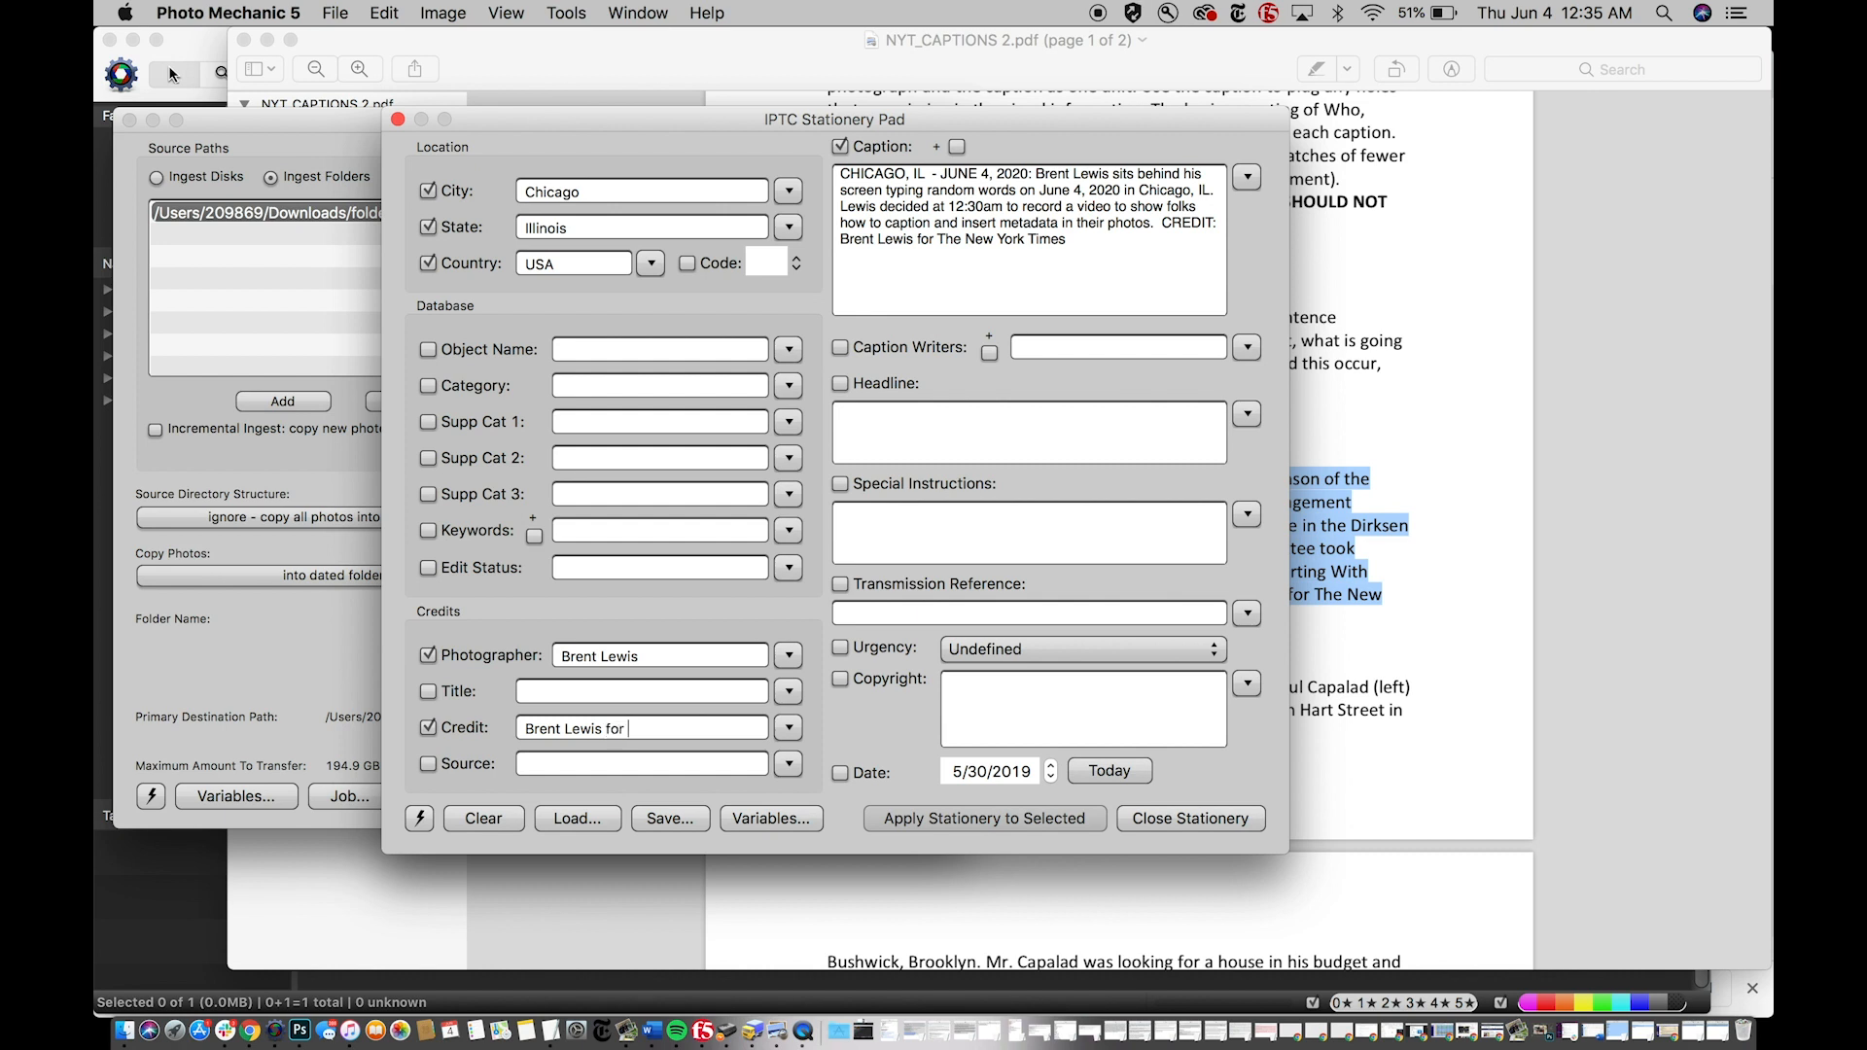
{"action": "type", "text": "The"}
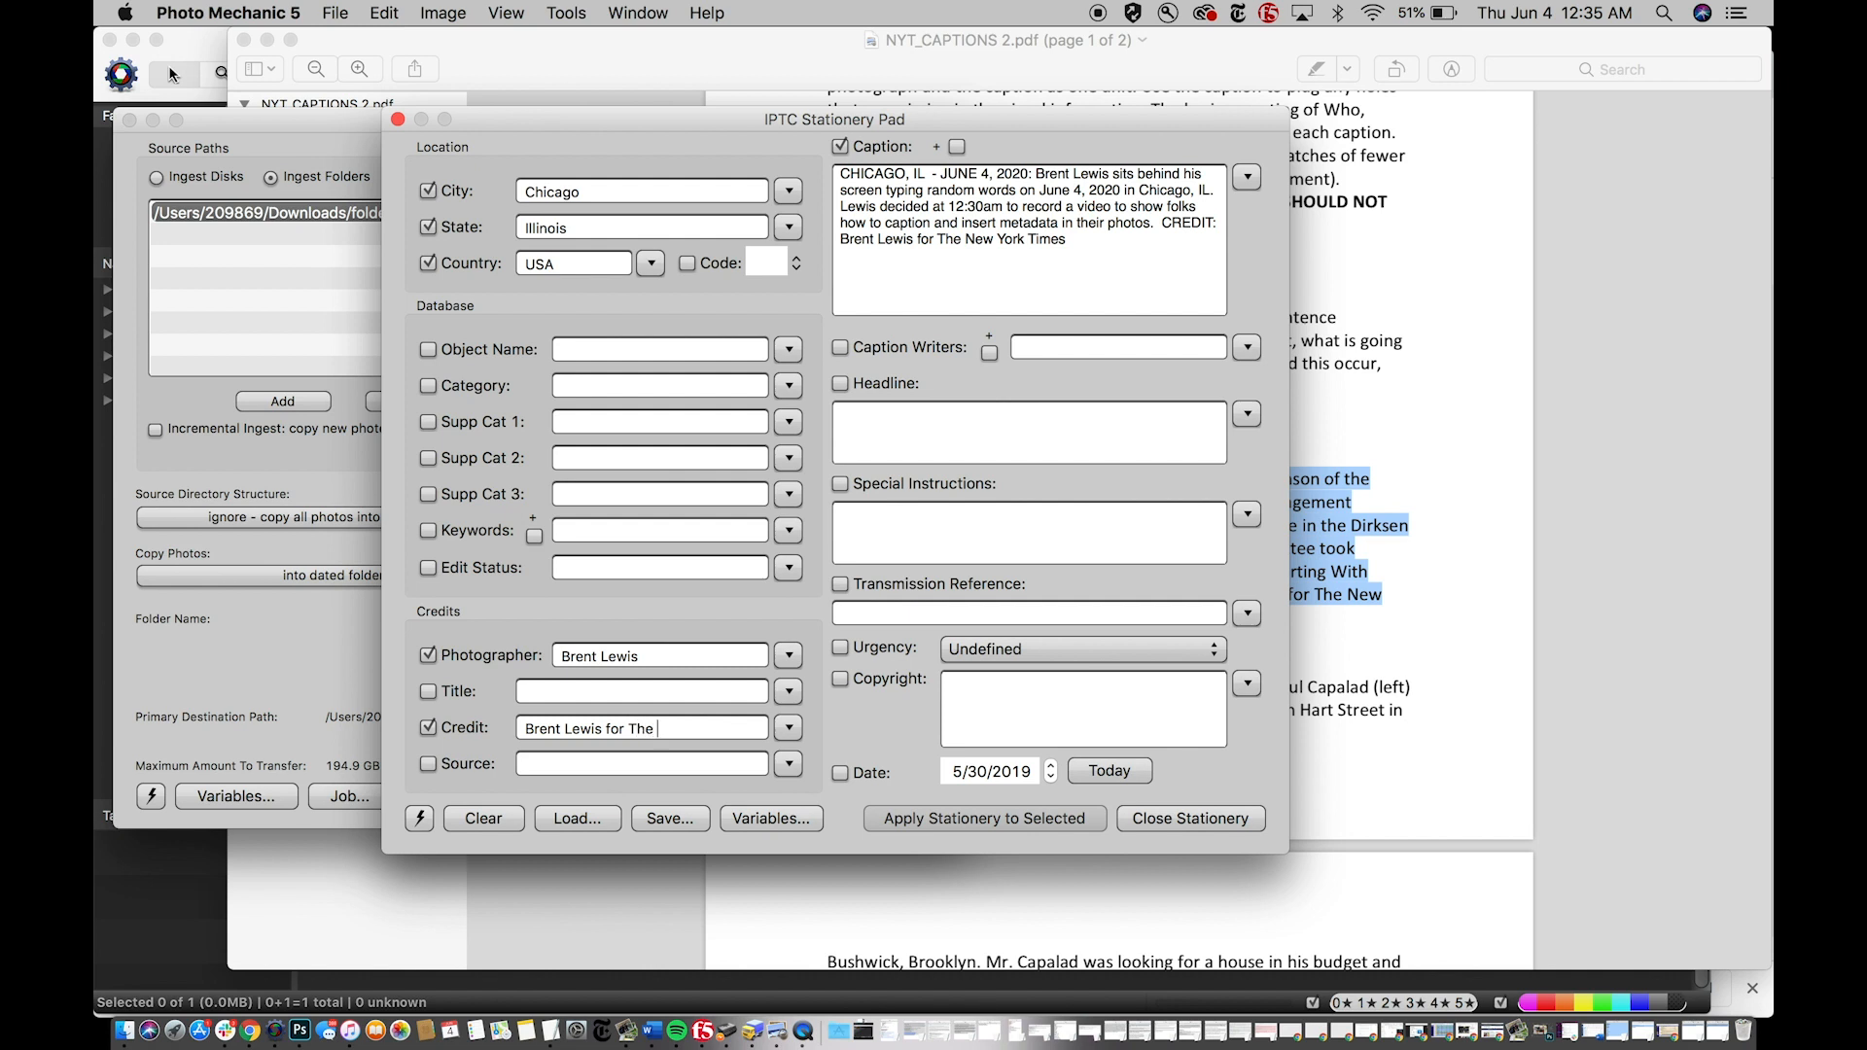
{"action": "type", "text": "New York"}
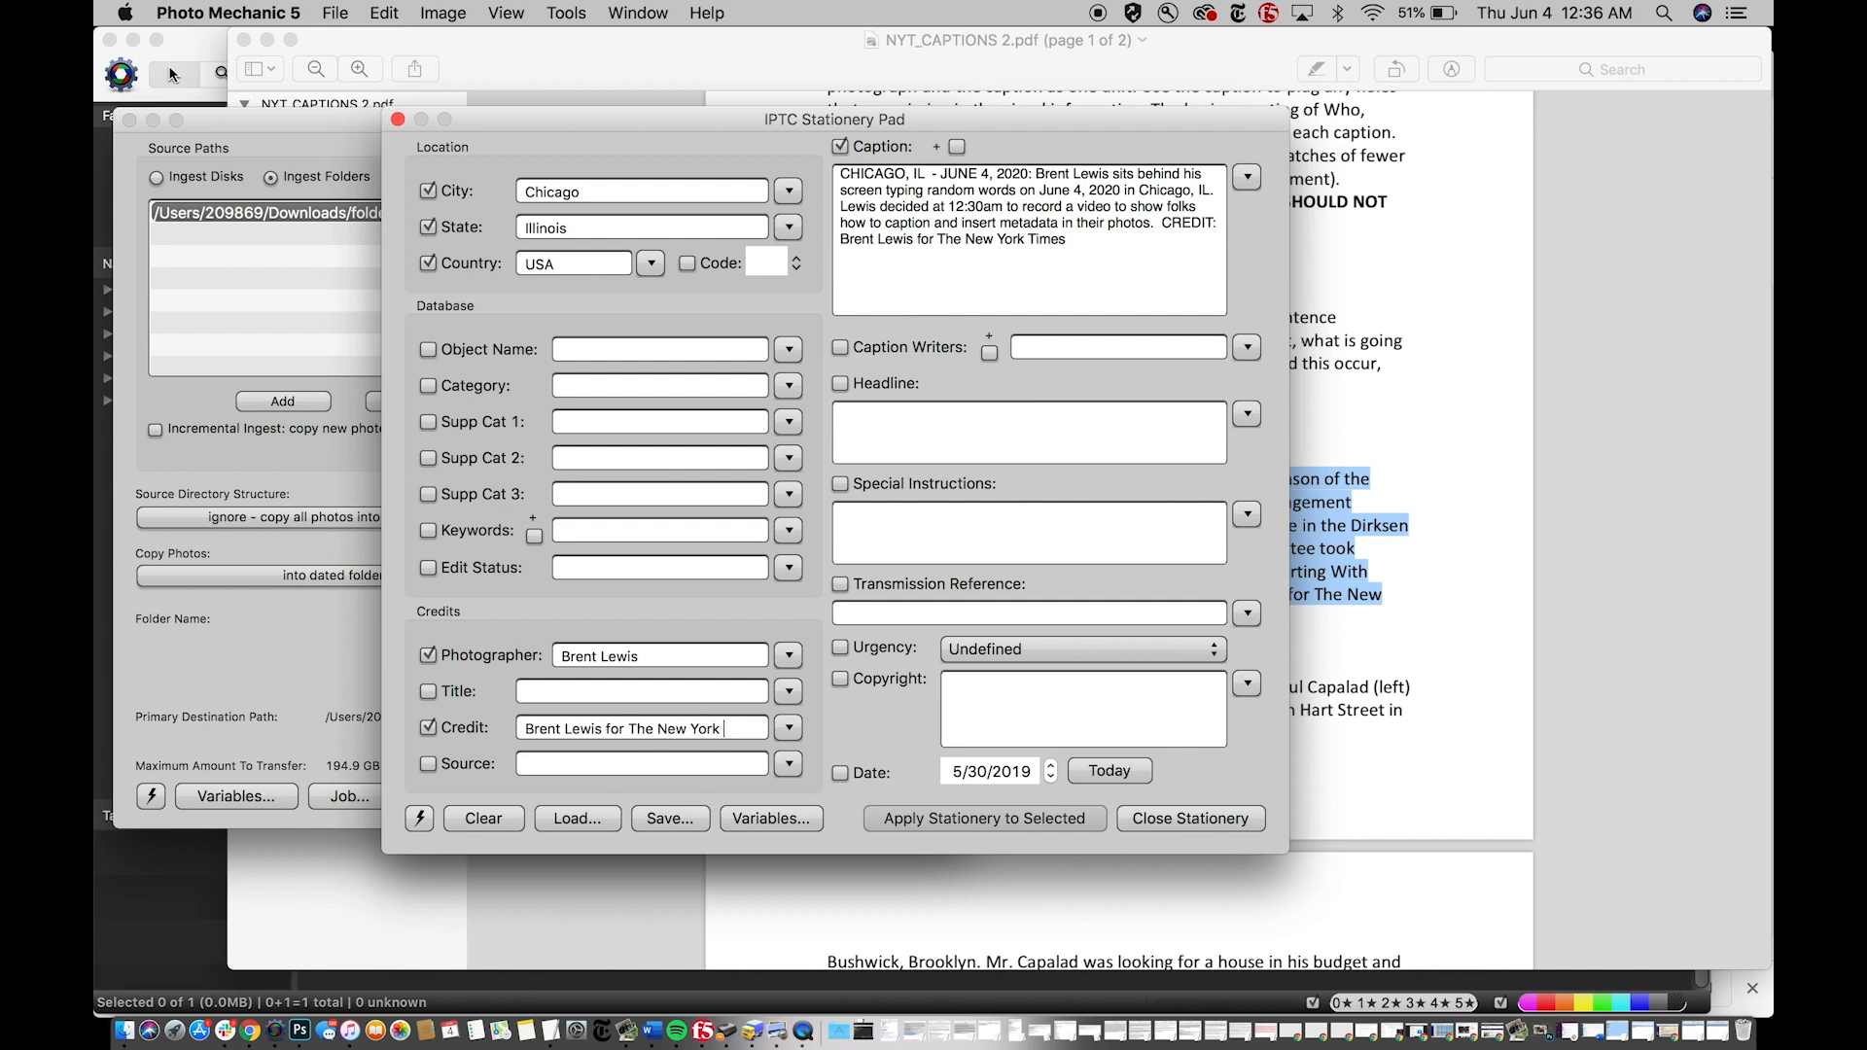
{"action": "type", "text": "Times"}
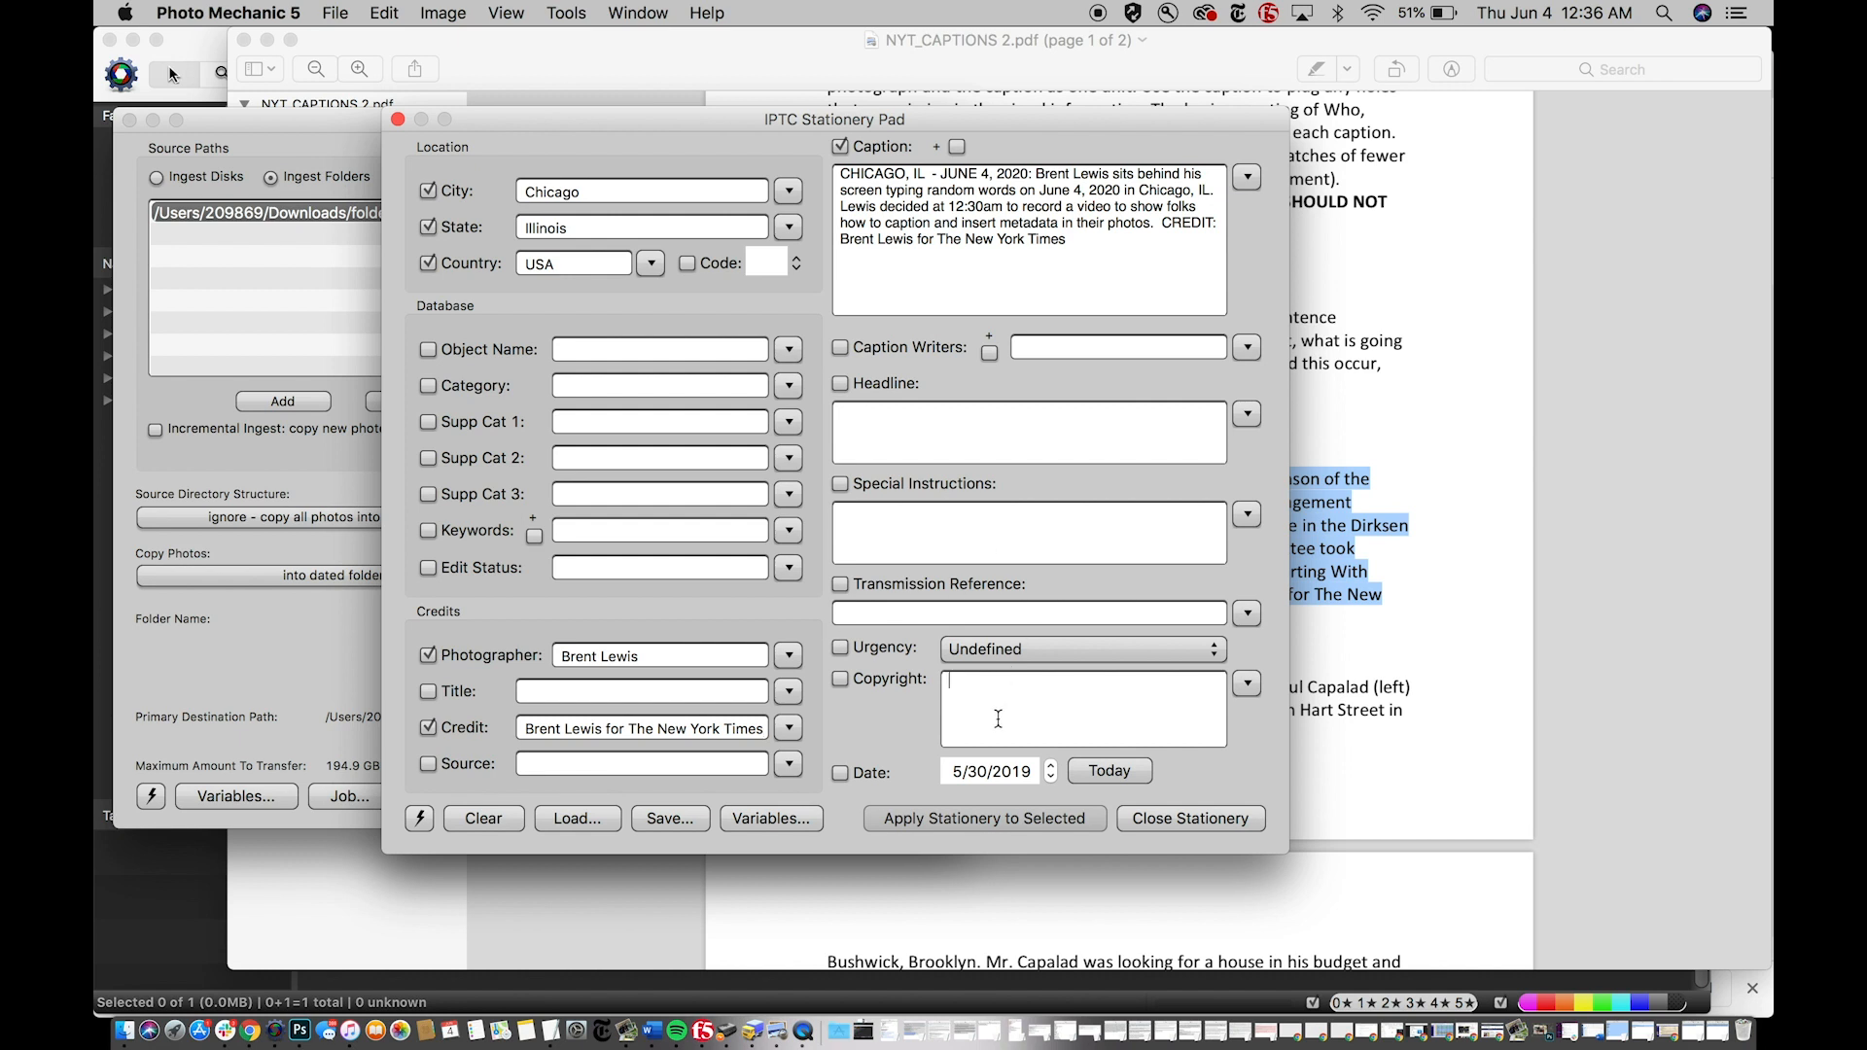
- Set the Copyright field to Brent Lewis
{"action": "type", "text": "Brent L"}
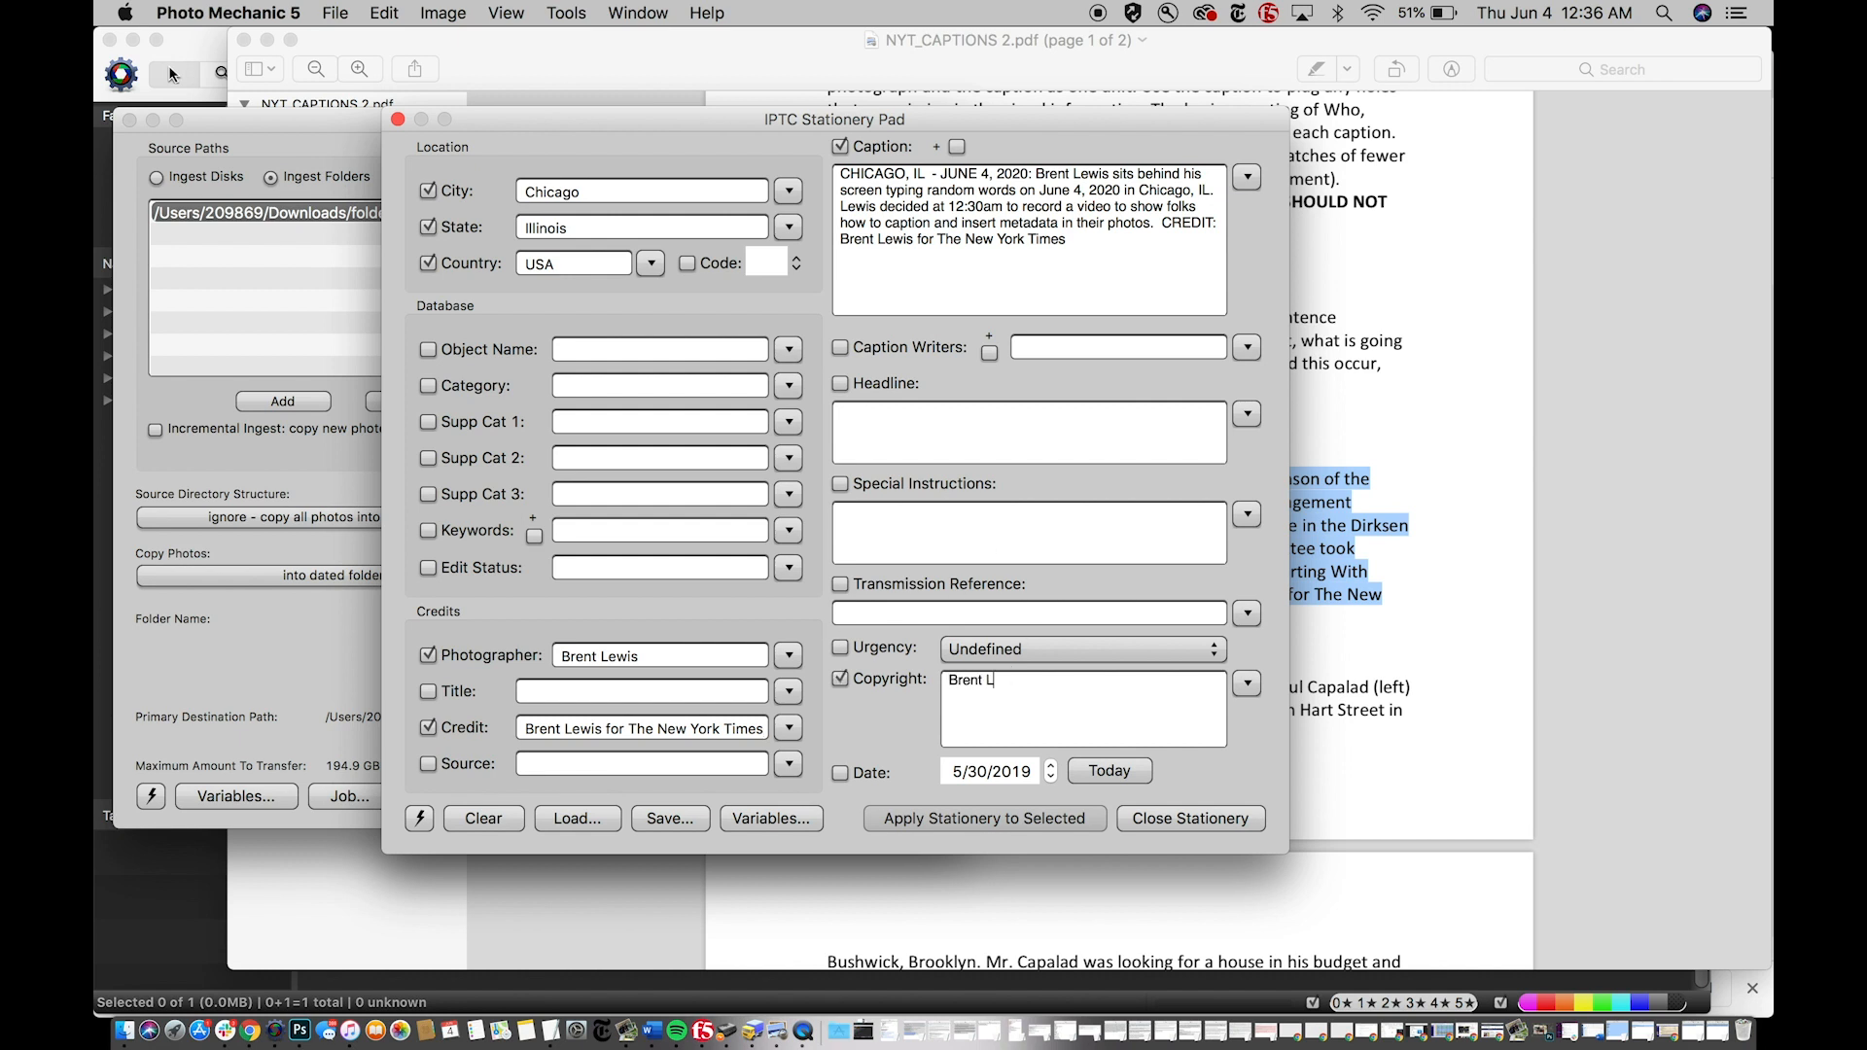
{"action": "type", "text": "ewis"}
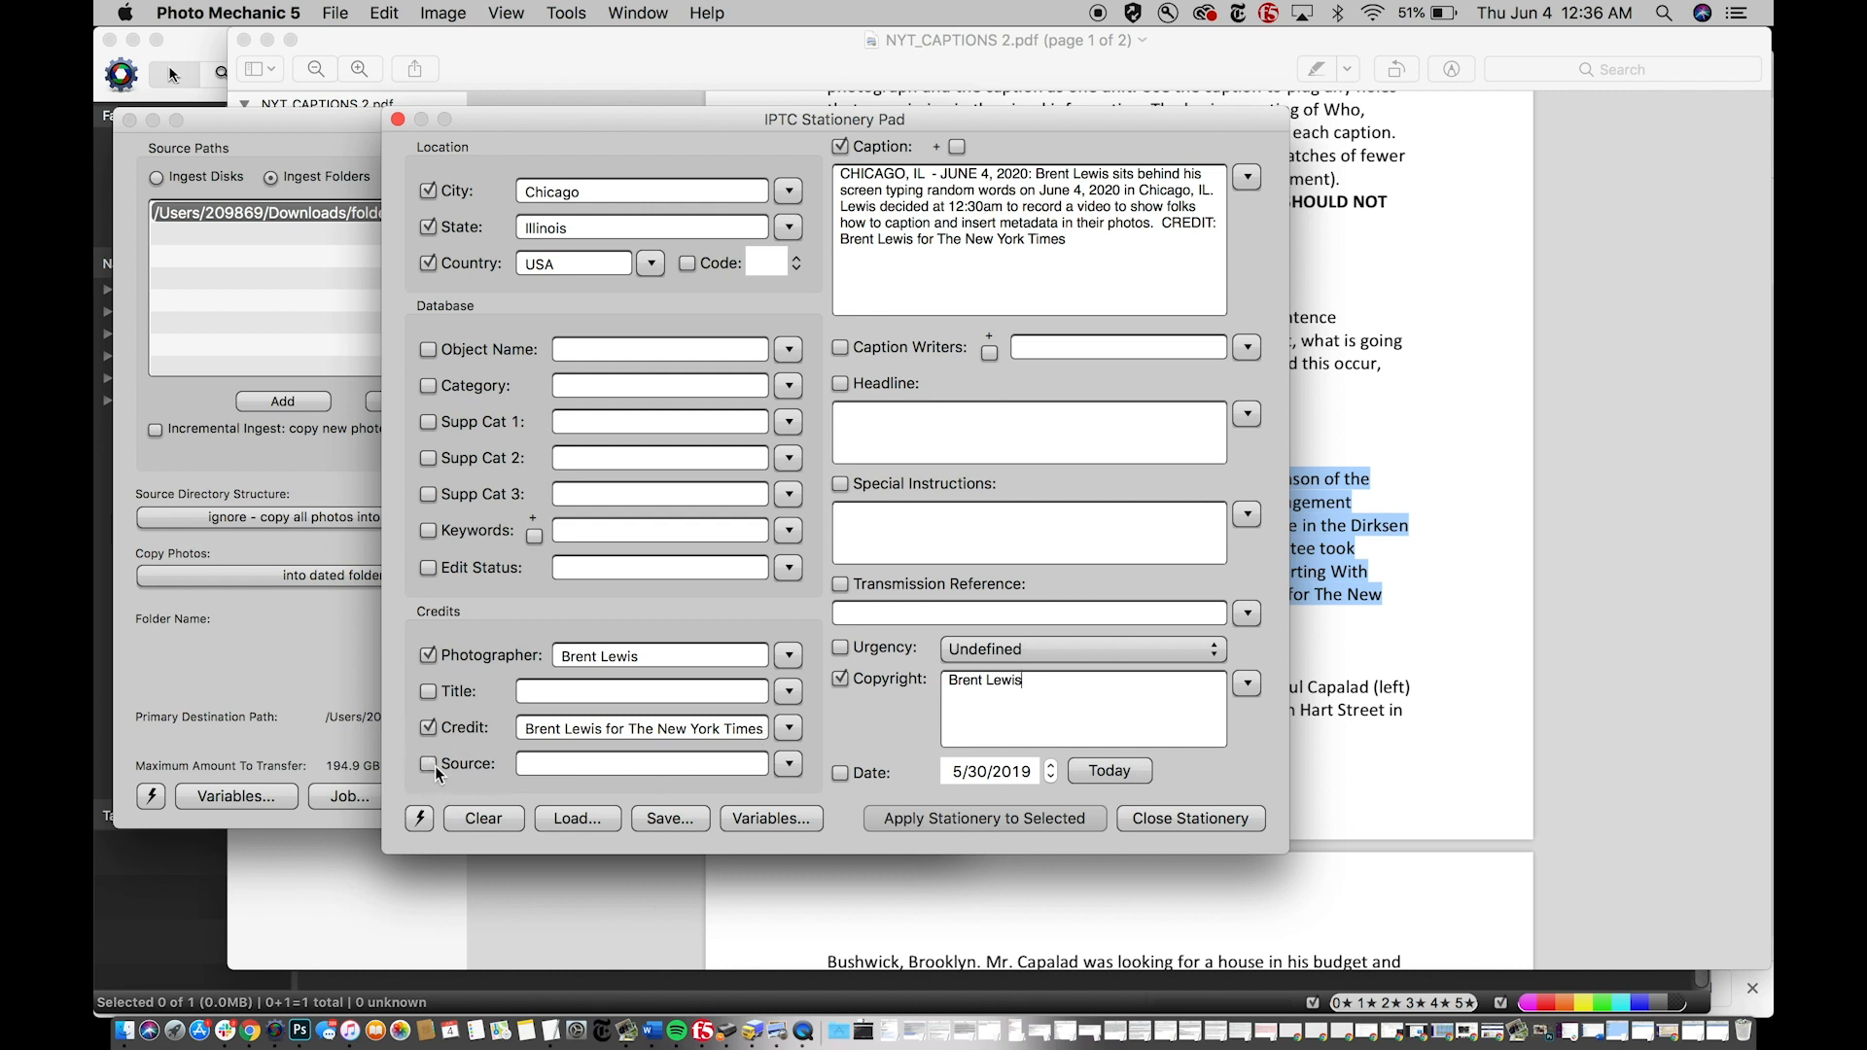
- Enable the Source field and enter the placeholder XXXXXXX
{"action": "left_click", "coordinate": [430, 763]}
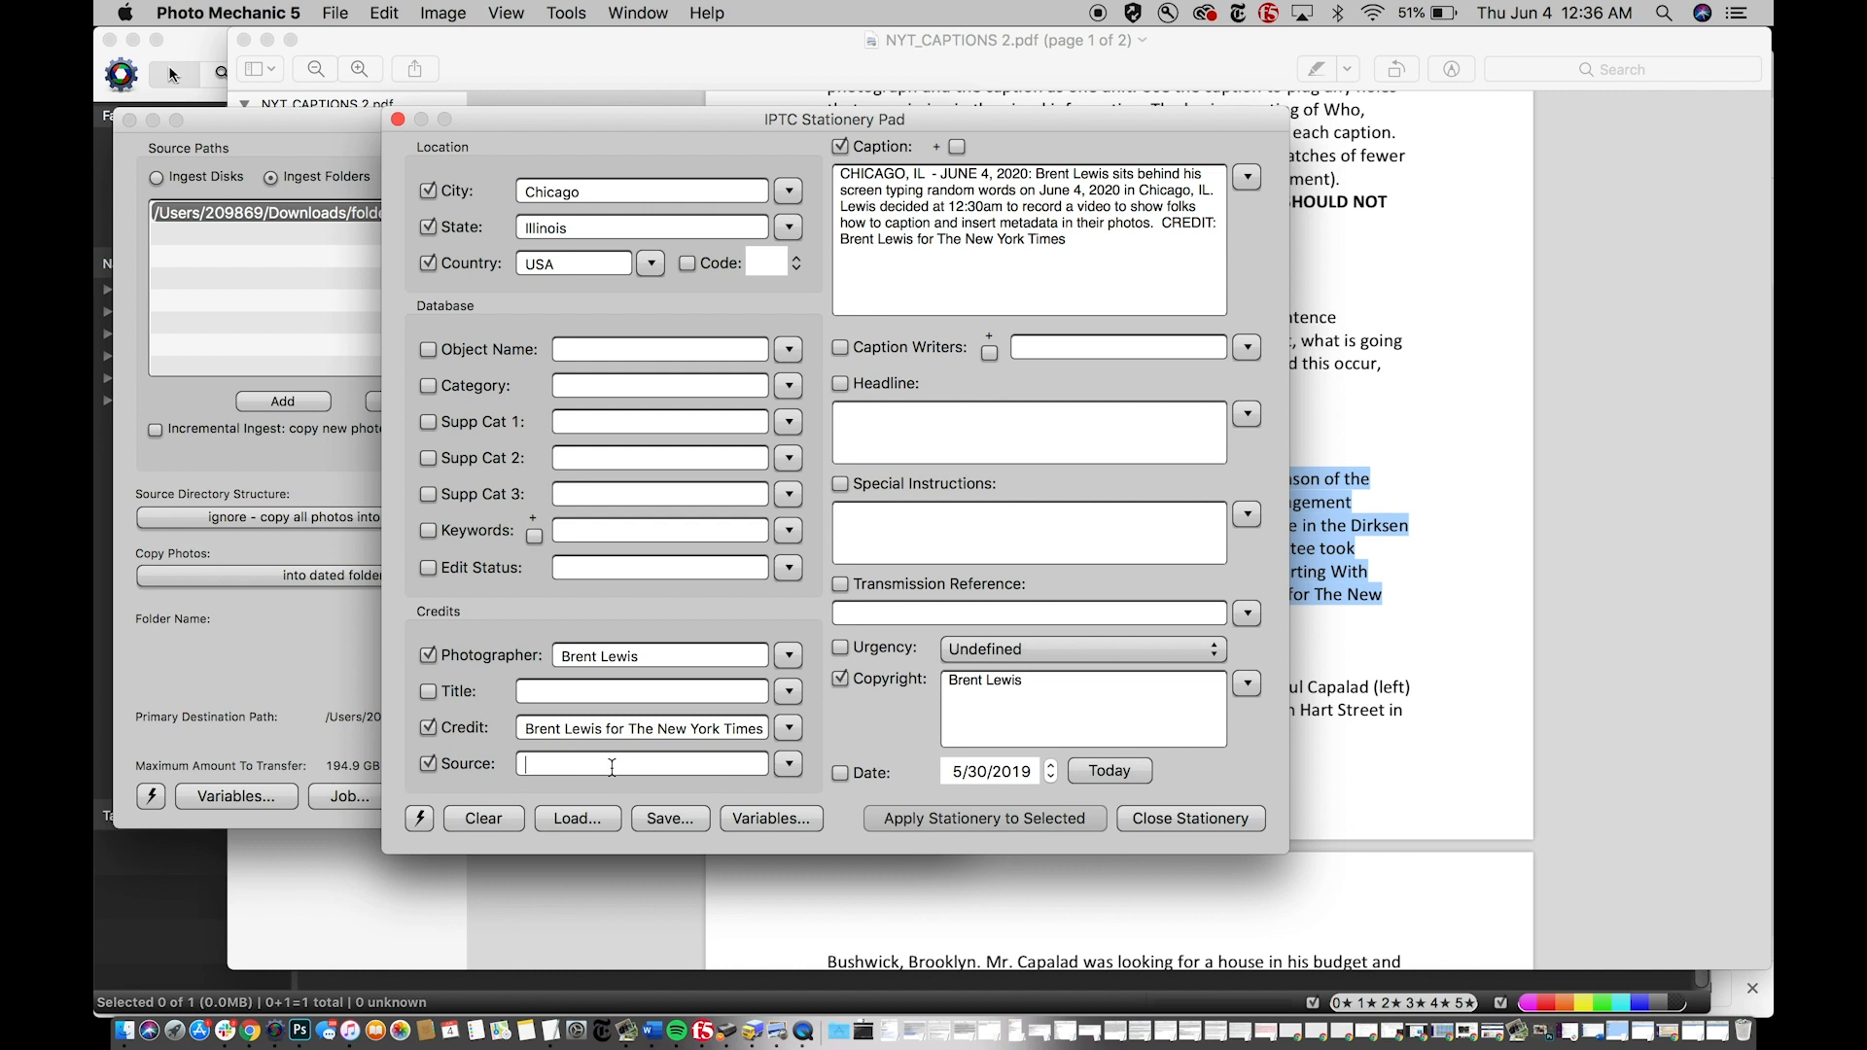
{"action": "type", "text": "XXXXX"}
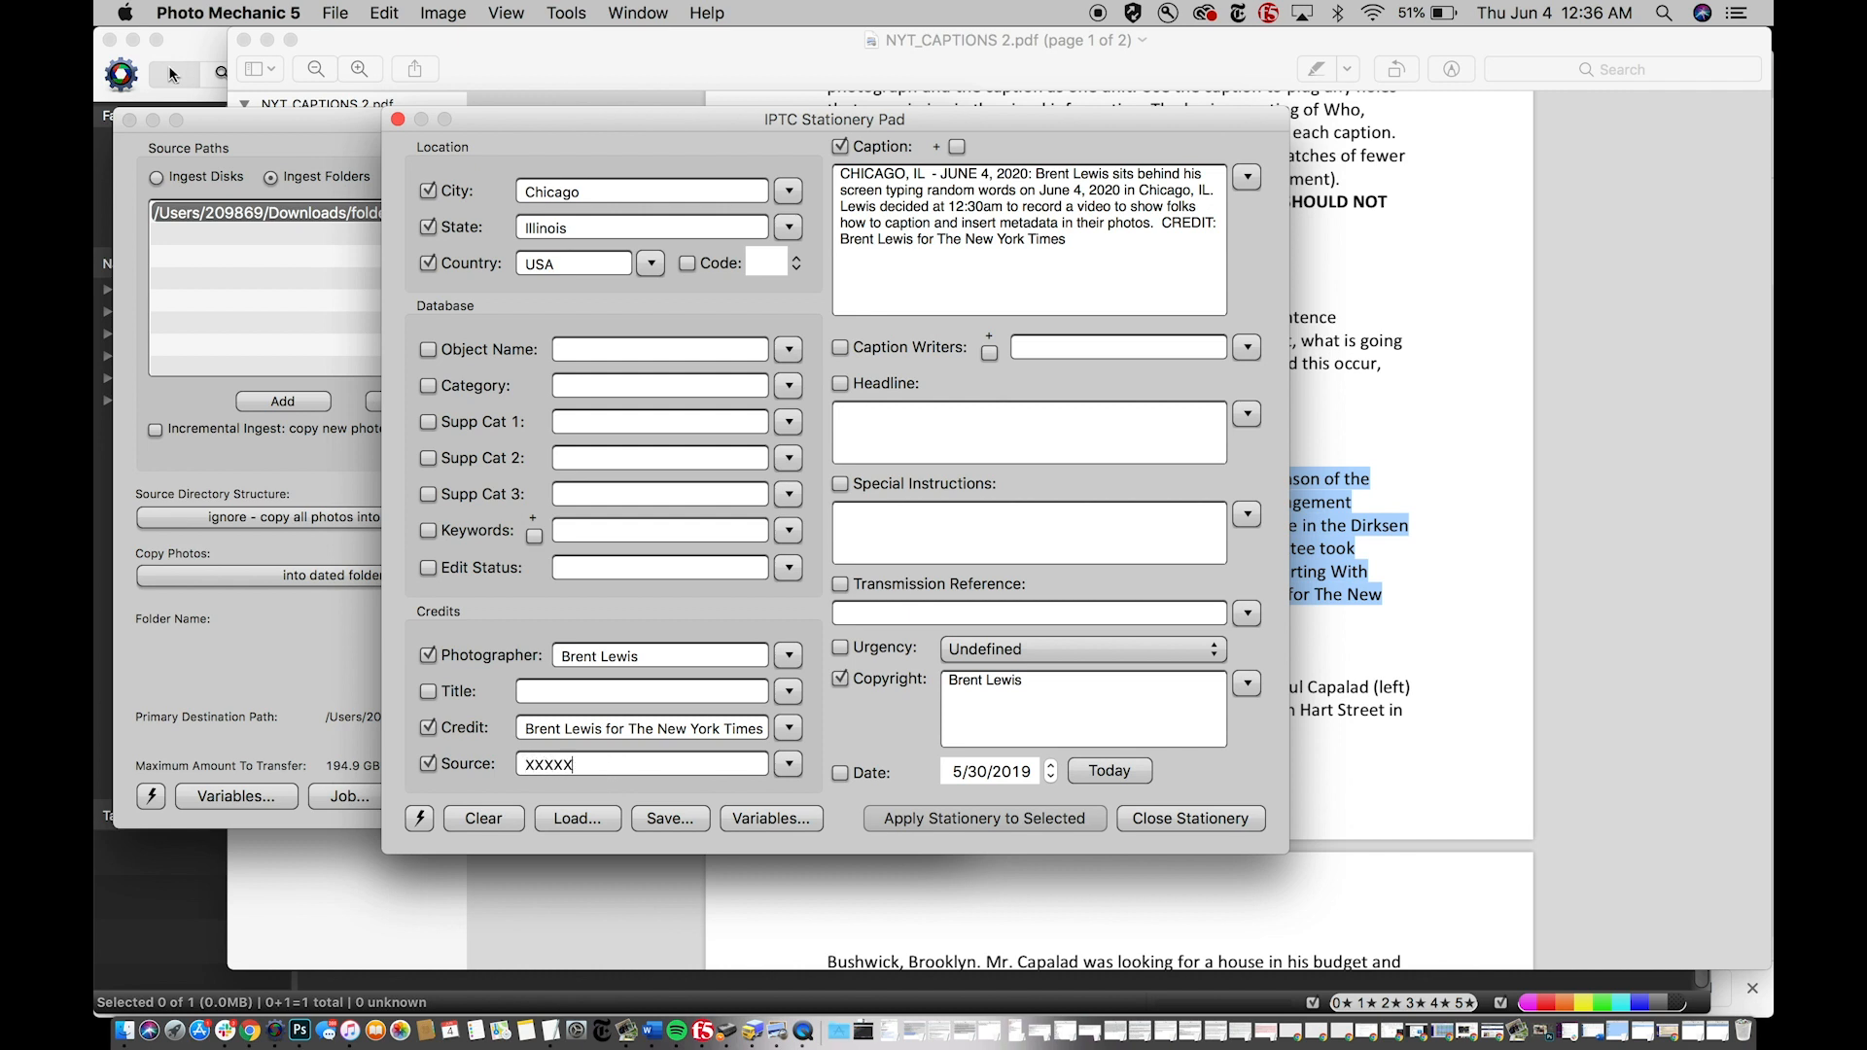
{"action": "type", "text": "XXA"}
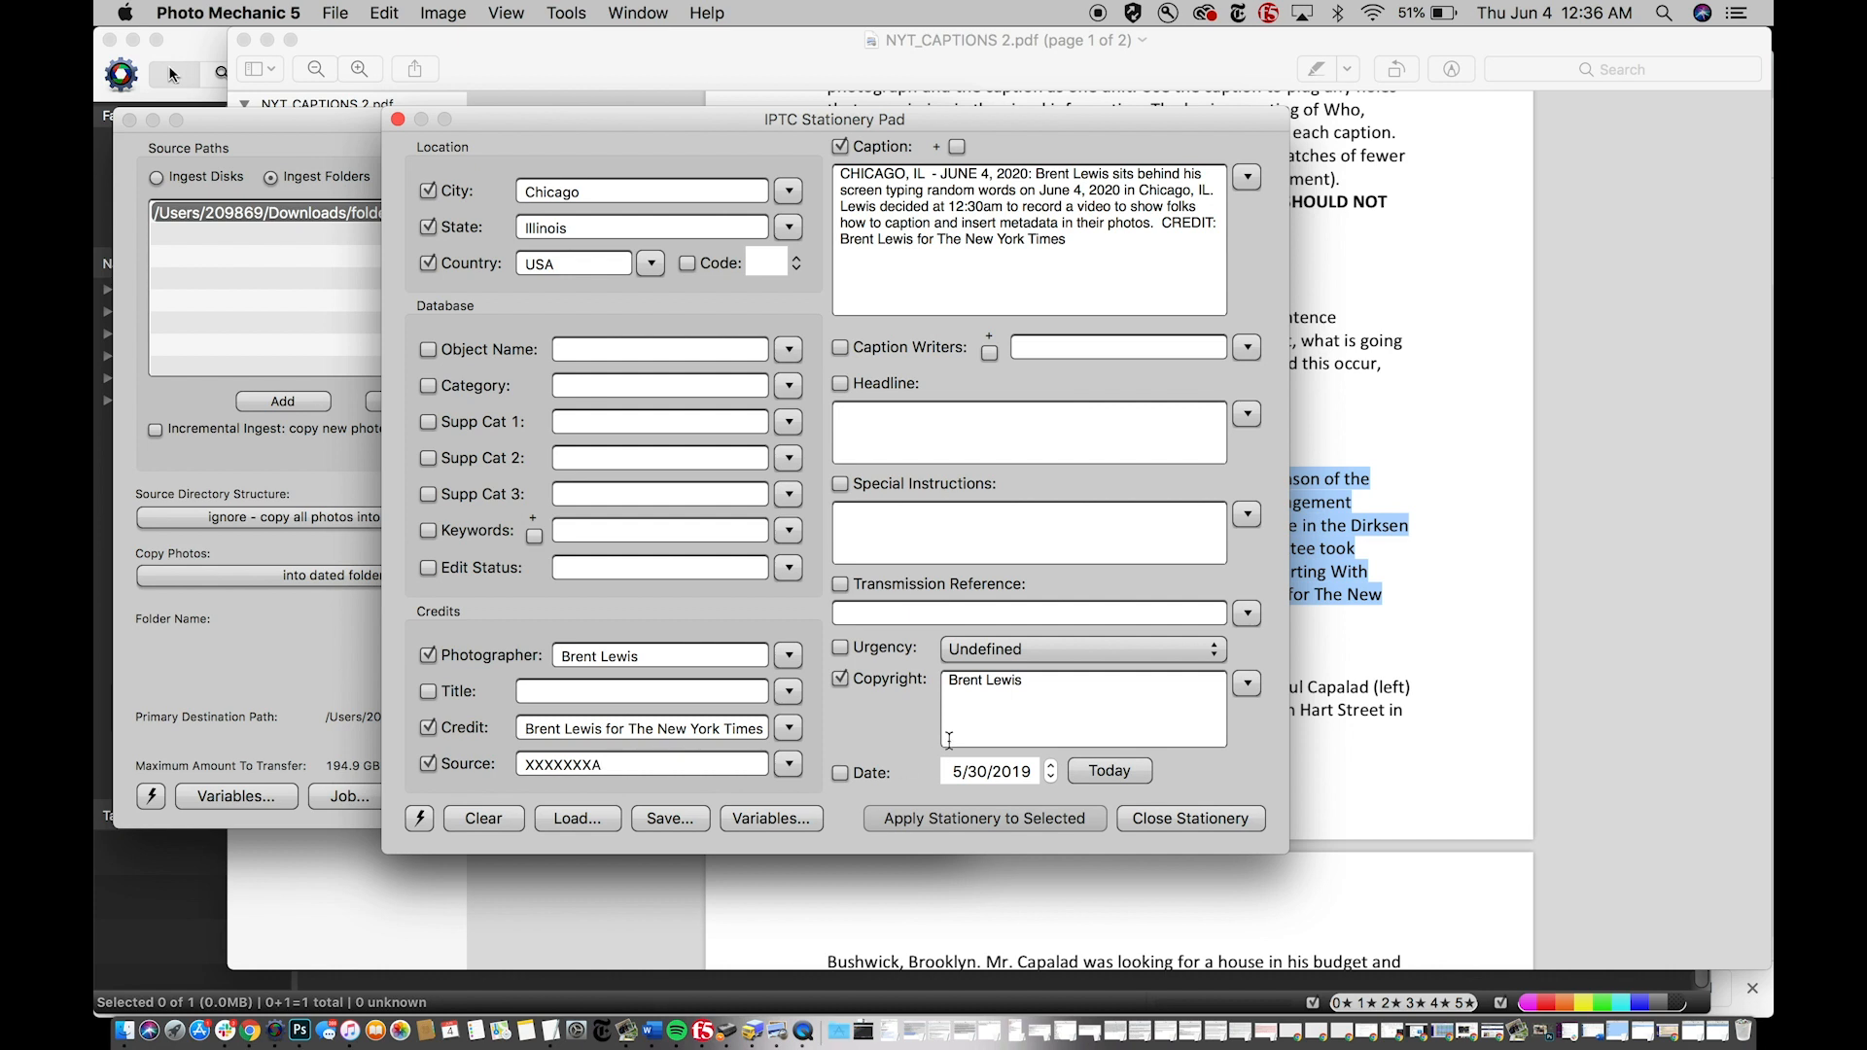
{"action": "mouse_move", "coordinate": [610, 747]}
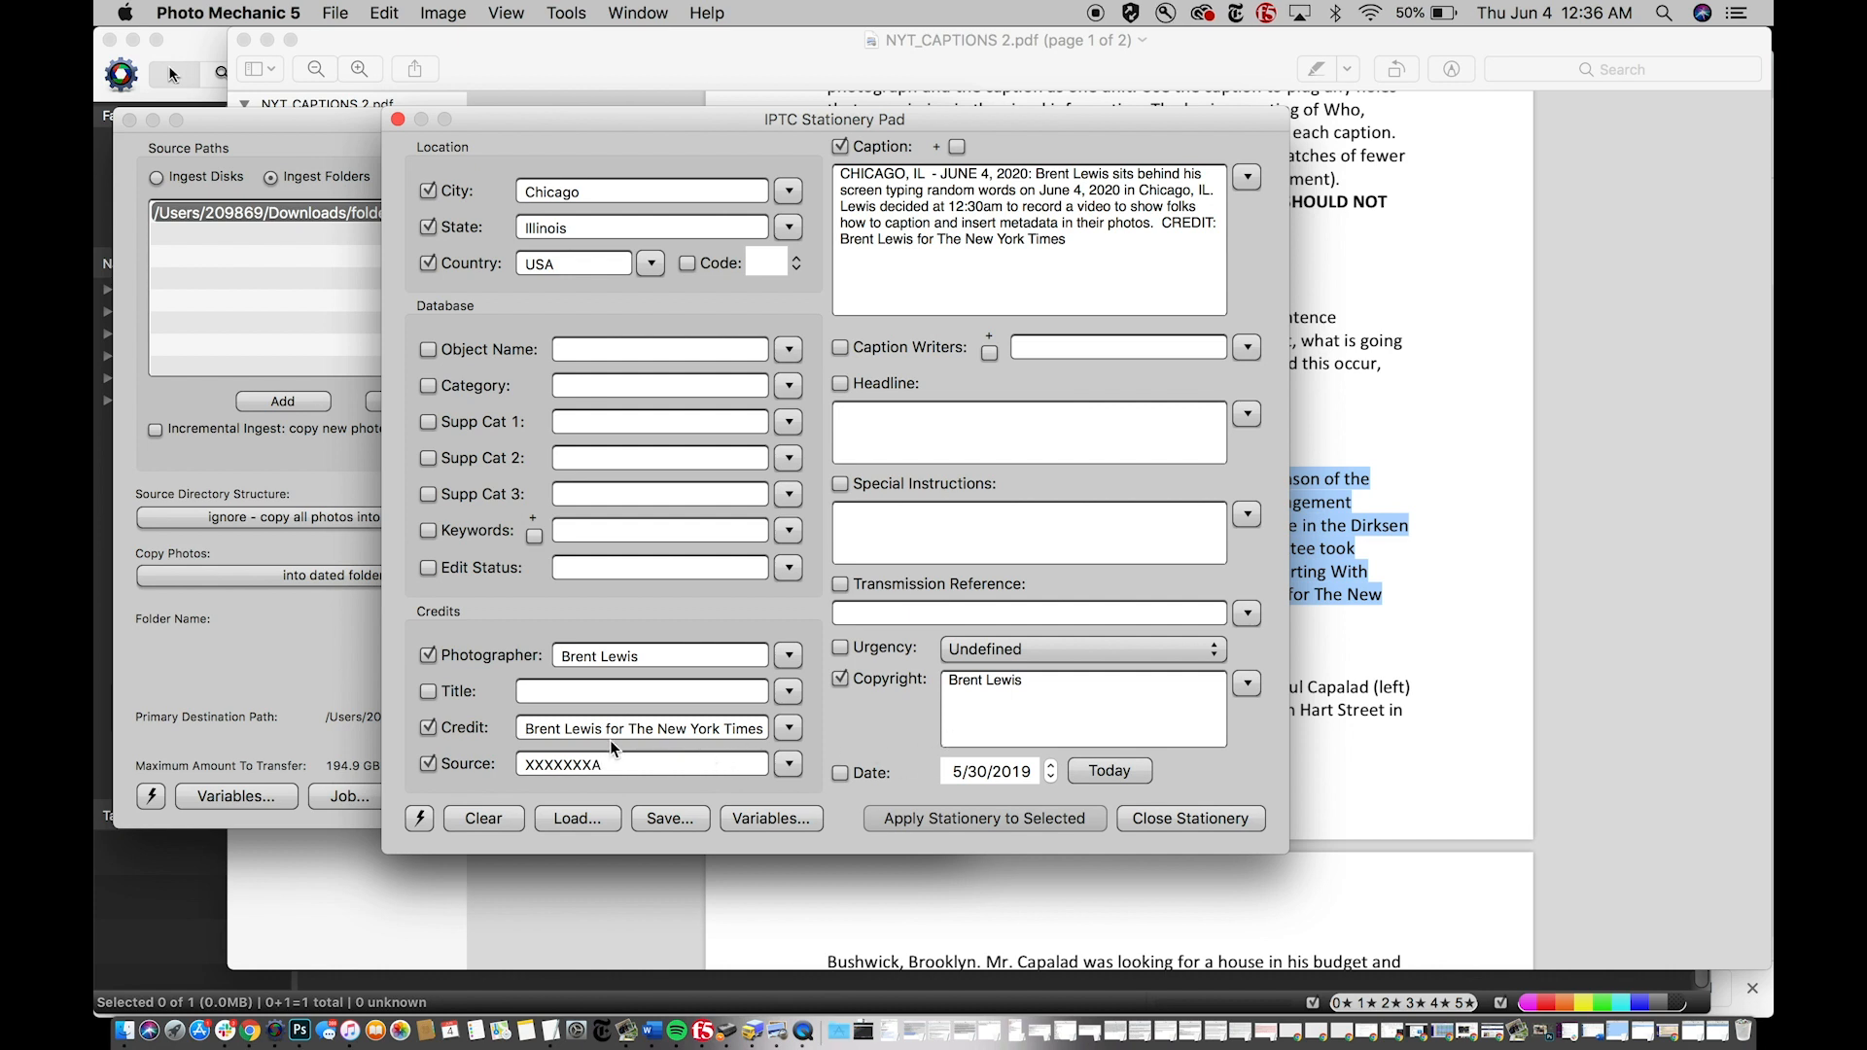
{"action": "left_click", "coordinate": [640, 762]}
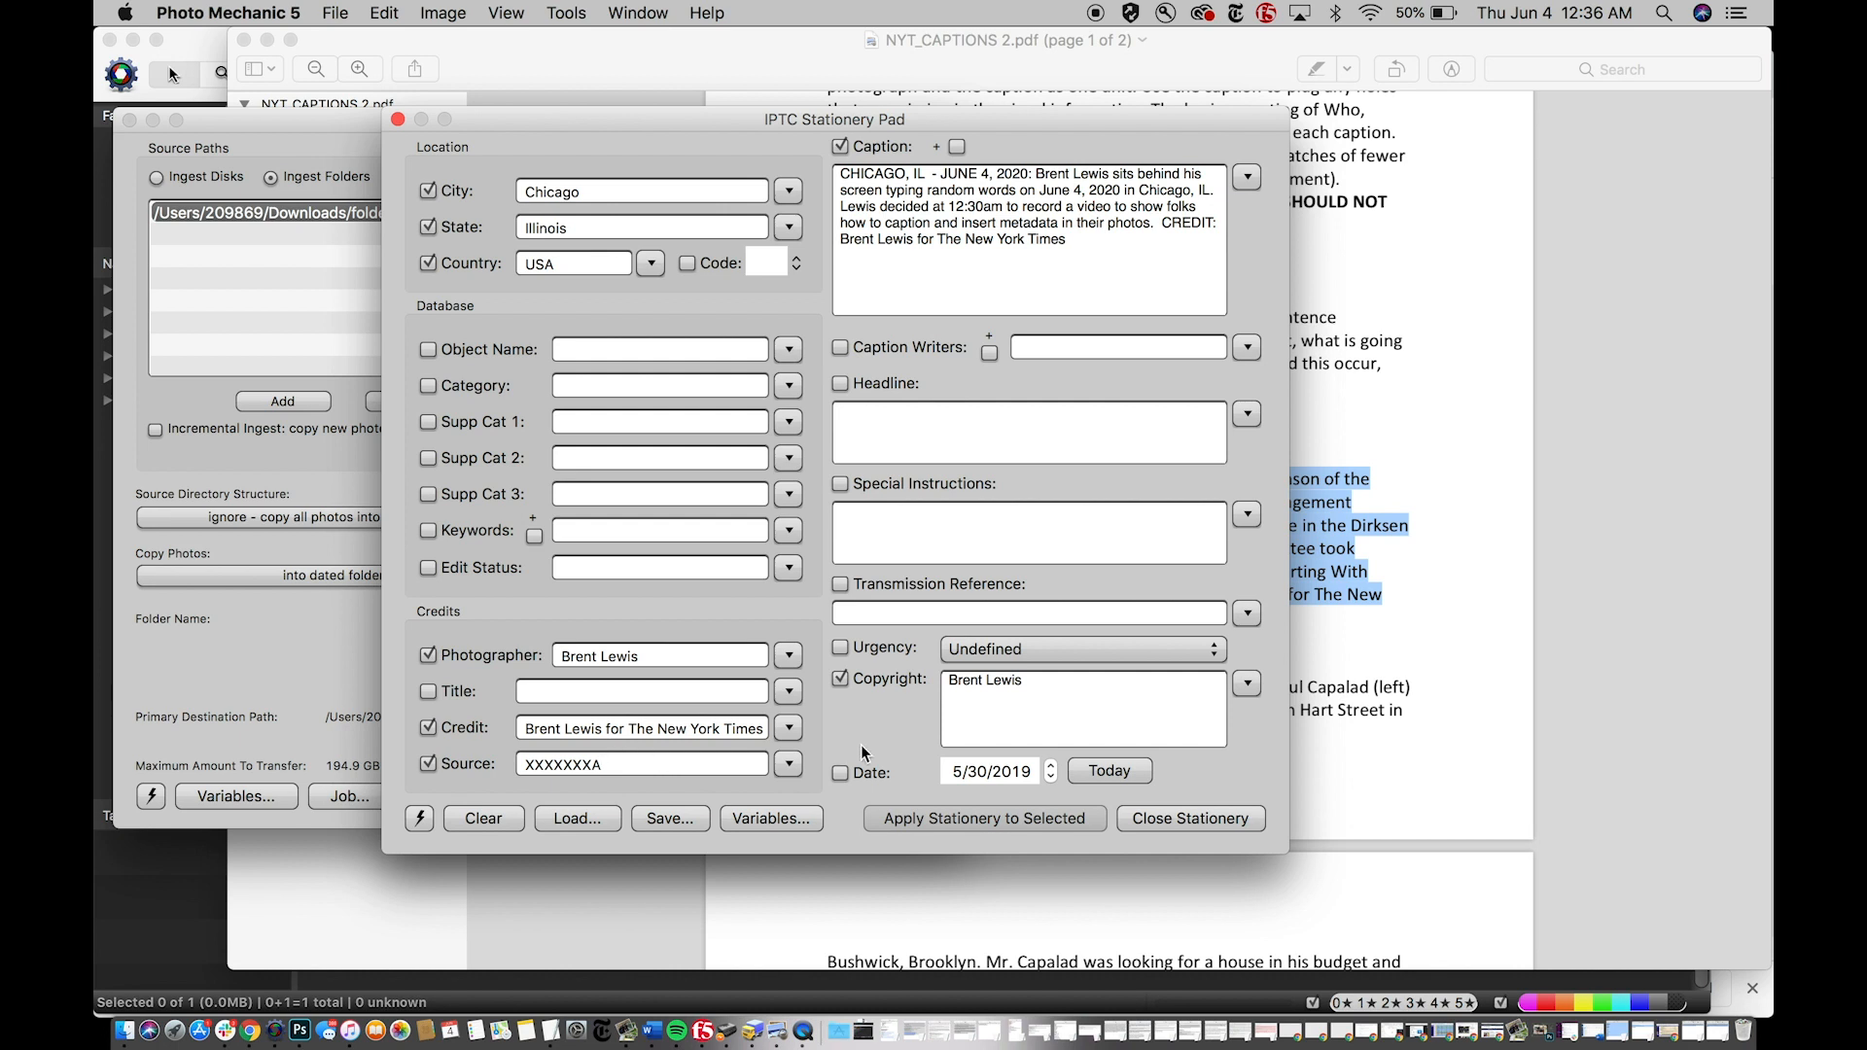
{"action": "left_click", "coordinate": [644, 762]}
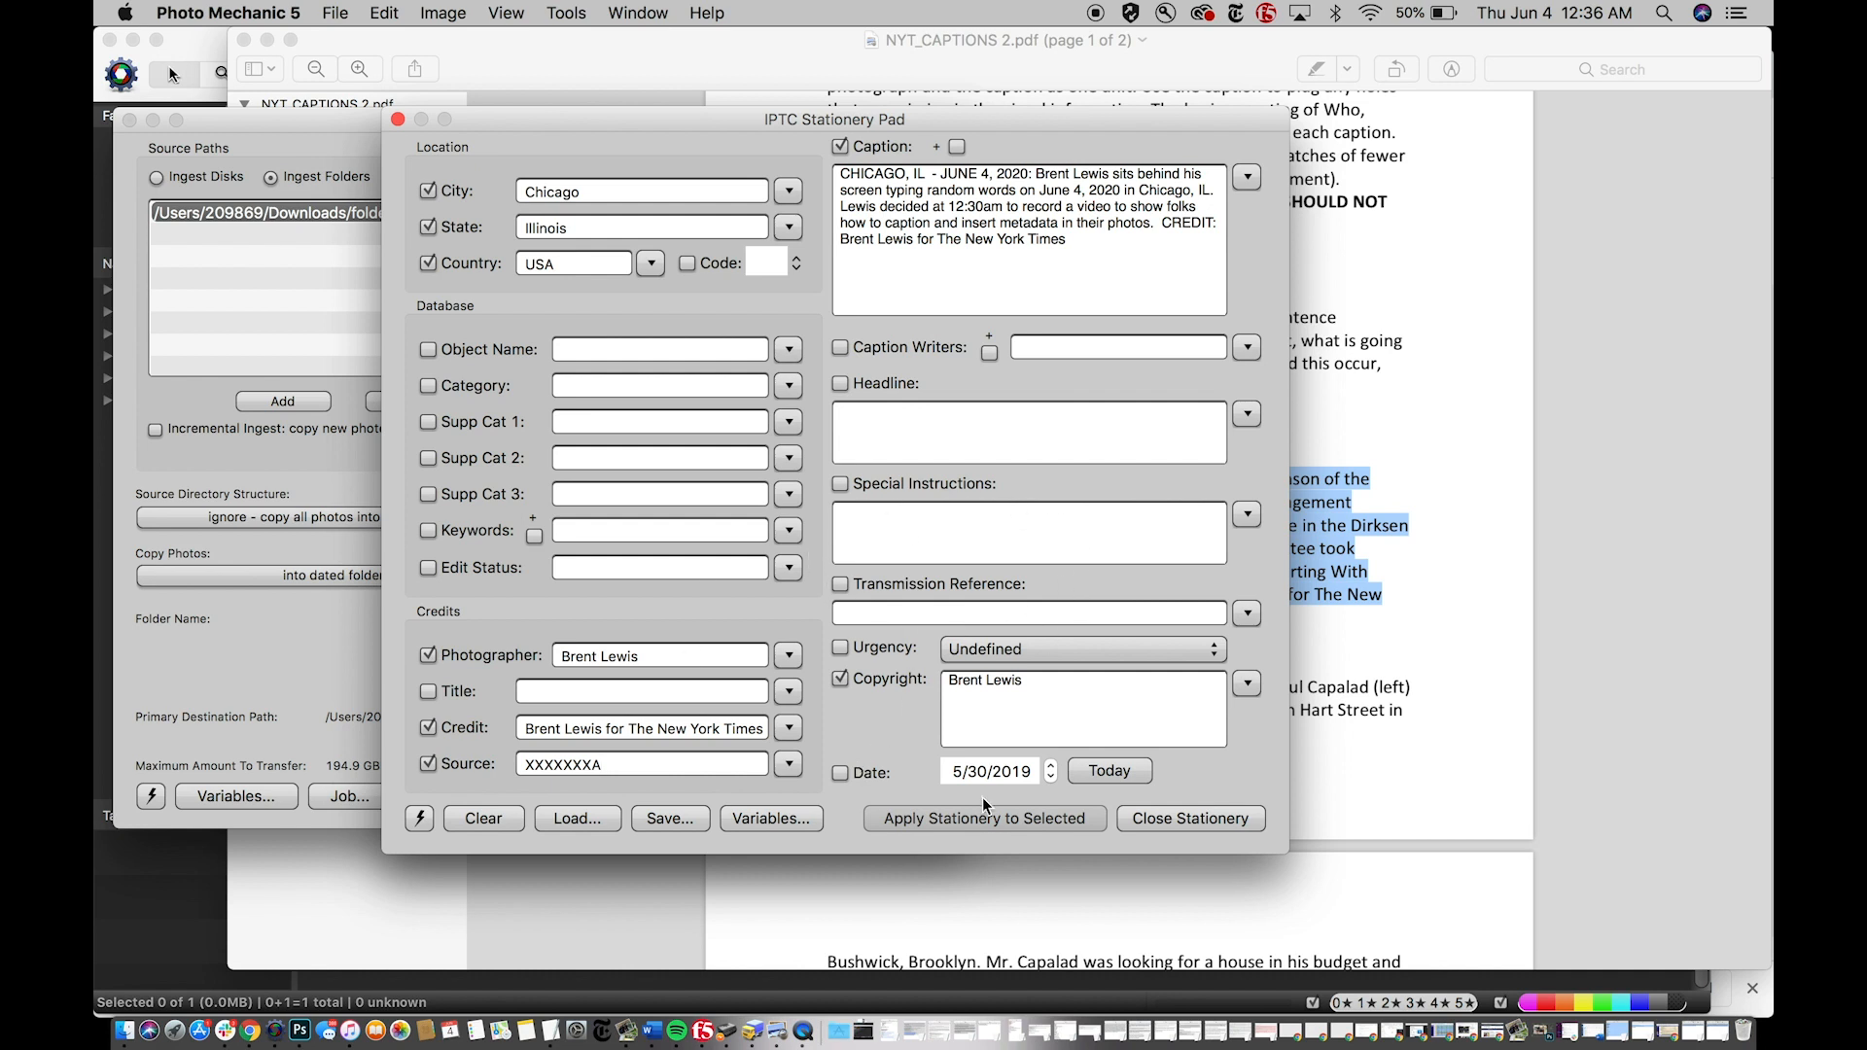
- Include the date 5/30/2019 in the stationery and close the pad back to the Ingest dialog
{"action": "left_click", "coordinate": [840, 772]}
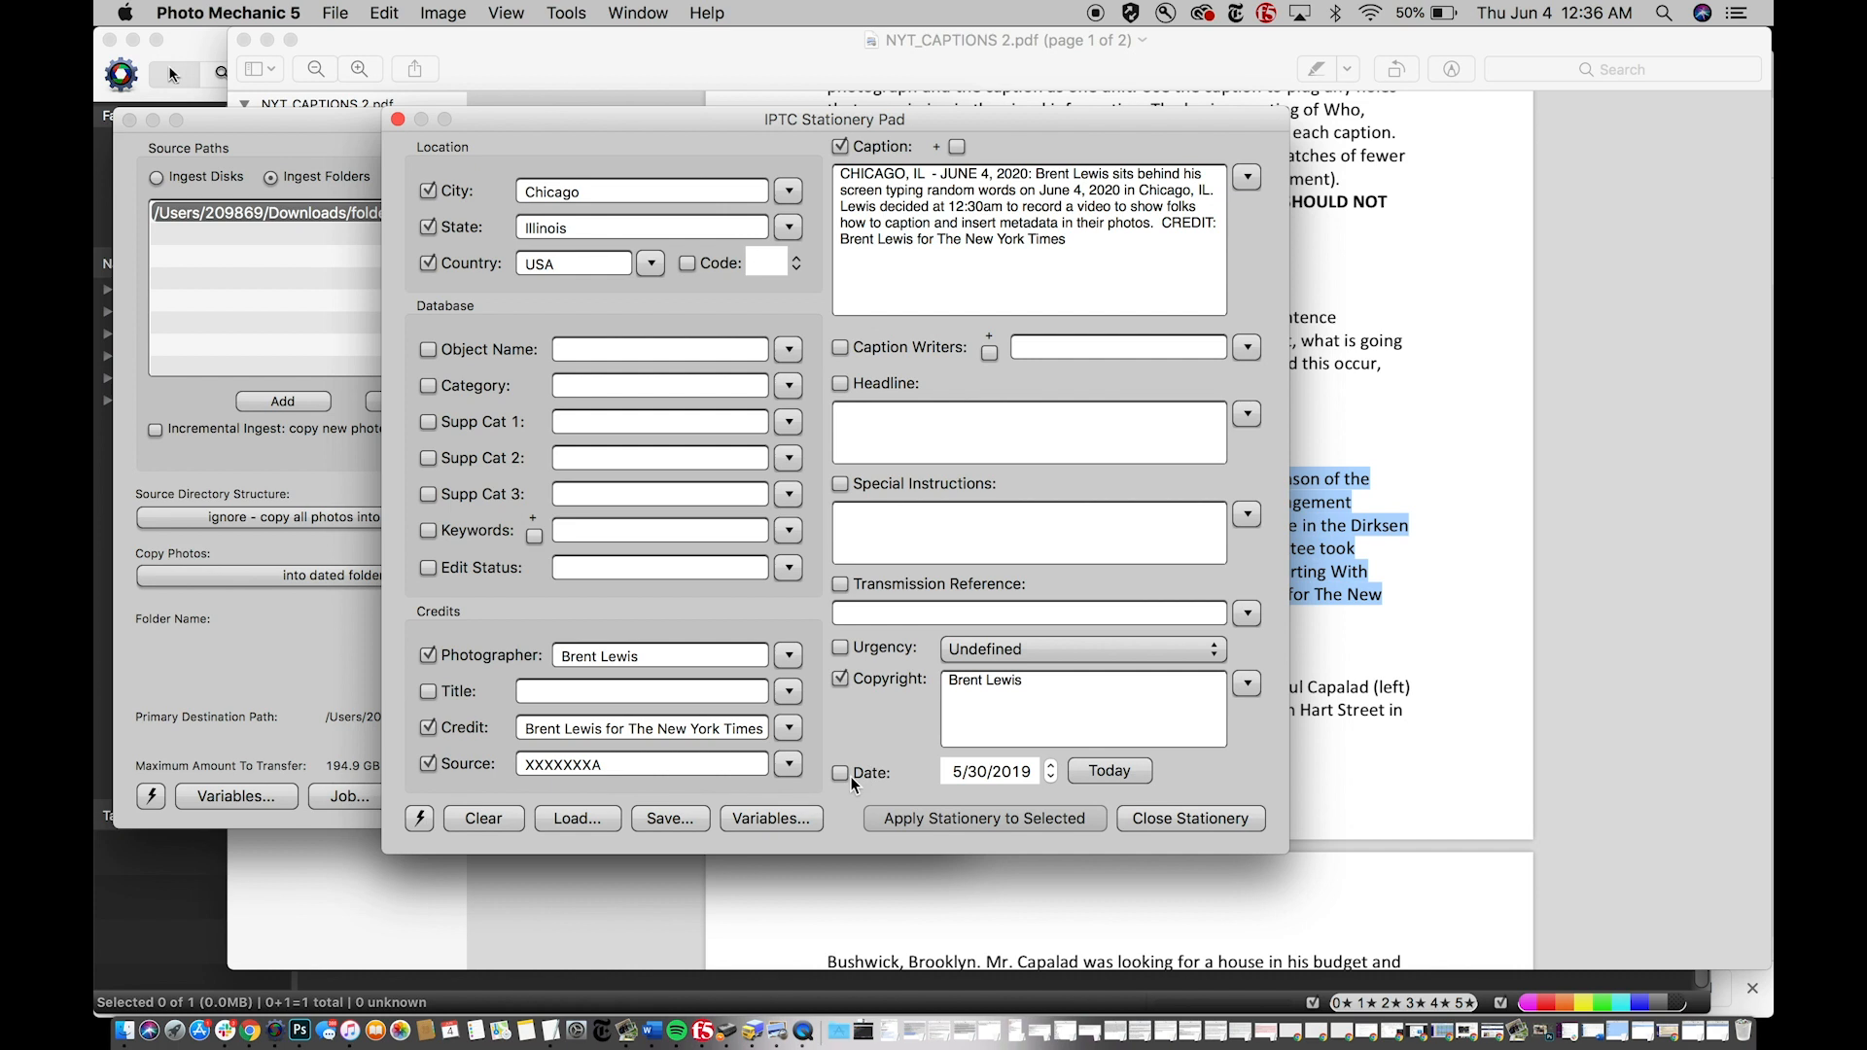
{"action": "left_click", "coordinate": [841, 772]}
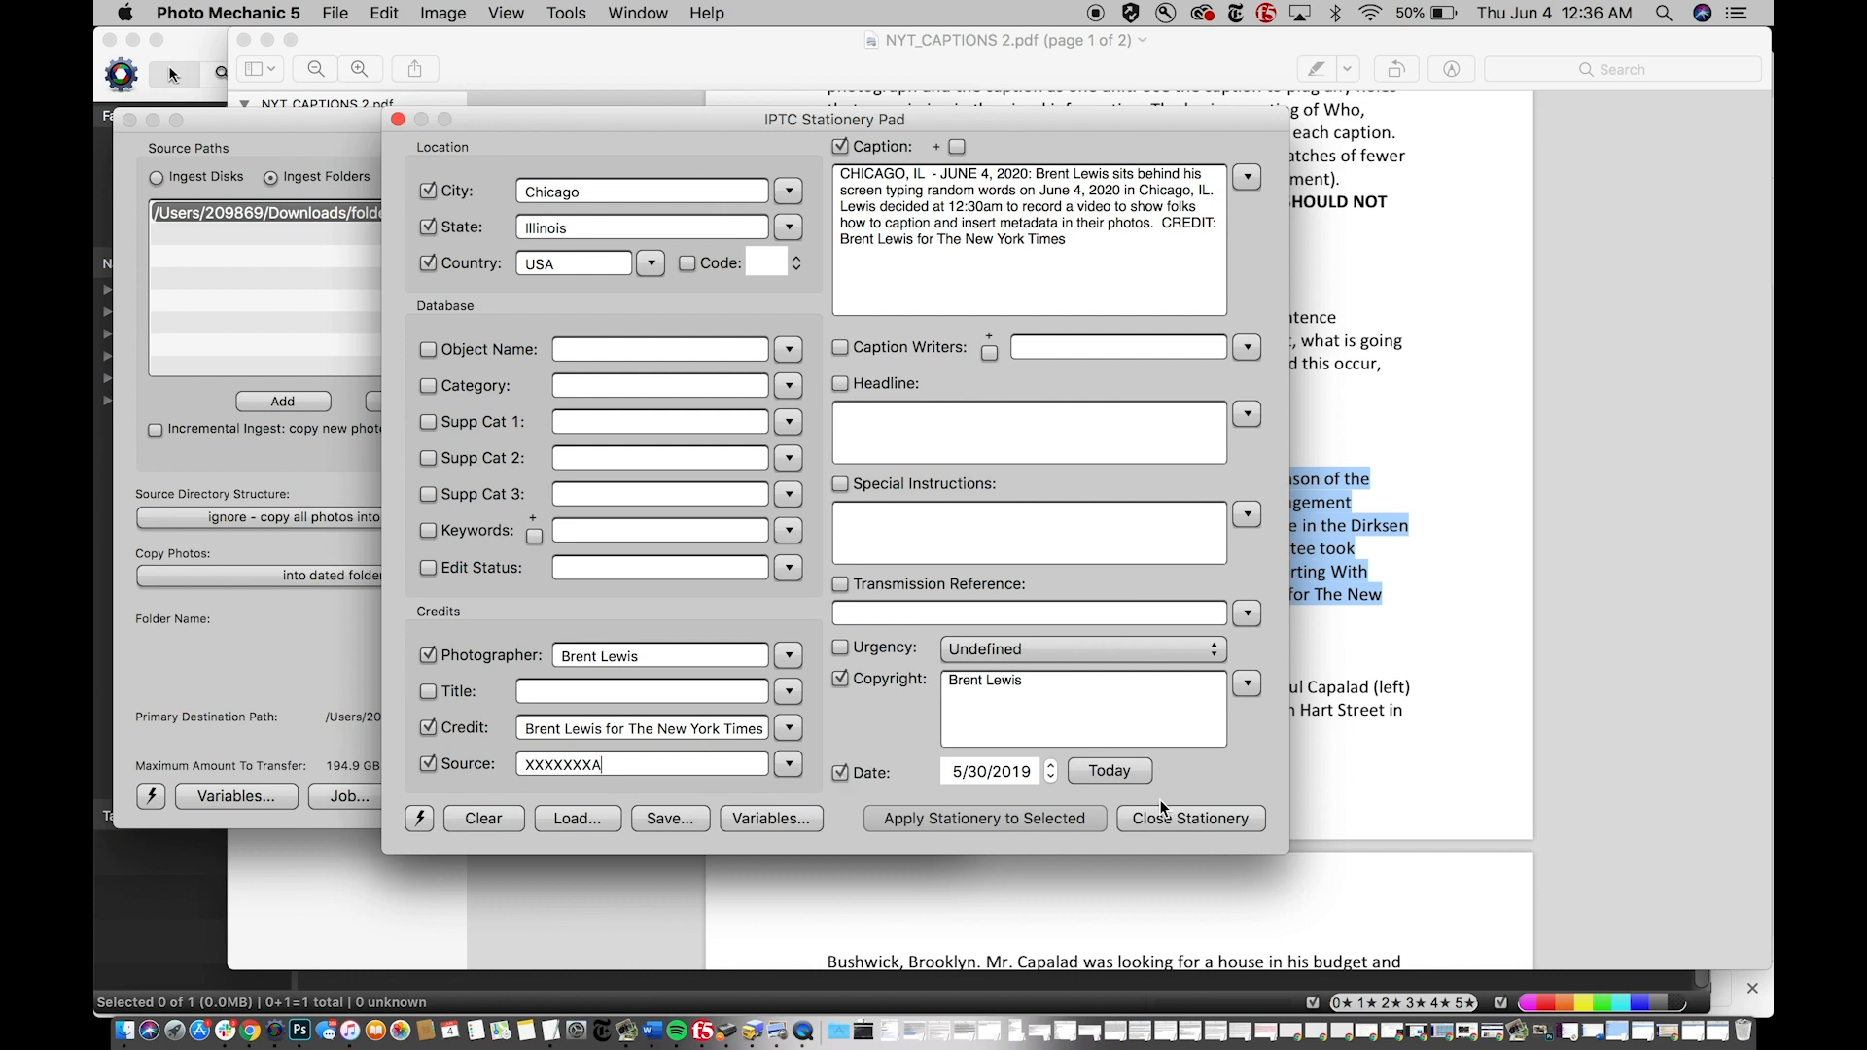
{"action": "left_click", "coordinate": [1190, 818]}
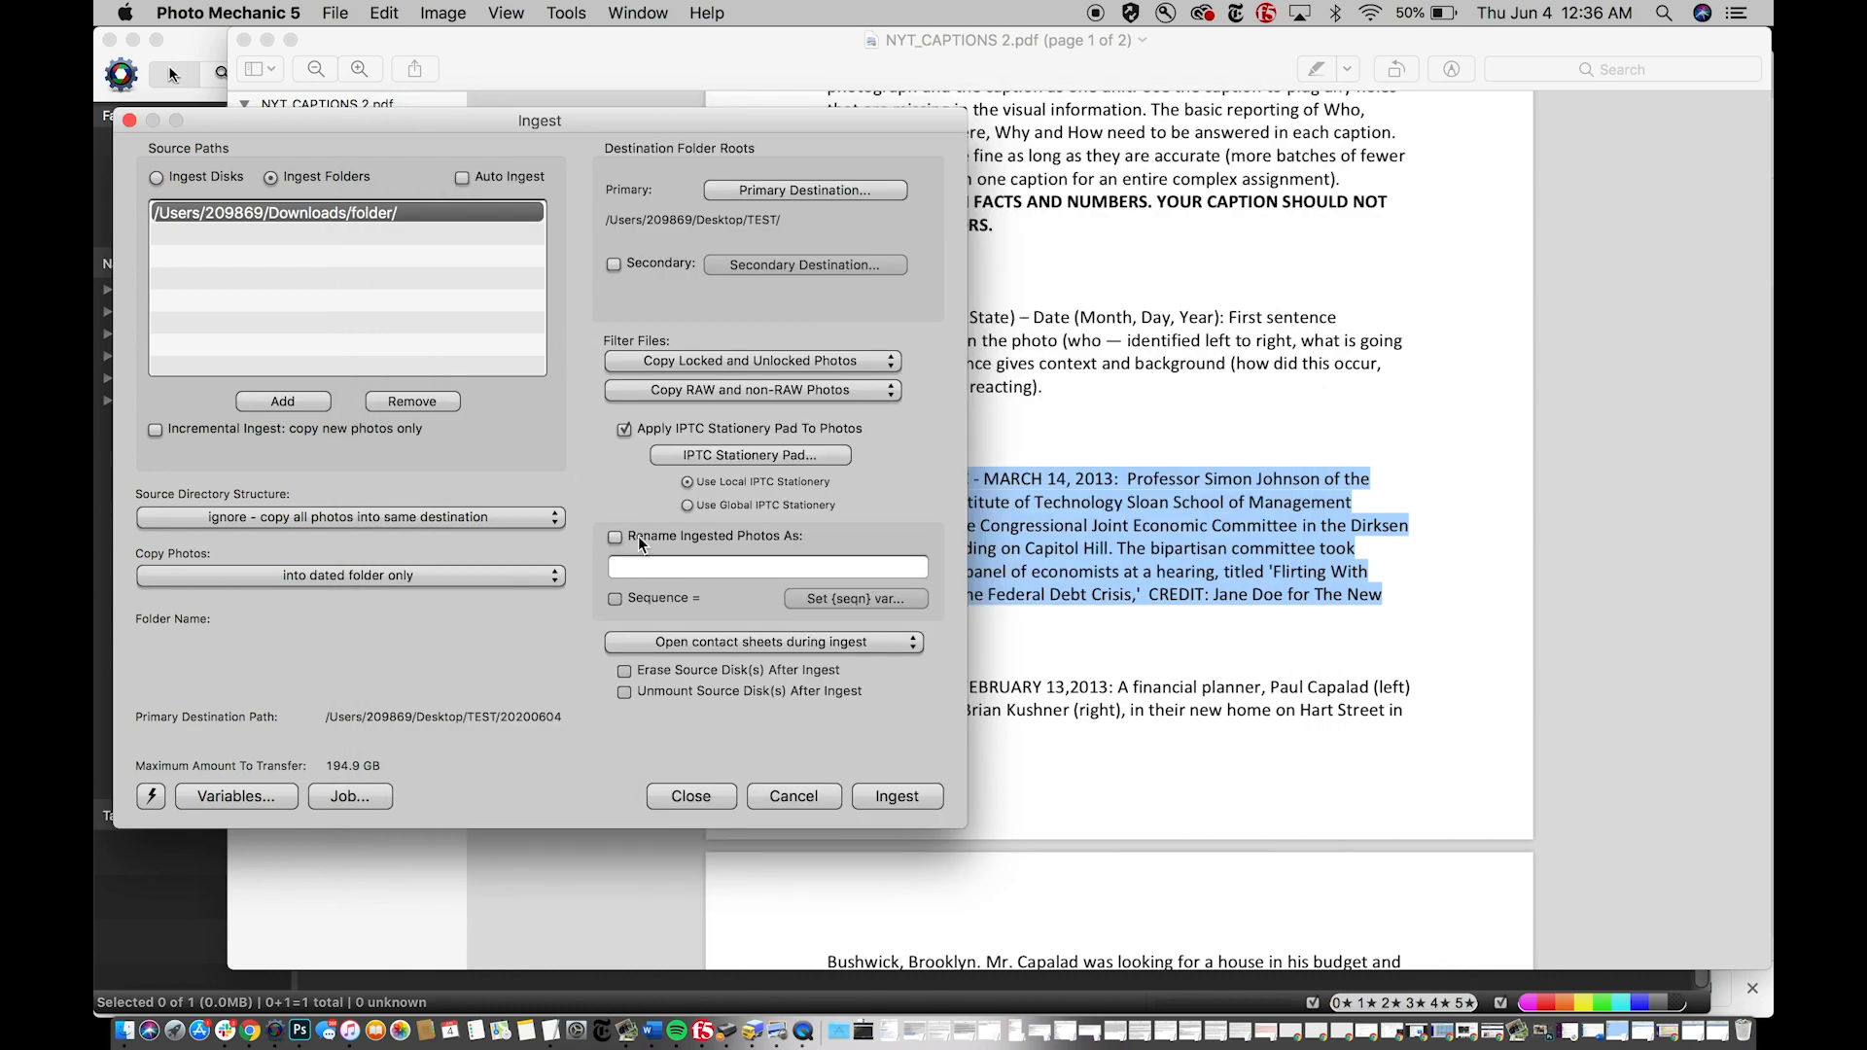
- Enable renaming and enter 04computertime-lewis with a {seqn} sequence suffix as the ingest name
{"action": "left_click", "coordinate": [615, 536]}
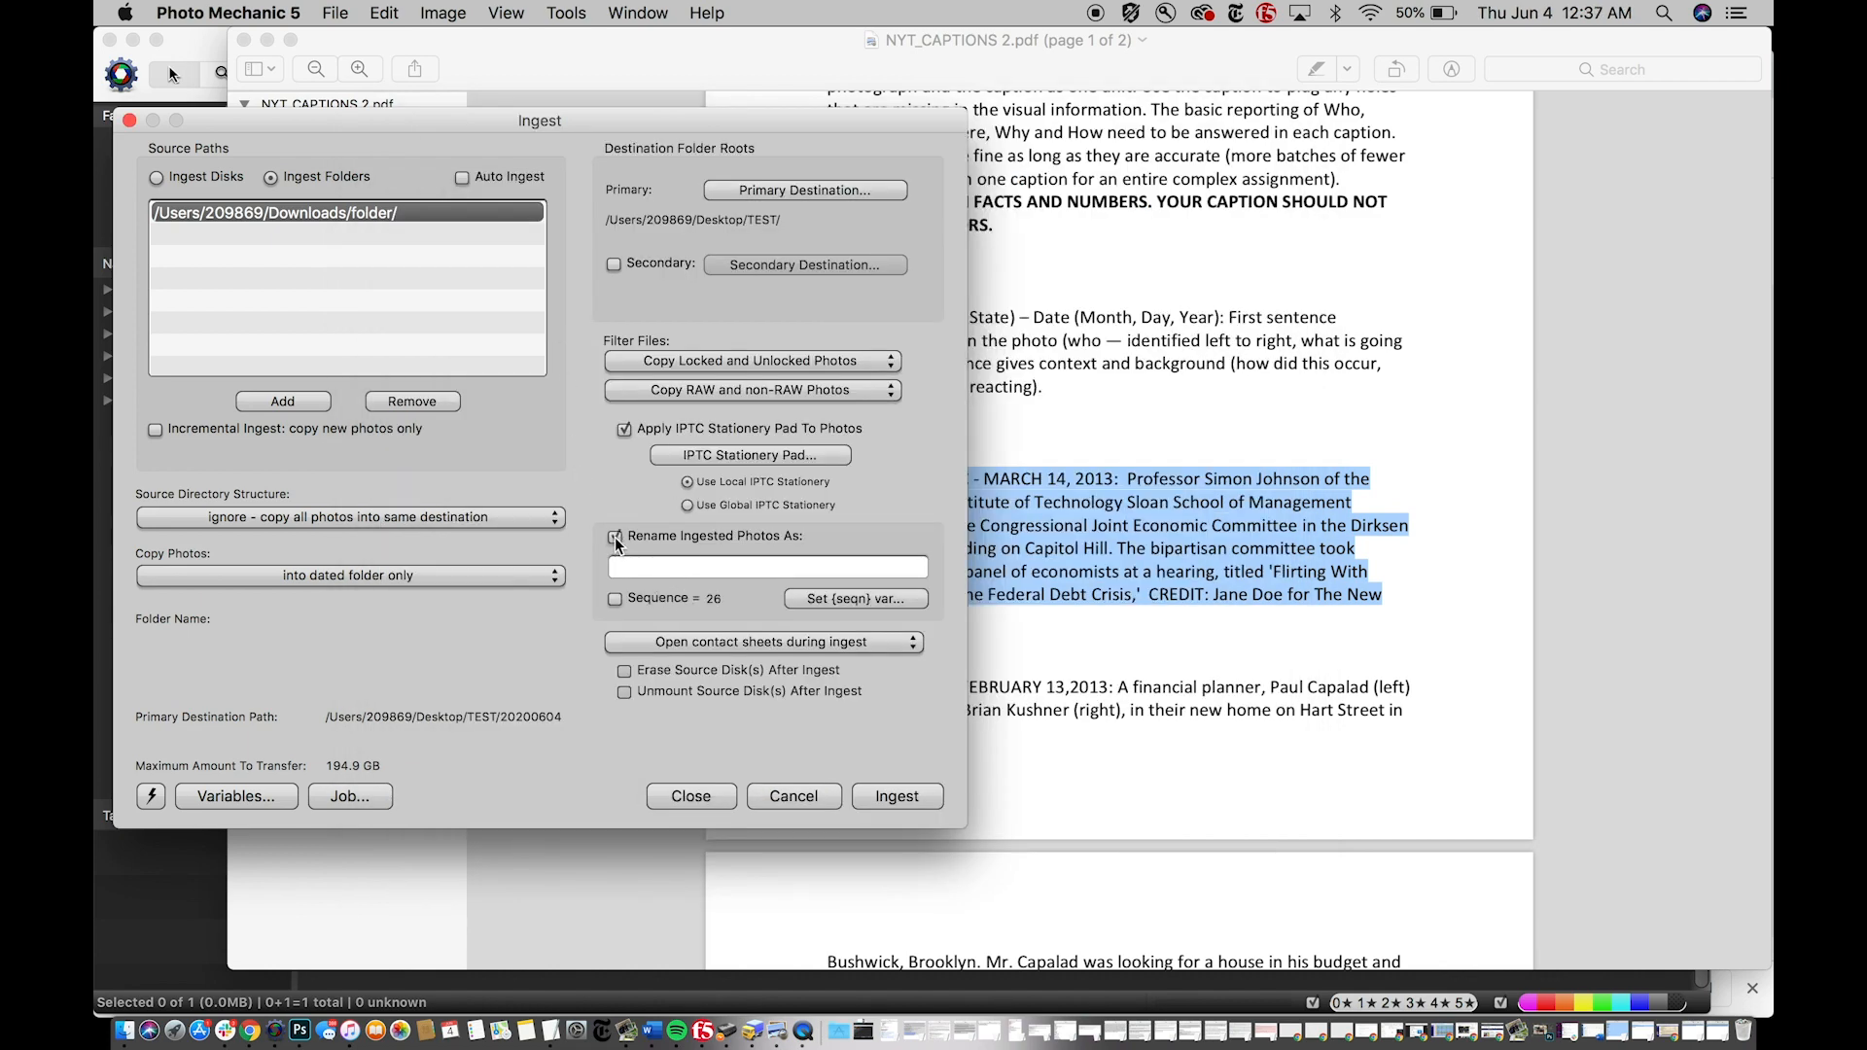
{"action": "left_click", "coordinate": [614, 537]}
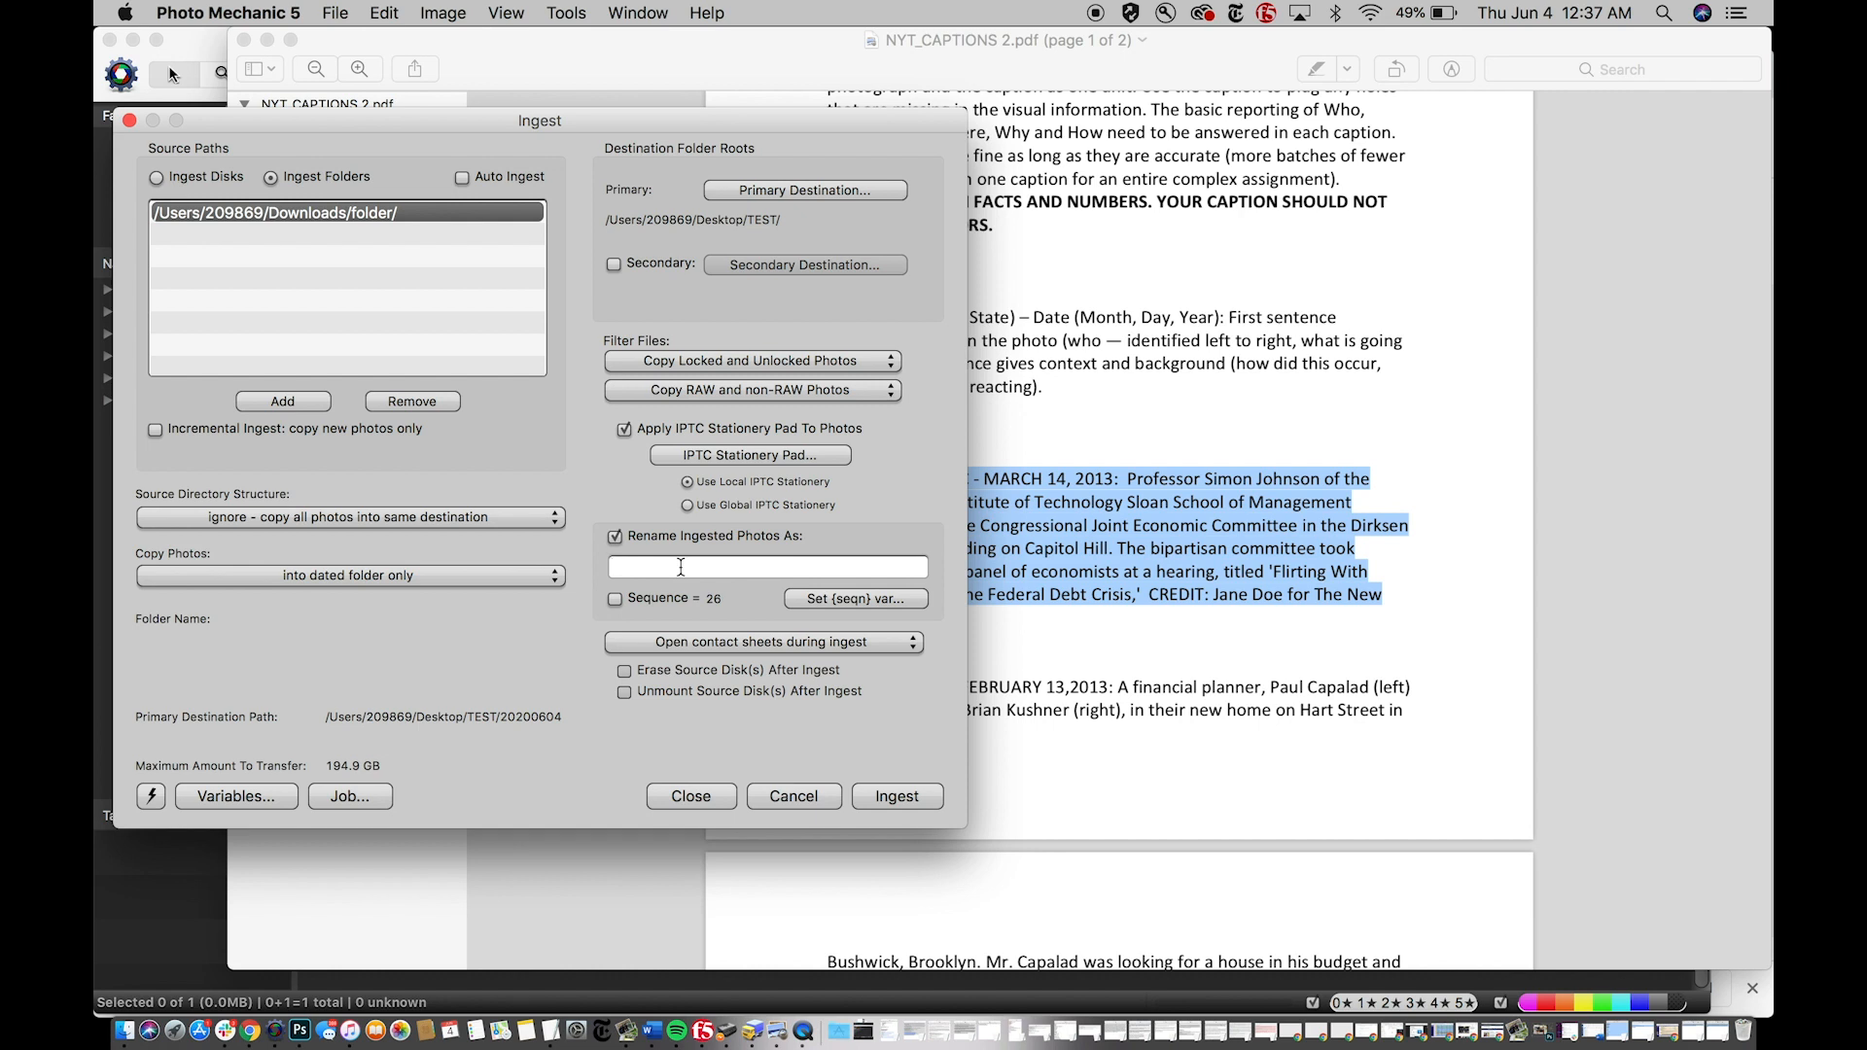
{"action": "type", "text": "0"}
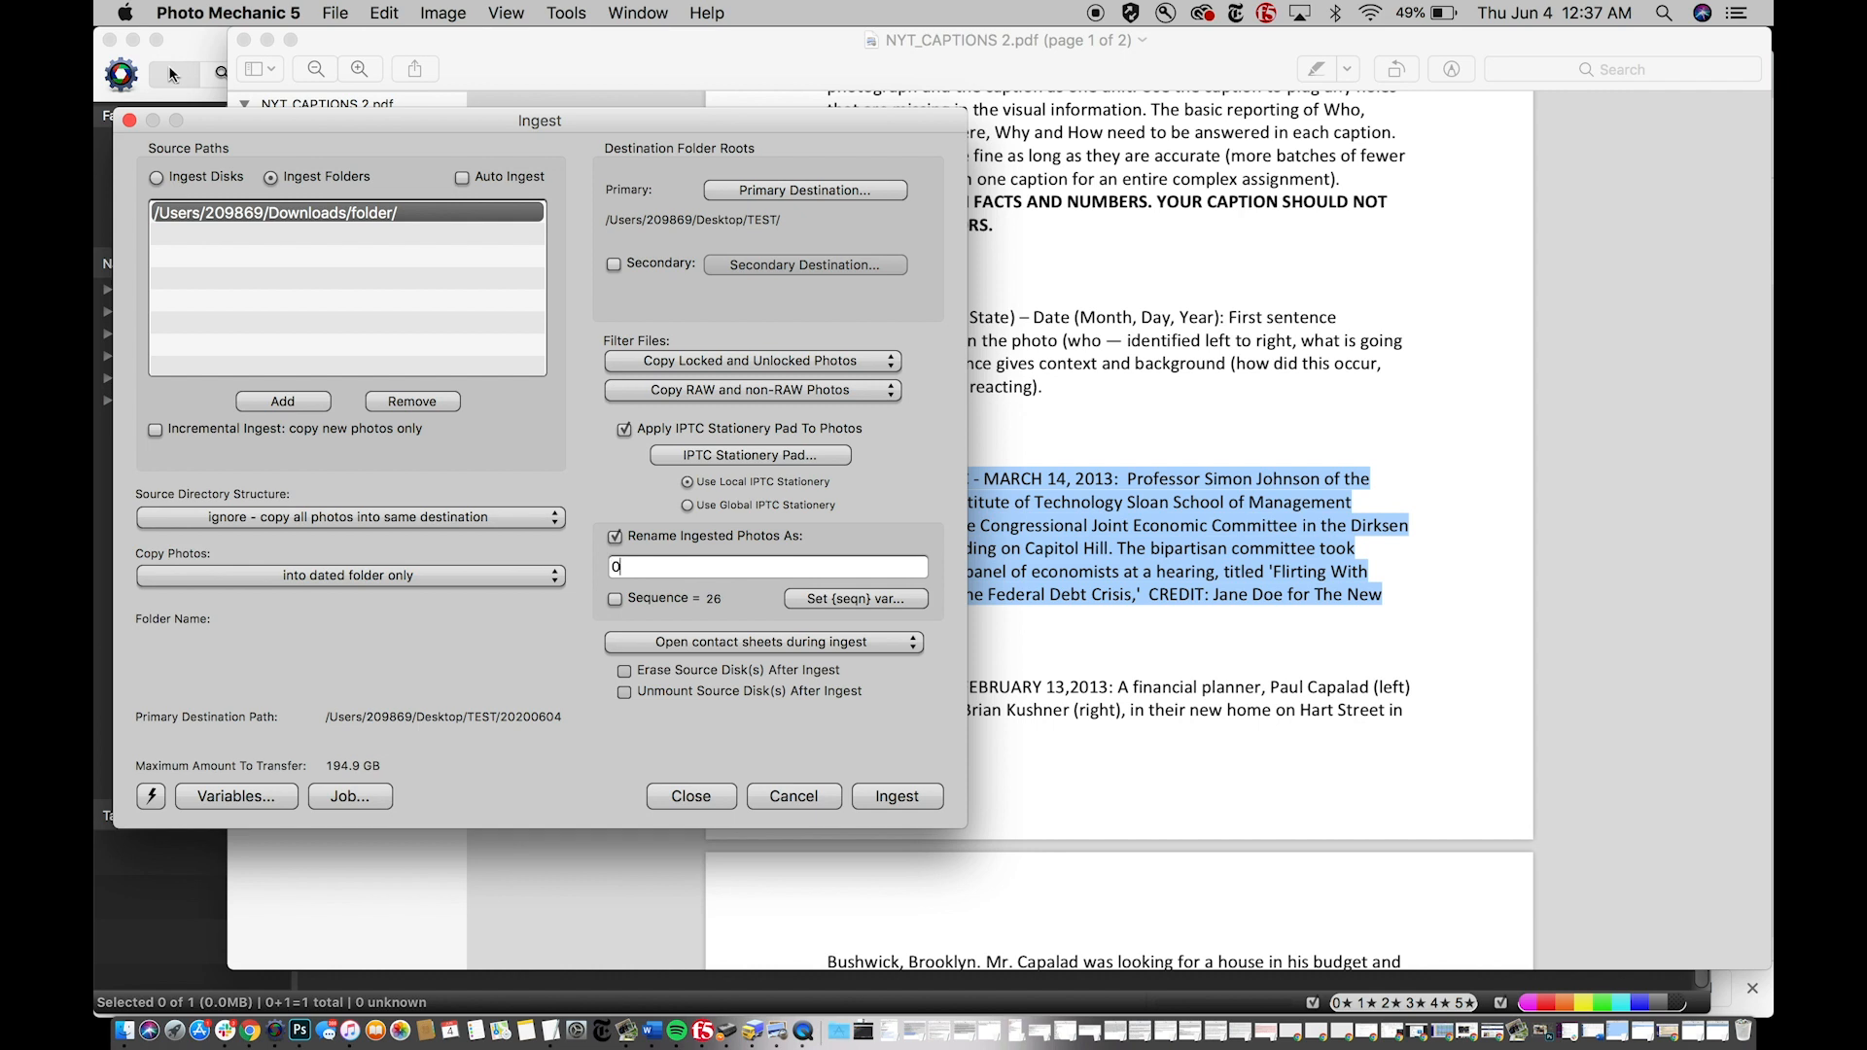
{"action": "type", "text": "3"}
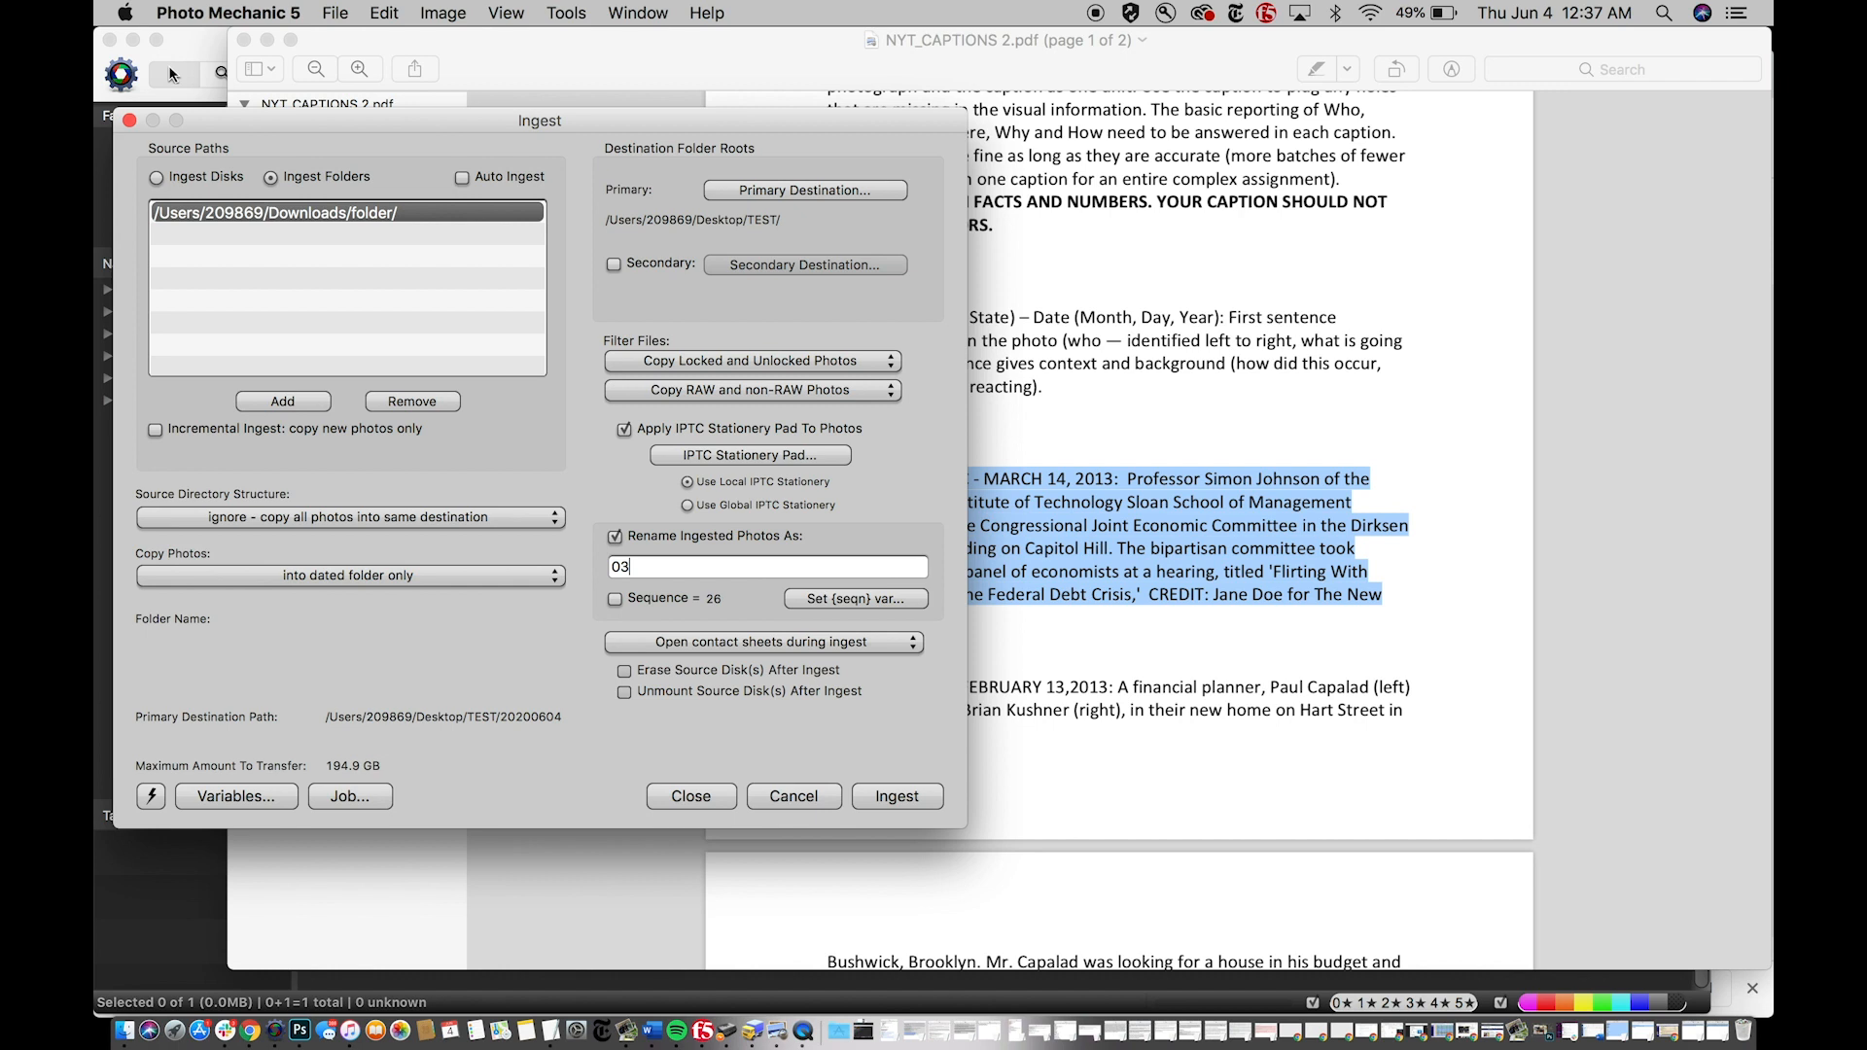
{"action": "type", "text": "4"}
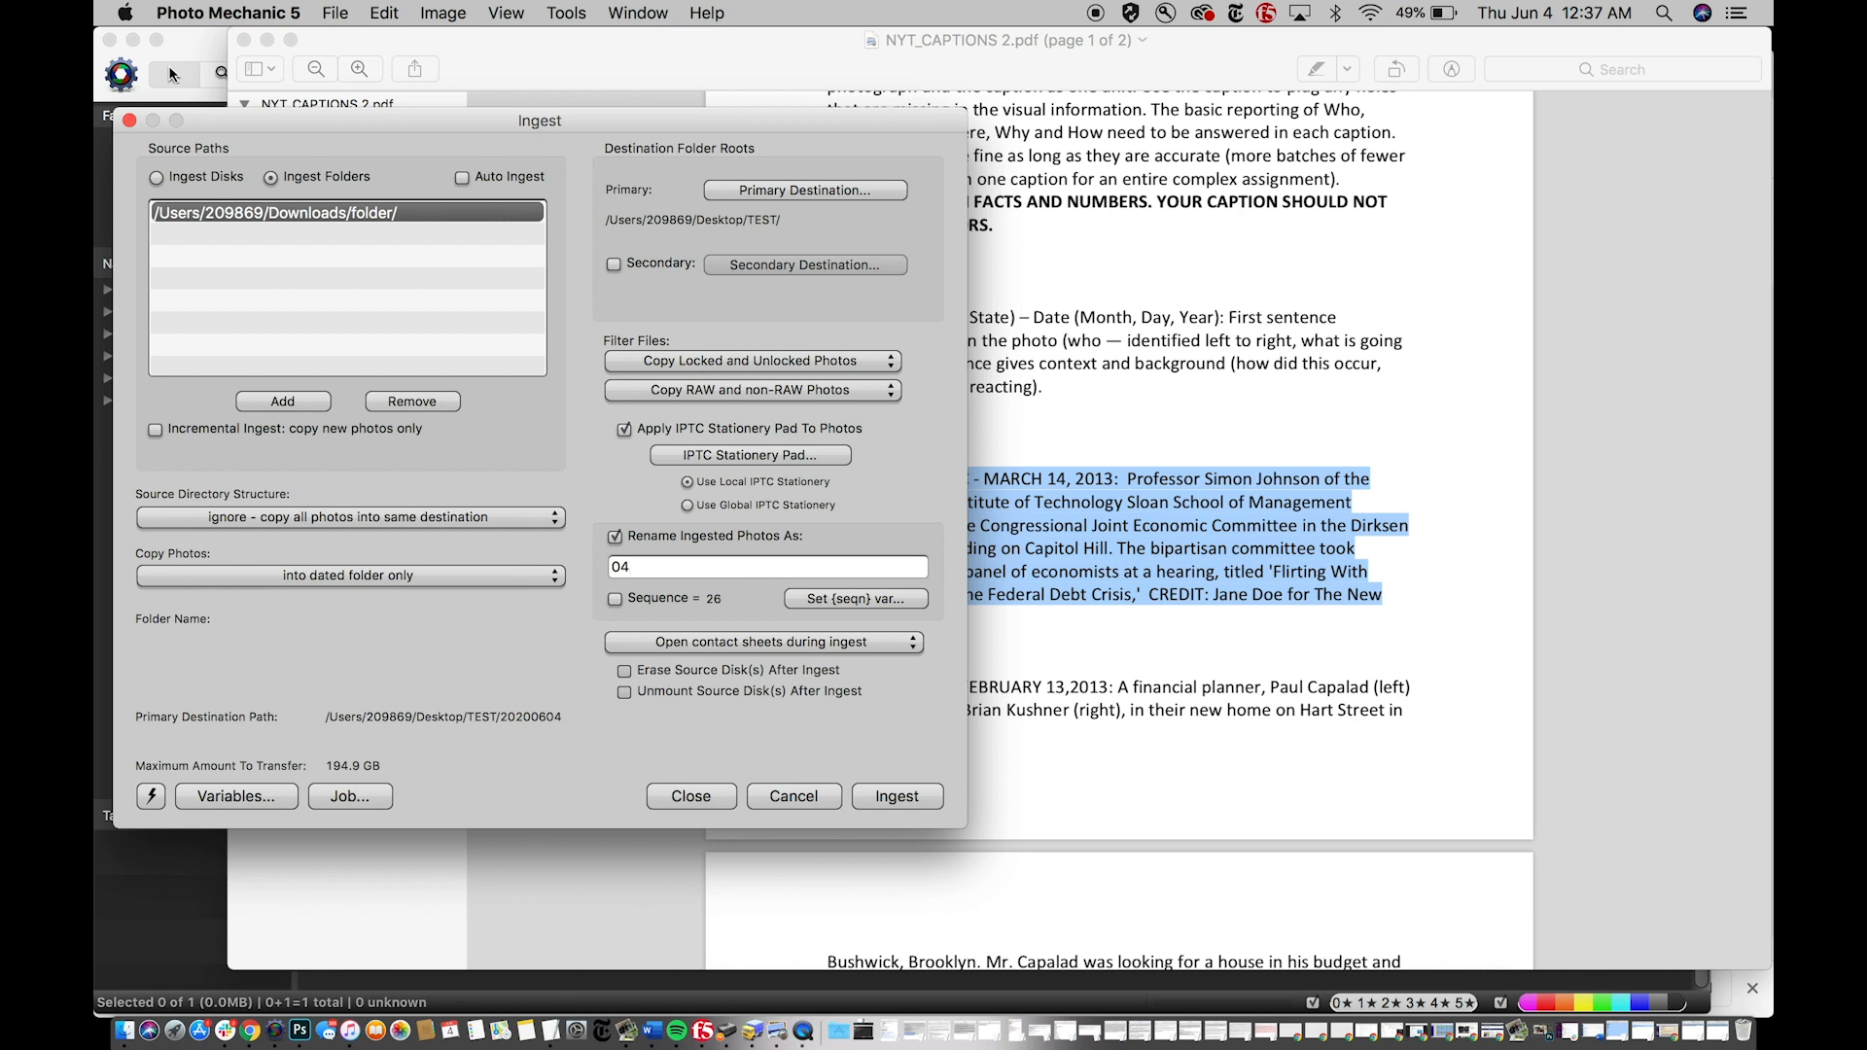
{"action": "type", "text": "computer"}
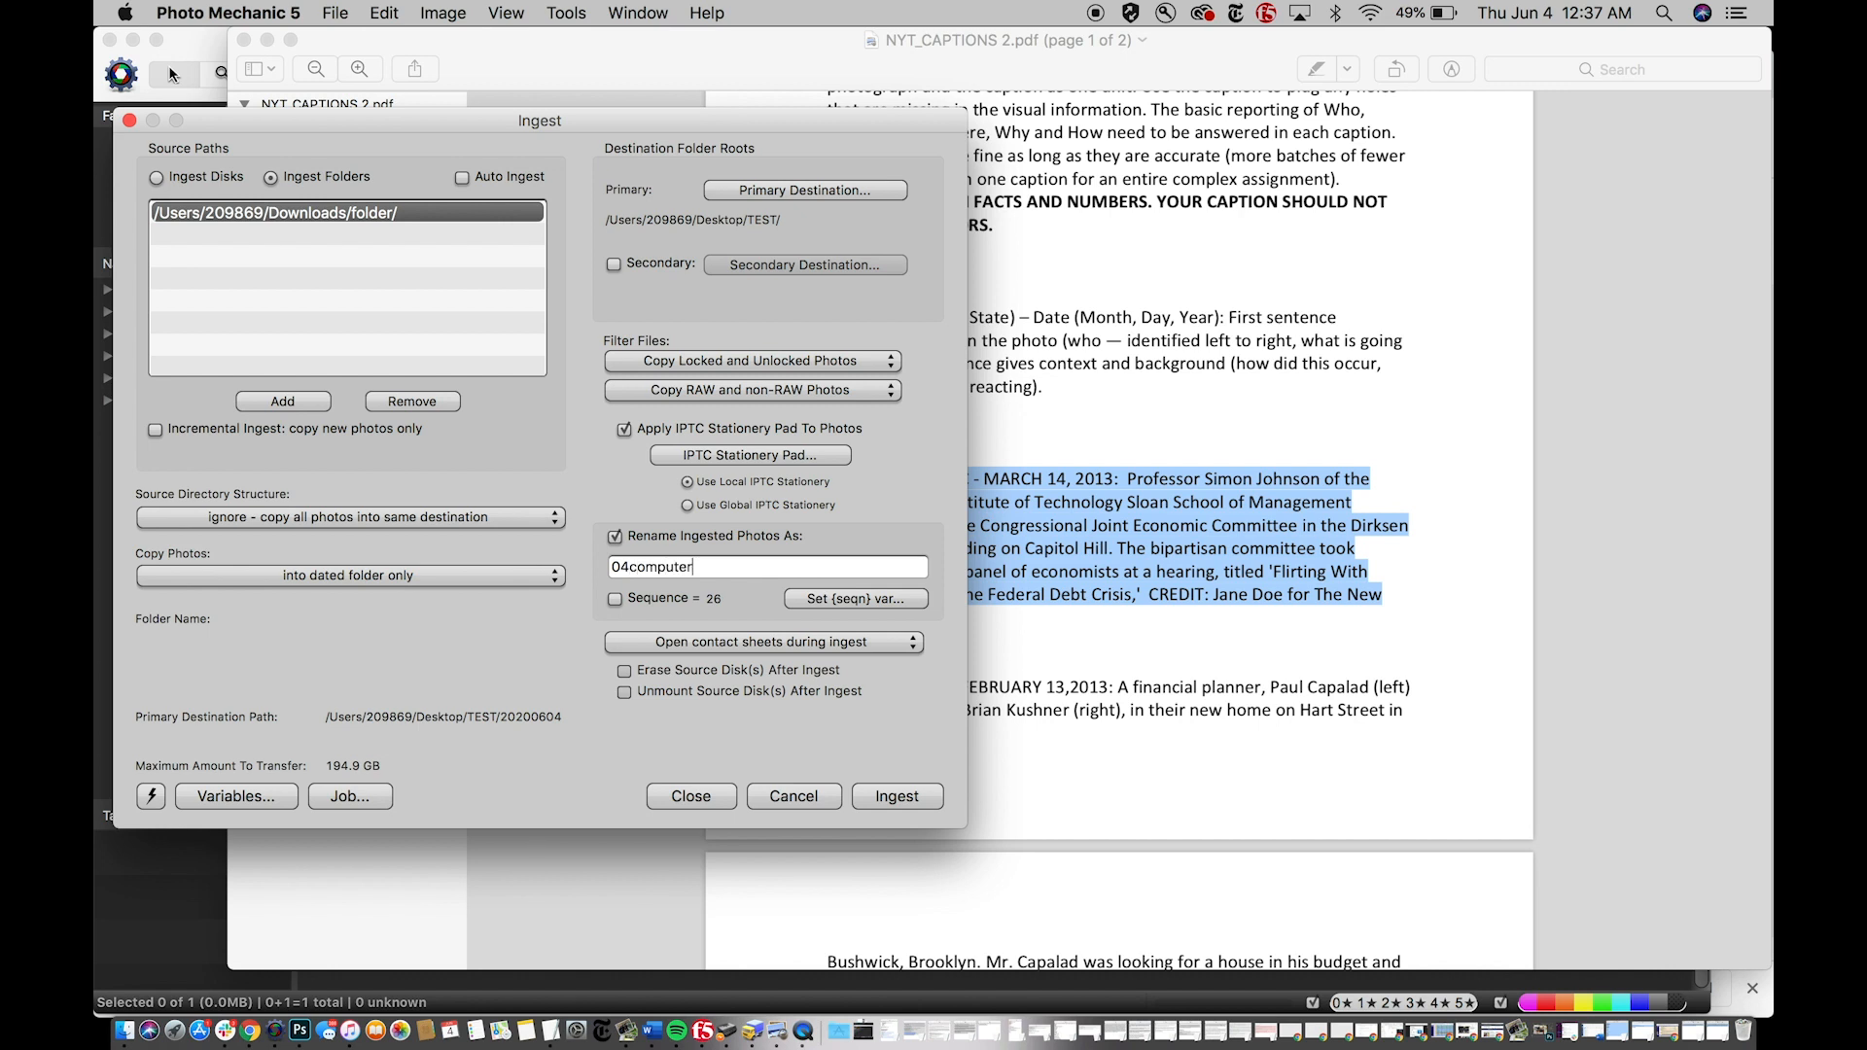
{"action": "type", "text": "time"}
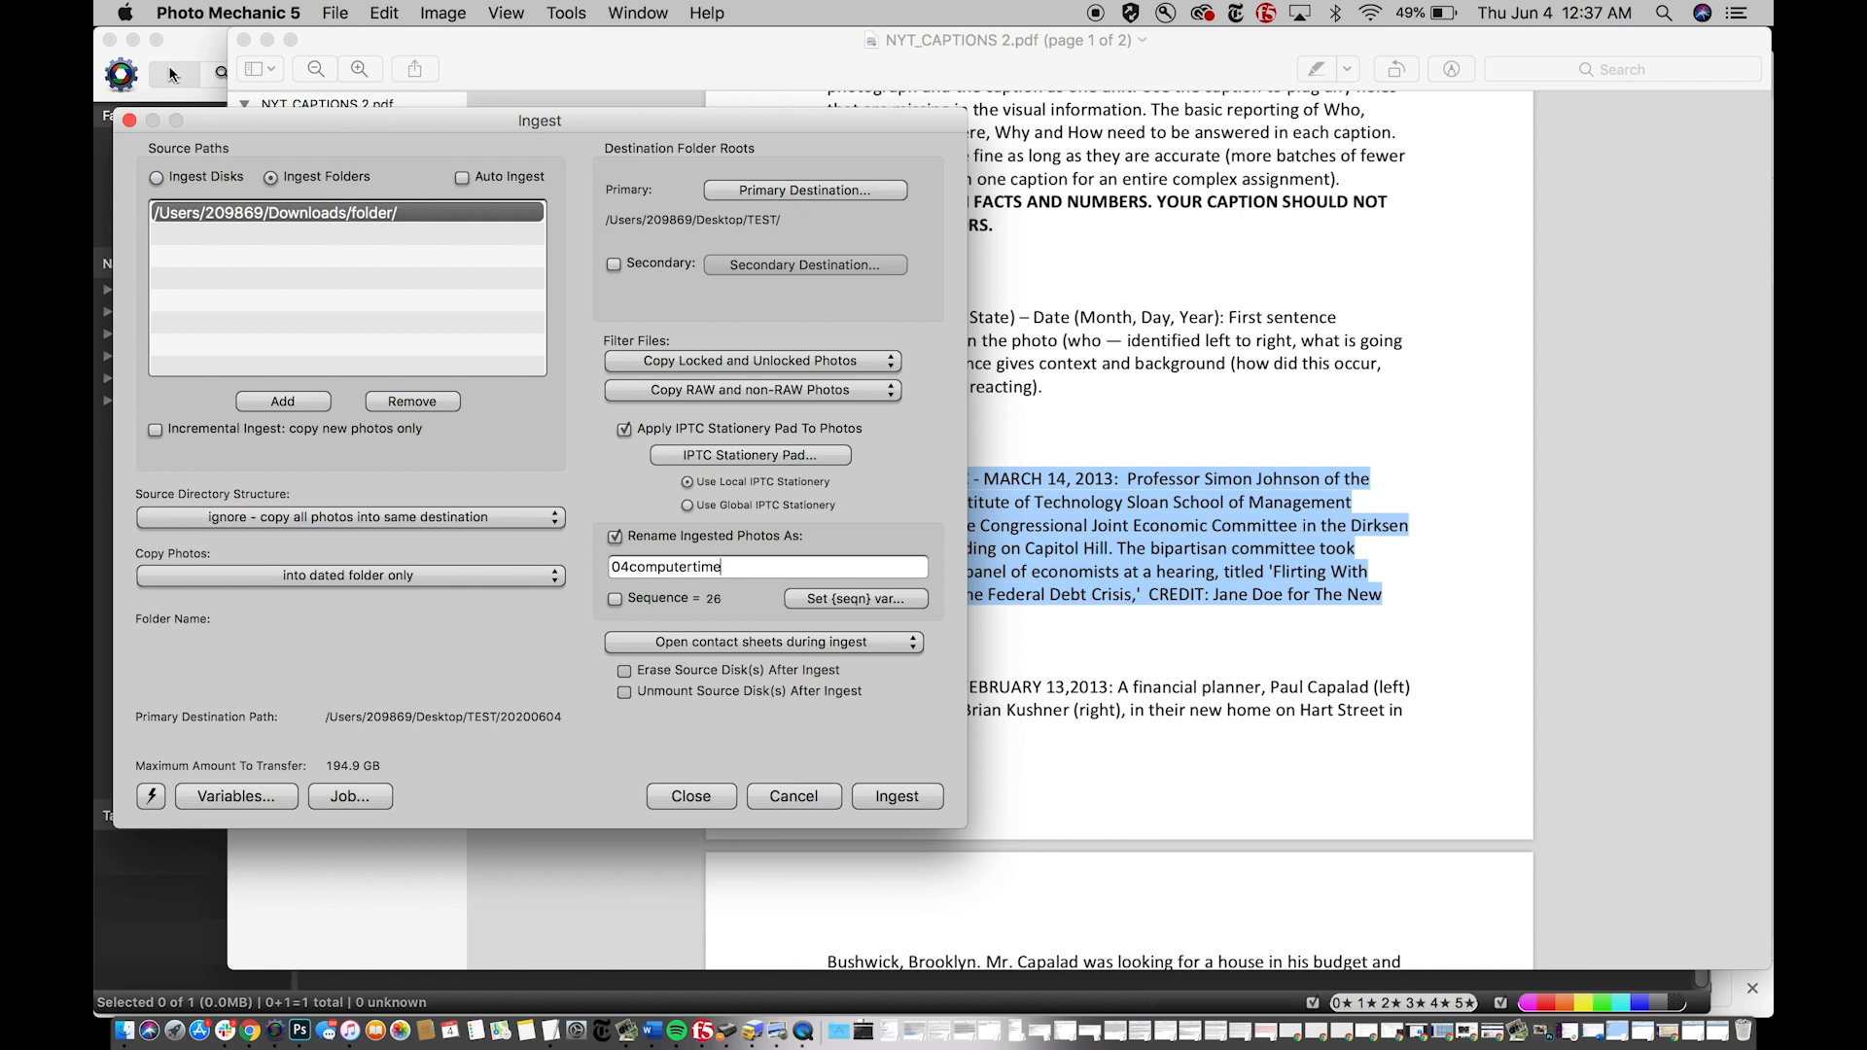
{"action": "type", "text": "-"}
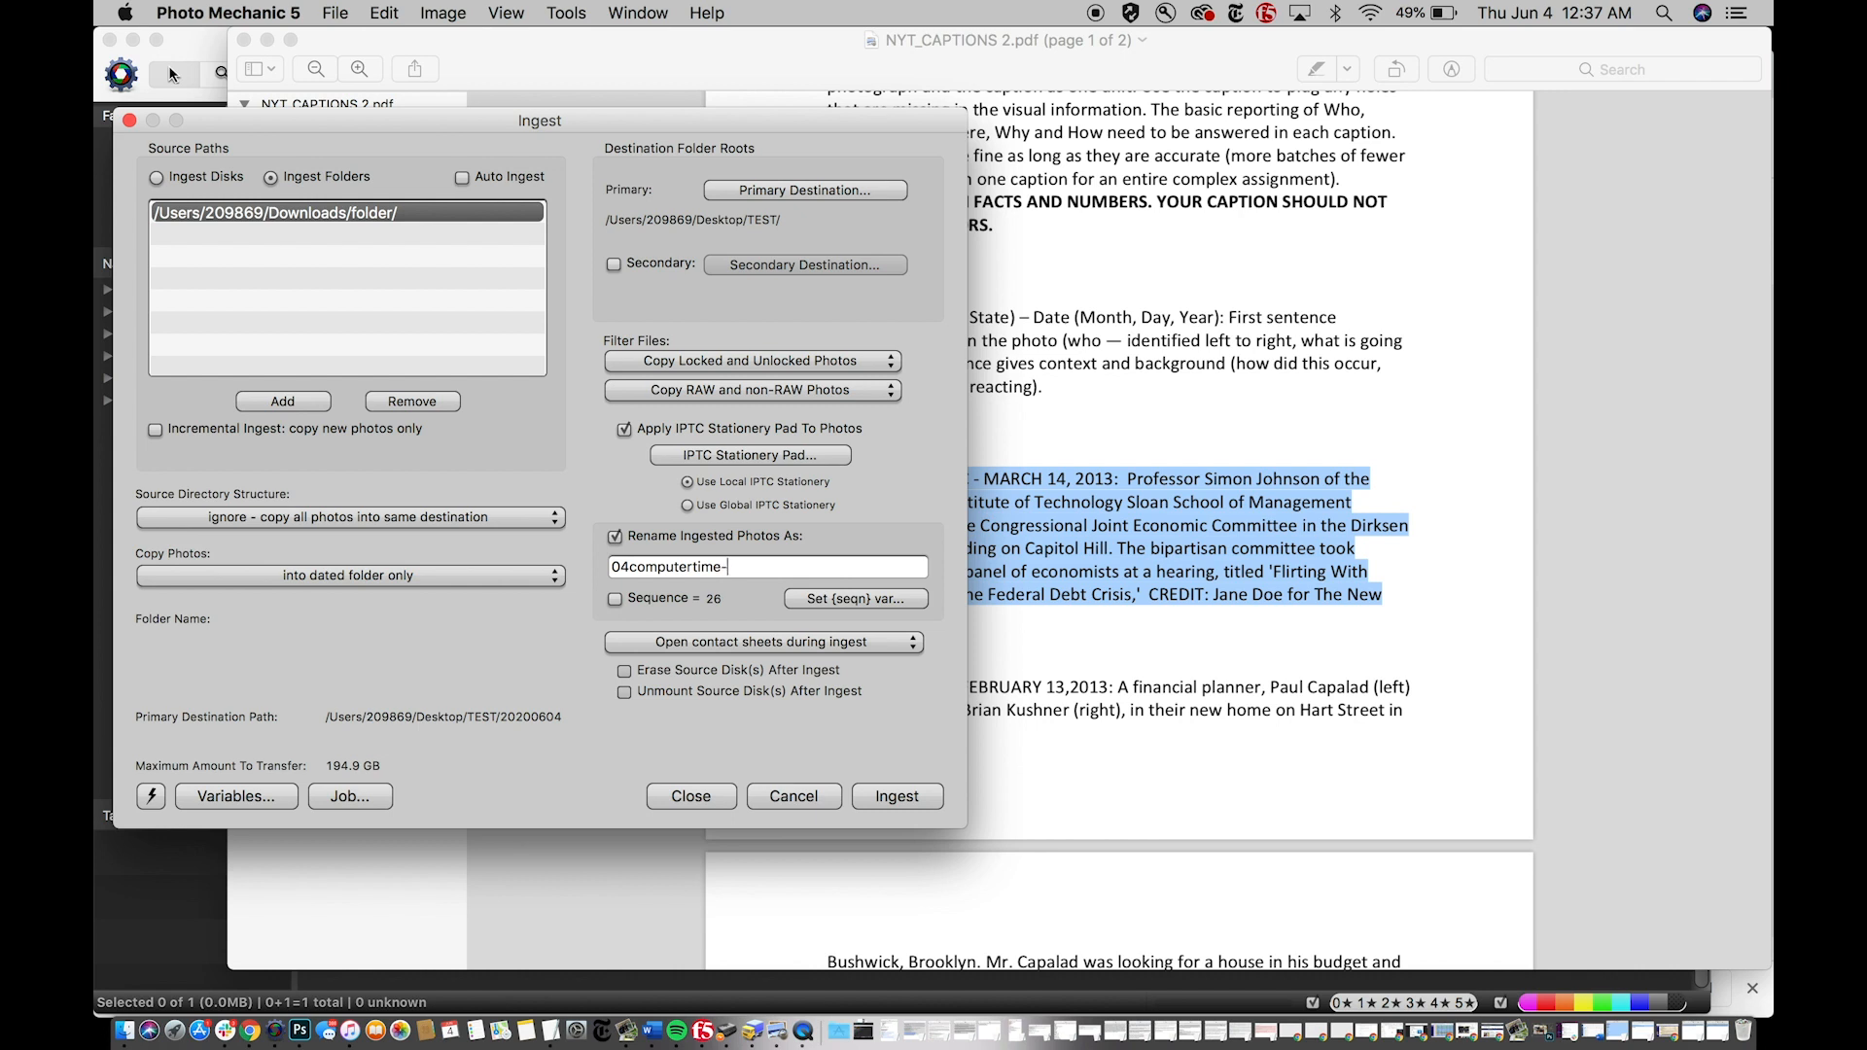
{"action": "type", "text": "lewis{seqn"}
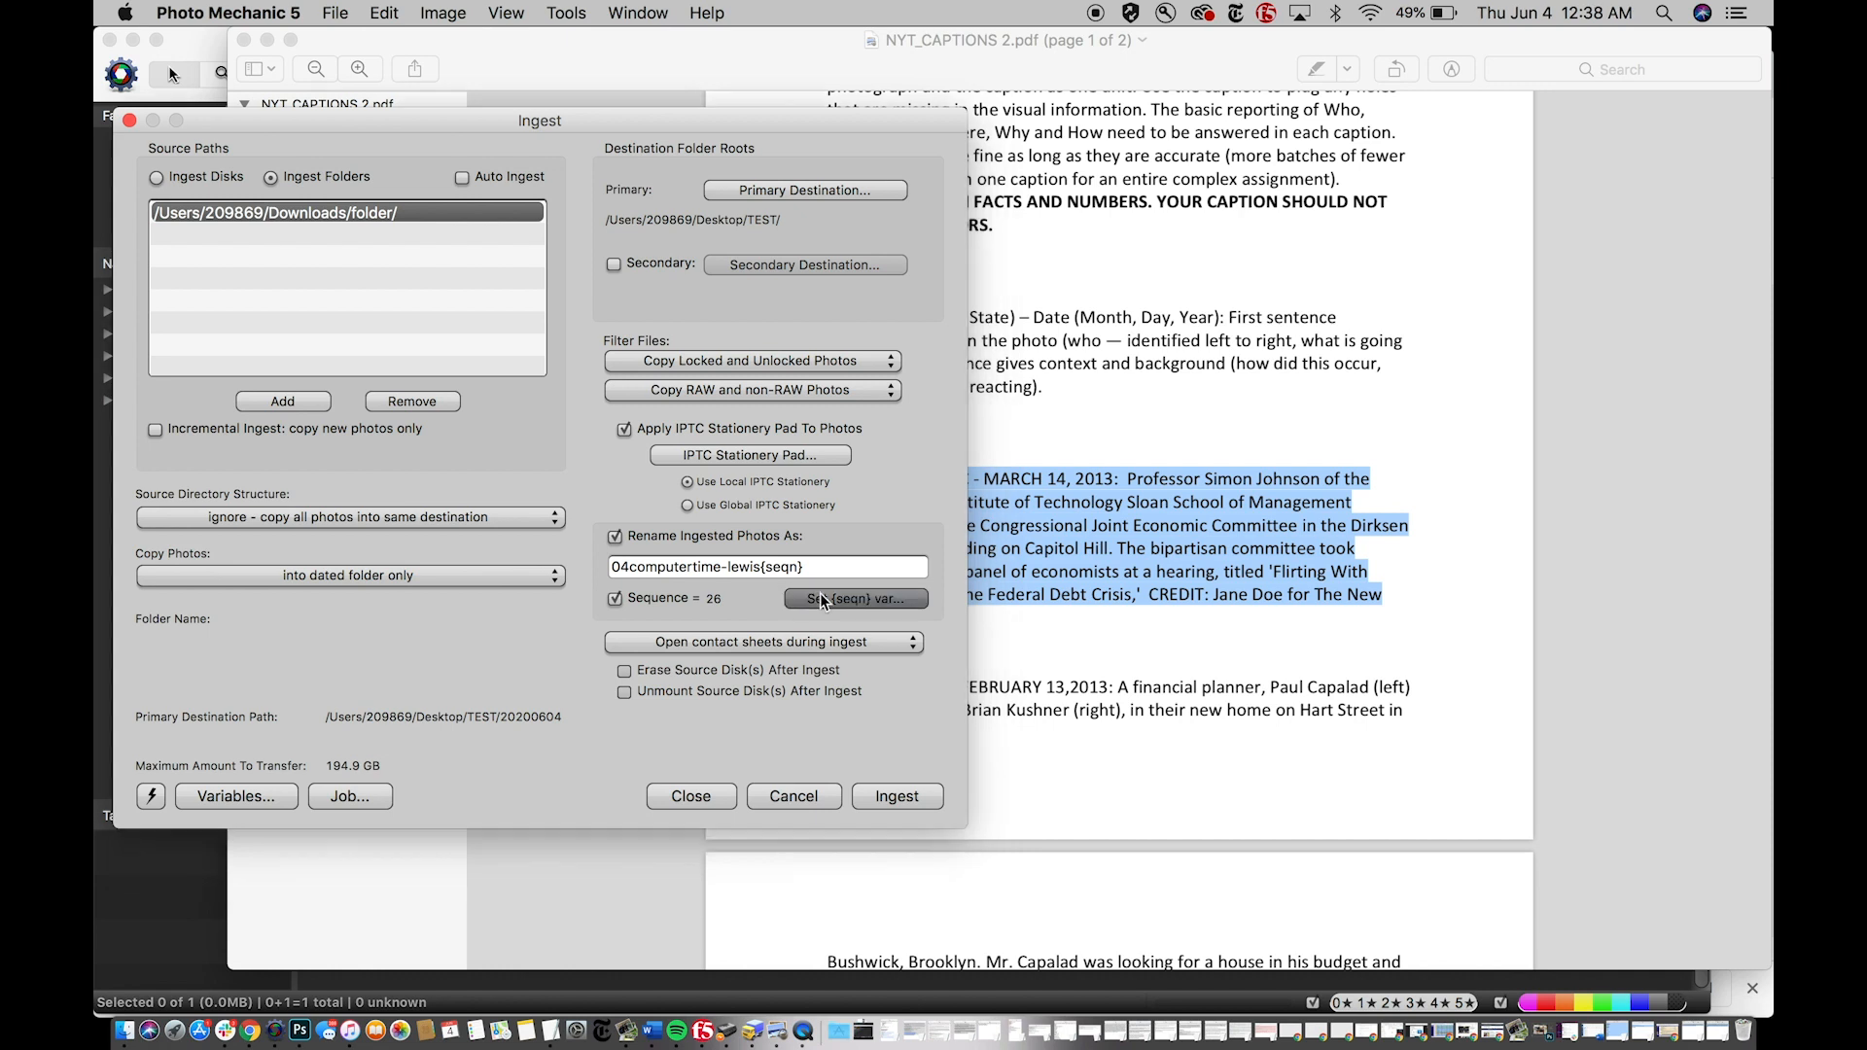
- Set the {seqn} start to 01 and run the ingest into TEST/20200604
{"action": "left_click", "coordinate": [856, 597]}
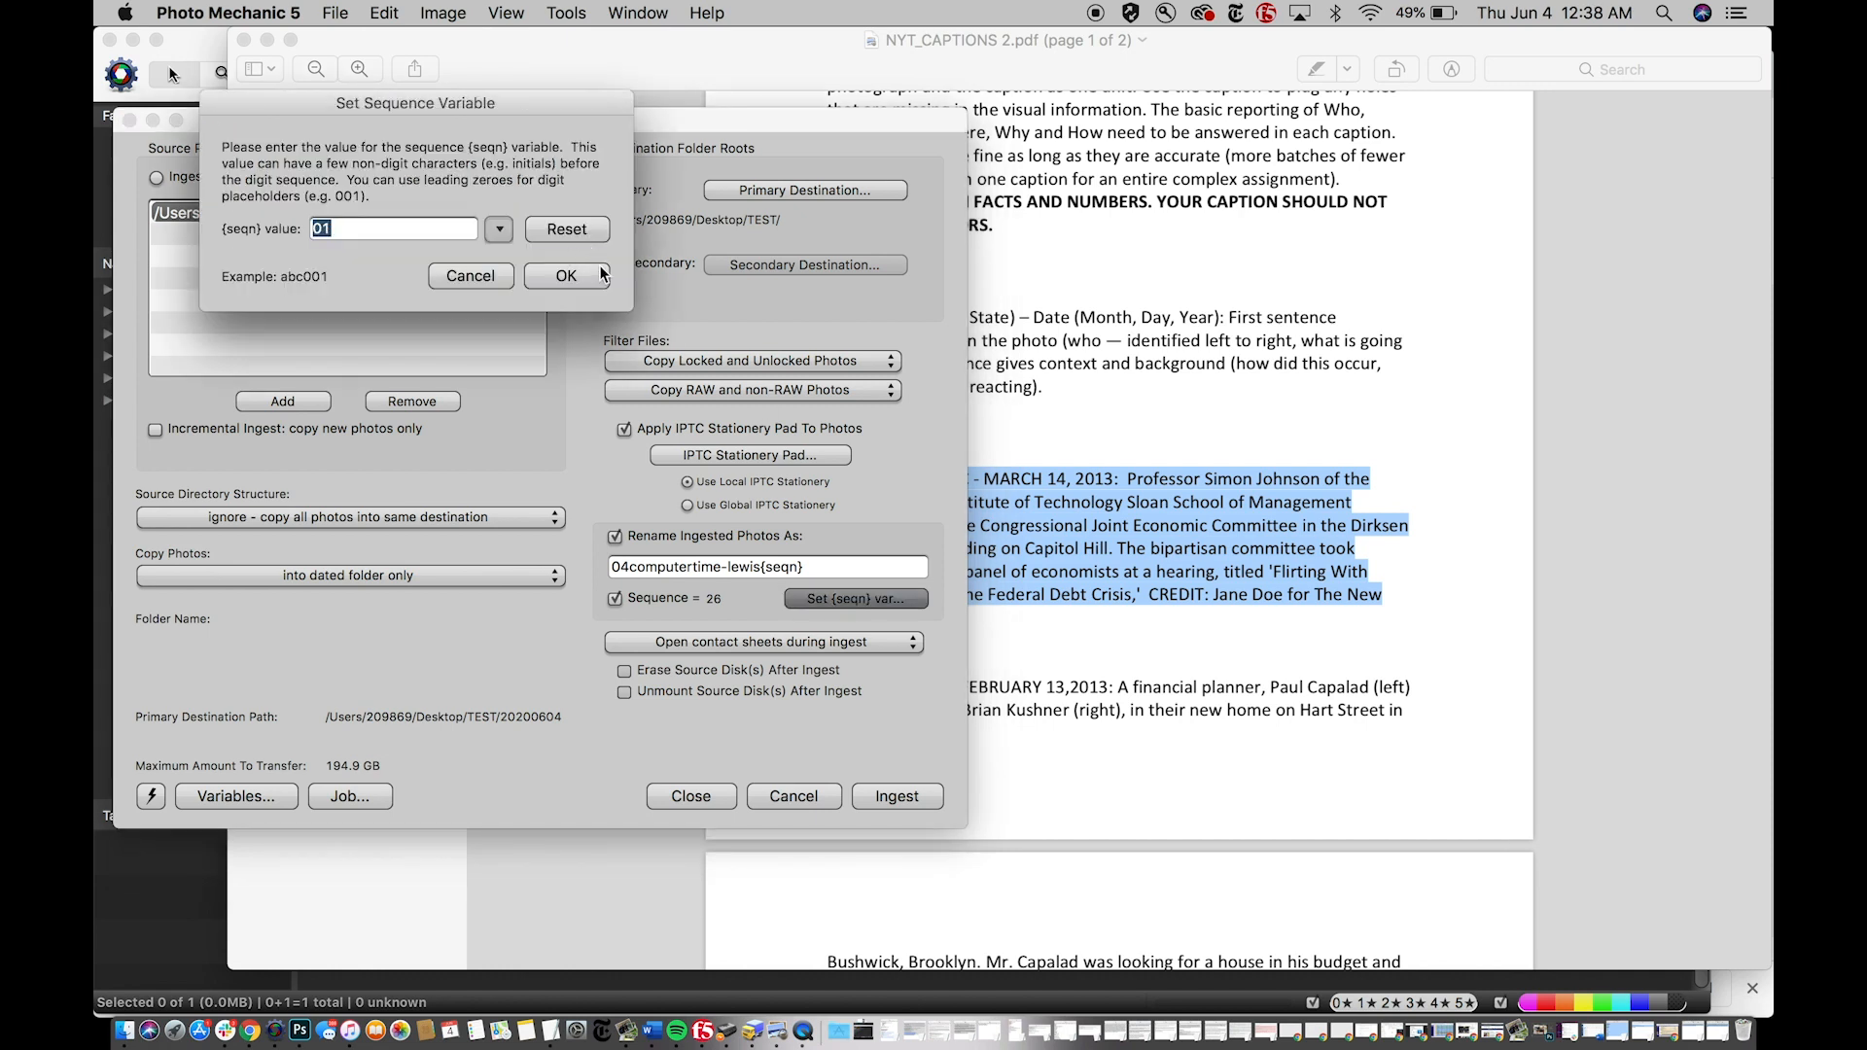
{"action": "mouse_move", "coordinate": [597, 288]}
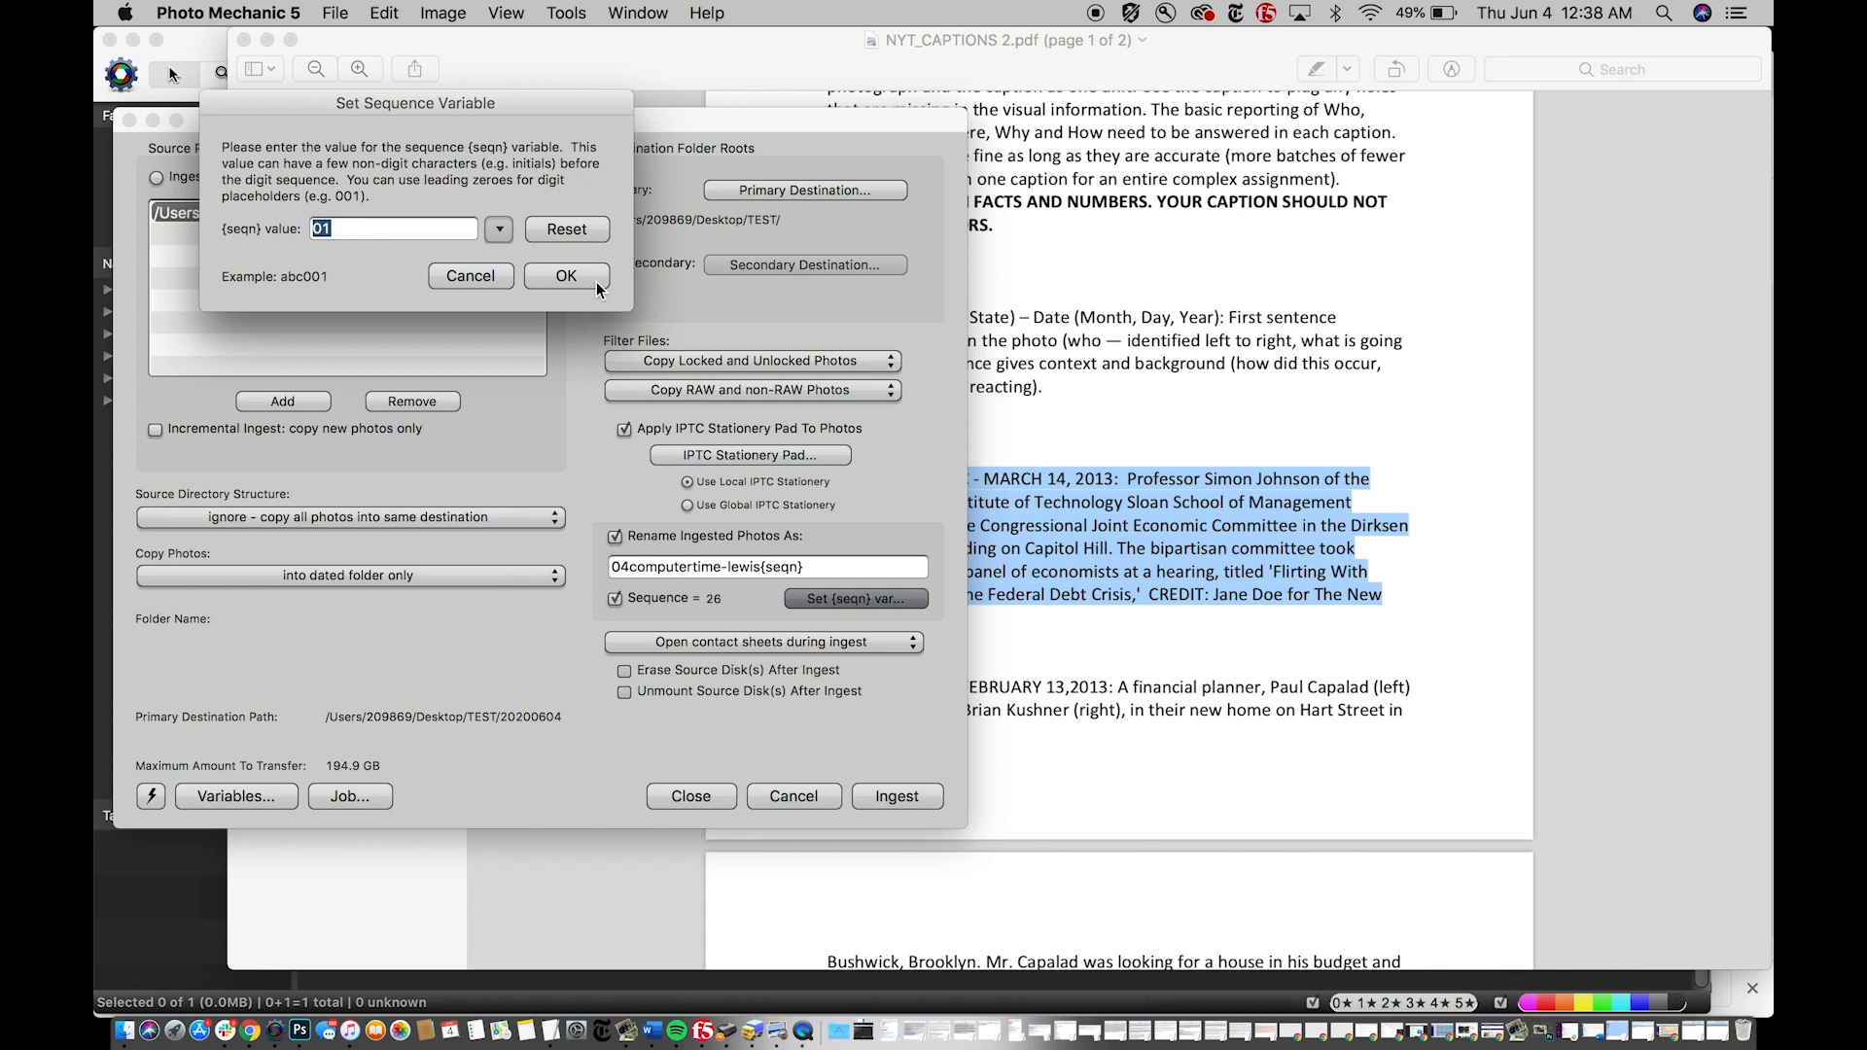
{"action": "mouse_move", "coordinate": [1128, 12]}
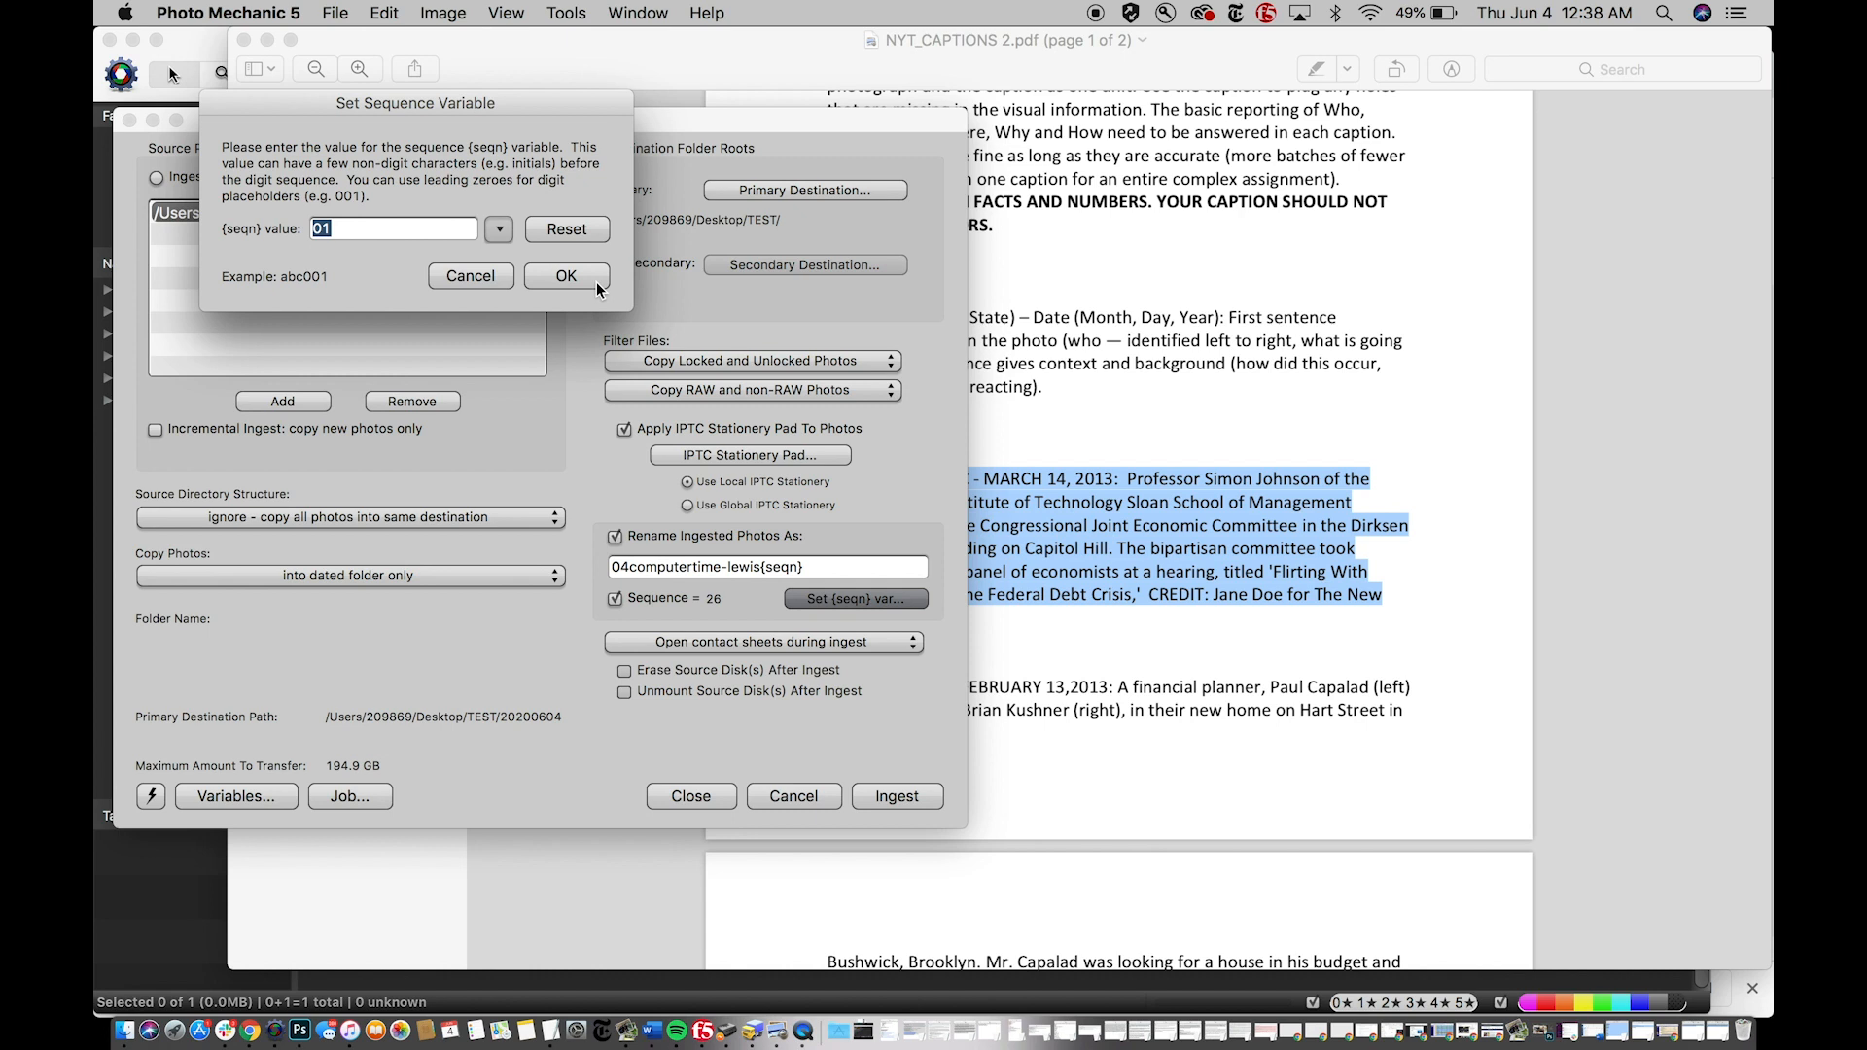
{"action": "left_click", "coordinate": [565, 274]}
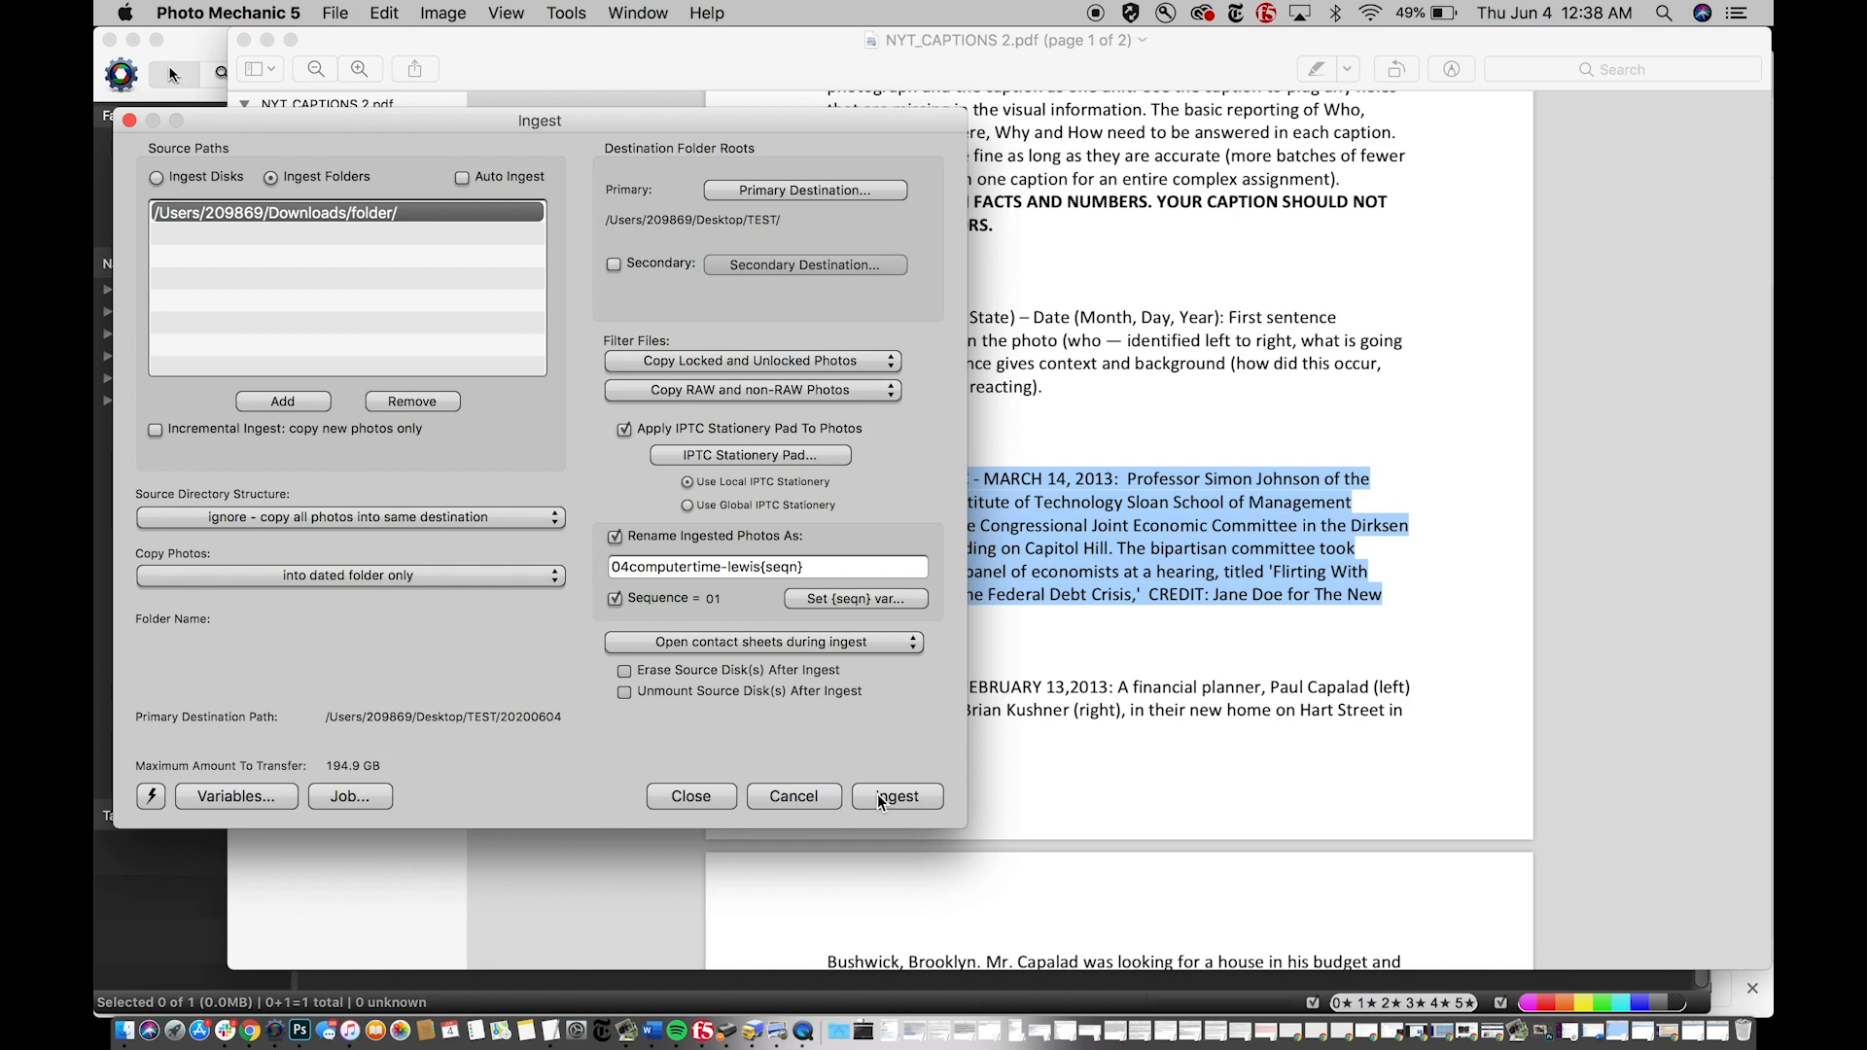
{"action": "left_click", "coordinate": [897, 795]}
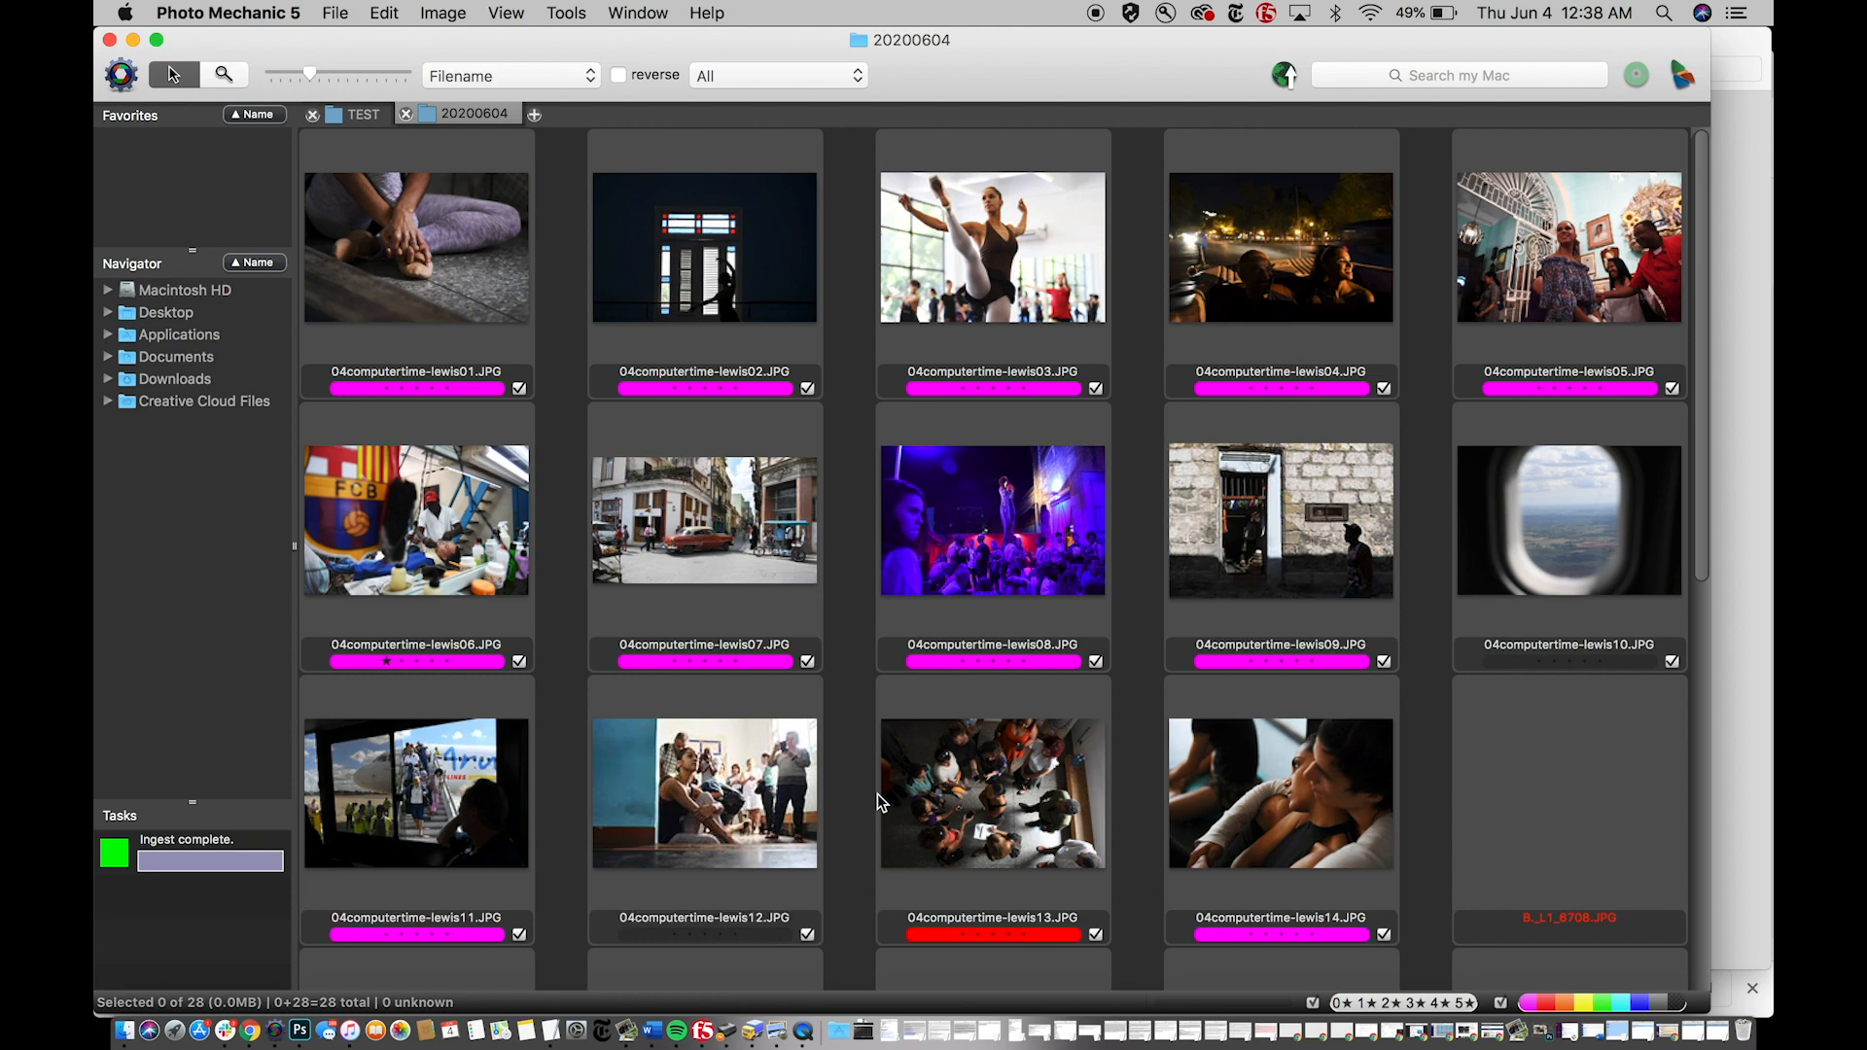
- Browse the renamed photos, then bring up IPTC info for 04computertime-lewis01
{"action": "scroll", "scroll_direction": "down", "scroll_amount": 3}
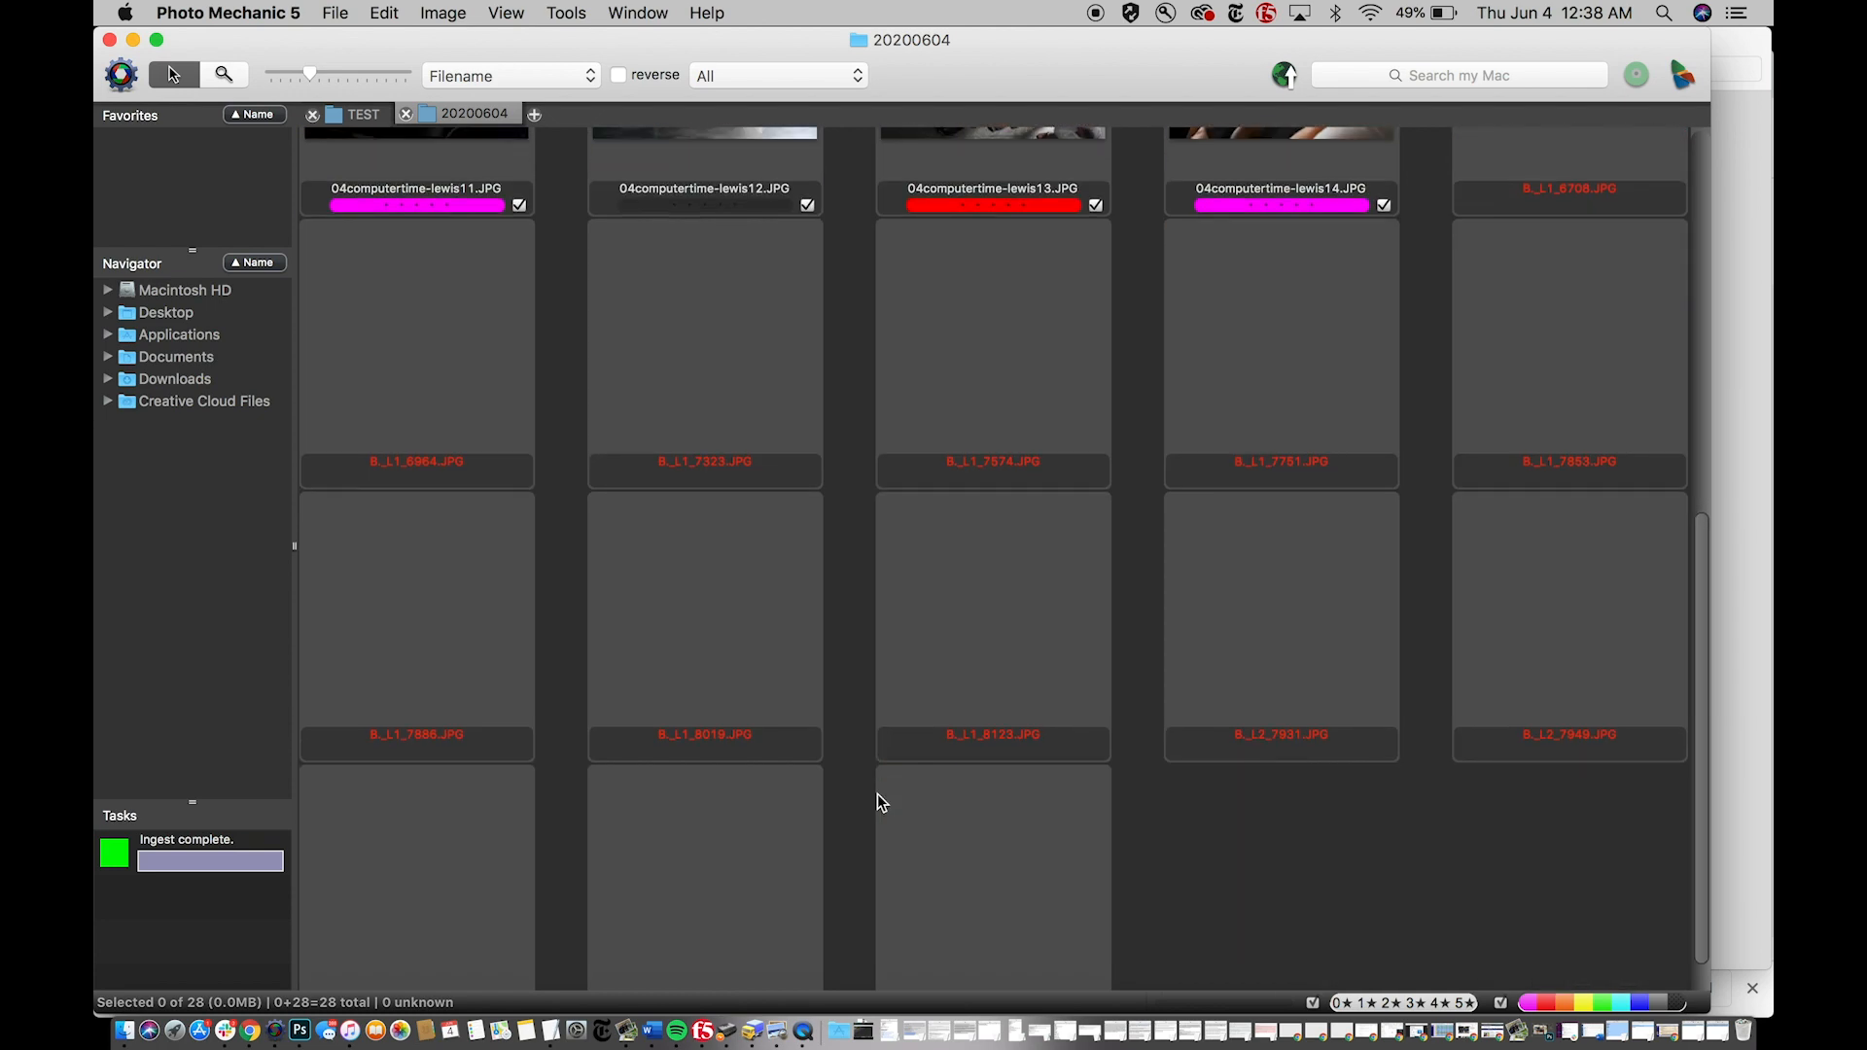
{"action": "mouse_move", "coordinate": [916, 763]}
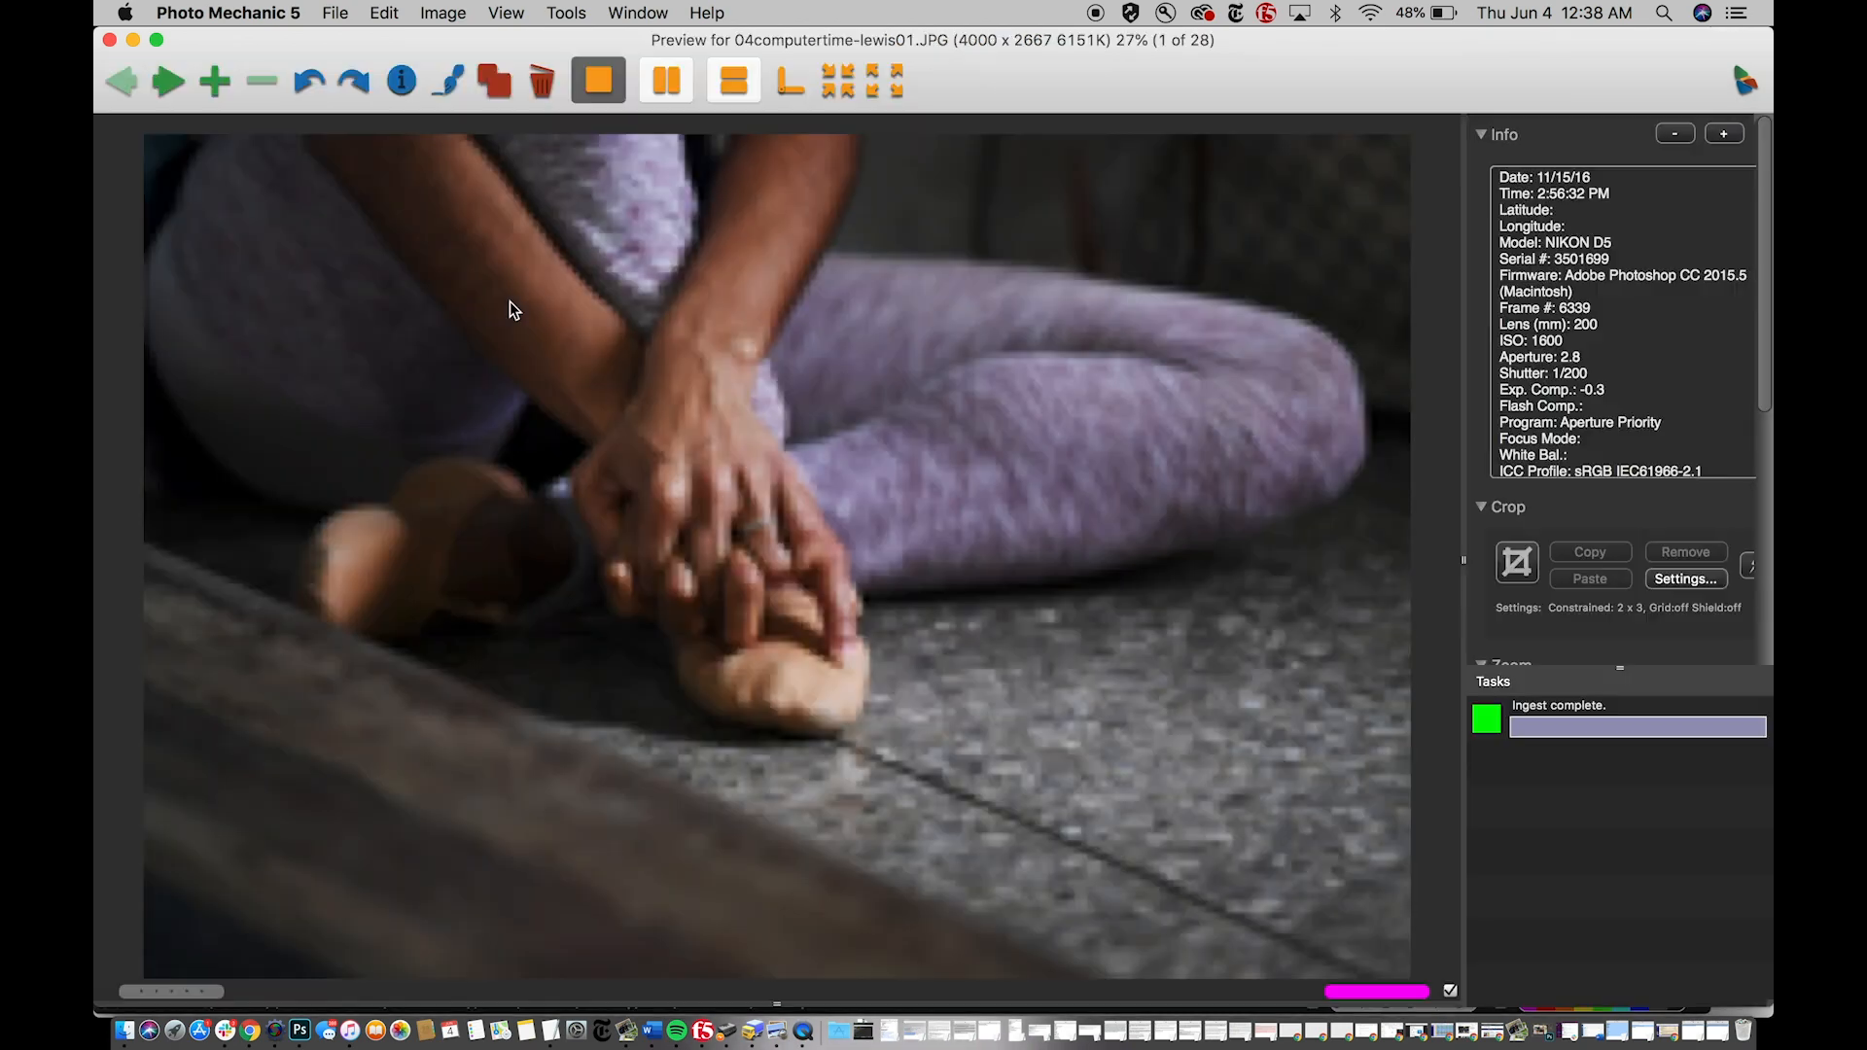
{"action": "left_click", "coordinate": [167, 82]}
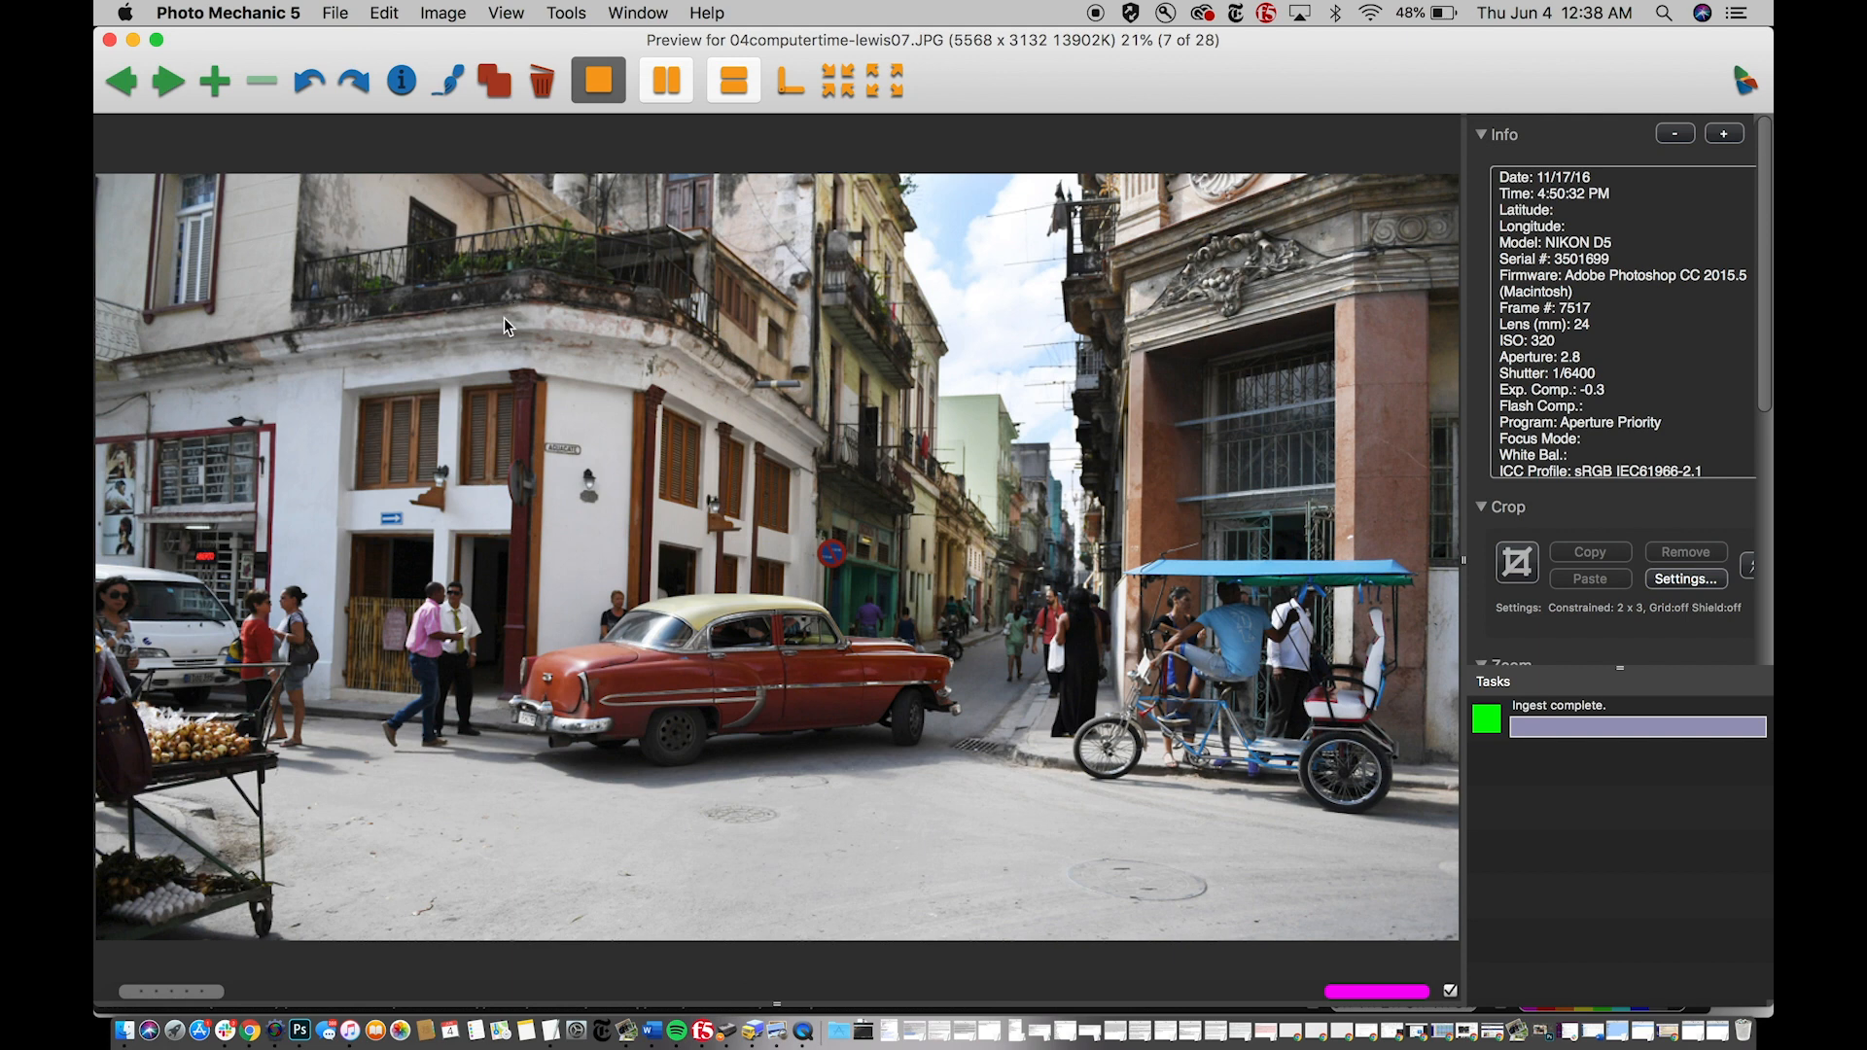
{"action": "mouse_move", "coordinate": [338, 158]}
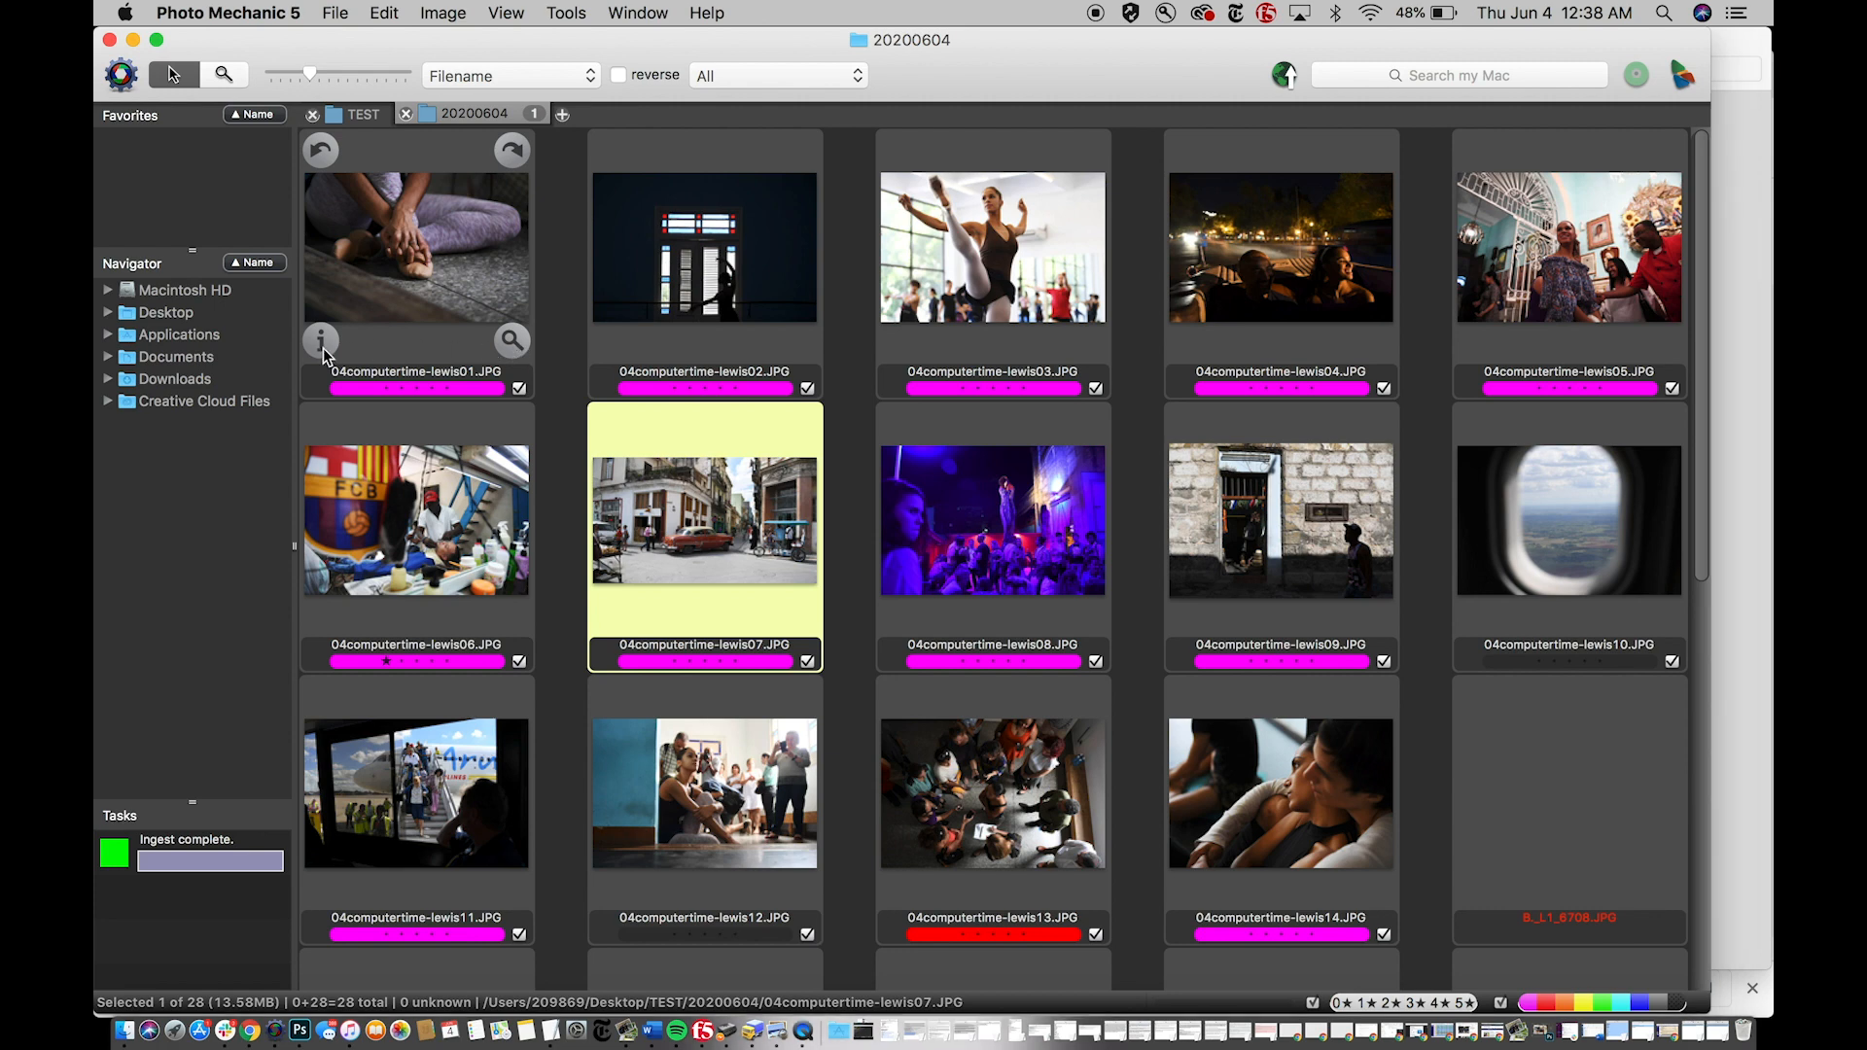
{"action": "left_click", "coordinate": [321, 342]}
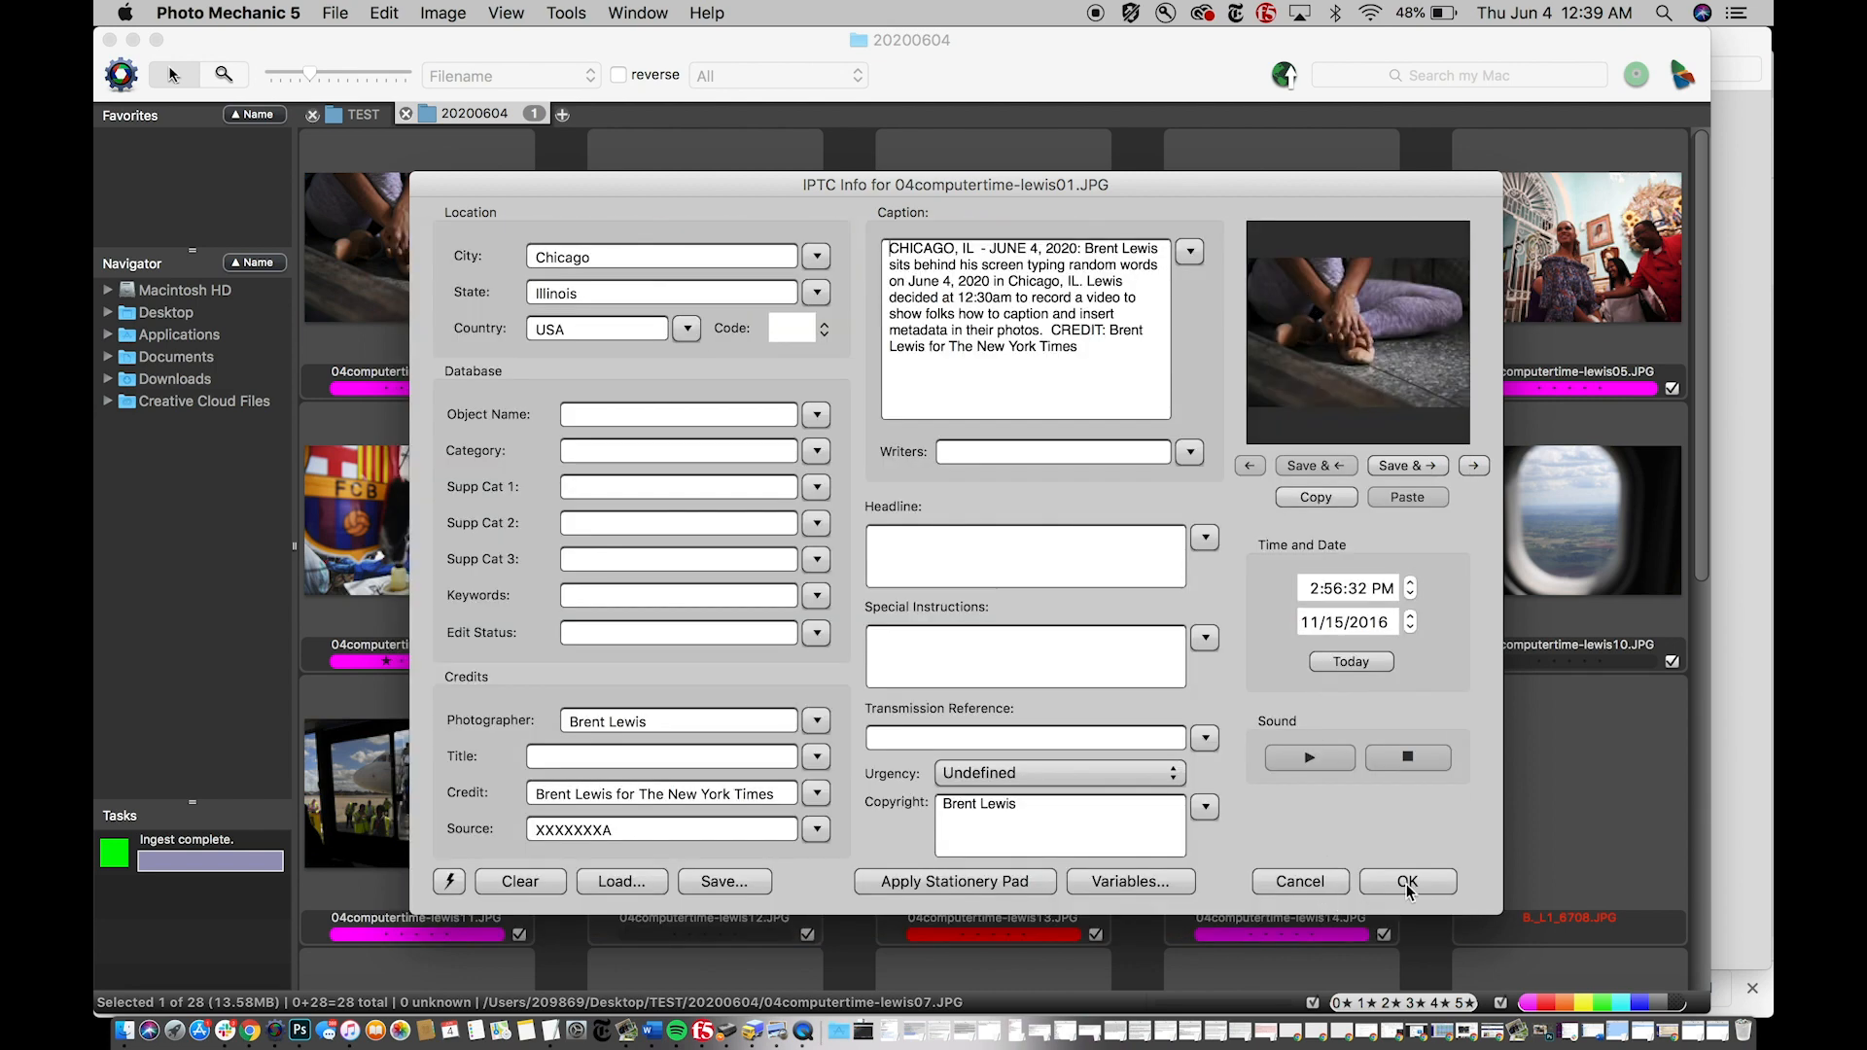
- Accept the Chicago caption and credits on 04computertime-lewis01 unchanged
{"action": "left_click", "coordinate": [1406, 881]}
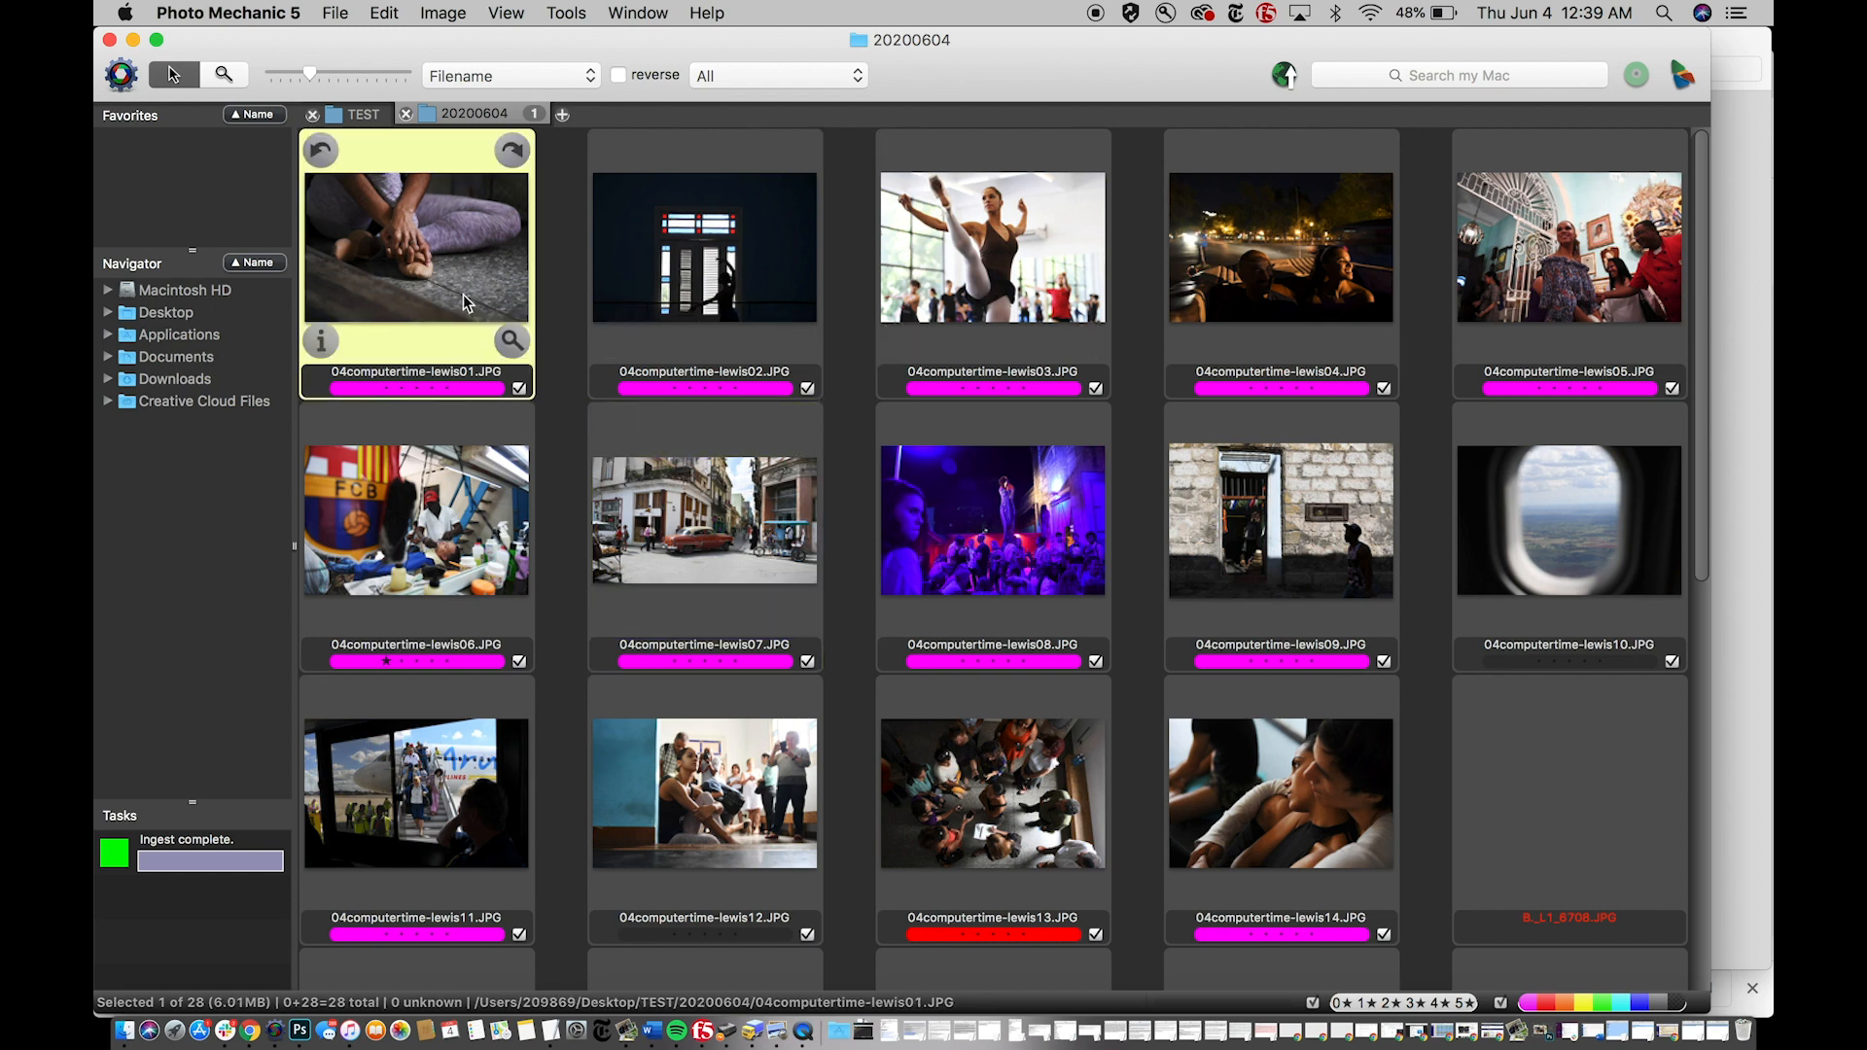
{"action": "mouse_move", "coordinate": [498, 560]}
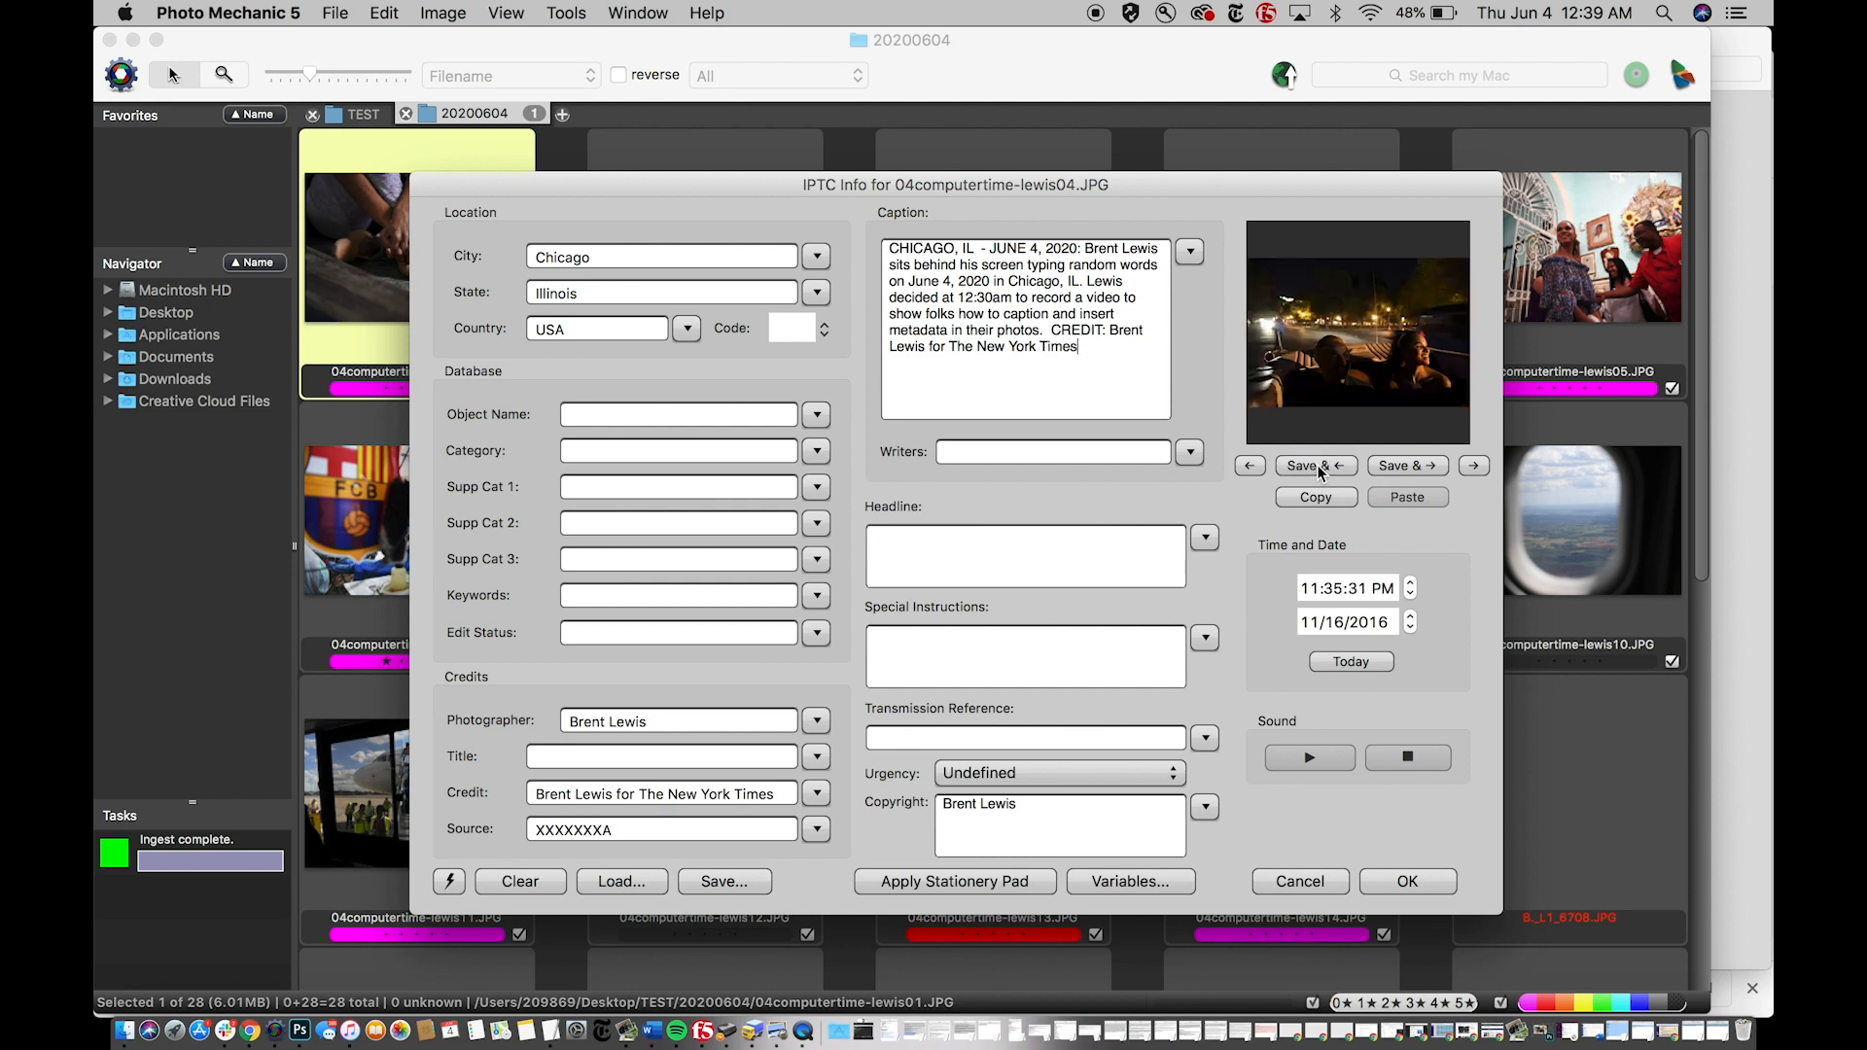
{"action": "left_click", "coordinate": [1356, 331]}
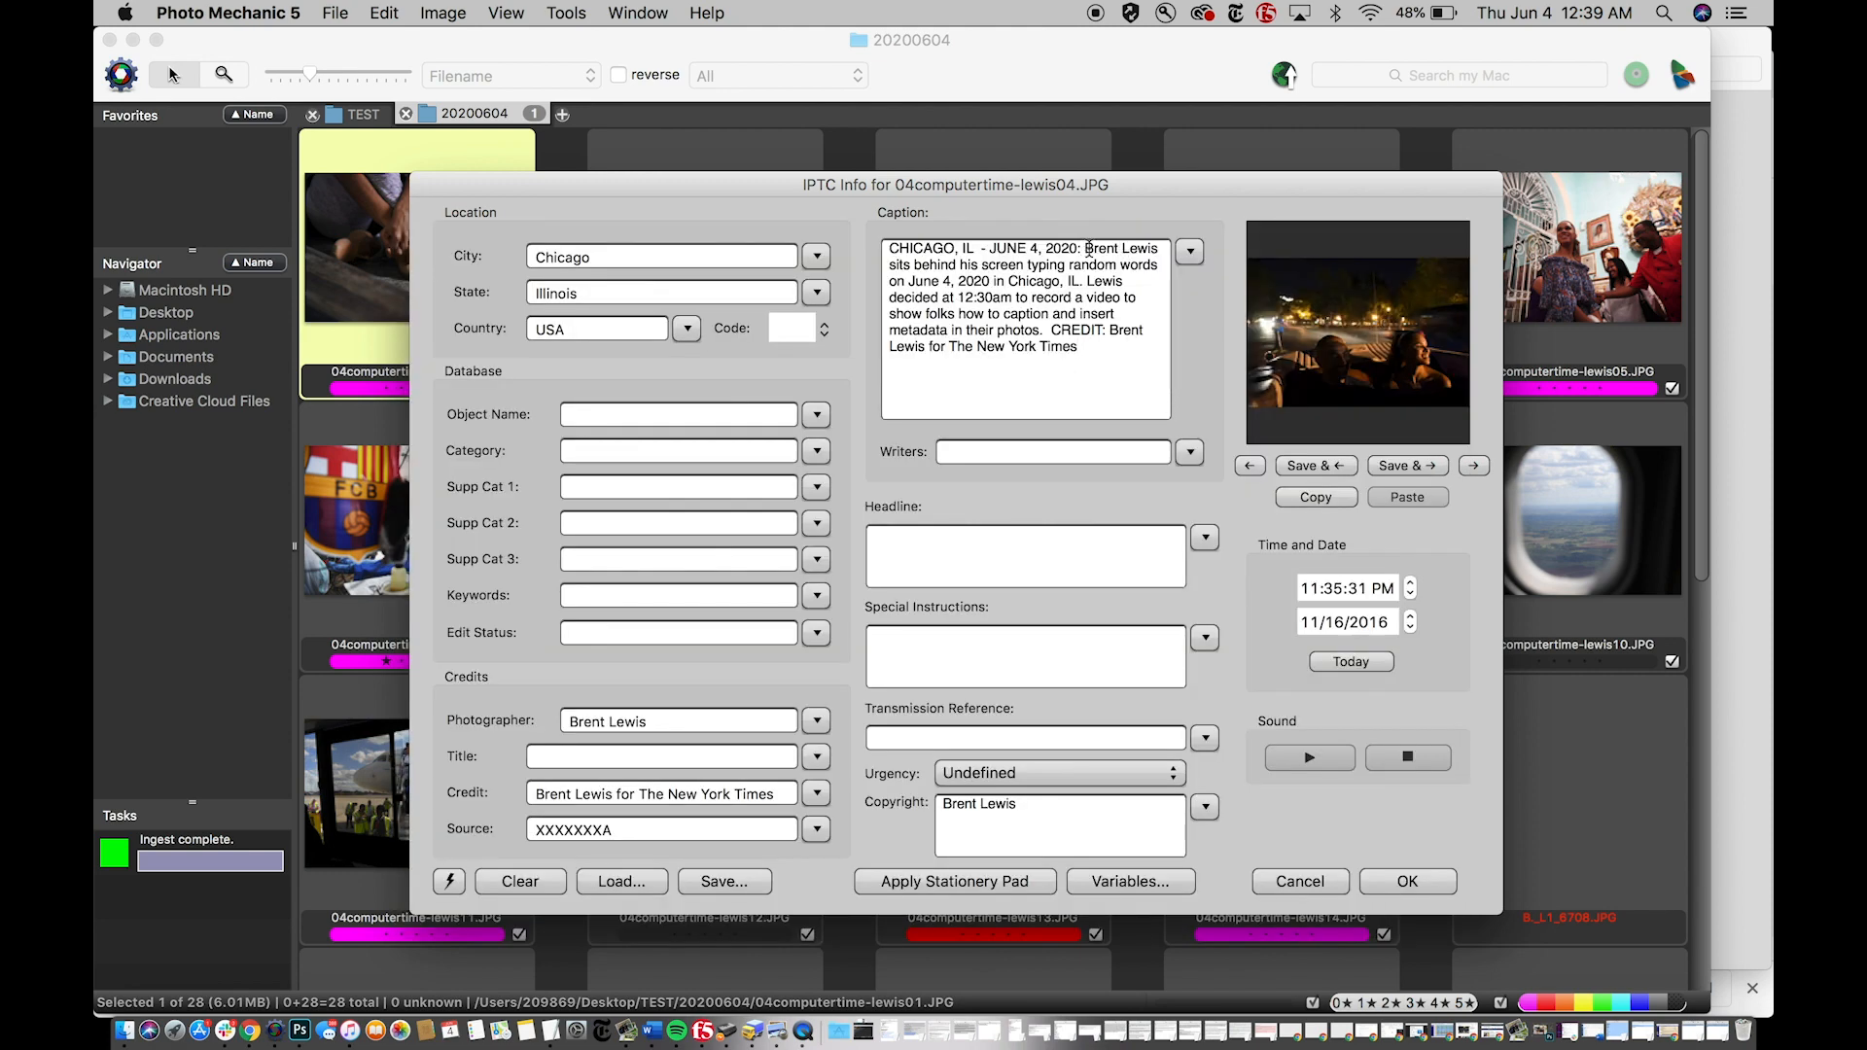
{"action": "left_click_drag", "start_coordinate": [1085, 247], "coordinate": [1095, 280]}
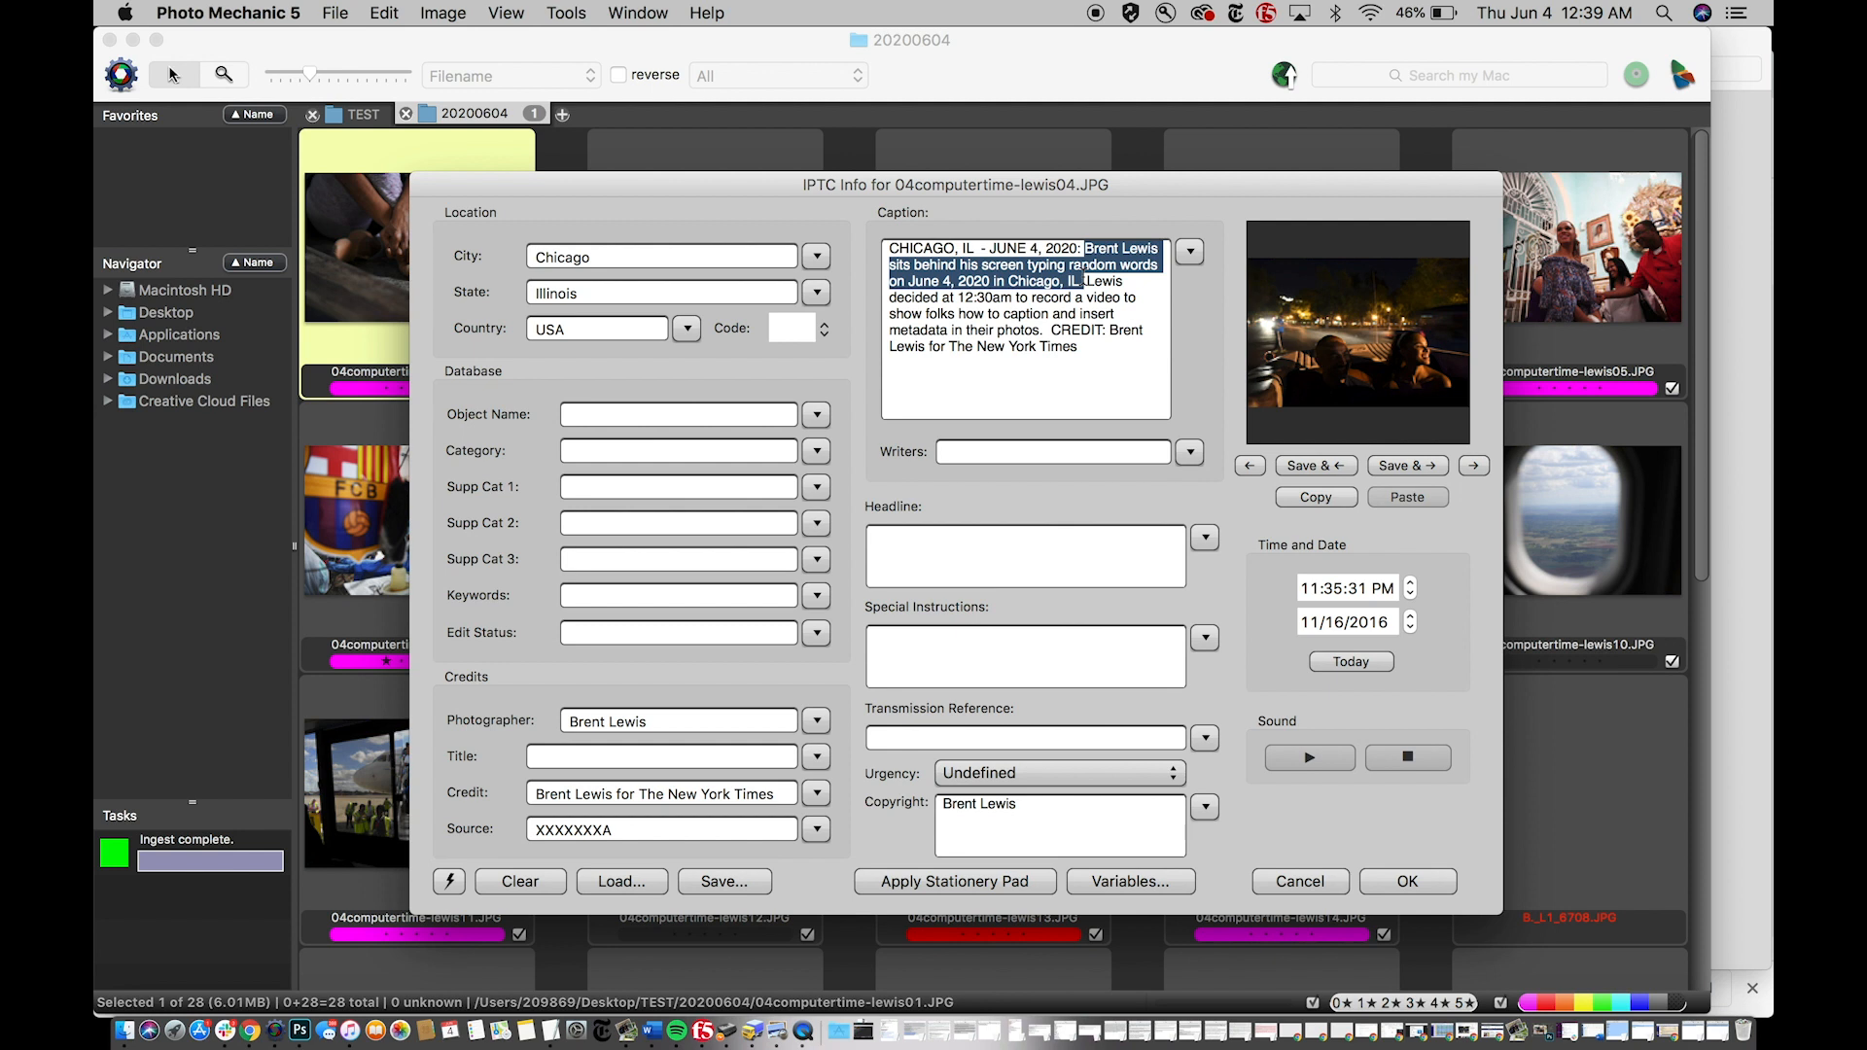
{"action": "key", "text": "Delete"}
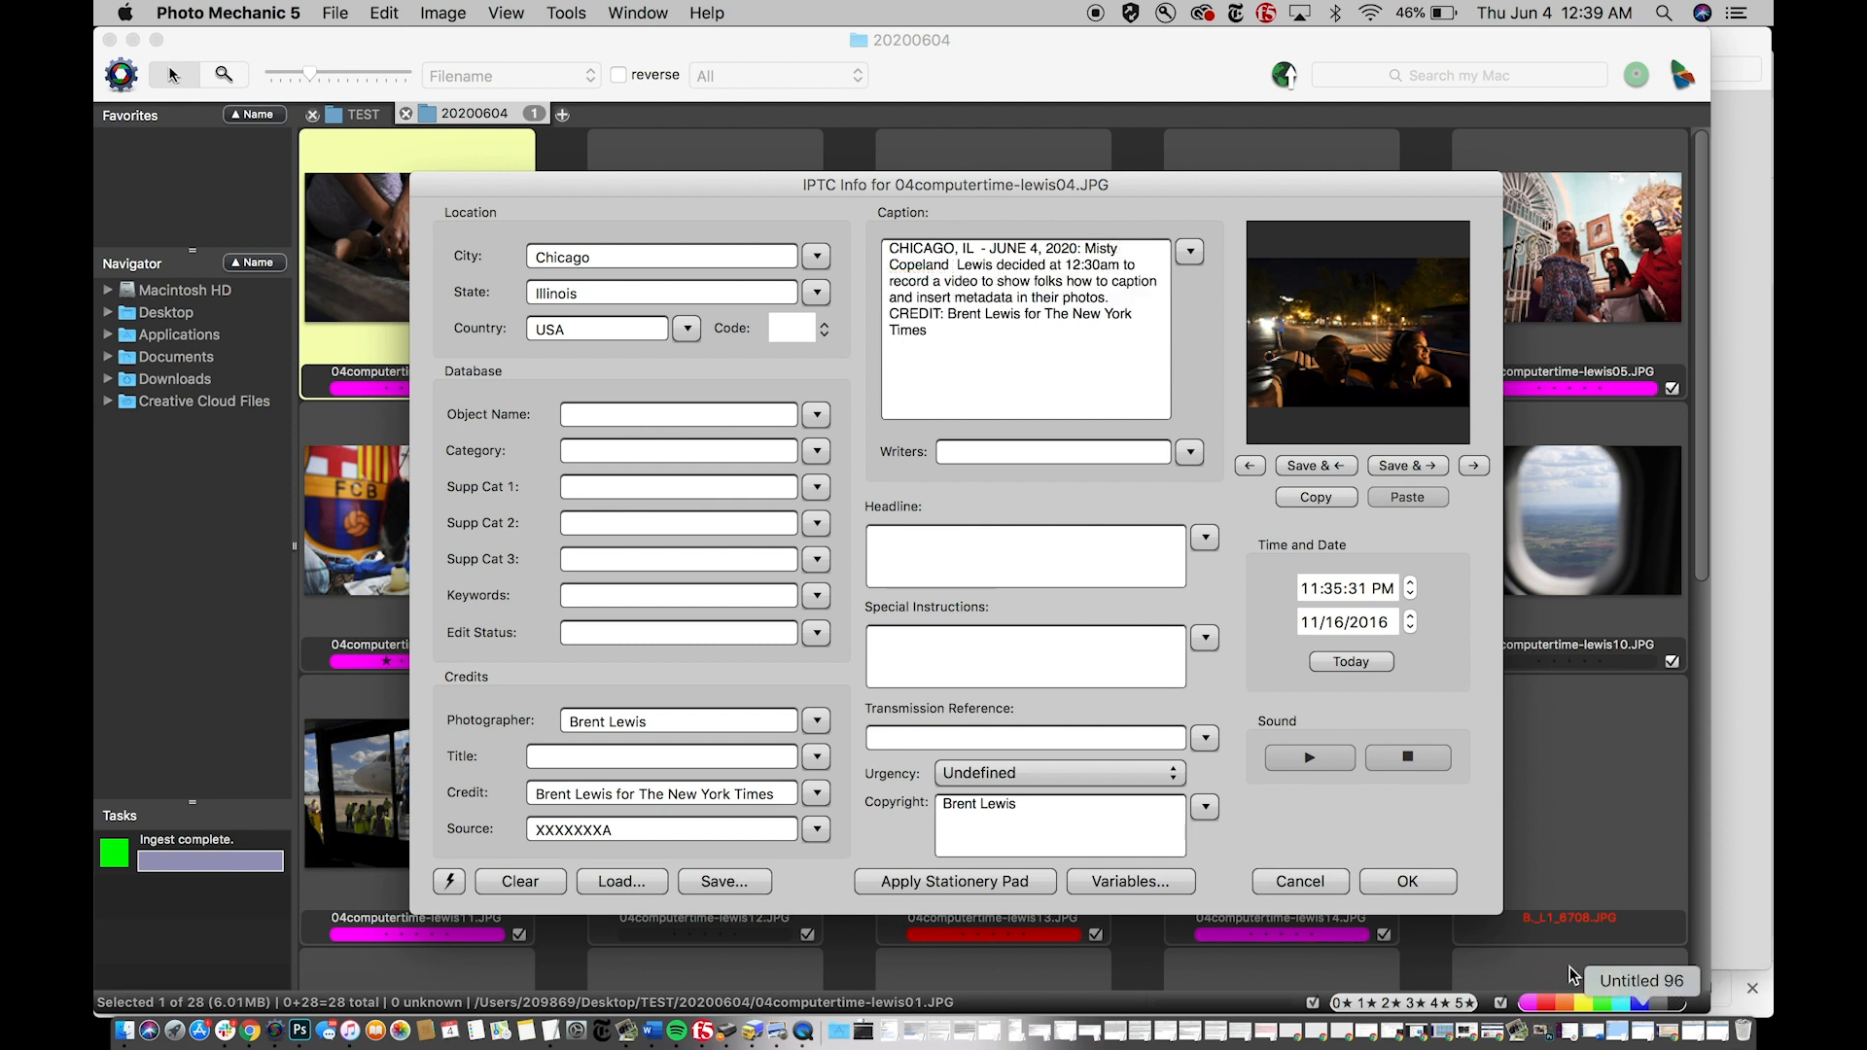
{"action": "type", "text": "and her husband"}
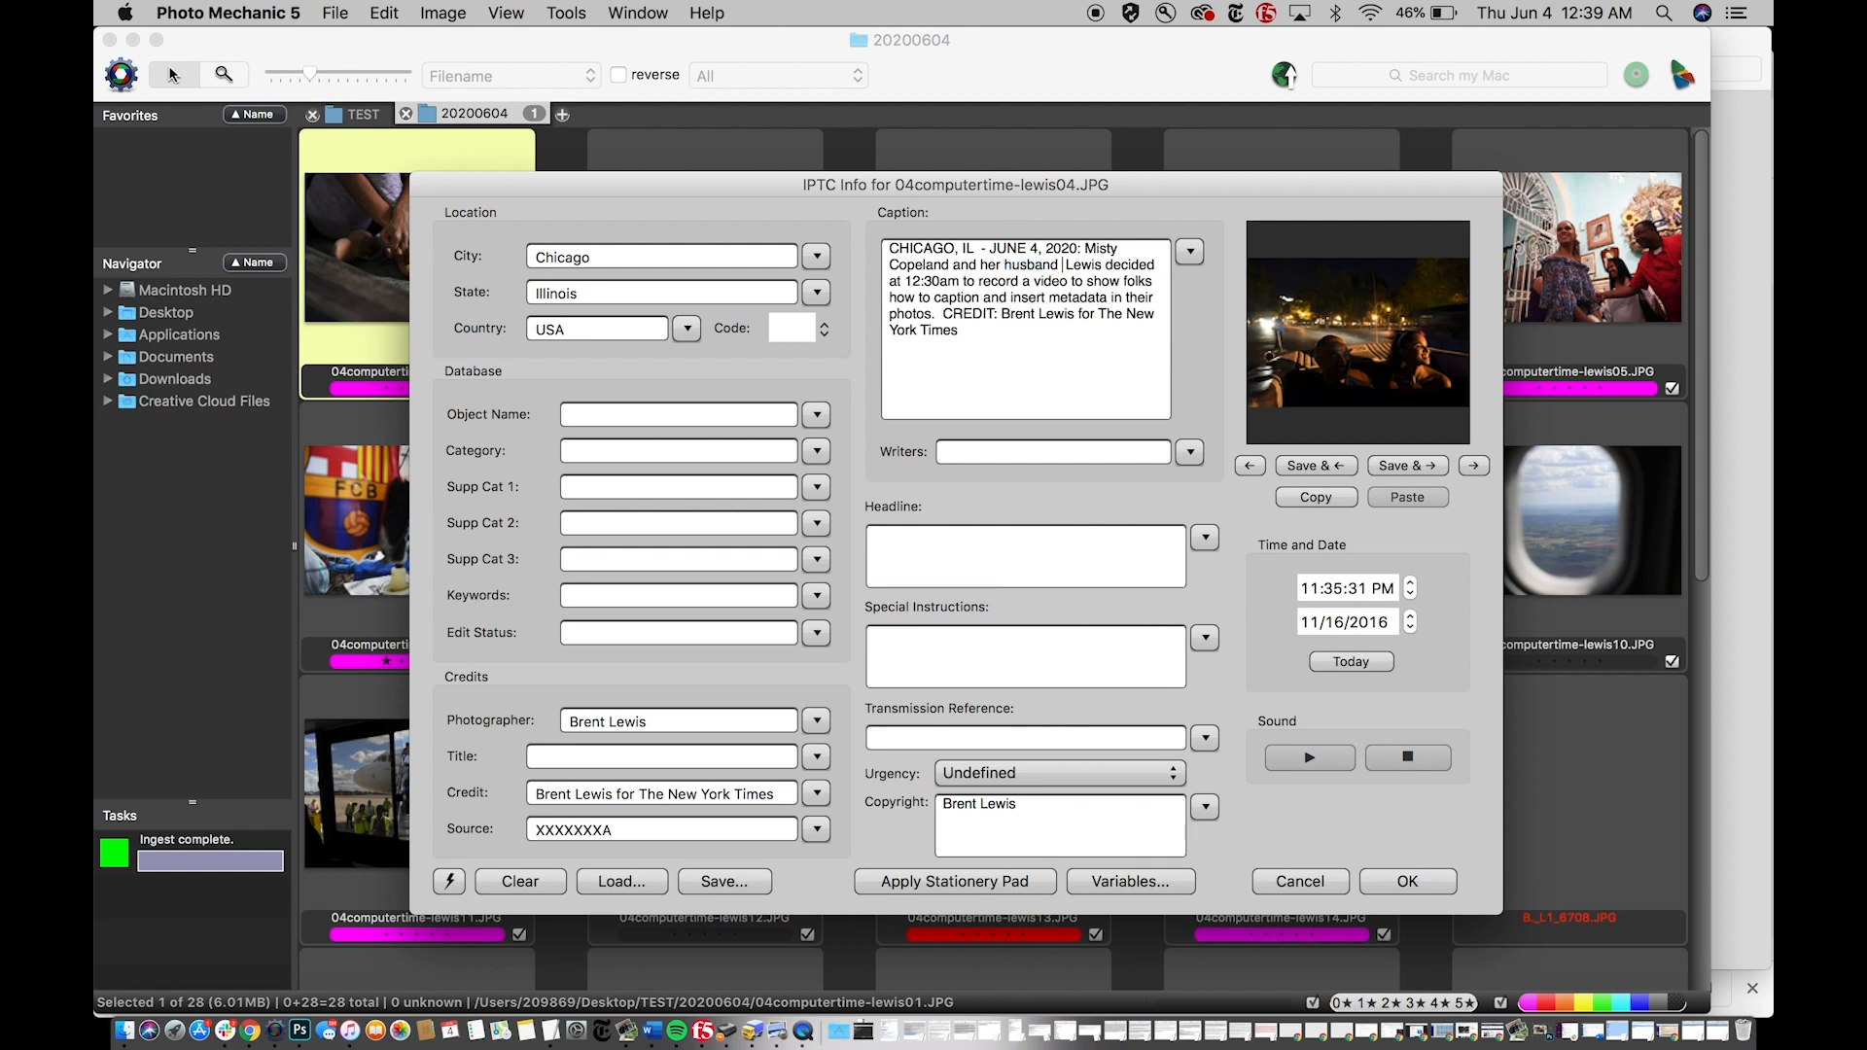
{"action": "type", "text": "ride"}
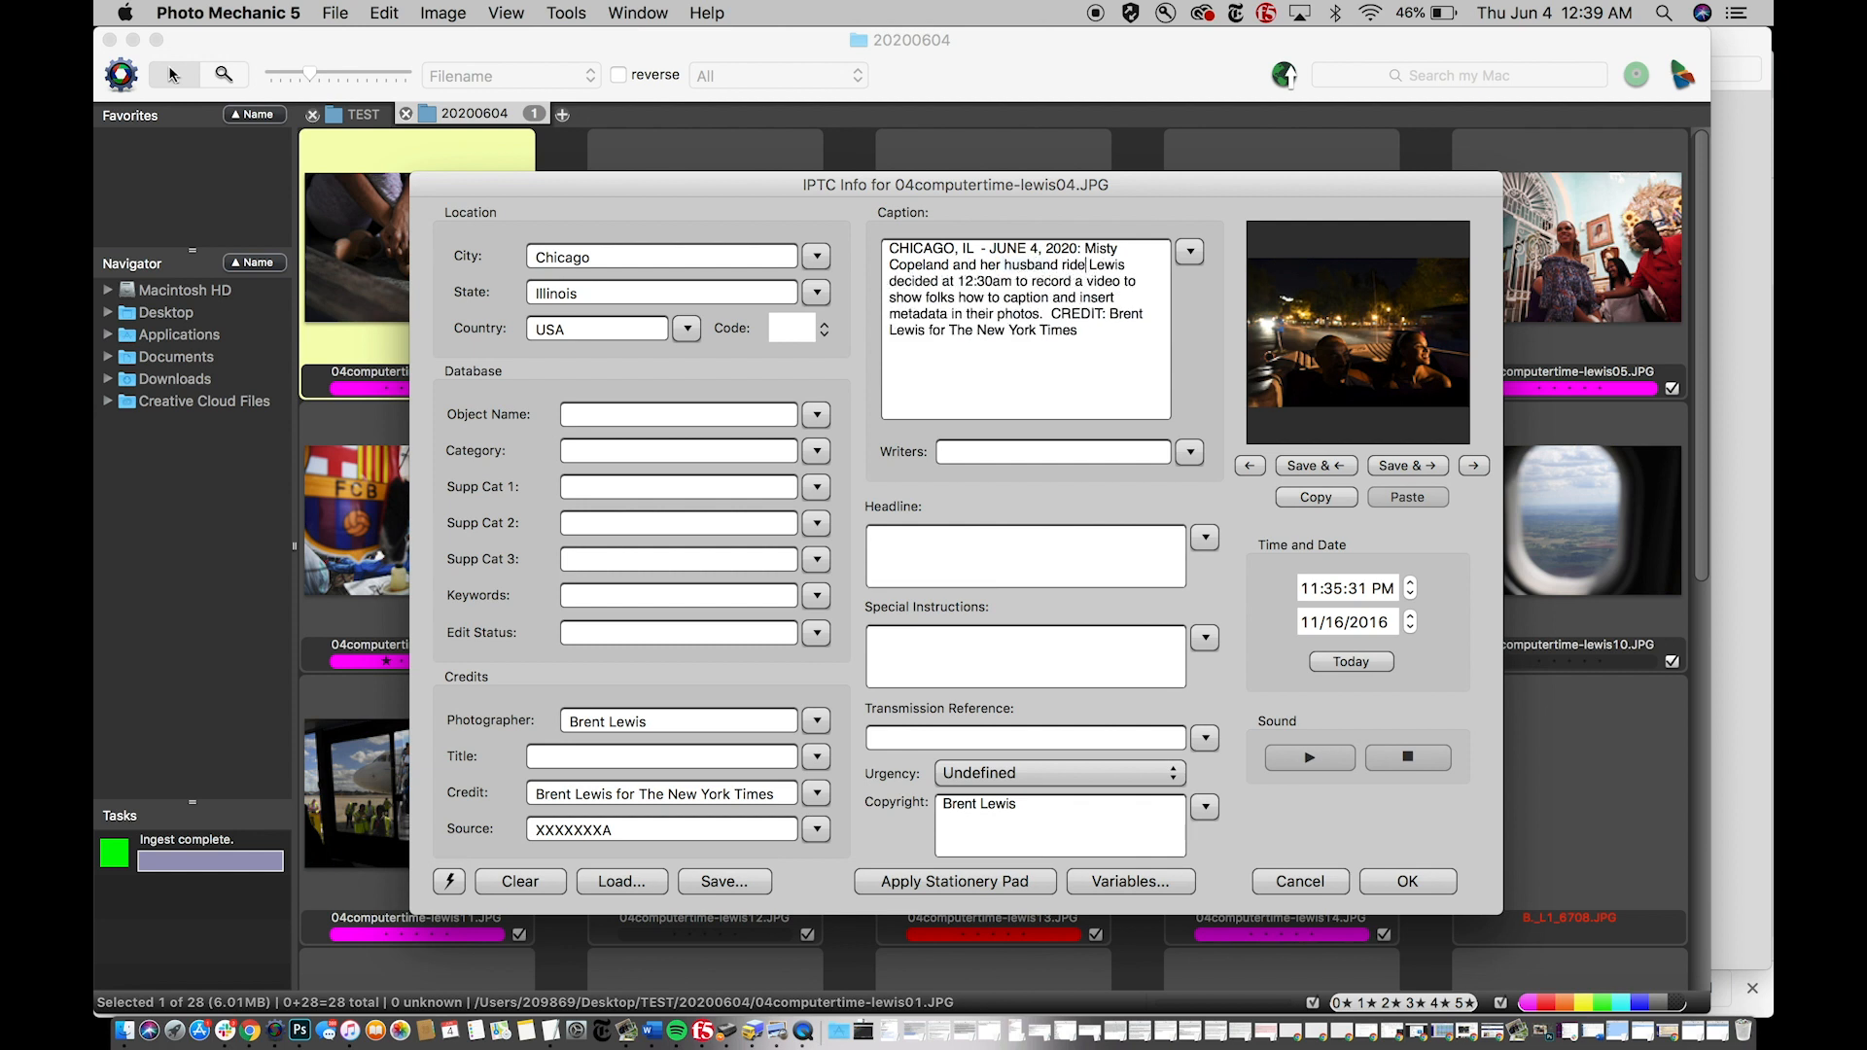
{"action": "type", "text": "rtak"}
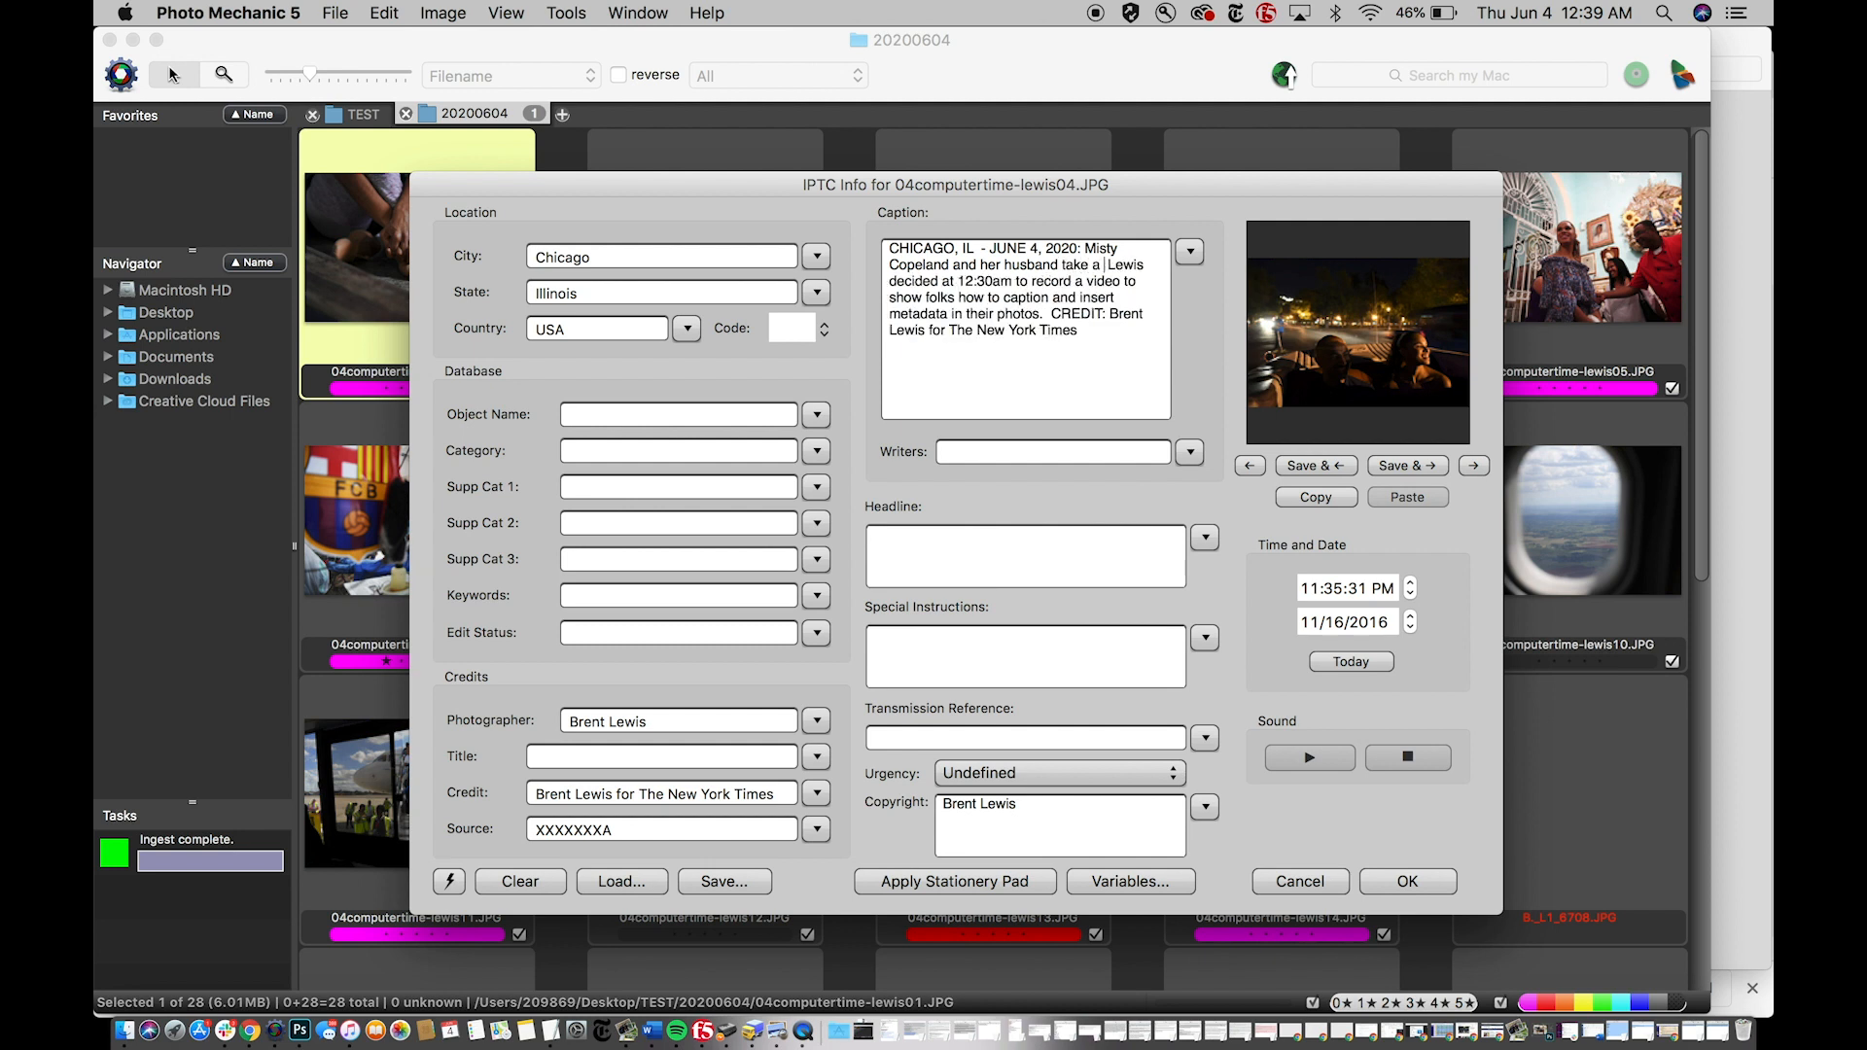
{"action": "type", "text": "late night"}
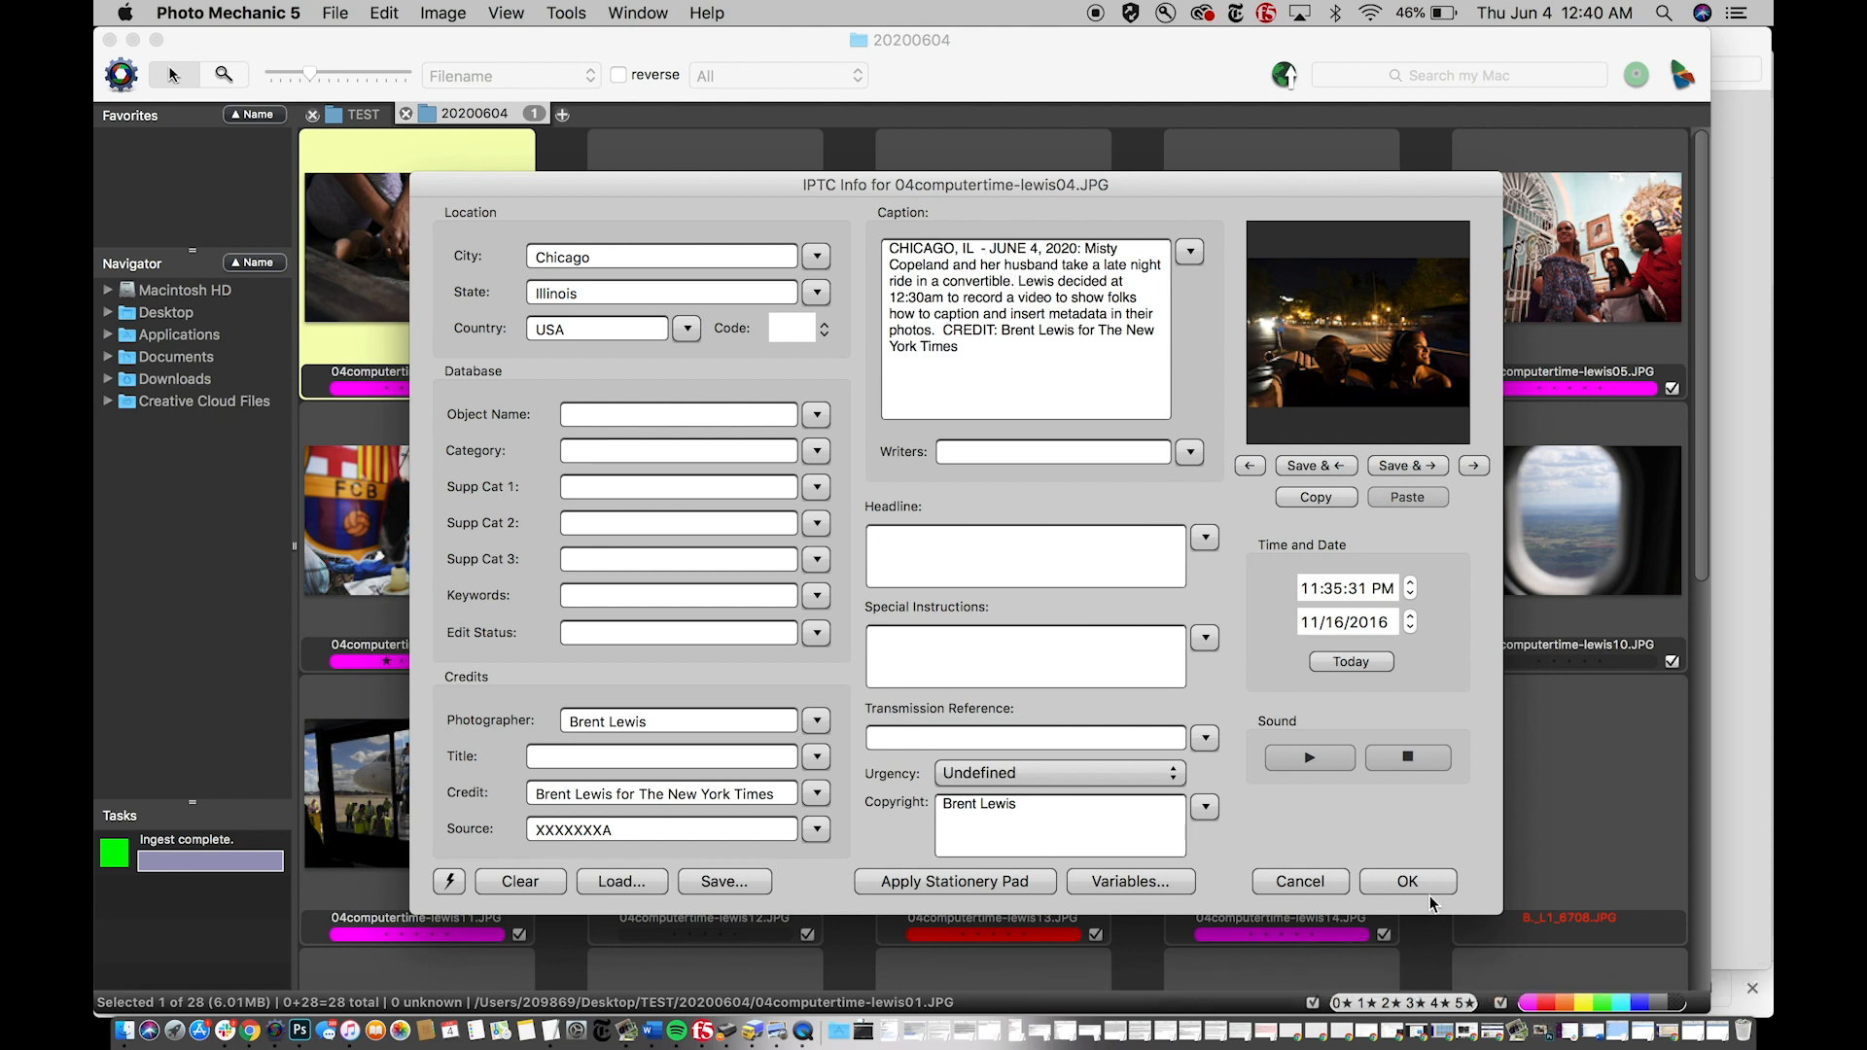
{"action": "left_click", "coordinate": [1406, 881]}
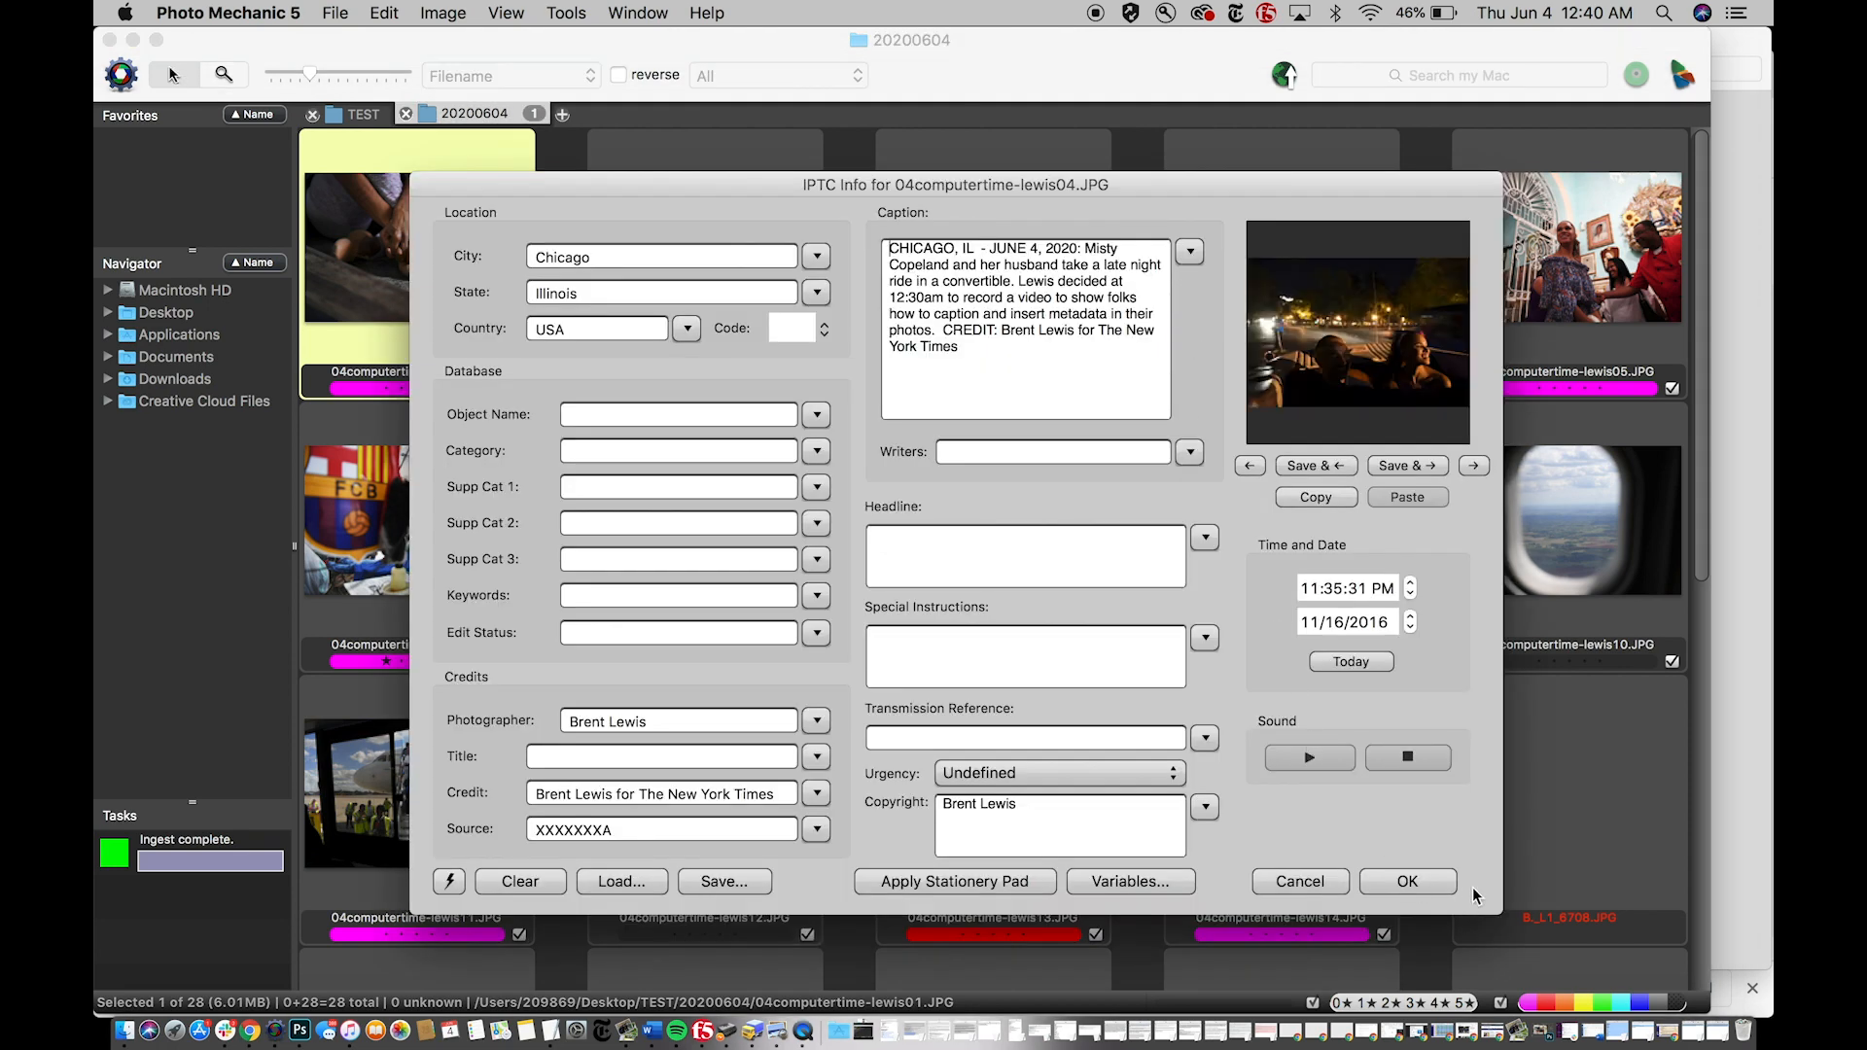
{"action": "mouse_move", "coordinate": [1406, 881]}
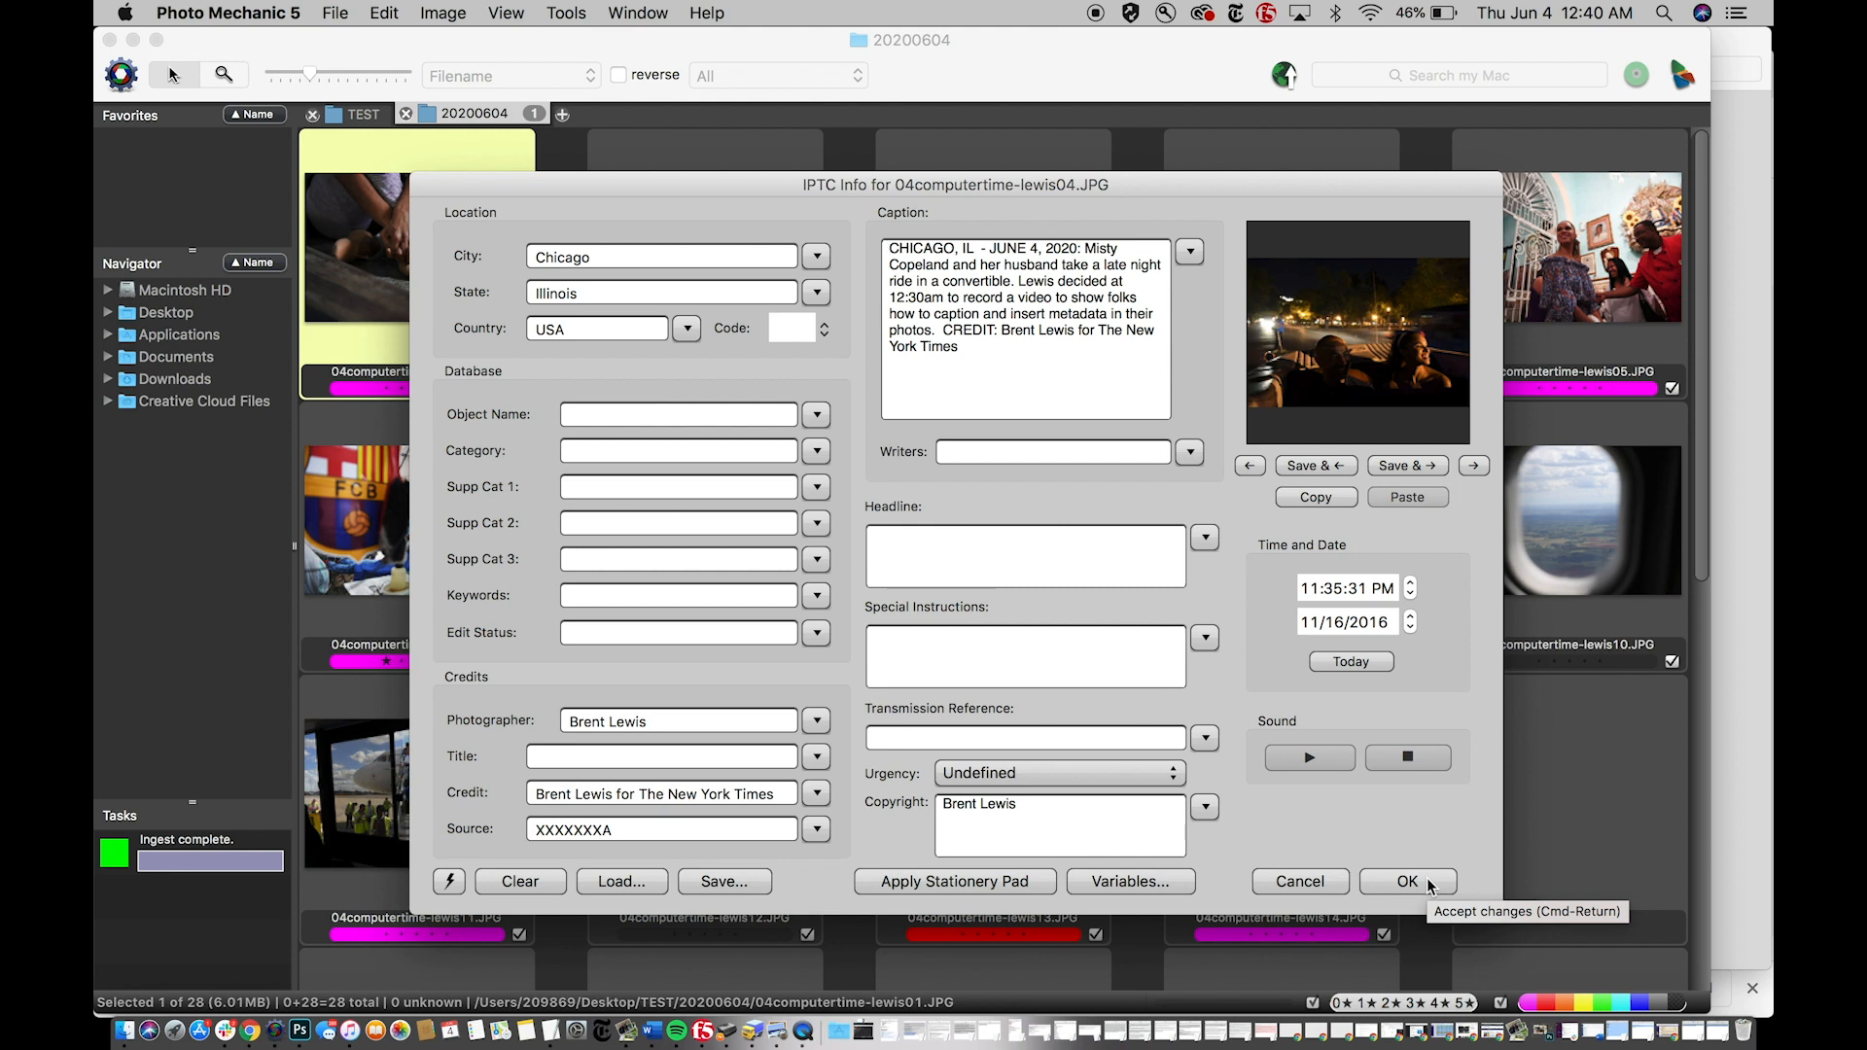
{"action": "left_click", "coordinate": [1404, 881]}
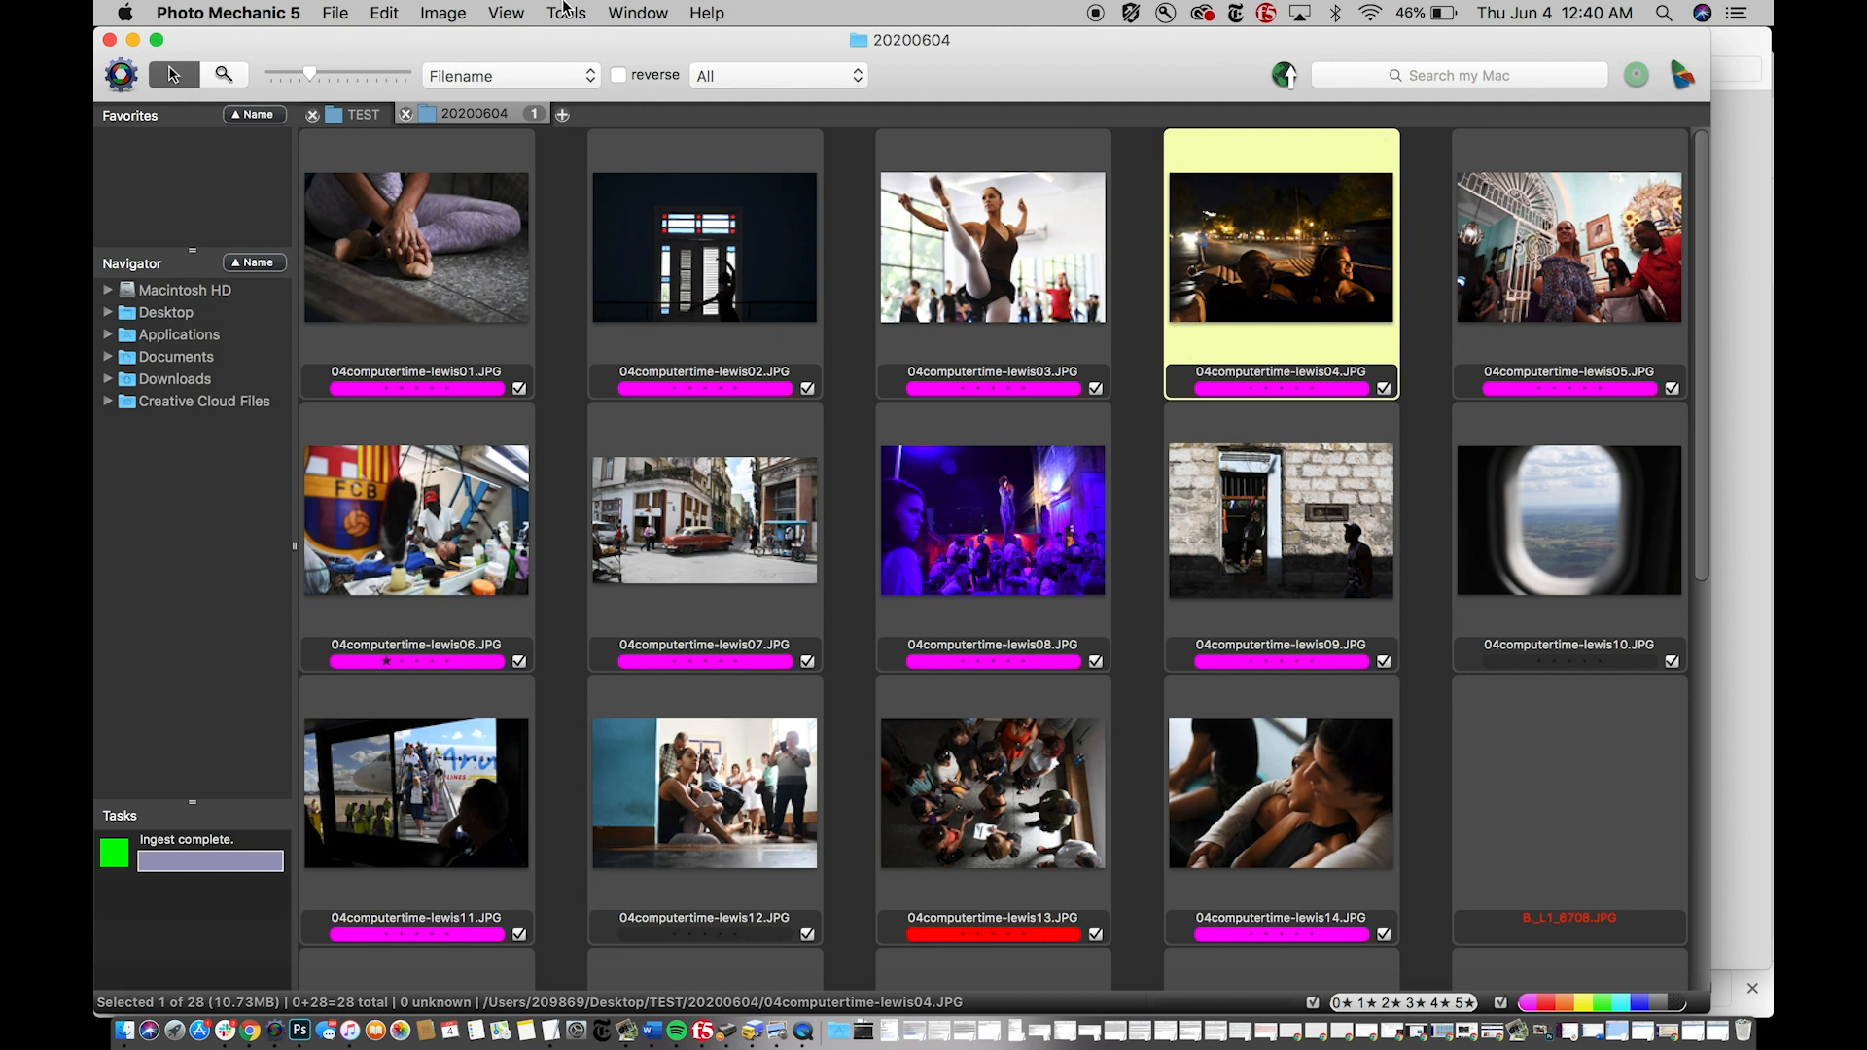
- Select photos 01–10 on the contact sheet and bring up the File menu
{"action": "left_click", "coordinate": [334, 13]}
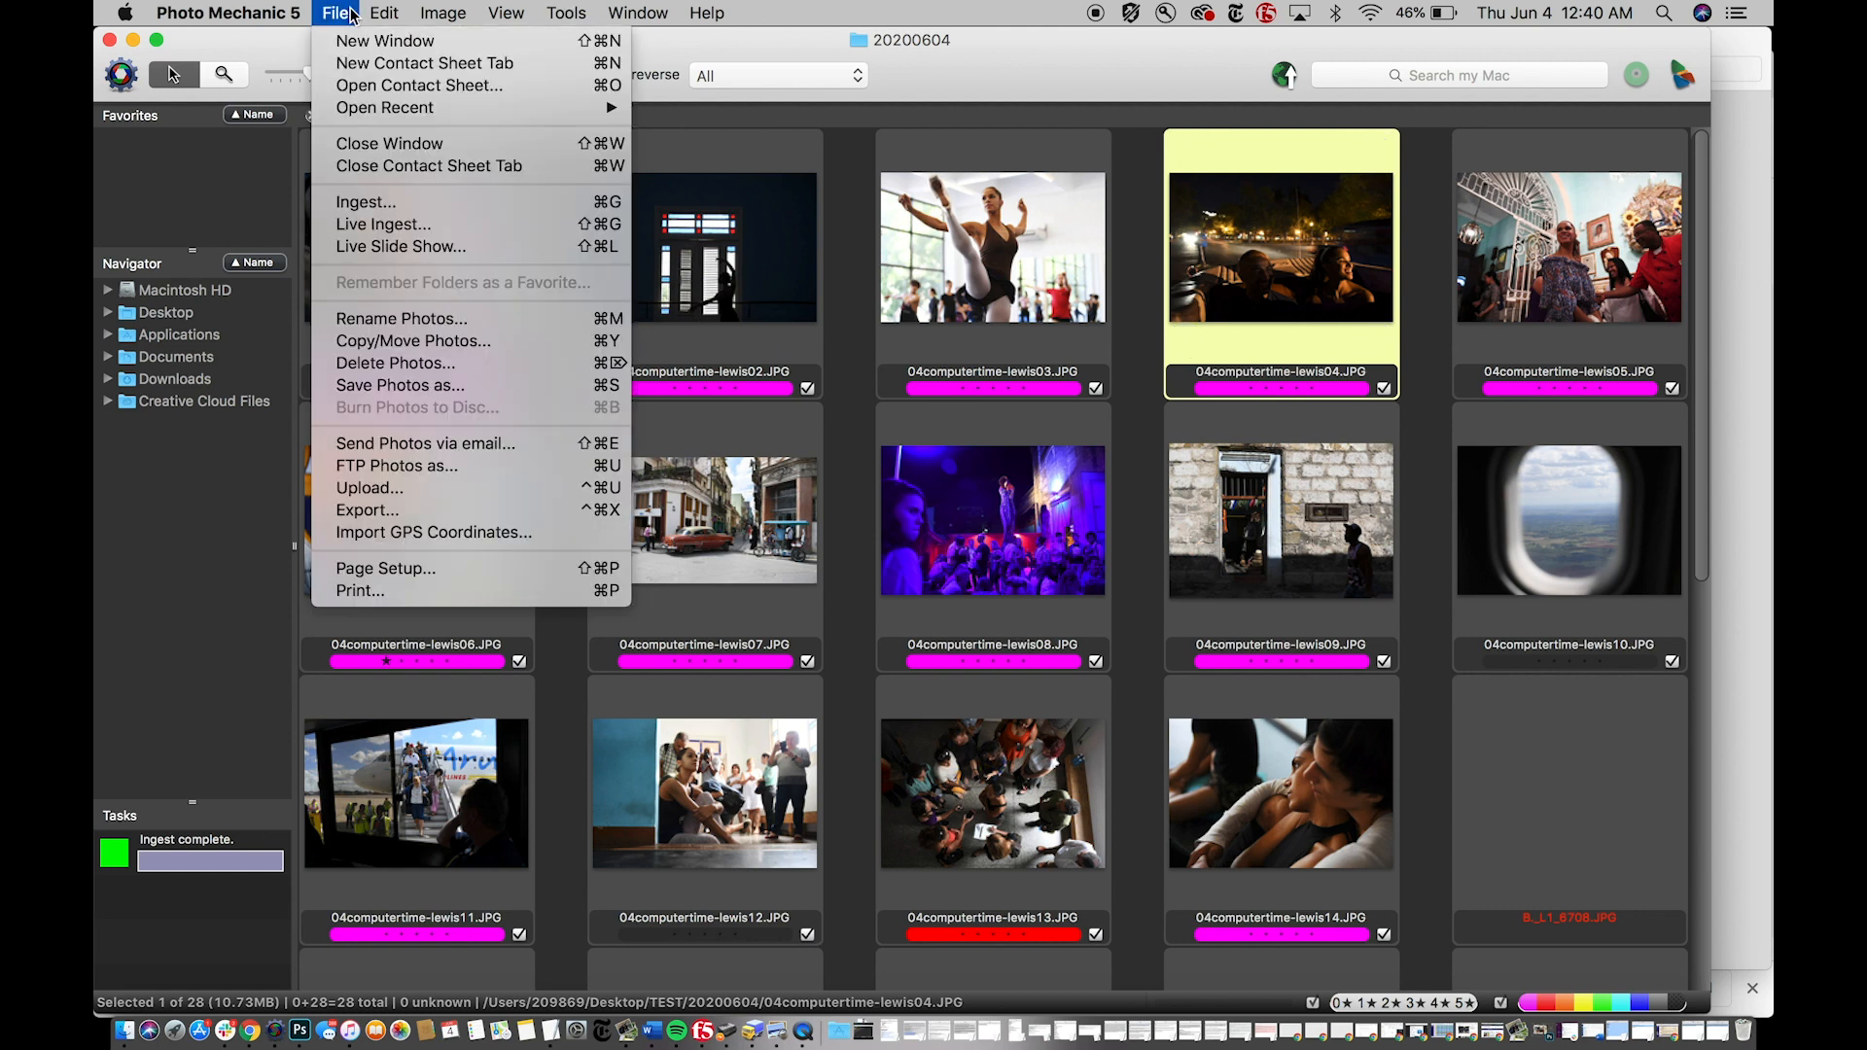
{"action": "mouse_move", "coordinate": [389, 142]}
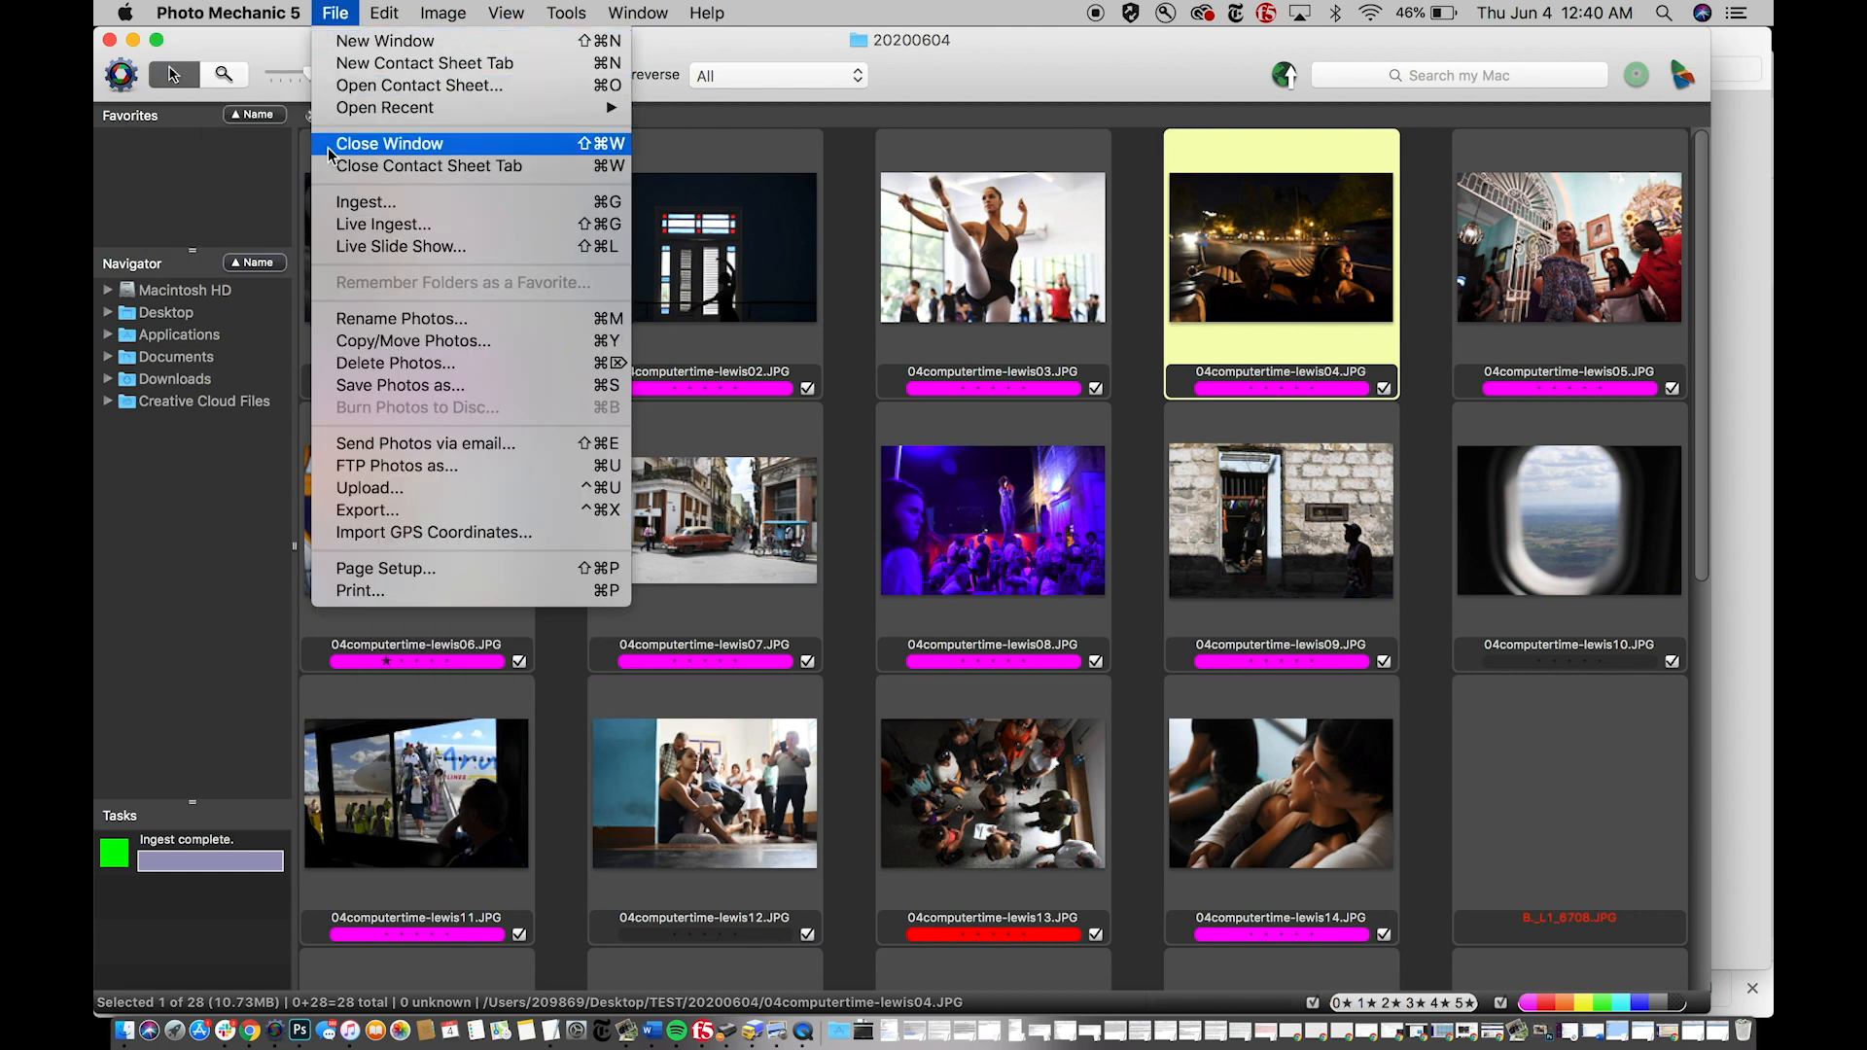
{"action": "mouse_move", "coordinate": [381, 486]}
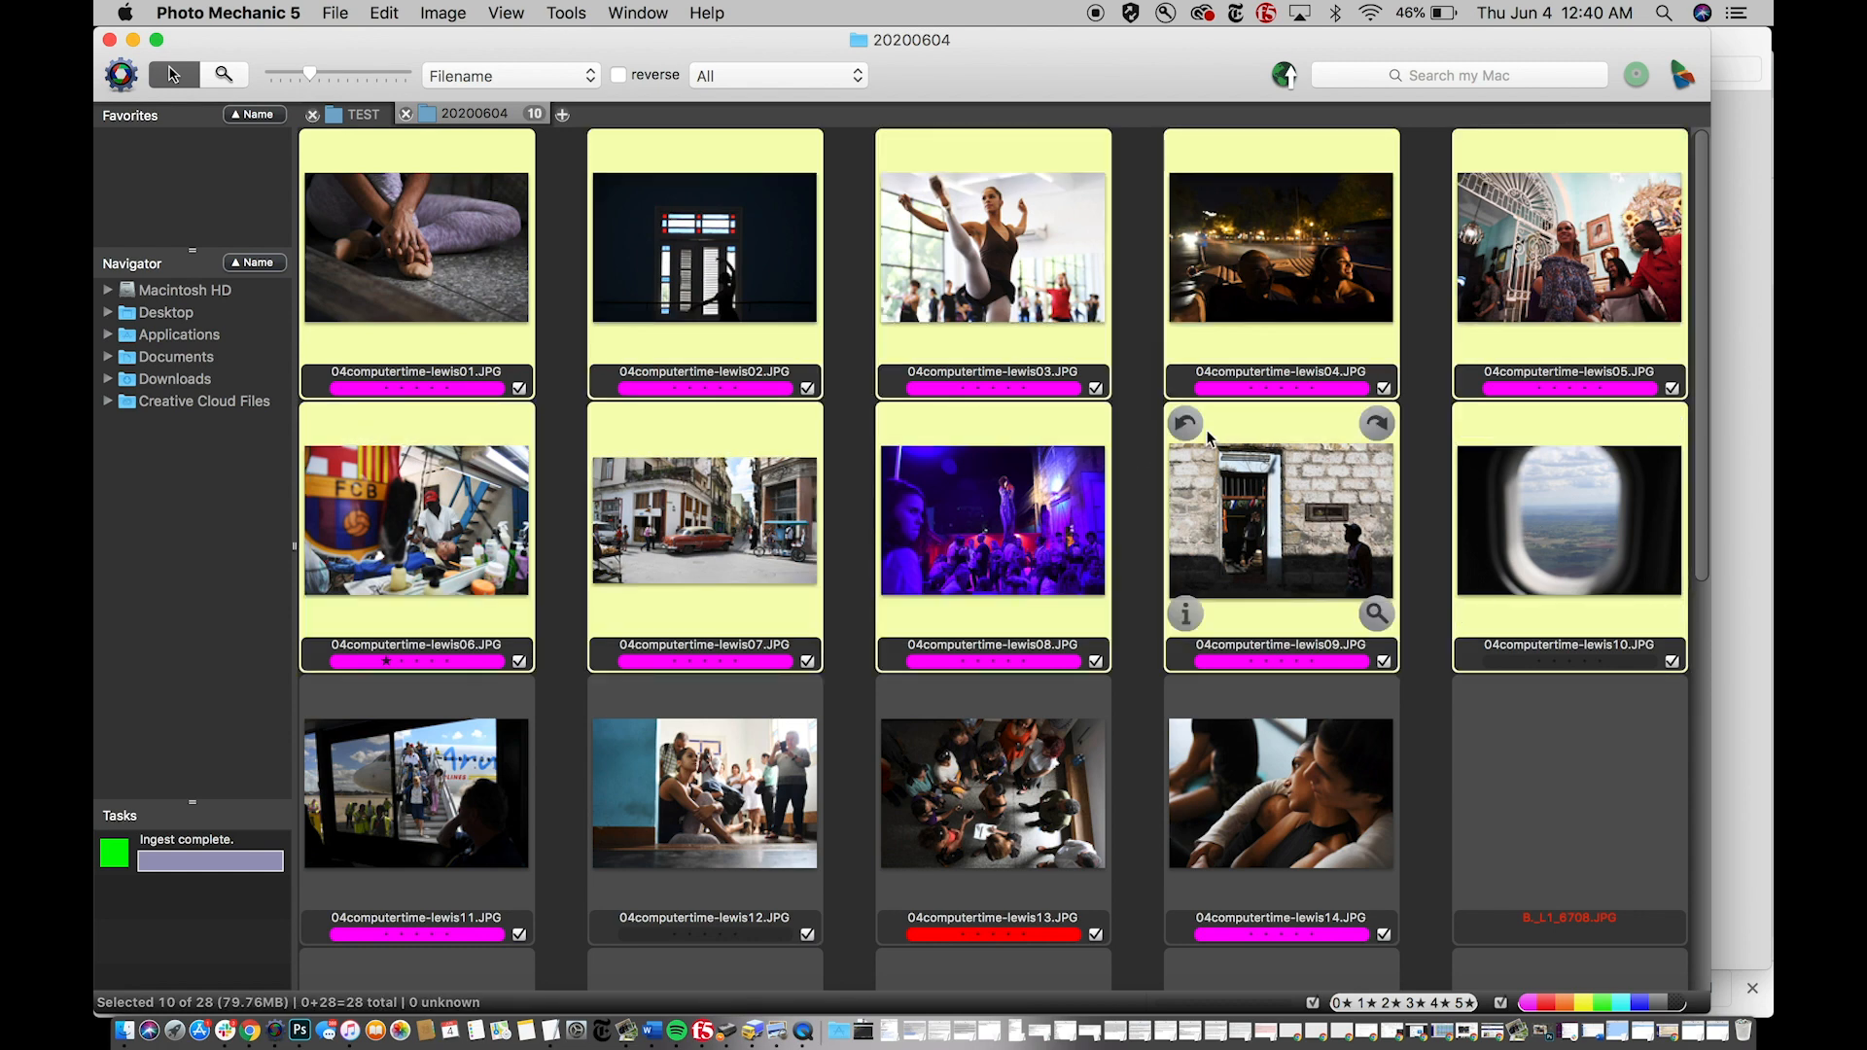
{"action": "mouse_move", "coordinate": [1227, 498]}
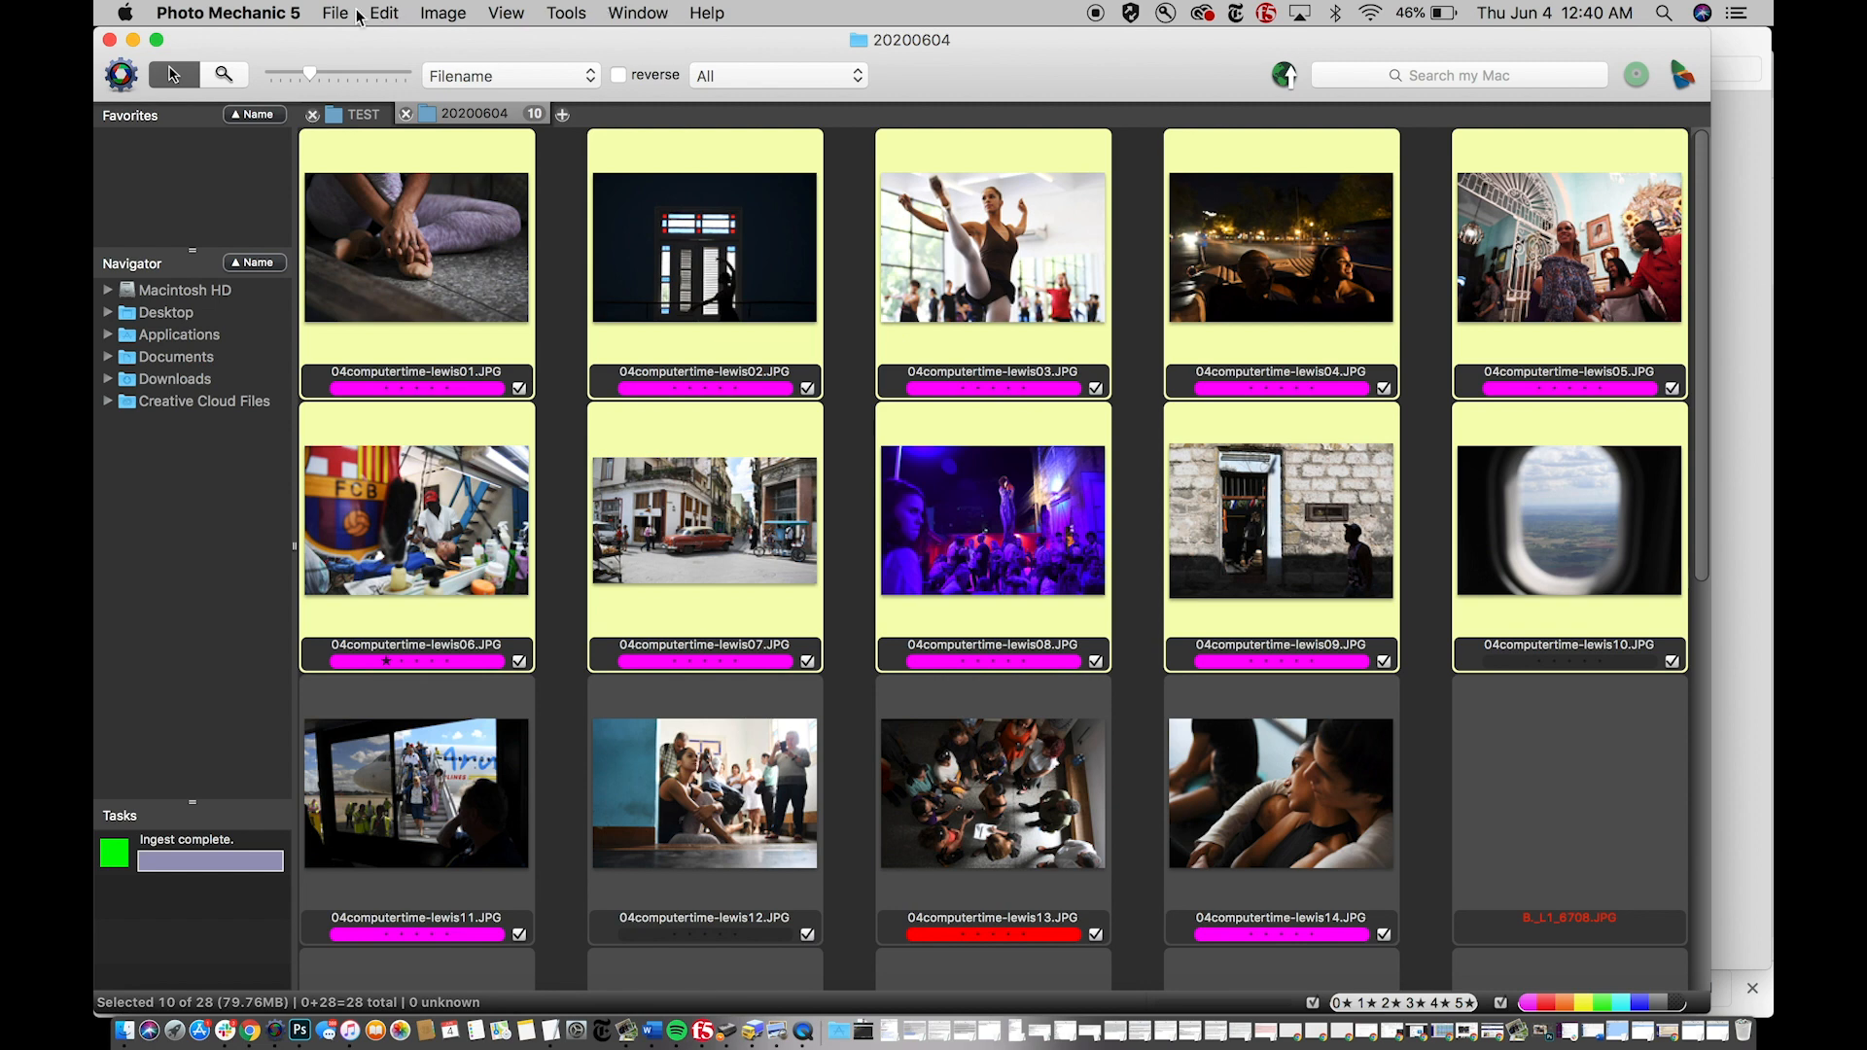
{"action": "left_click", "coordinate": [335, 14]}
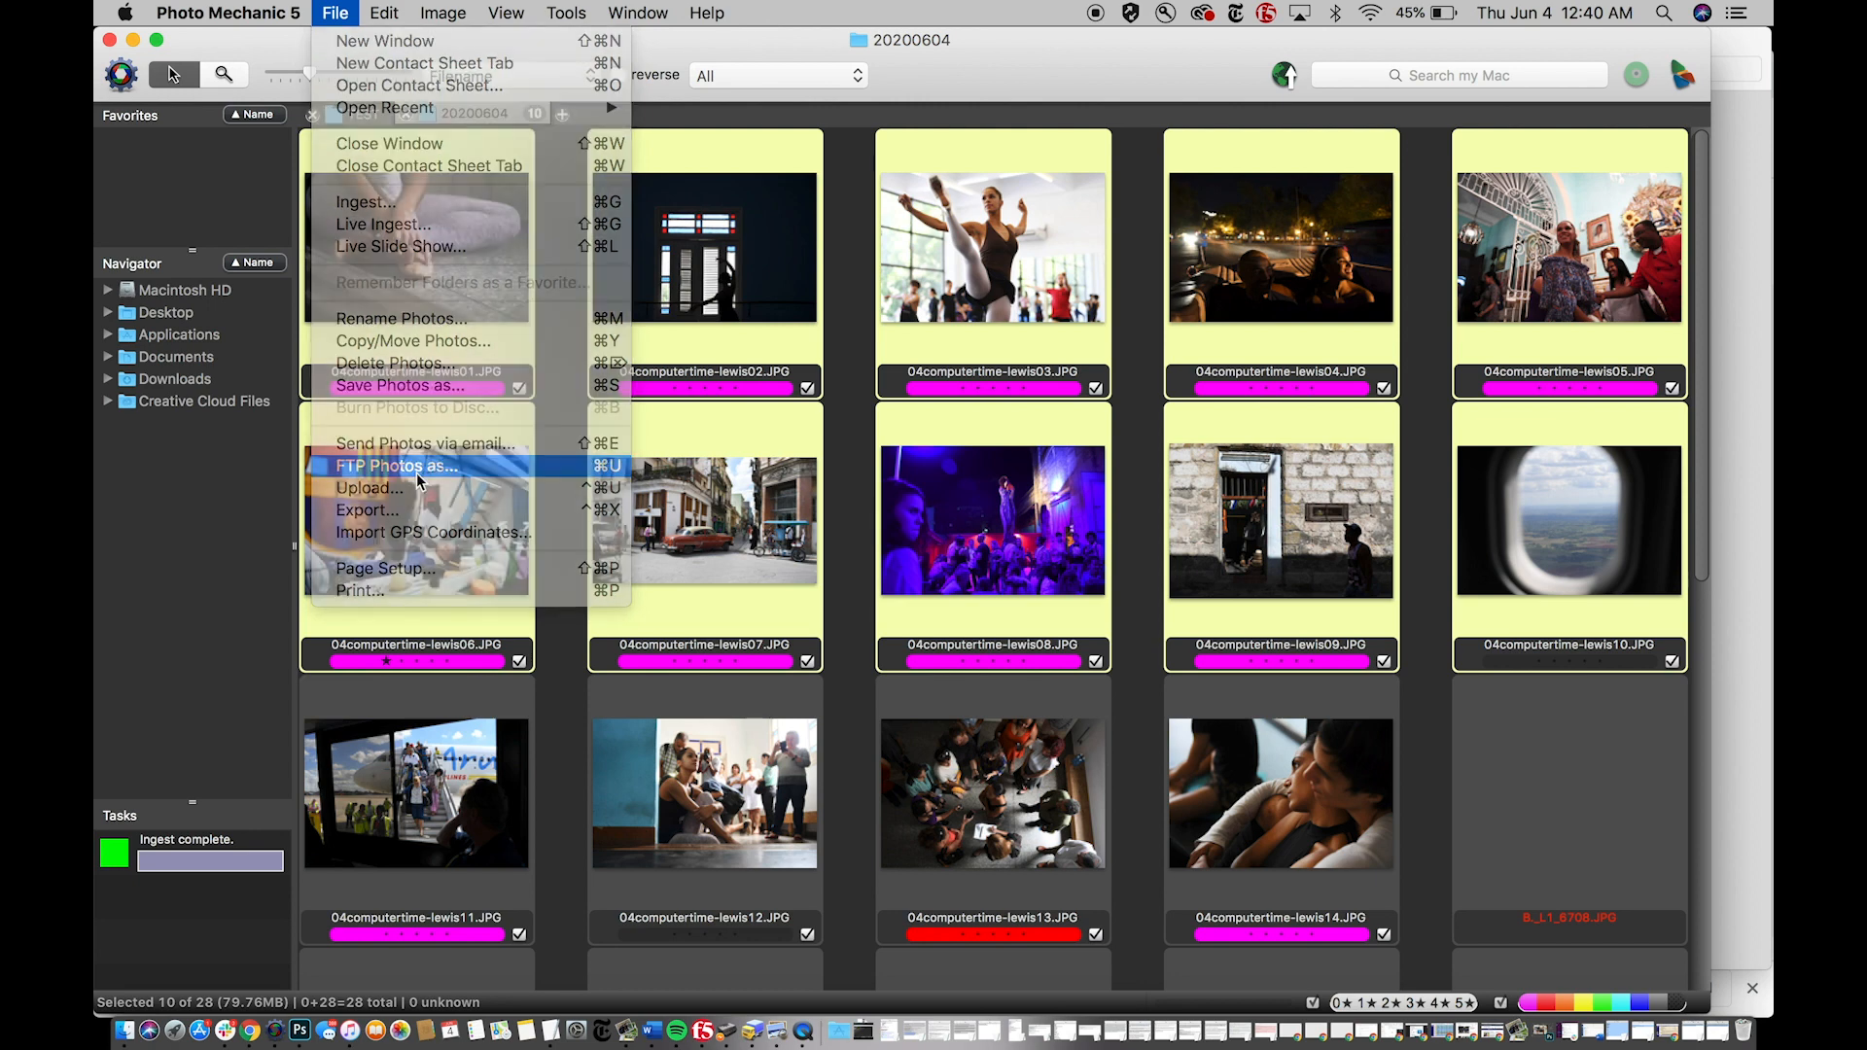
- Start FTP Photos as… for the ten photos and go to its Connections settings
{"action": "left_click", "coordinate": [368, 486]}
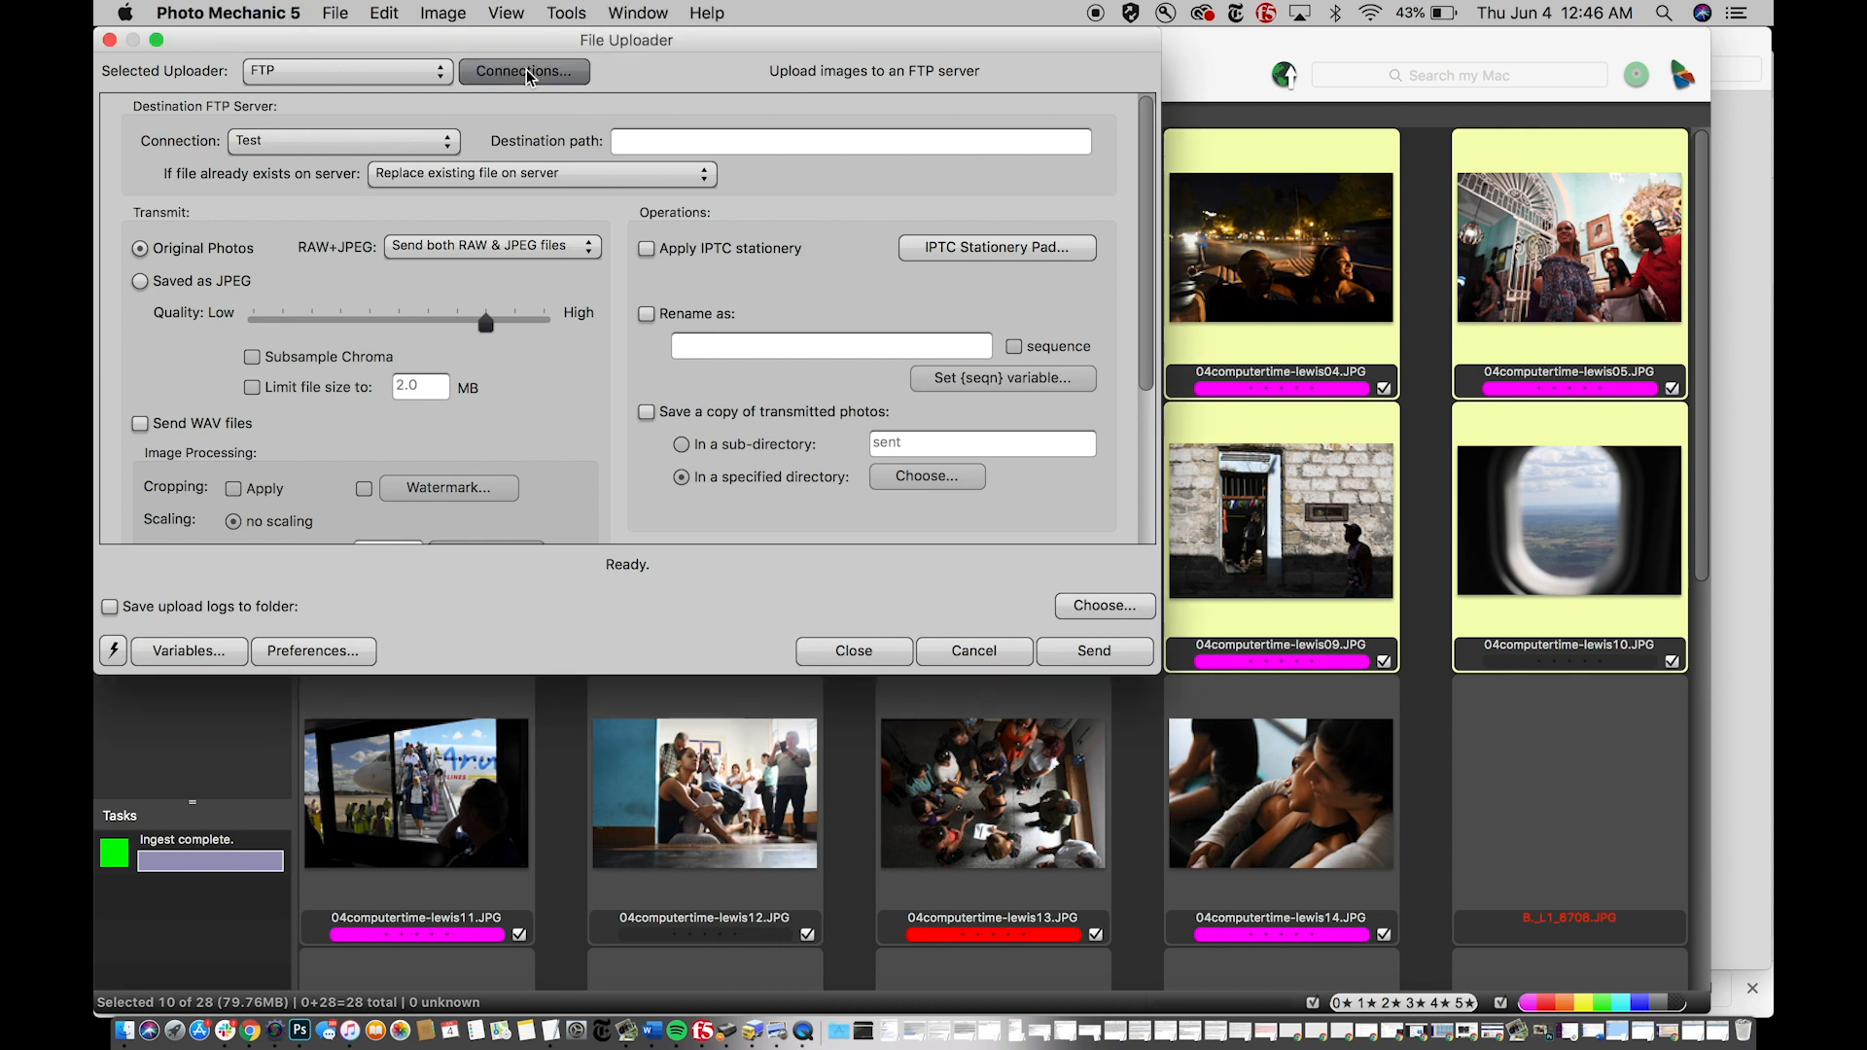
{"action": "left_click", "coordinate": [523, 72]}
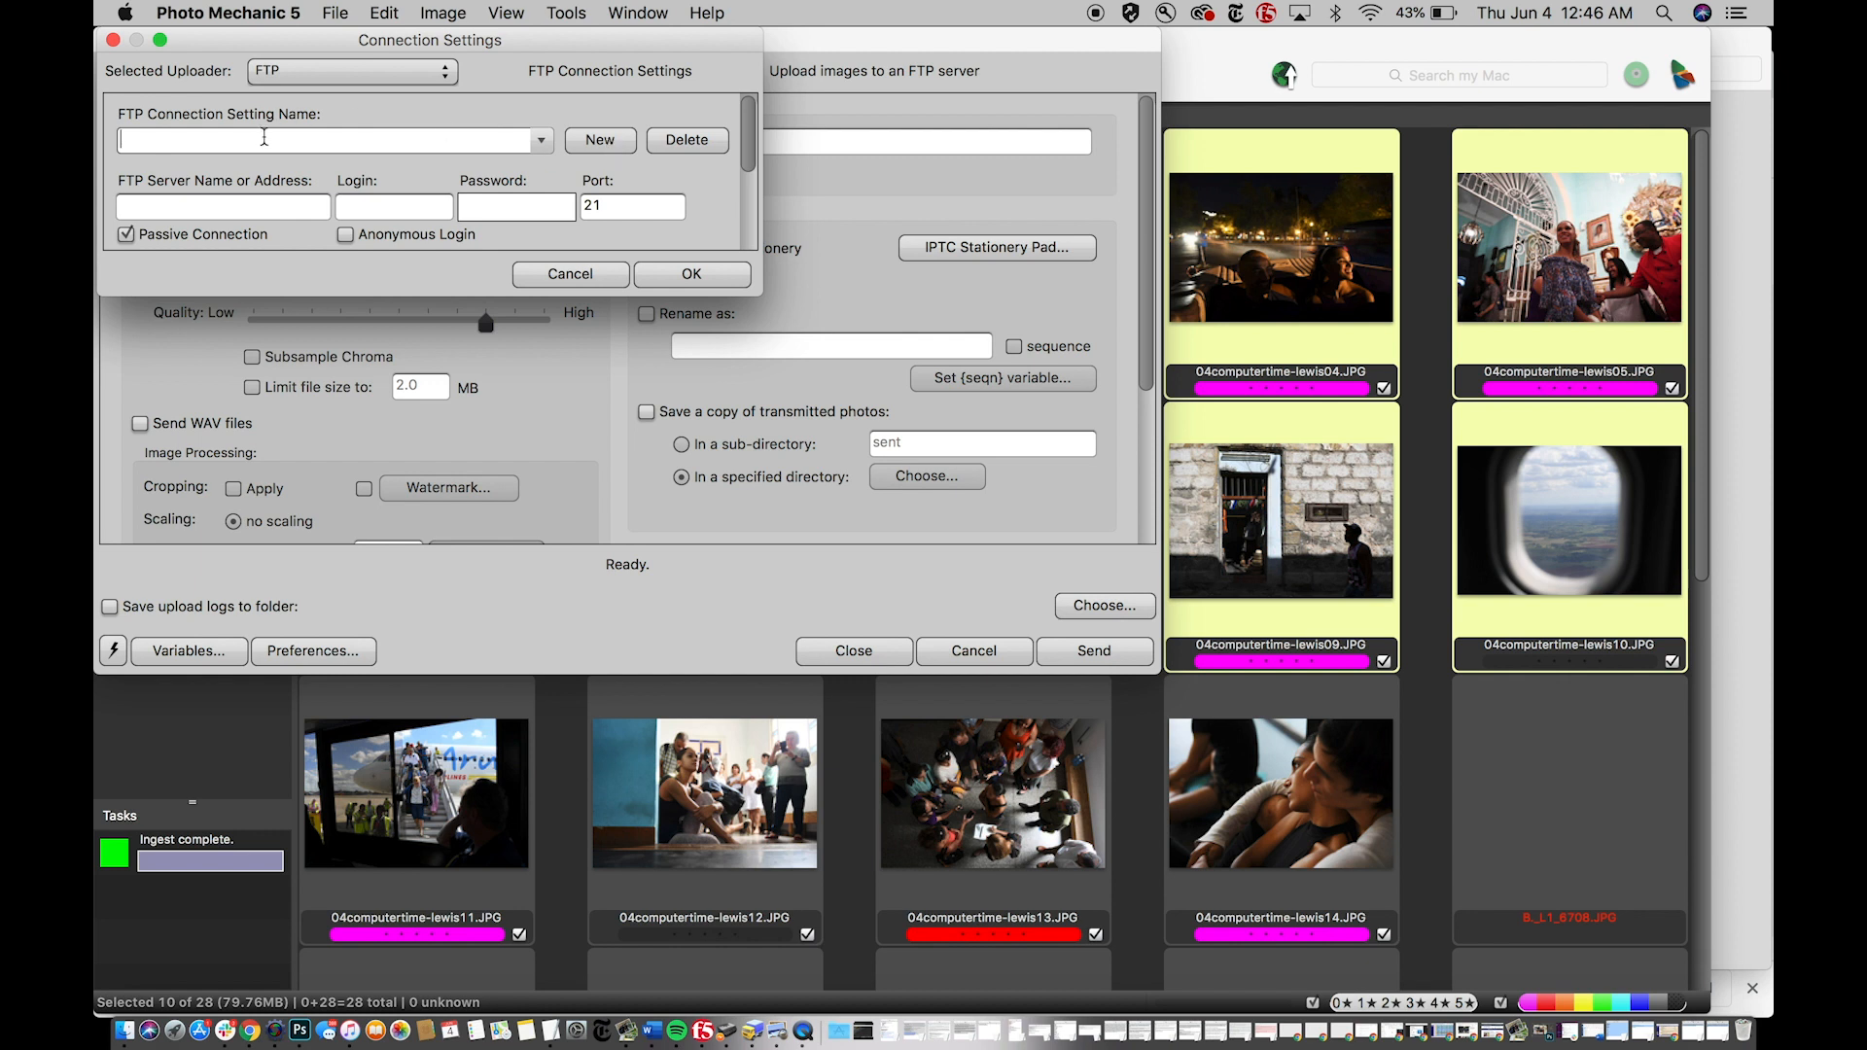
- Name the connection Brent Gazette, enter a server address starting 192, and leave the settings form
{"action": "type", "text": "Brent Ga"}
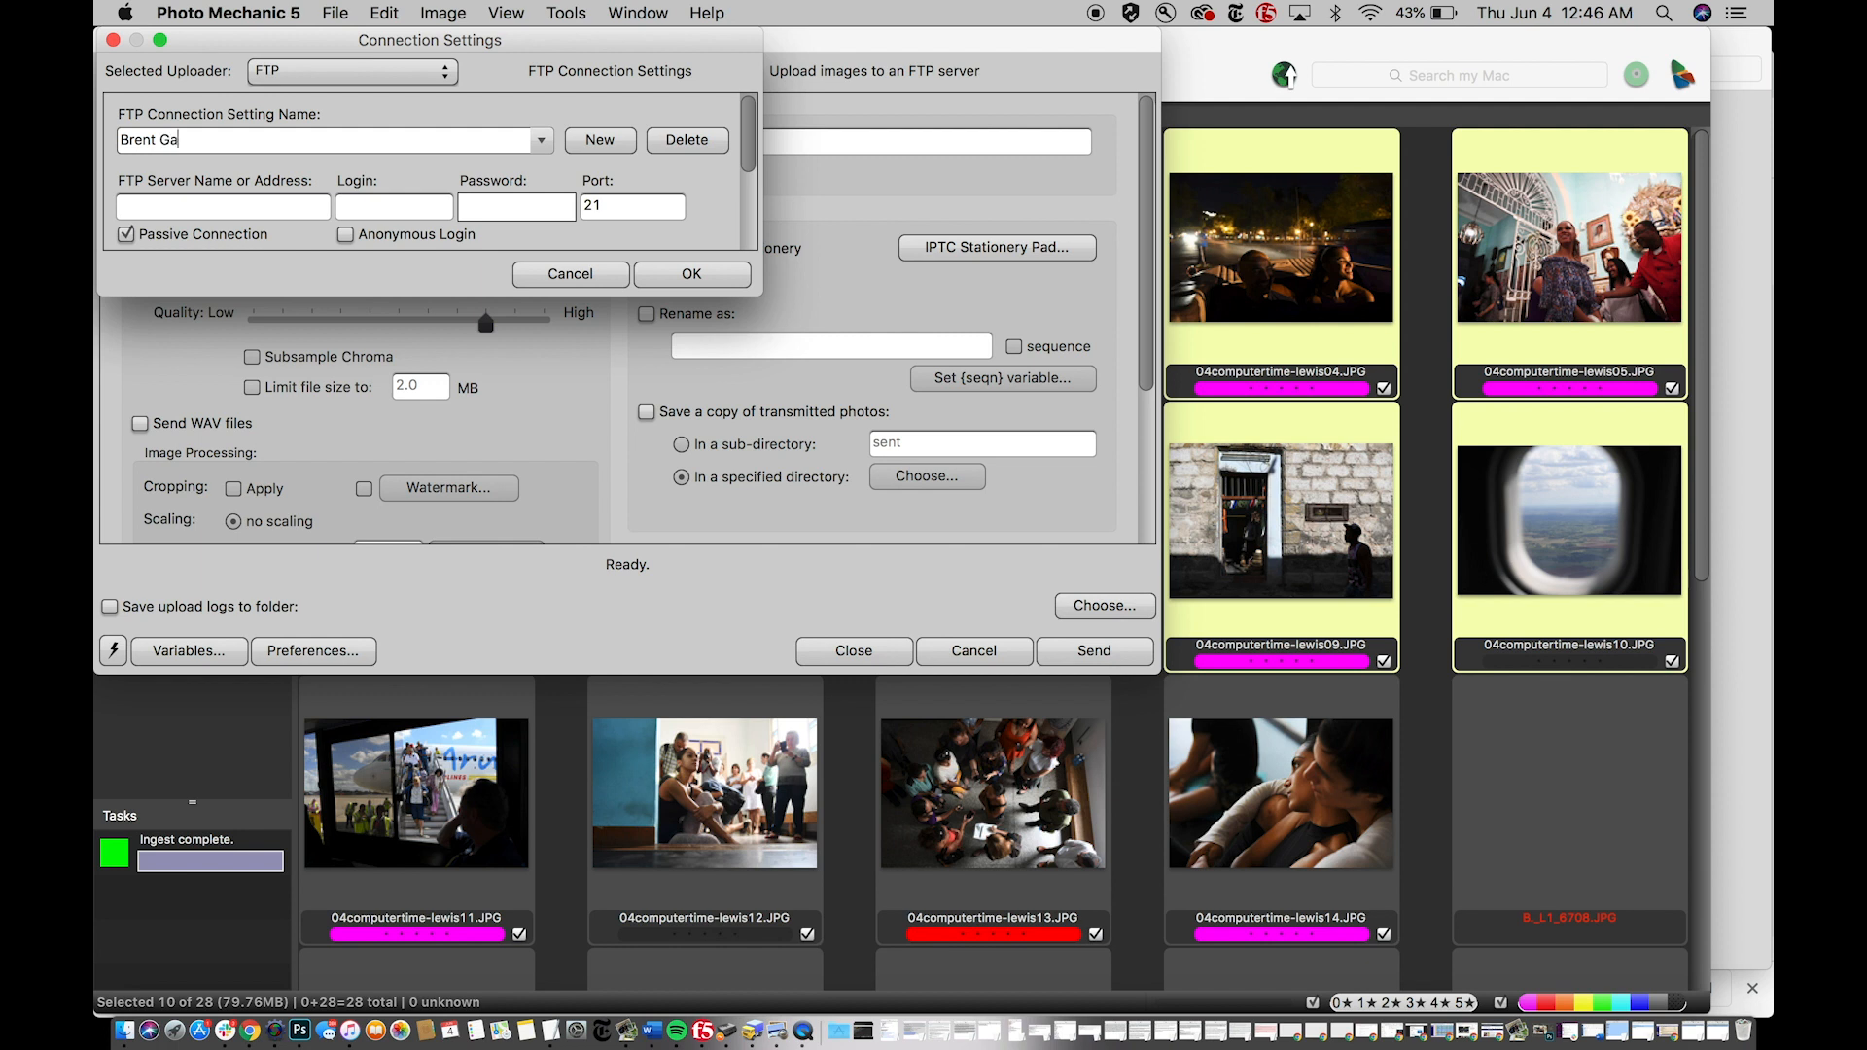
{"action": "type", "text": "zett"}
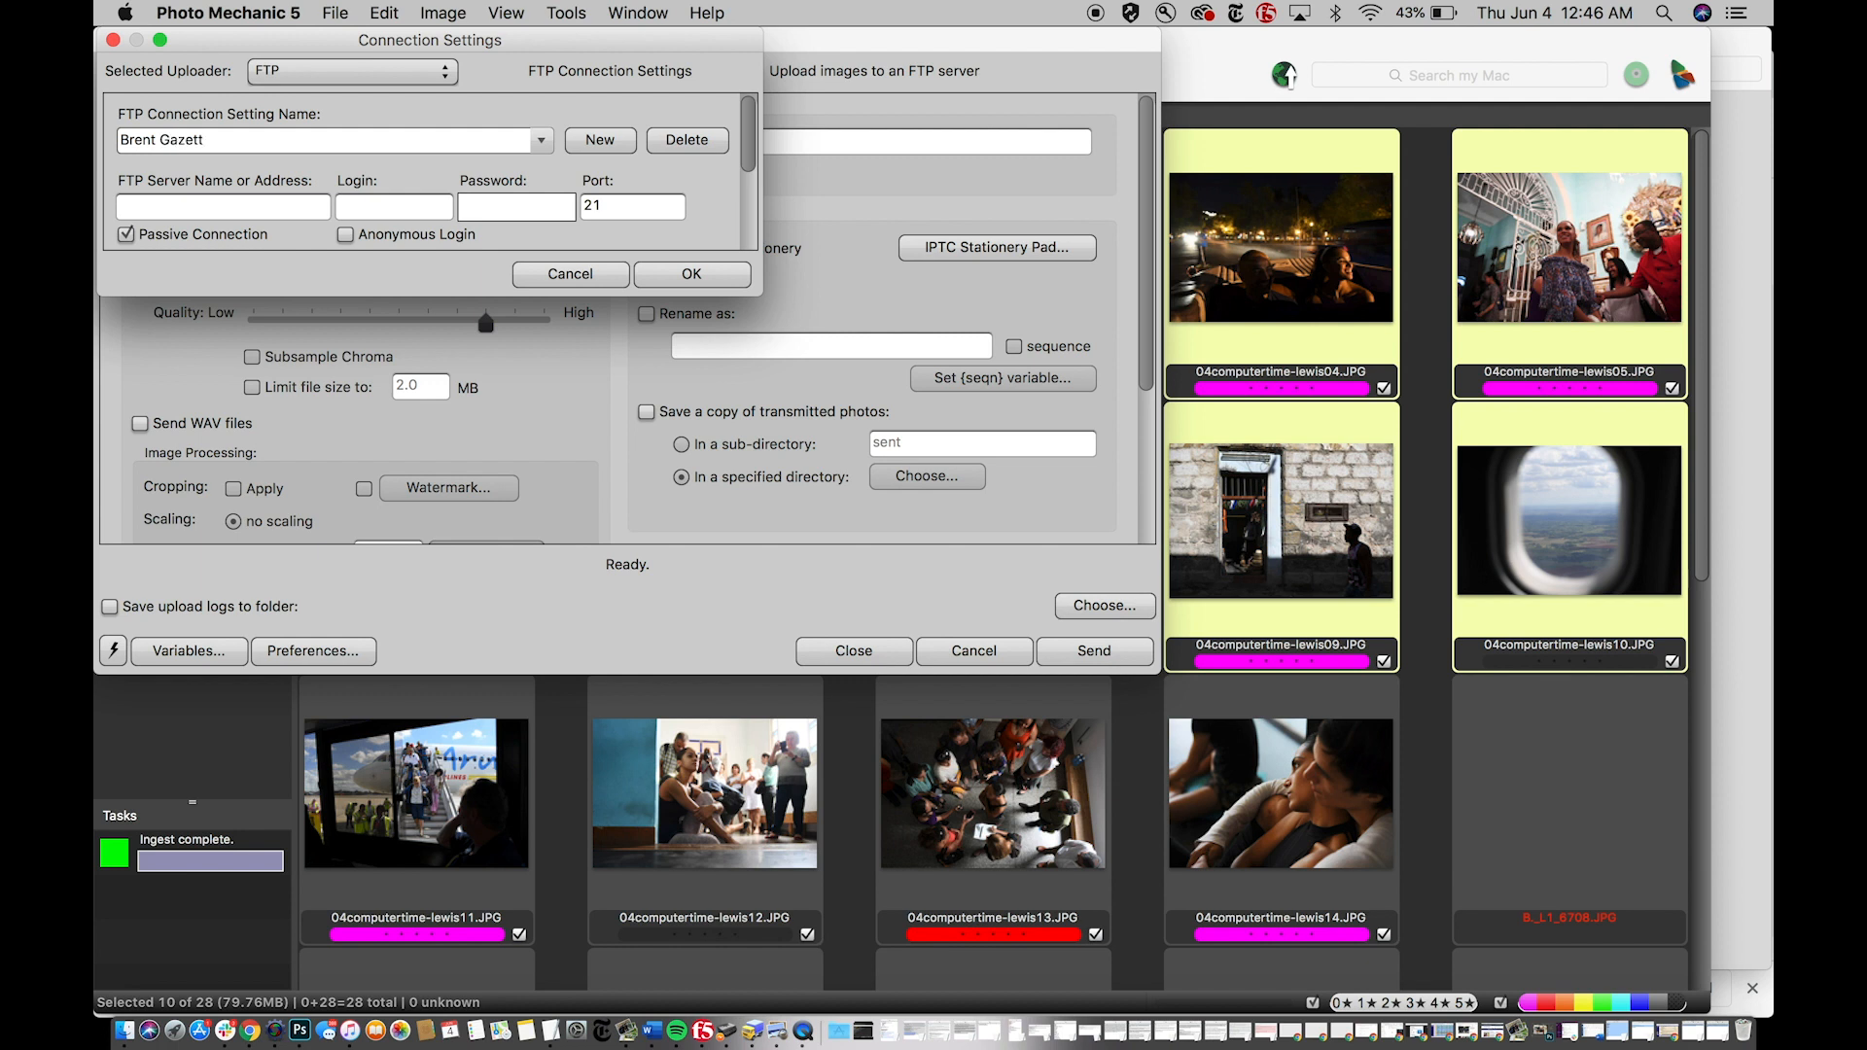
{"action": "left_click", "coordinate": [222, 206]}
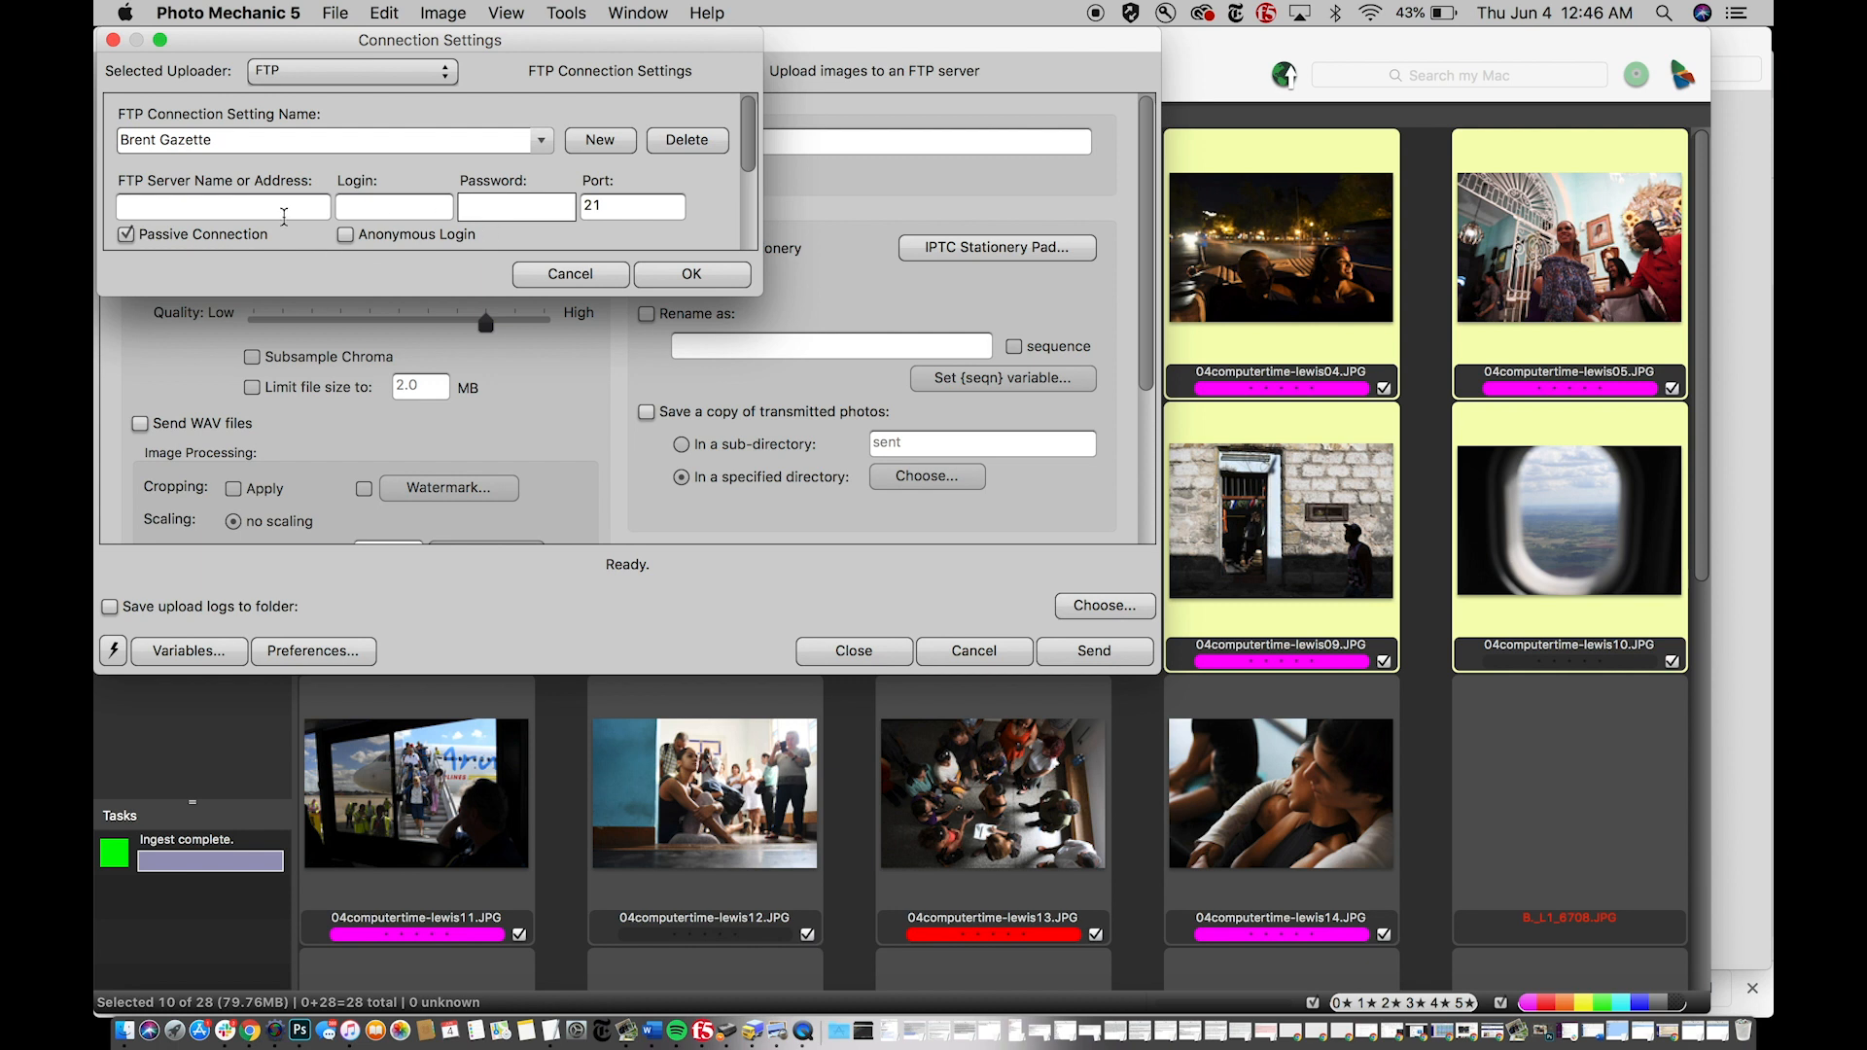
{"action": "type", "text": "192."}
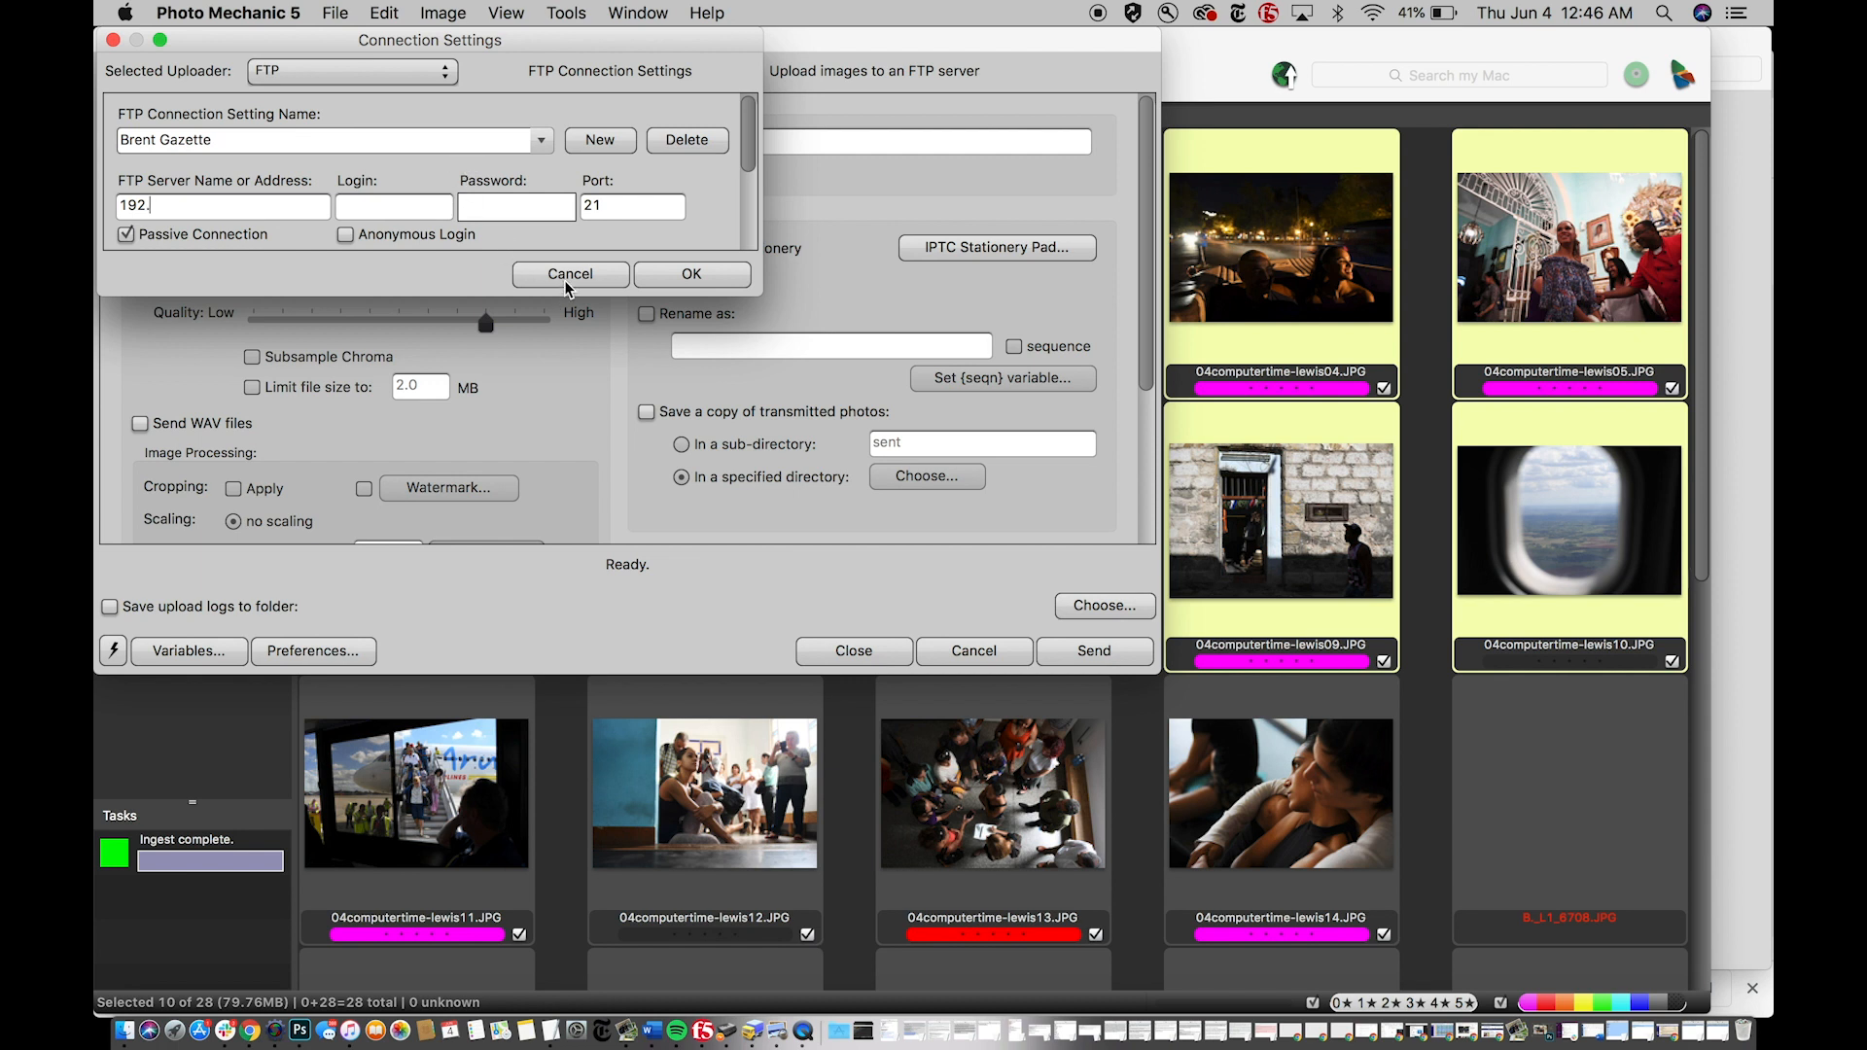
{"action": "mouse_move", "coordinate": [570, 274]}
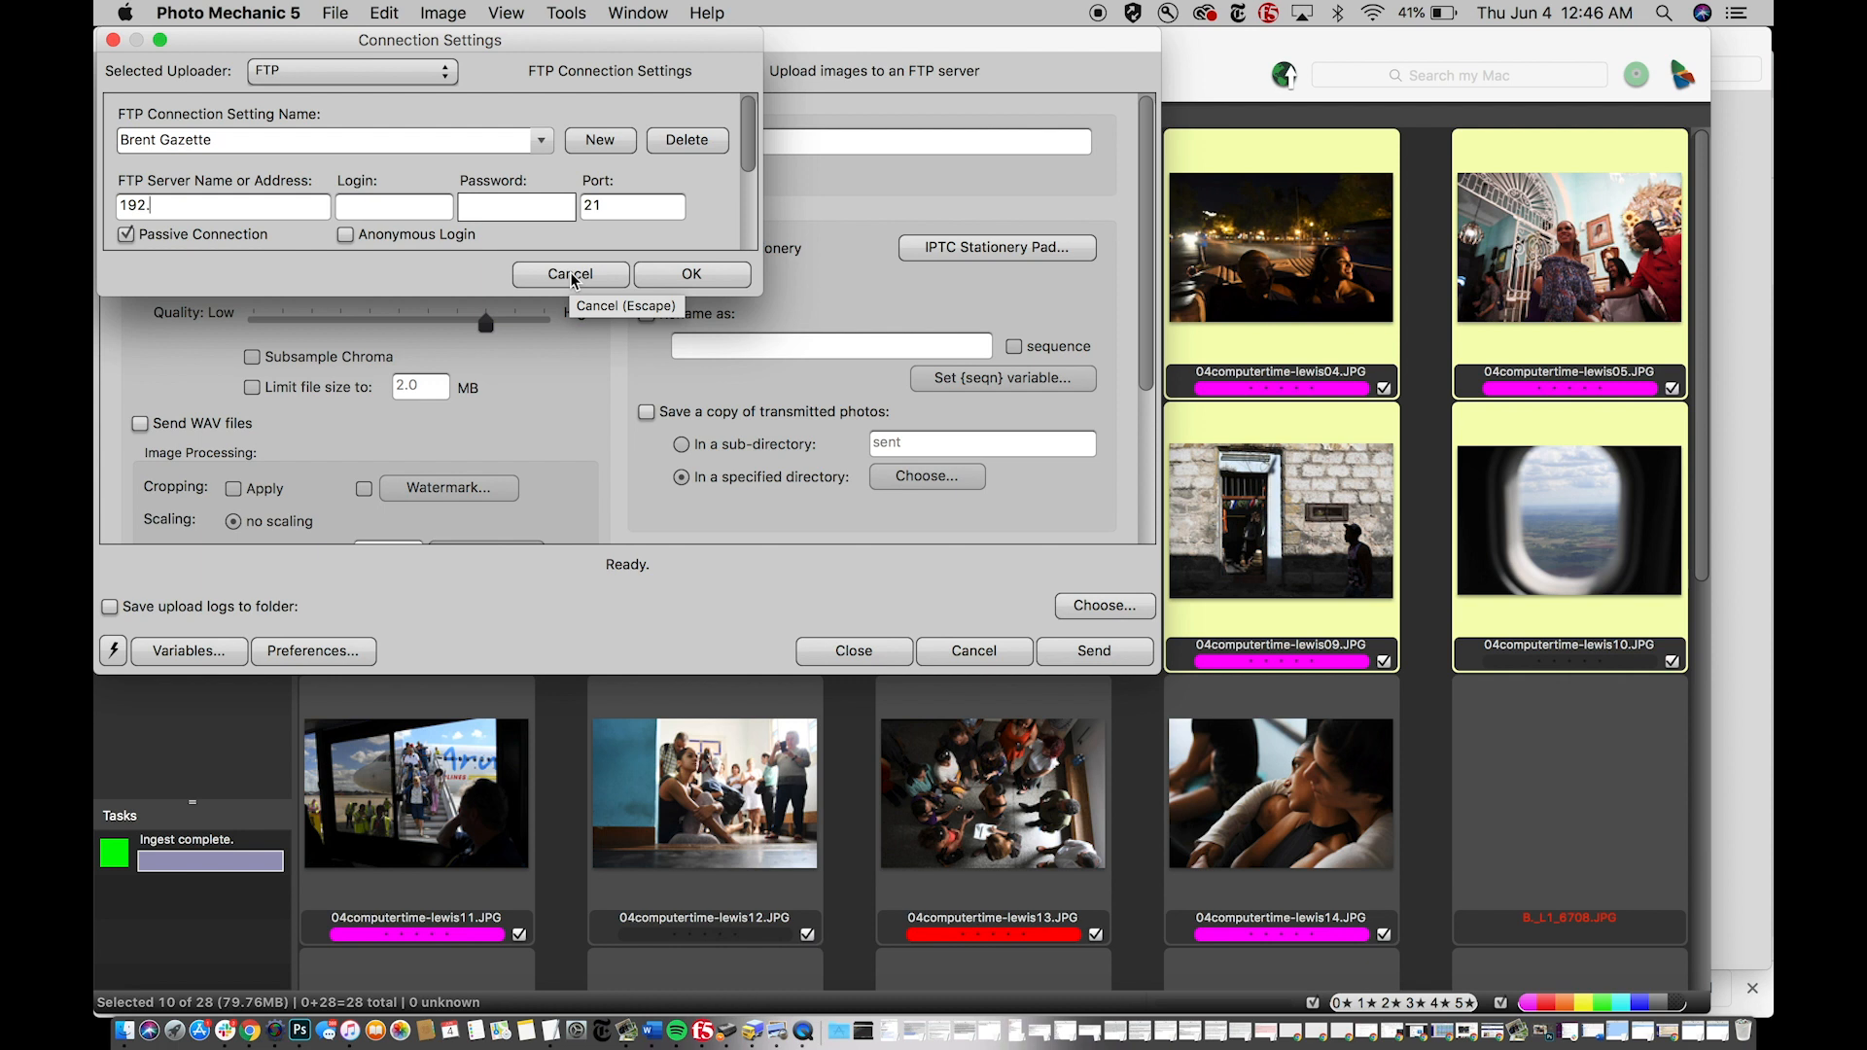
{"action": "left_click", "coordinate": [570, 274]}
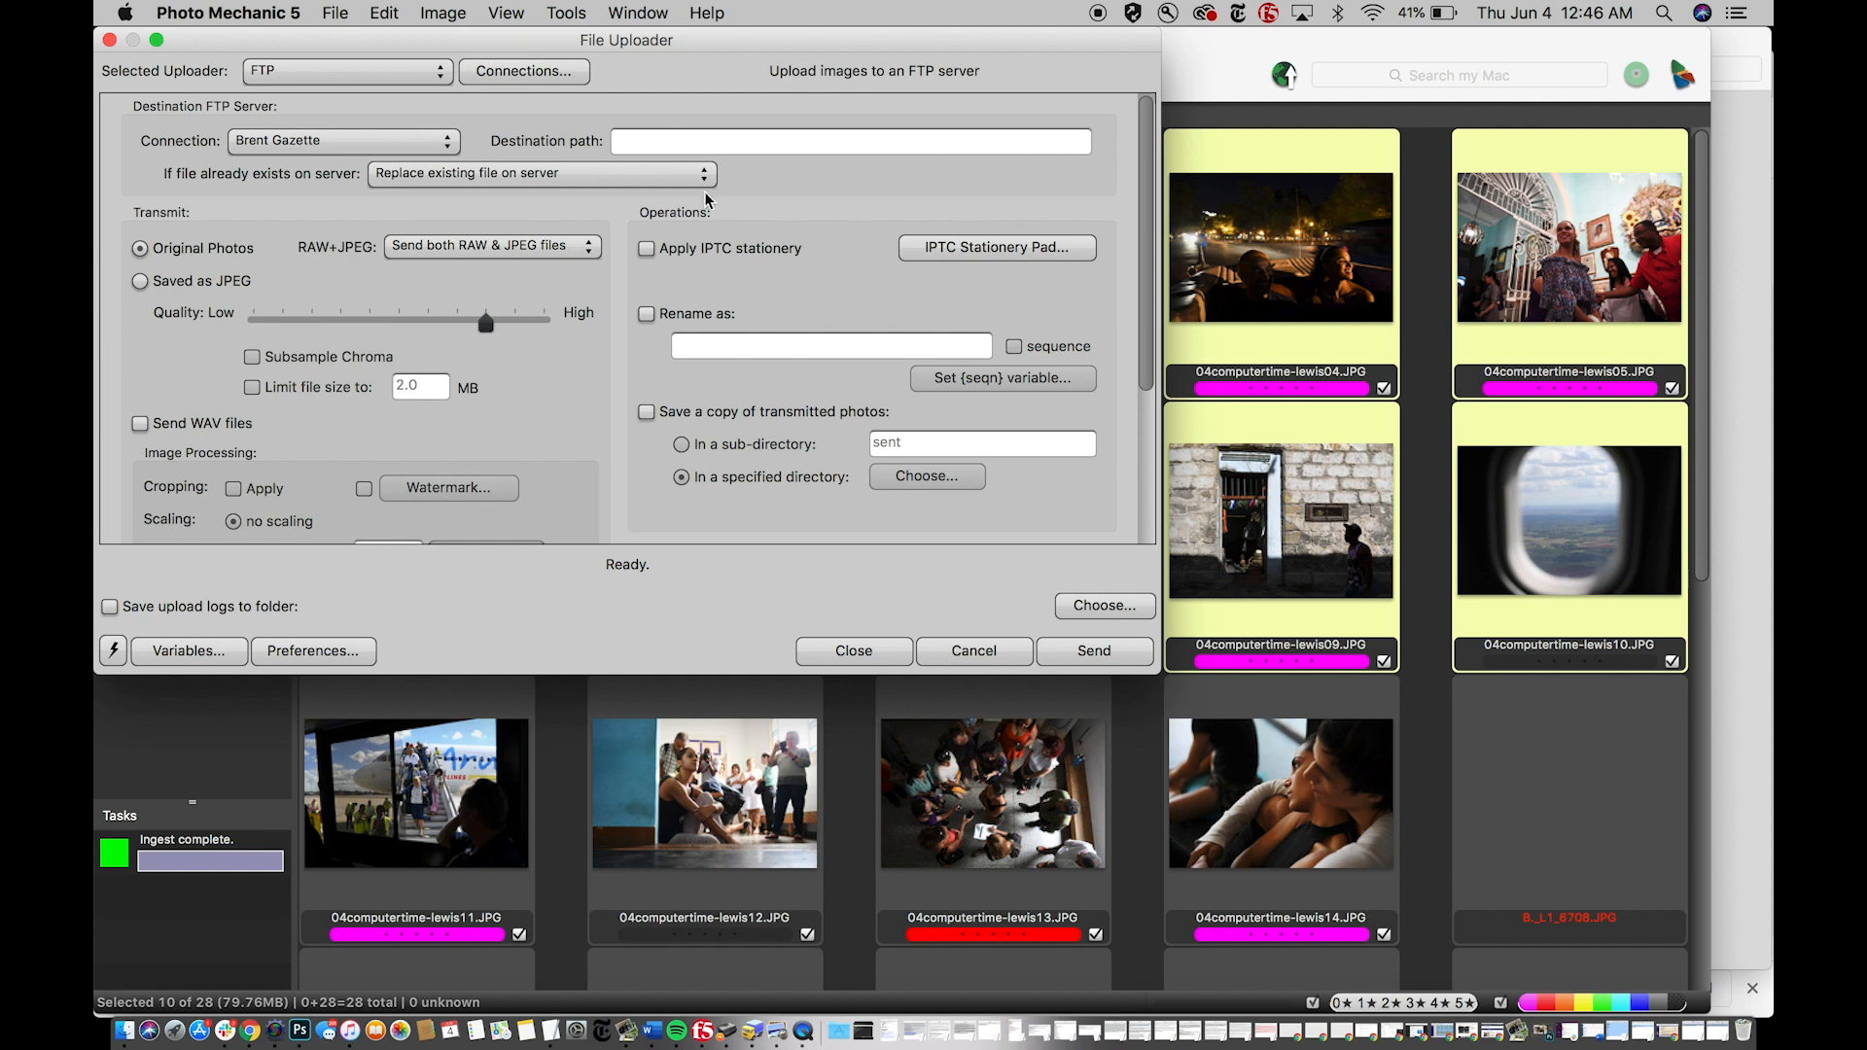
{"action": "mouse_move", "coordinate": [239, 198]}
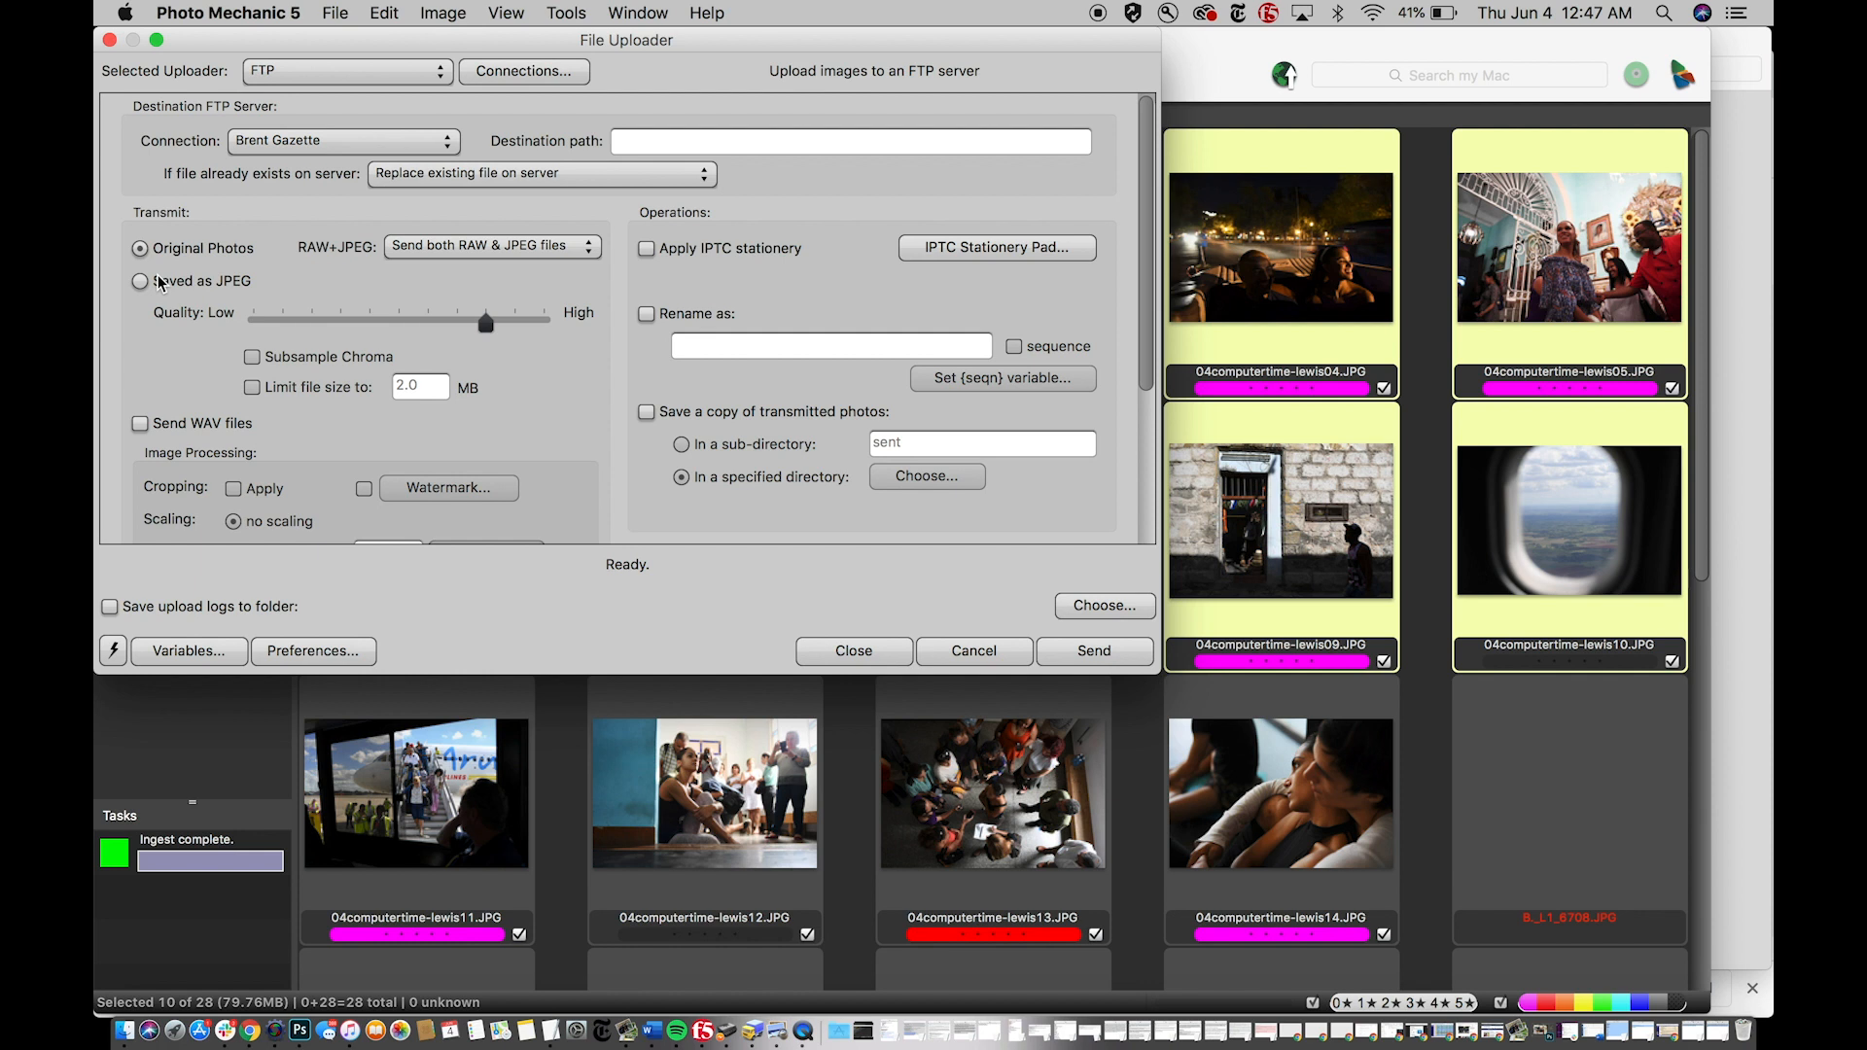
{"action": "mouse_move", "coordinate": [579, 247]}
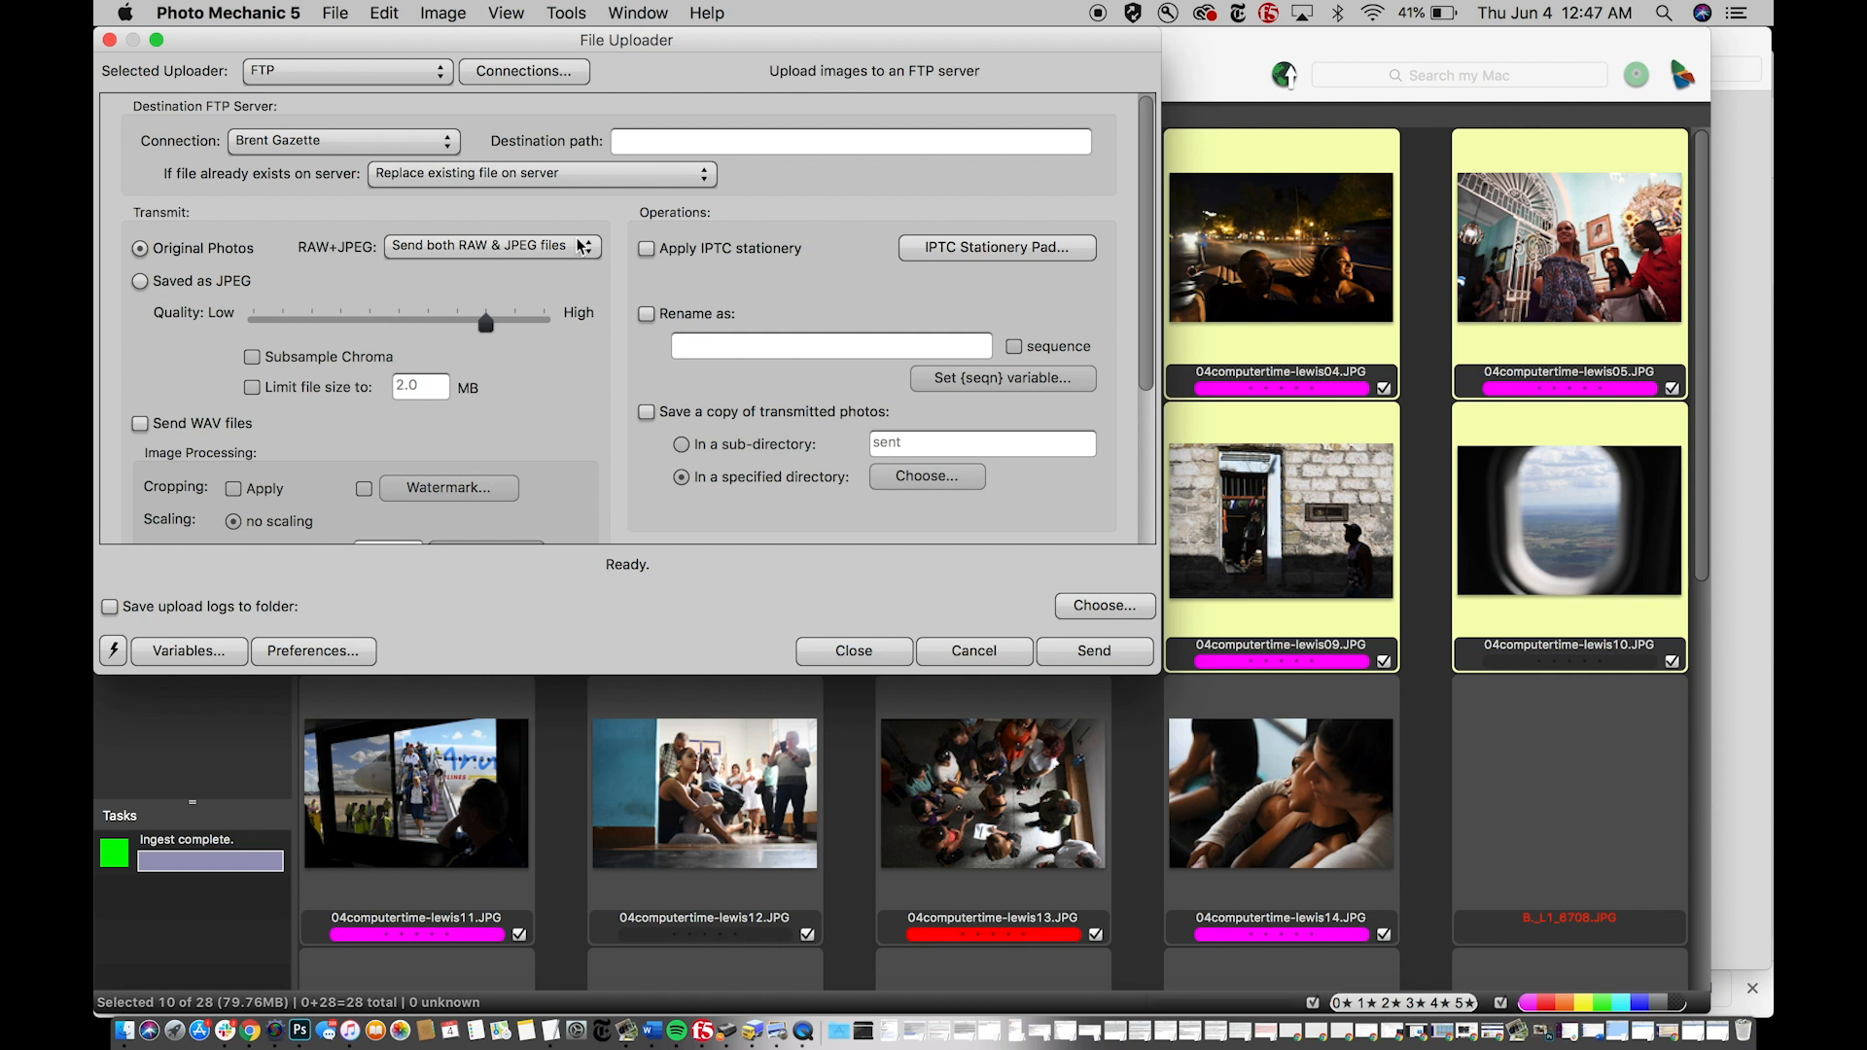
{"action": "scroll", "scroll_direction": "down", "scroll_amount": 3}
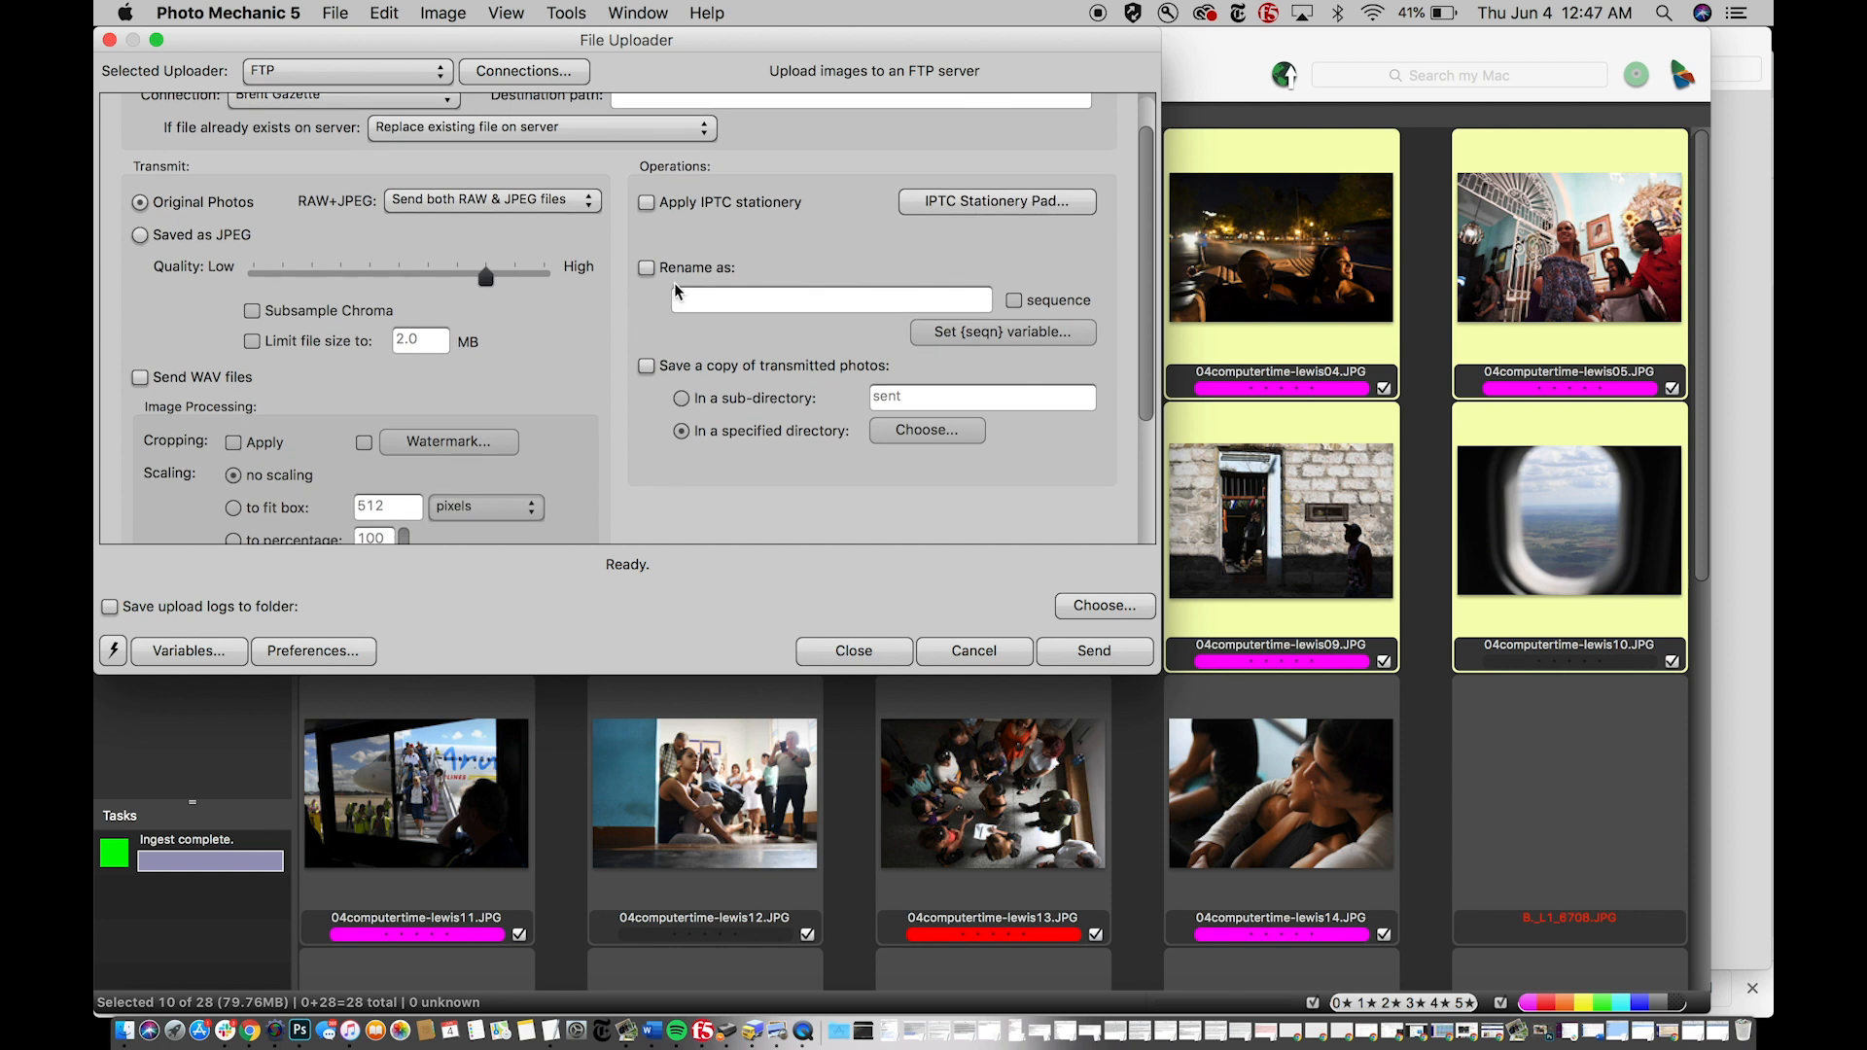
{"action": "mouse_move", "coordinate": [744, 229]}
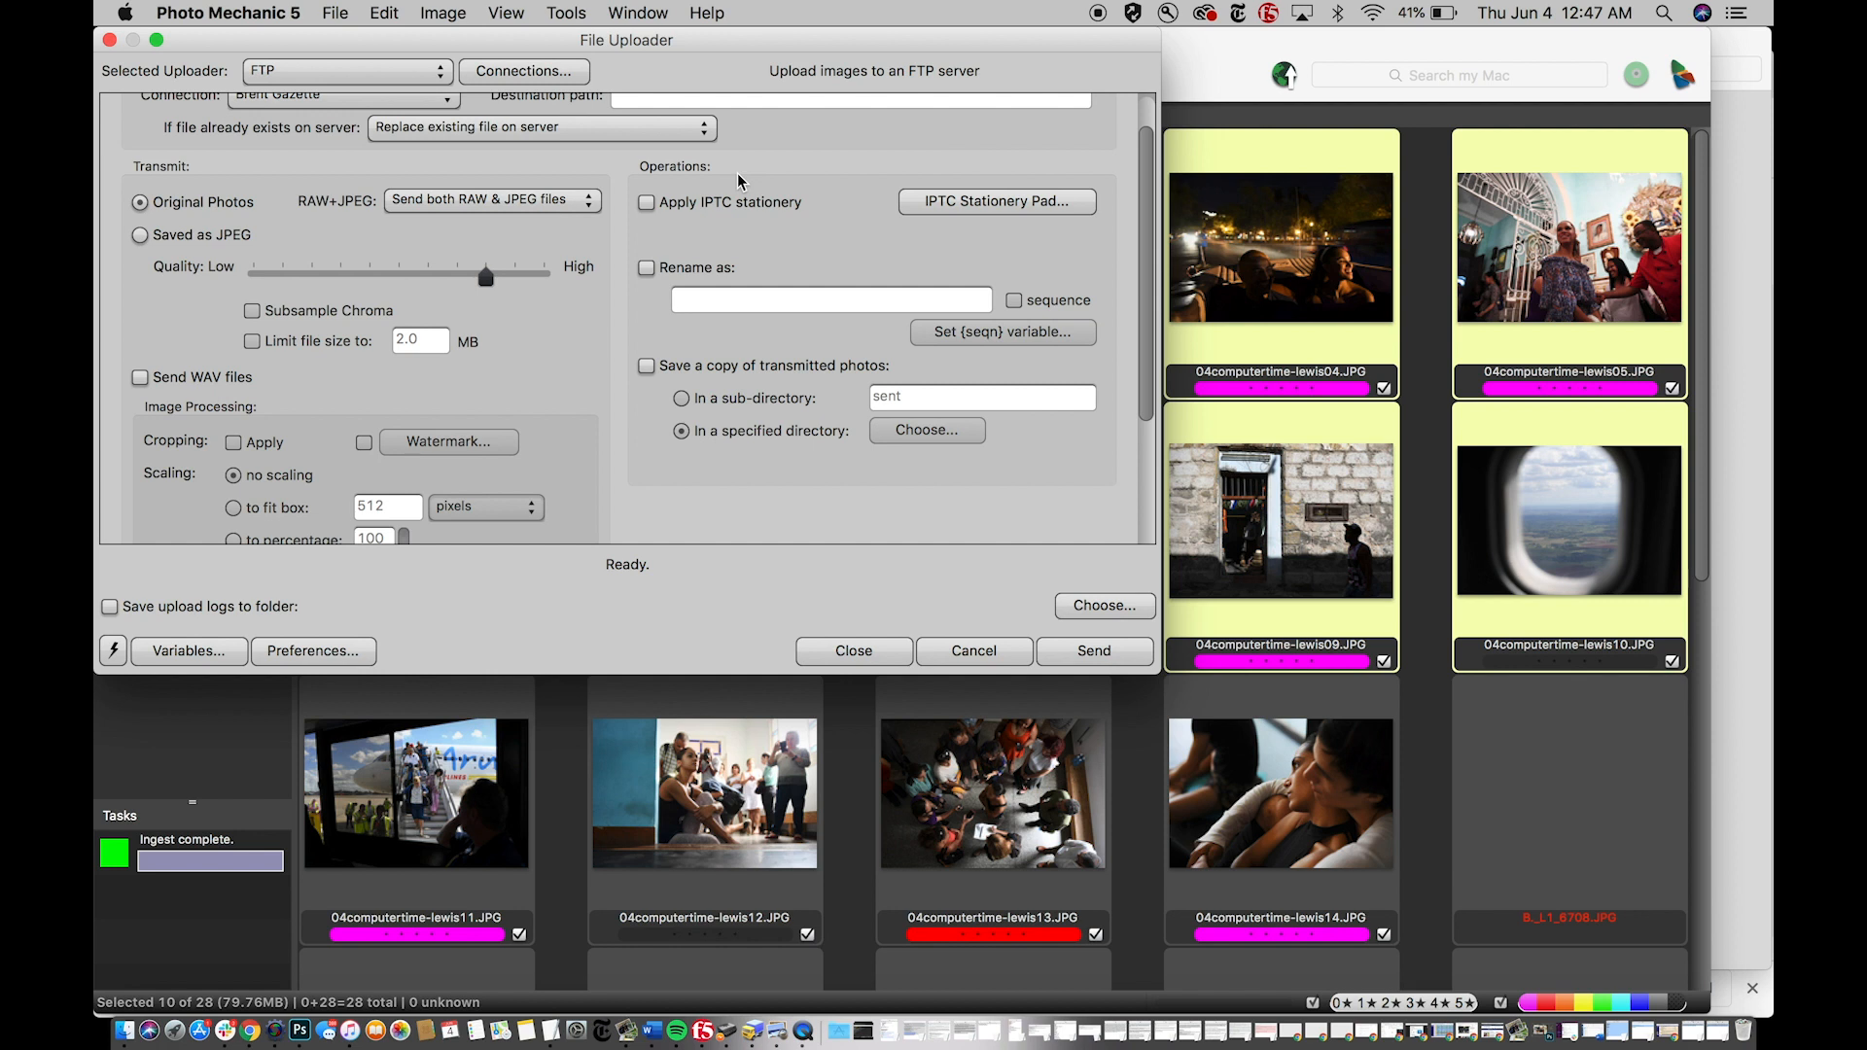
{"action": "mouse_move", "coordinate": [725, 251]}
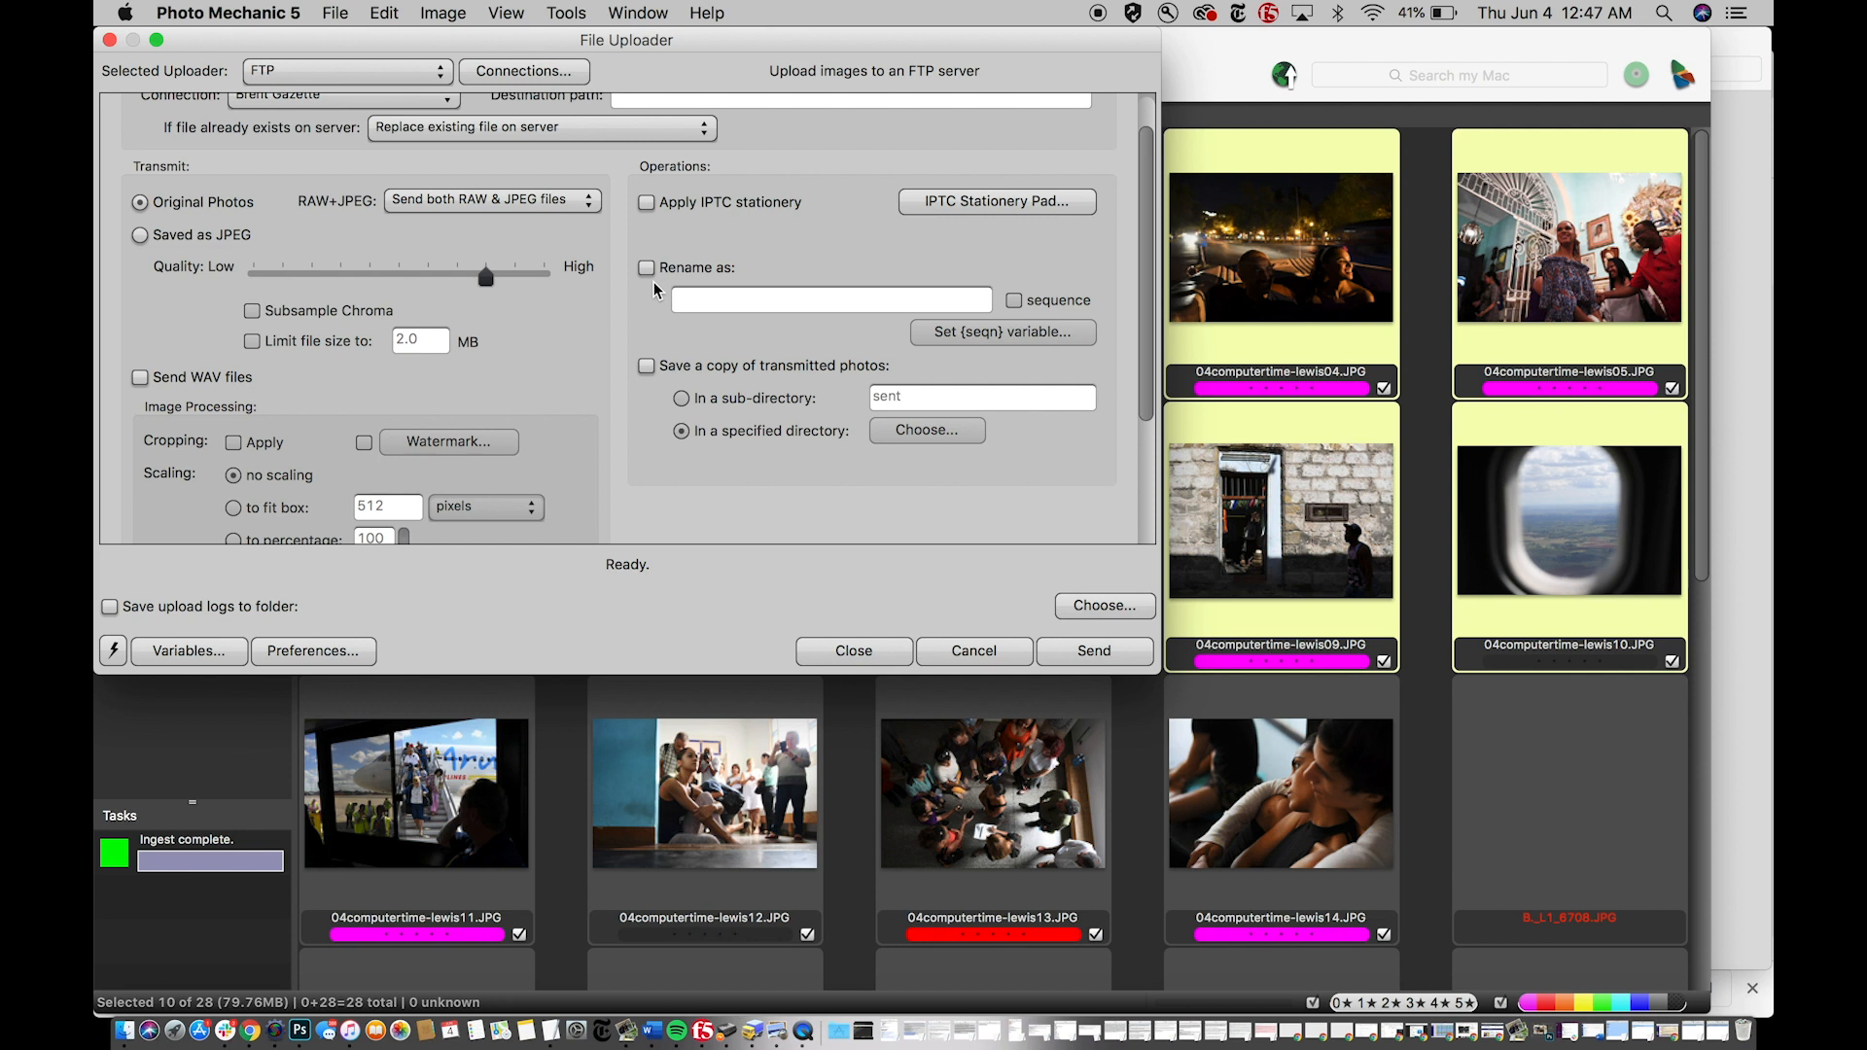
{"action": "scroll", "scroll_direction": "down", "scroll_amount": 3}
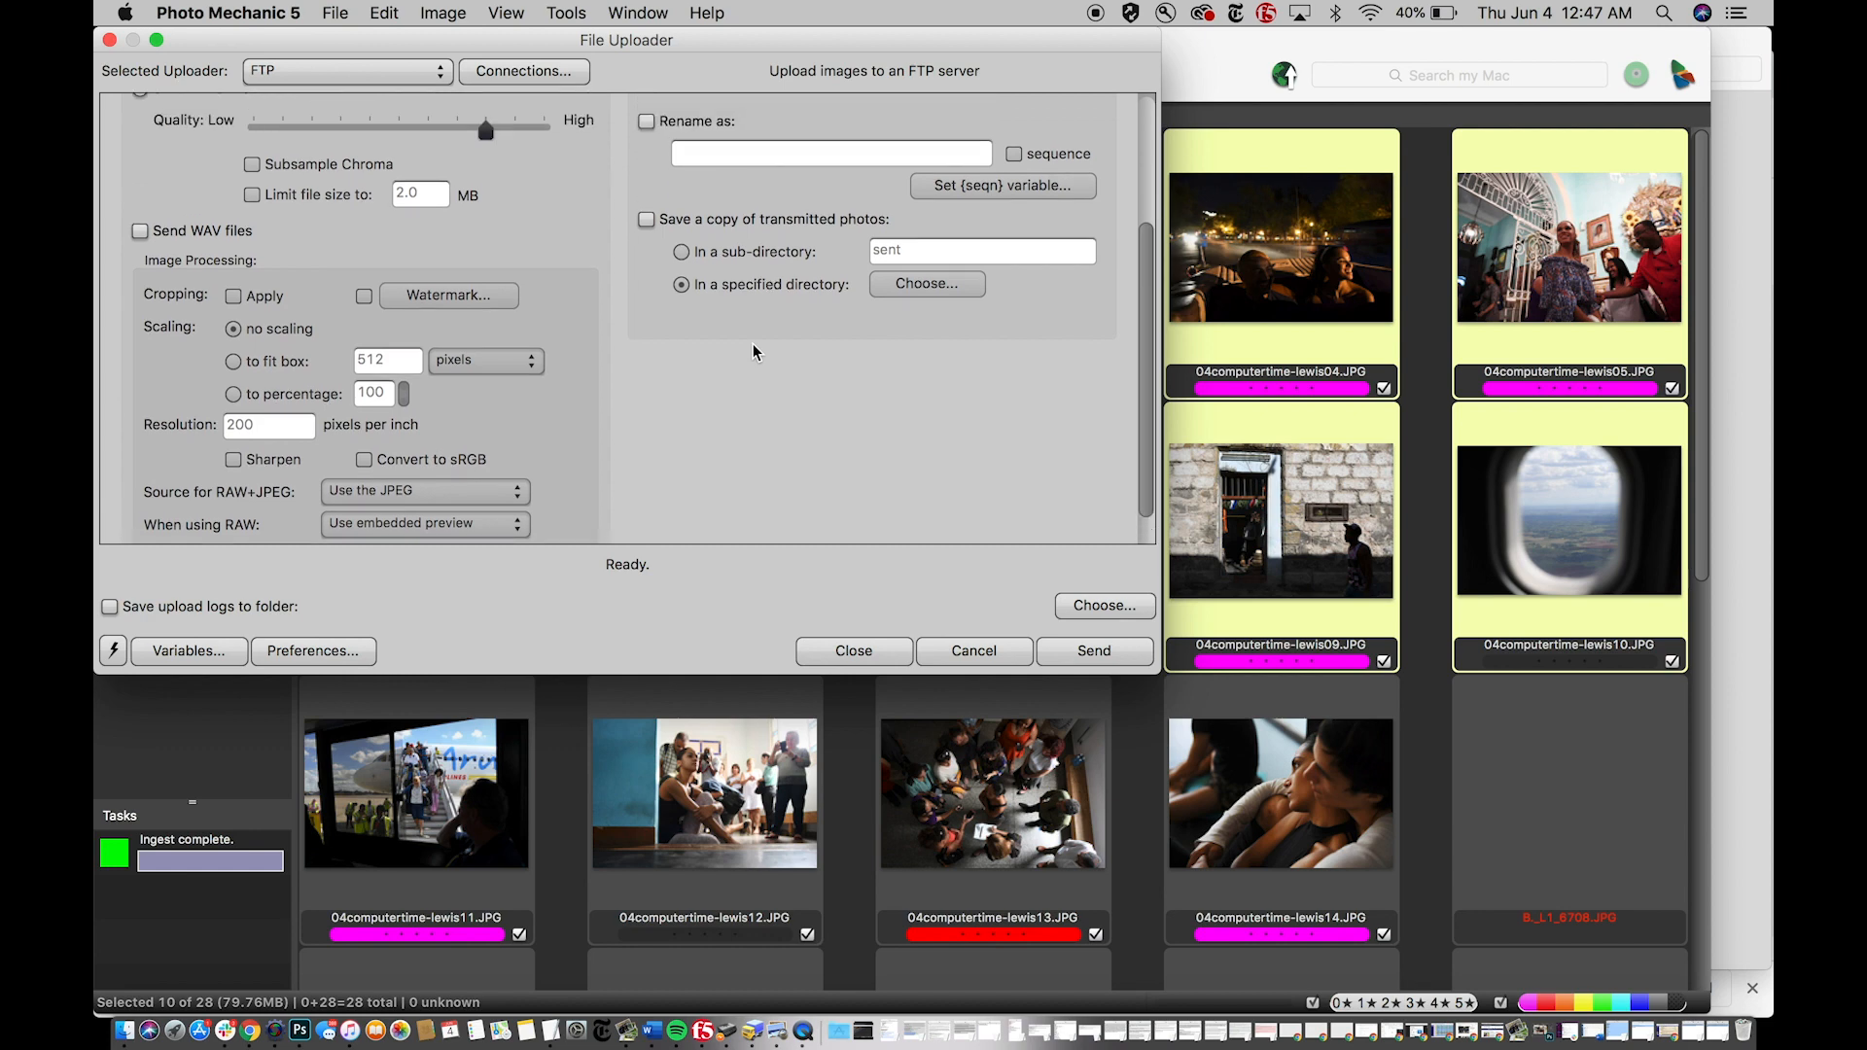
{"action": "scroll", "scroll_direction": "up", "scroll_amount": 3}
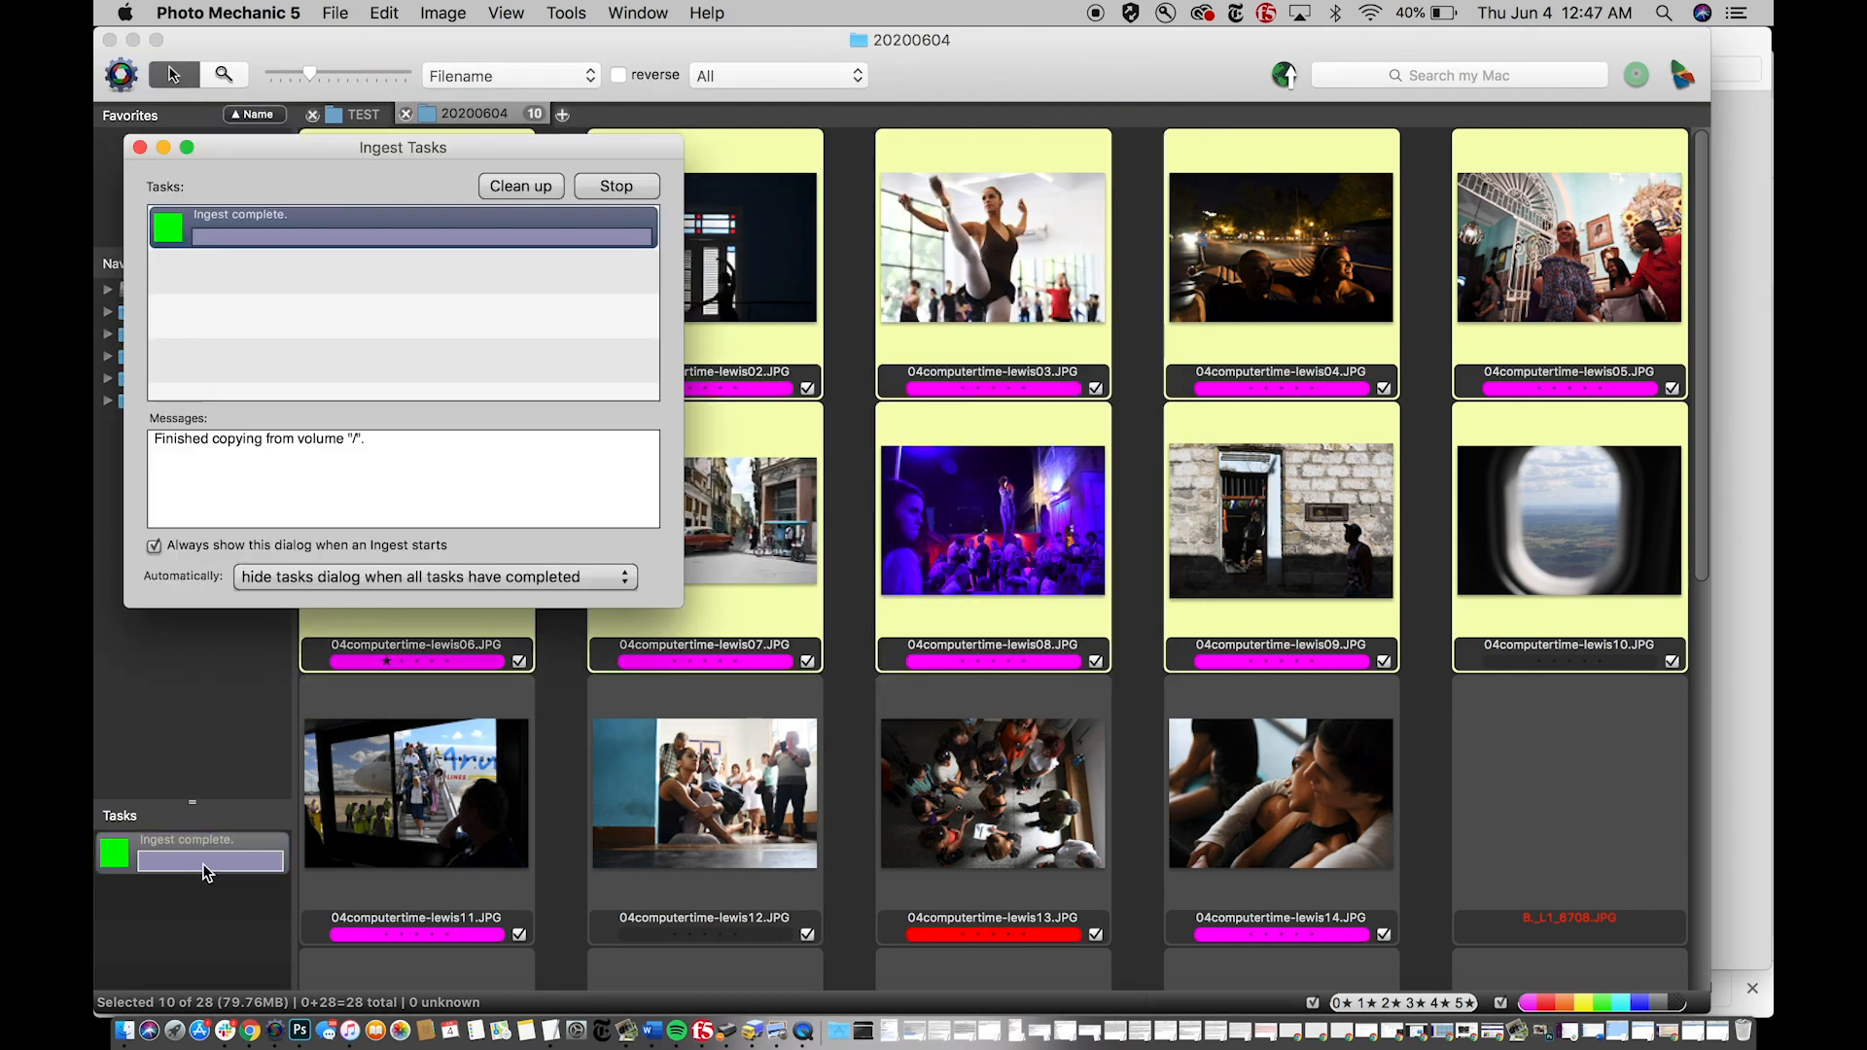
{"action": "mouse_move", "coordinate": [269, 297]}
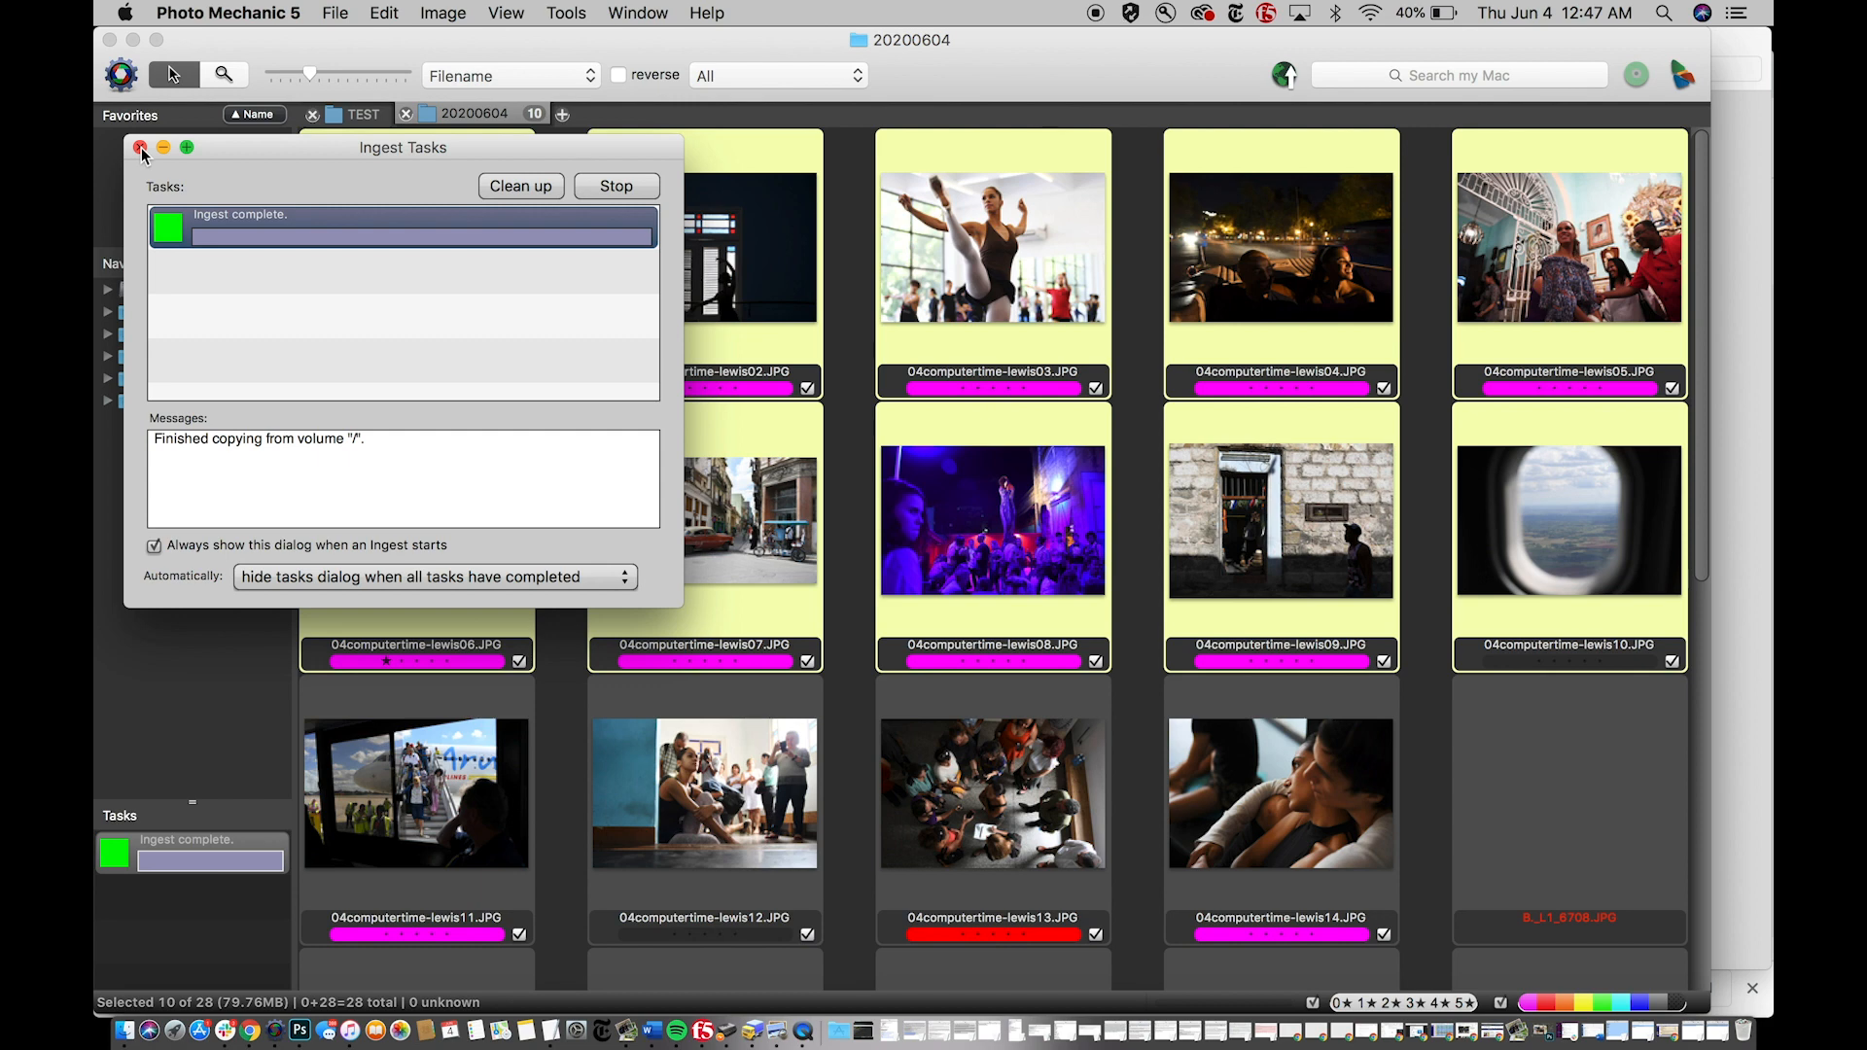
{"action": "mouse_move", "coordinate": [195, 247]}
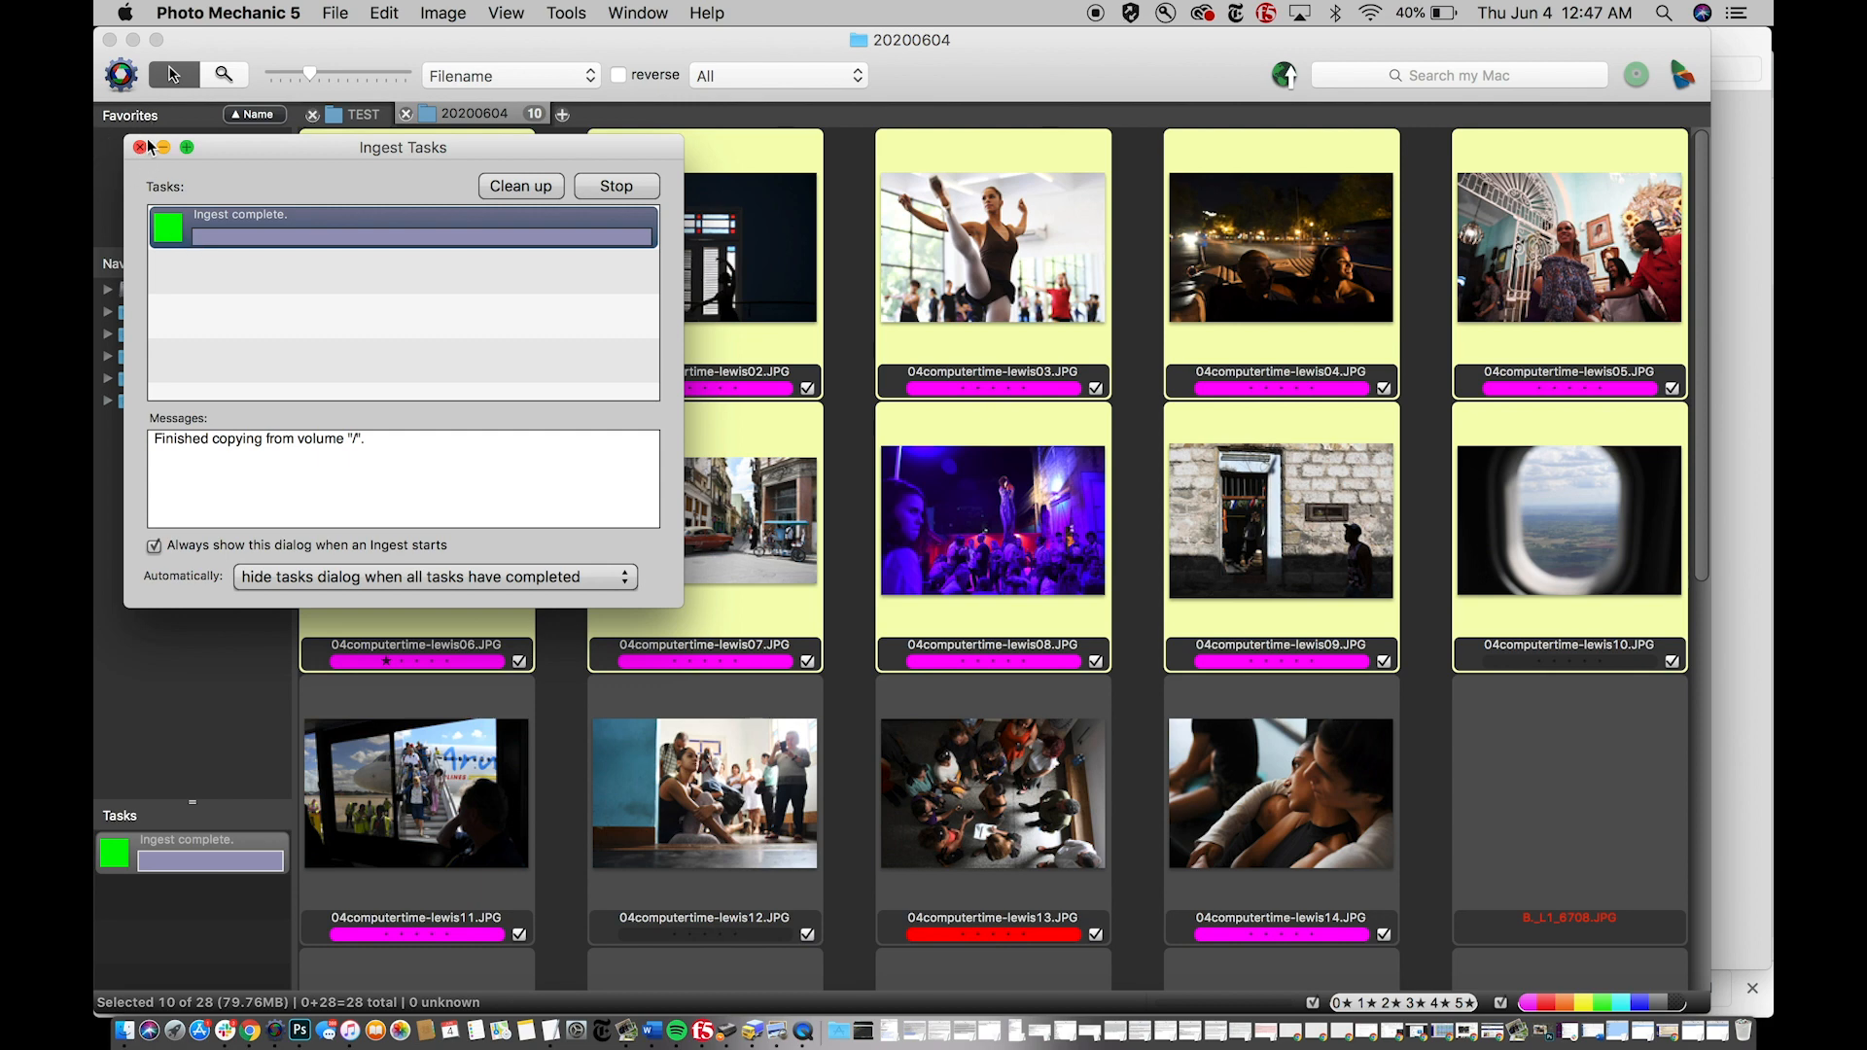
- Close the Ingest Tasks window, leaving the 20200604 contact sheet
{"action": "left_click", "coordinate": [140, 146]}
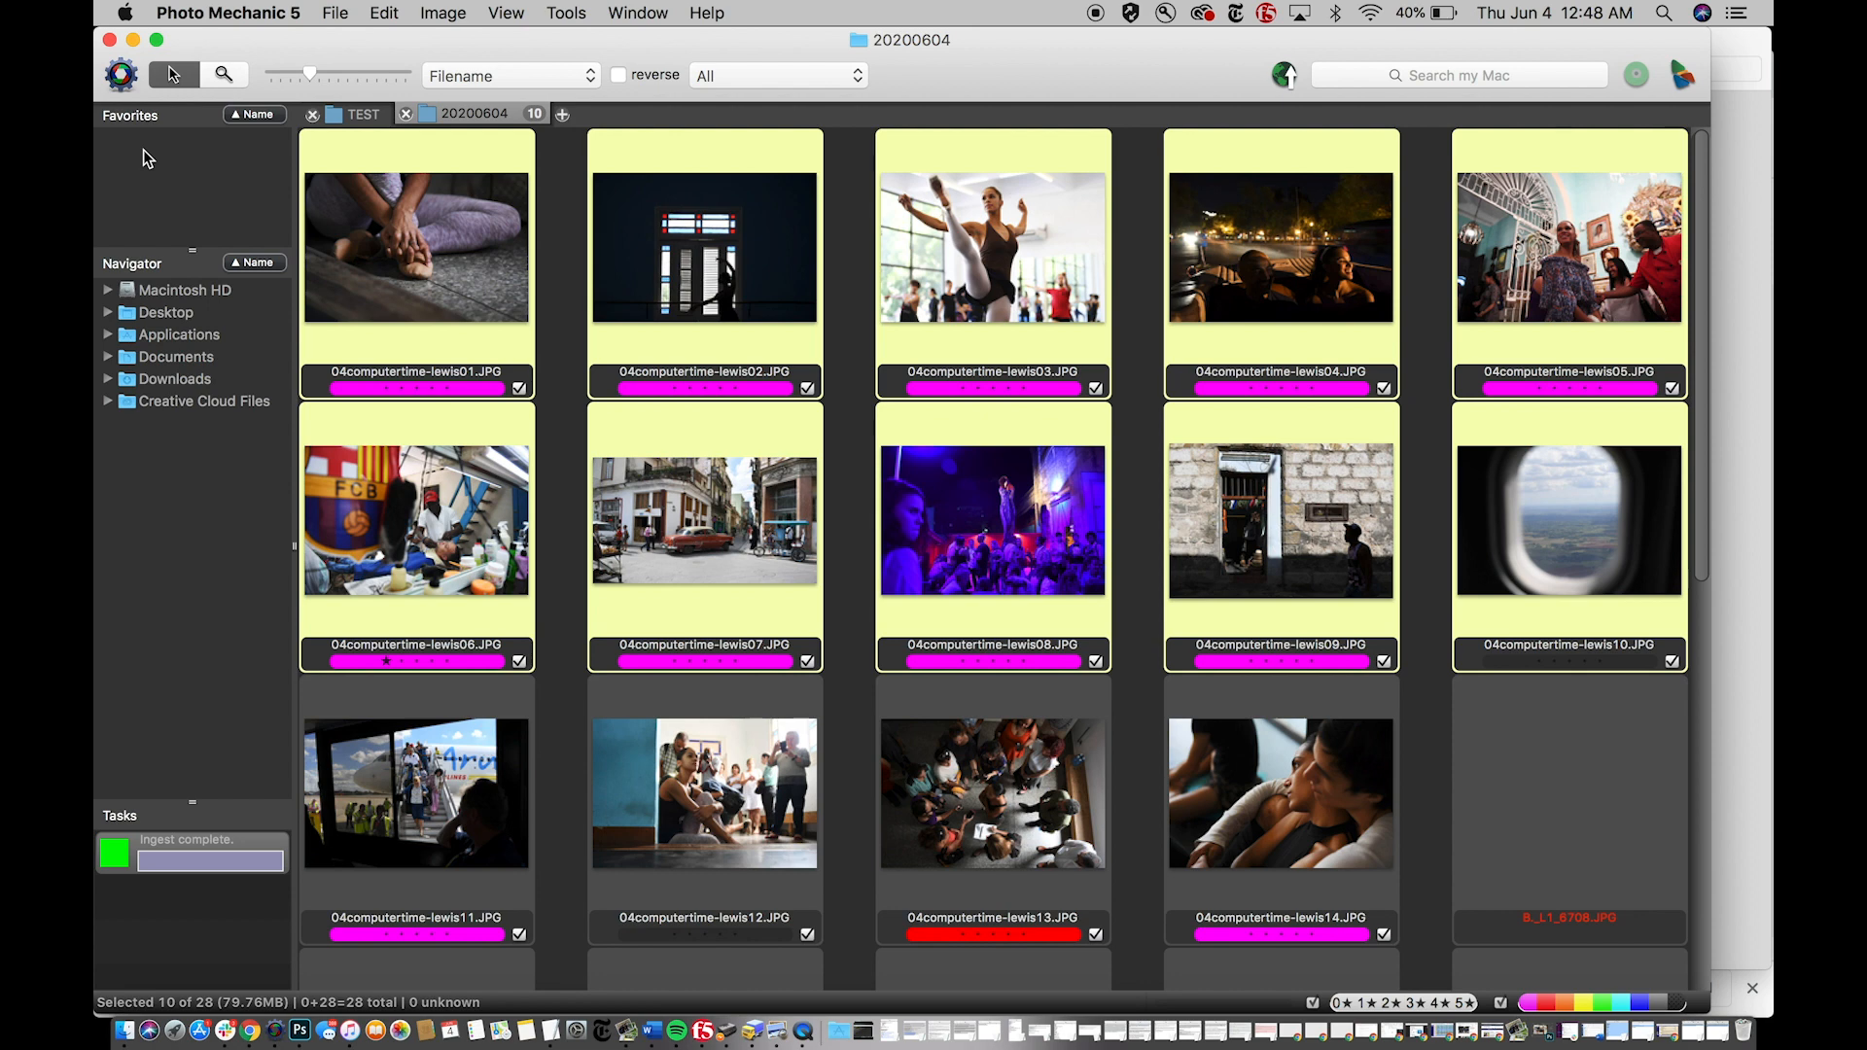
- Drop the ten-photo selection and single out 04computertime-lewis01.JPG
{"action": "left_click", "coordinate": [443, 13]}
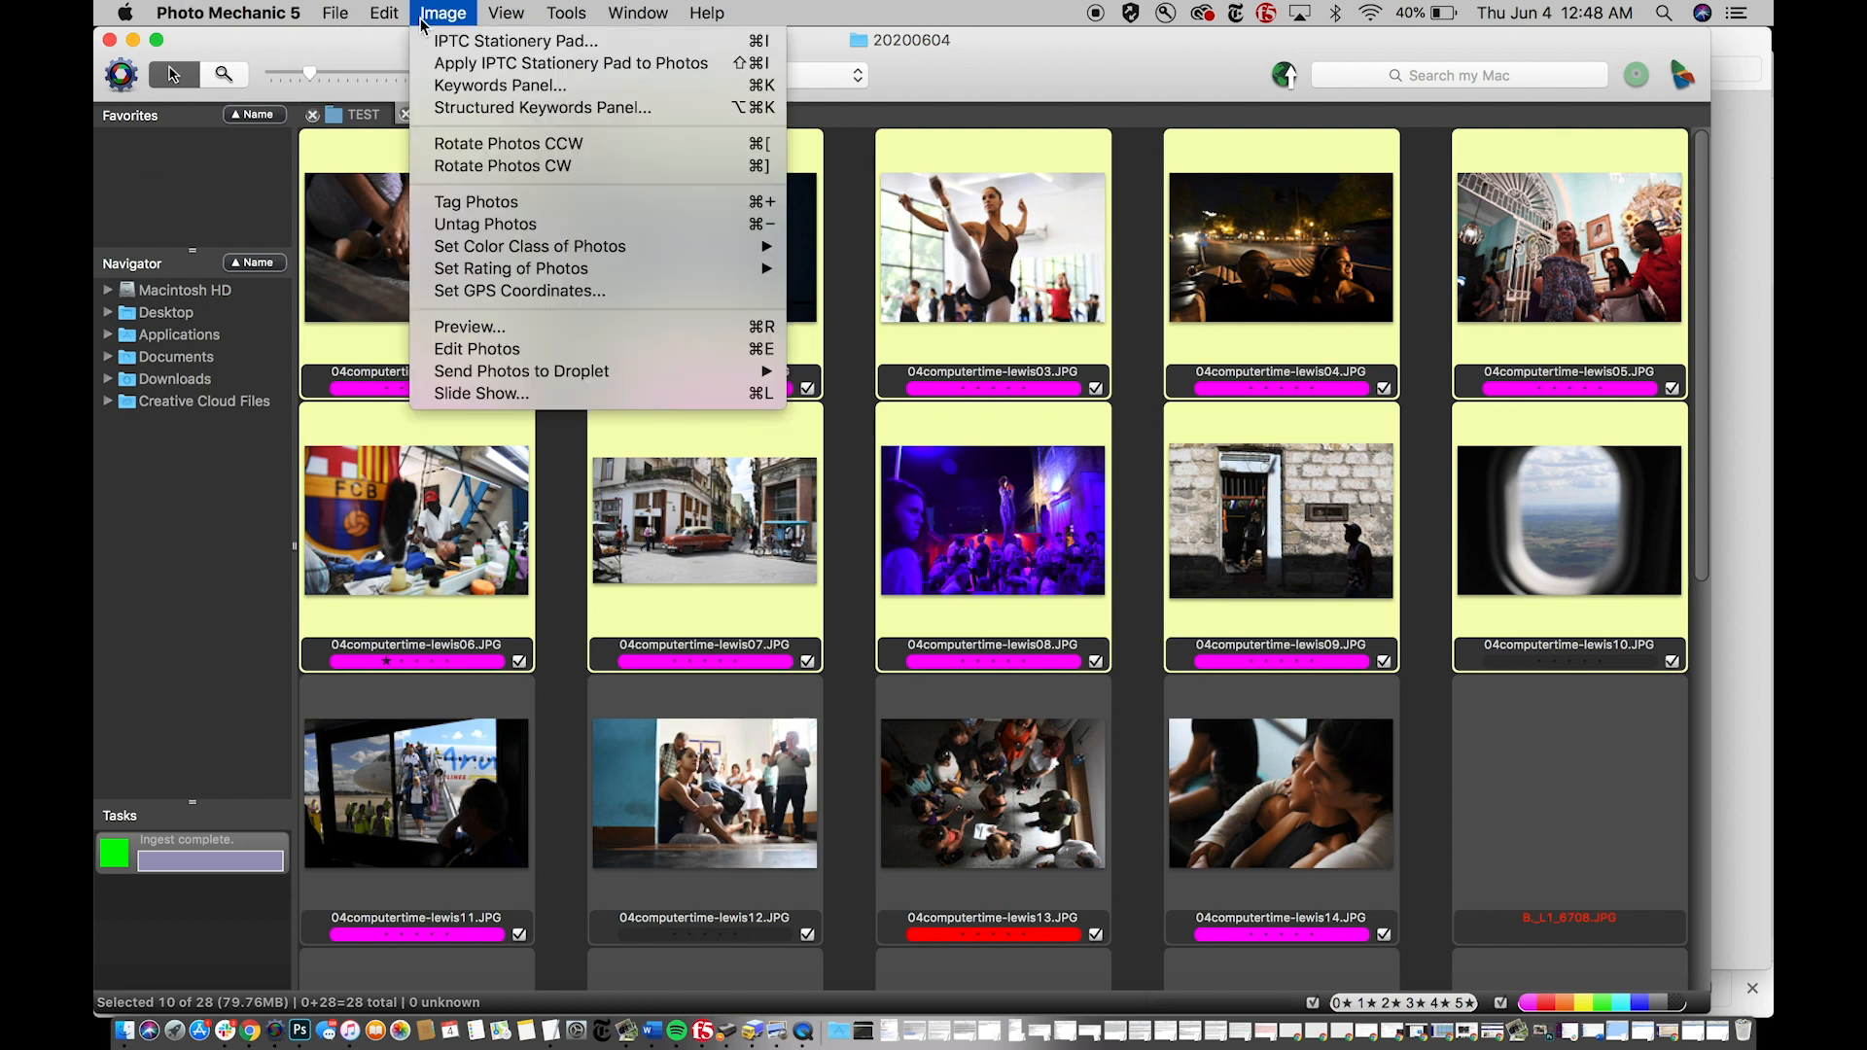
{"action": "left_click", "coordinate": [416, 786]}
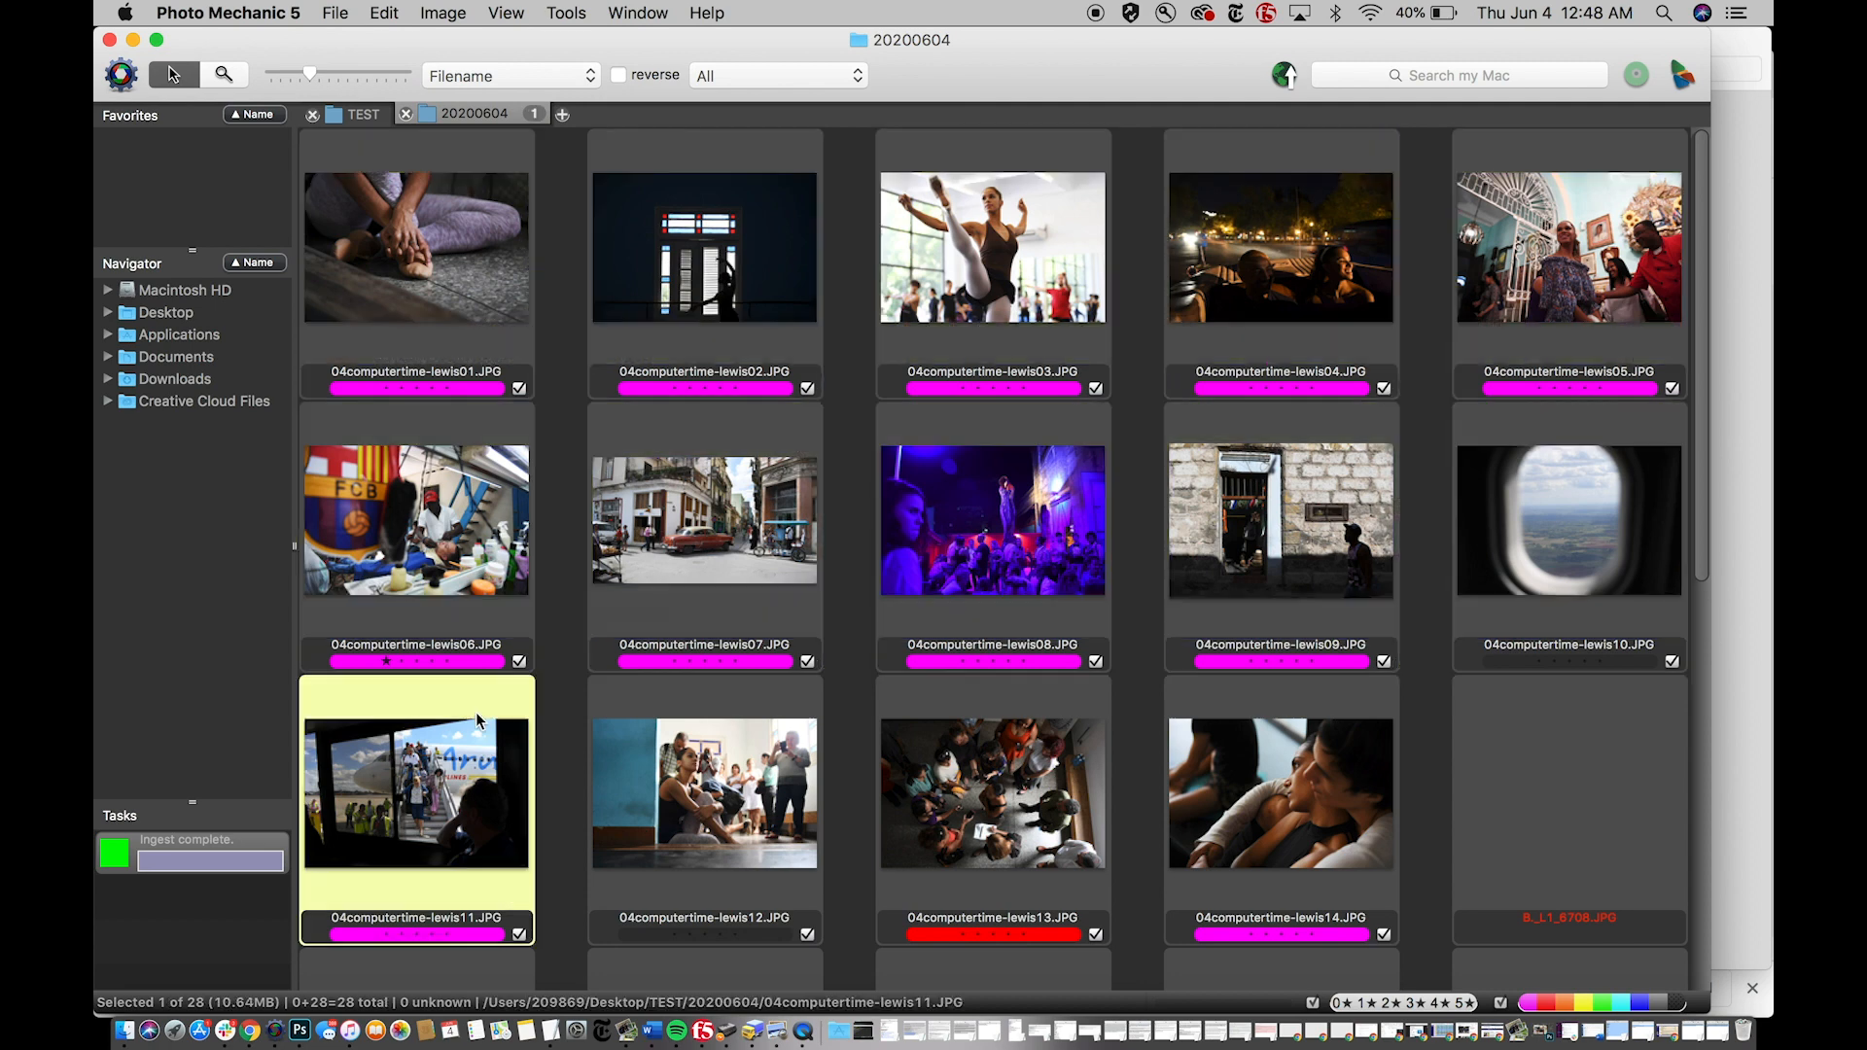
{"action": "left_click", "coordinate": [416, 247]}
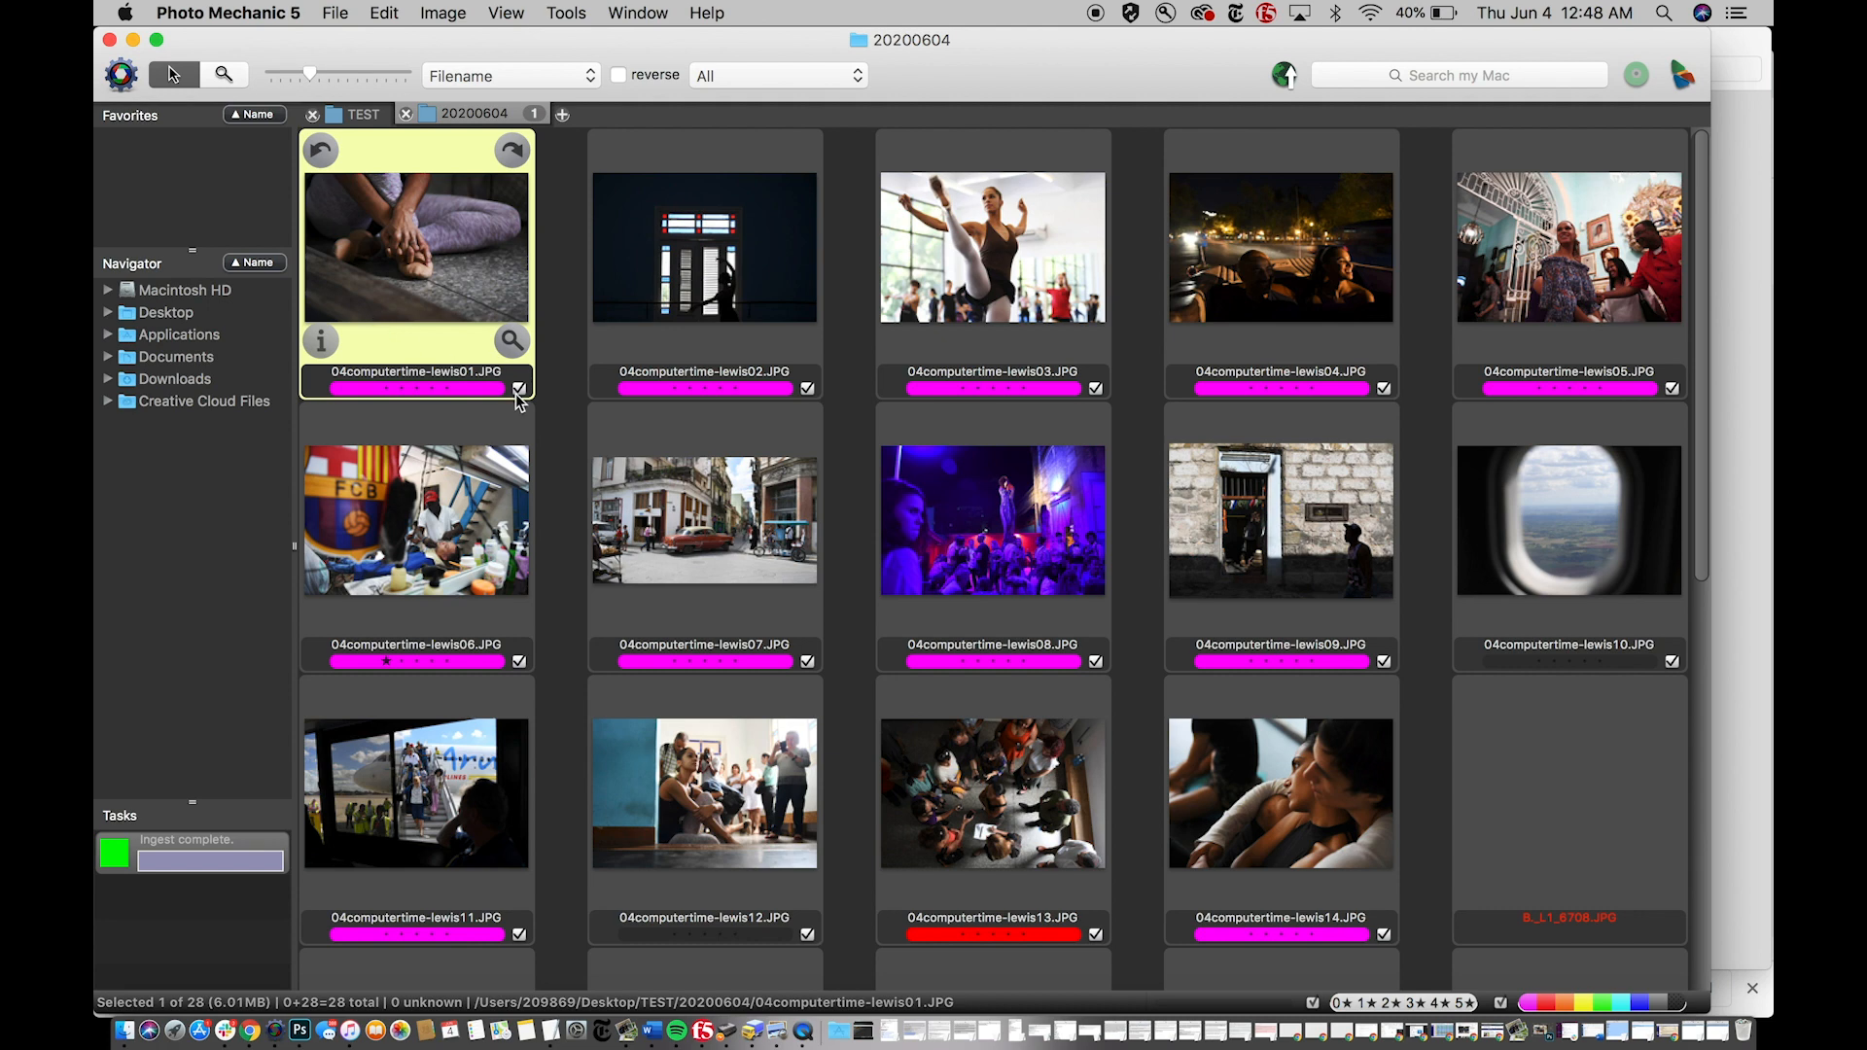
{"action": "mouse_move", "coordinate": [434, 402]}
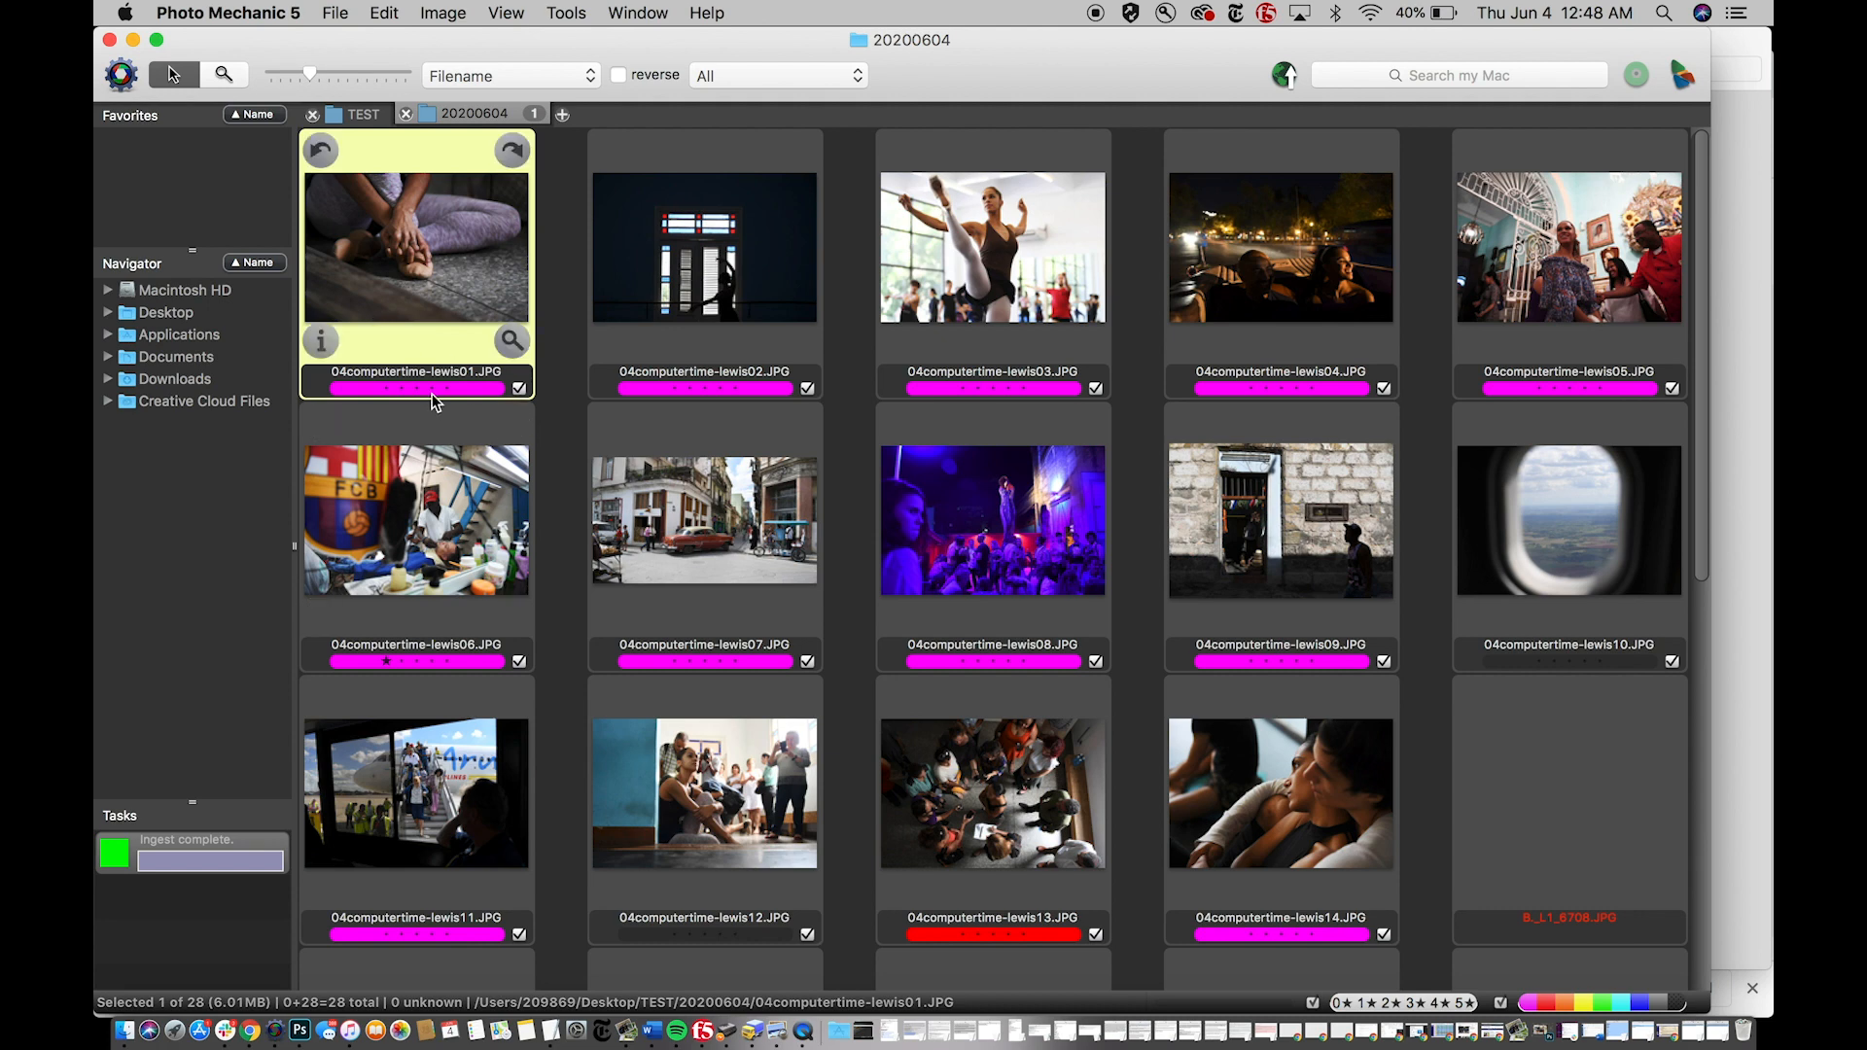
{"action": "mouse_move", "coordinate": [317, 338]}
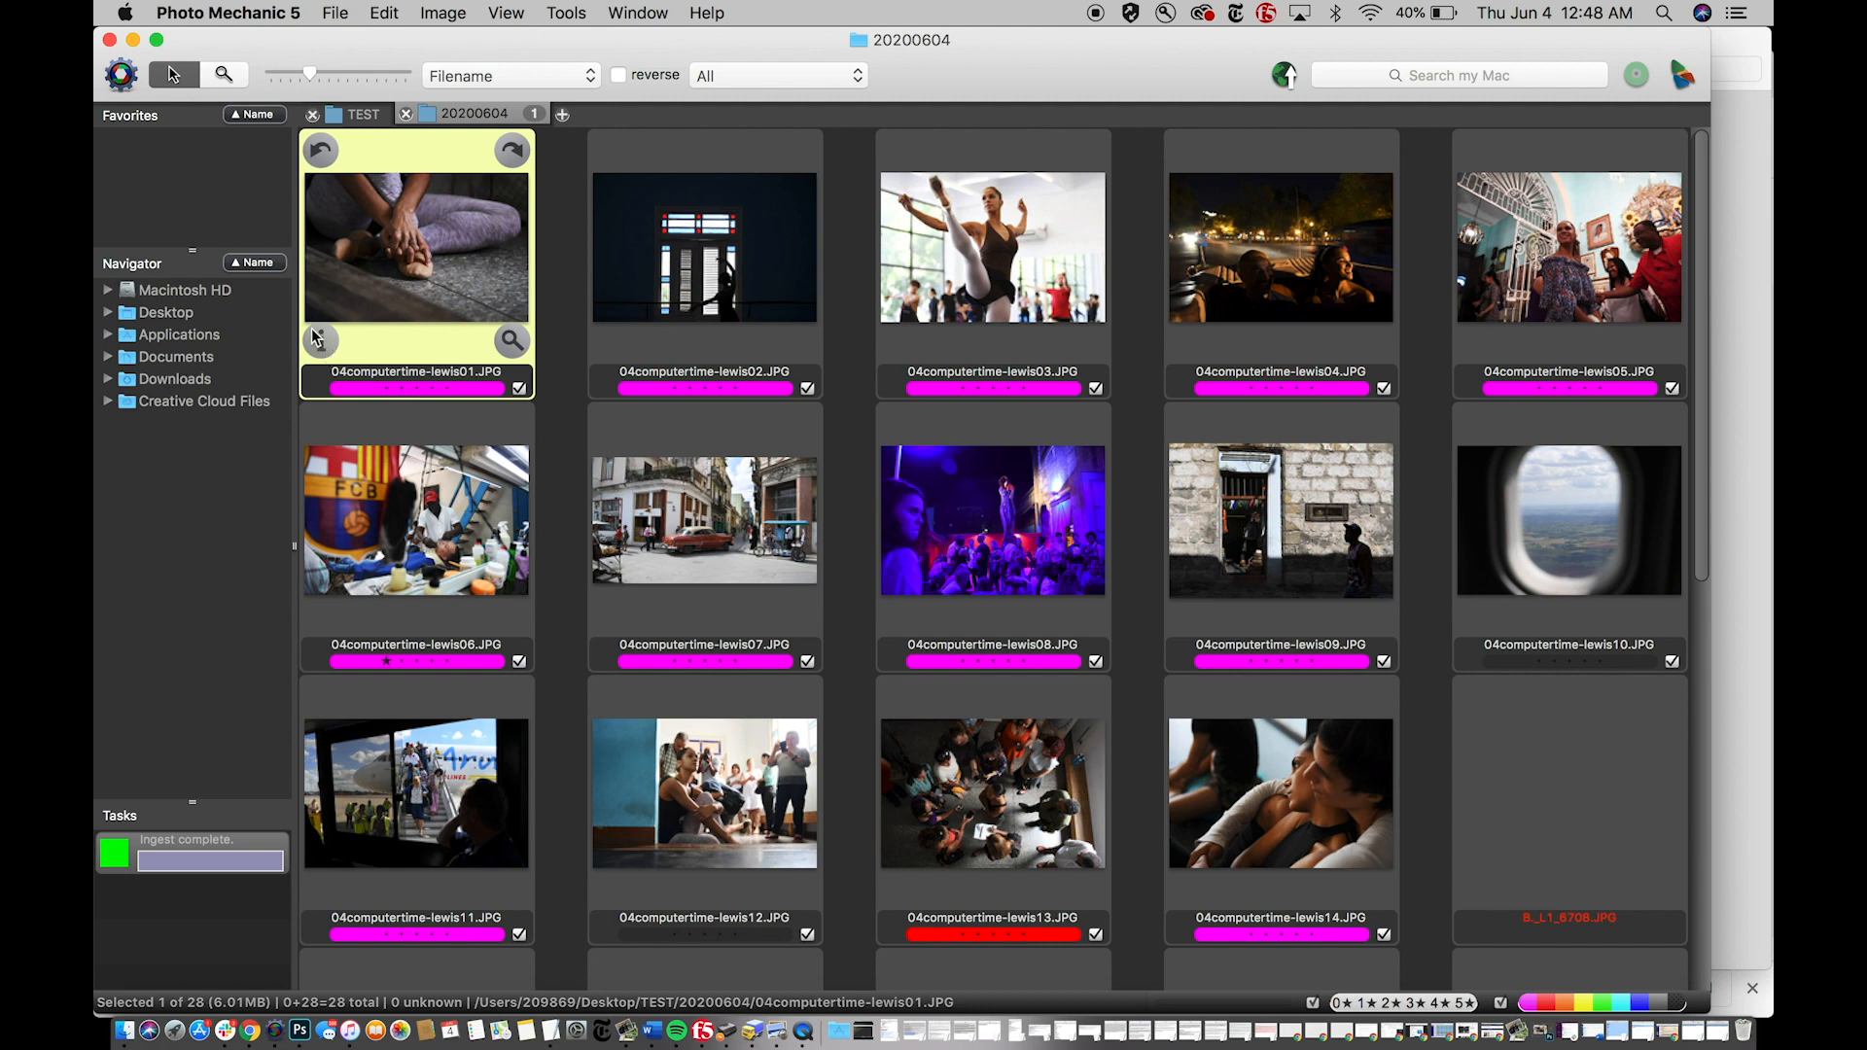